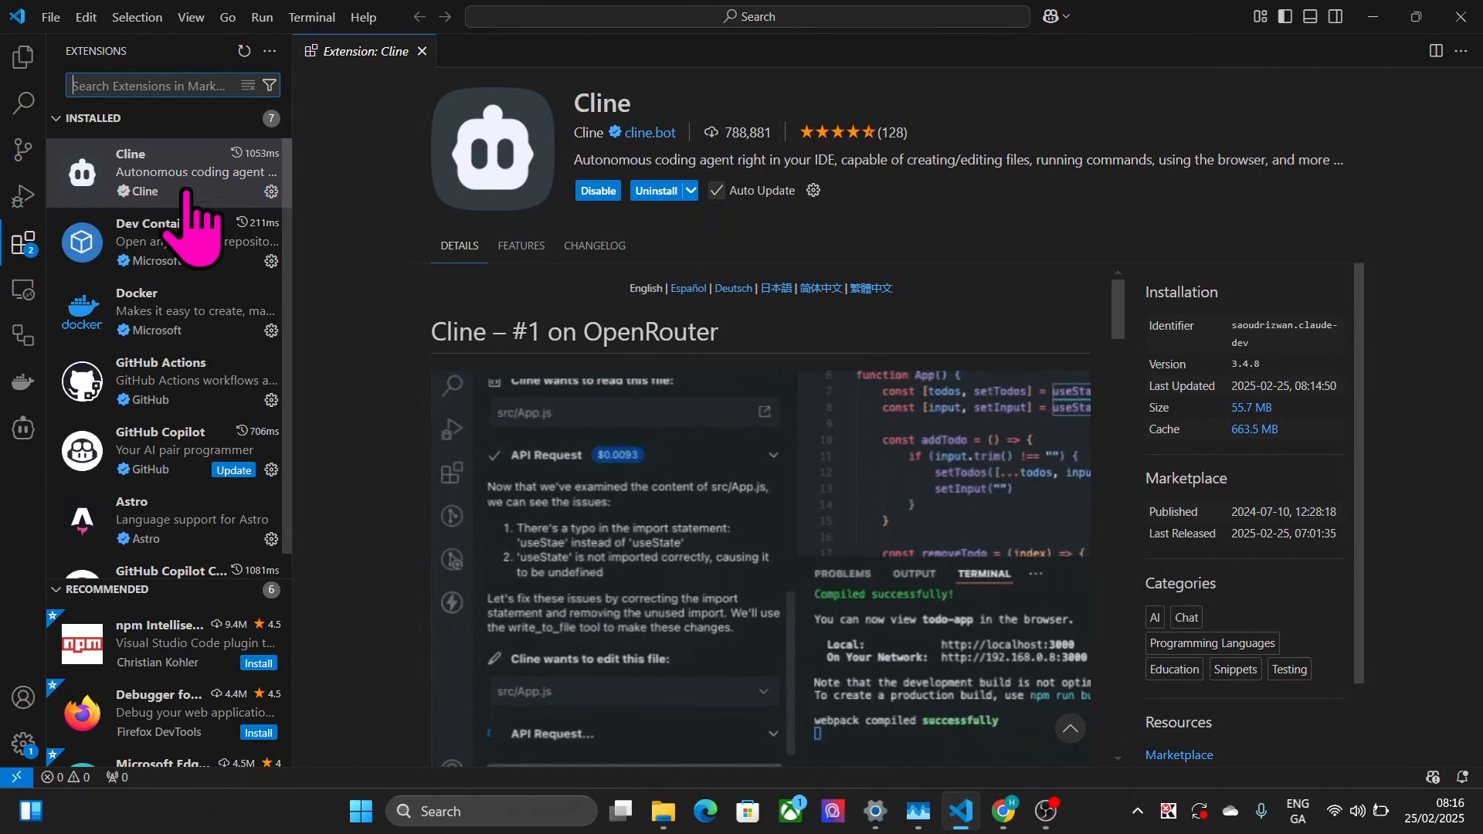
pyautogui.moveTo(170, 172)
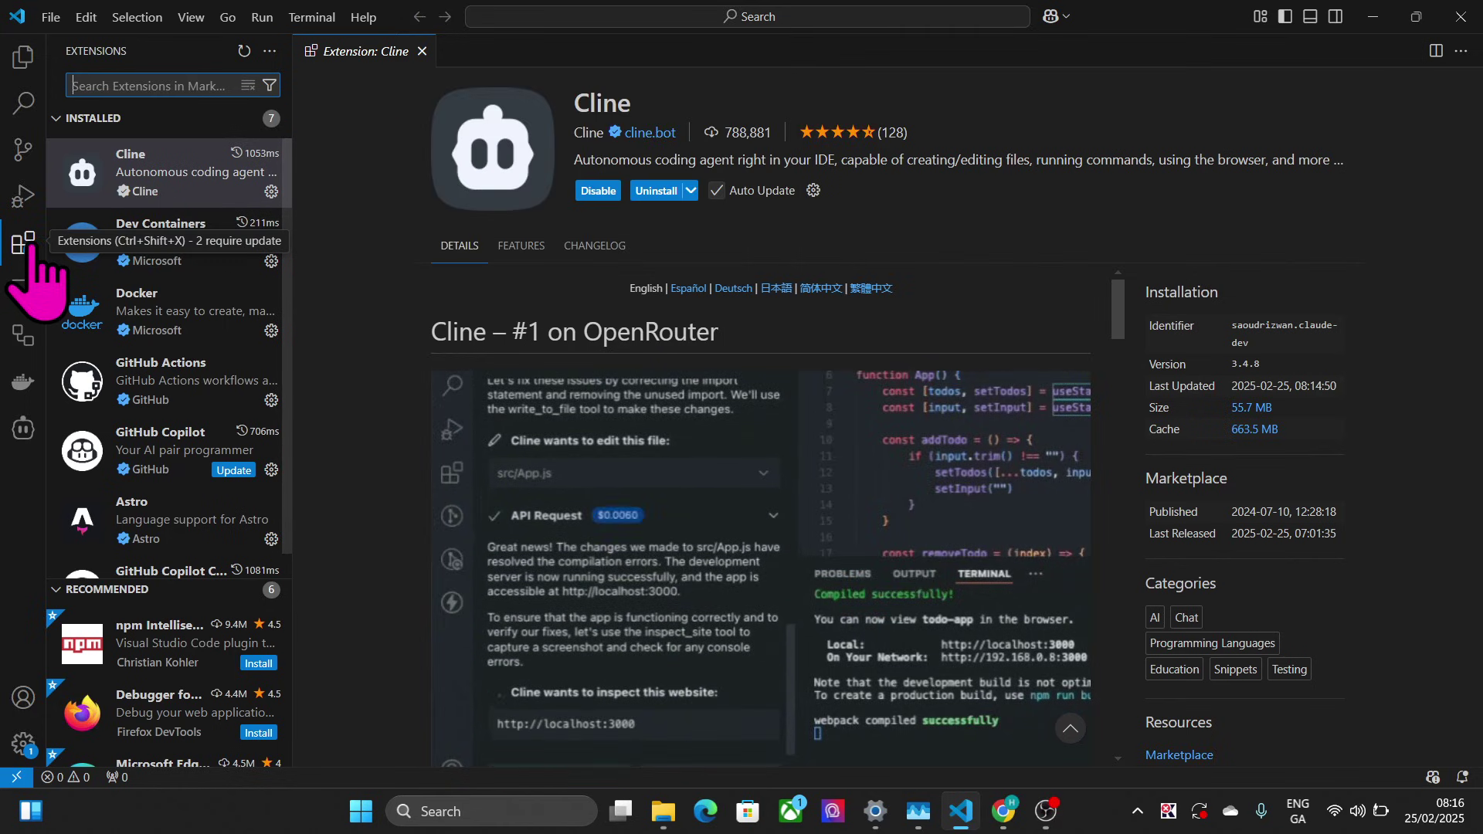
pyautogui.moveTo(38, 417)
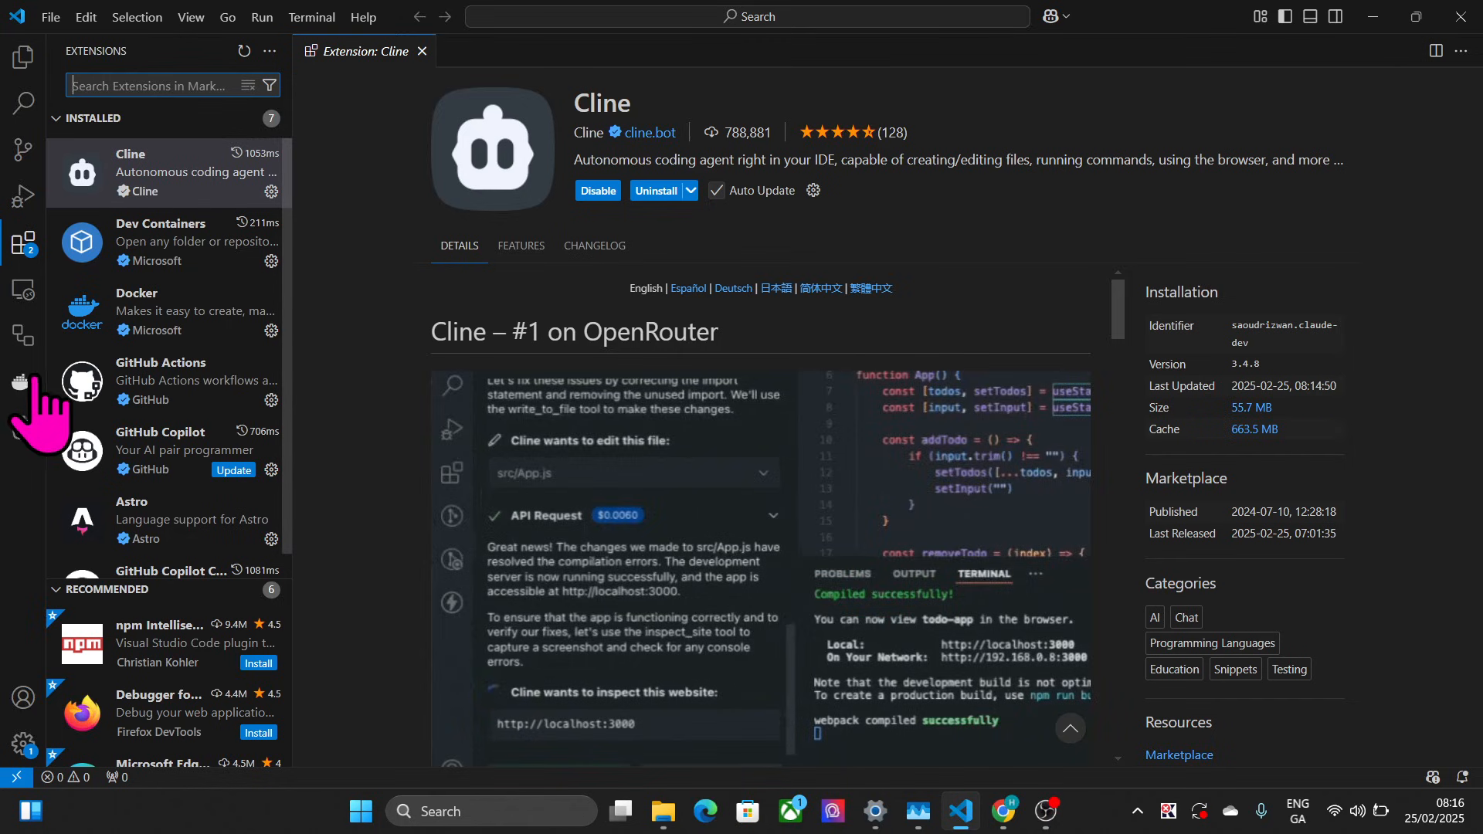
# In Cline's settings, choose Anthropic as provider and claude-3-7-sonnet-20250219 as the model
pyautogui.click(22, 429)
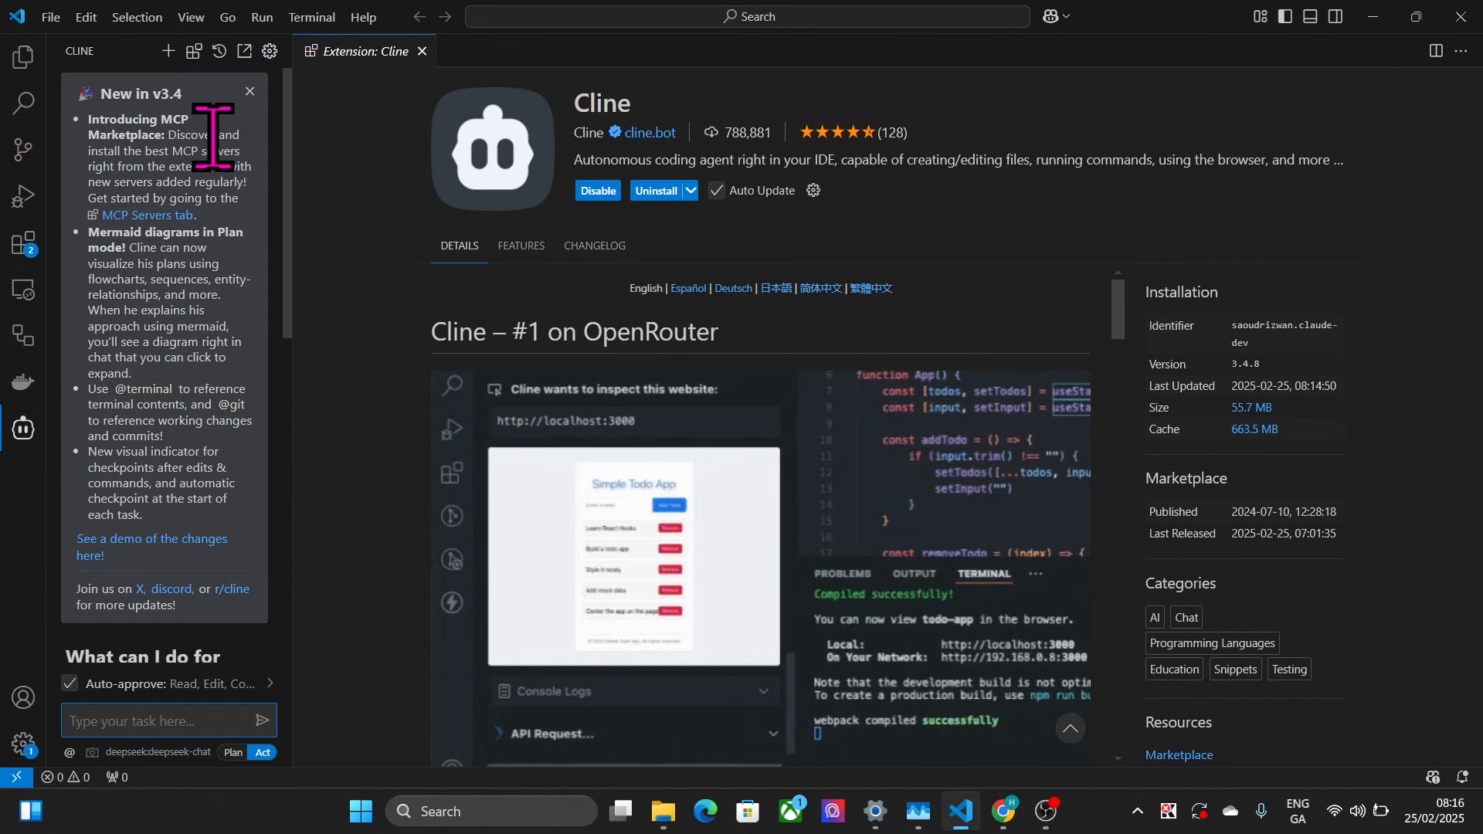
pyautogui.click(270, 51)
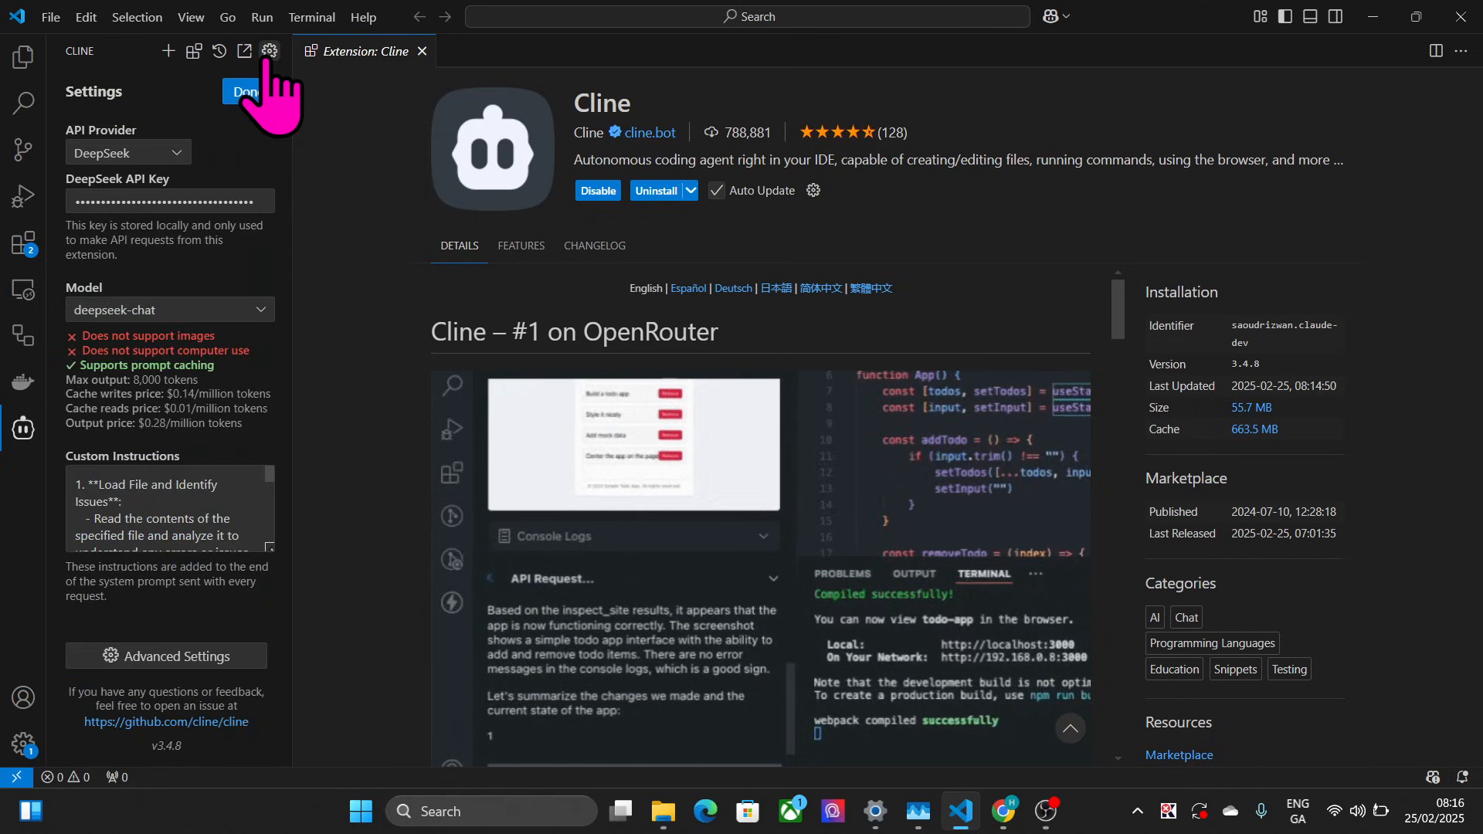
pyautogui.click(128, 152)
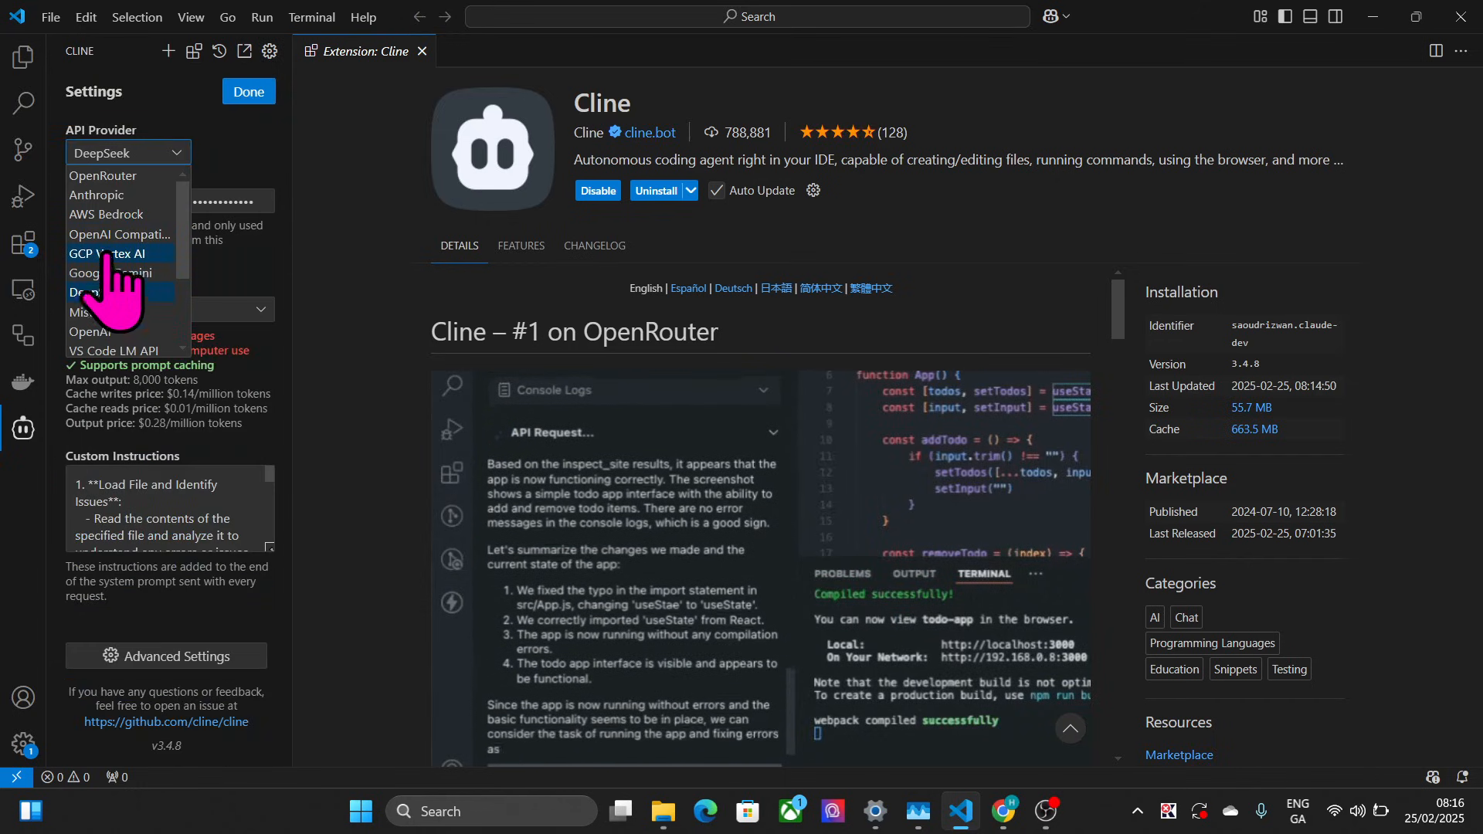
pyautogui.click(96, 194)
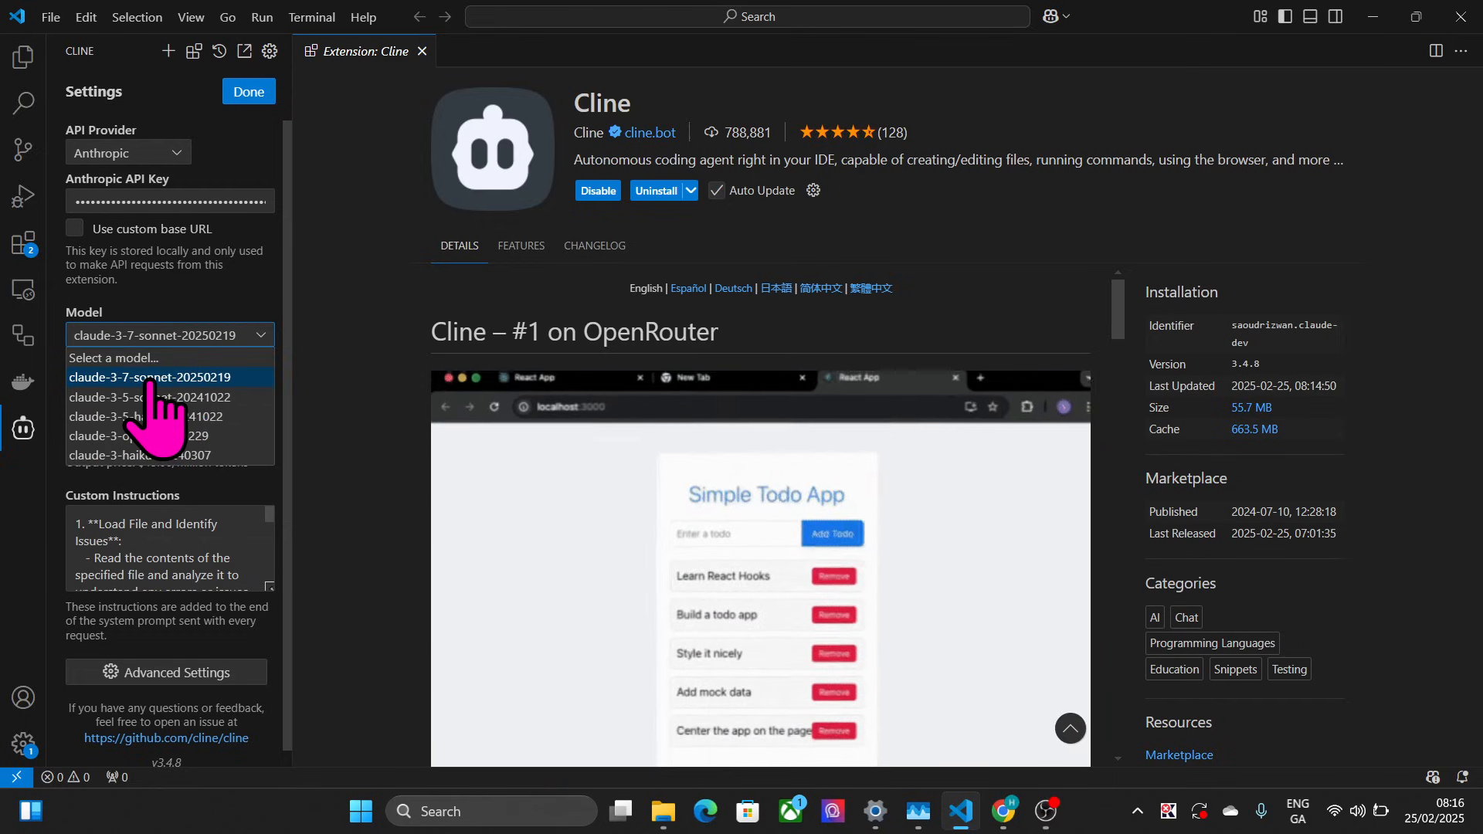
pyautogui.click(168, 376)
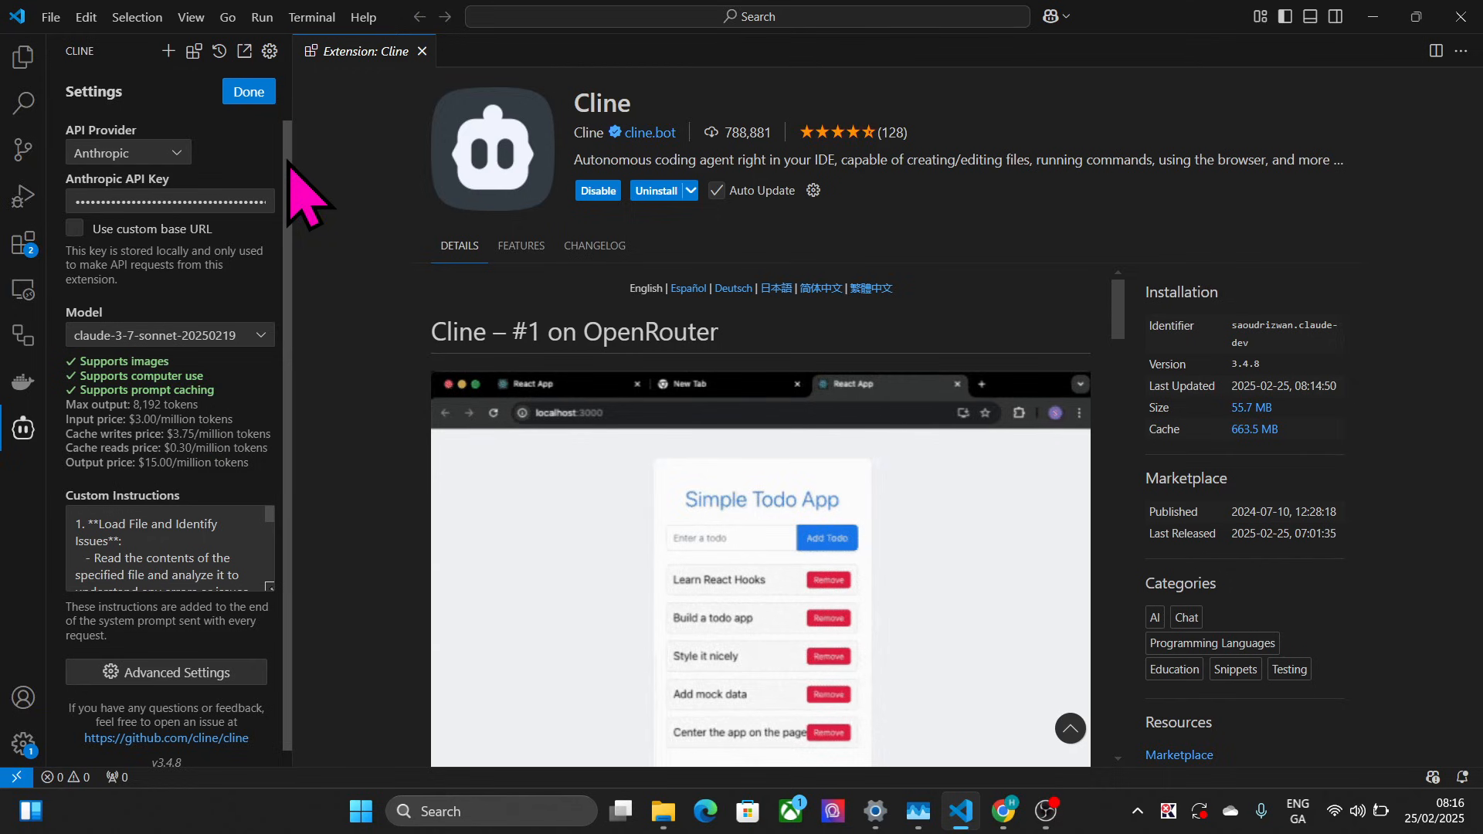
pyautogui.press('alt+tab')
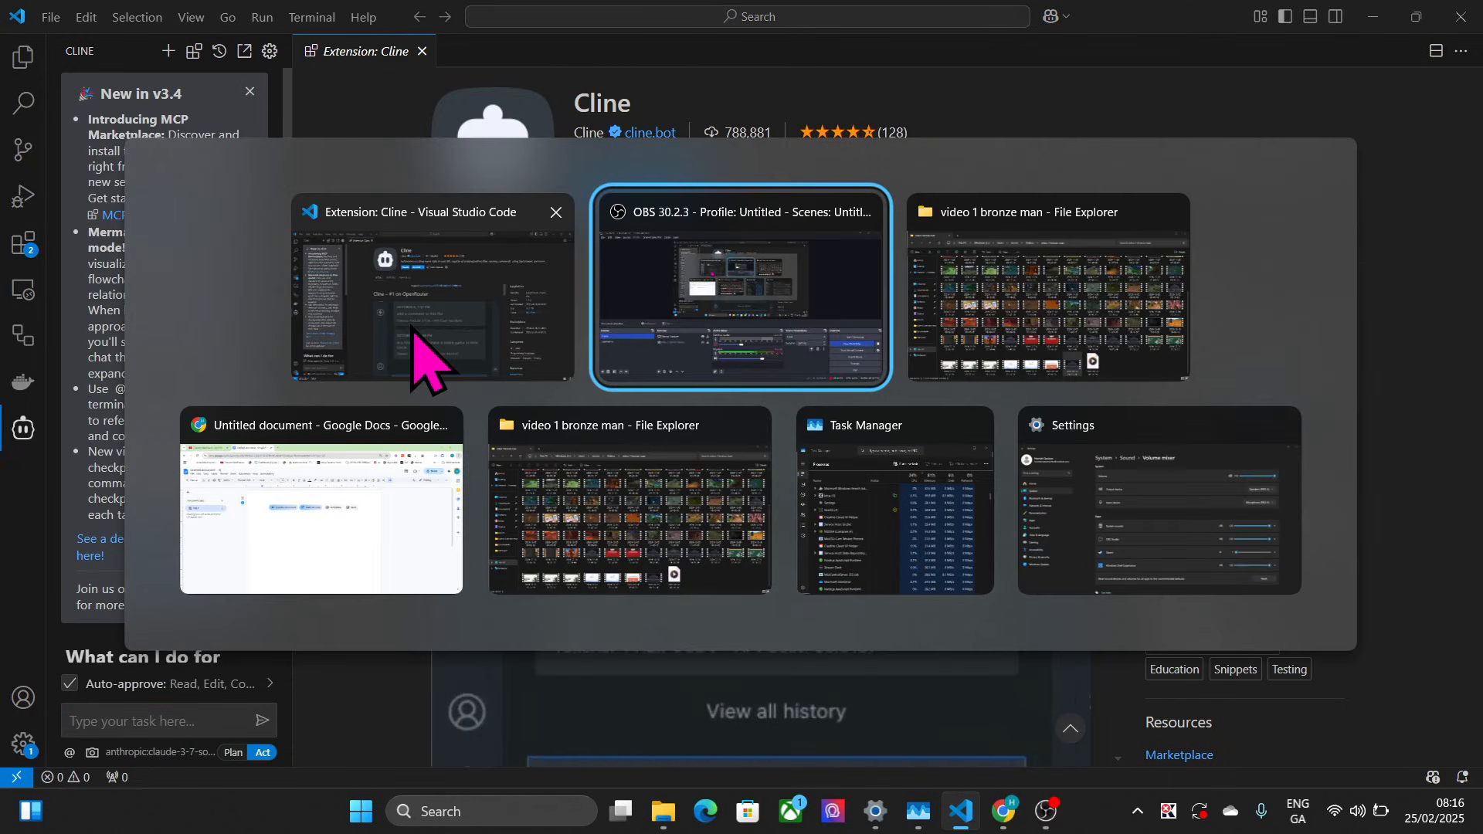
# Find 'Copy of Service based website' in Google Docs by searching 'servi', and read through it
pyautogui.click(321, 501)
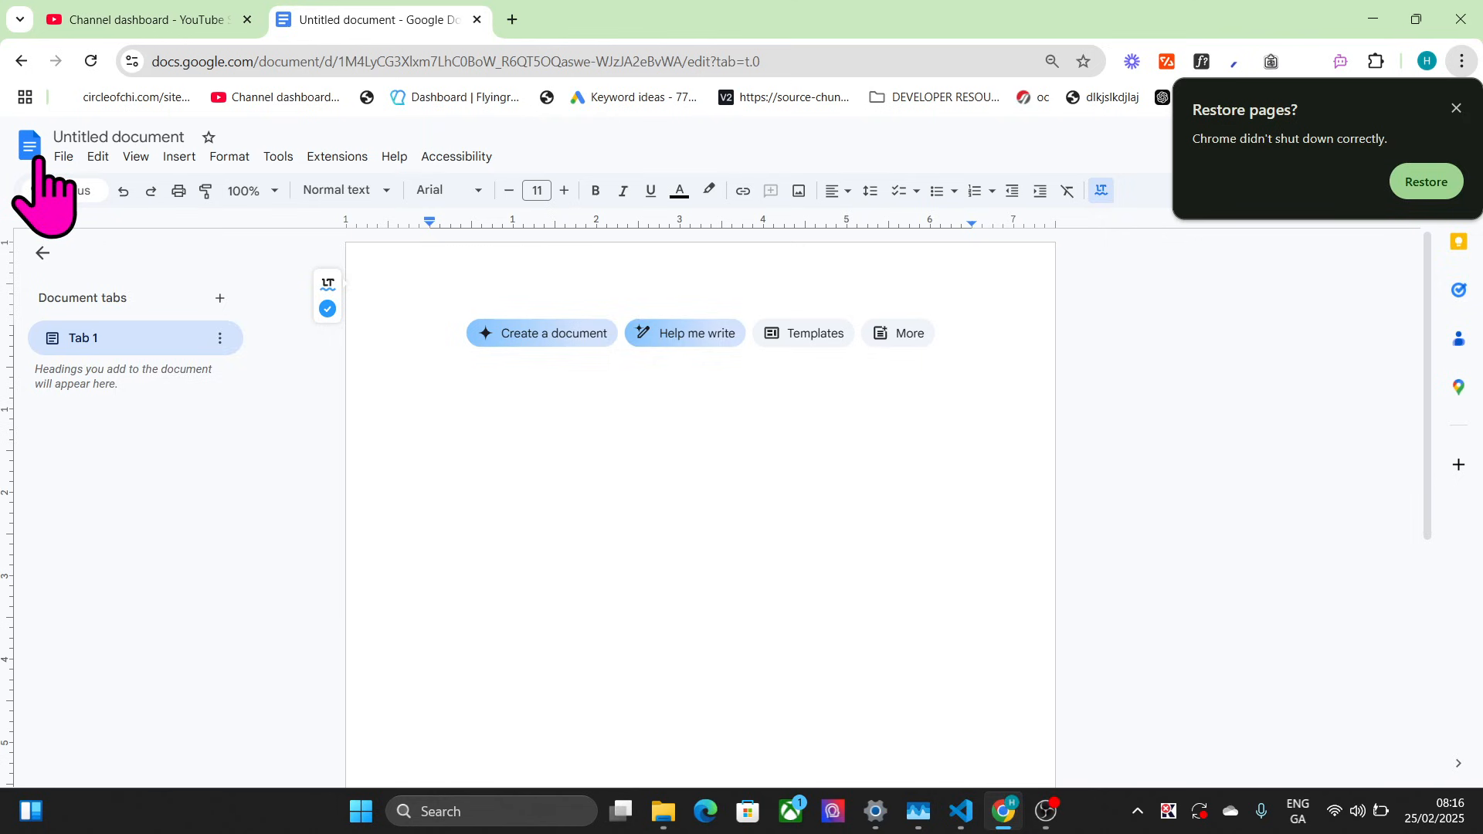
pyautogui.click(29, 144)
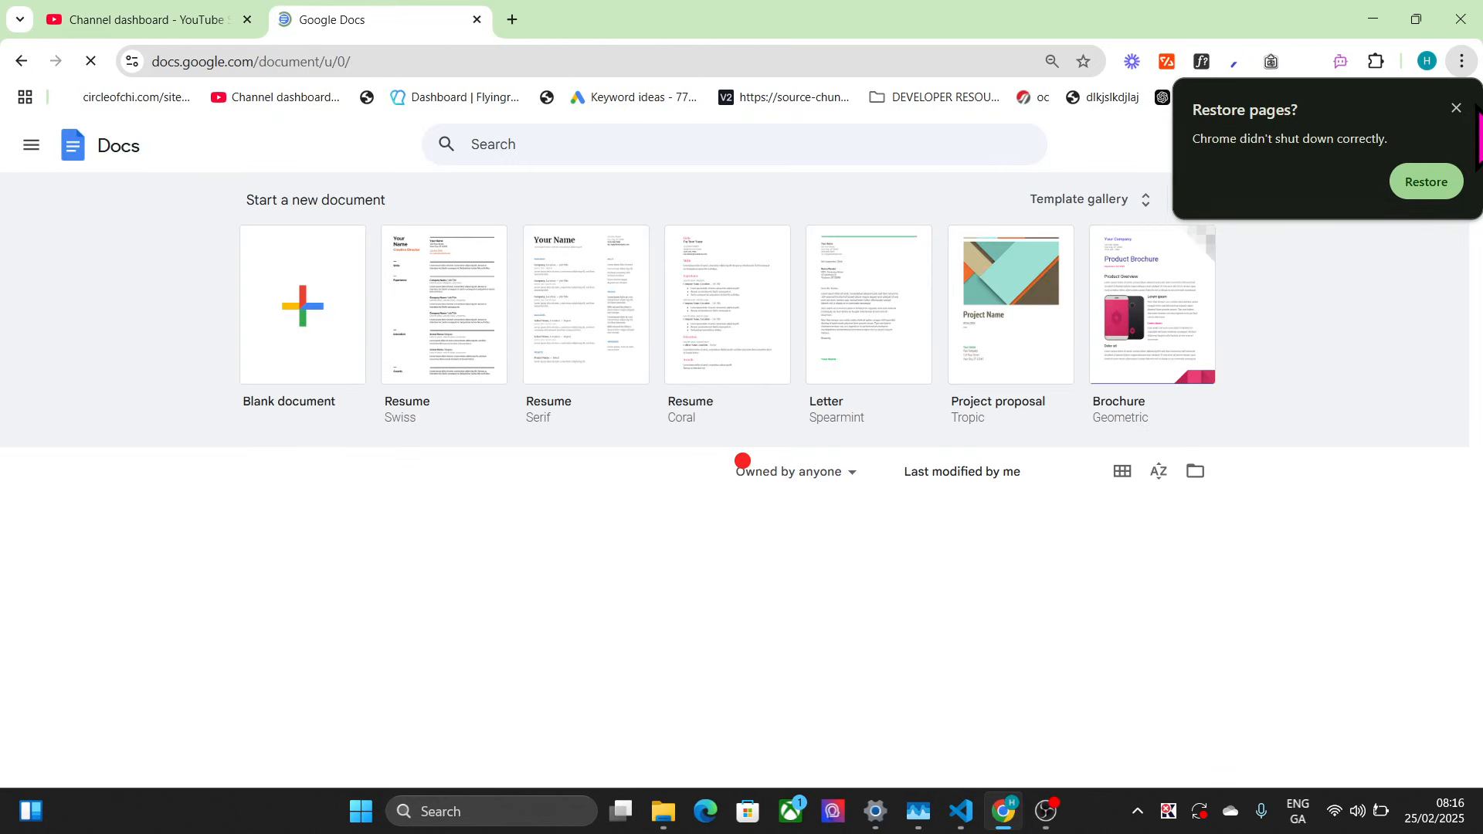
pyautogui.press('ctrl+f')
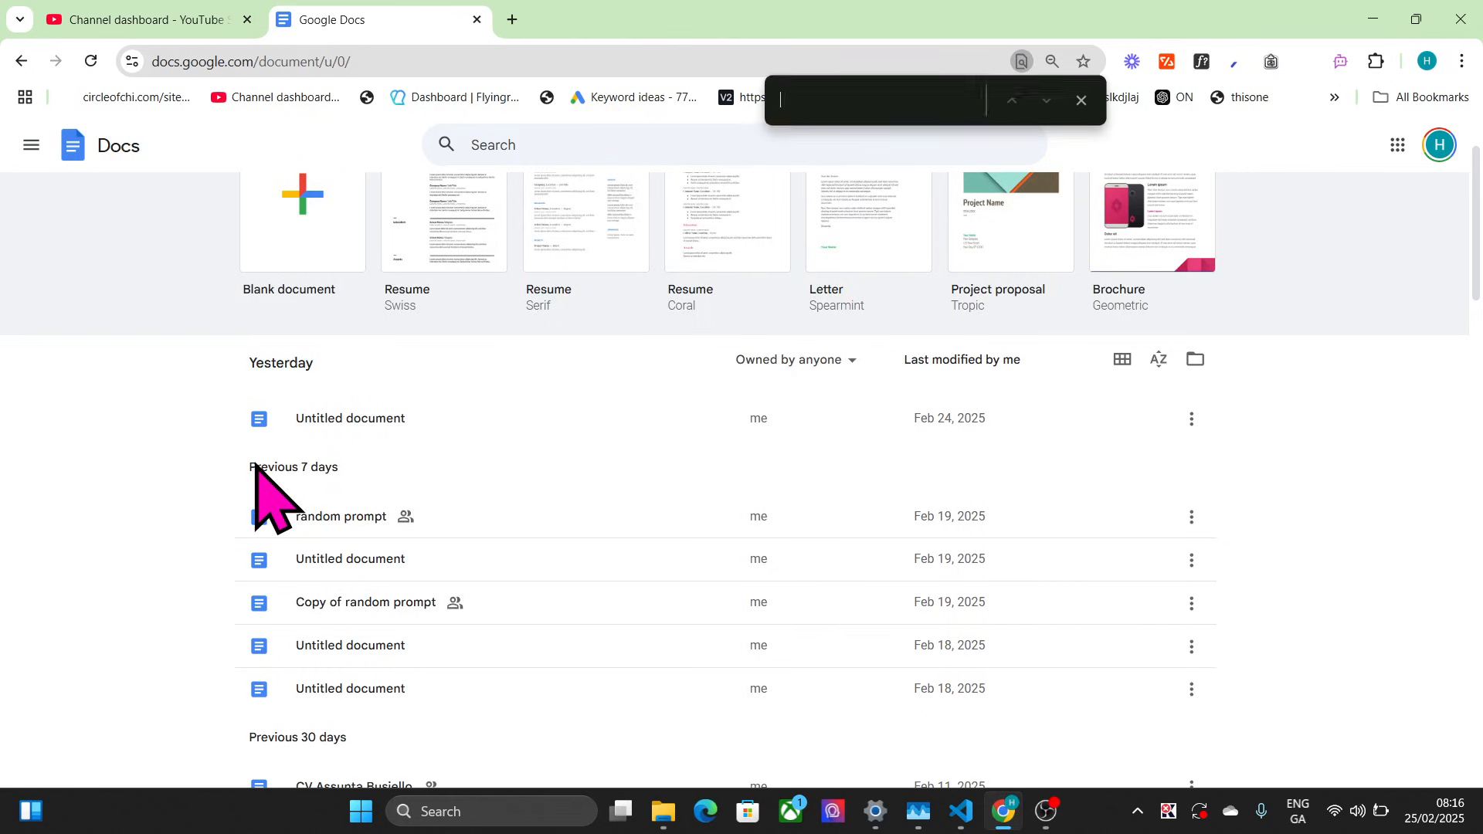
pyautogui.write('servi')
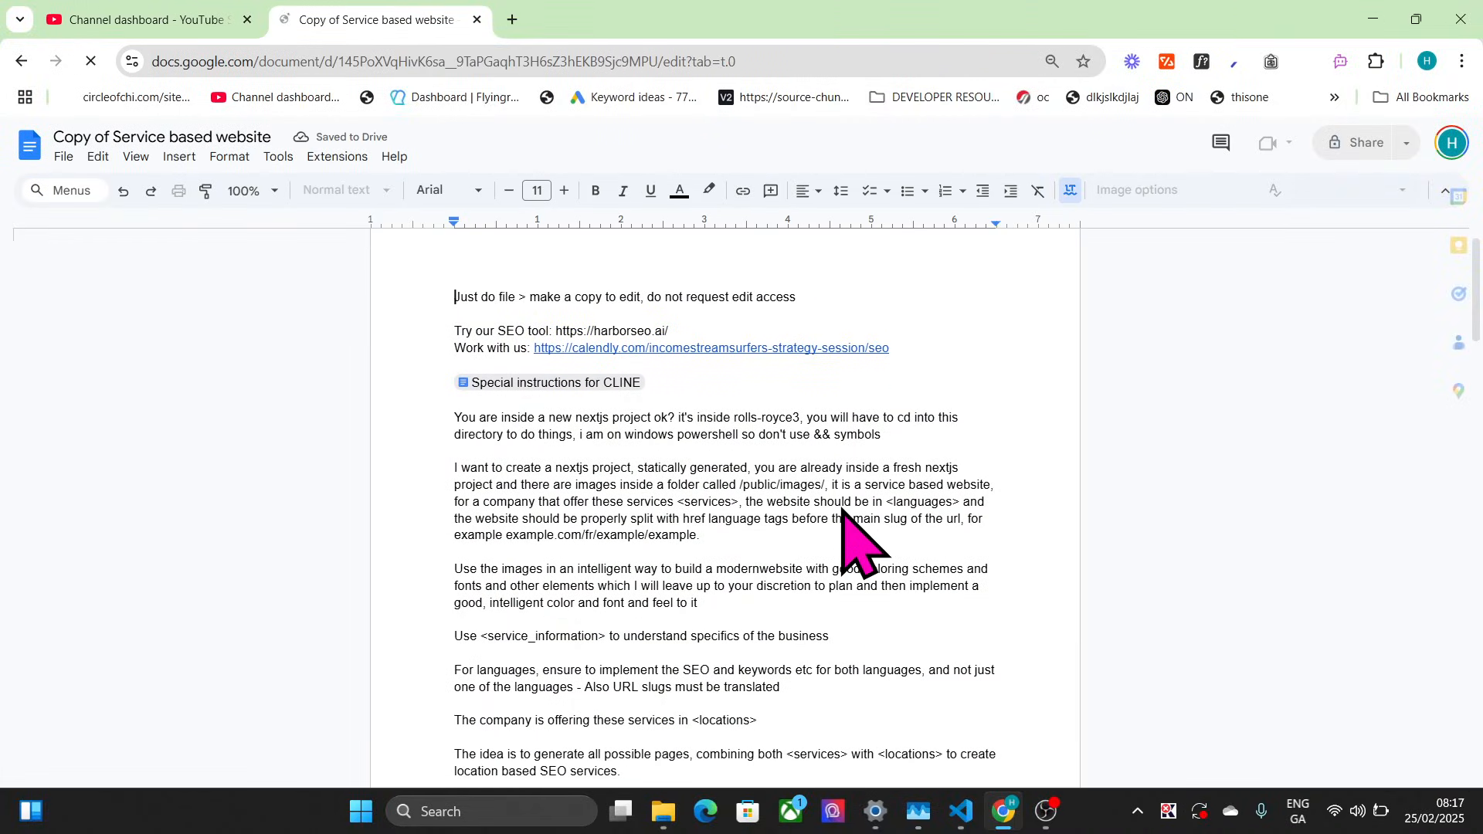
pyautogui.scroll(-3)
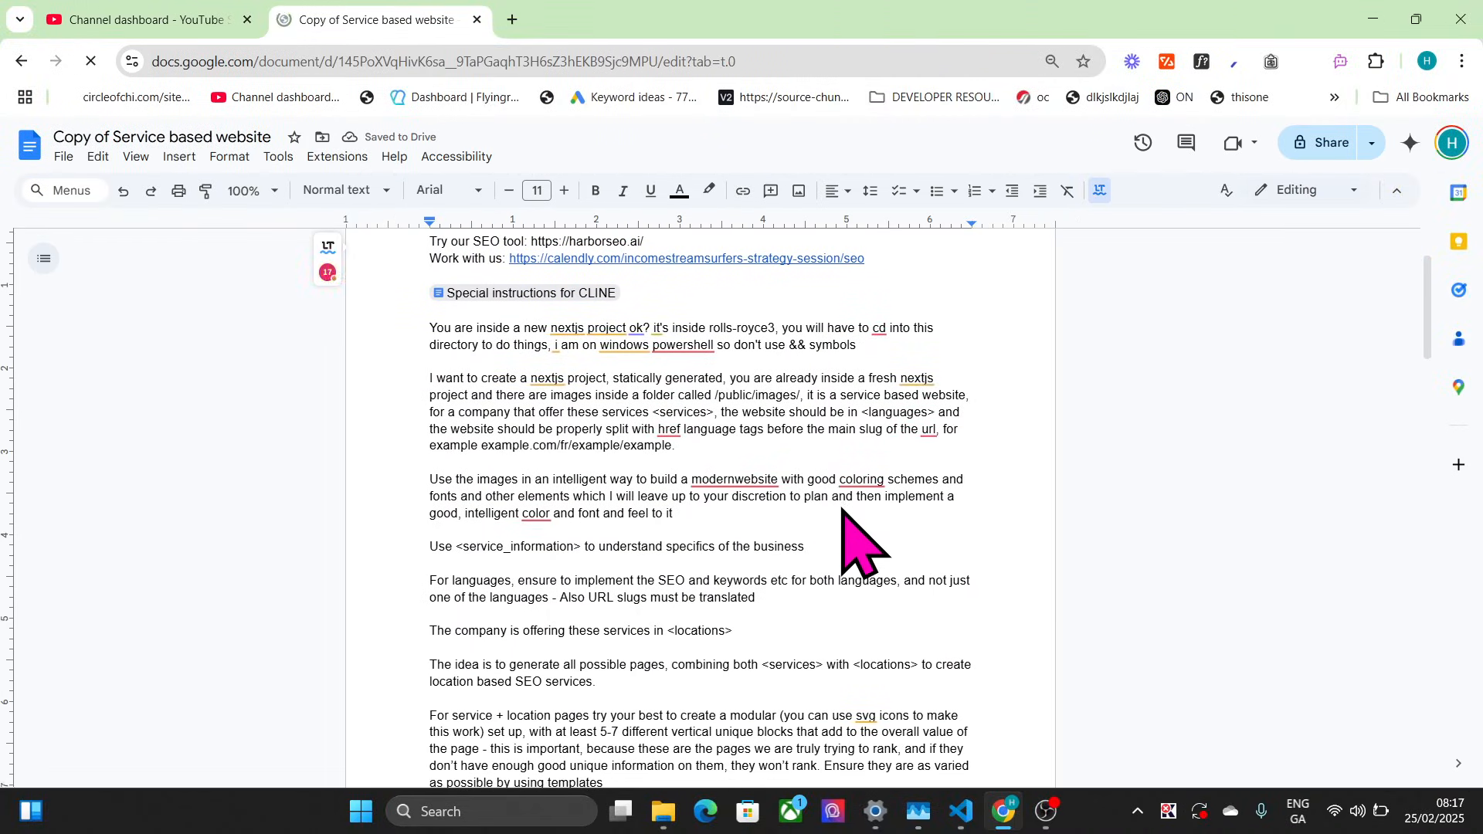
pyautogui.scroll(-3)
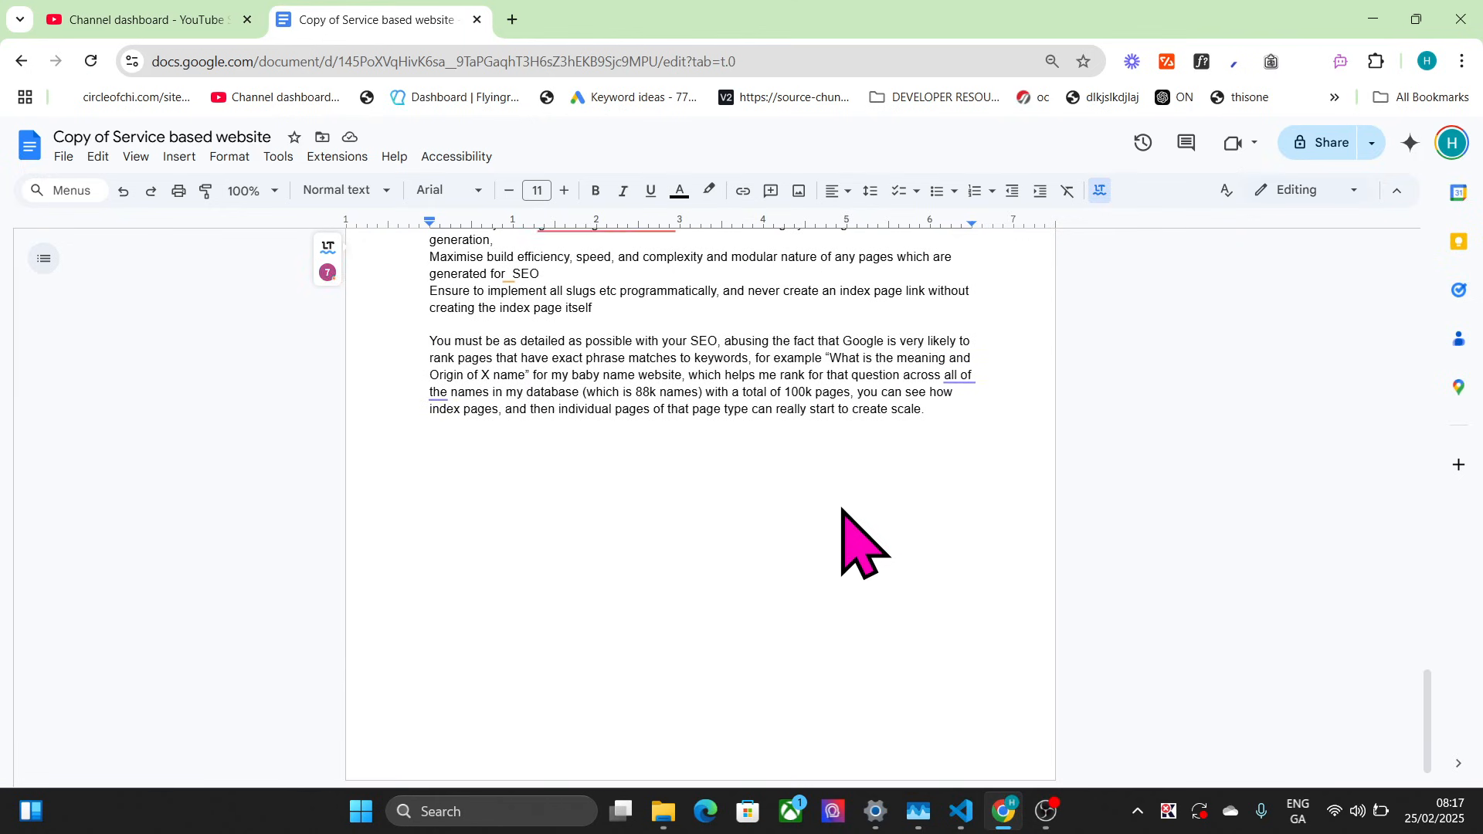
pyautogui.scroll(3)
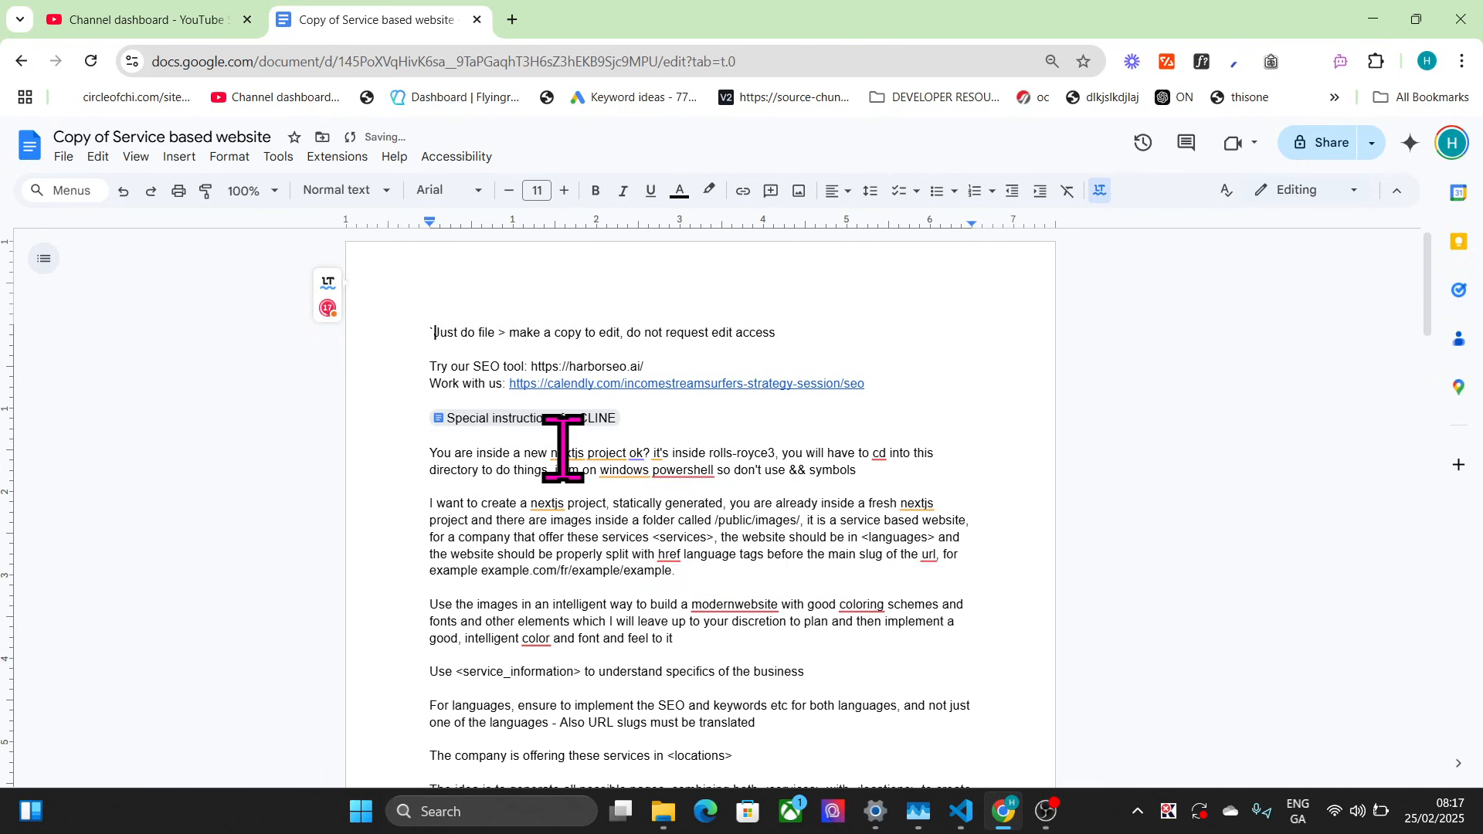
pyautogui.scroll(-3)
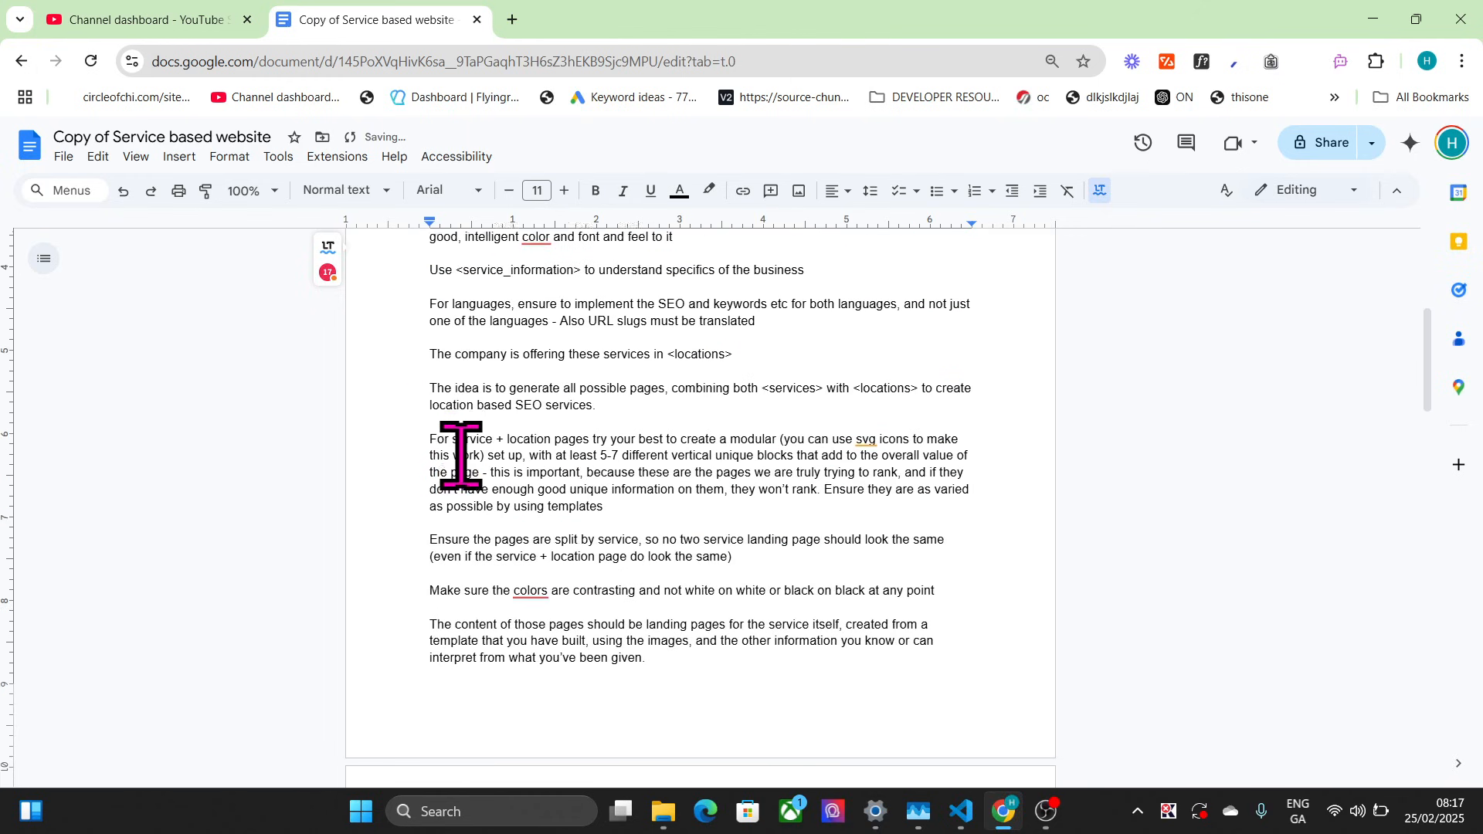
pyautogui.press('alt+tab')
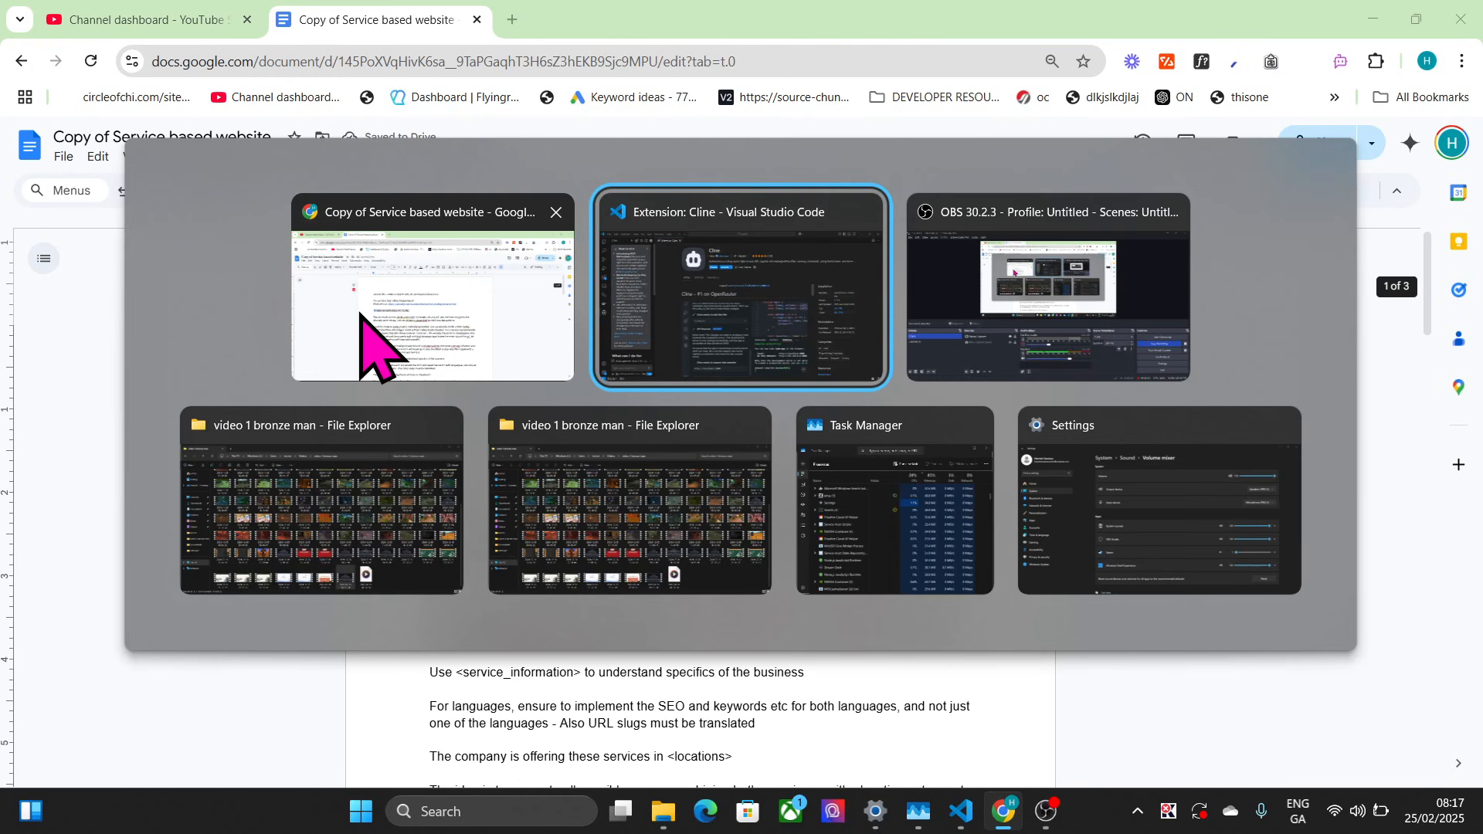
# In a new ChatGPT tab, type 'give me a command to make a nextjs projec'
pyautogui.click(741, 287)
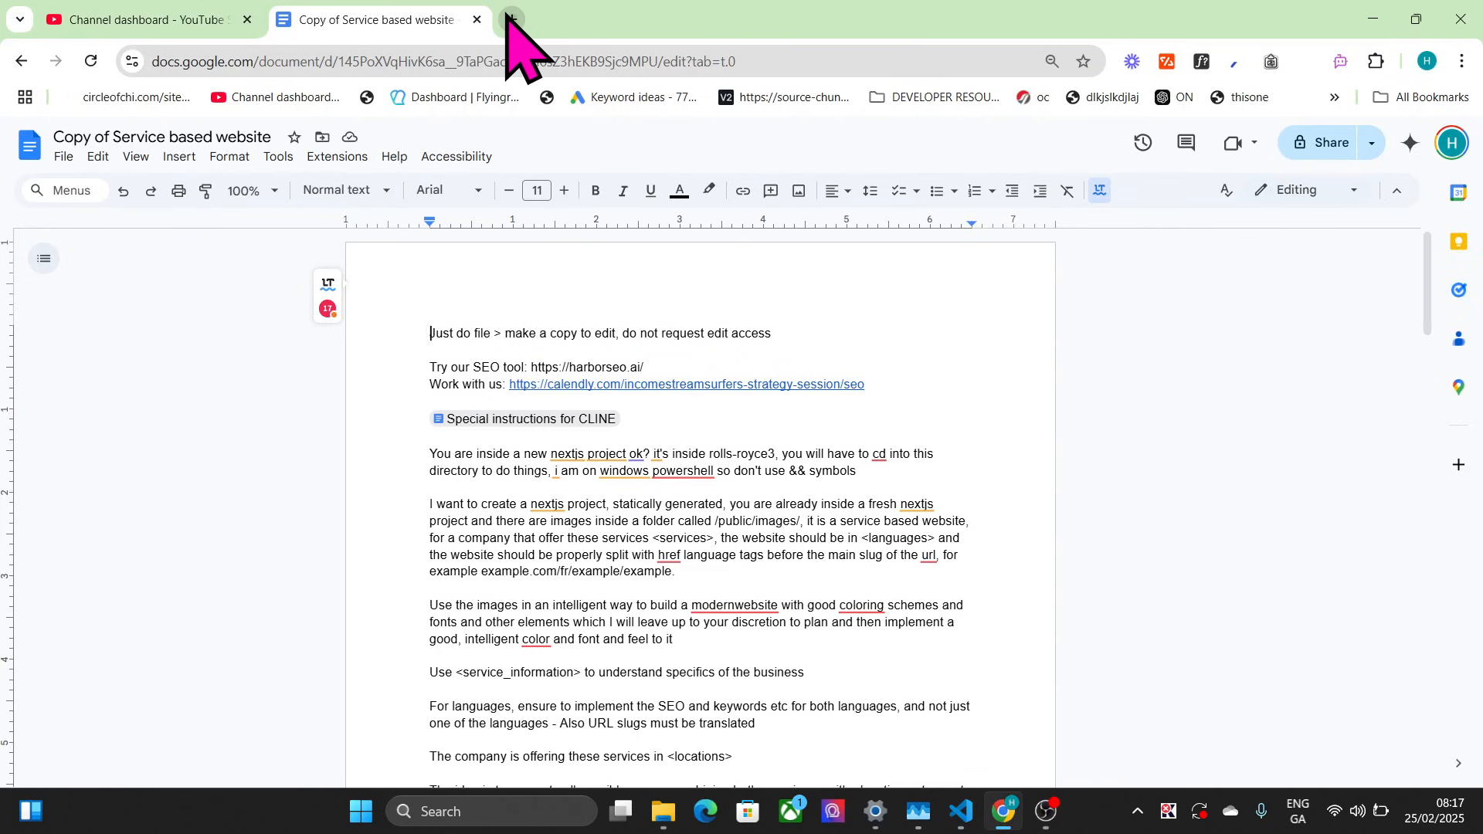
pyautogui.click(958, 810)
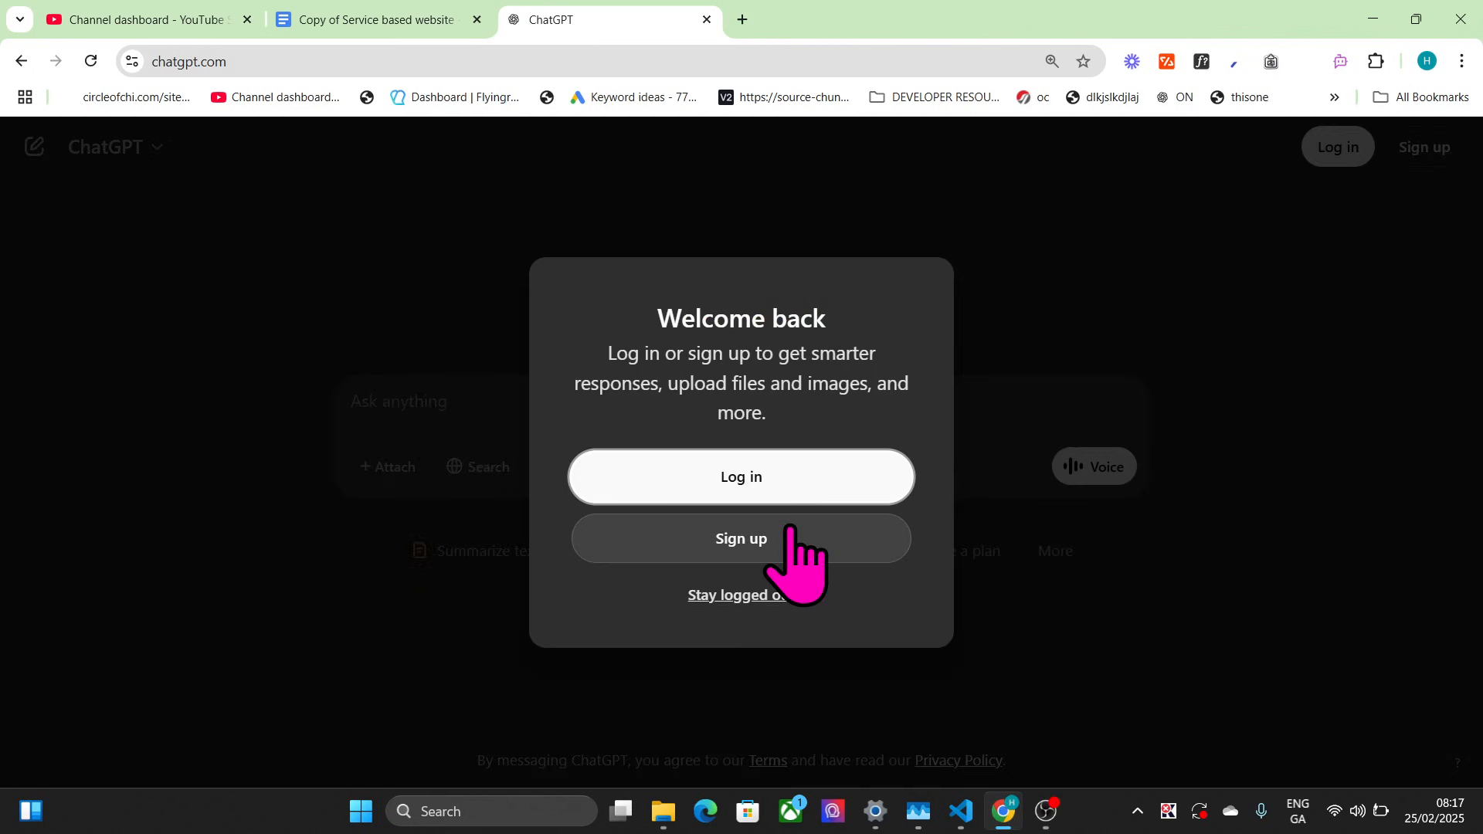
pyautogui.click(739, 595)
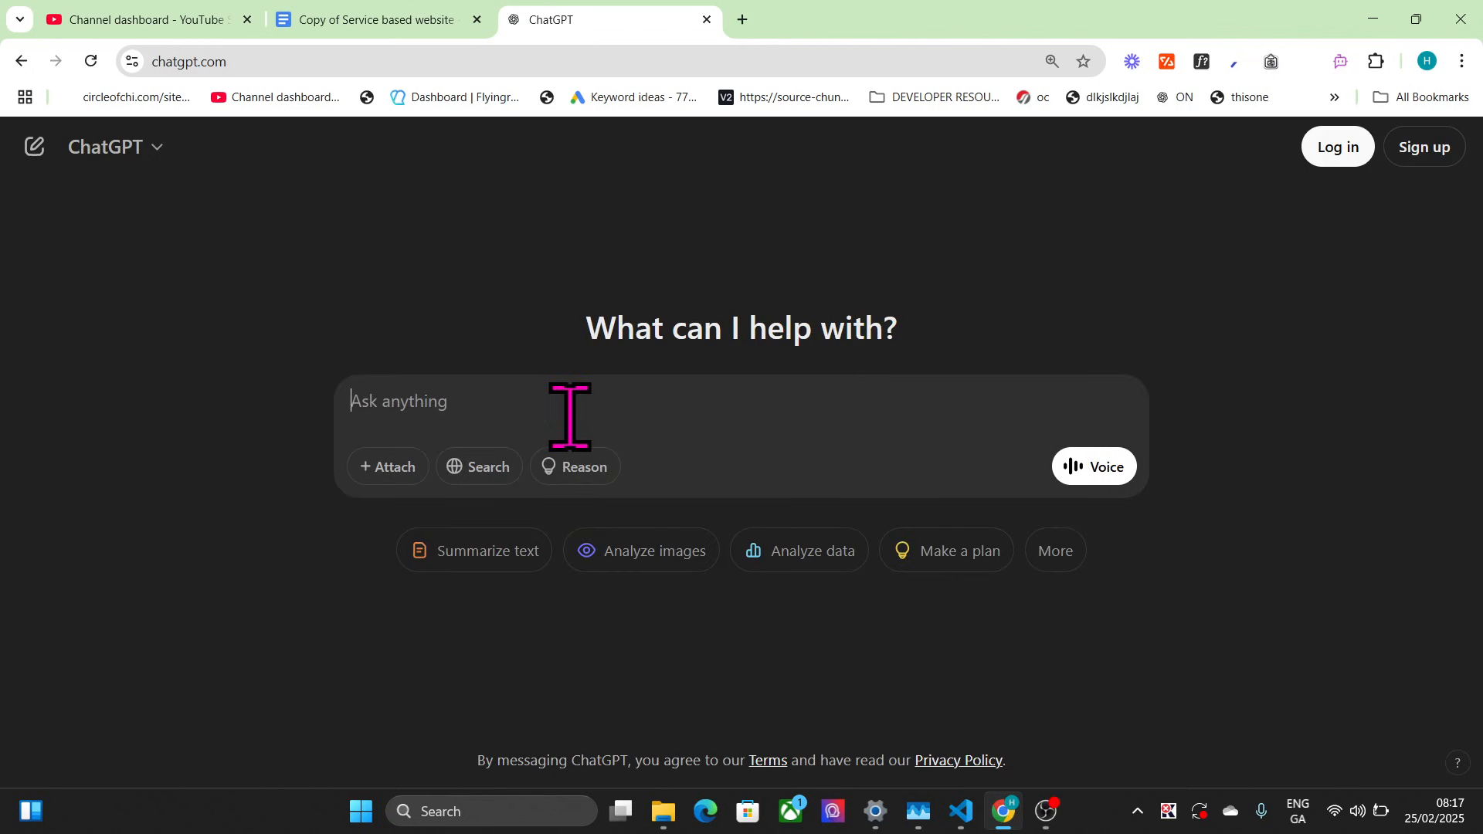
pyautogui.write('give me a command to mak')
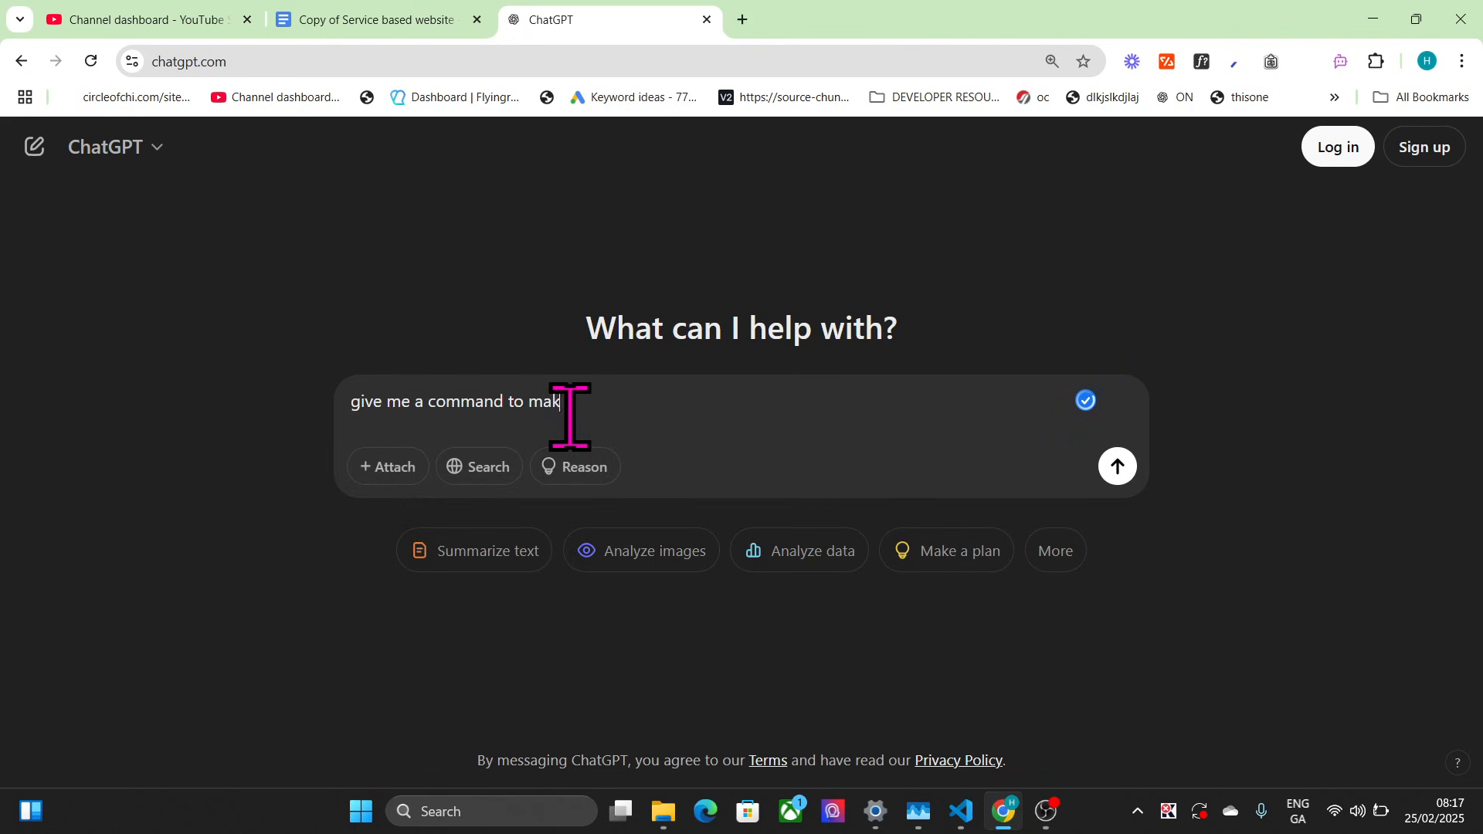
pyautogui.write('e a nextjs projec')
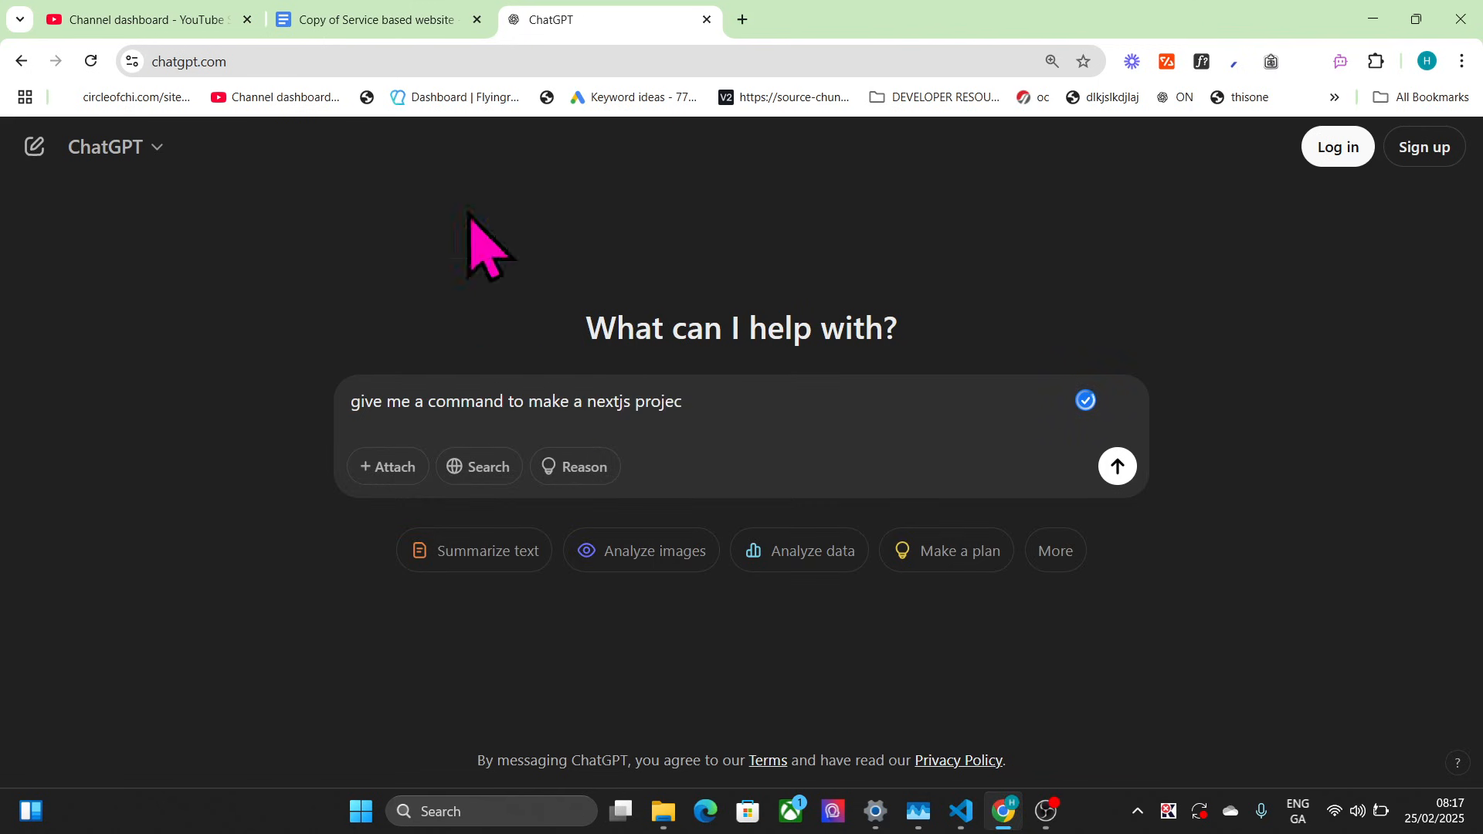
# Locate the Next.js 14 version line in the instructions document
pyautogui.click(375, 19)
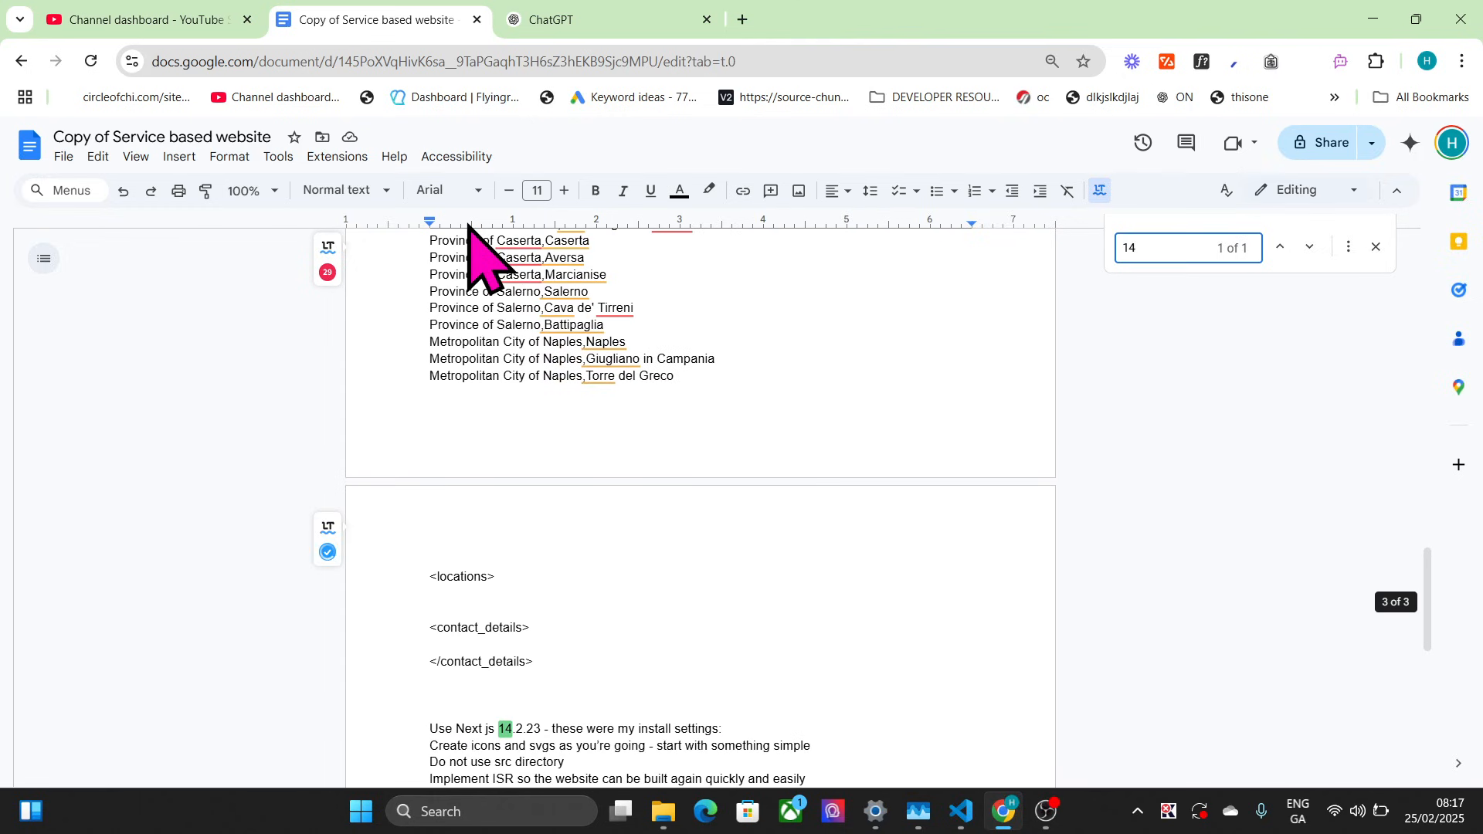
pyautogui.scroll(-3)
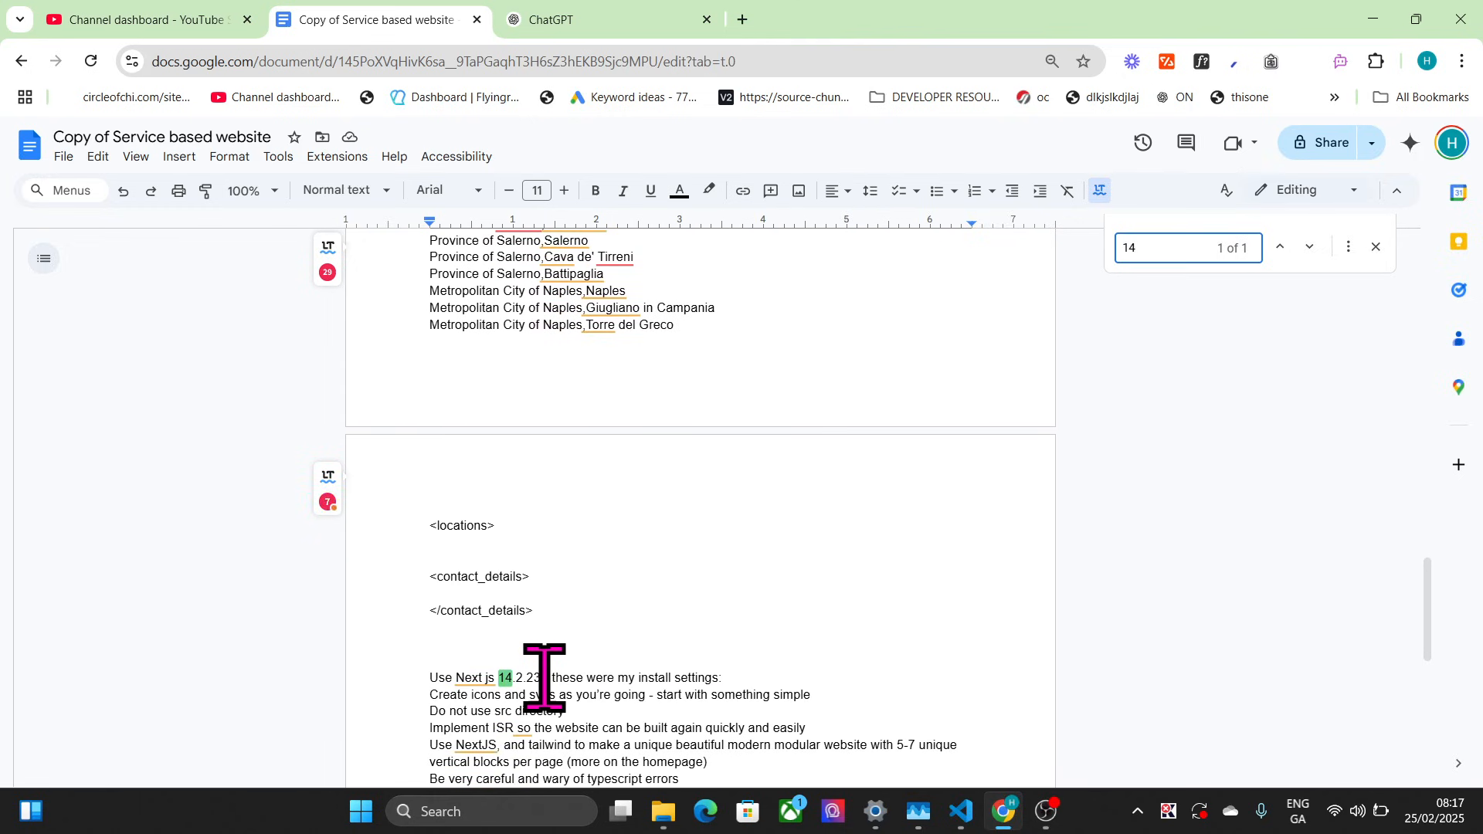
pyautogui.click(471, 677)
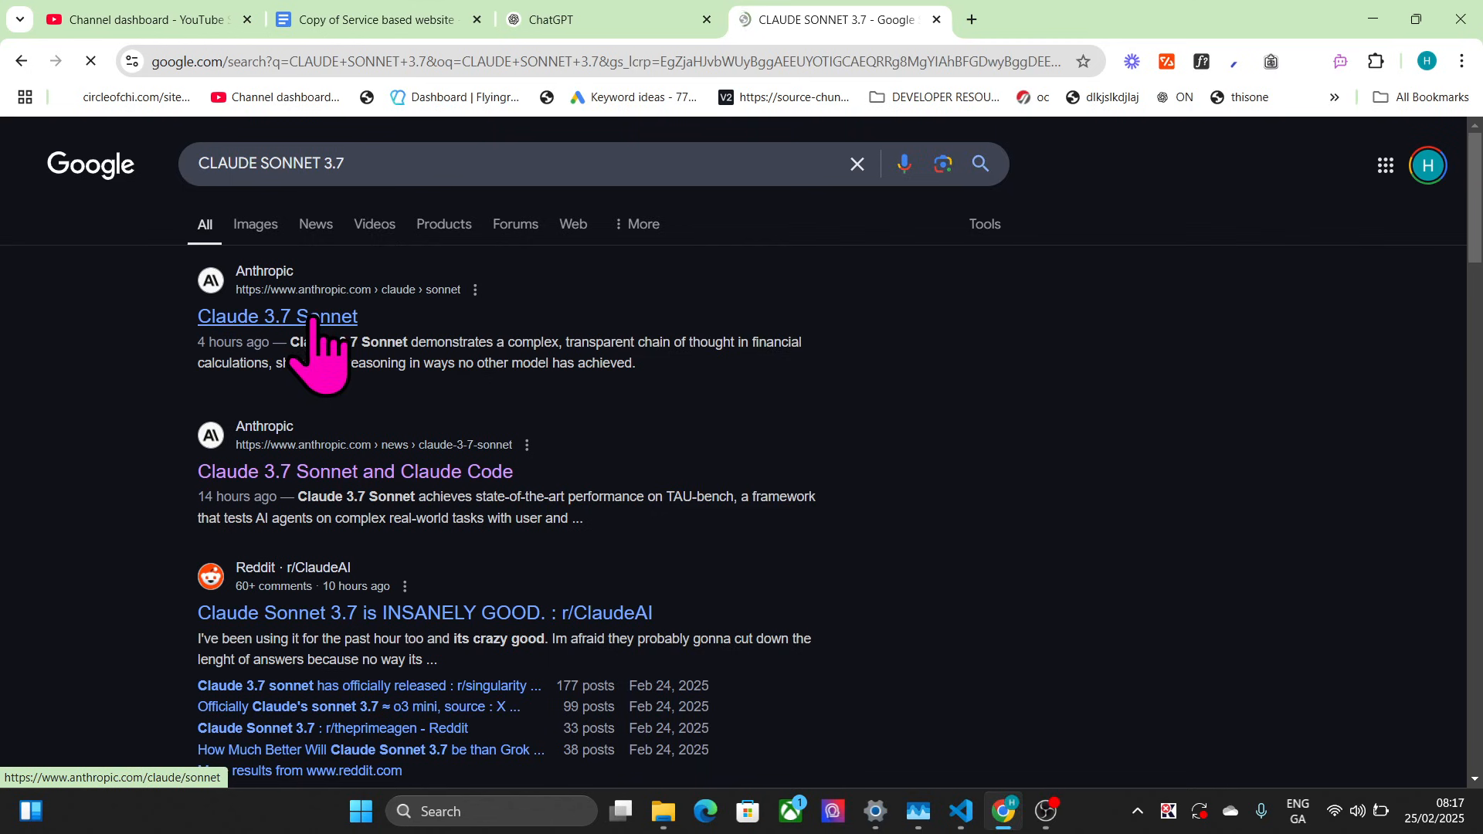
# Open and skim Anthropic's Claude 3.7 Sonnet announcement article
pyautogui.click(277, 316)
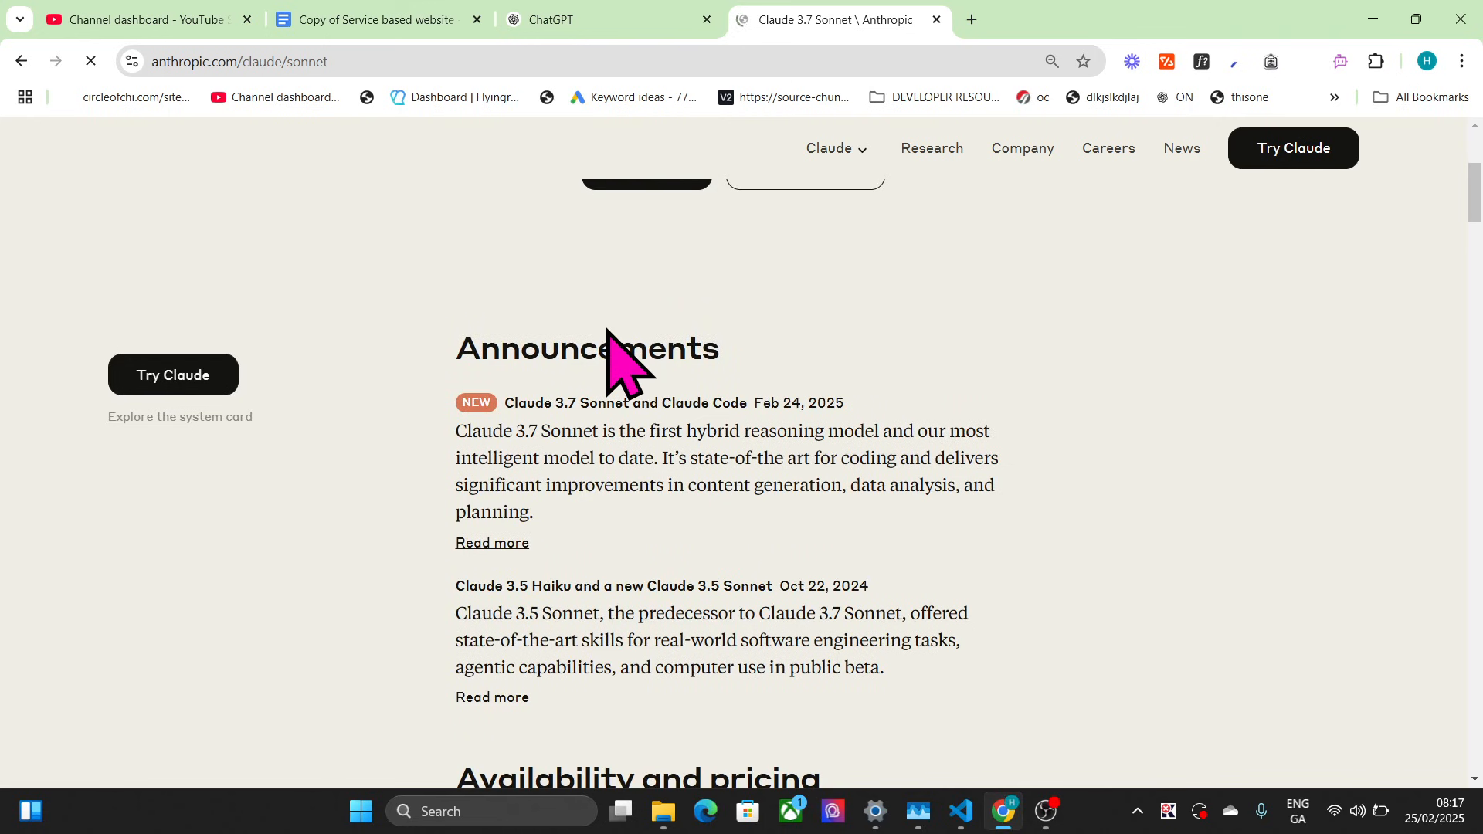
pyautogui.scroll(-3)
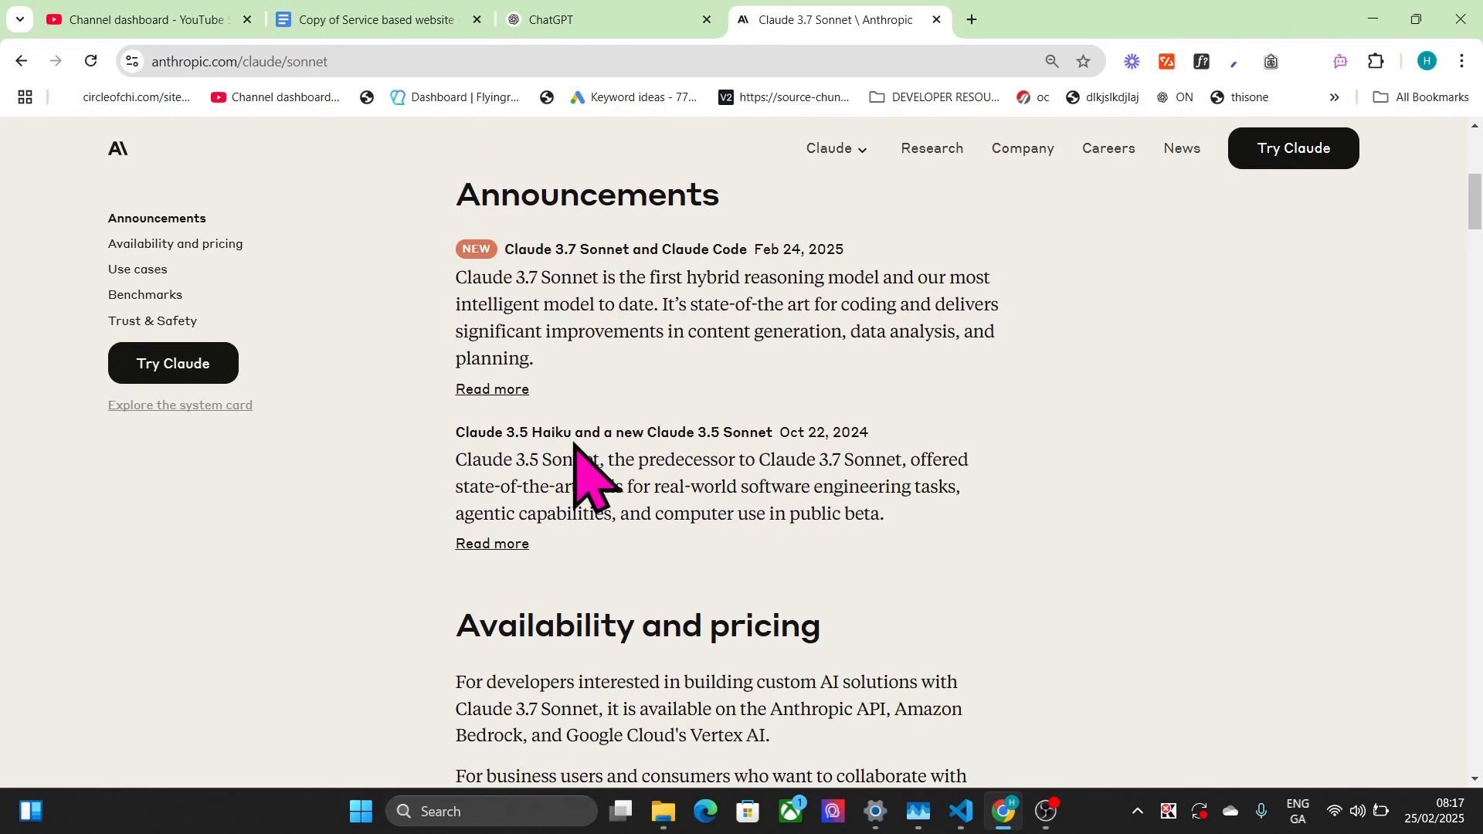
pyautogui.moveTo(470, 250)
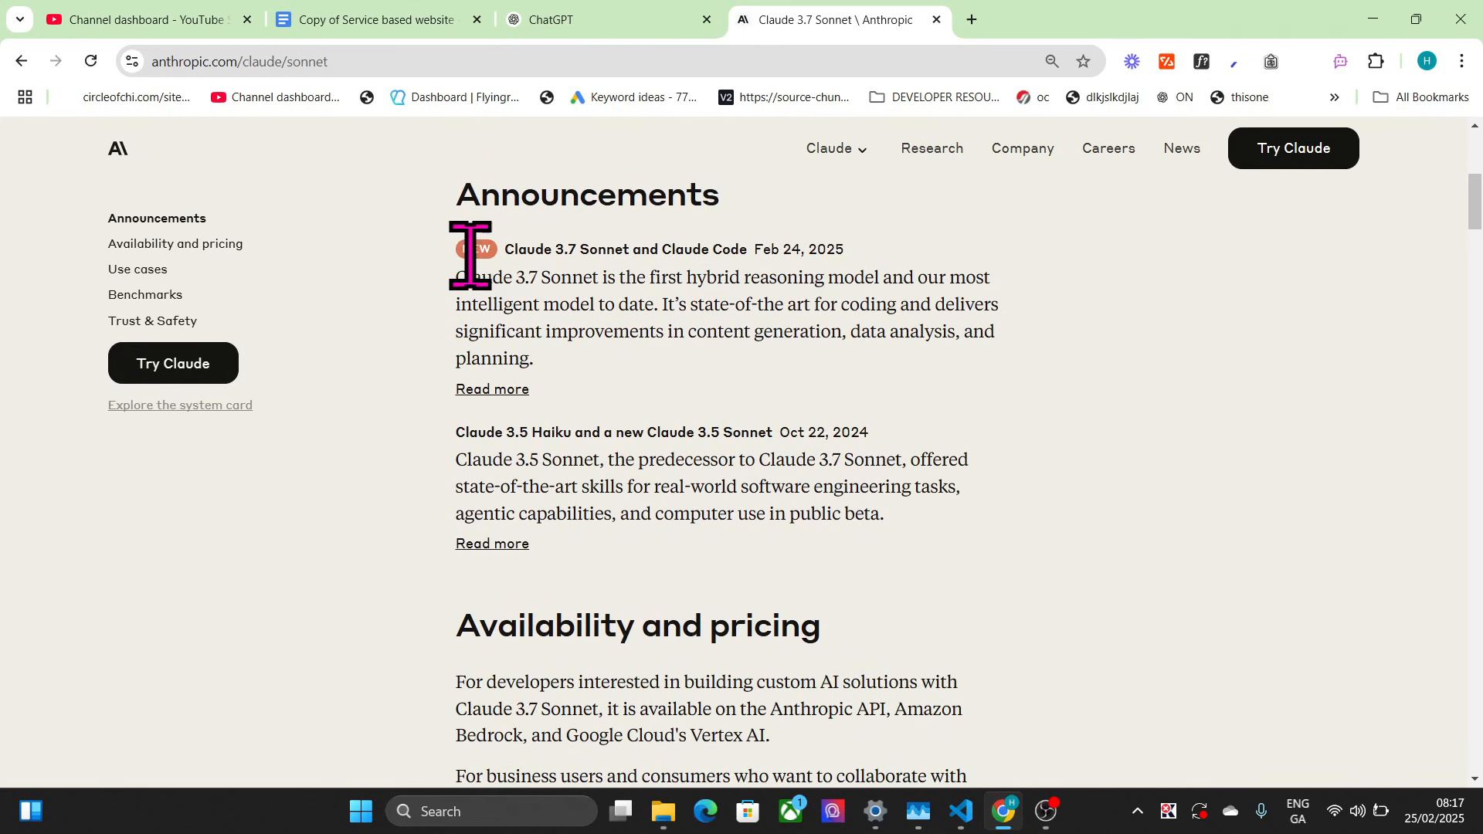
pyautogui.click(492, 388)
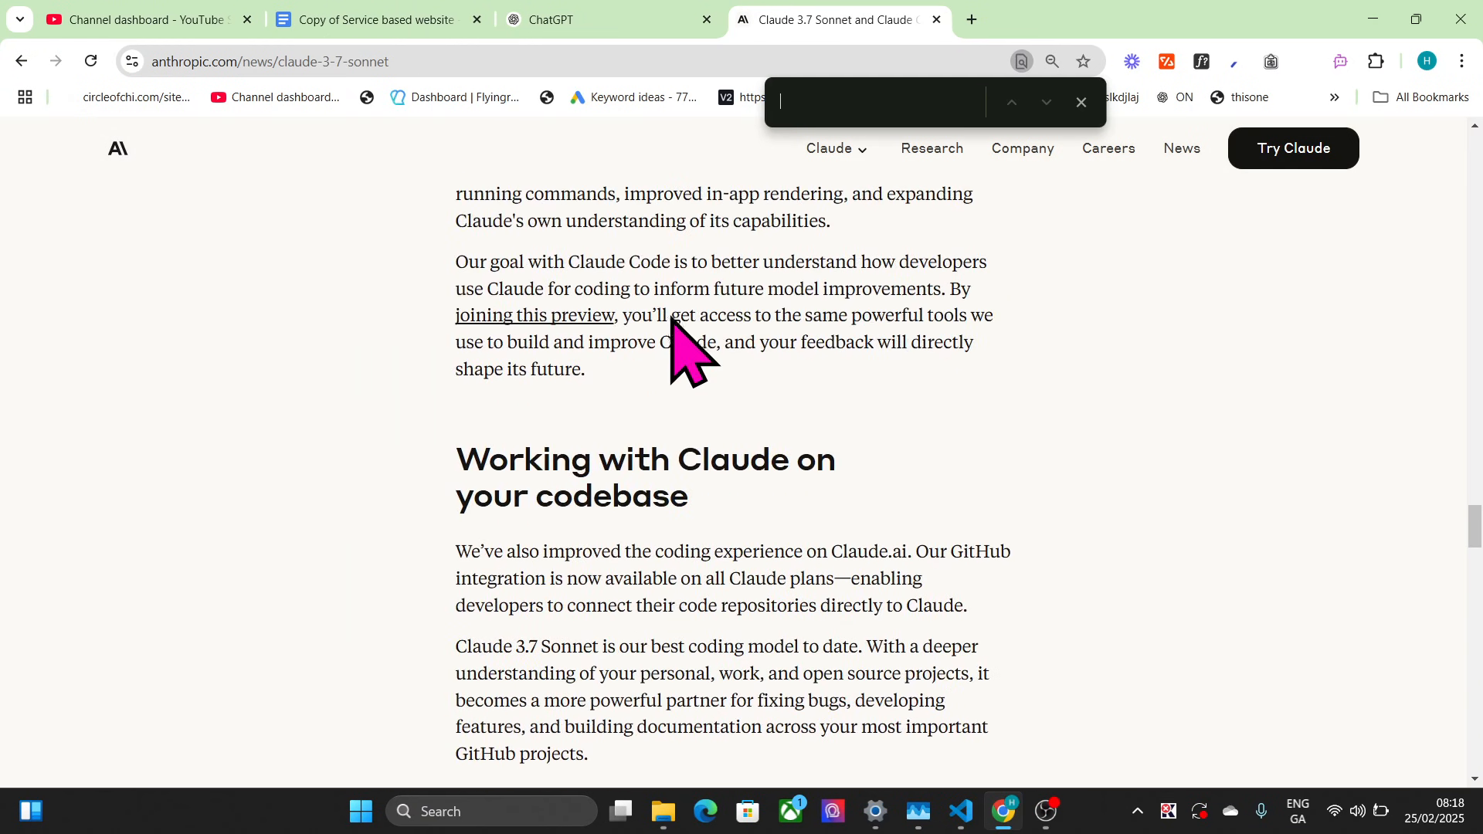
pyautogui.scroll(3)
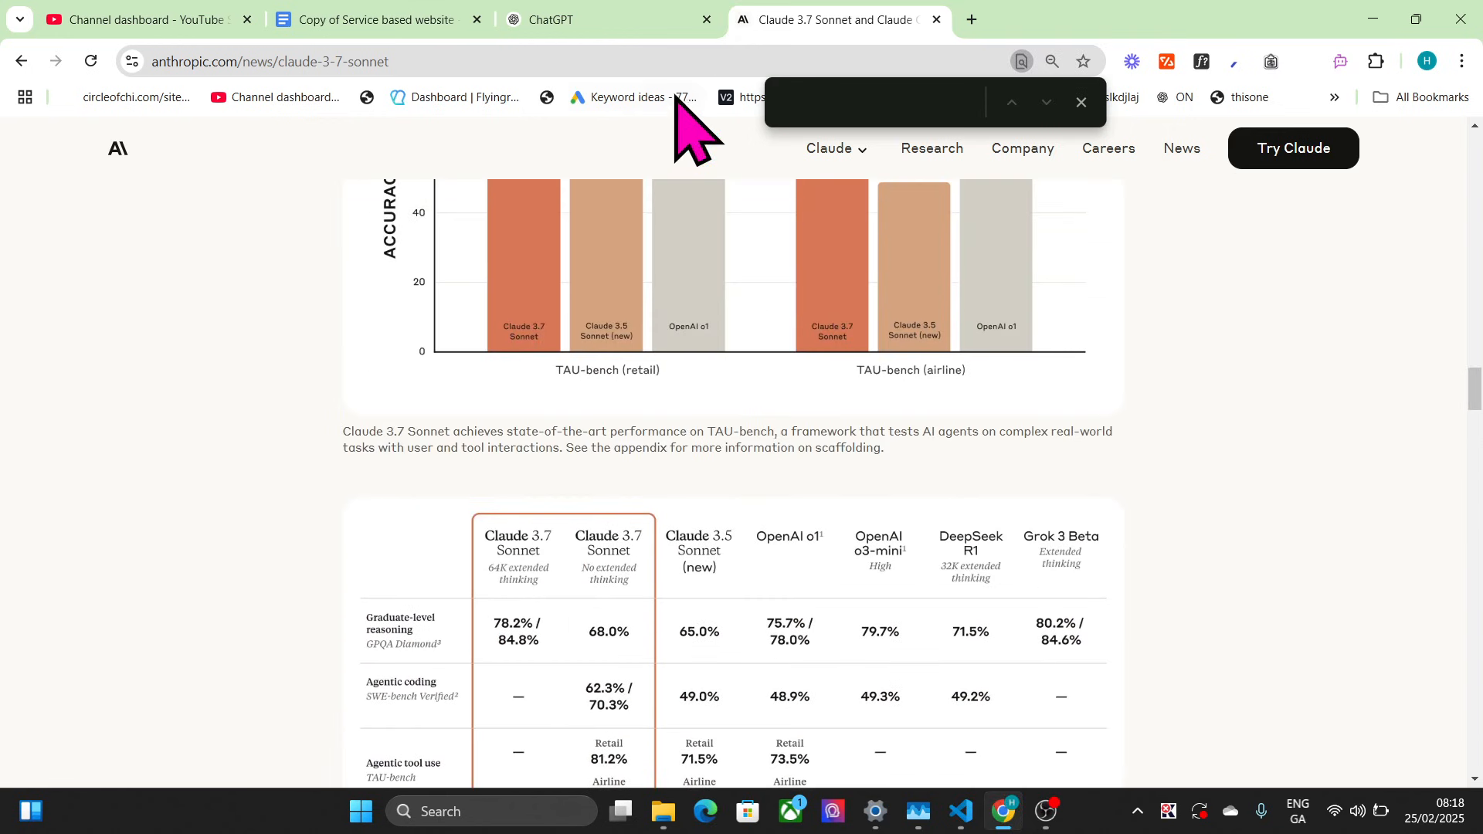
pyautogui.moveTo(575, 18)
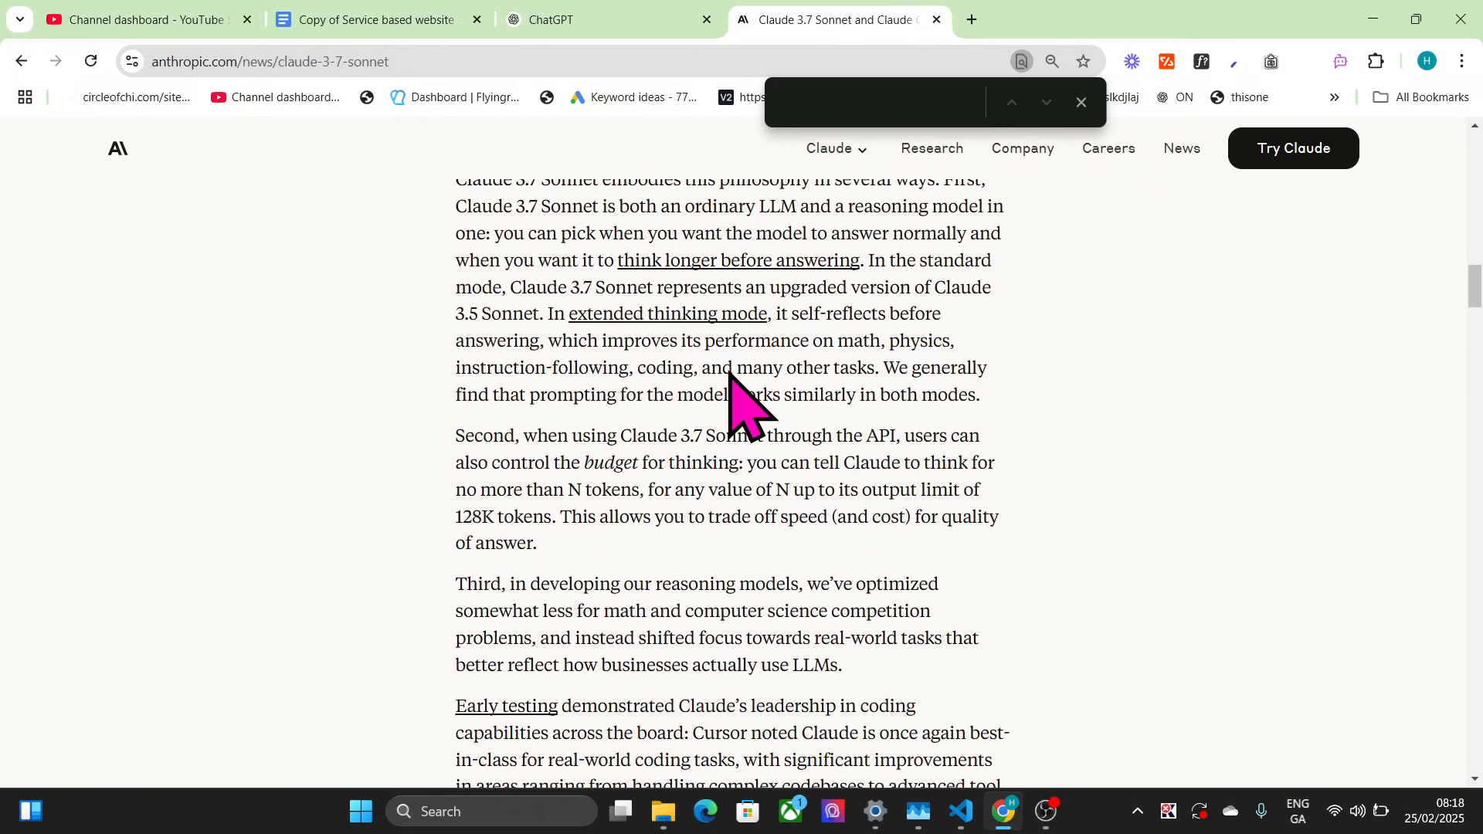
pyautogui.scroll(3)
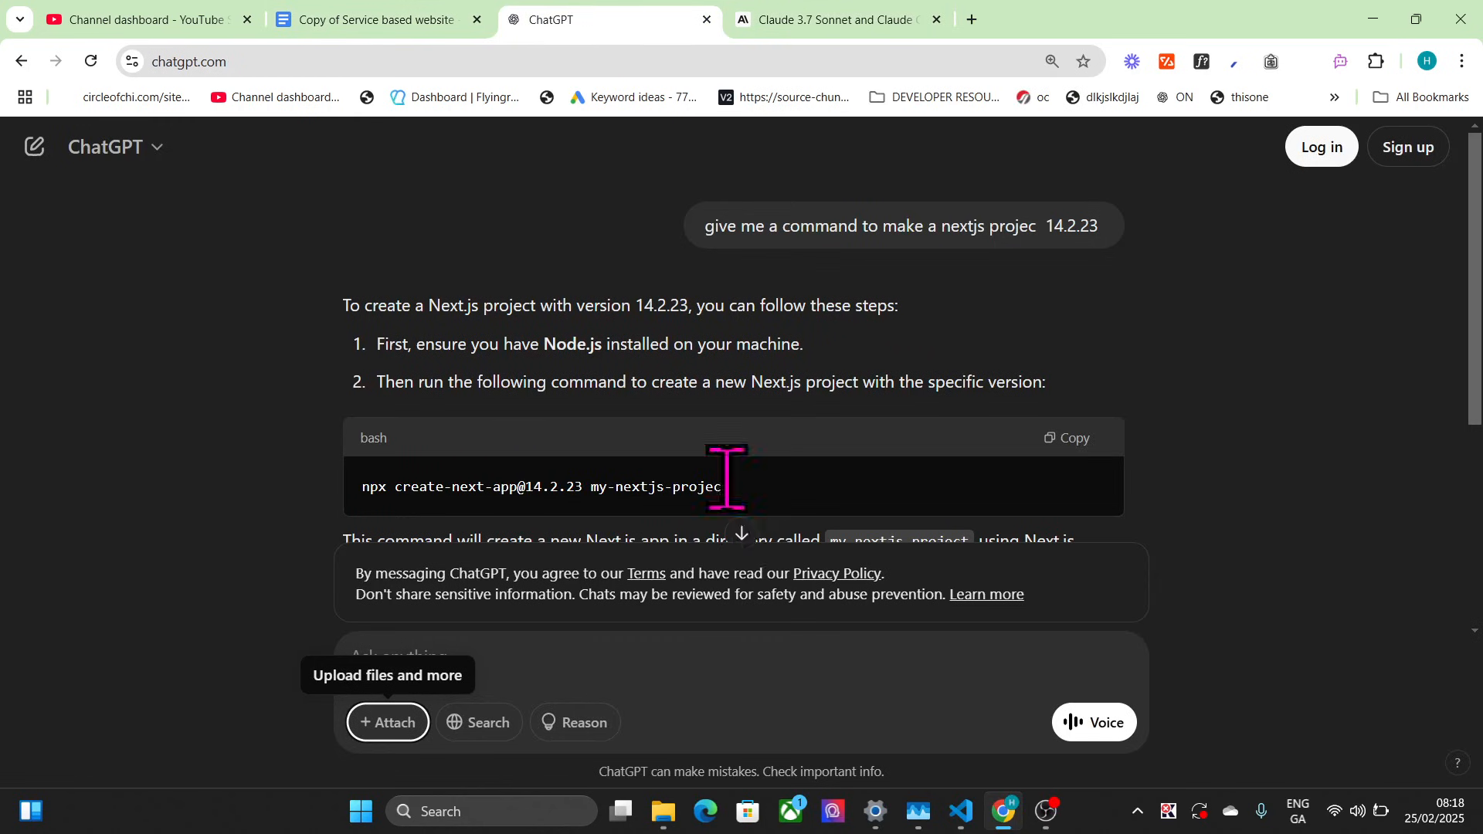
pyautogui.tripleClick(543, 486)
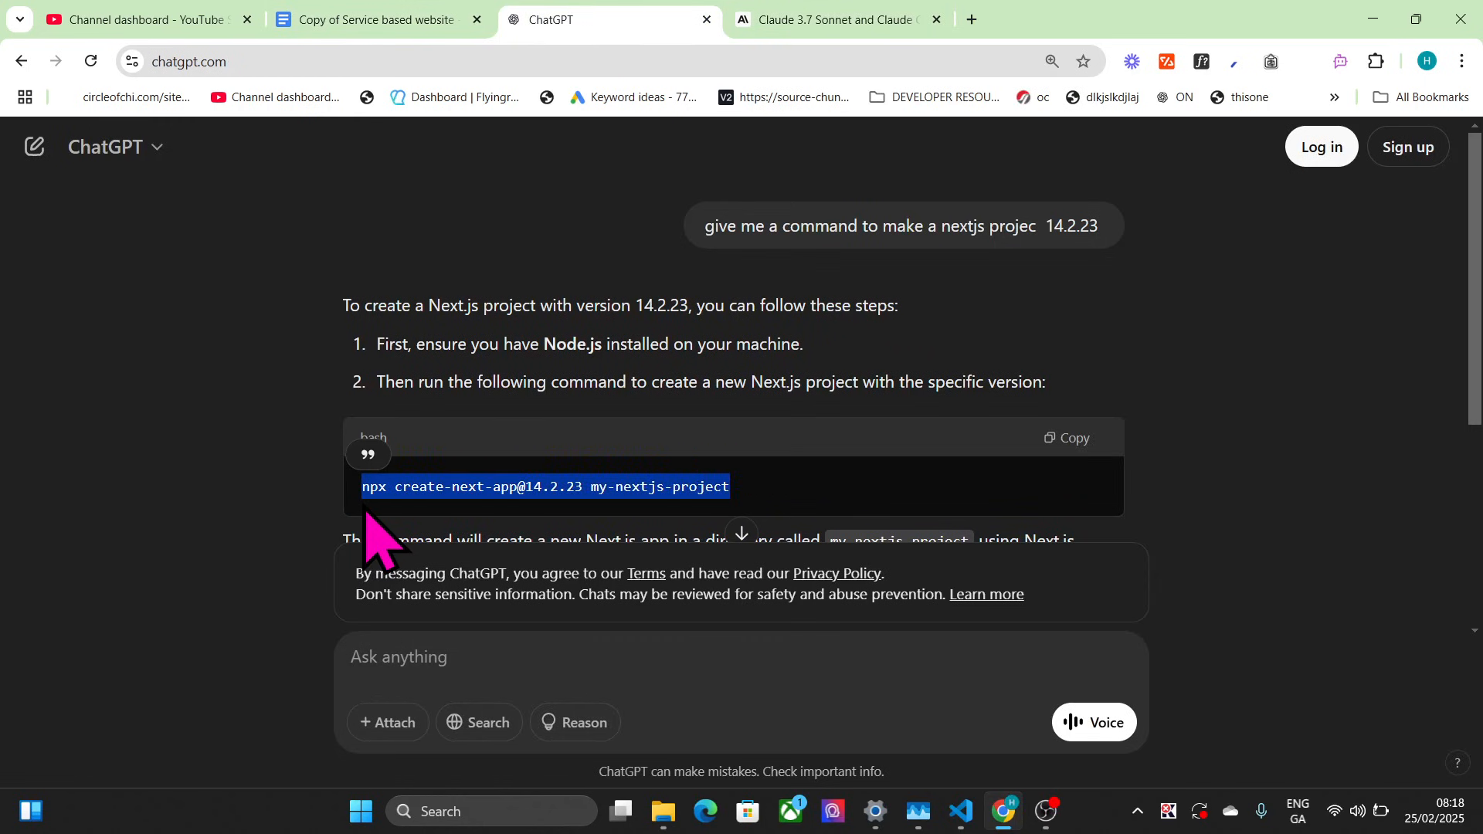
pyautogui.click(960, 812)
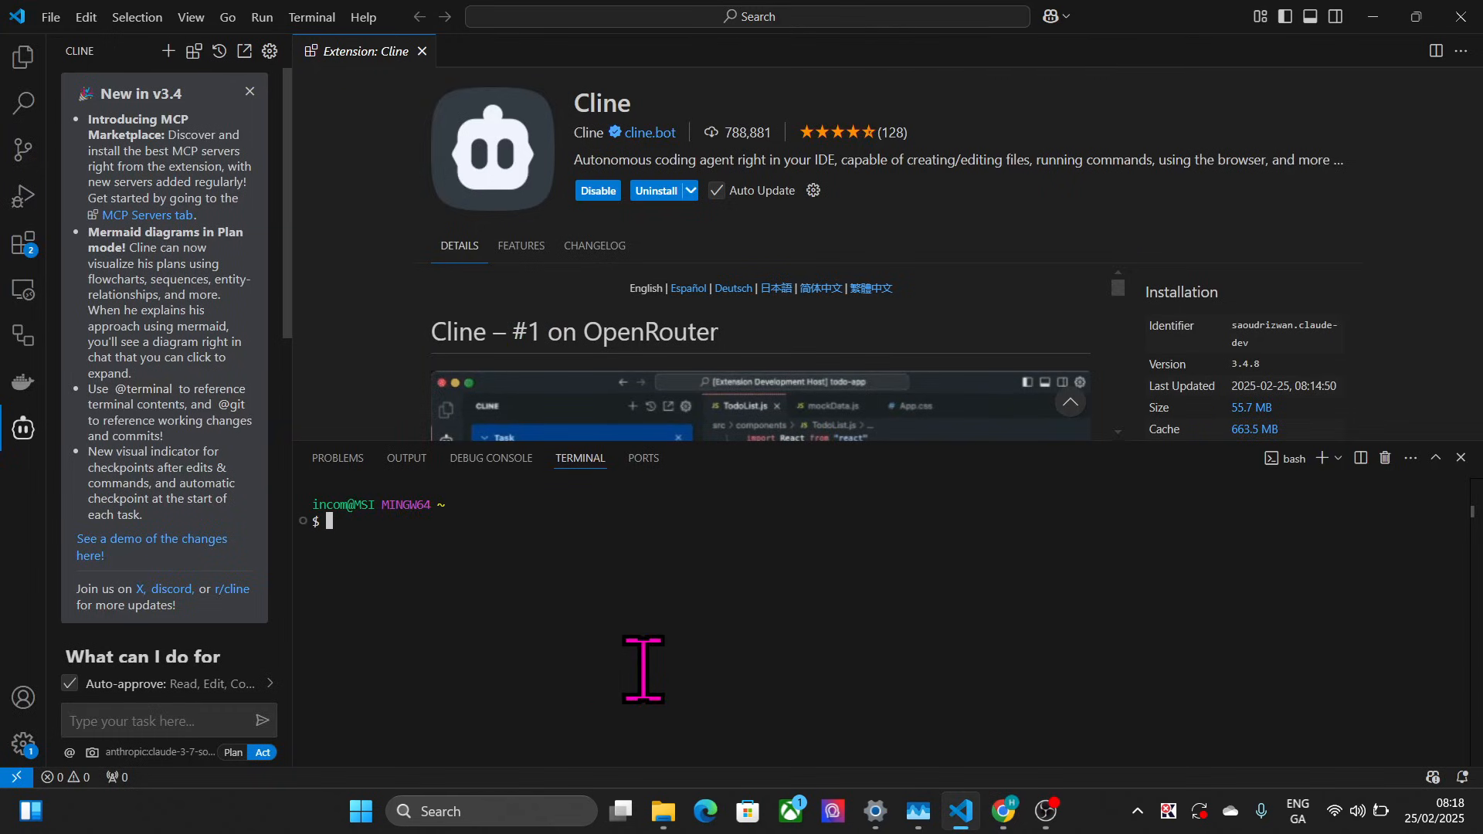
pyautogui.write('npx create-next-app@14.2.23 my-nextjs-project')
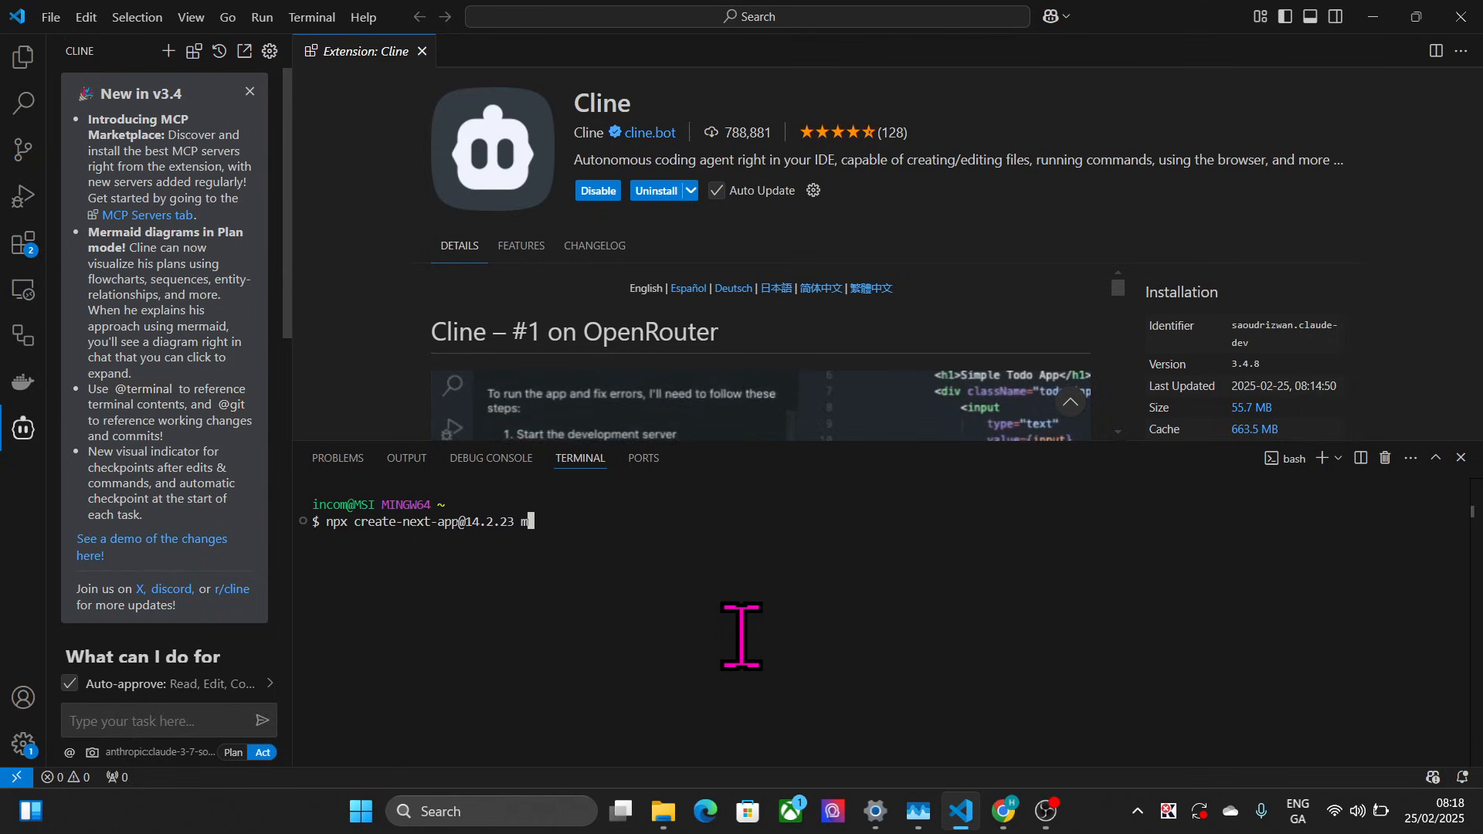
pyautogui.write('rolls-royce-we')
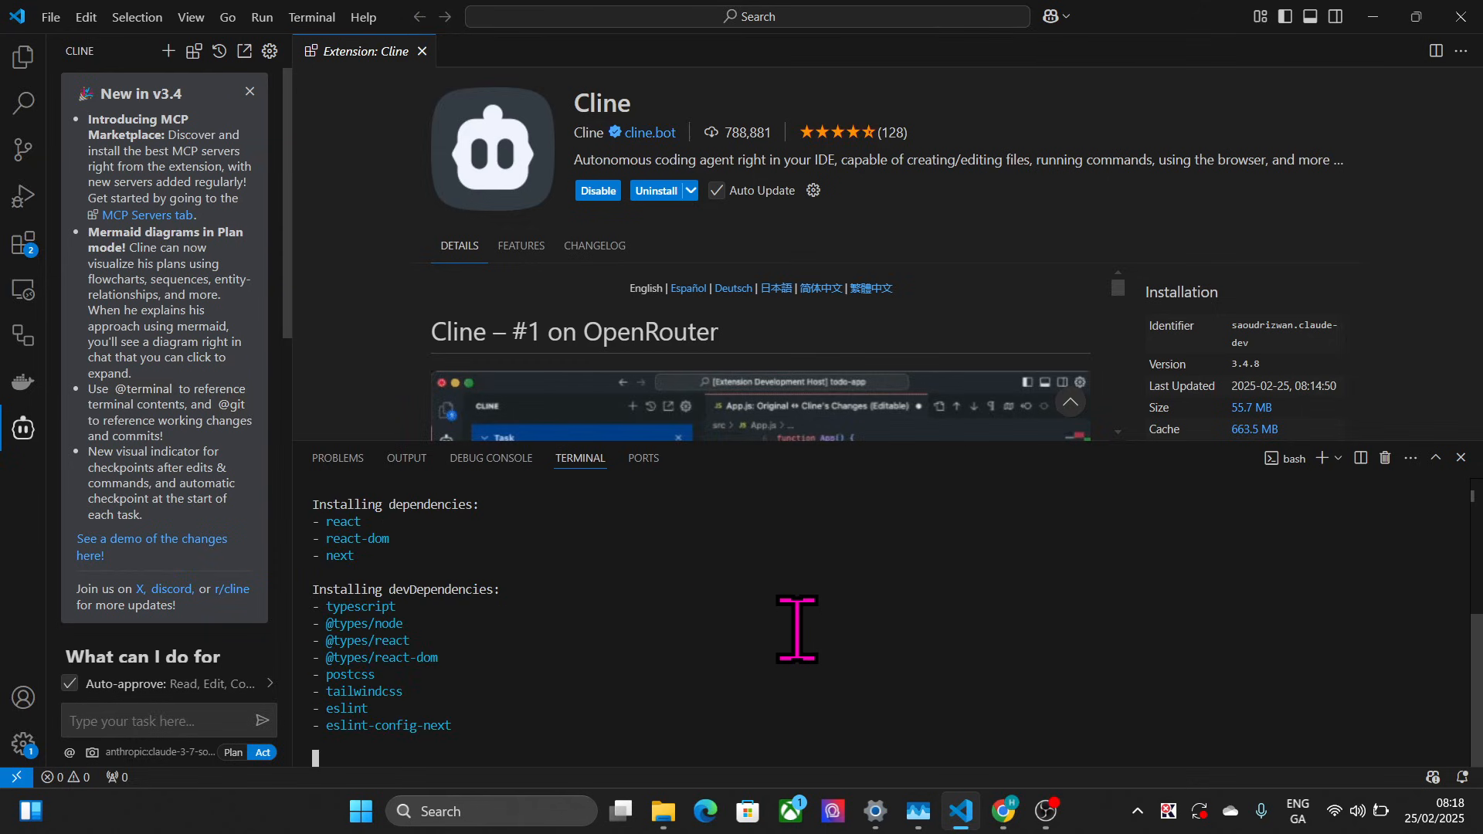
pyautogui.moveTo(608, 499)
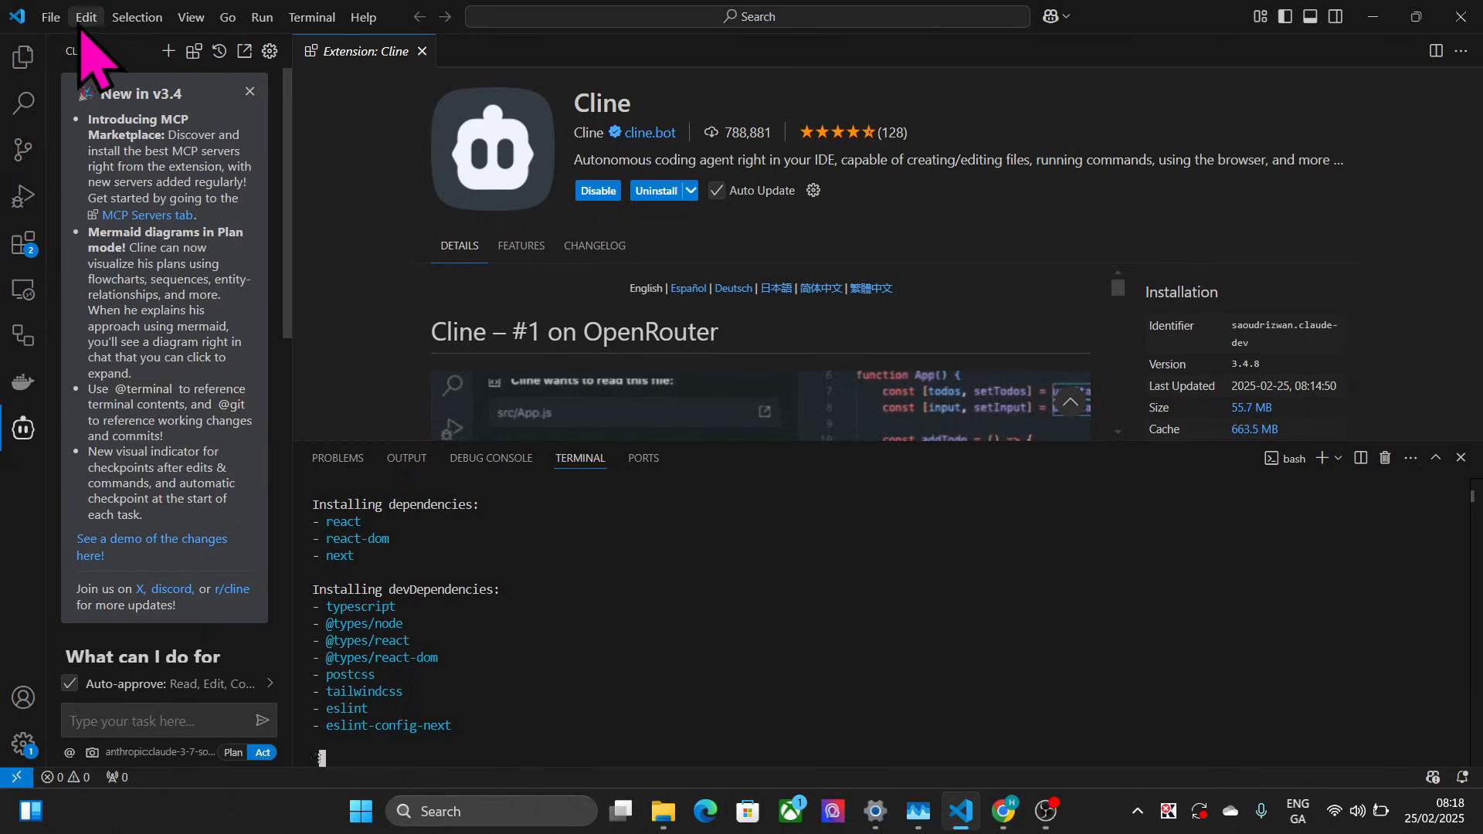
pyautogui.moveTo(21, 56)
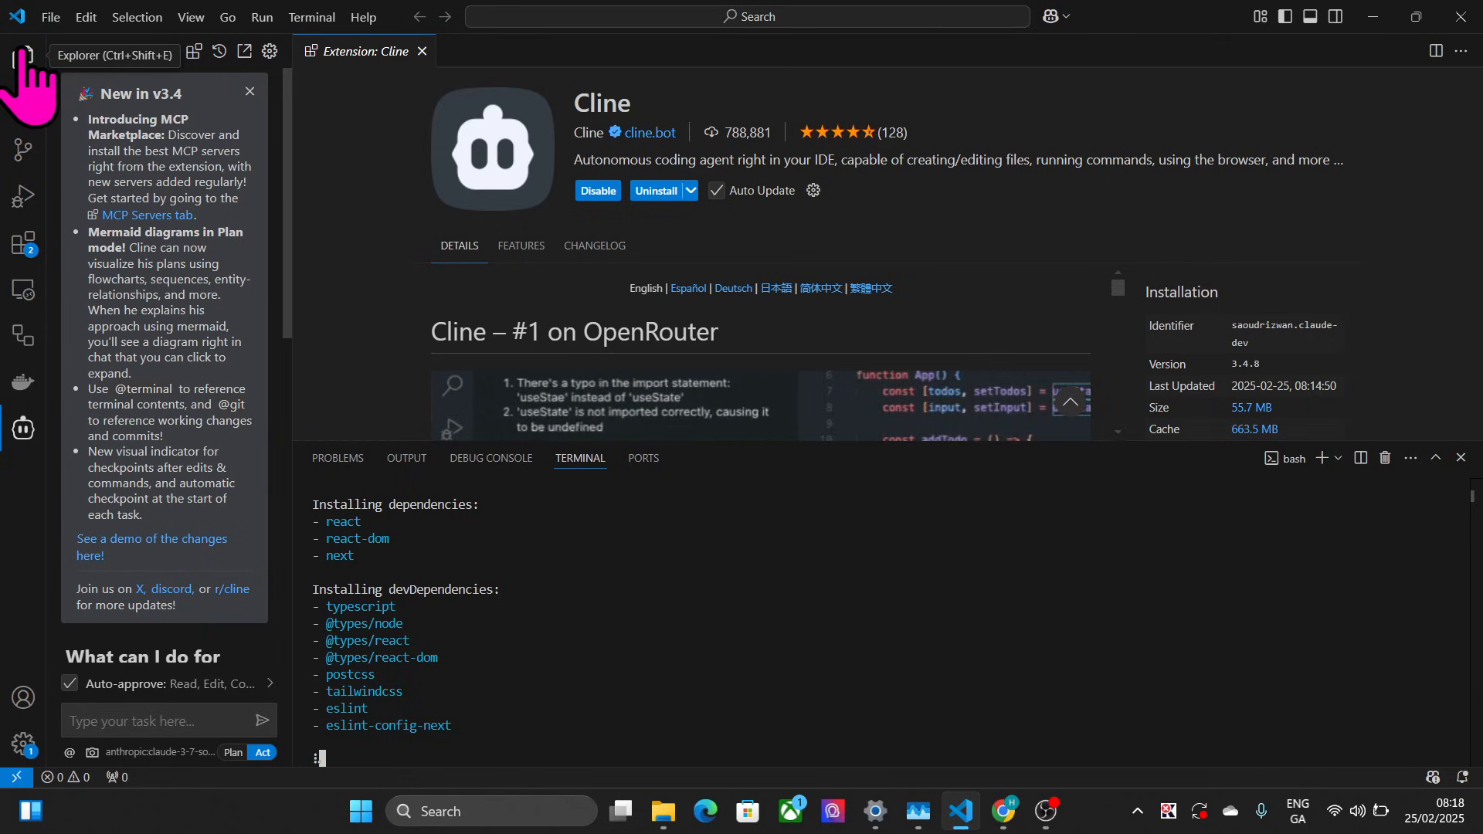
pyautogui.click(23, 56)
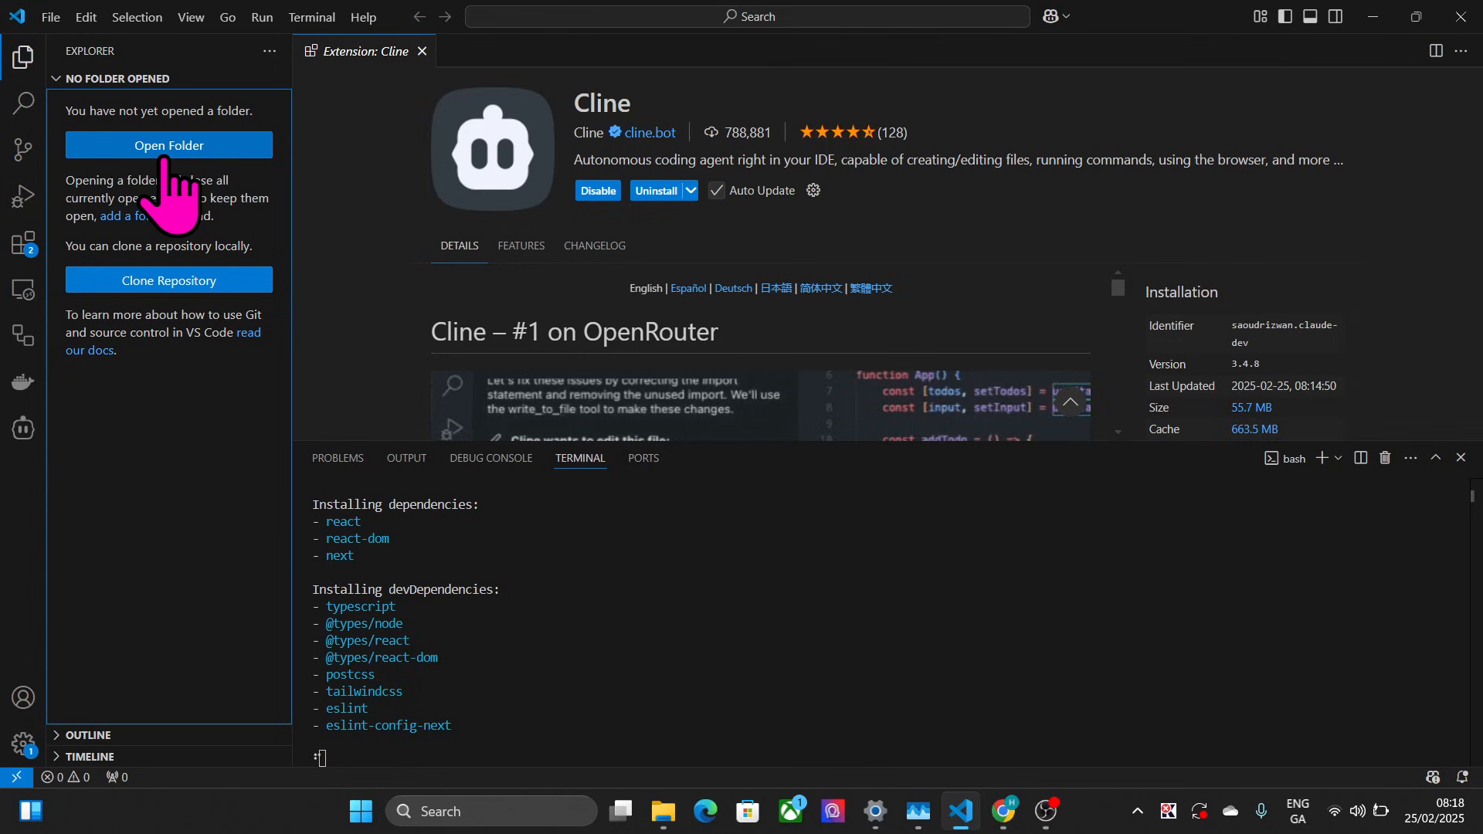
pyautogui.moveTo(607, 662)
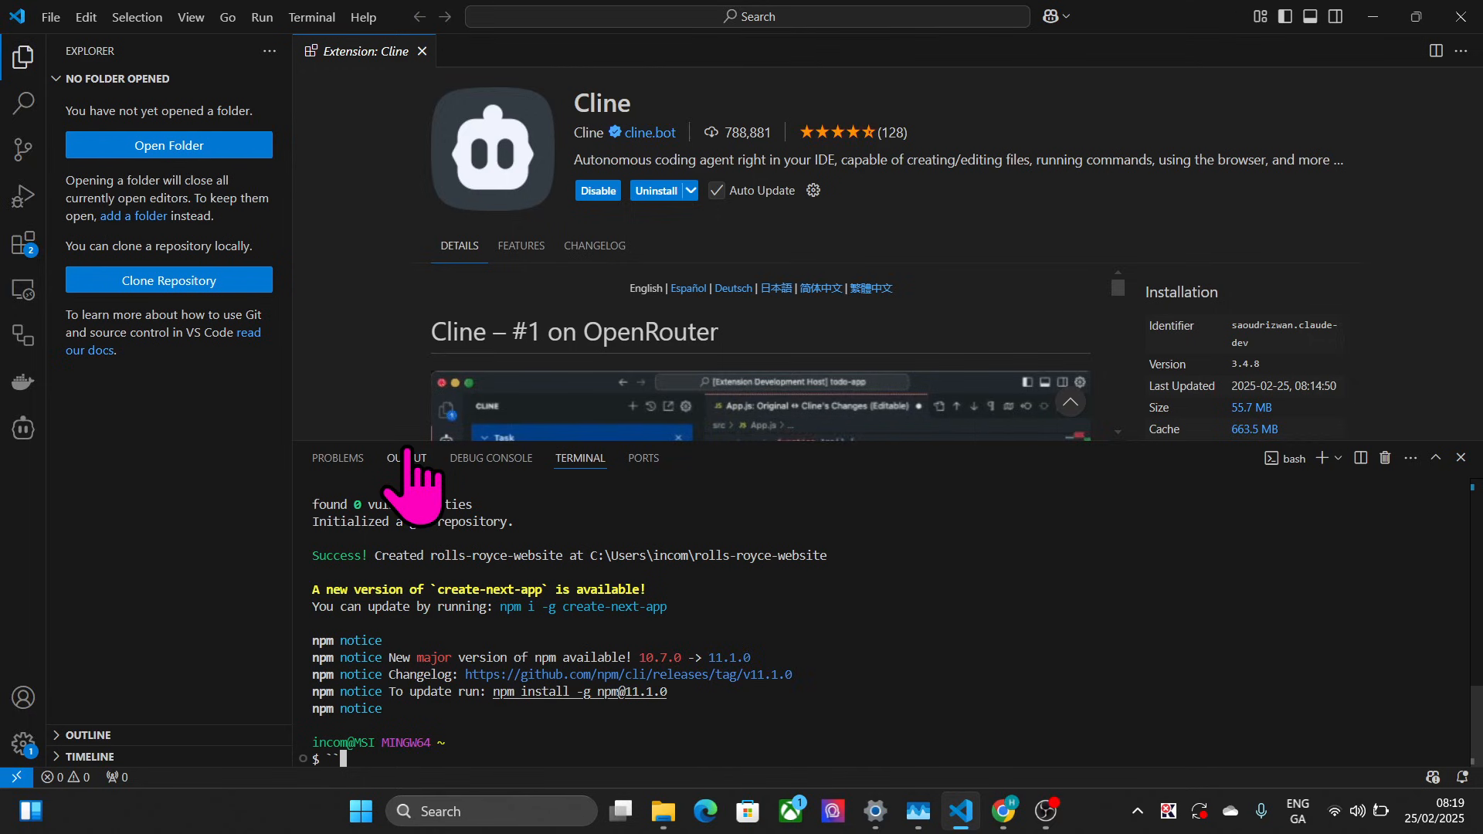
pyautogui.click(169, 144)
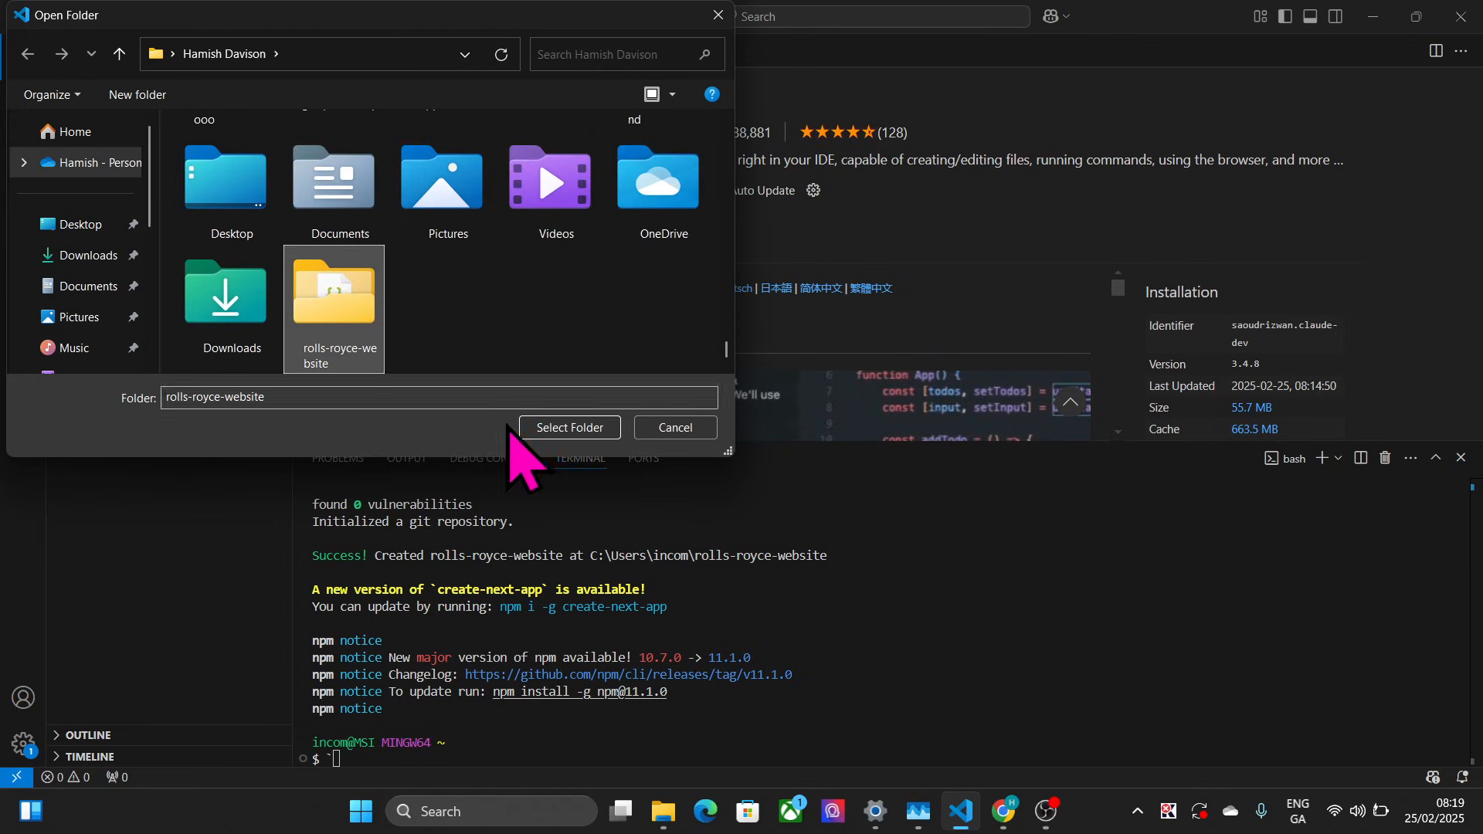
pyautogui.click(569, 427)
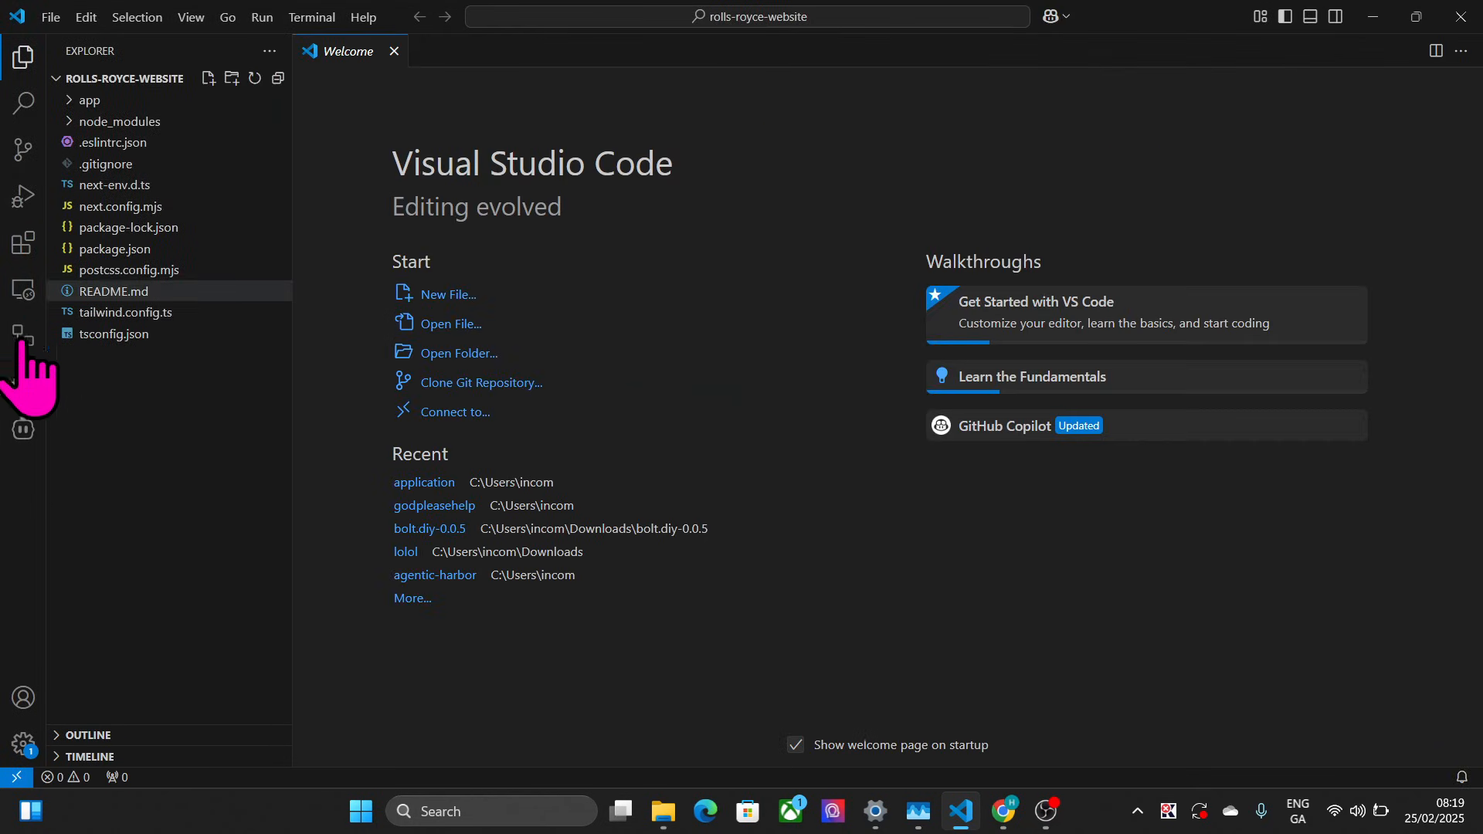
# Open the Cline chat panel, then scroll through the Cline instructions document
pyautogui.click(22, 428)
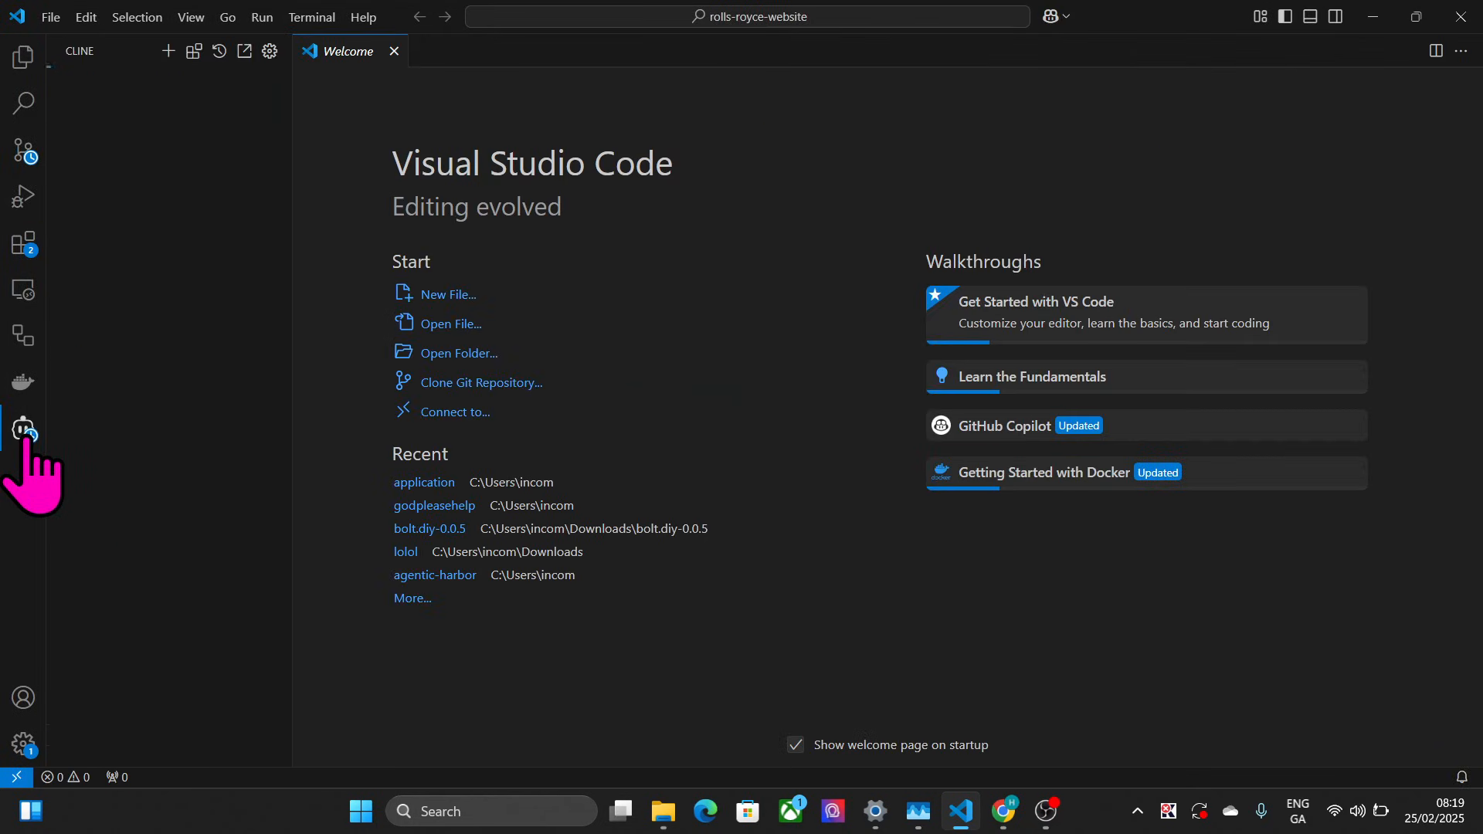
pyautogui.moveTo(506, 75)
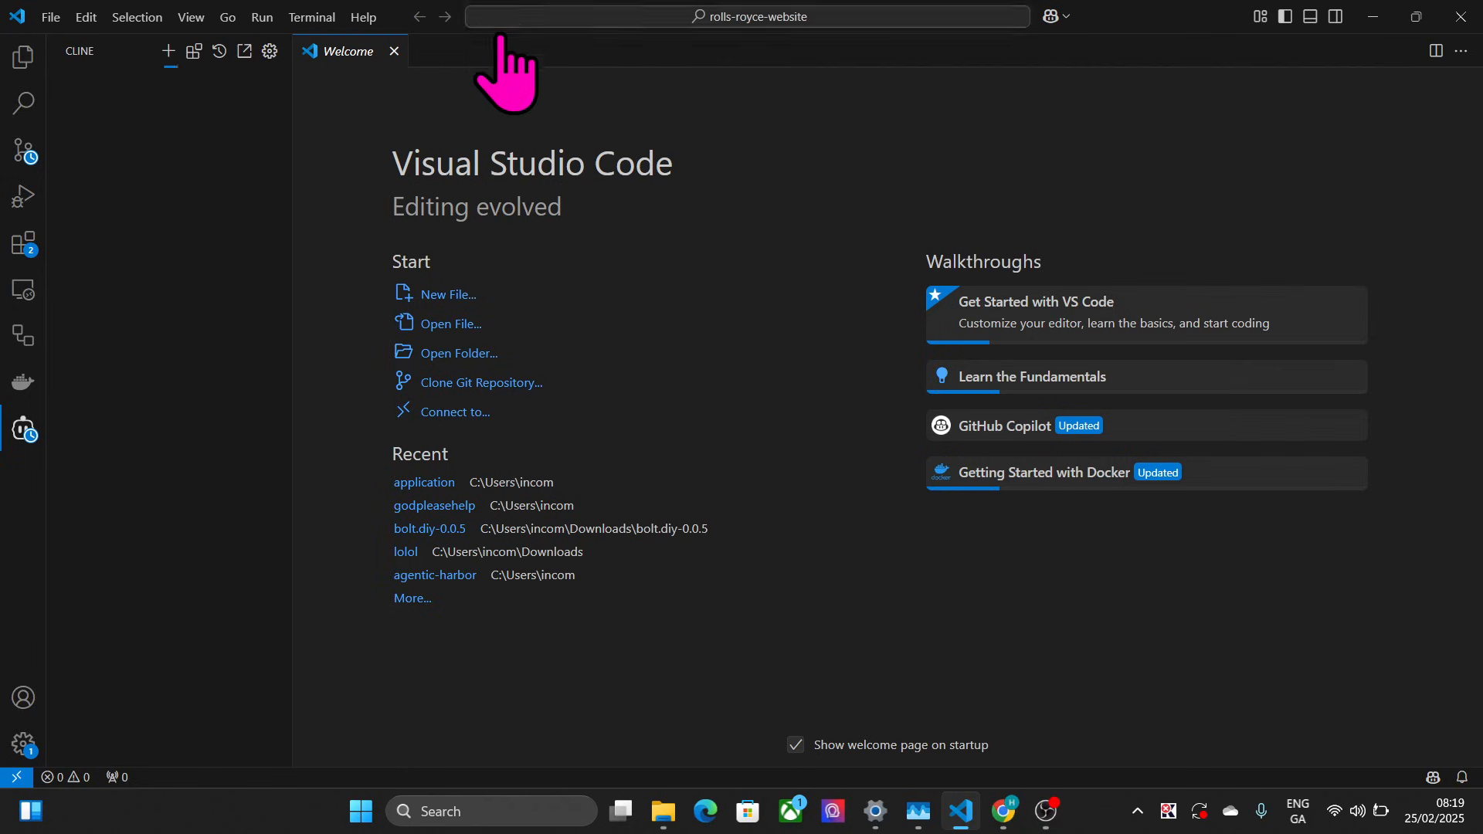
pyautogui.click(23, 427)
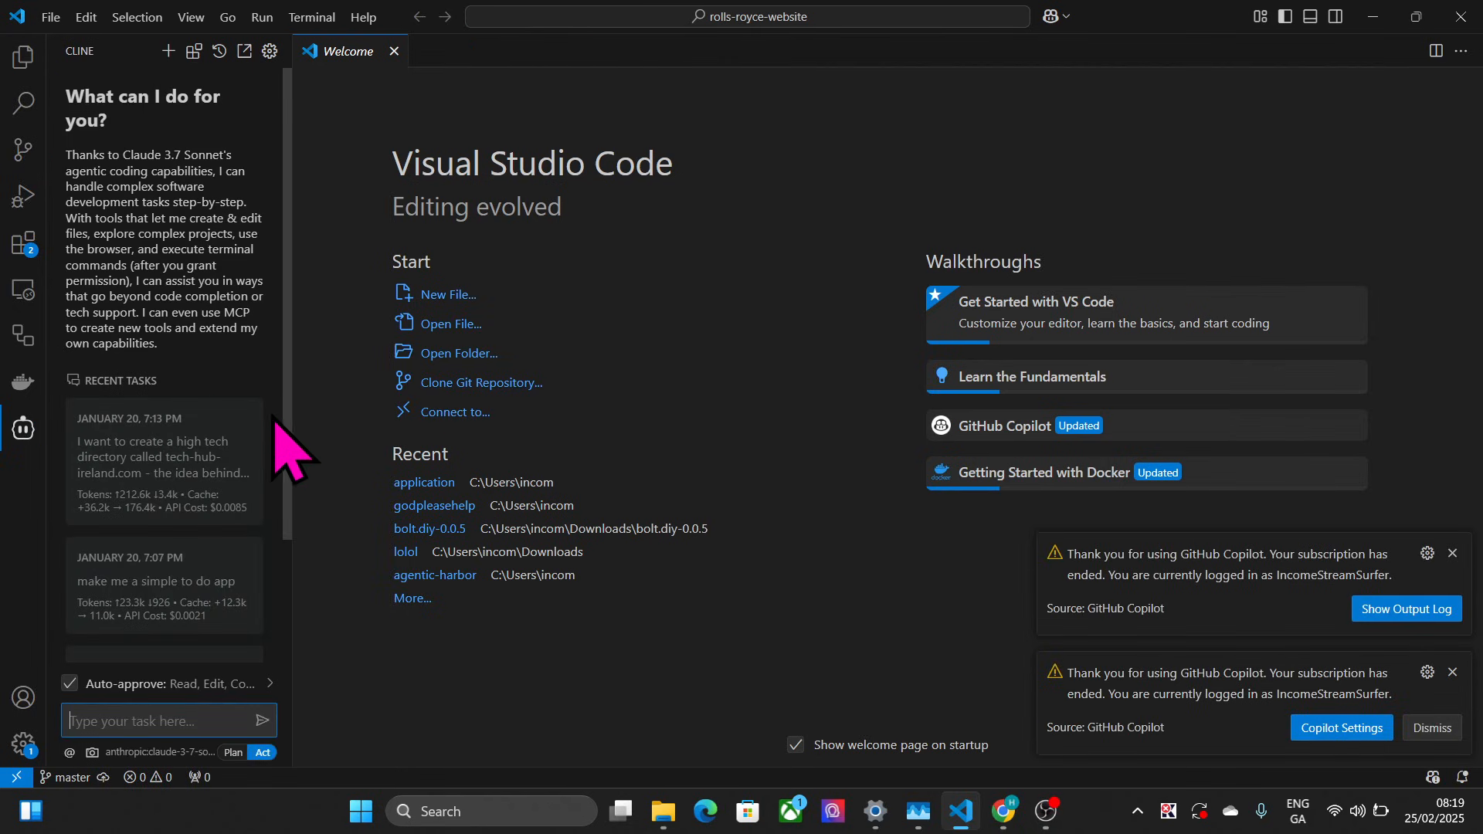
pyautogui.moveTo(265, 776)
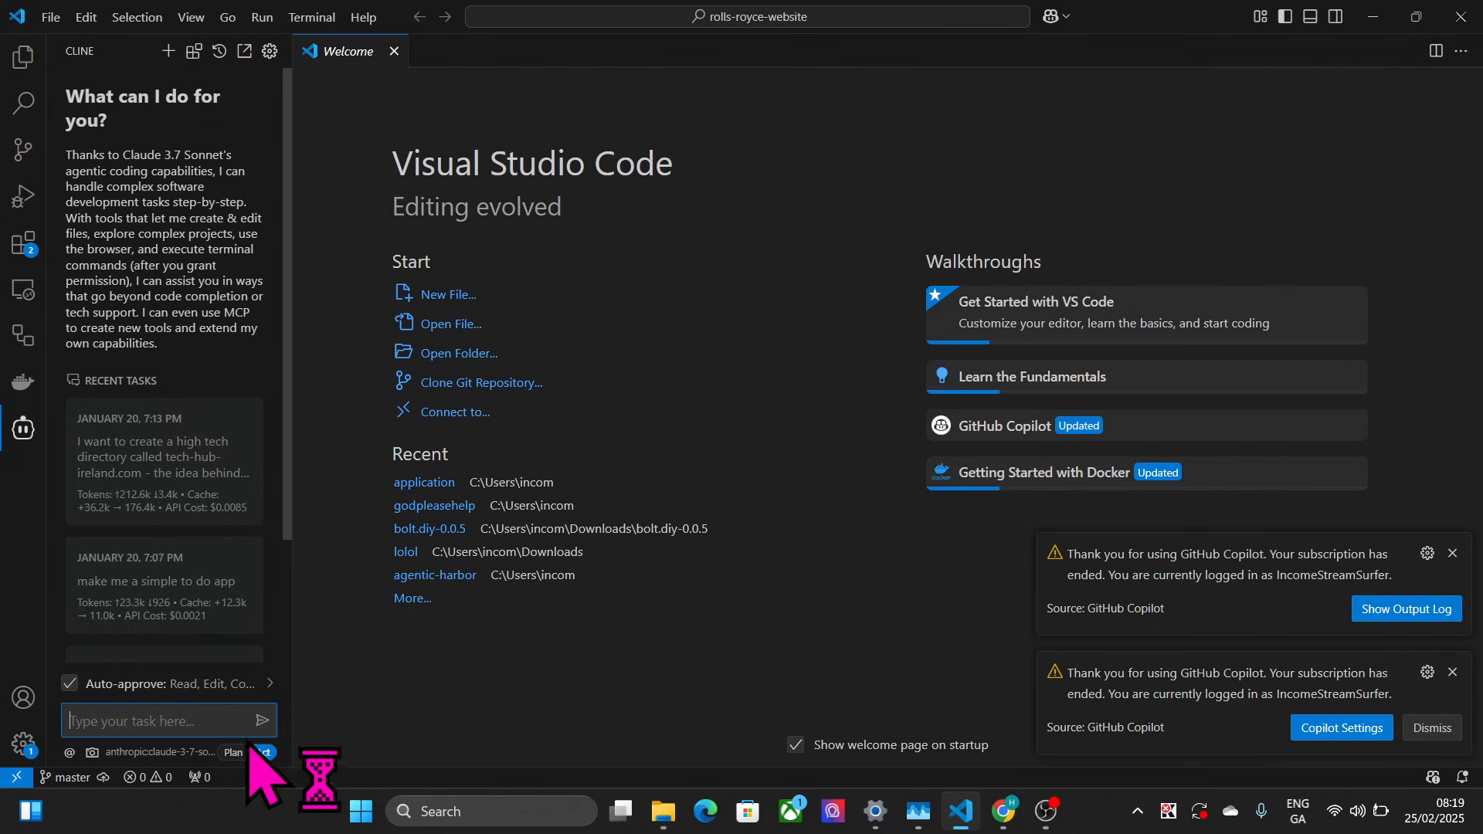
pyautogui.moveTo(233, 752)
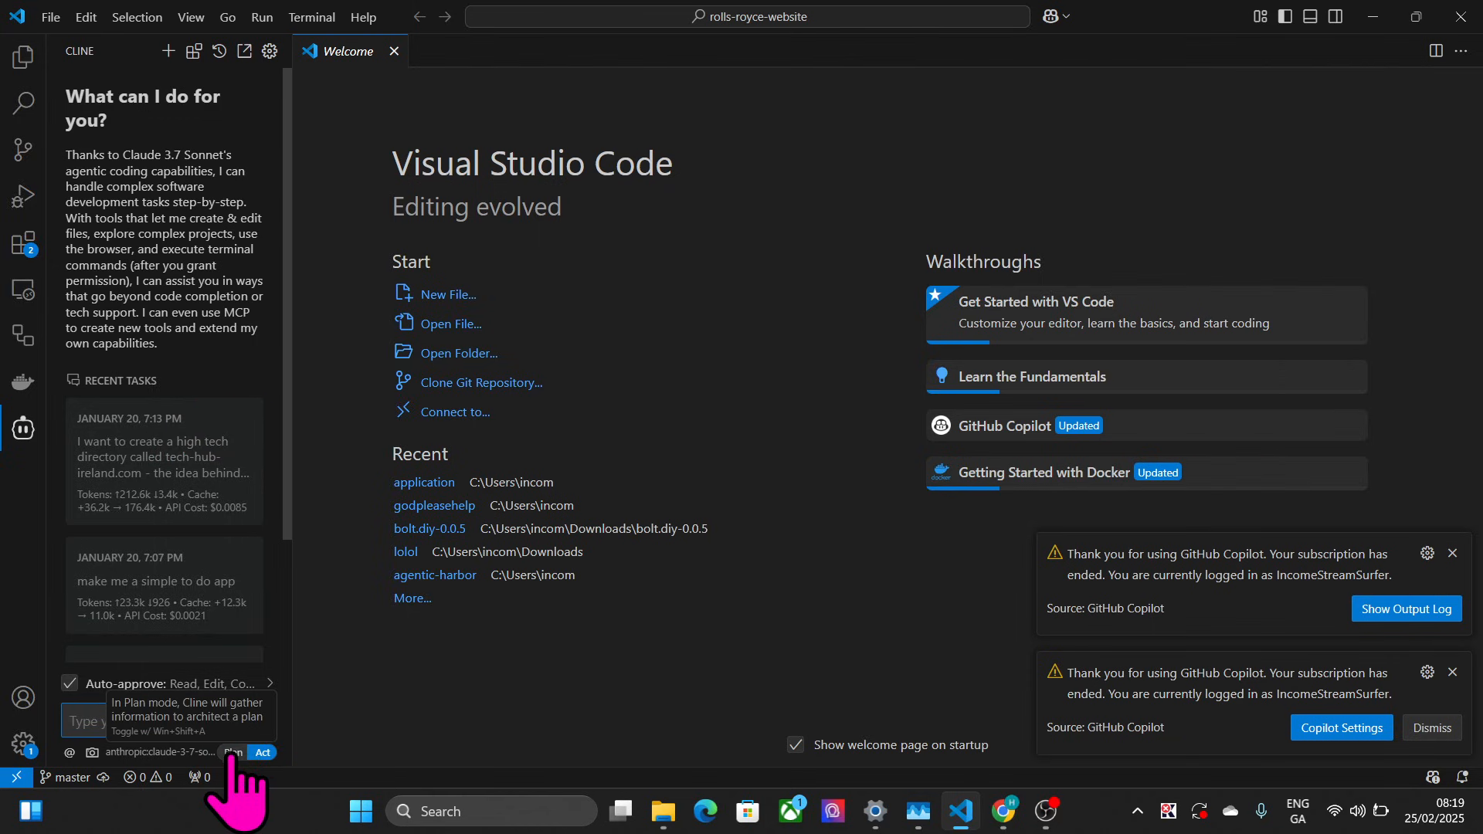
pyautogui.moveTo(462, 757)
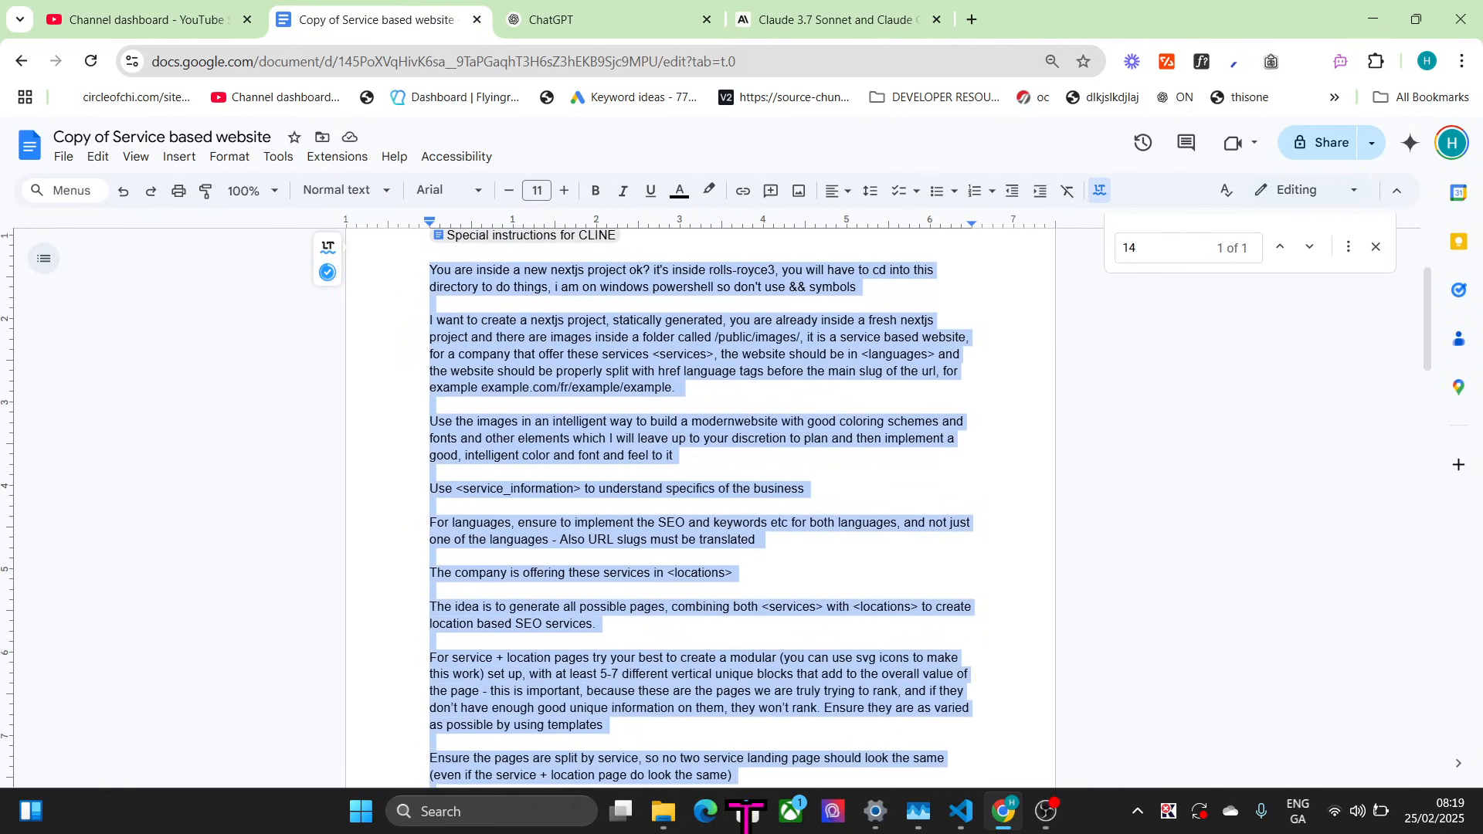
pyautogui.scroll(-3)
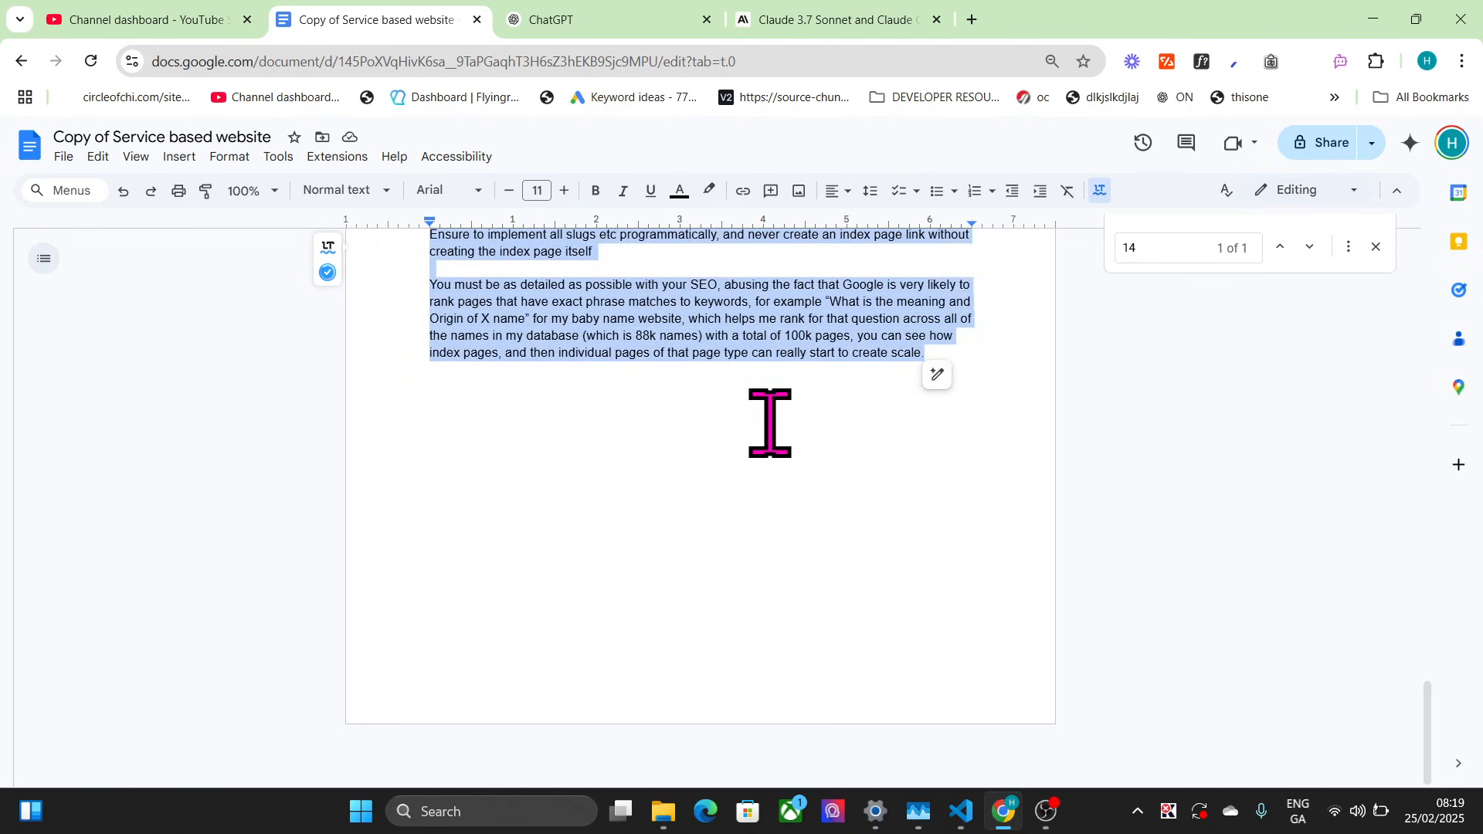
# Start a new 'pub' folder in the app folder, then look up 'public' in the instructions
pyautogui.click(959, 818)
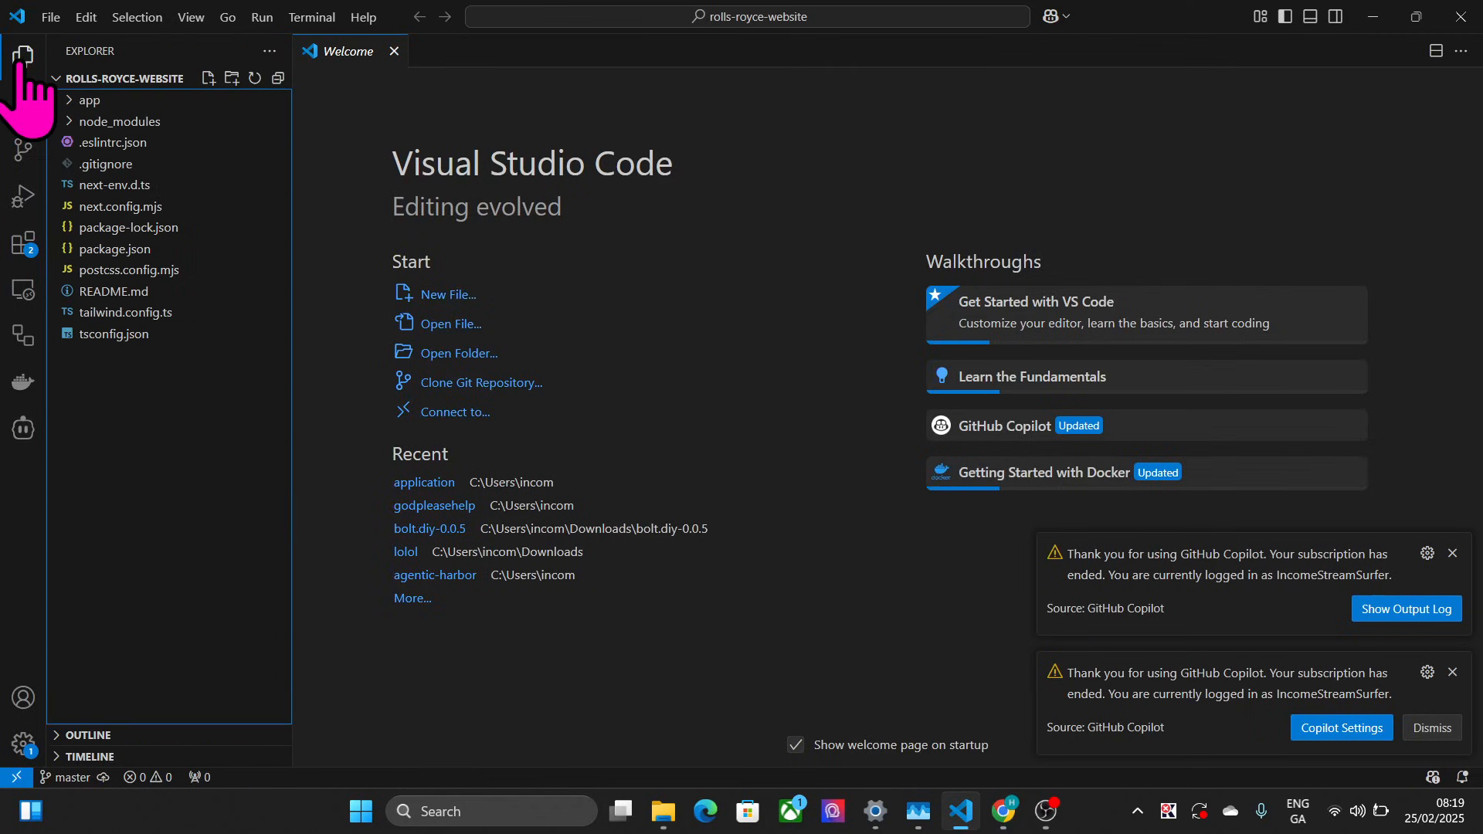
pyautogui.click(89, 101)
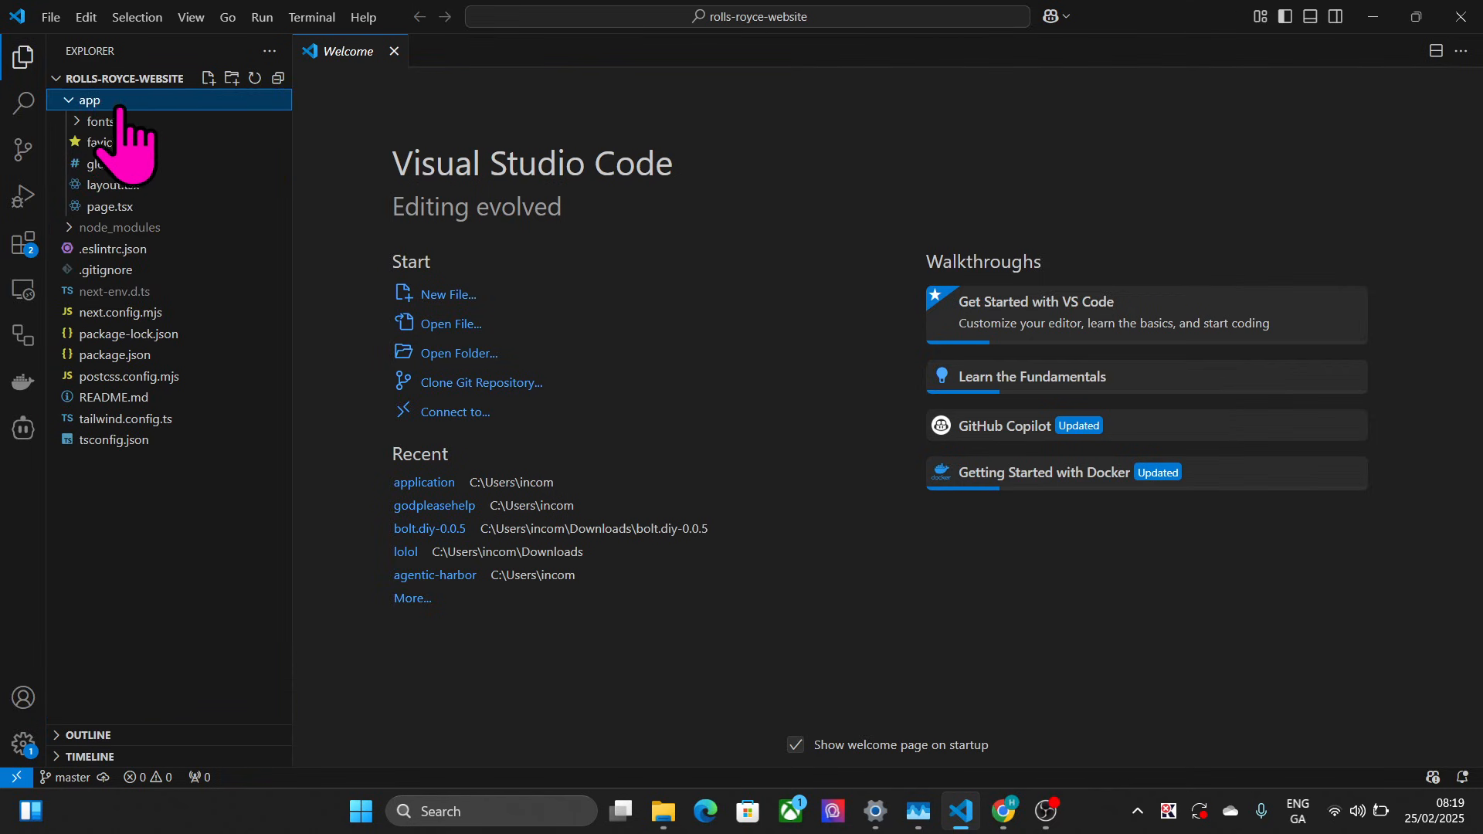
pyautogui.moveTo(176, 156)
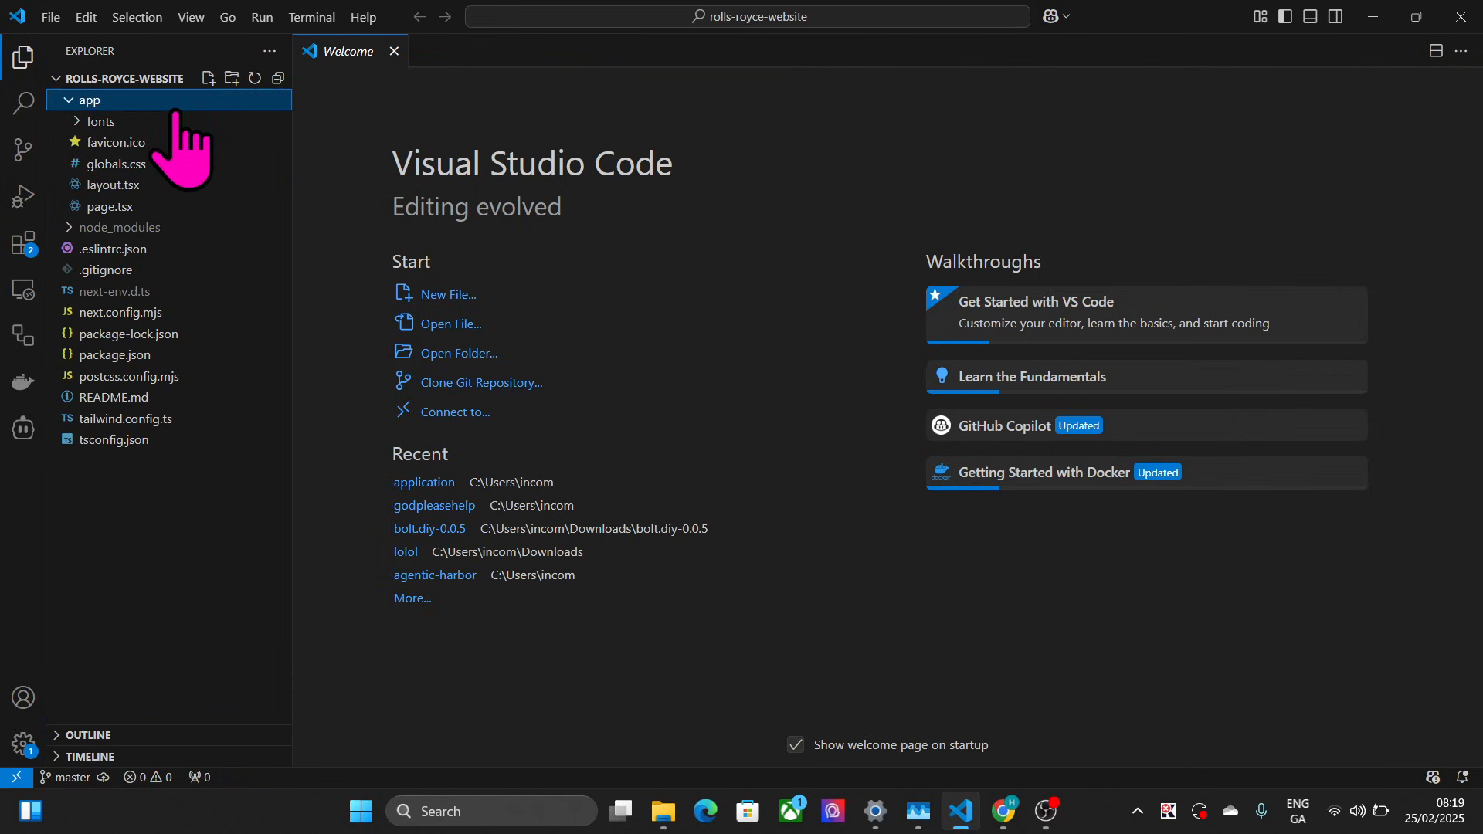
pyautogui.click(88, 100)
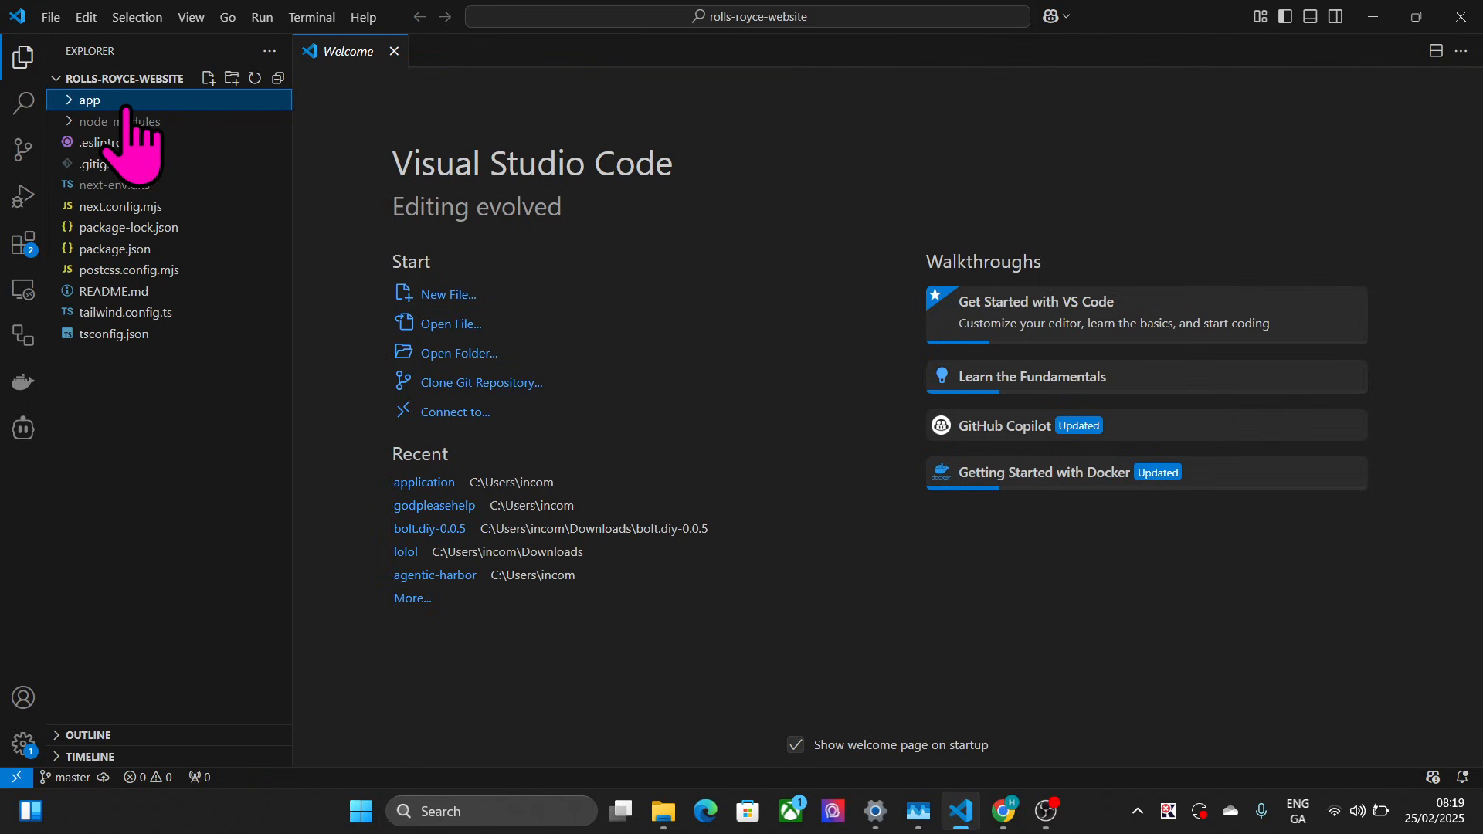
pyautogui.click(231, 79)
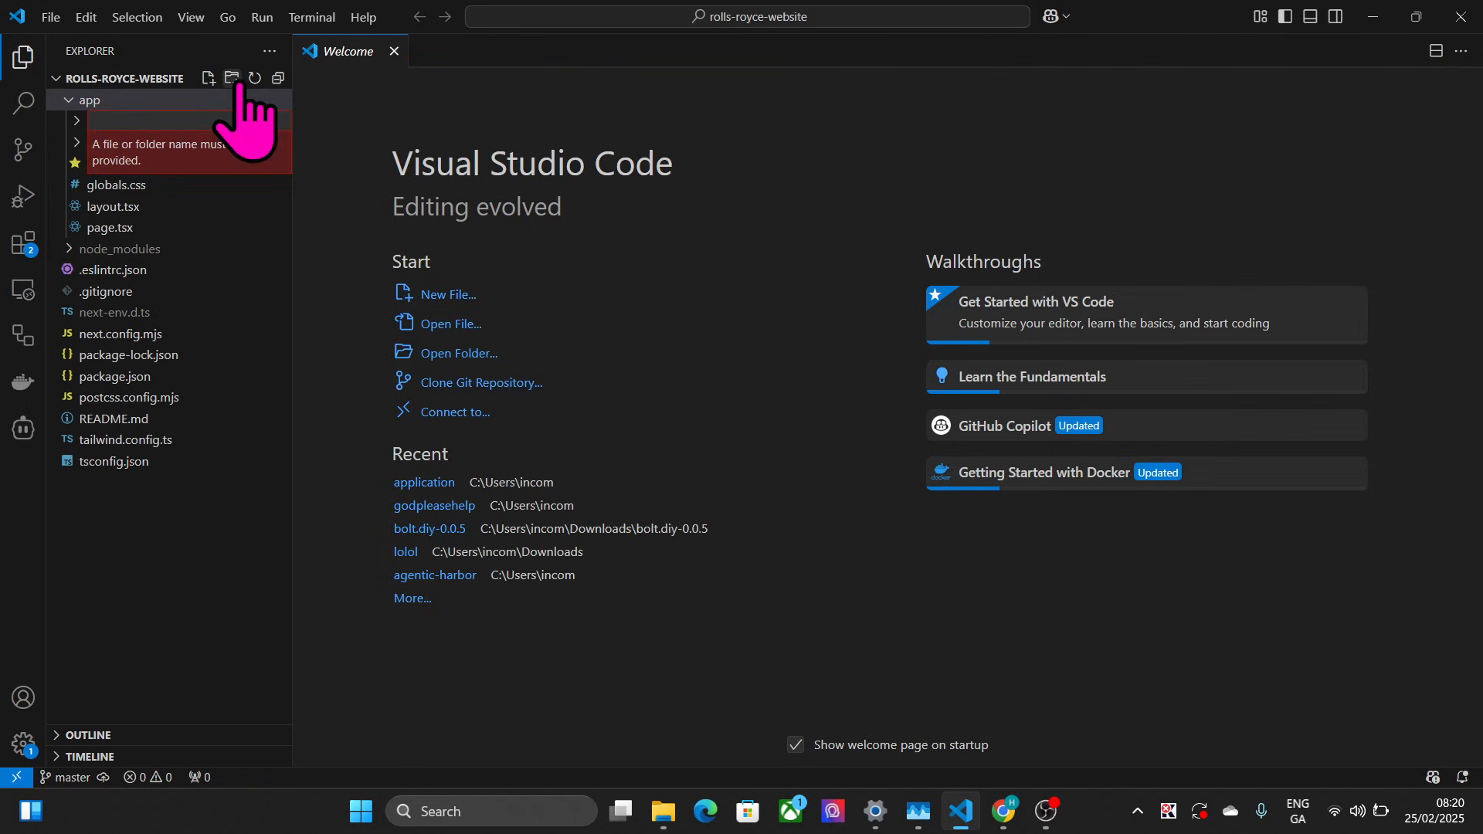
pyautogui.write('public')
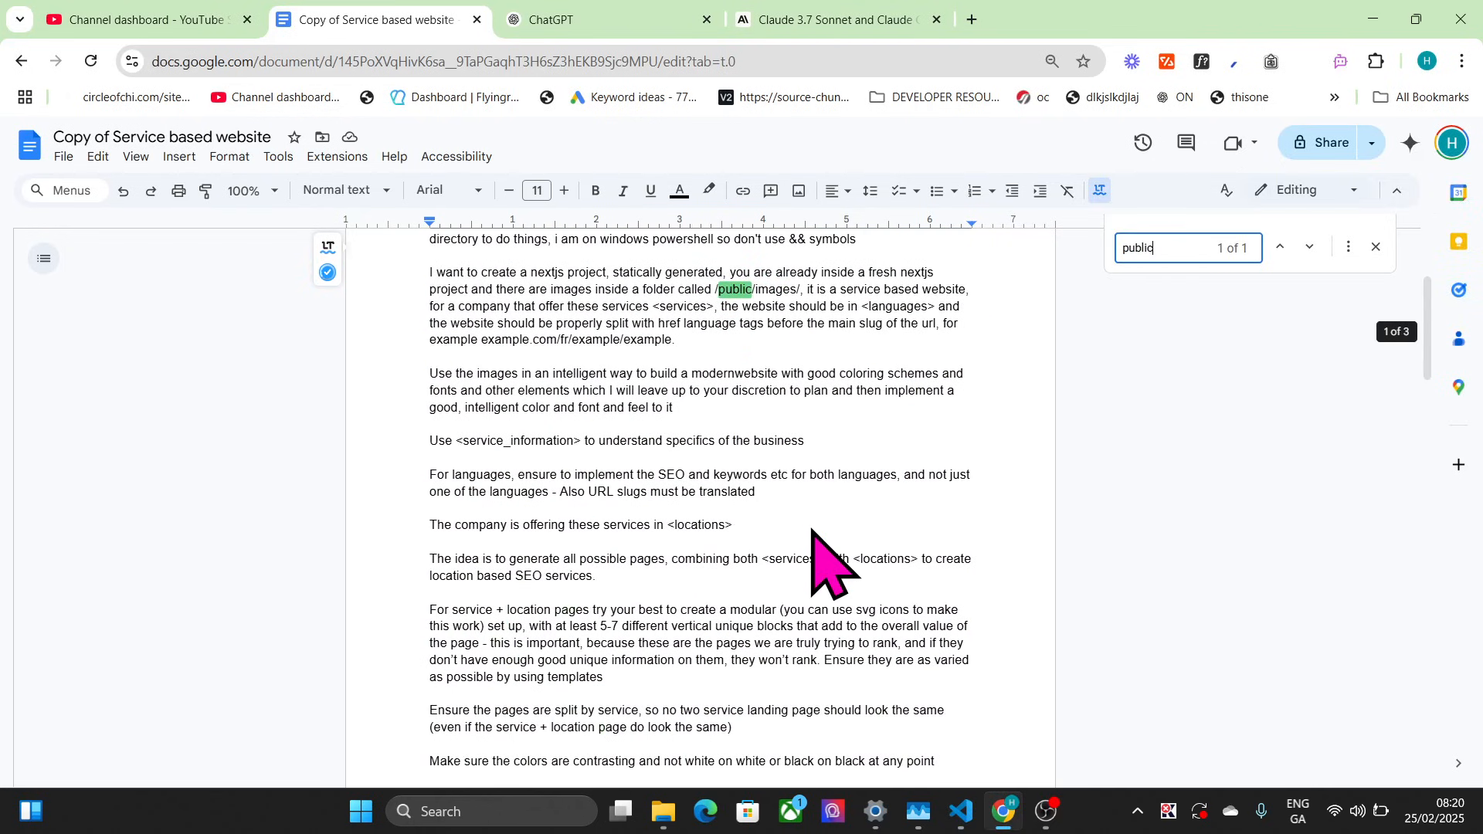
pyautogui.click(961, 810)
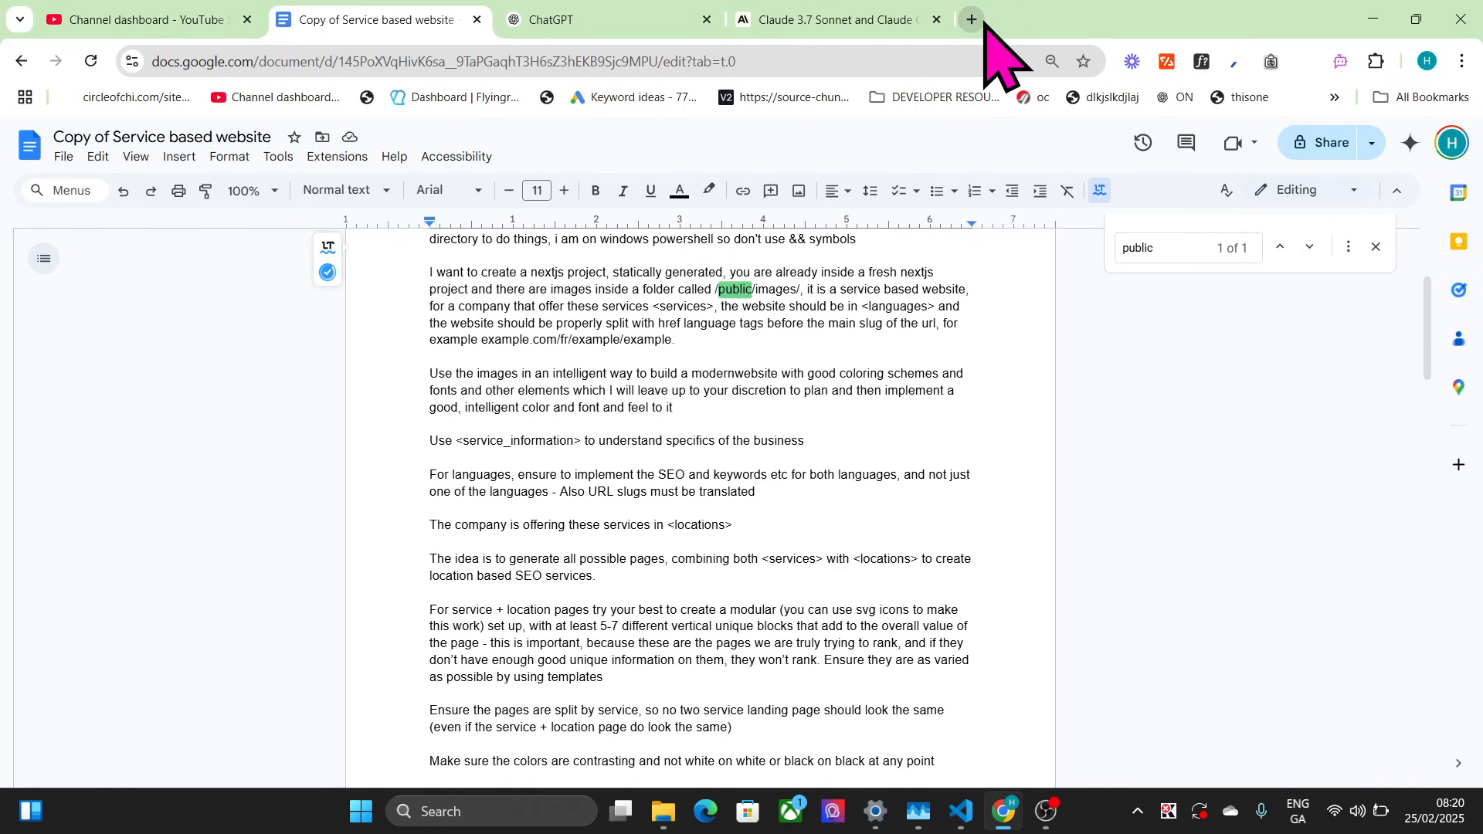
# Search for 'wedding in italy' photos in a new tab
pyautogui.click(969, 18)
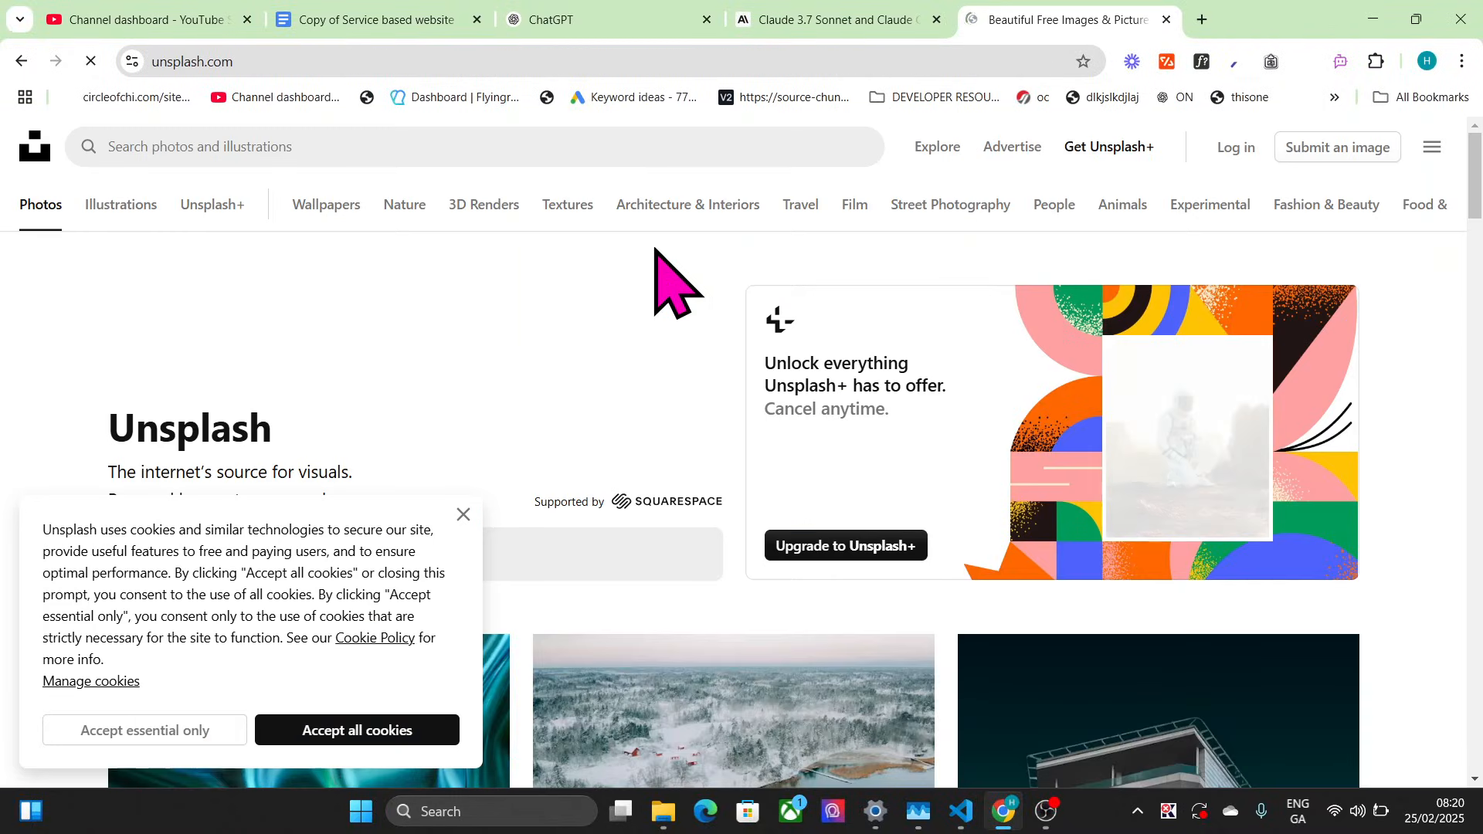
pyautogui.write('wedding in ital')
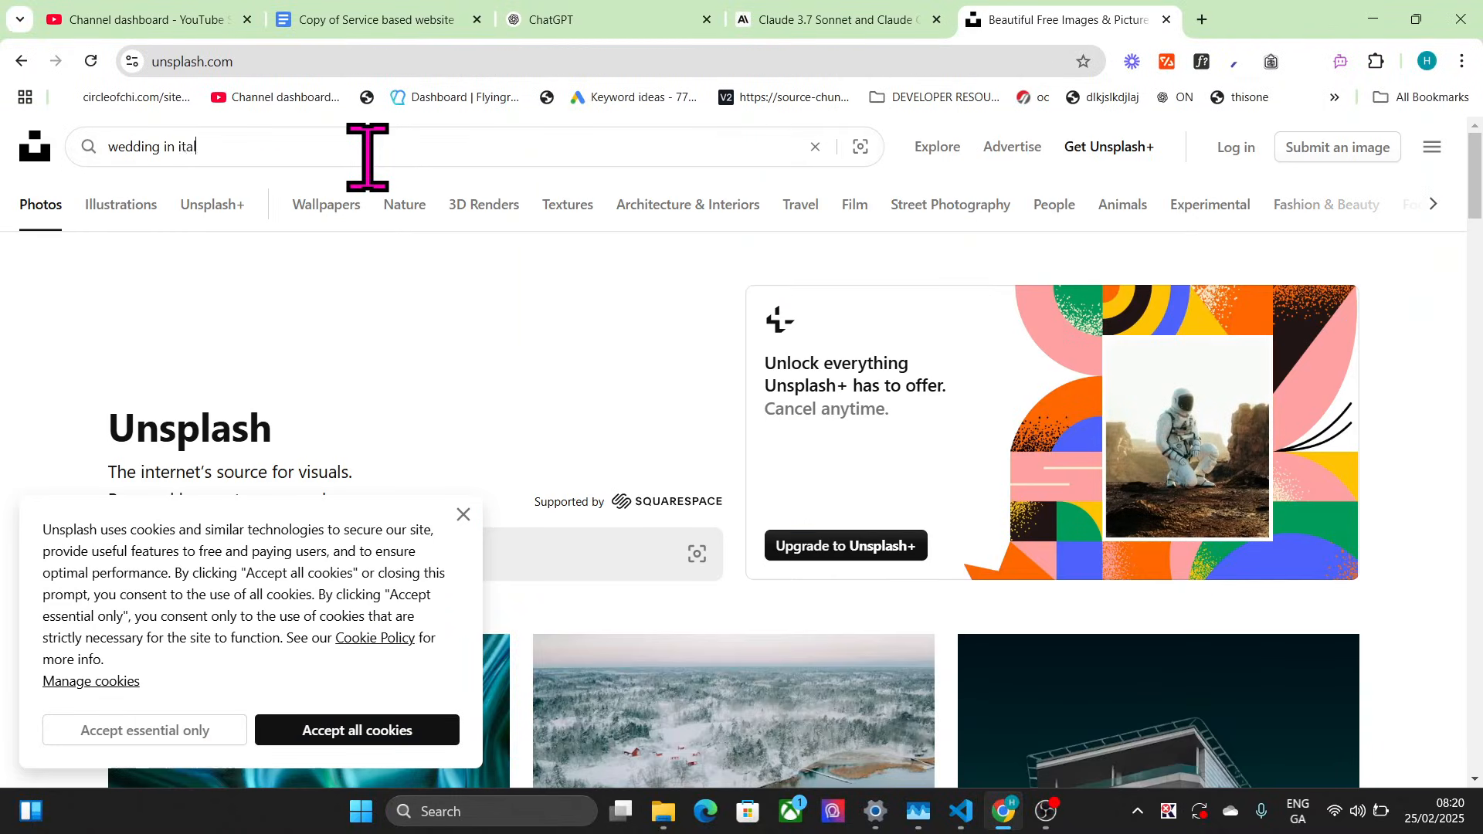
pyautogui.press('Return')
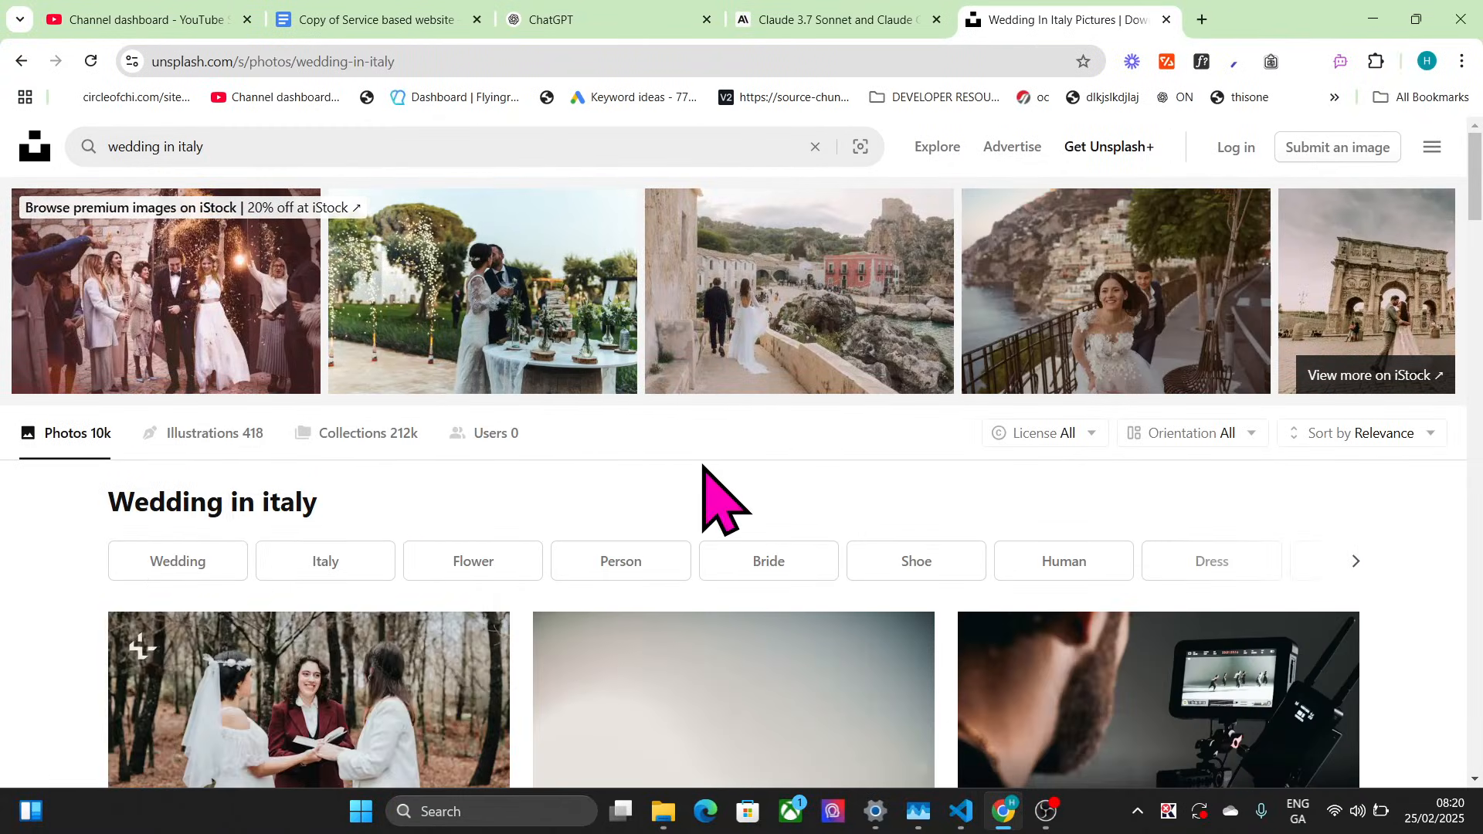
pyautogui.scroll(-3)
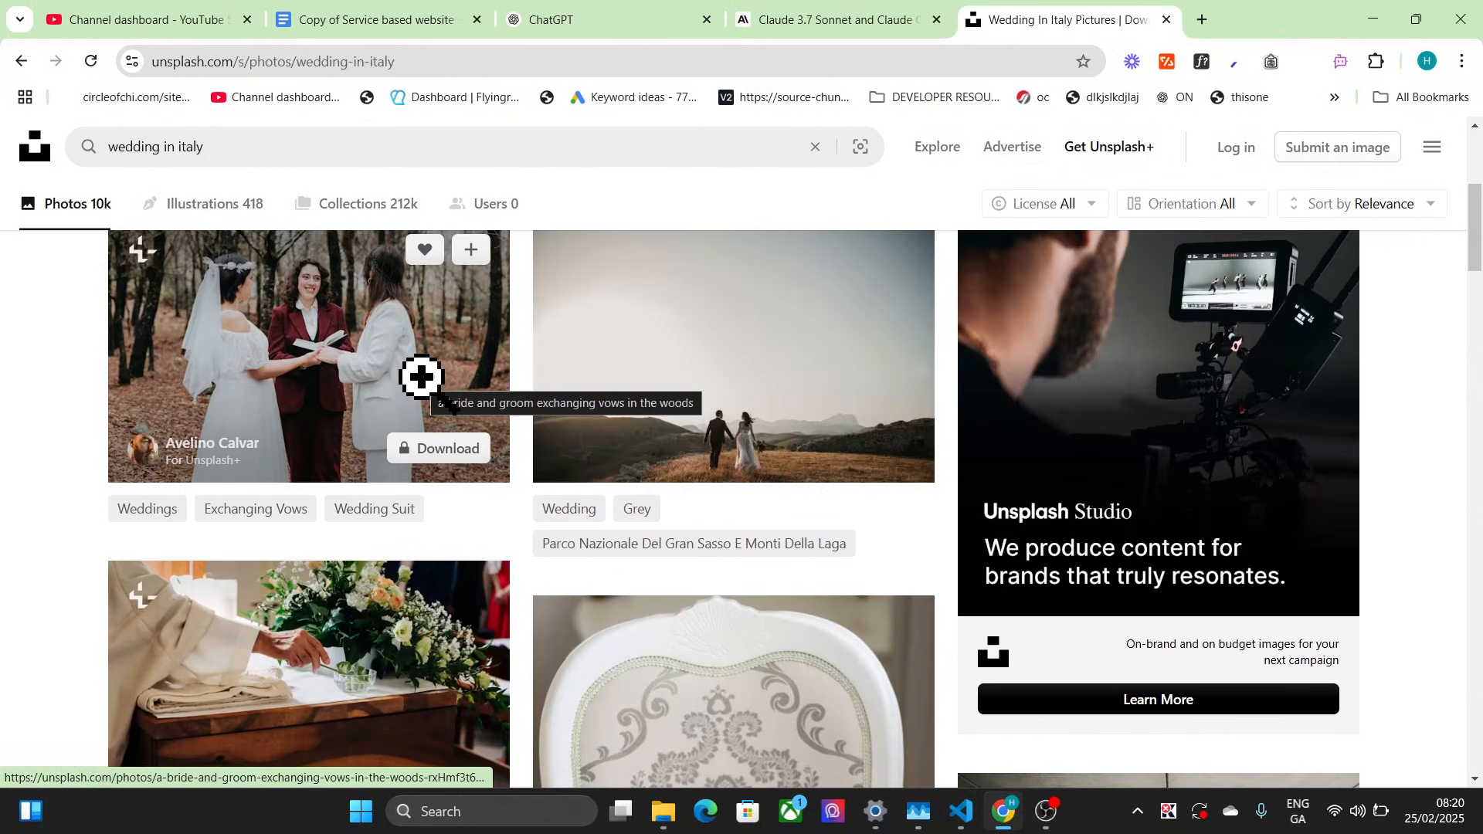
pyautogui.scroll(-3)
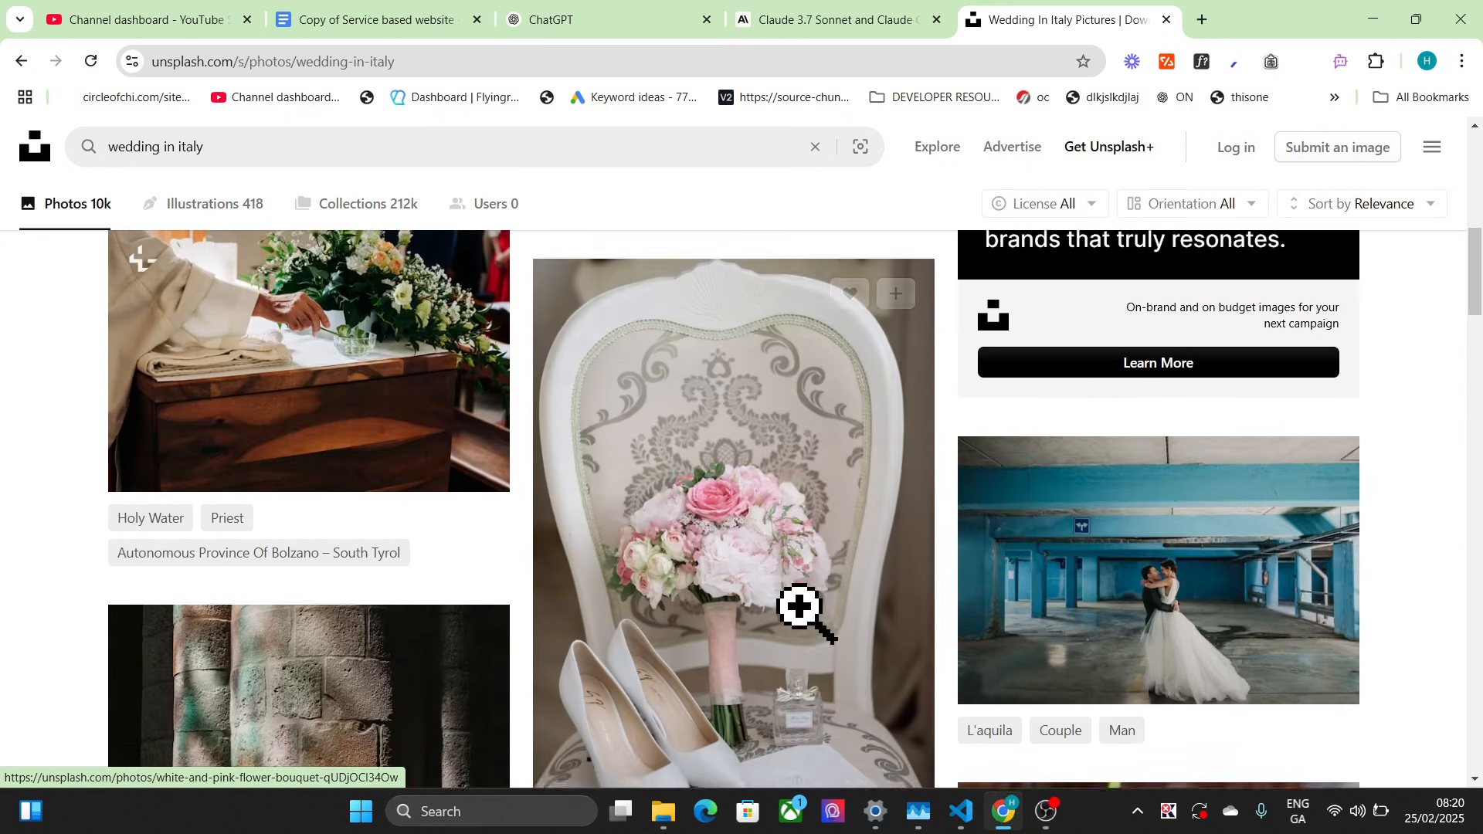
# Download the bride-and-groom parking-garage photo and check it in download history
pyautogui.click(1157, 569)
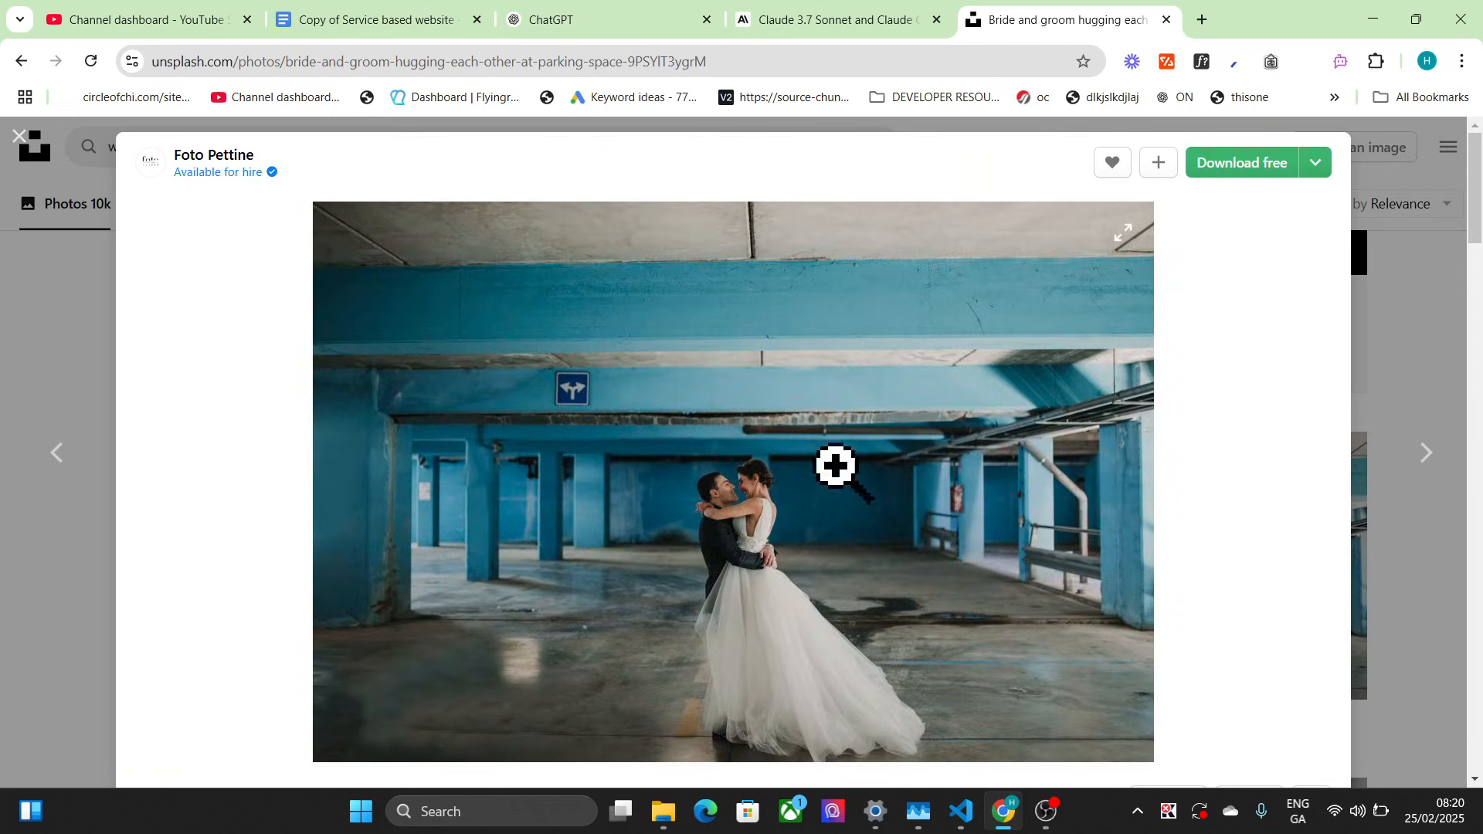
pyautogui.moveTo(1234, 425)
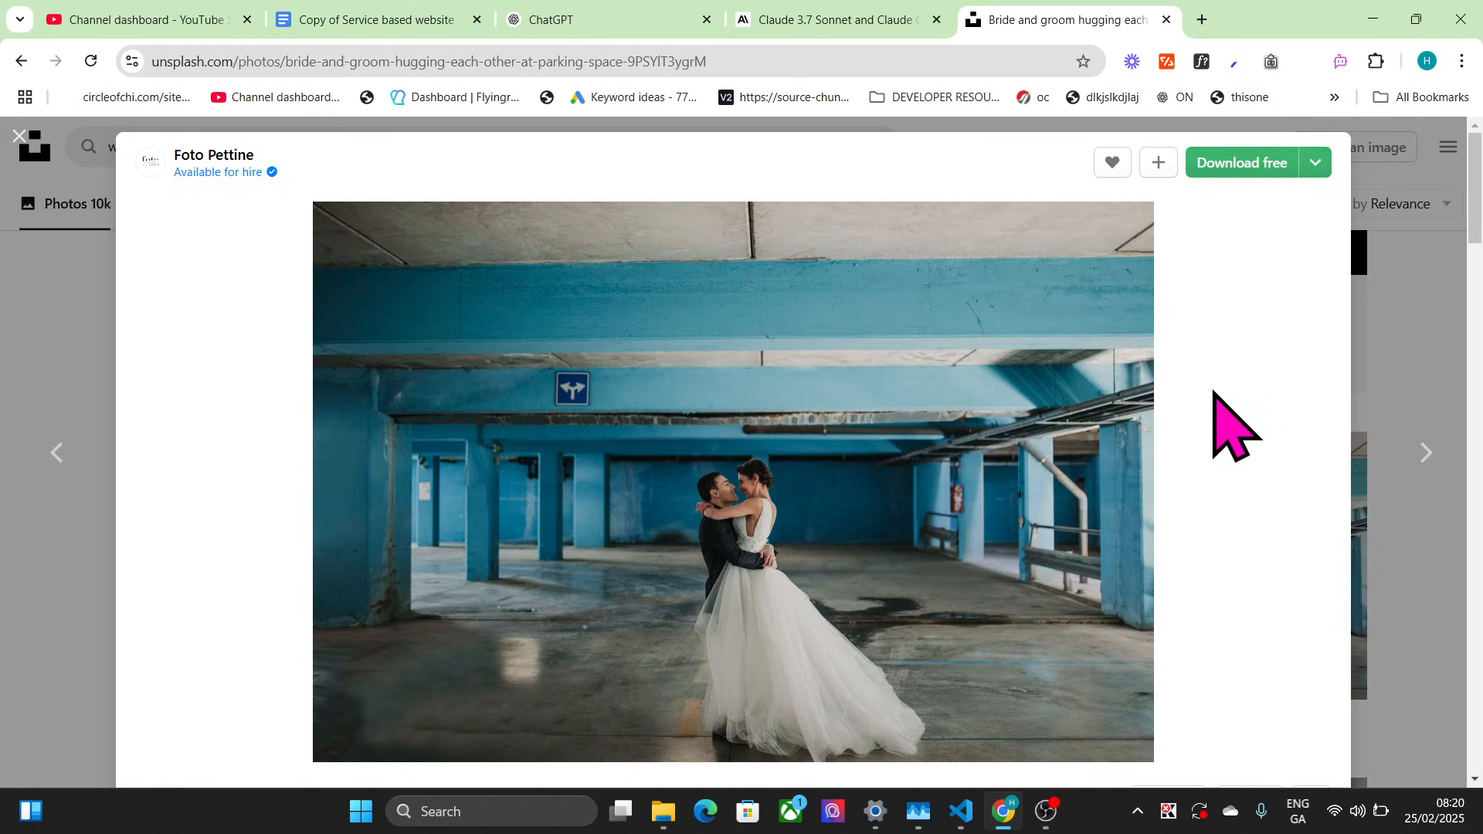
pyautogui.scroll(-3)
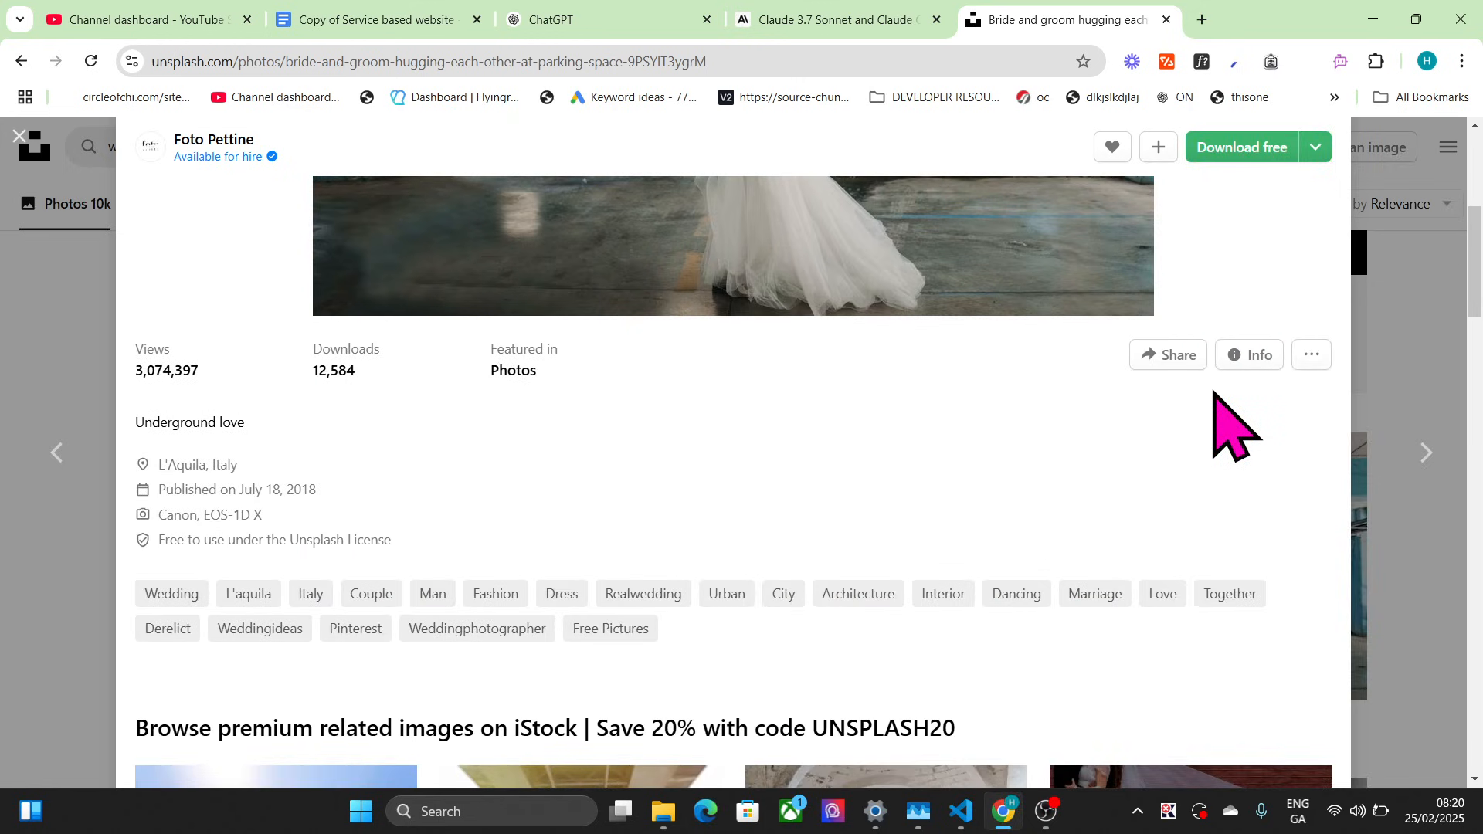
pyautogui.scroll(3)
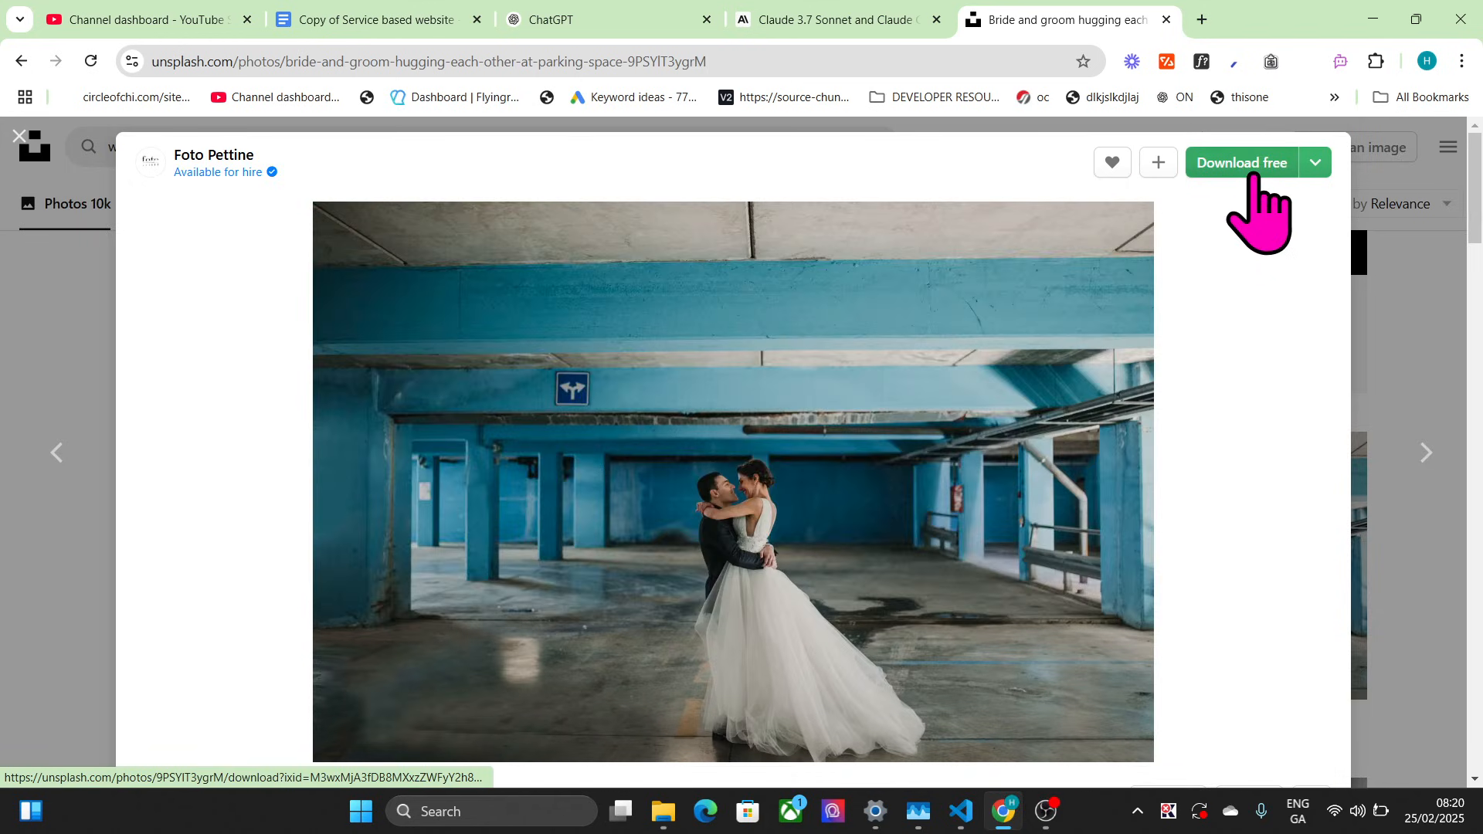
pyautogui.click(1240, 161)
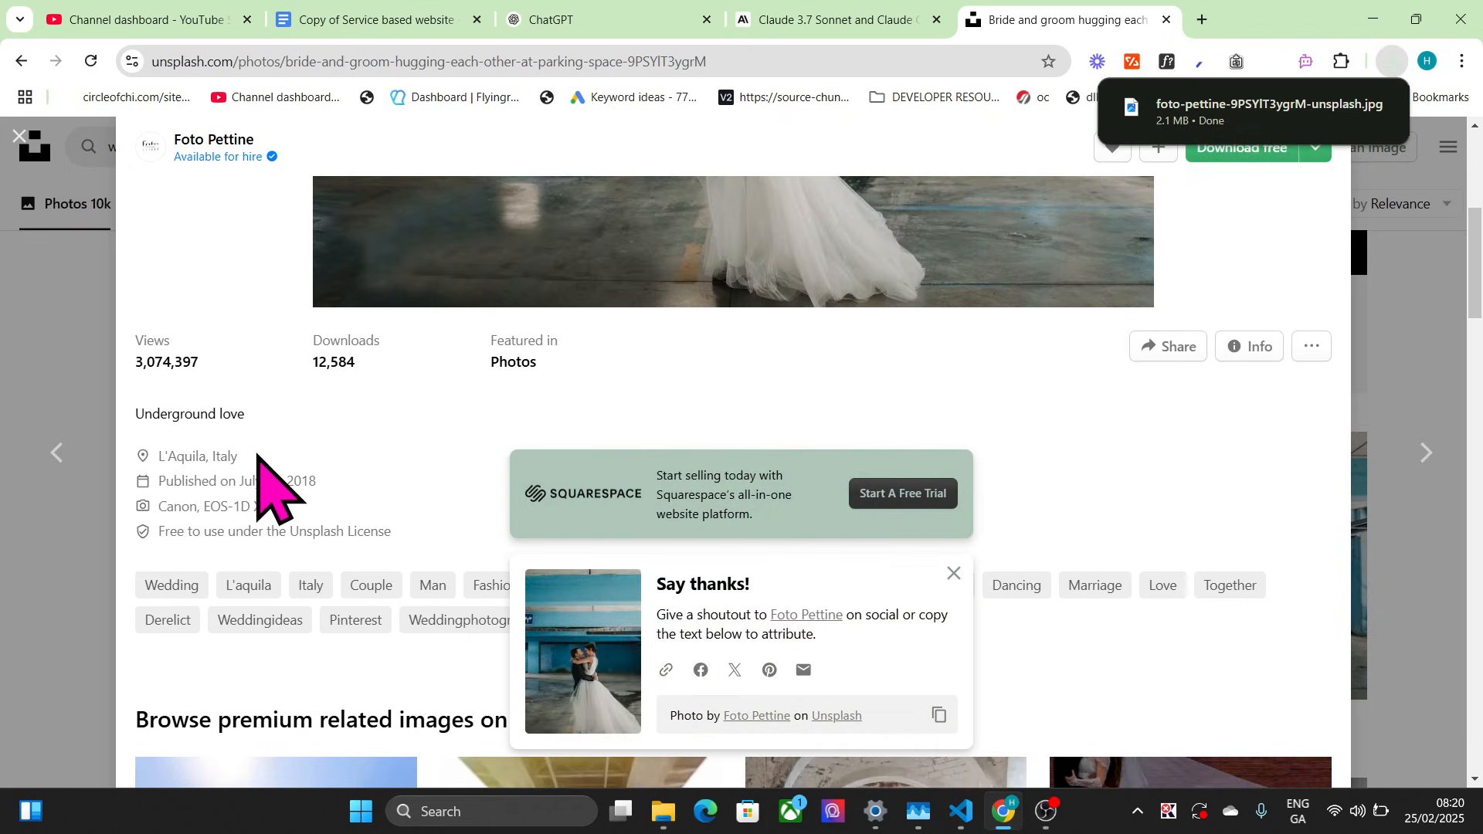
pyautogui.doubleClick(198, 455)
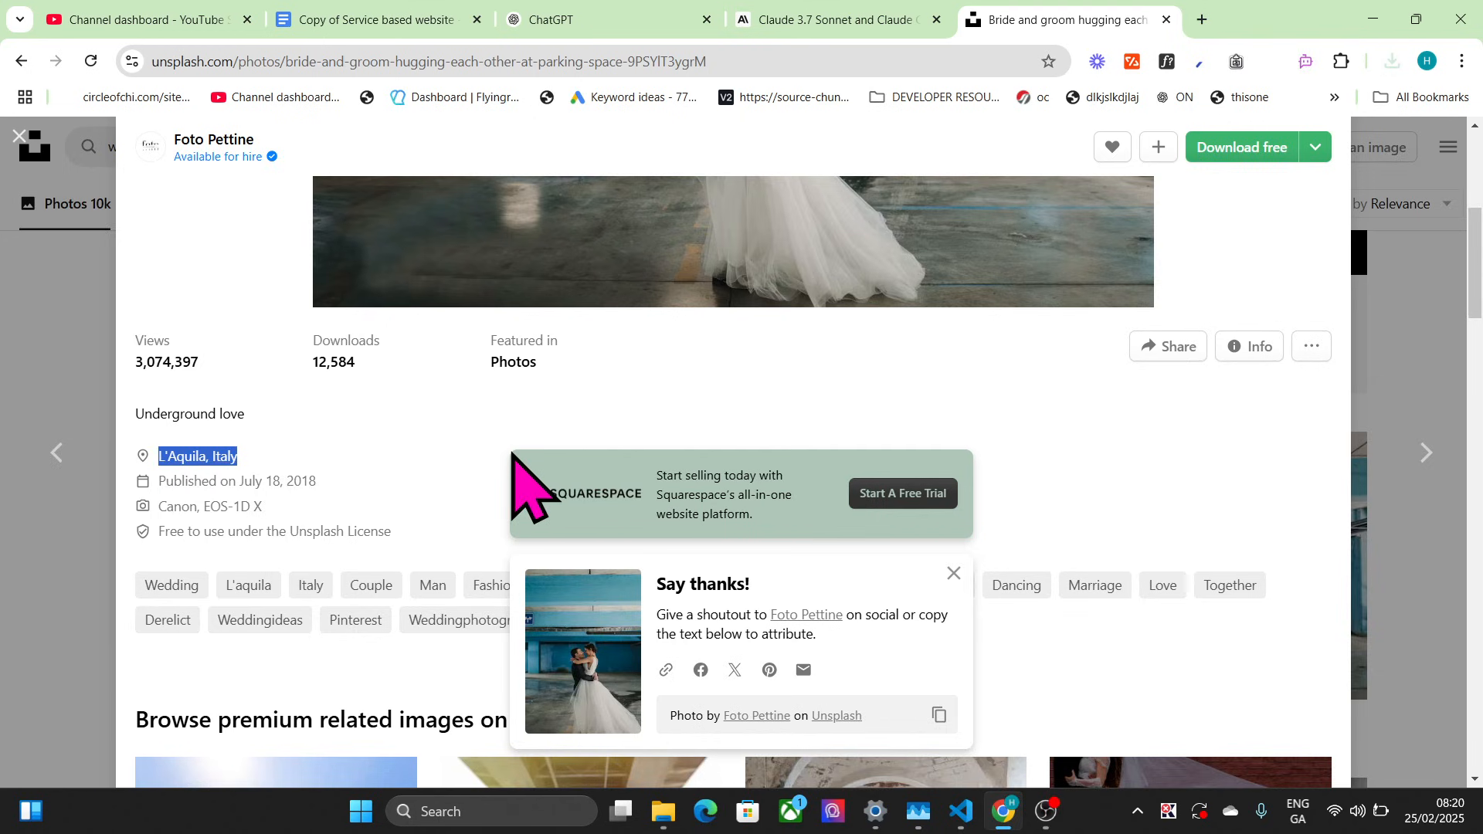
pyautogui.scroll(3)
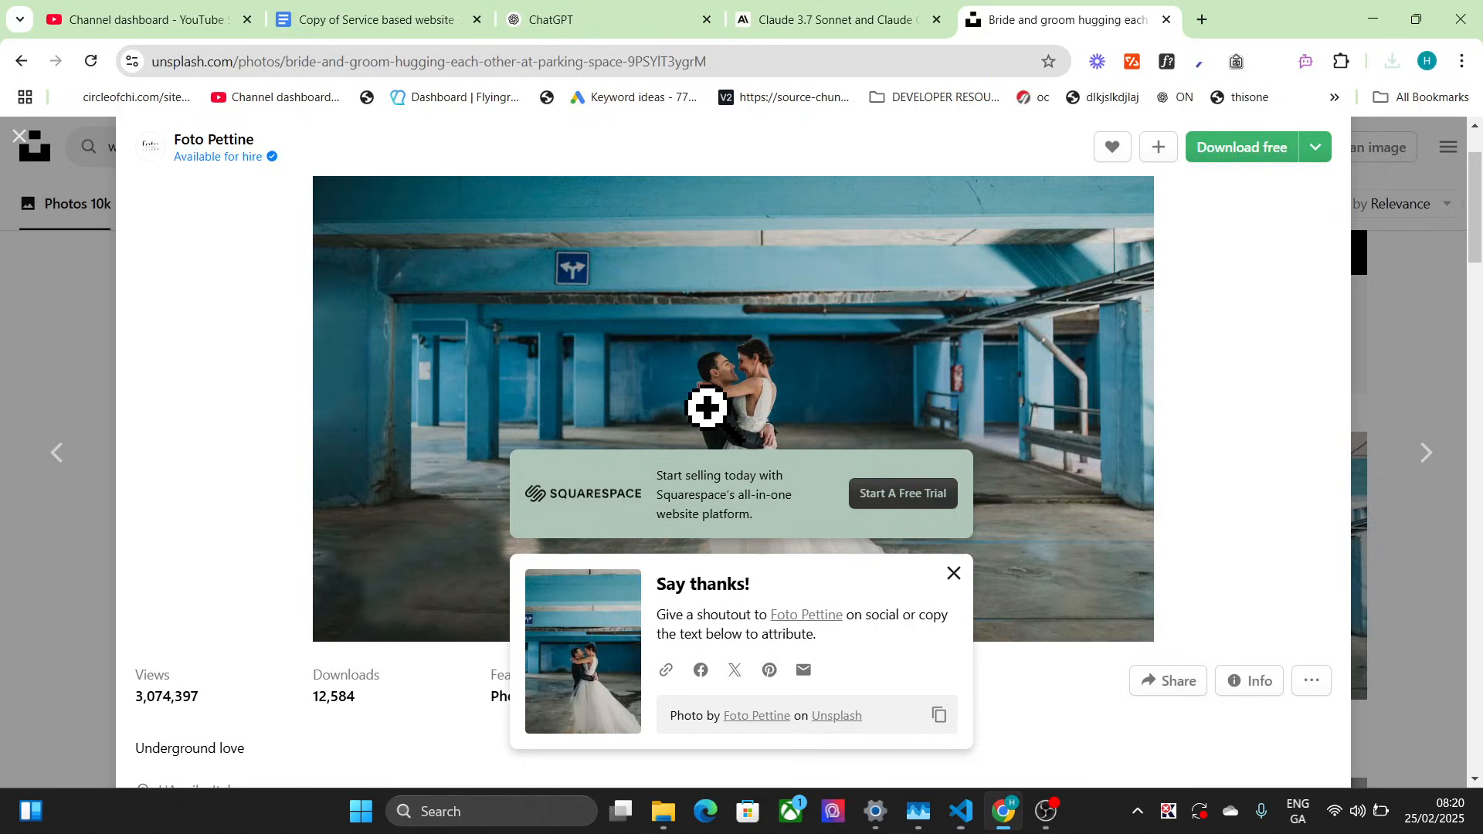
pyautogui.click(1391, 61)
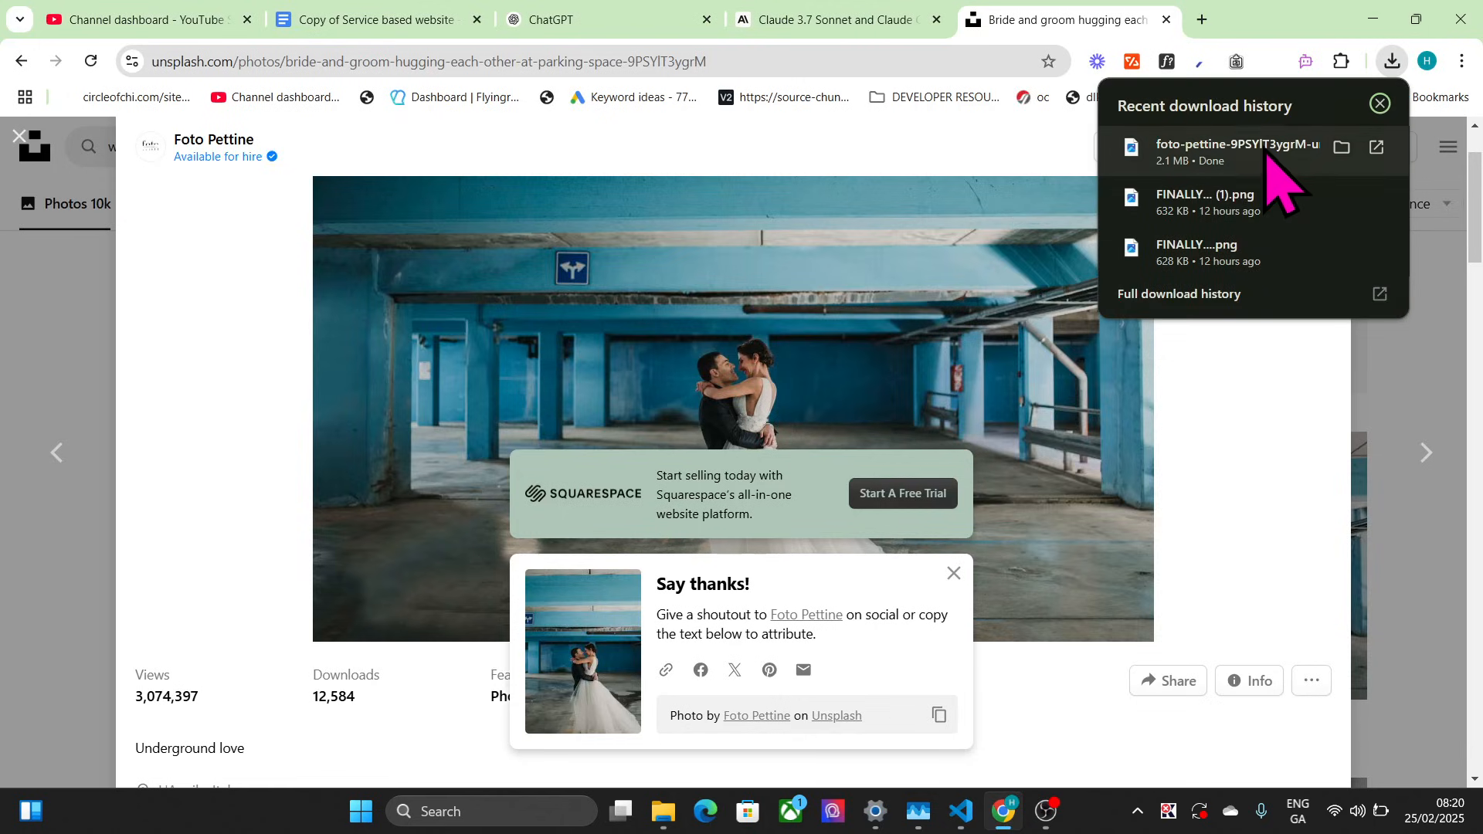
# Rename the downloaded jpg in public/images to 'wedding_photo_in_abdondoned_car…'
pyautogui.click(958, 818)
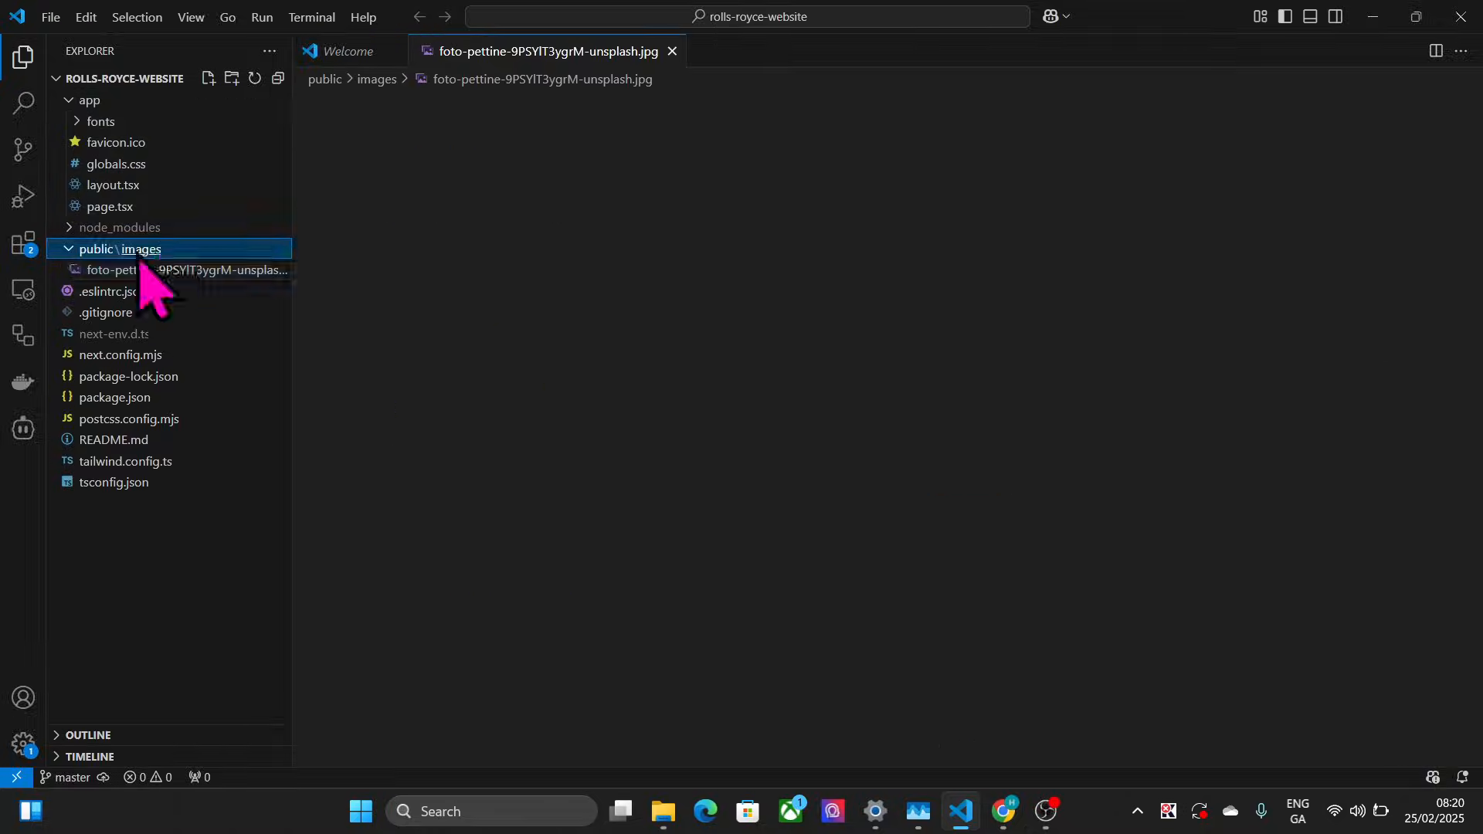
pyautogui.rightClick(170, 269)
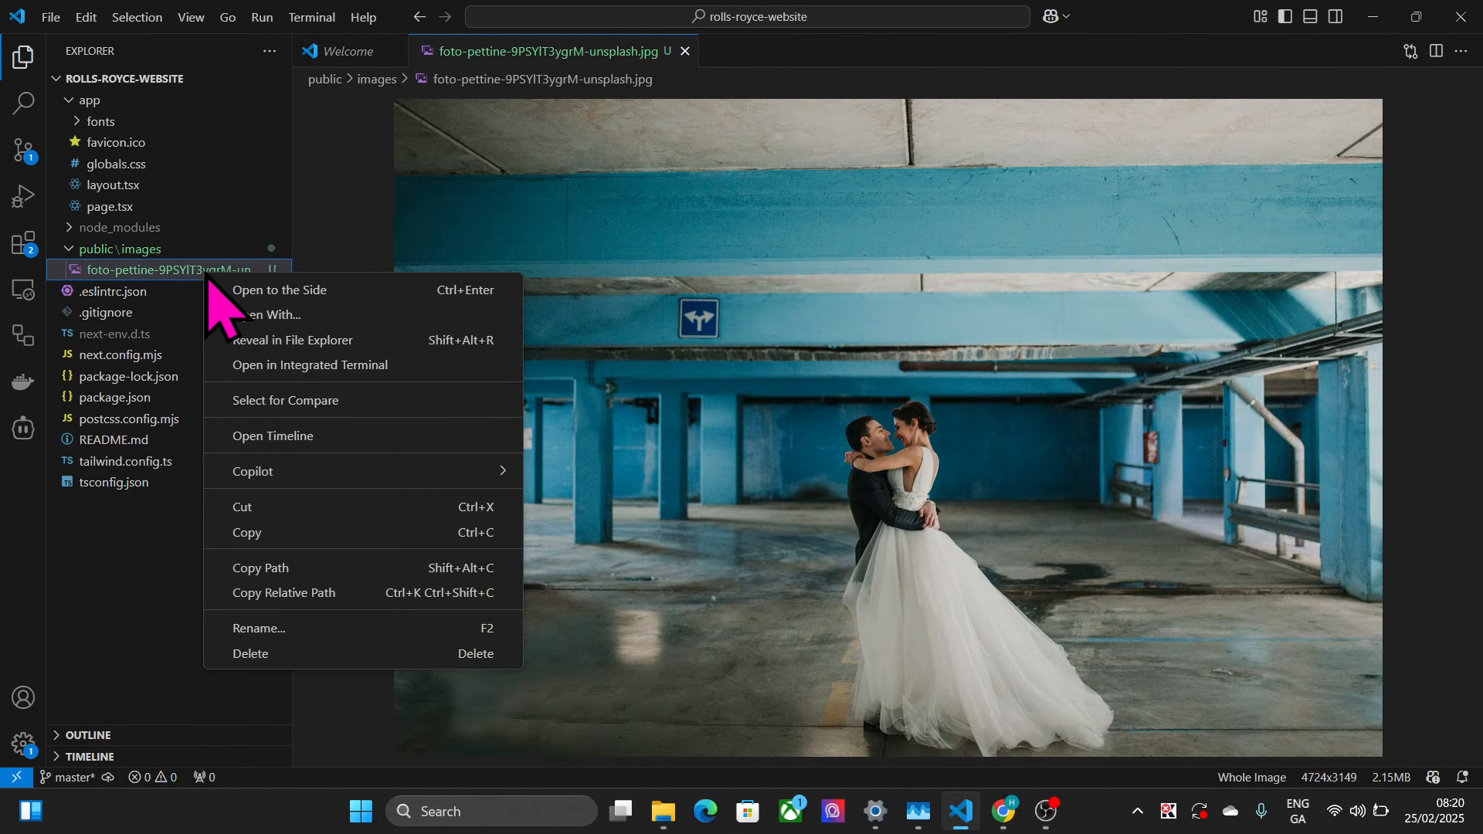
pyautogui.click(258, 628)
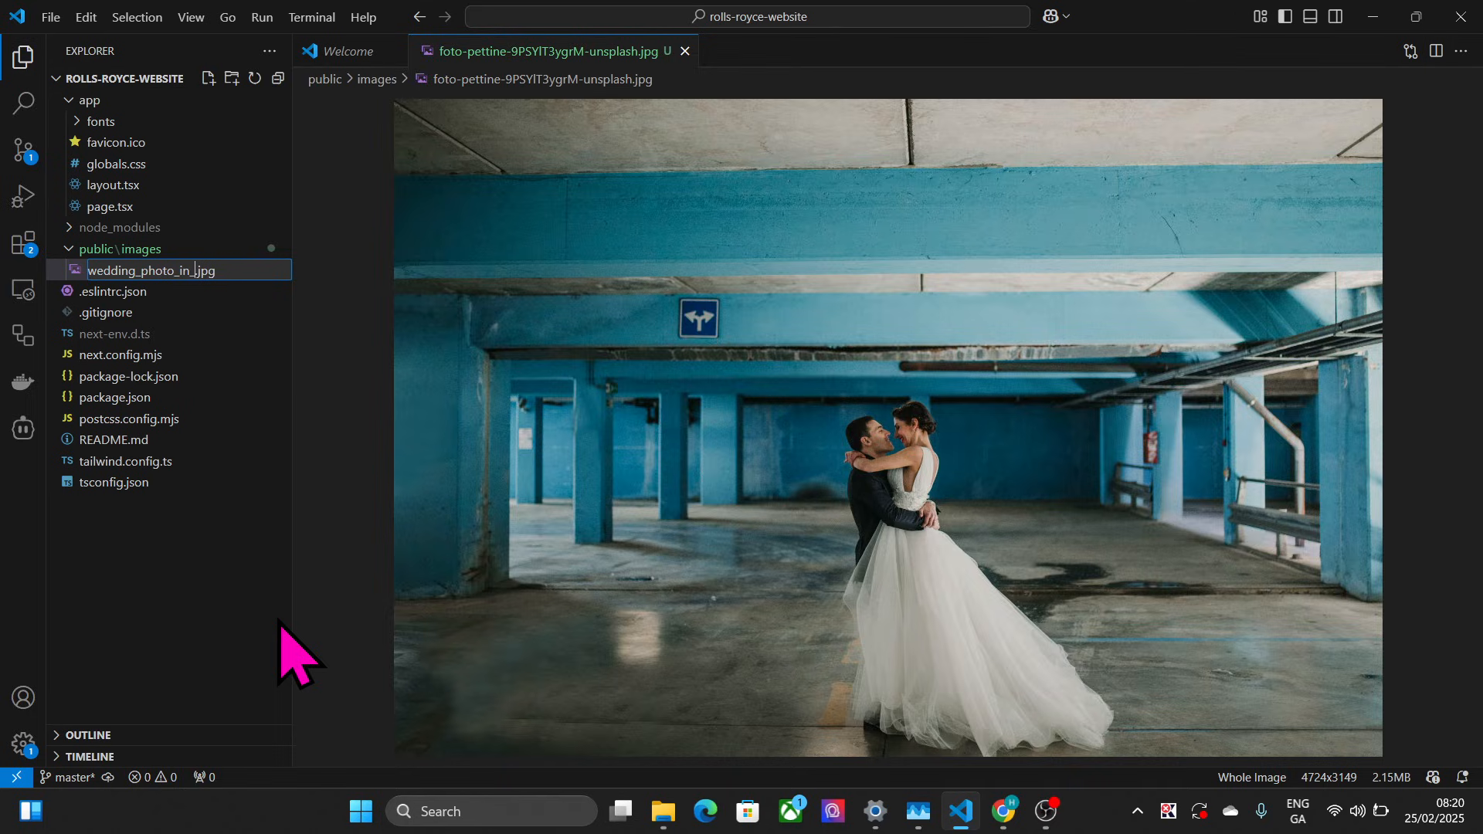
pyautogui.write('abdondoned_car_a')
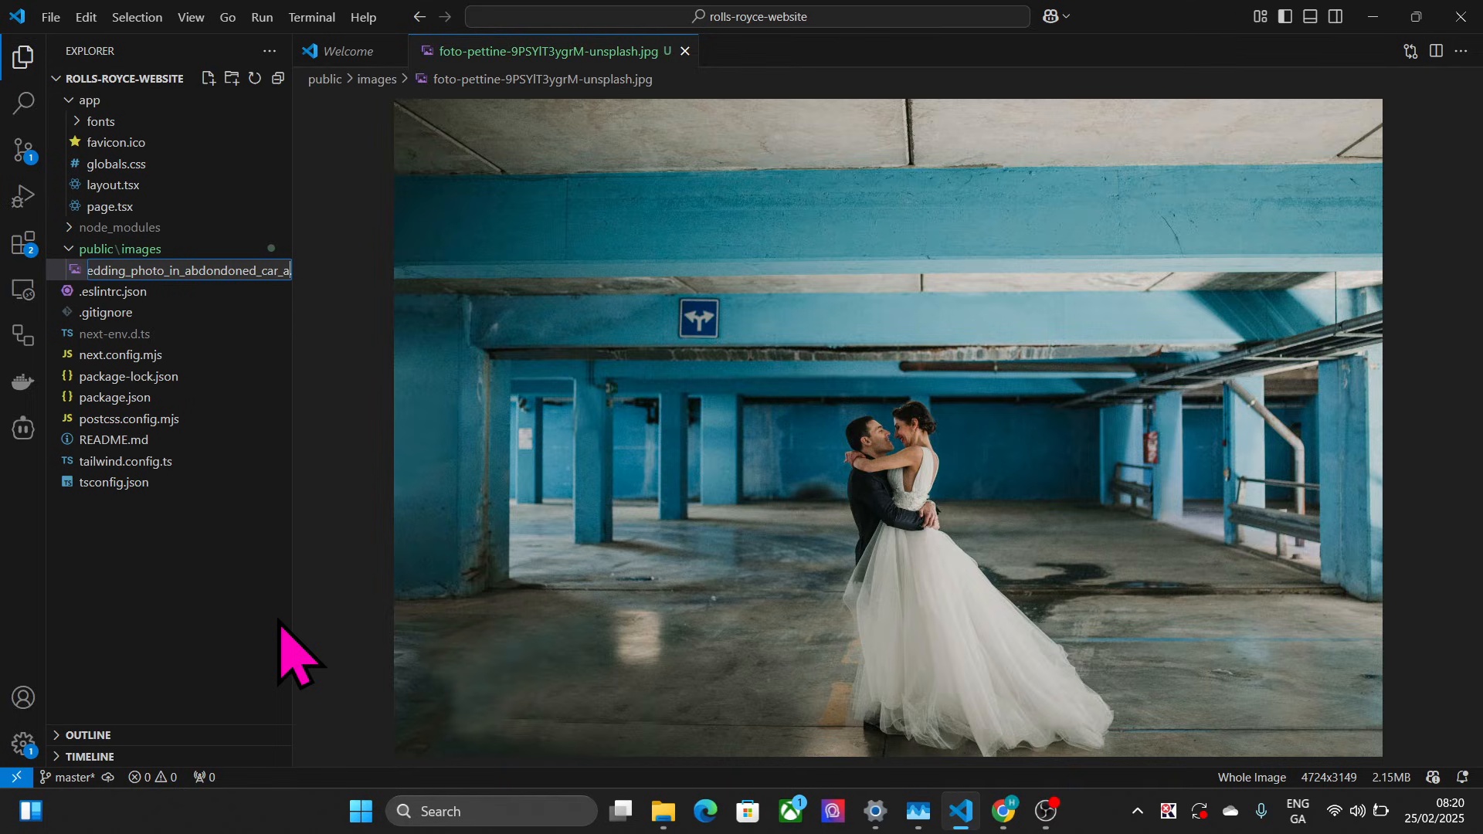
pyautogui.press('Return')
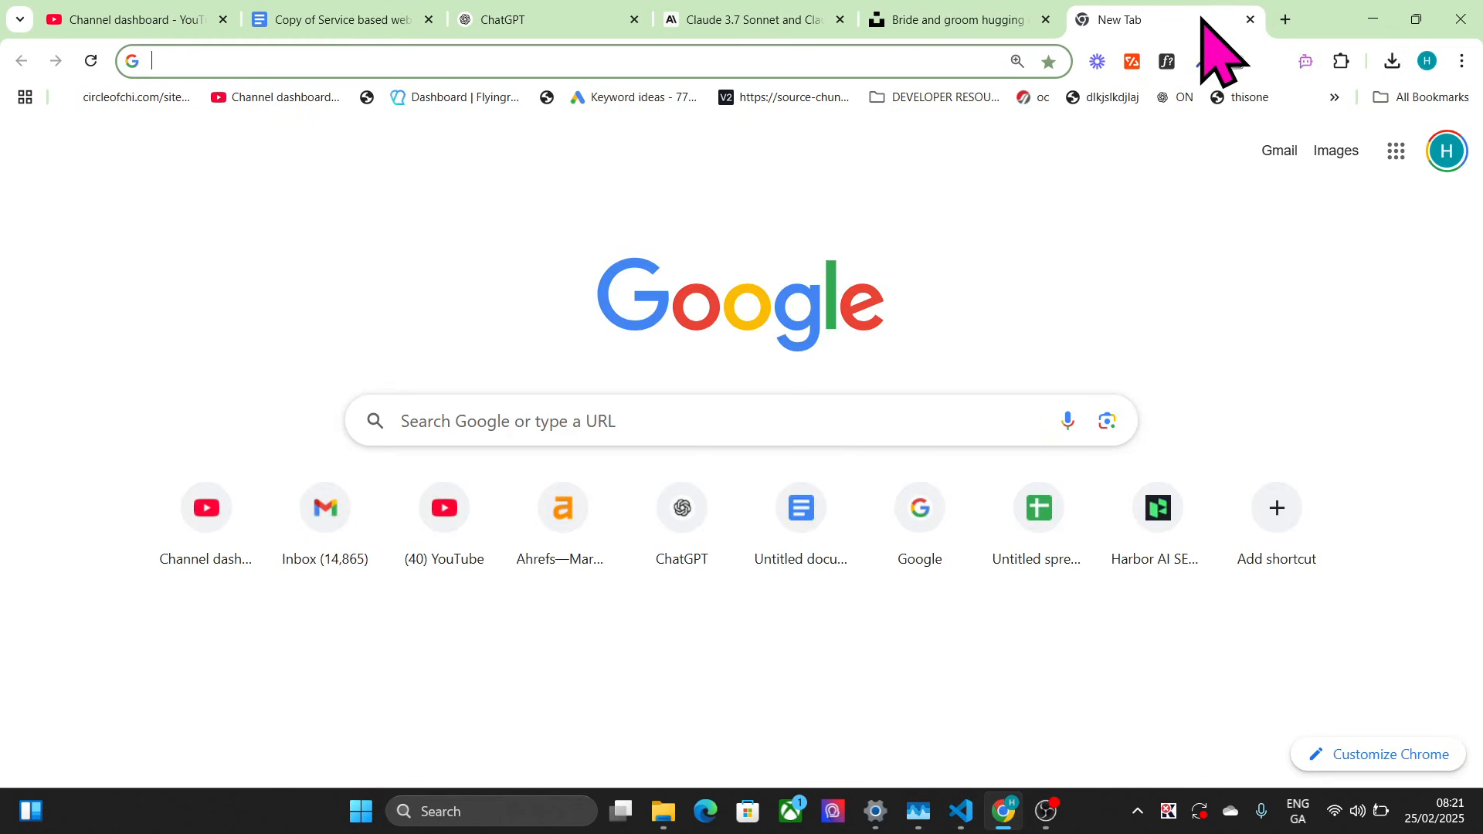
# Search 'rolls royce', open the Wikipedia article and save the Rolls-Royce Motor Cars logo
pyautogui.write('rolls royce')
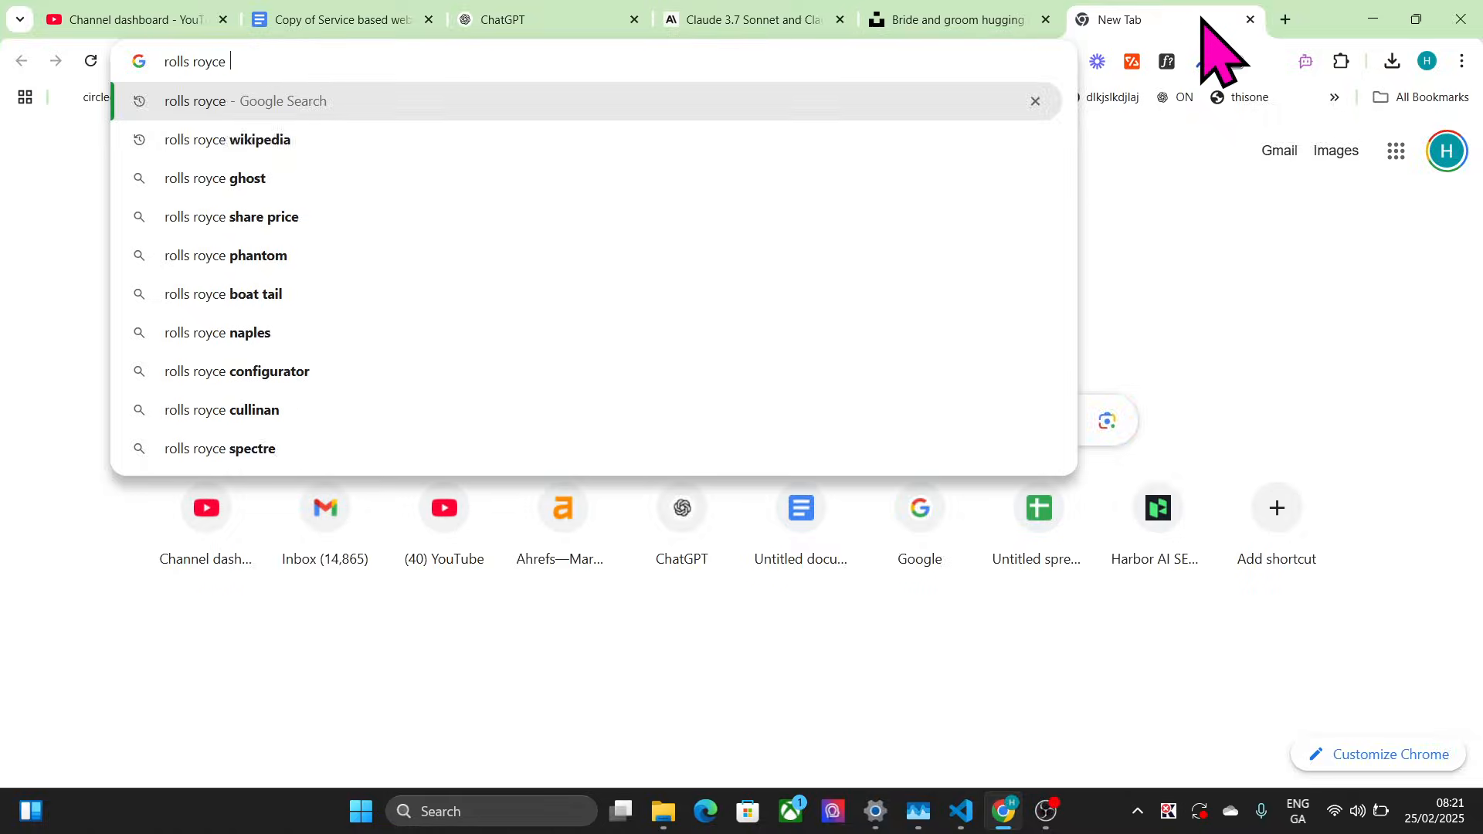
pyautogui.click(227, 139)
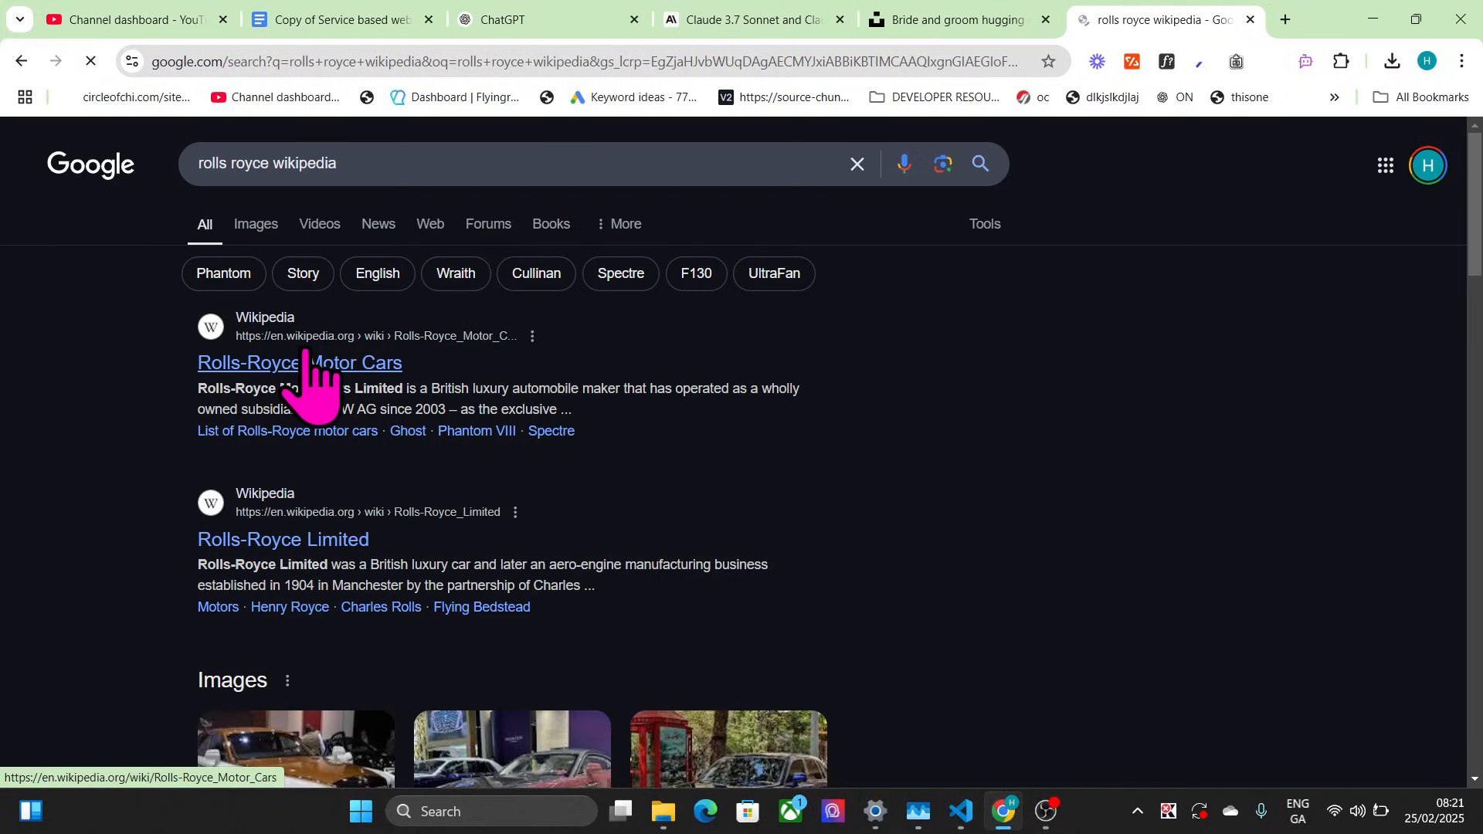
pyautogui.click(299, 362)
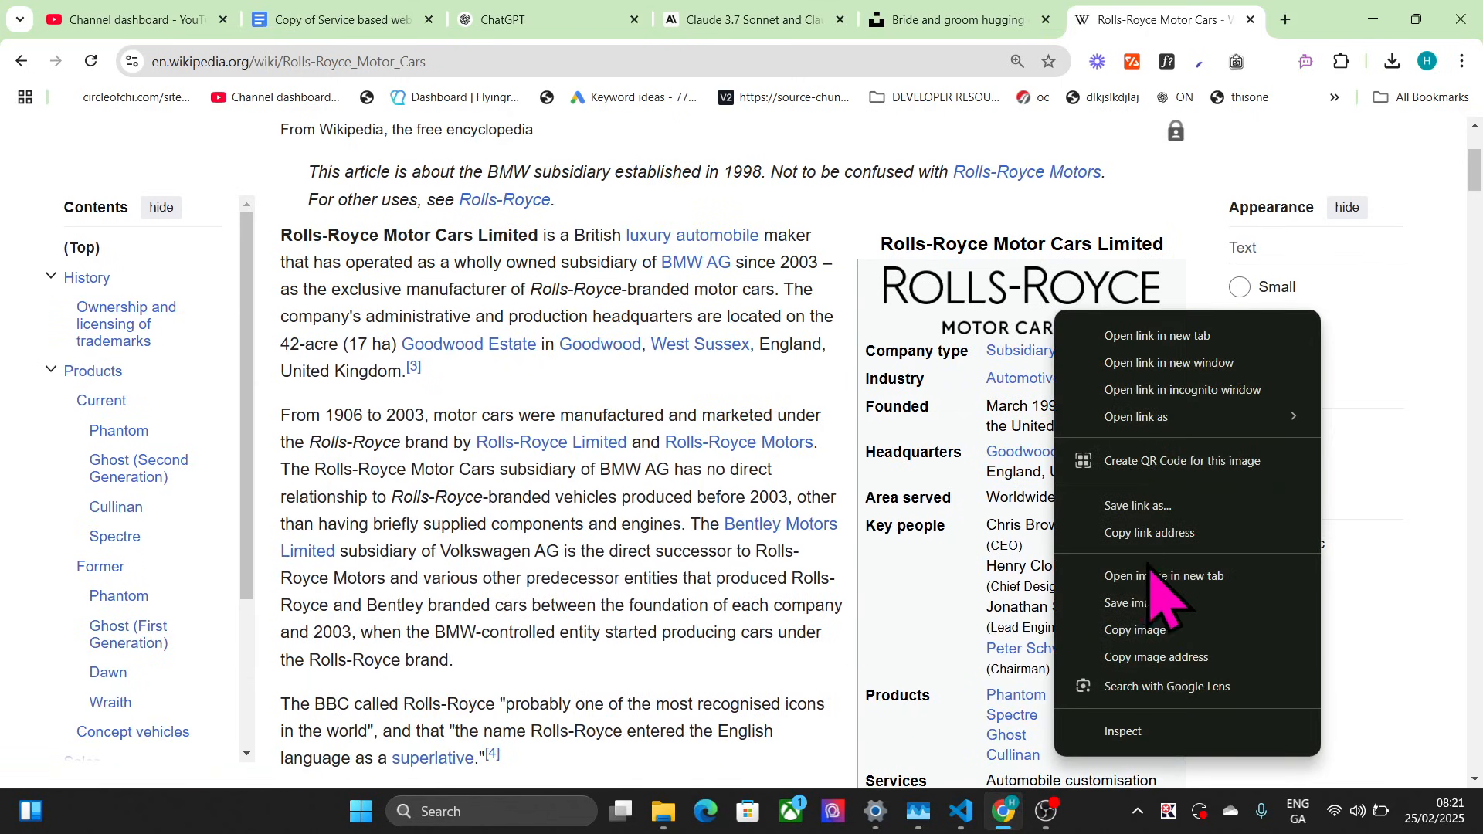
pyautogui.click(1135, 604)
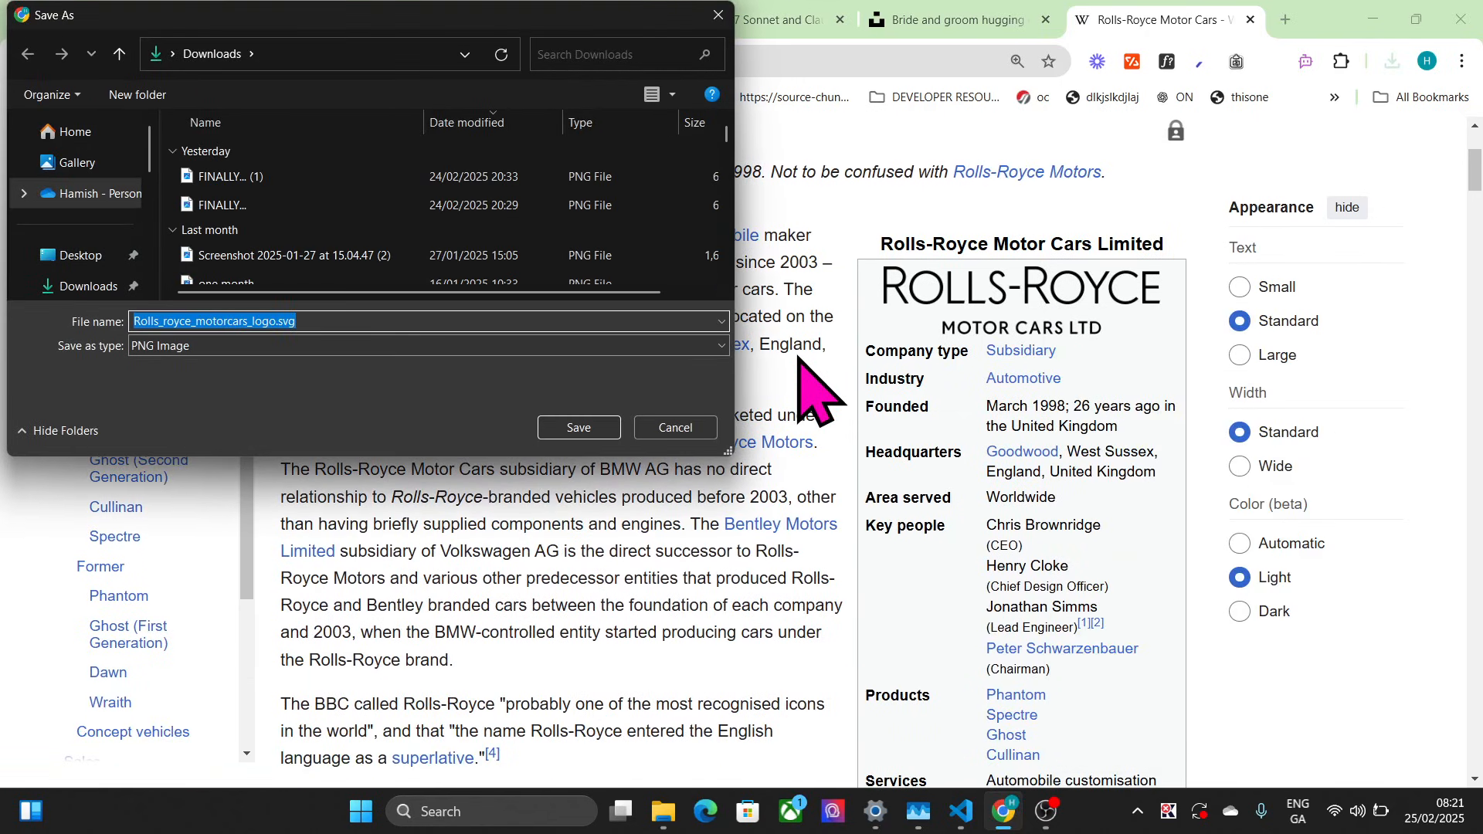
pyautogui.click(577, 427)
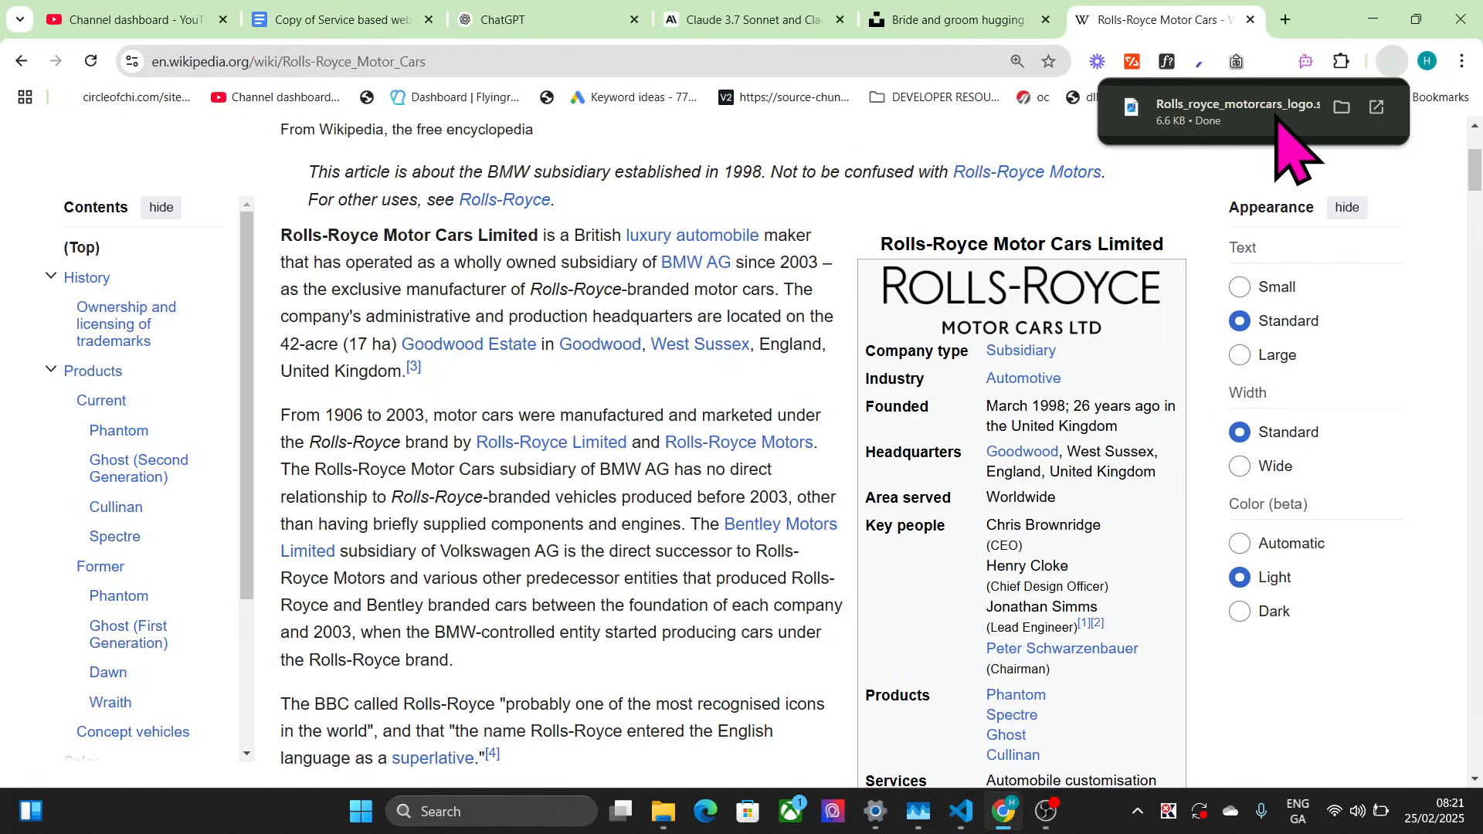
# Add the RR emblem image to the project's images
pyautogui.click(962, 819)
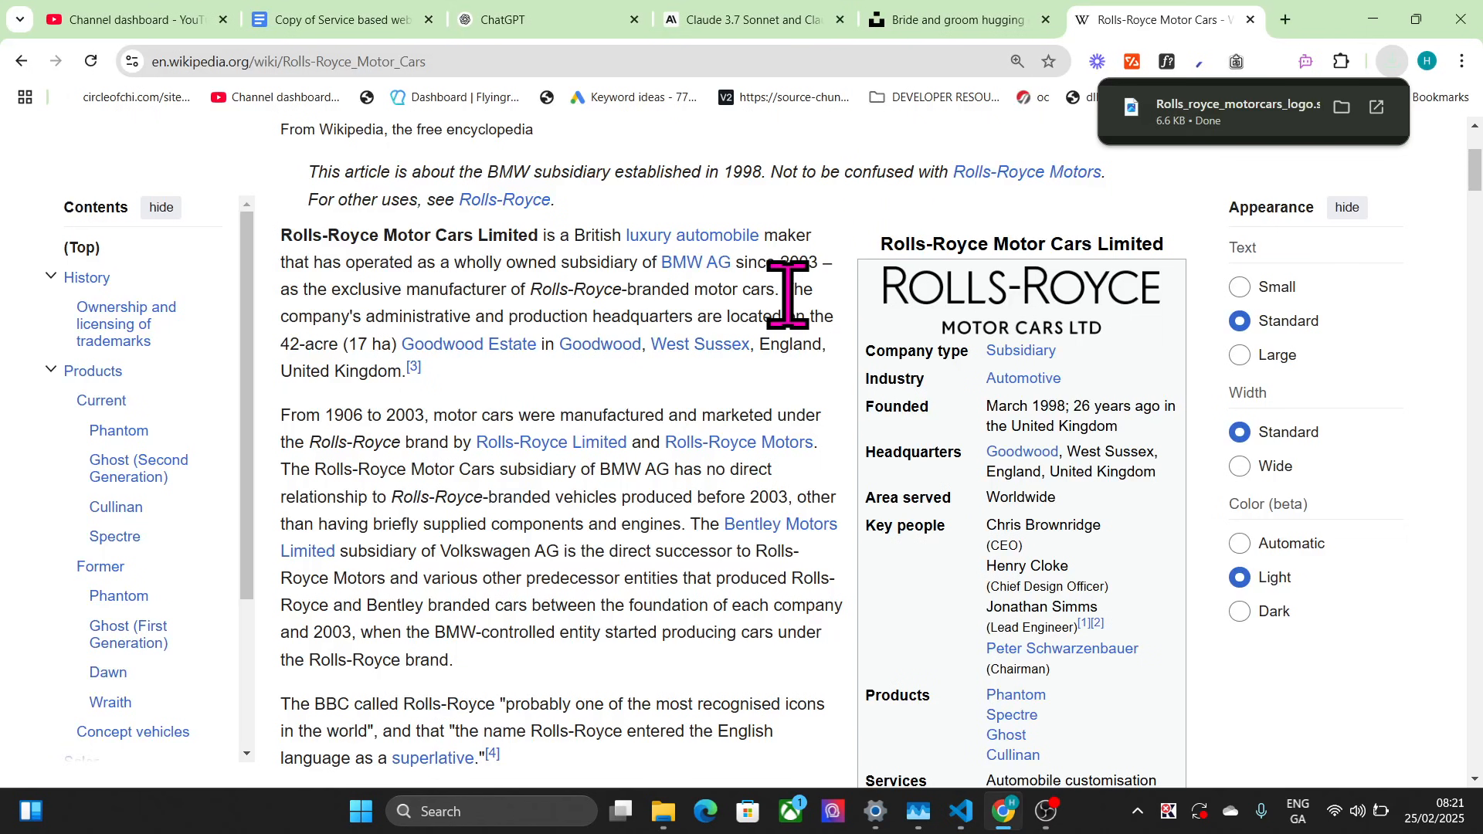
pyautogui.scroll(-3)
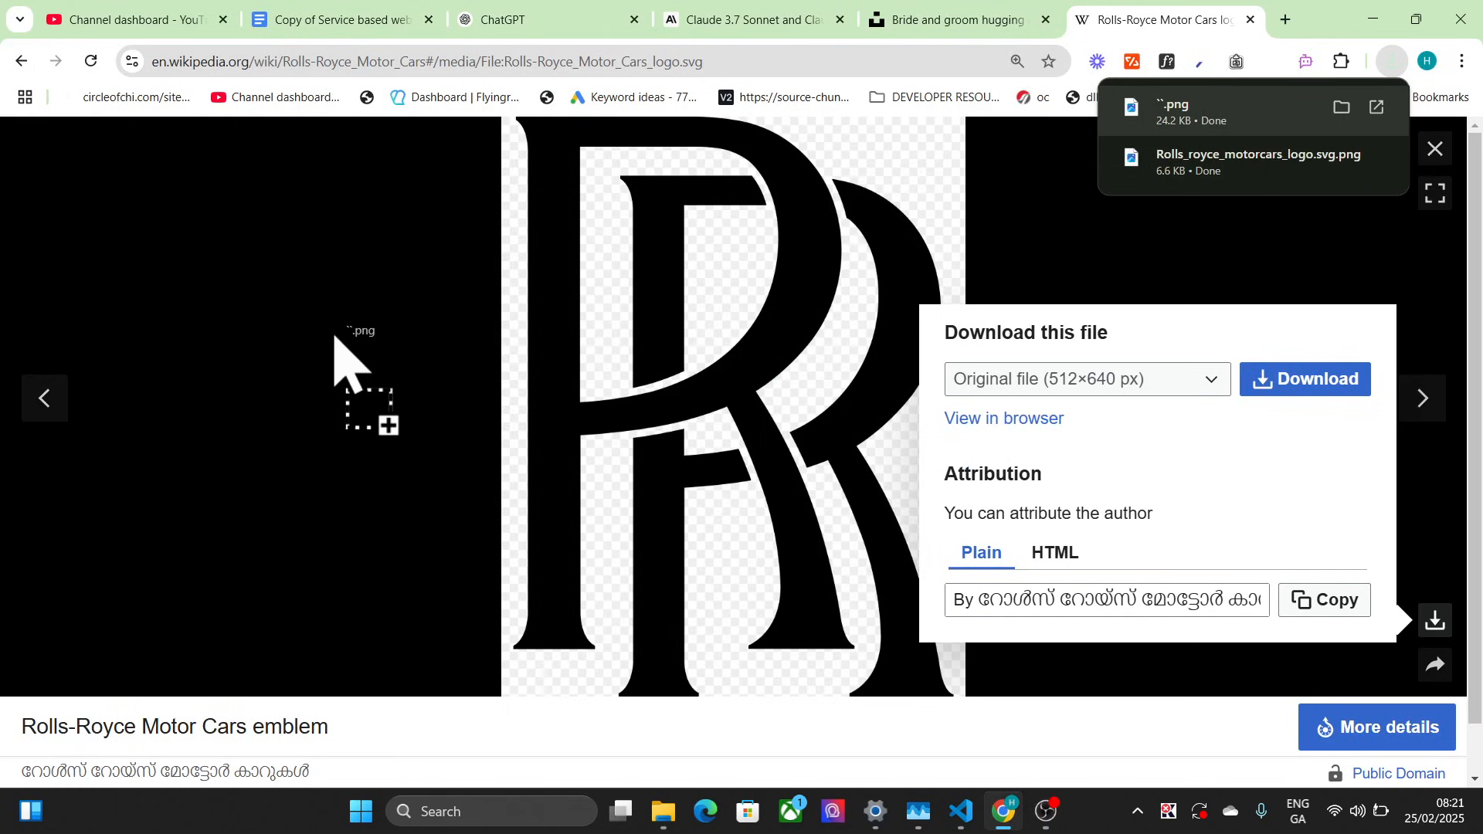
pyautogui.click(962, 811)
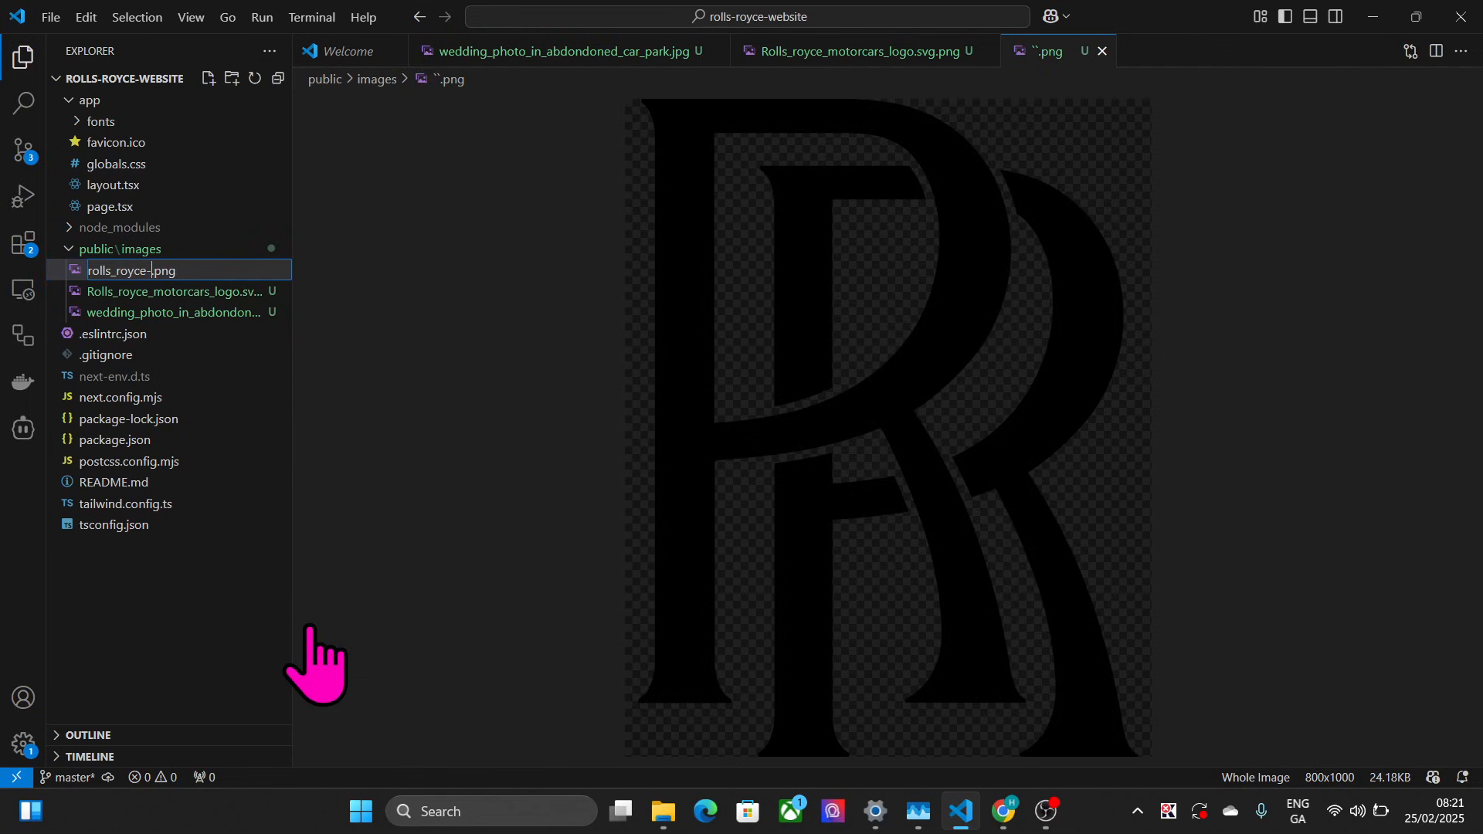
# Finish renaming the emblem PNG to rolls_royce_logo_initials.png, then go back to the browser
pyautogui.write('logo_initials')
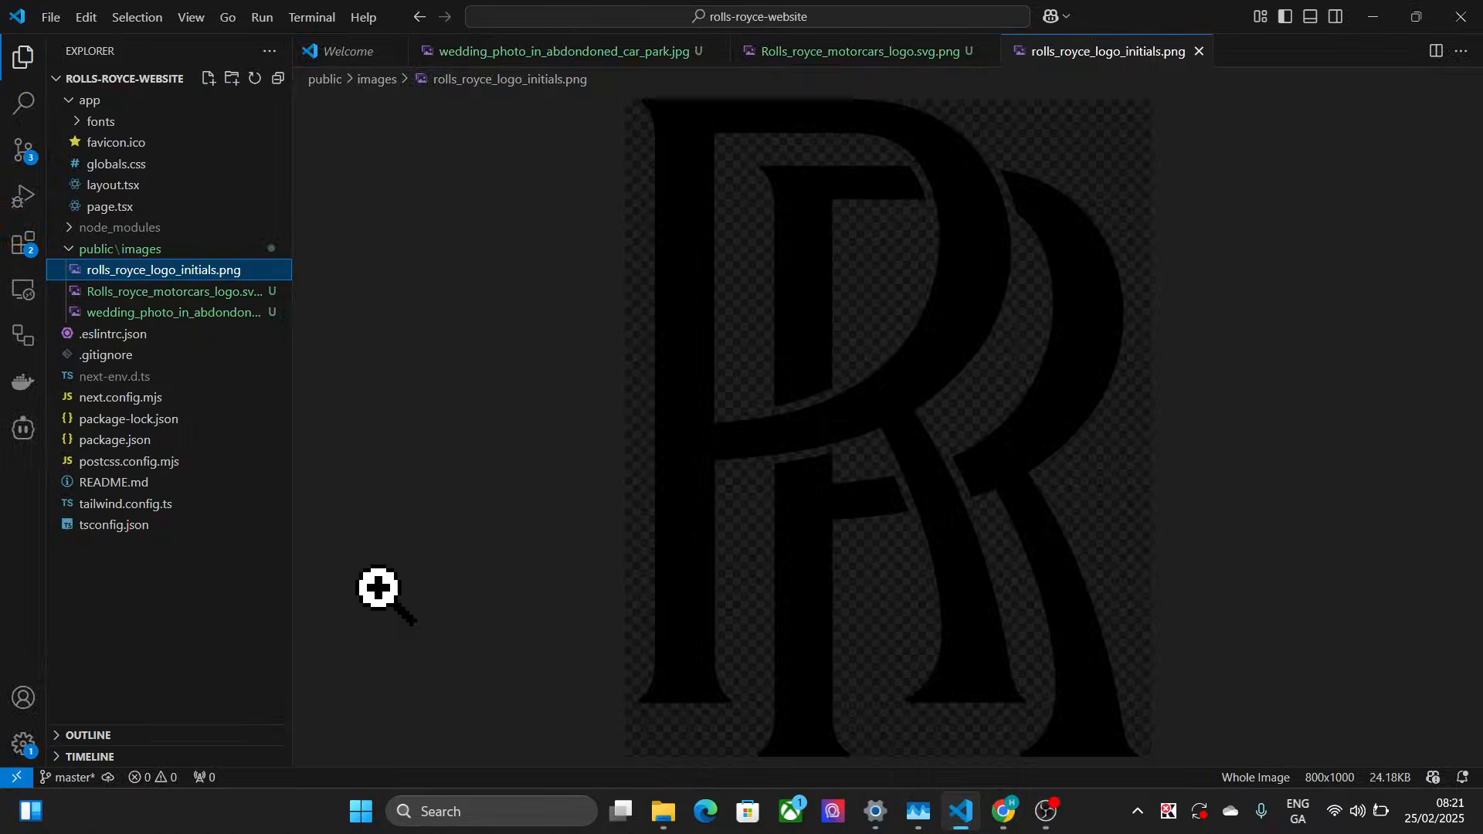
pyautogui.click(1001, 812)
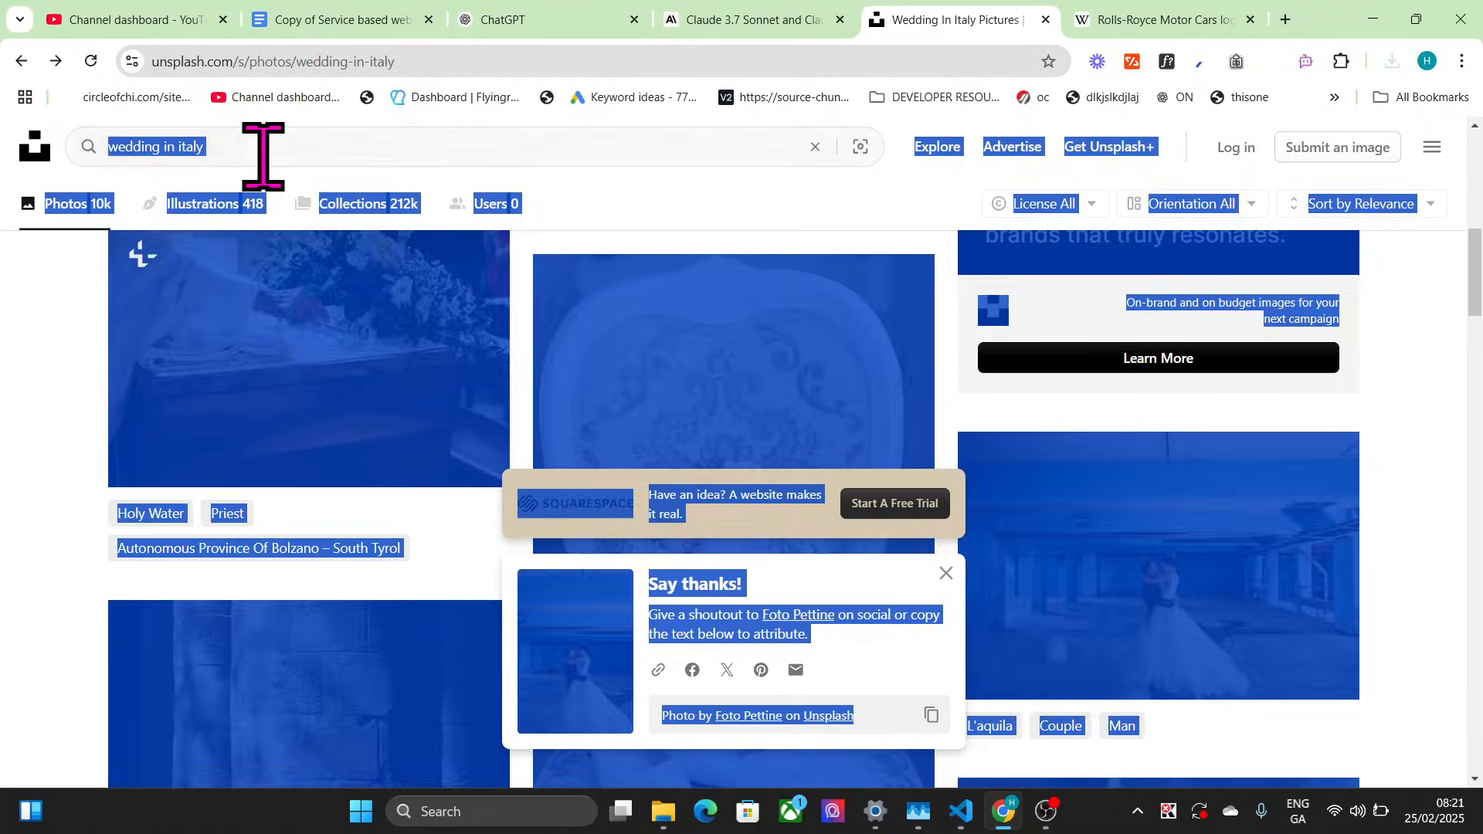
# Search Unsplash for 'birthday party in italy' and scroll through the photo results
pyautogui.write('birthday party')
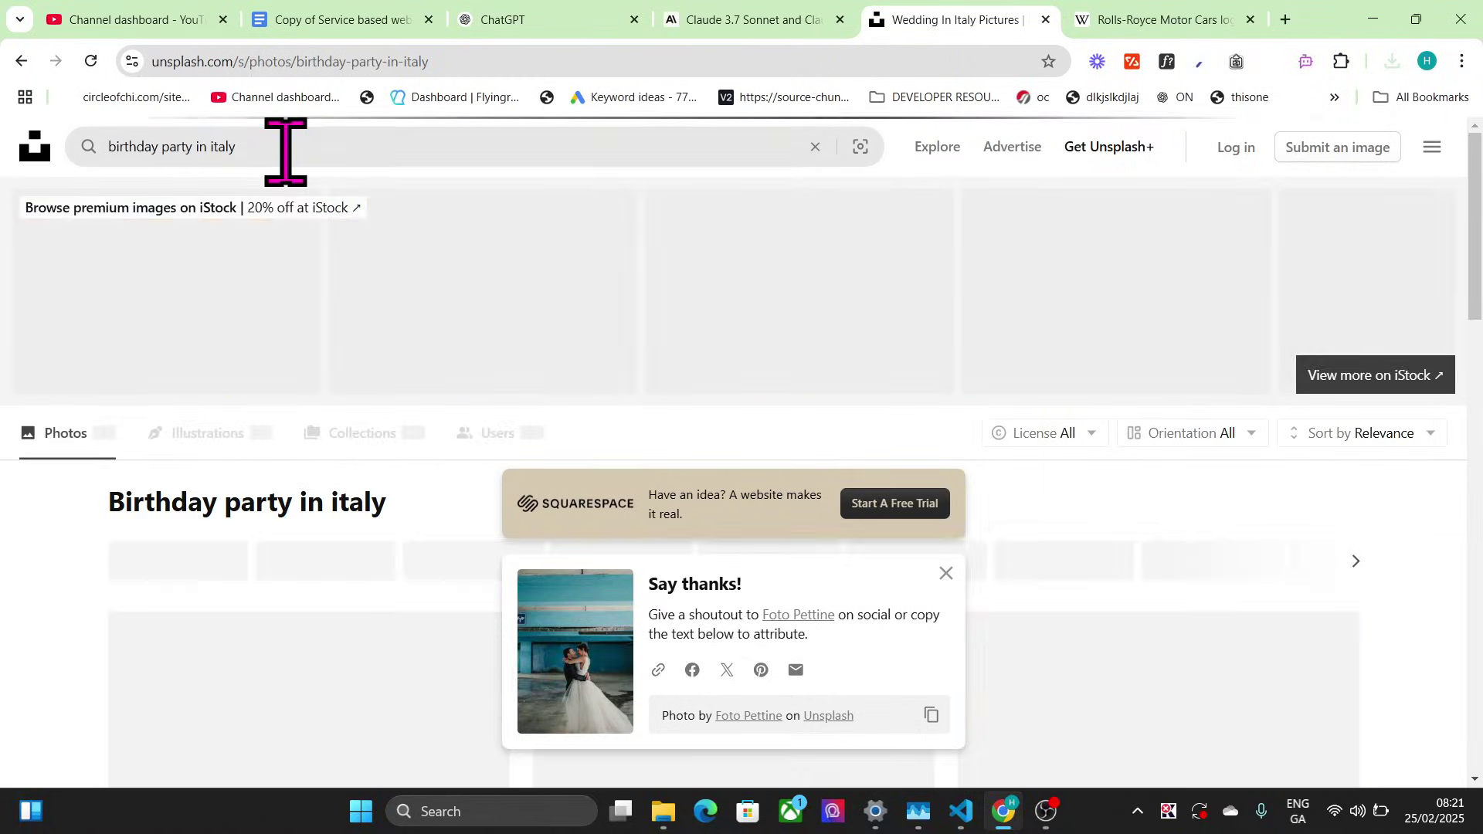
pyautogui.scroll(-3)
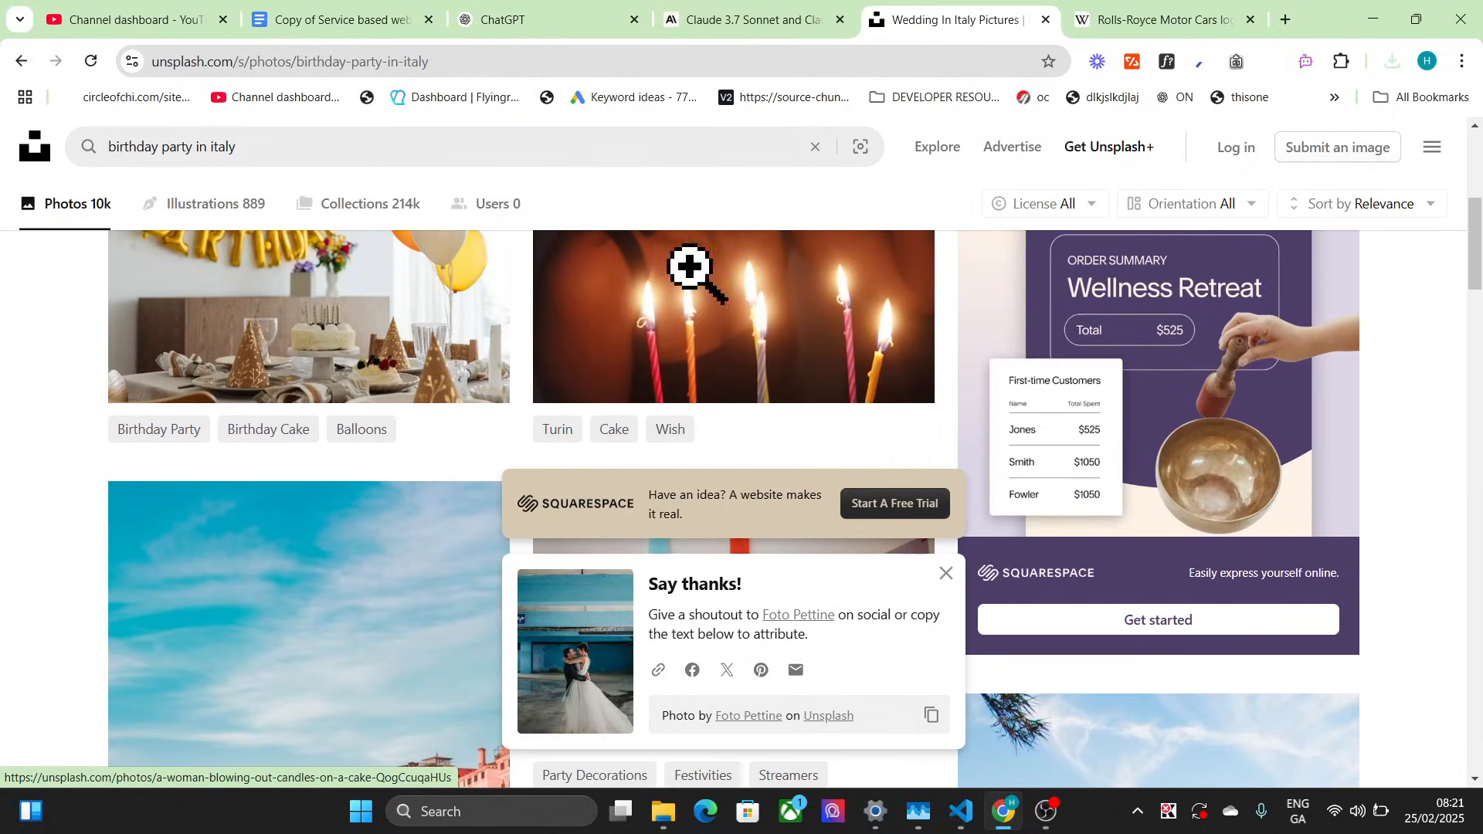
pyautogui.scroll(-3)
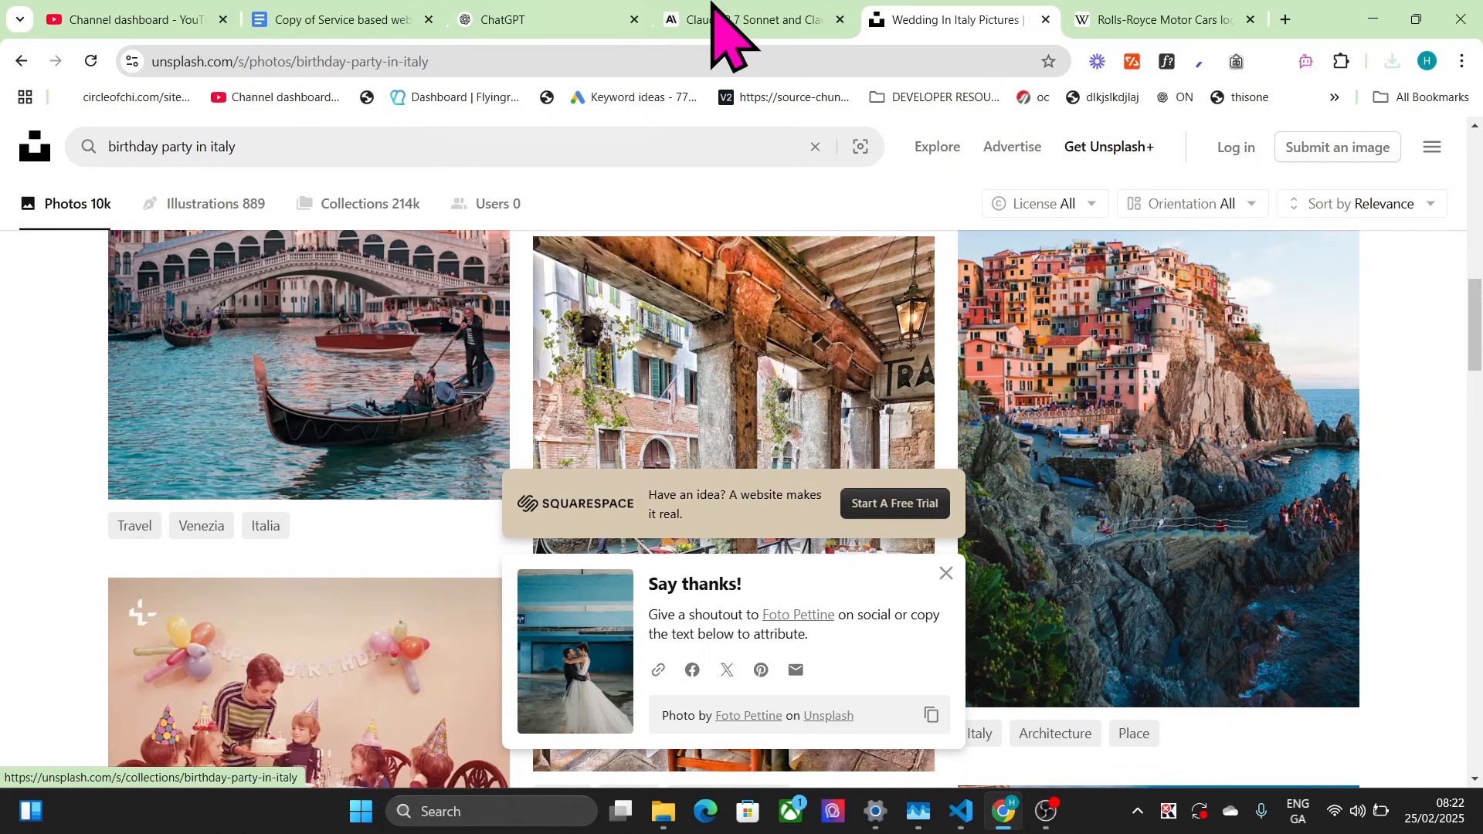
pyautogui.scroll(-3)
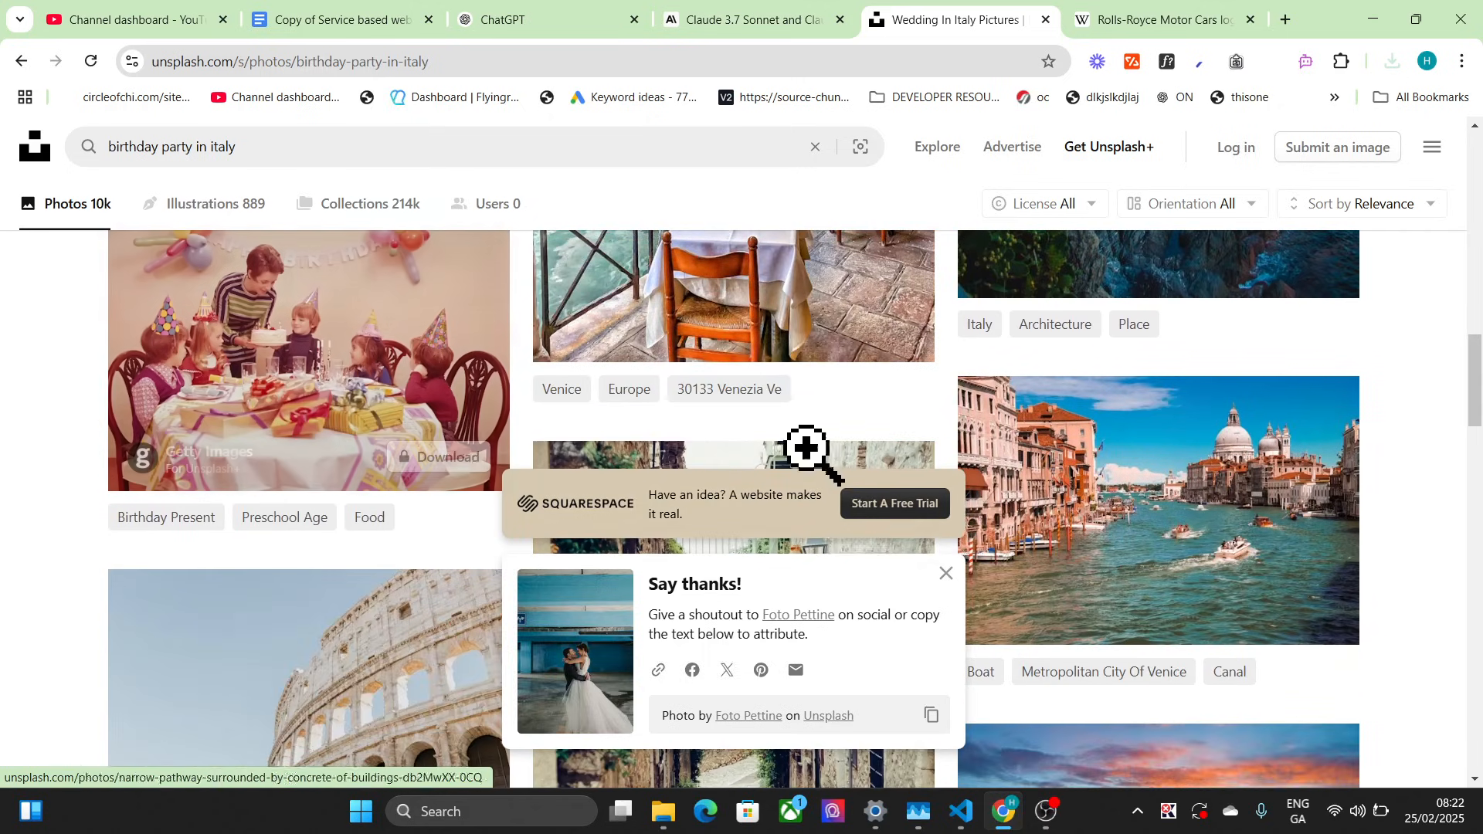
# Skim the Service based website document, then return to the code editor
pyautogui.click(341, 18)
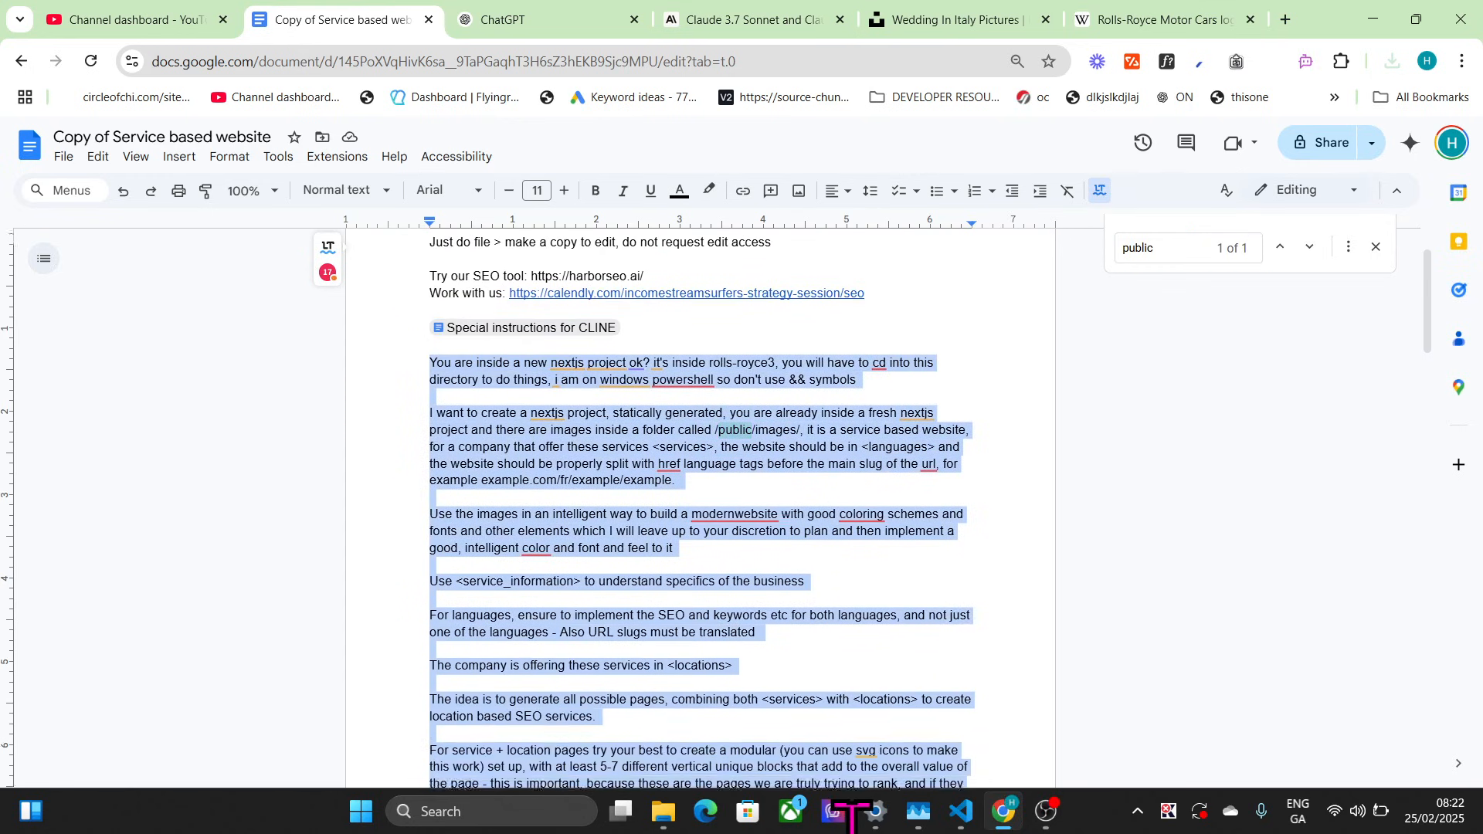
pyautogui.scroll(-3)
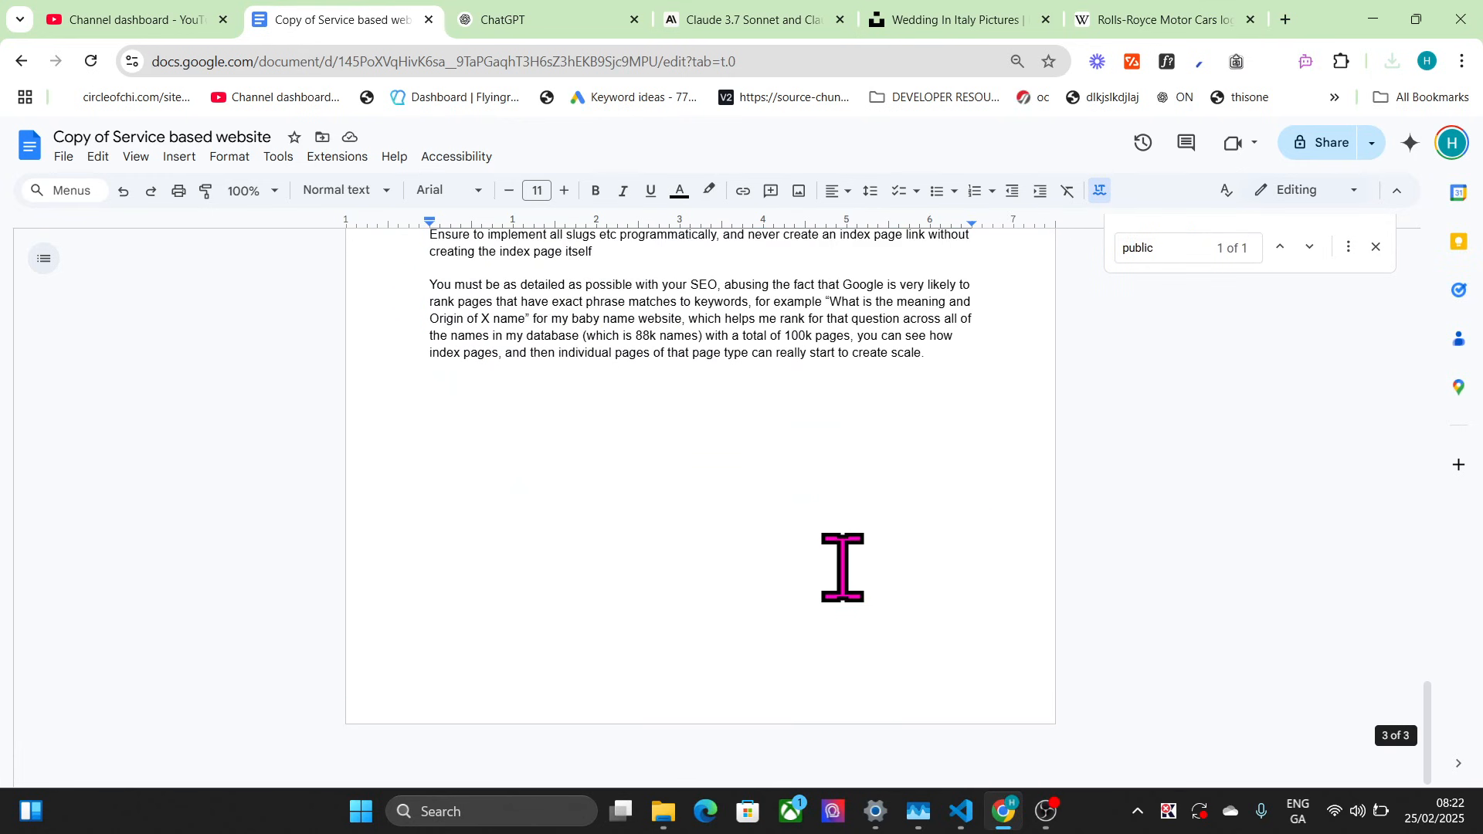
pyautogui.click(958, 817)
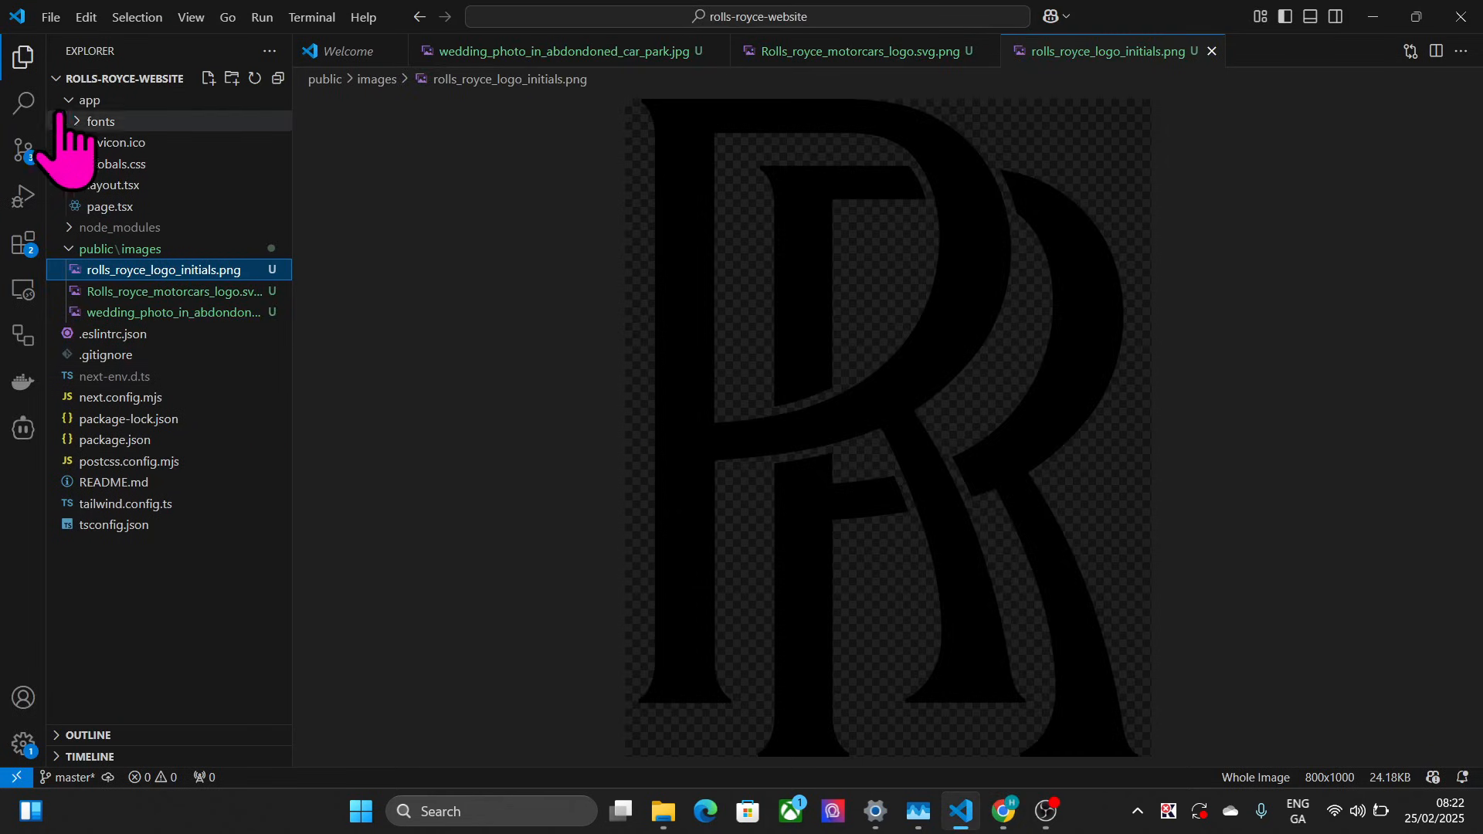
# Open the Cline panel and start a new task for the Next.js project
pyautogui.click(22, 429)
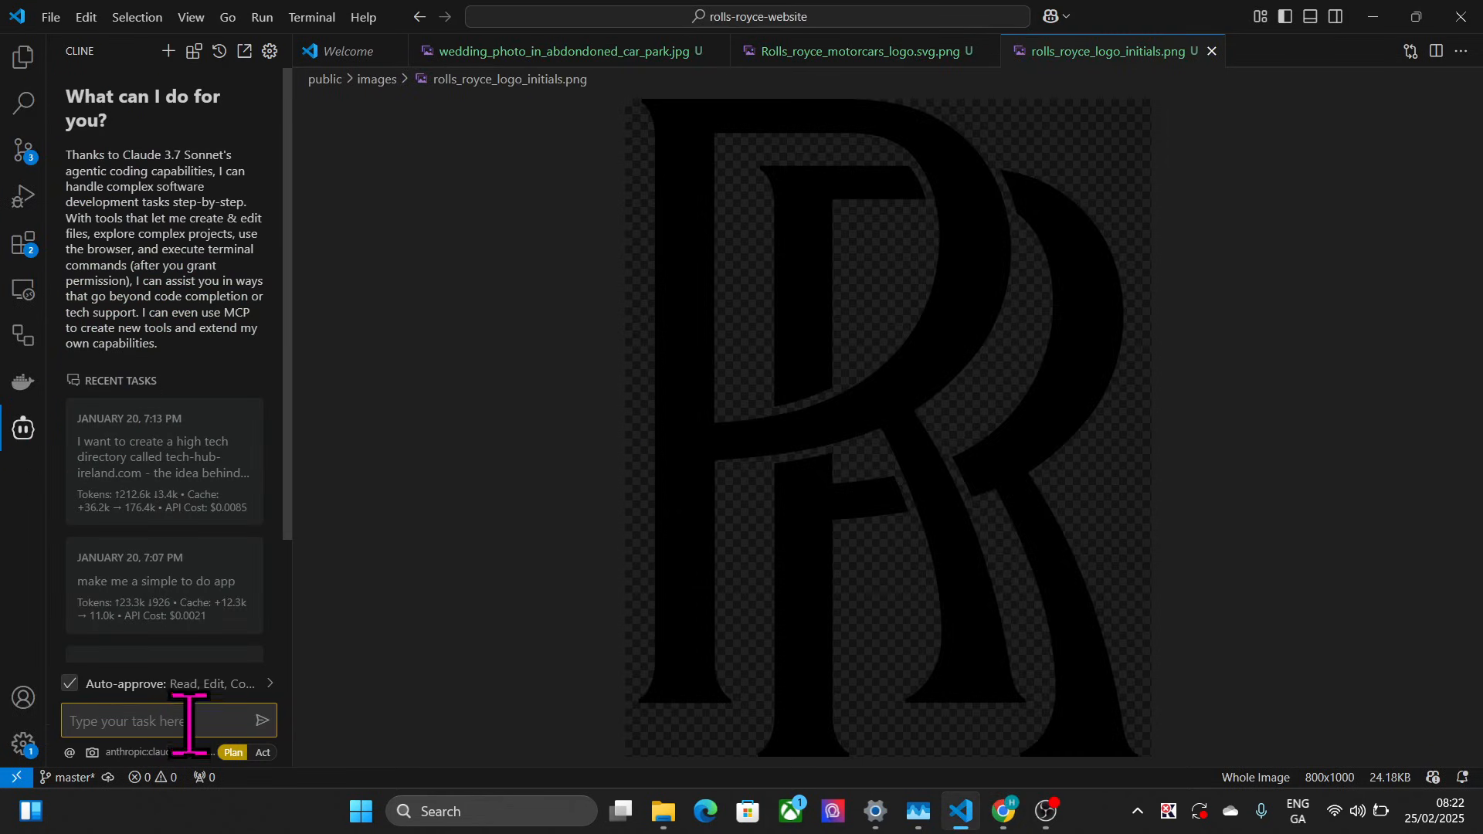
pyautogui.click(262, 720)
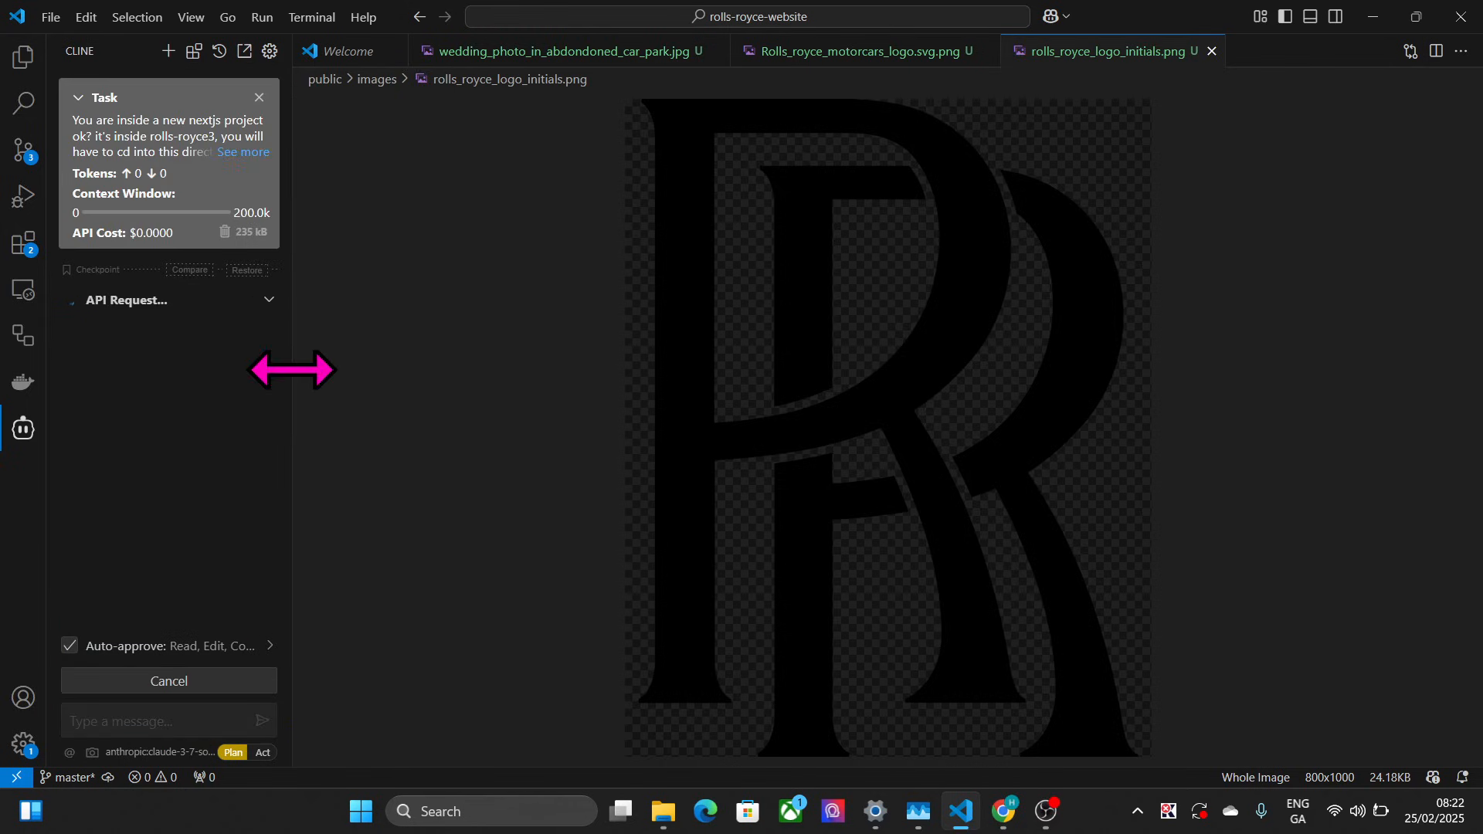
pyautogui.moveTo(231, 753)
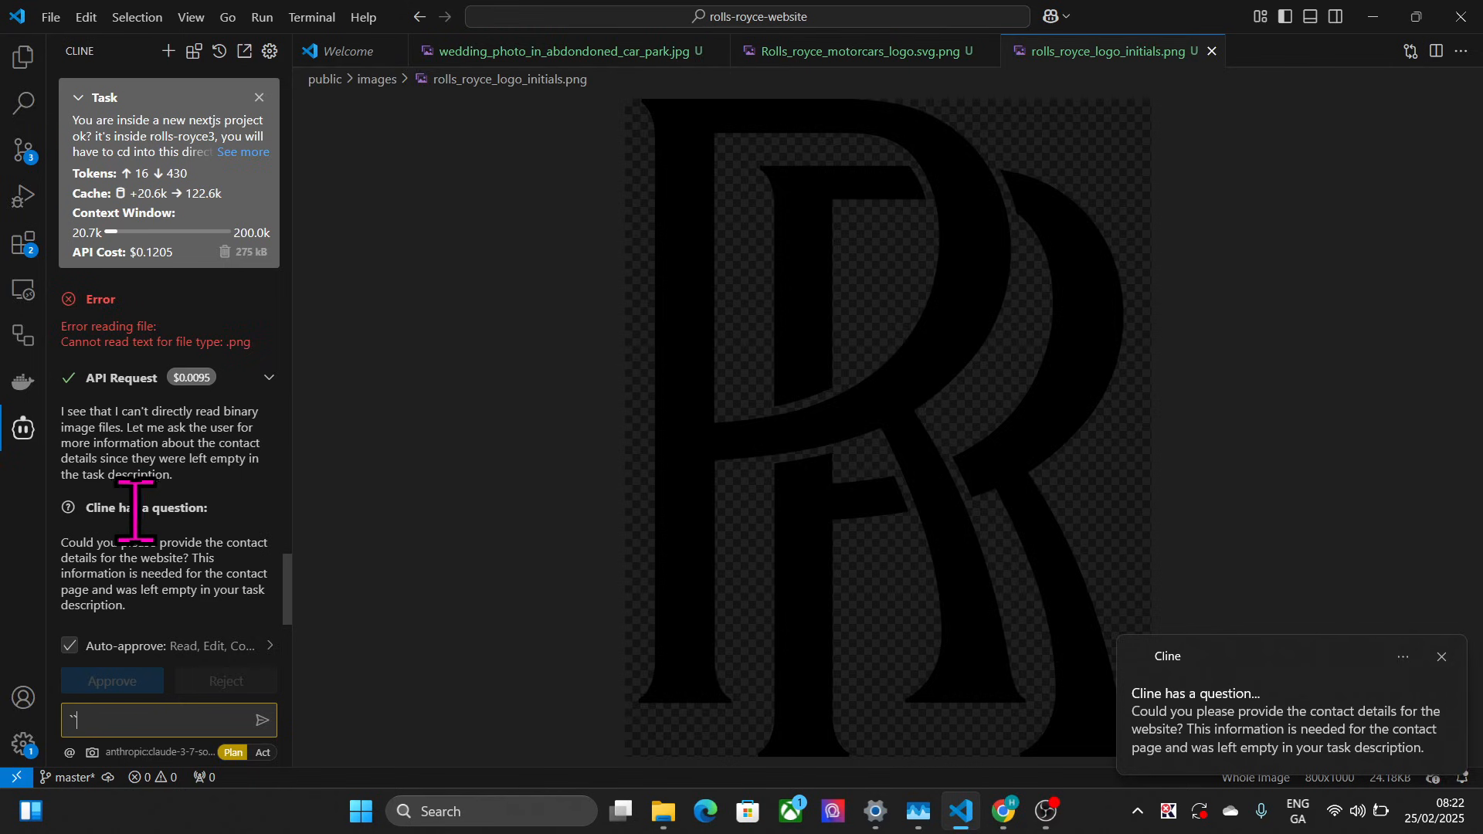
pyautogui.moveTo(270, 530)
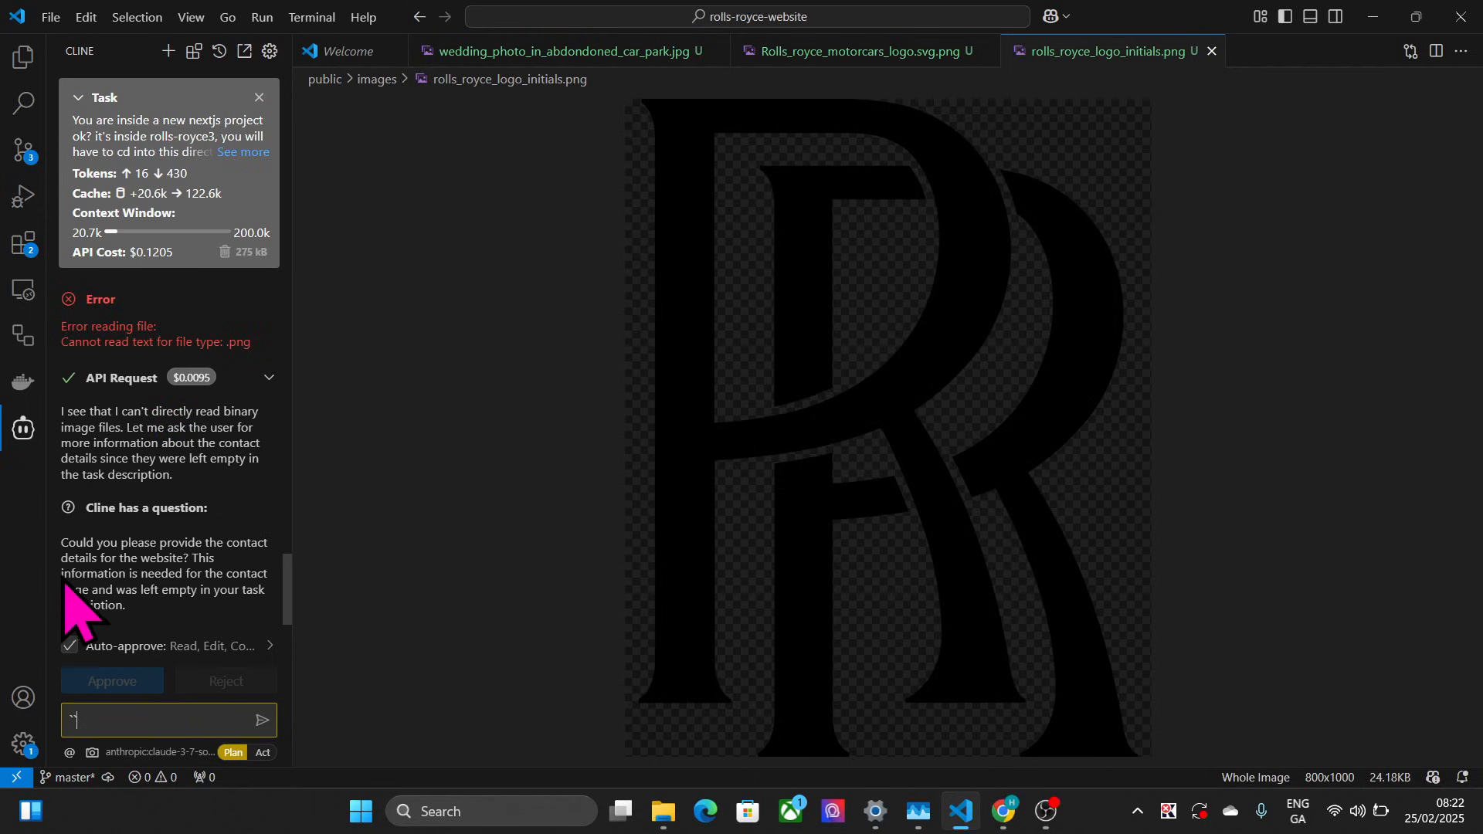
pyautogui.moveTo(76, 567)
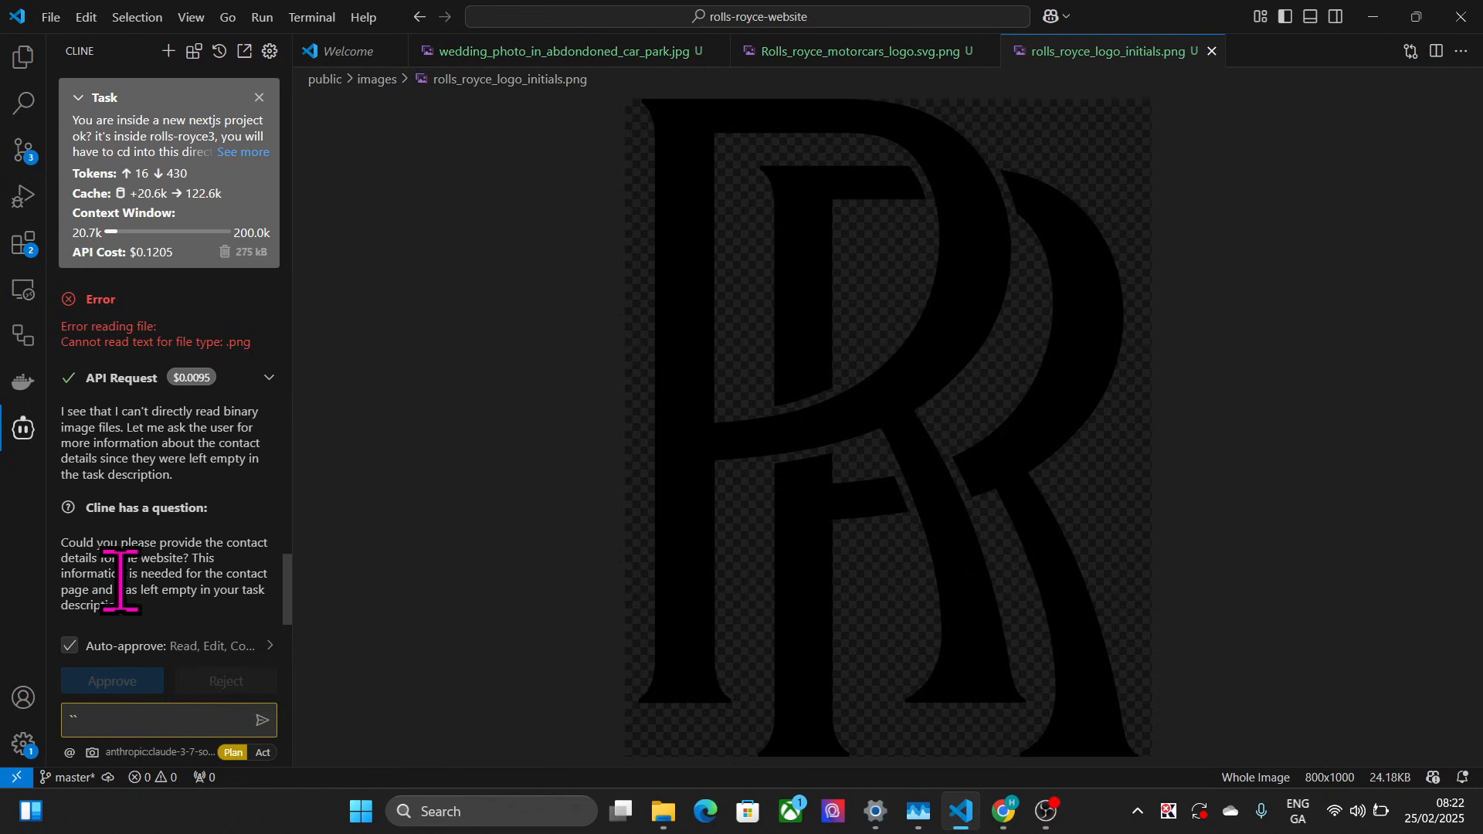
pyautogui.moveTo(295, 463)
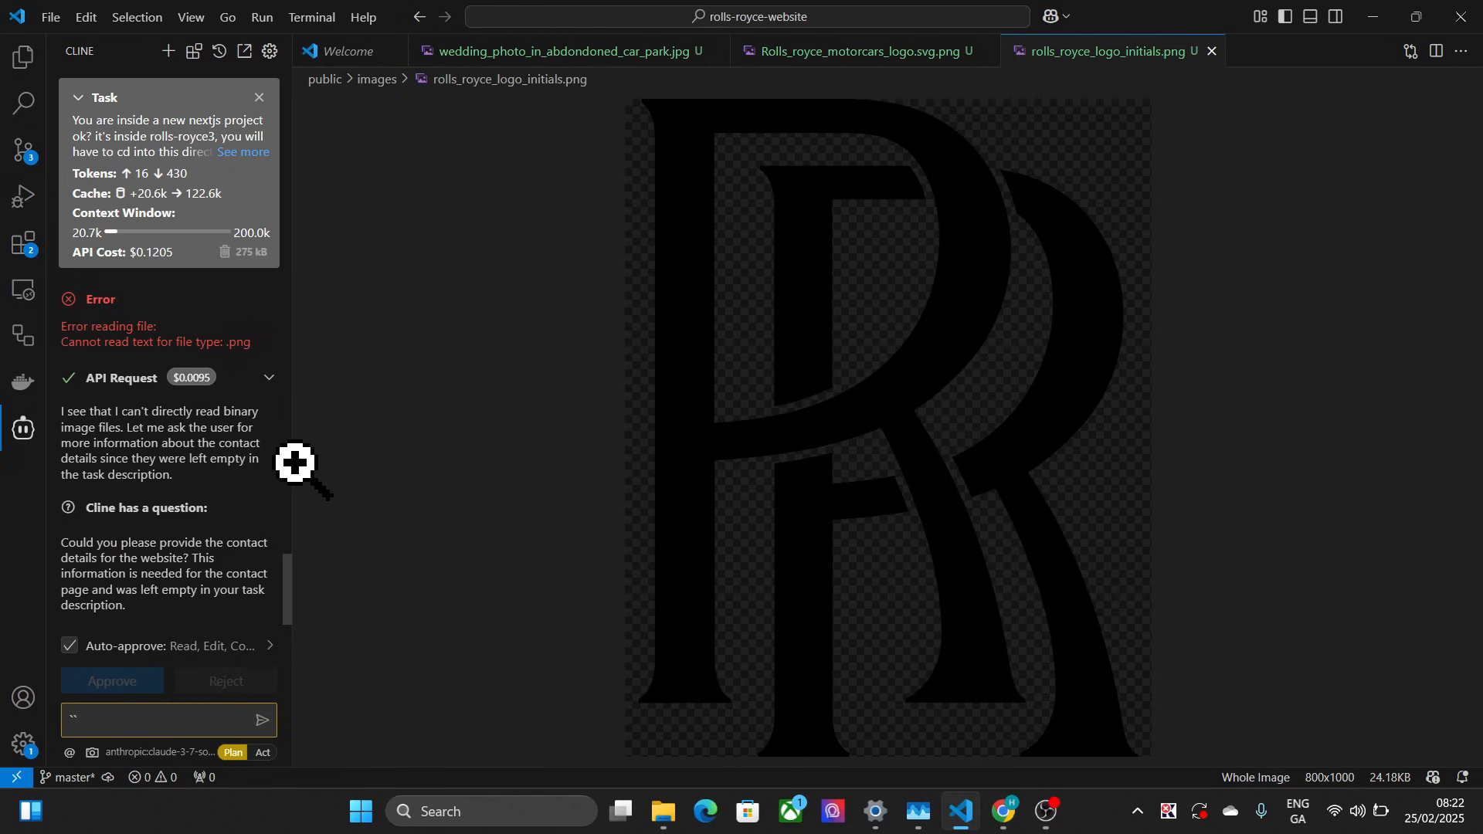
# Tell Cline to use placeholder contacts and build a production-ready, mobile- and SEO-friendly site with hreflang tags
pyautogui.write('For now')
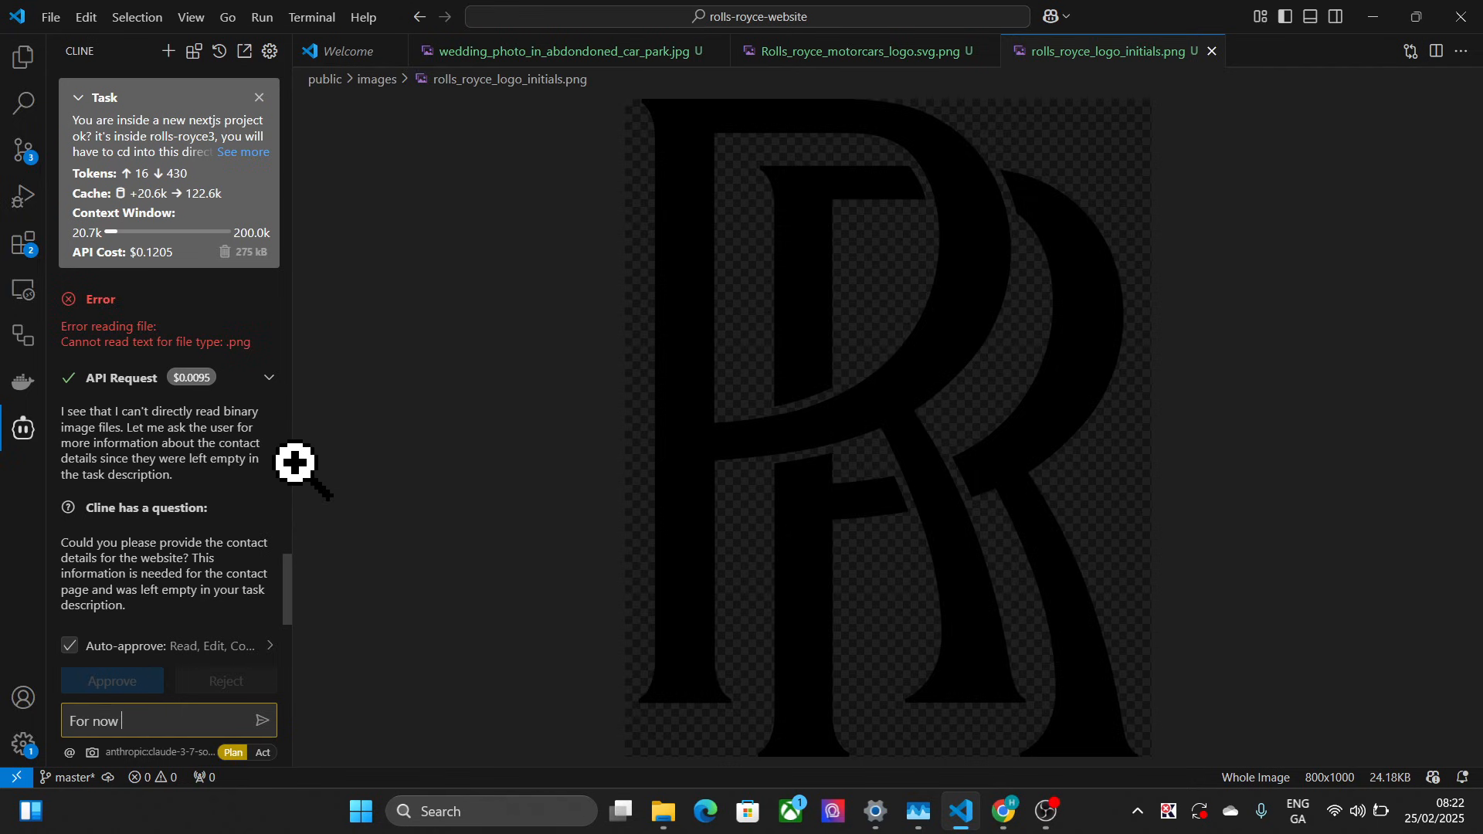
pyautogui.write('put a placeholder')
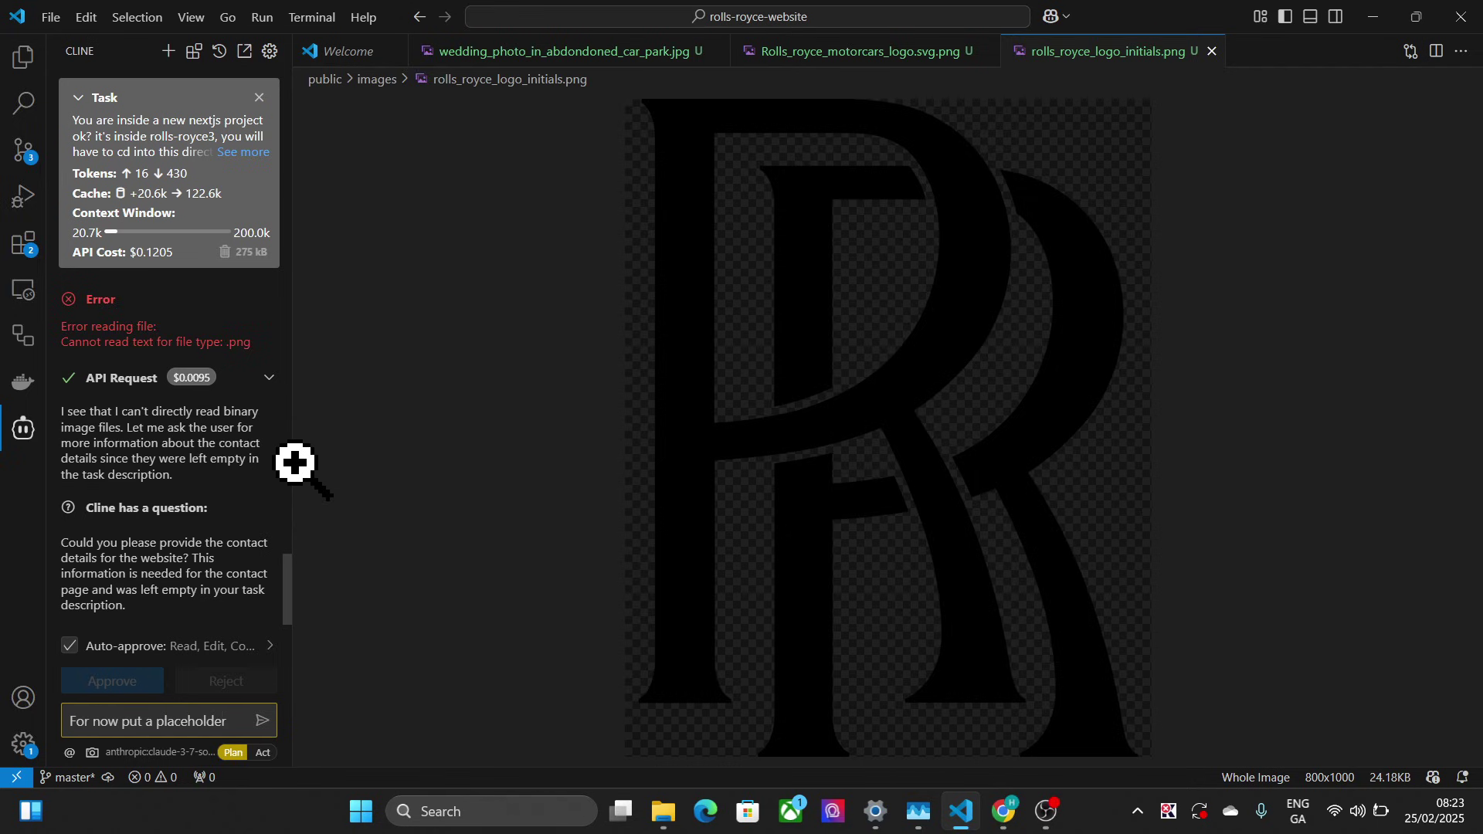
pyautogui.write('- also please make sure the website is production ready without')
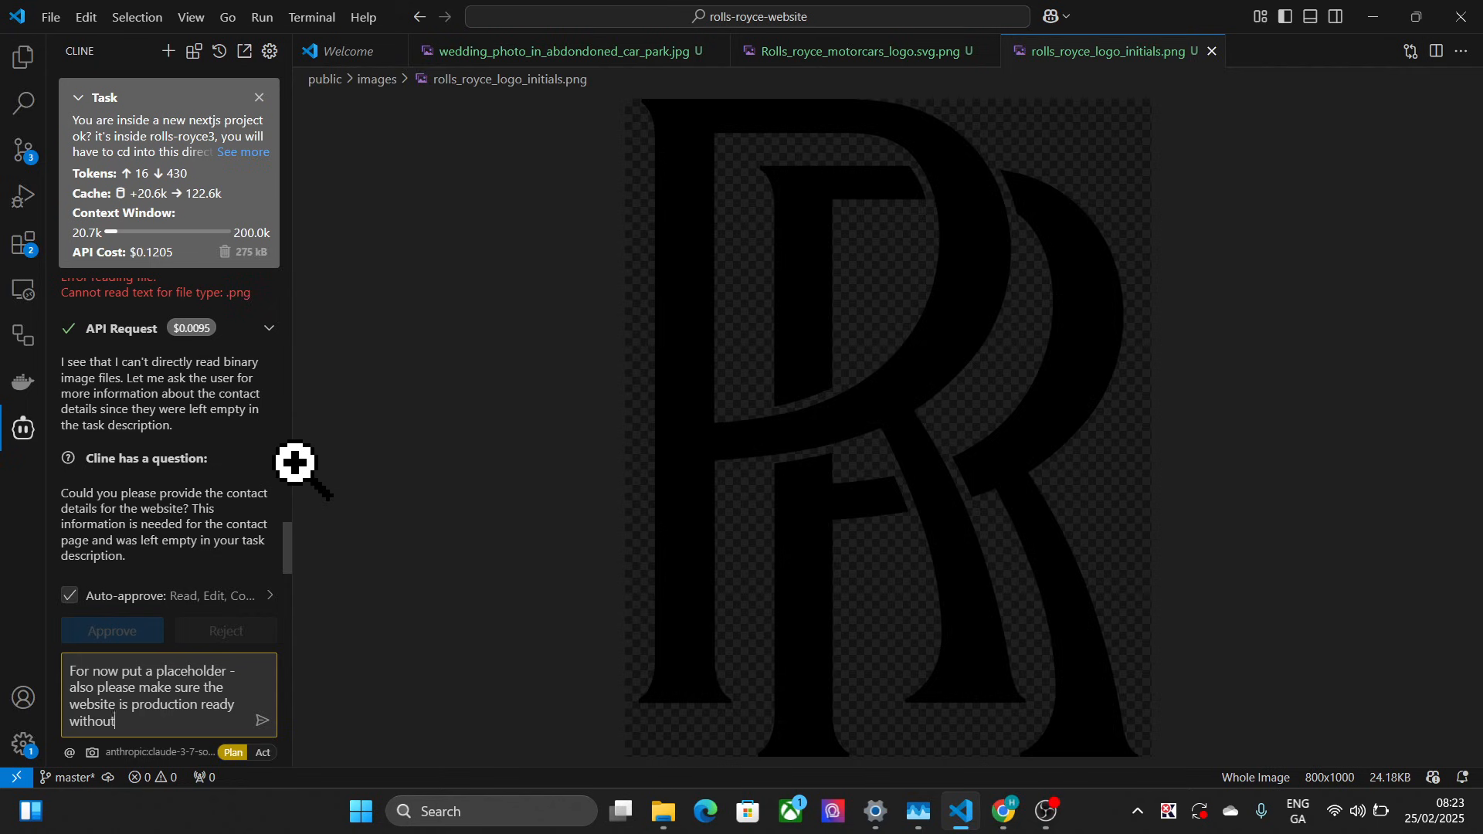
pyautogui.write("making it overly complciated, make sure it's mobile friendly, seo friendly, and has the")
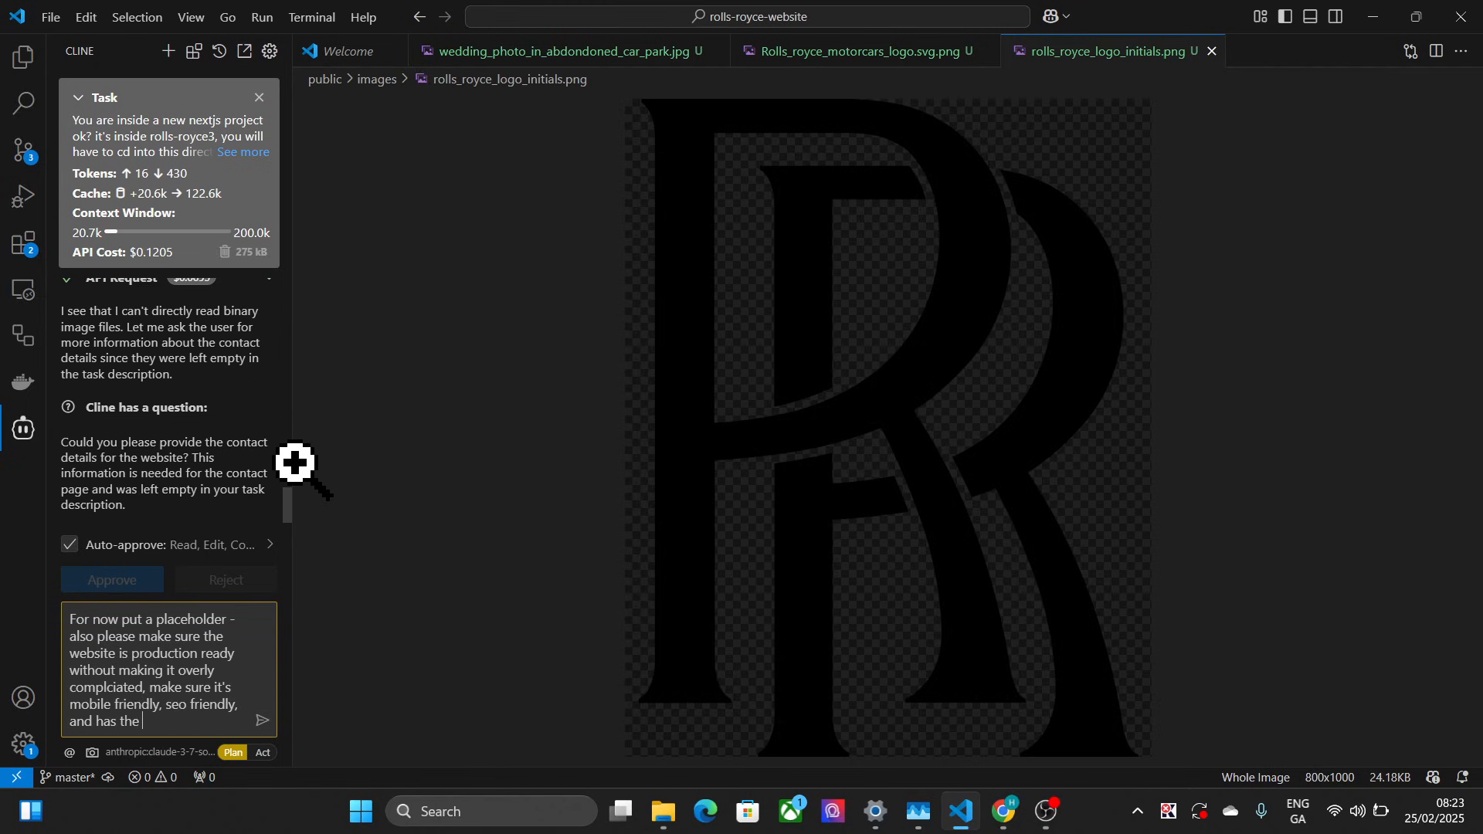
pyautogui.write('href lang tags properl')
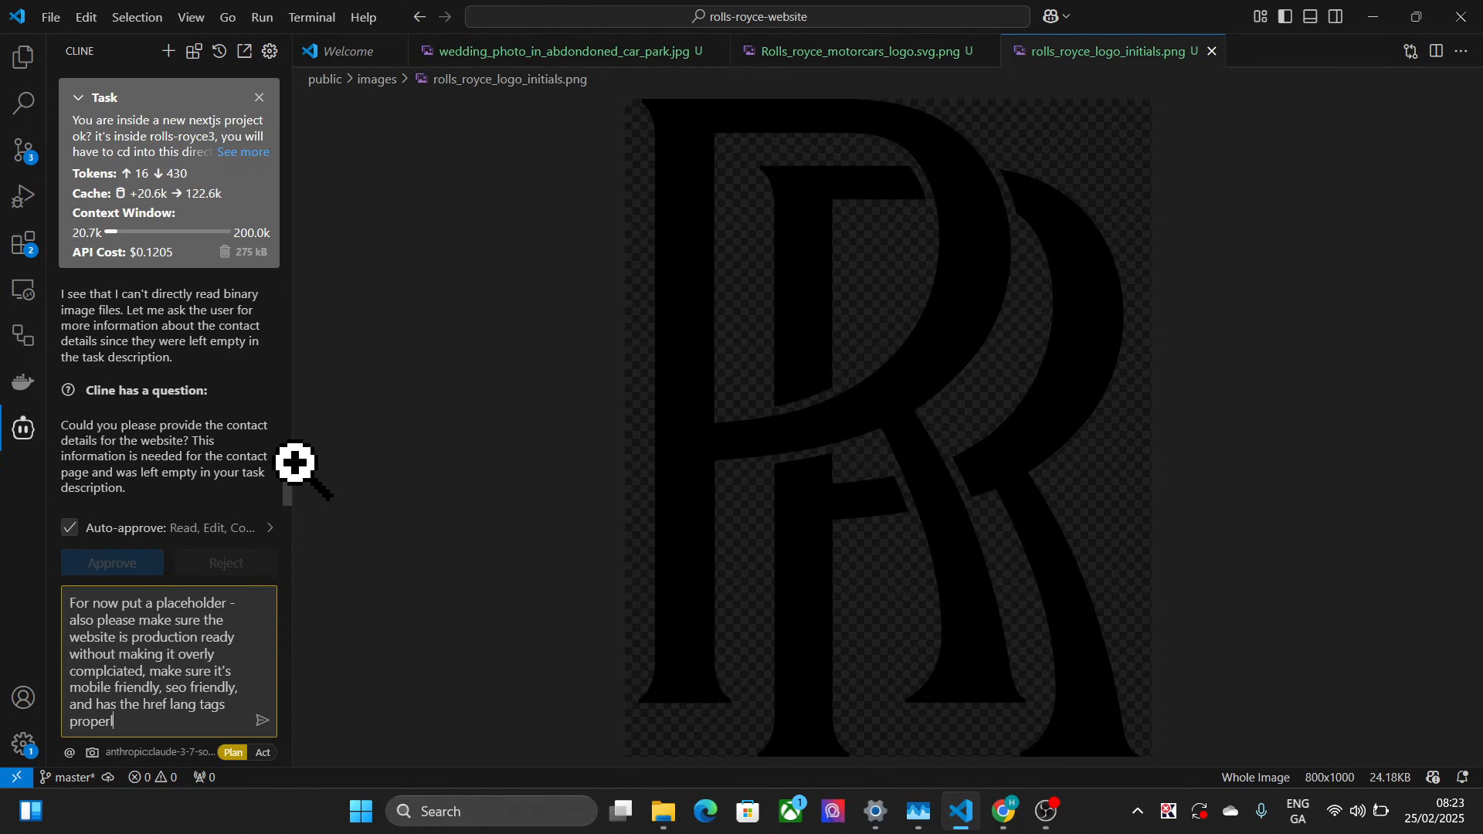
pyautogui.write('ly implemented with p')
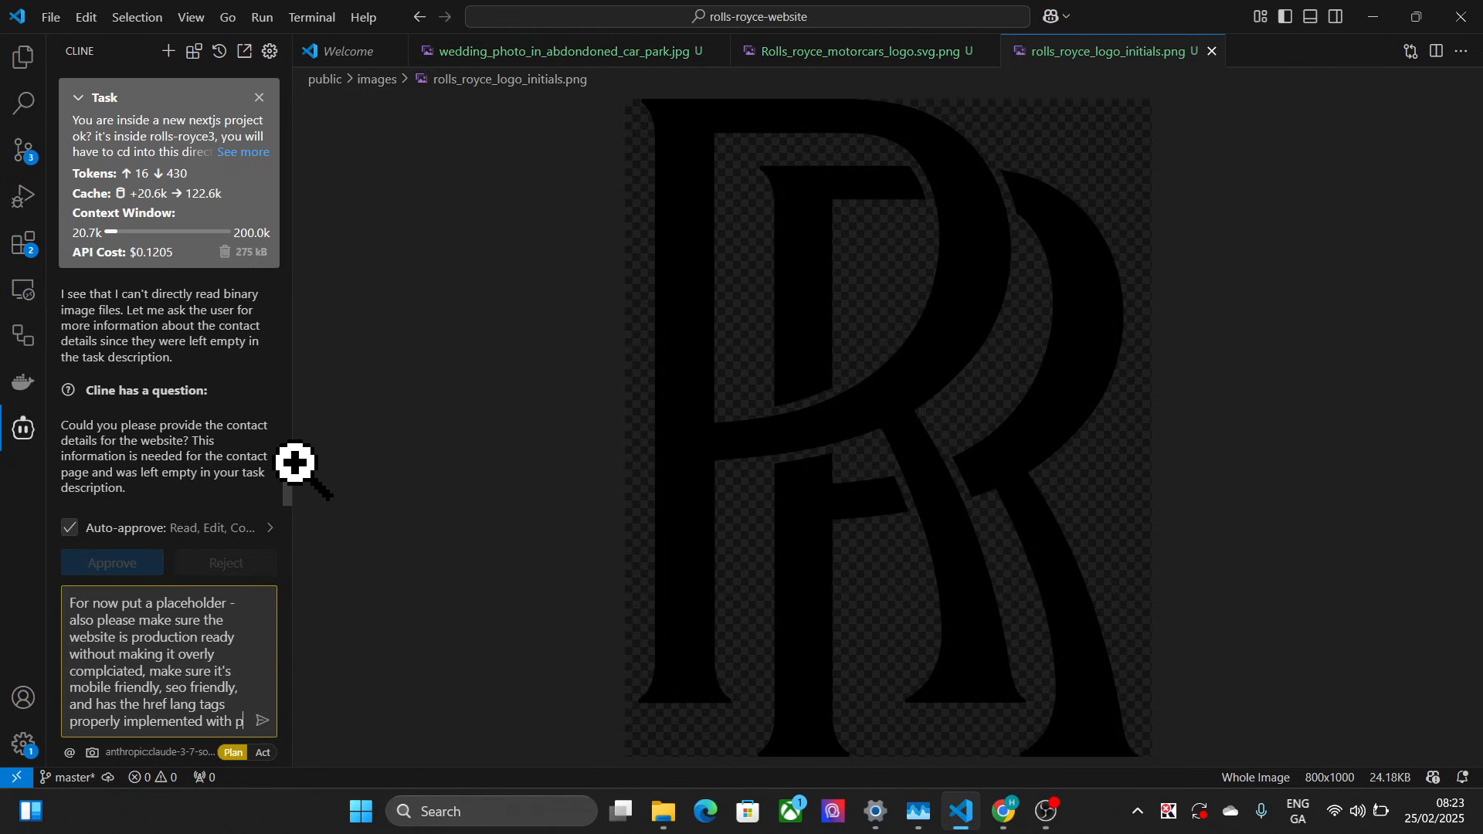
pyautogui.click(262, 726)
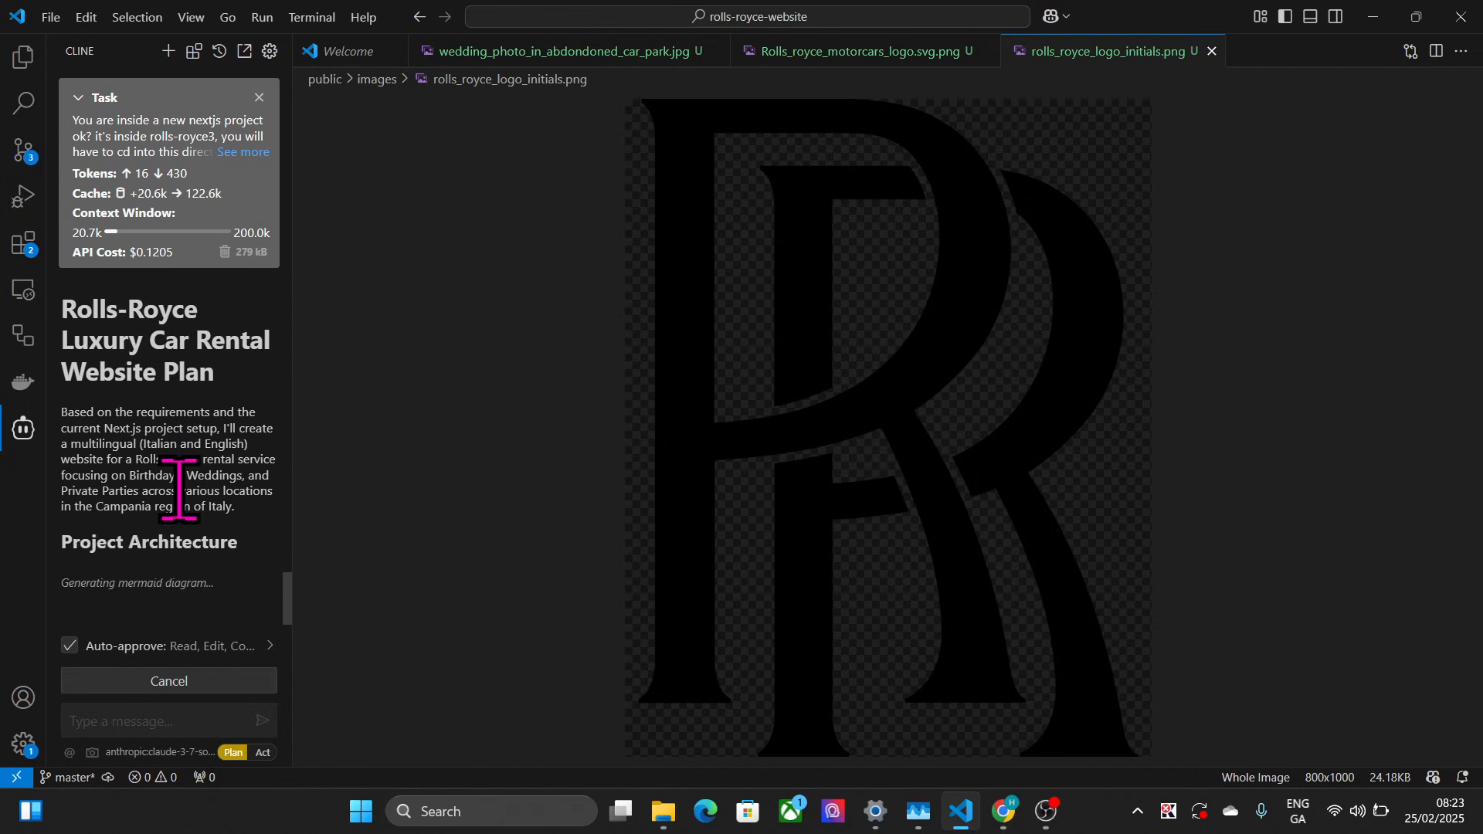
# Scroll through Cline's plan, architecture diagram, colour scheme and closing questions
pyautogui.scroll(-3)
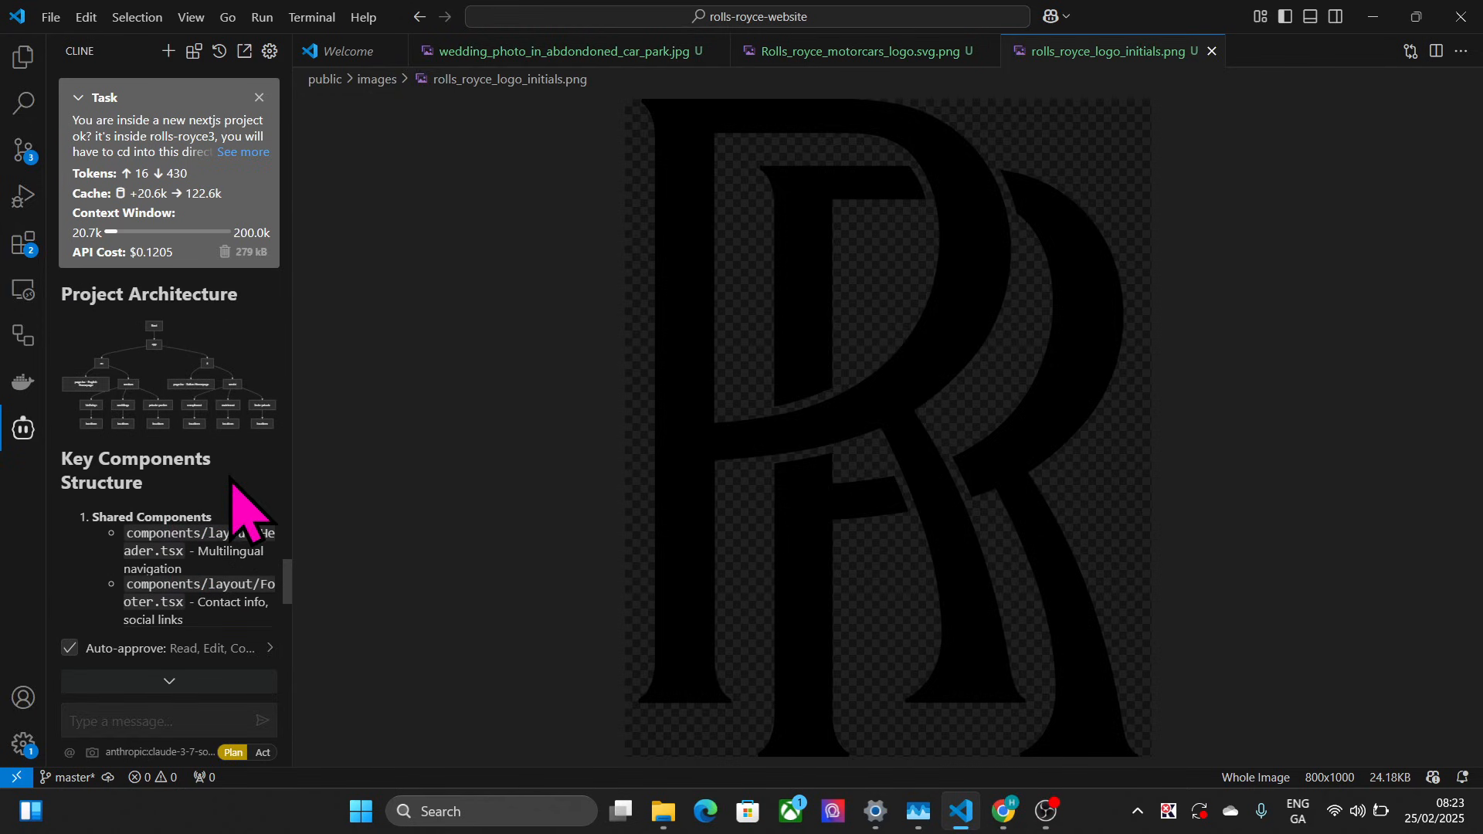
pyautogui.scroll(-3)
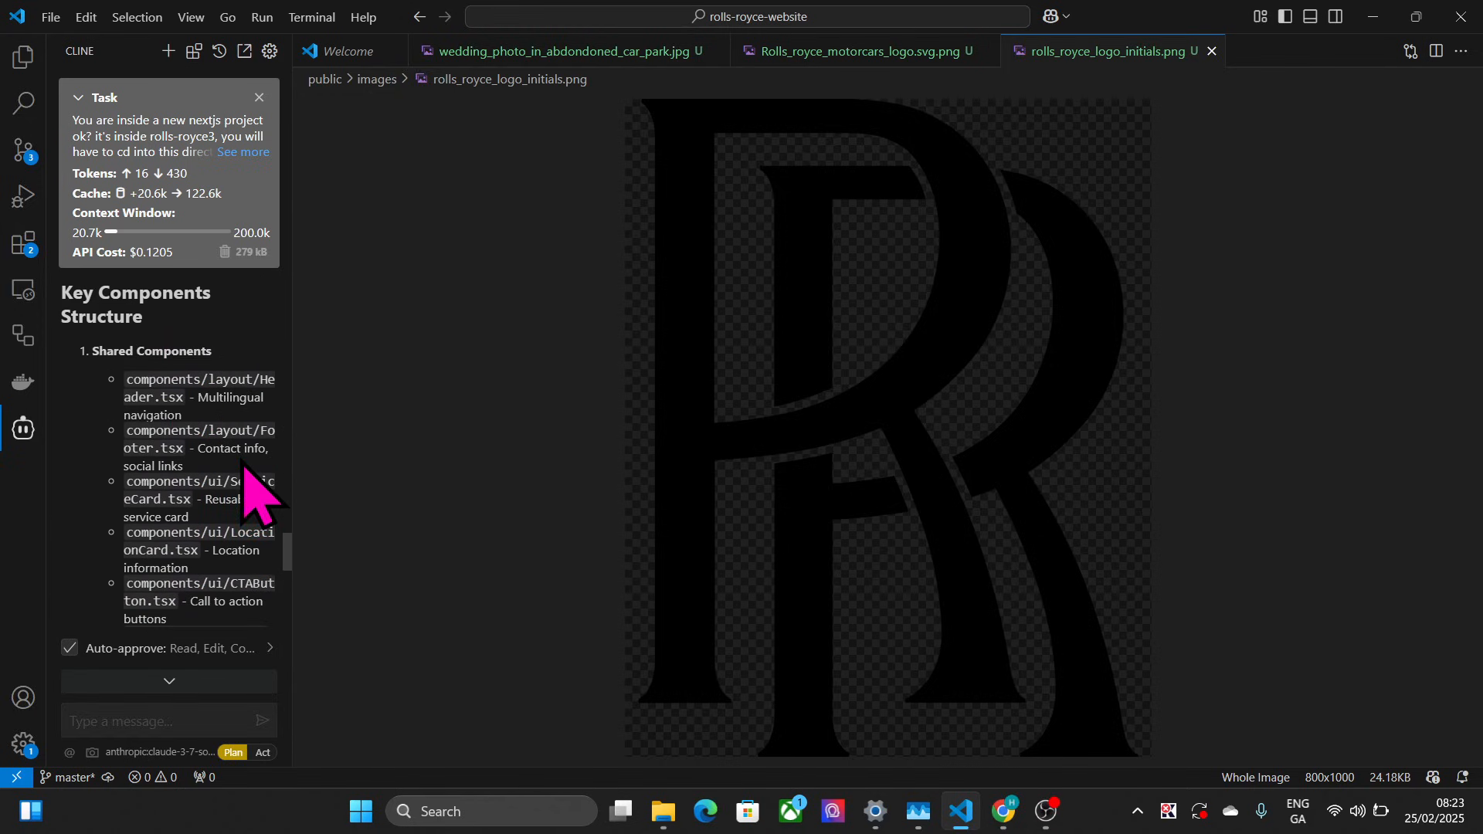
pyautogui.scroll(-3)
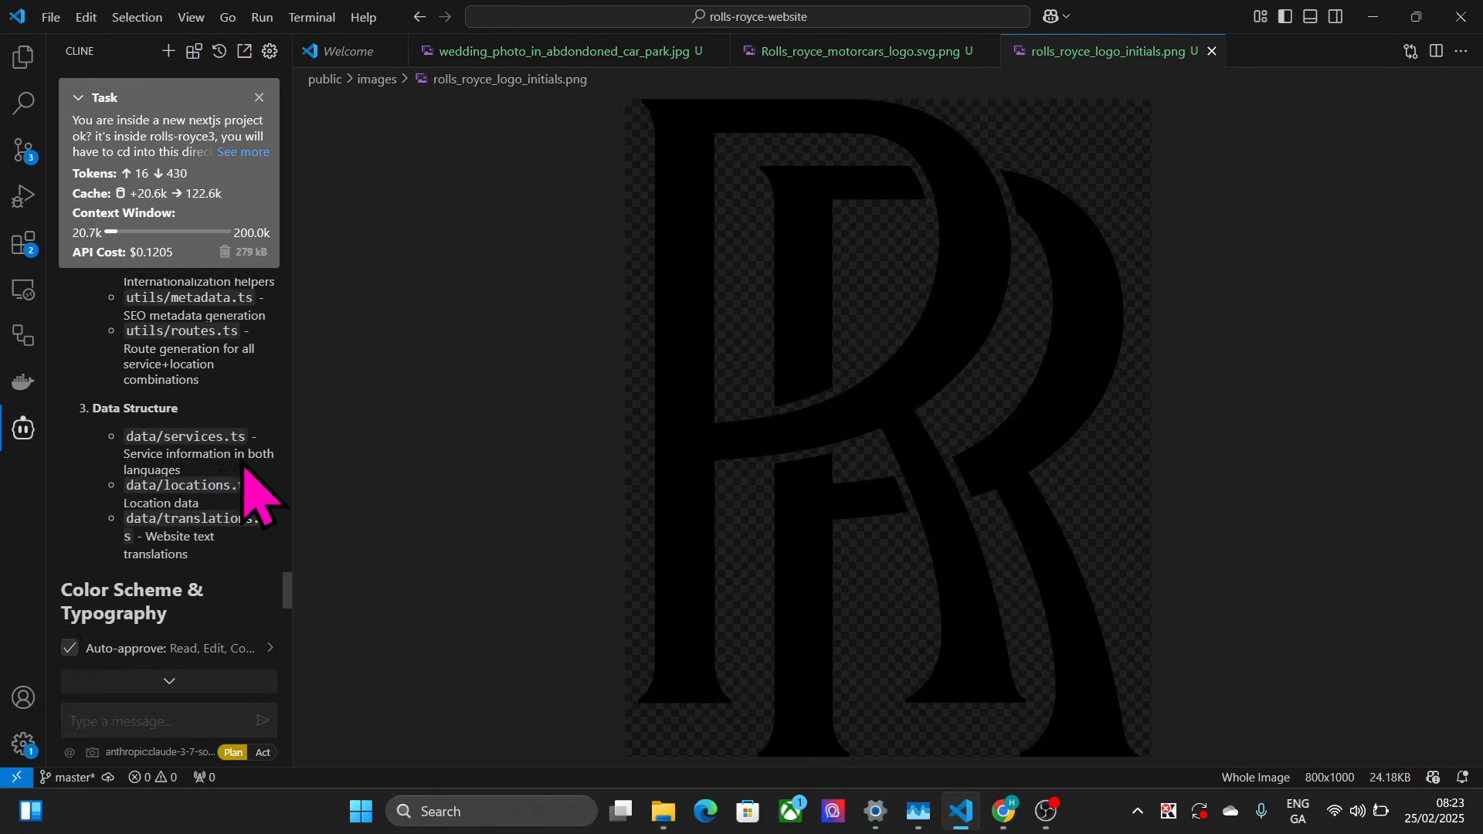
pyautogui.scroll(-3)
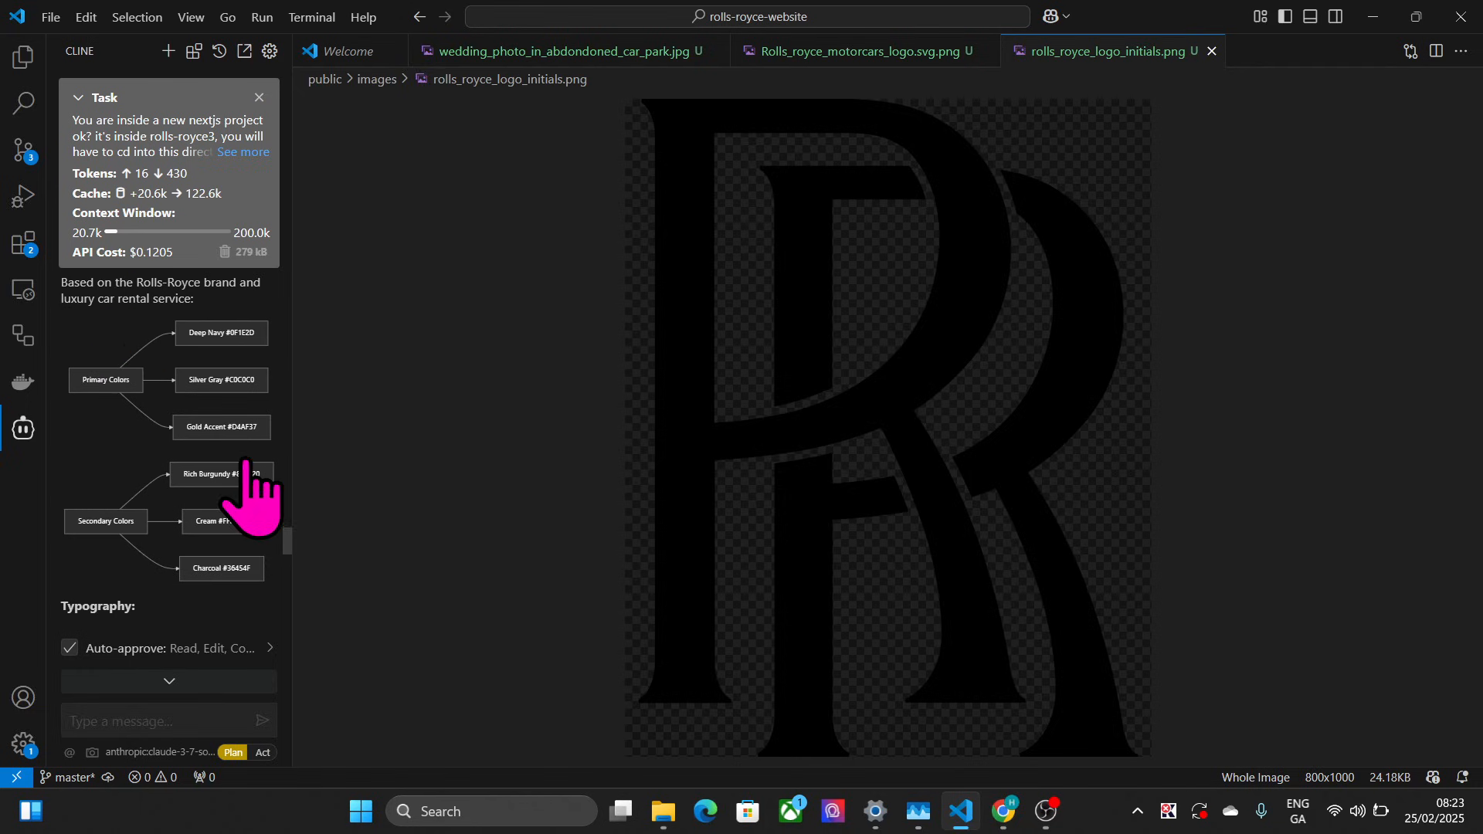
pyautogui.scroll(-3)
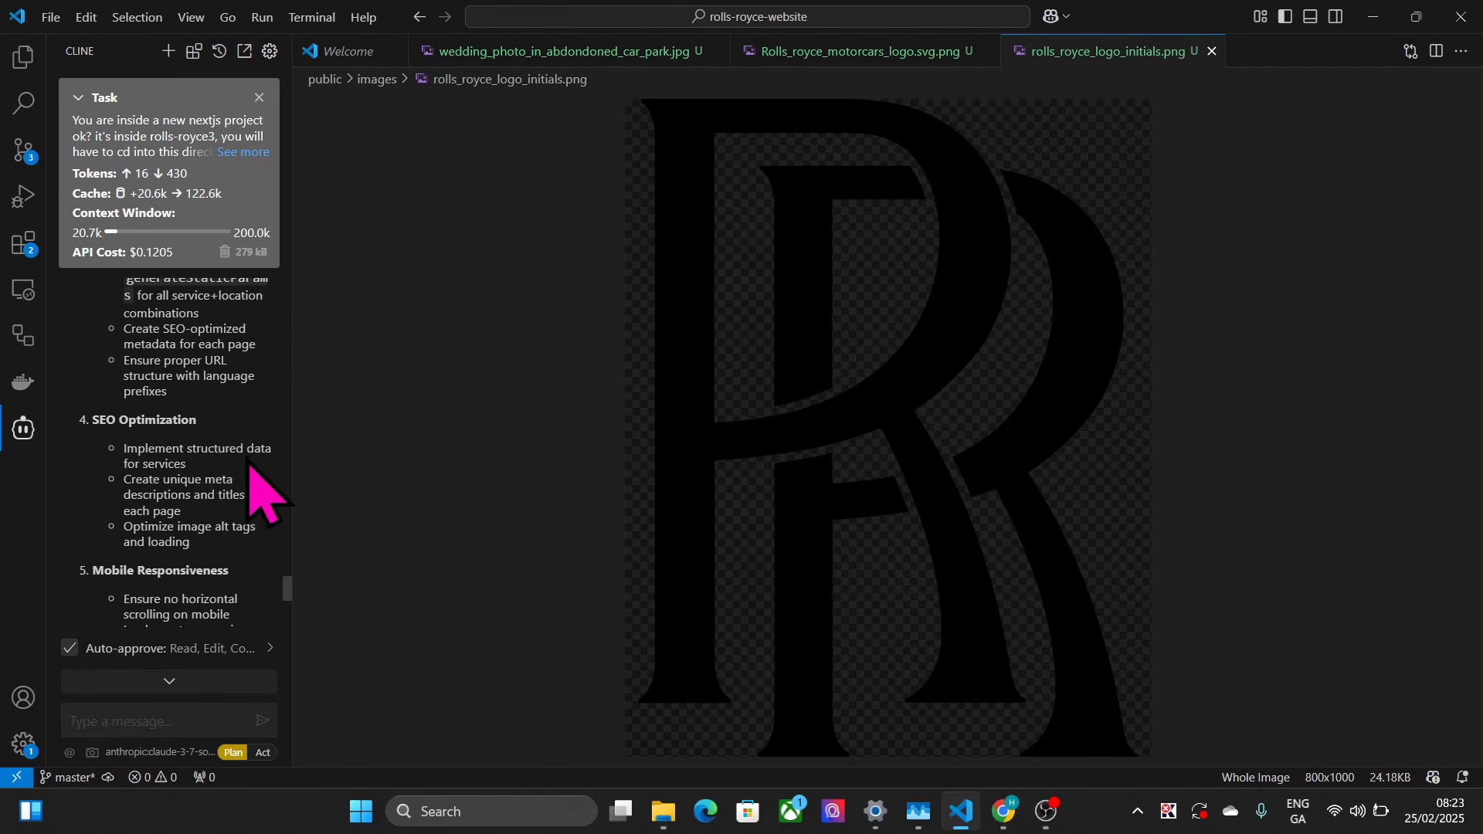
pyautogui.scroll(-3)
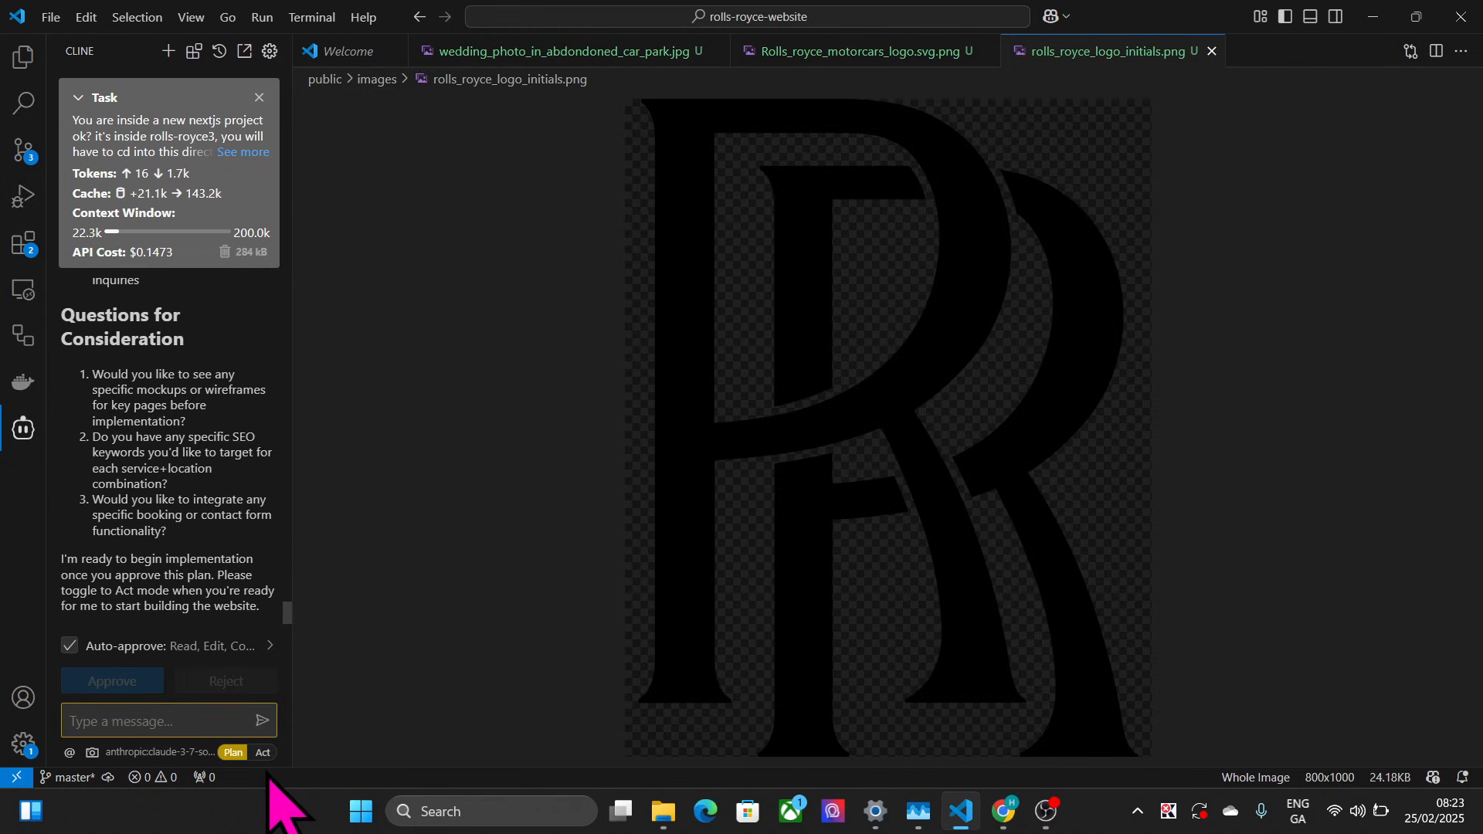
pyautogui.moveTo(262, 752)
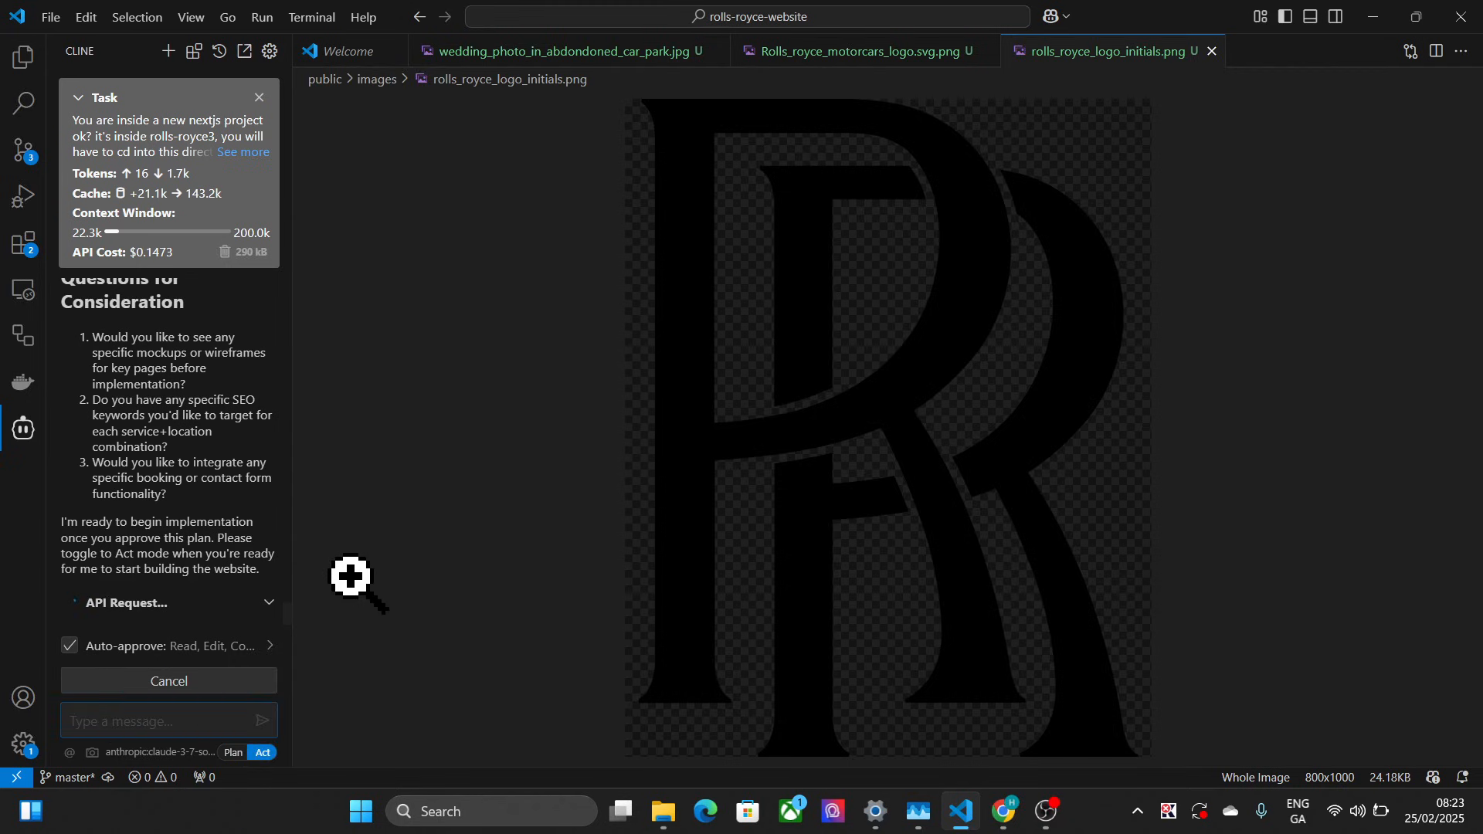
# Approve Cline's next.config.mjs edits and new utils/i18n.ts, then open Auto-approve settings
pyautogui.scroll(3)
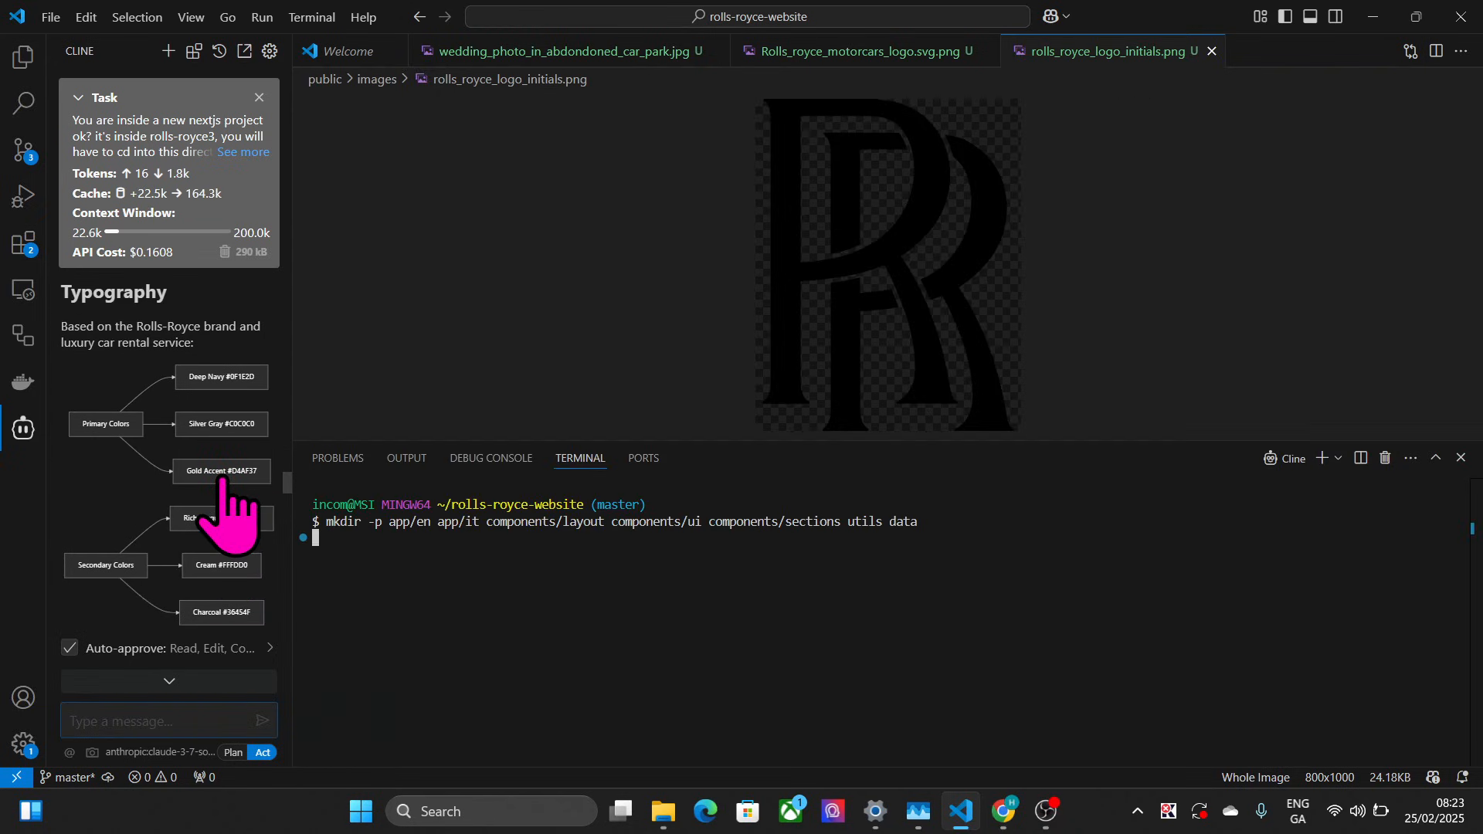
pyautogui.scroll(-3)
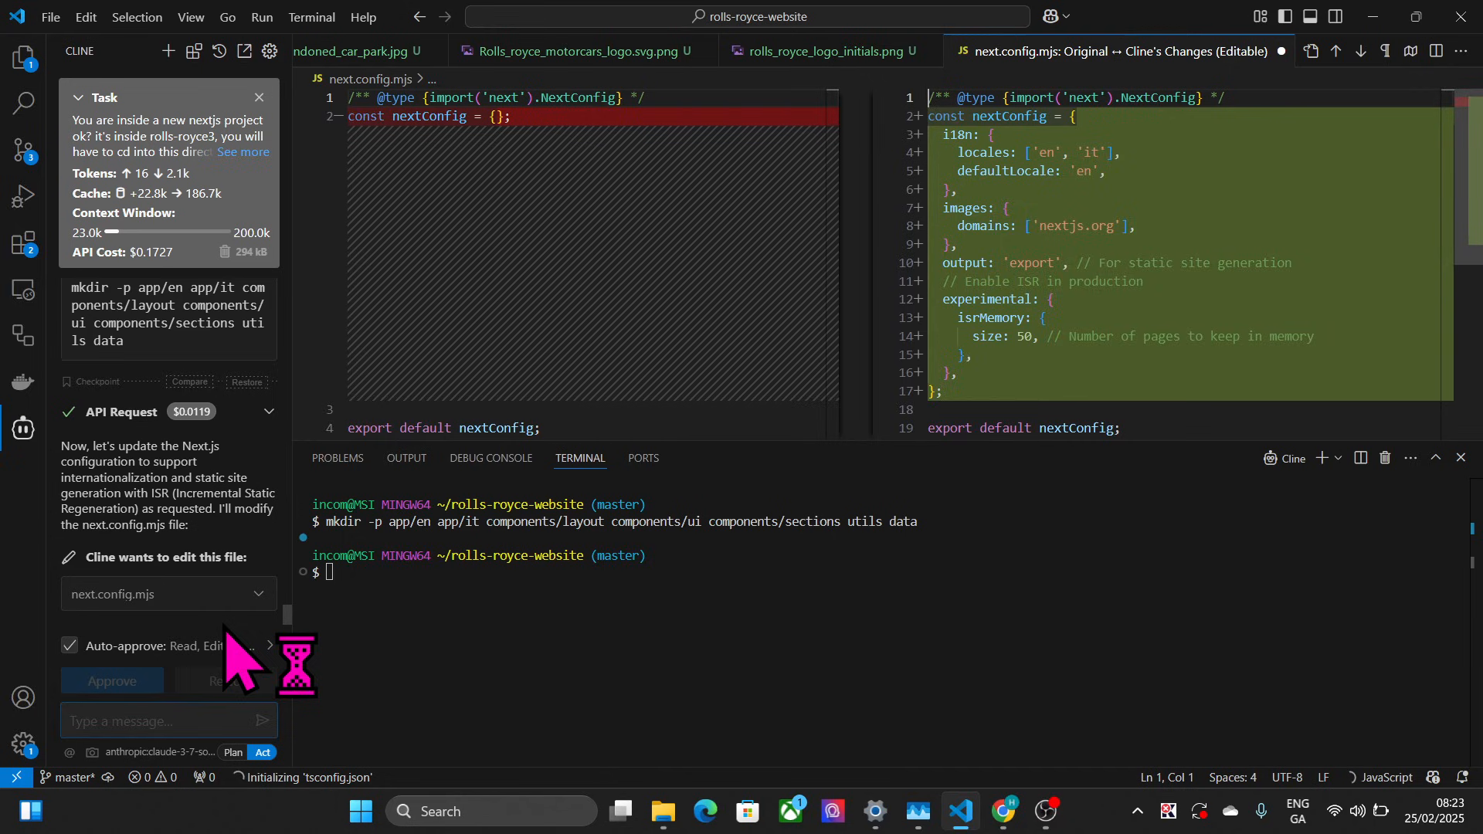
pyautogui.click(112, 681)
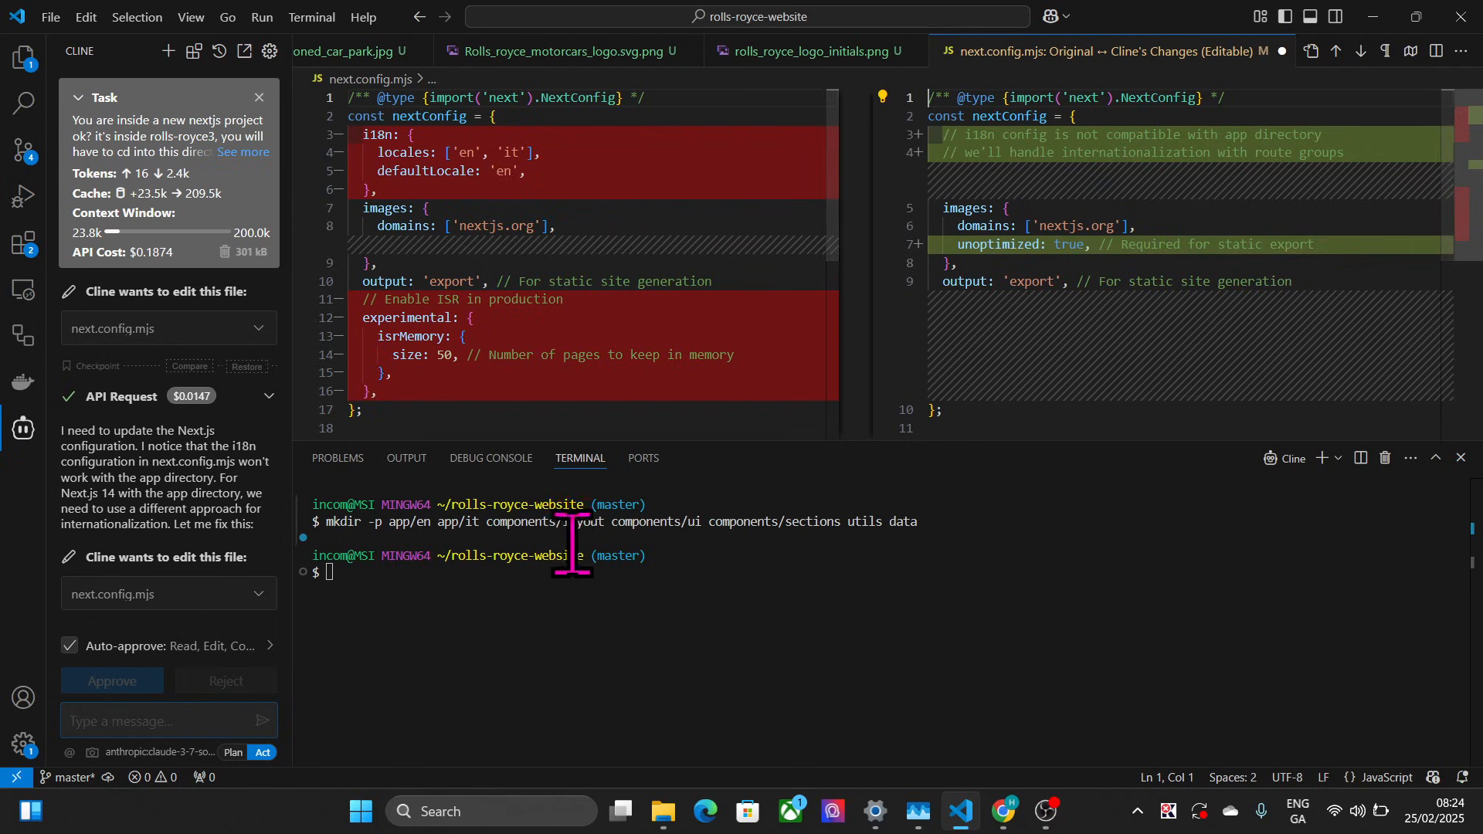
pyautogui.click(110, 686)
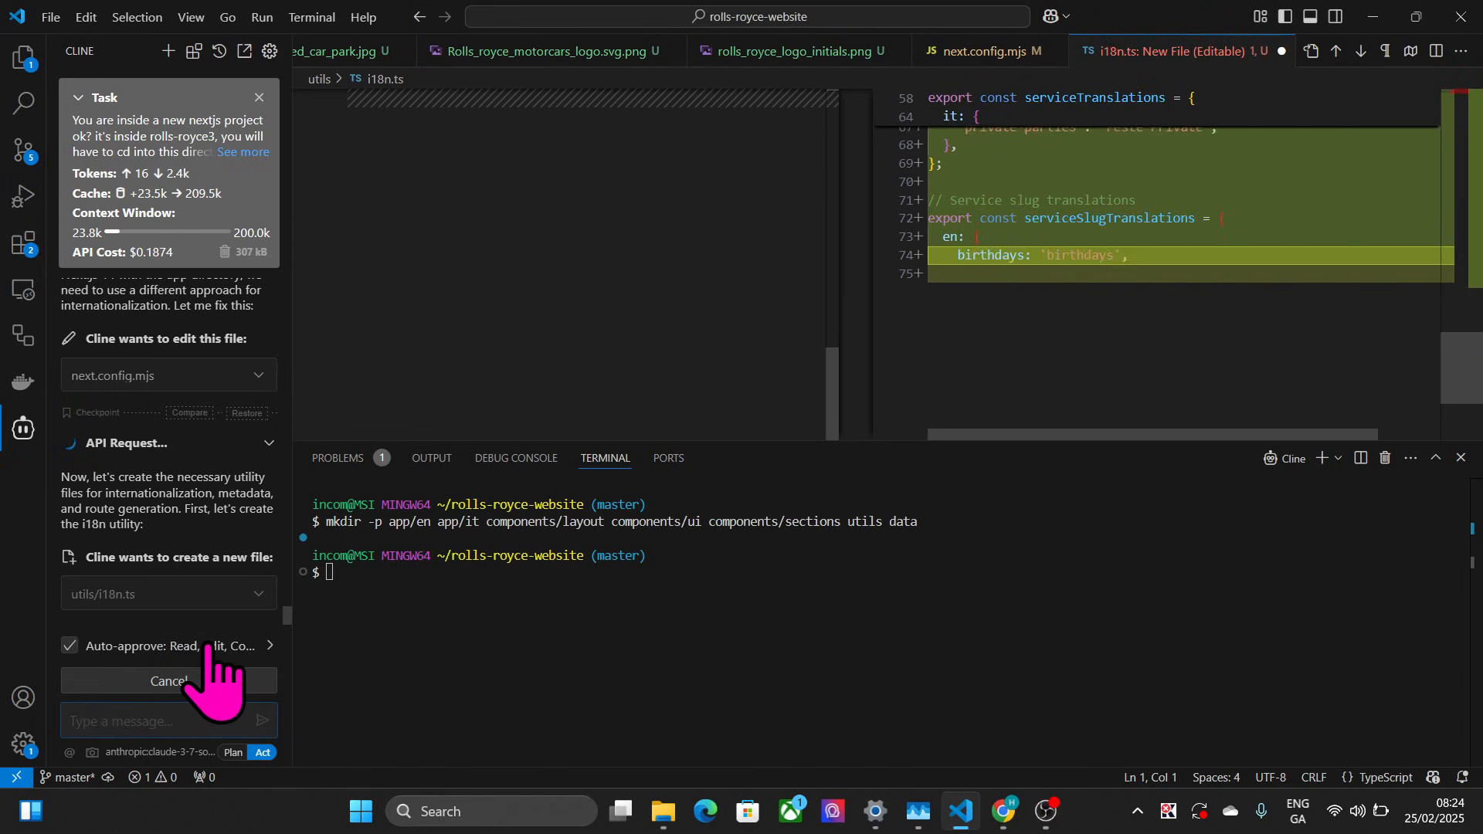
pyautogui.click(269, 646)
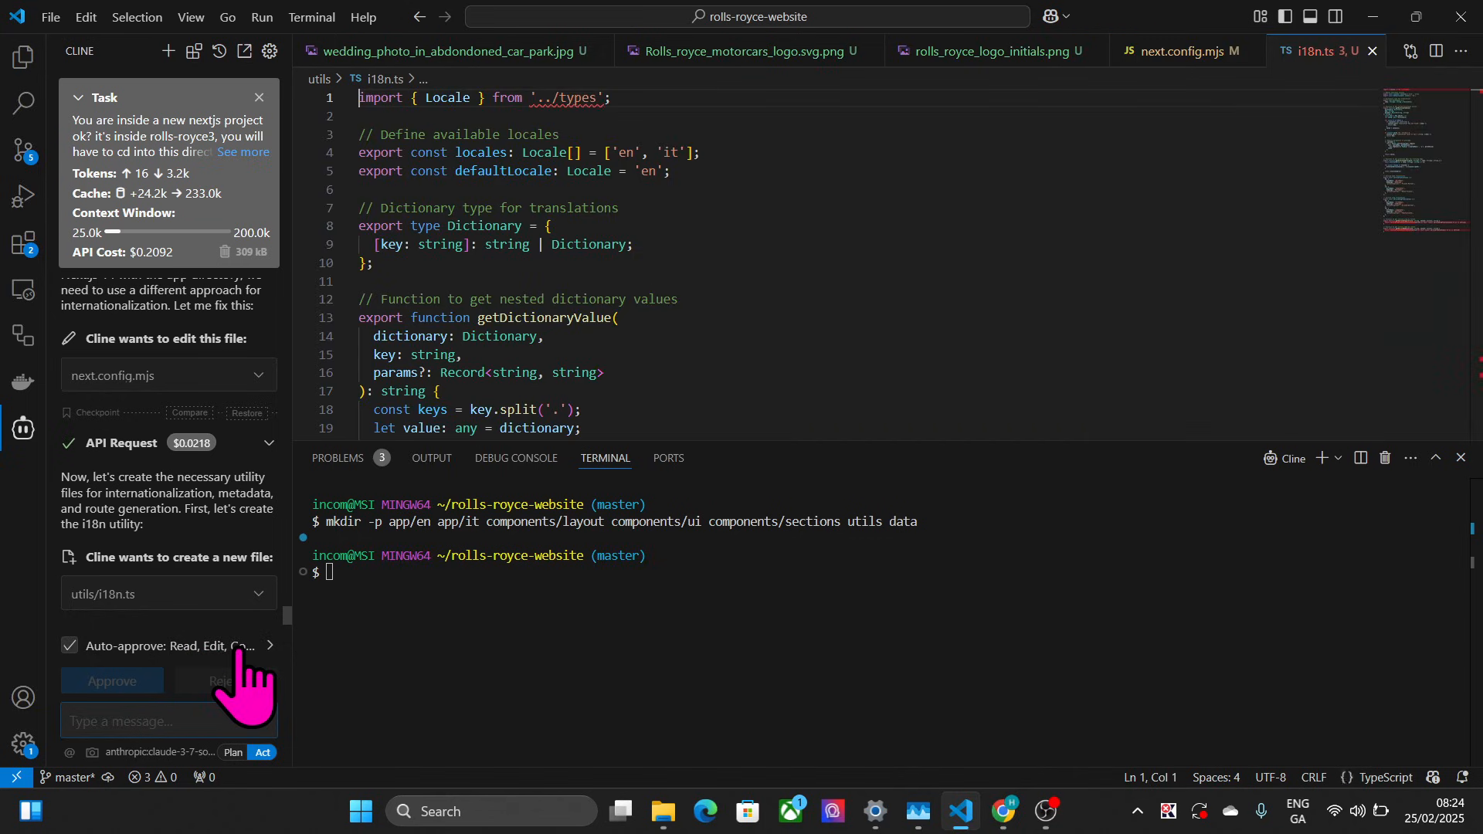
pyautogui.click(269, 649)
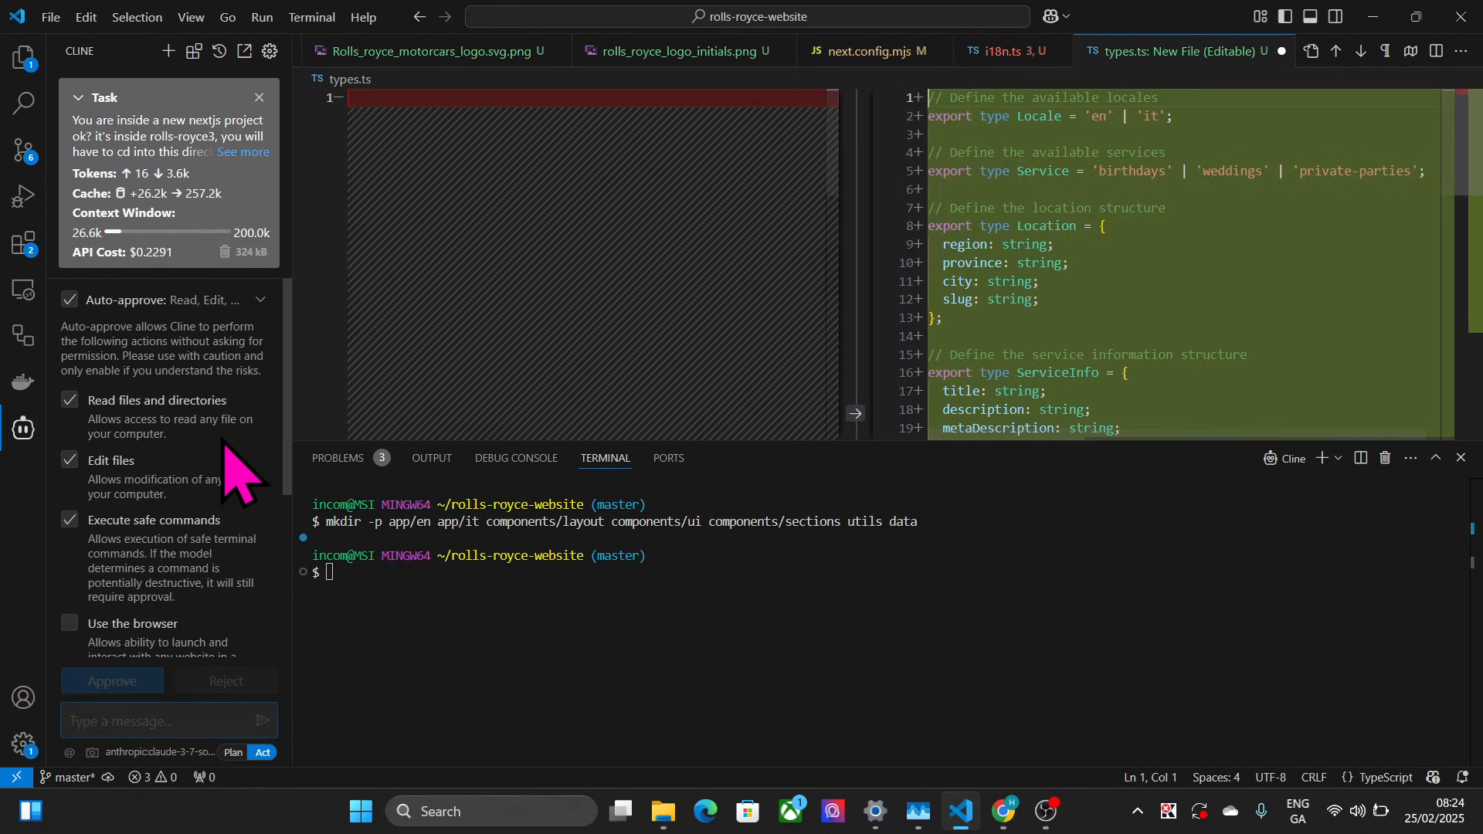
# Approve Cline's new types.ts and follow it writing utils/metadata.ts
pyautogui.scroll(-3)
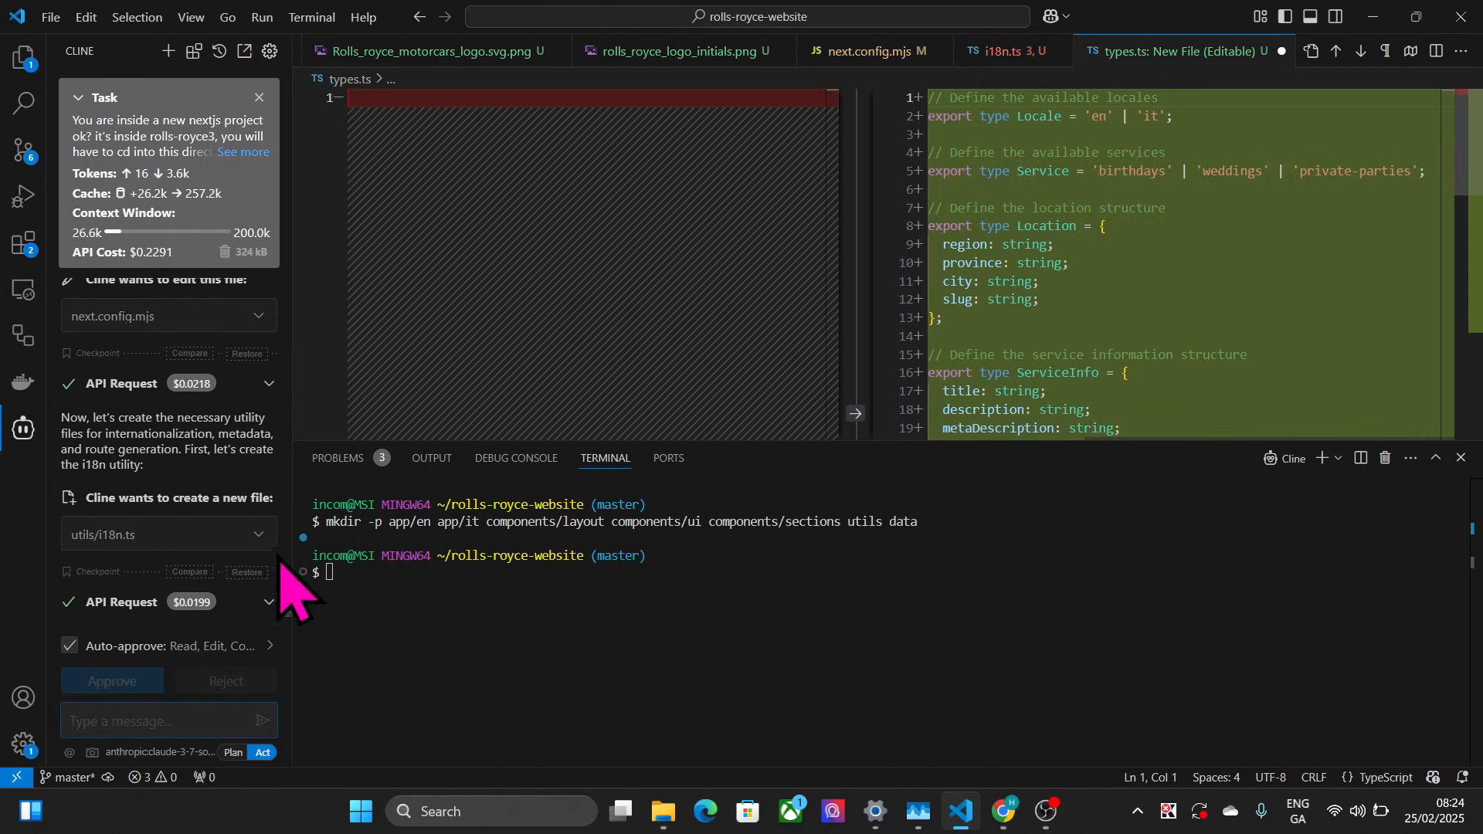
pyautogui.click(111, 682)
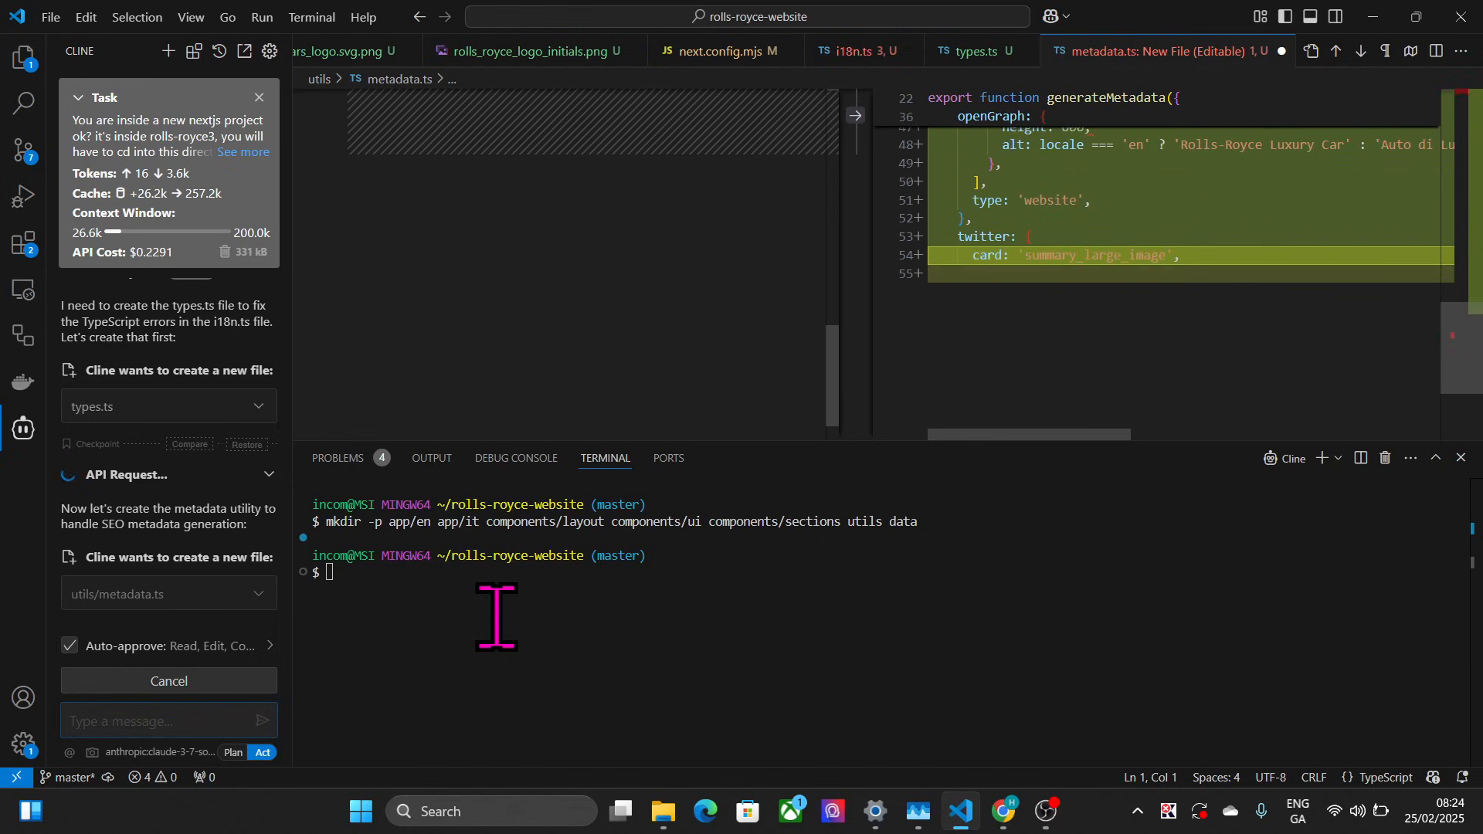
pyautogui.scroll(-3)
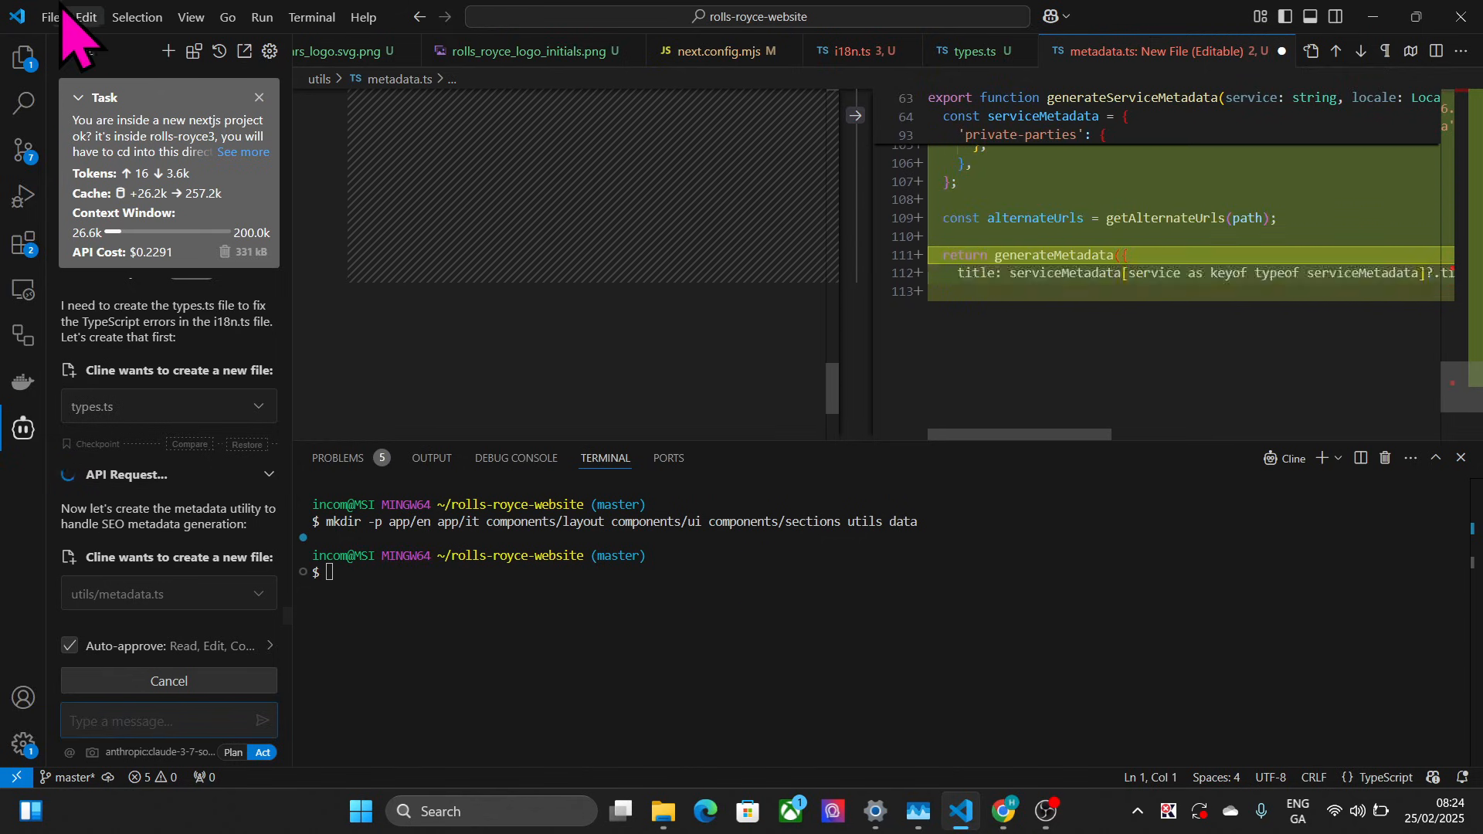
# Open a new VS Code window with Cline, then return to the original window's finished metadata.ts
pyautogui.click(50, 17)
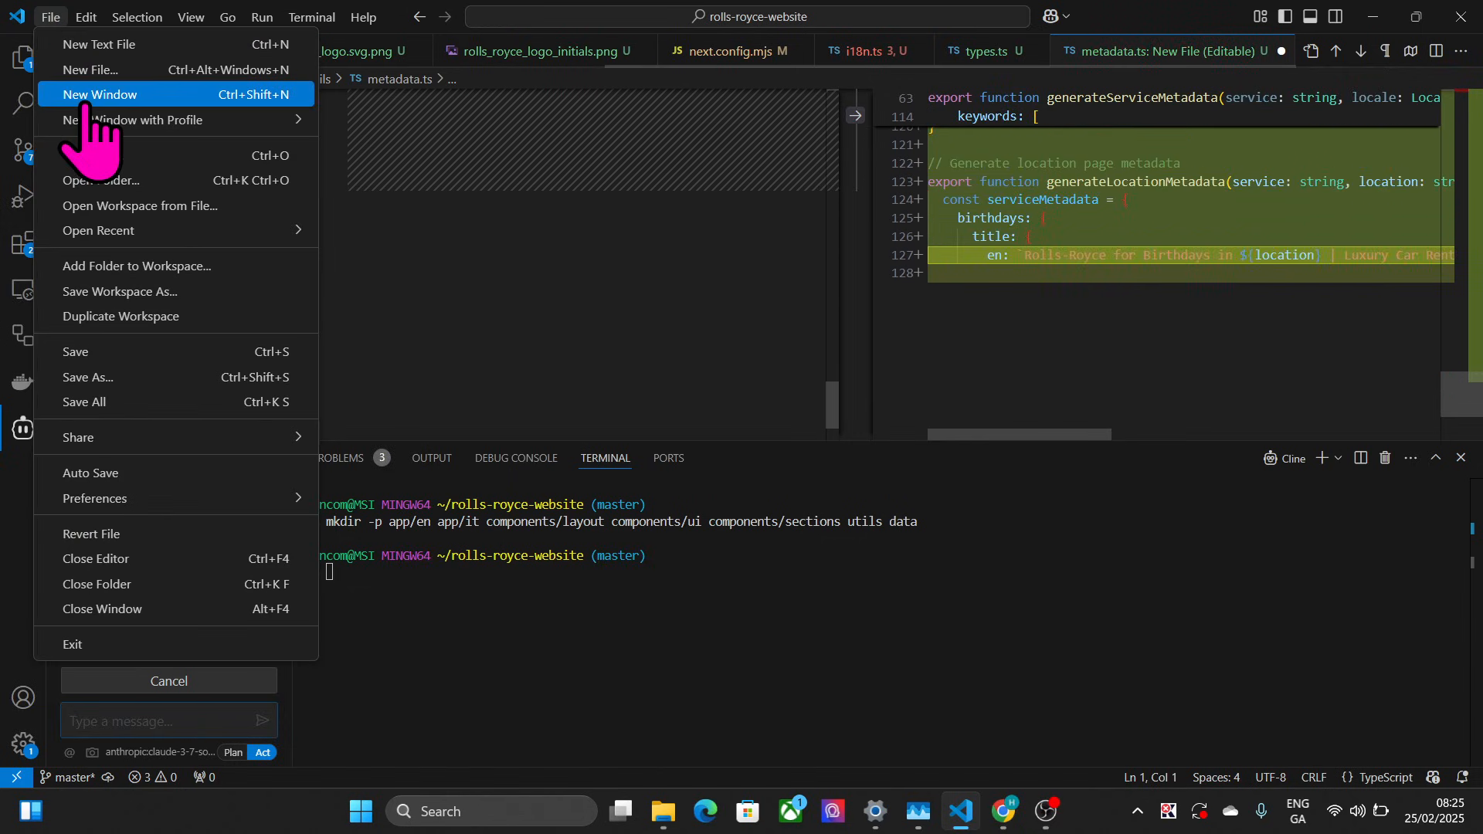
pyautogui.click(100, 94)
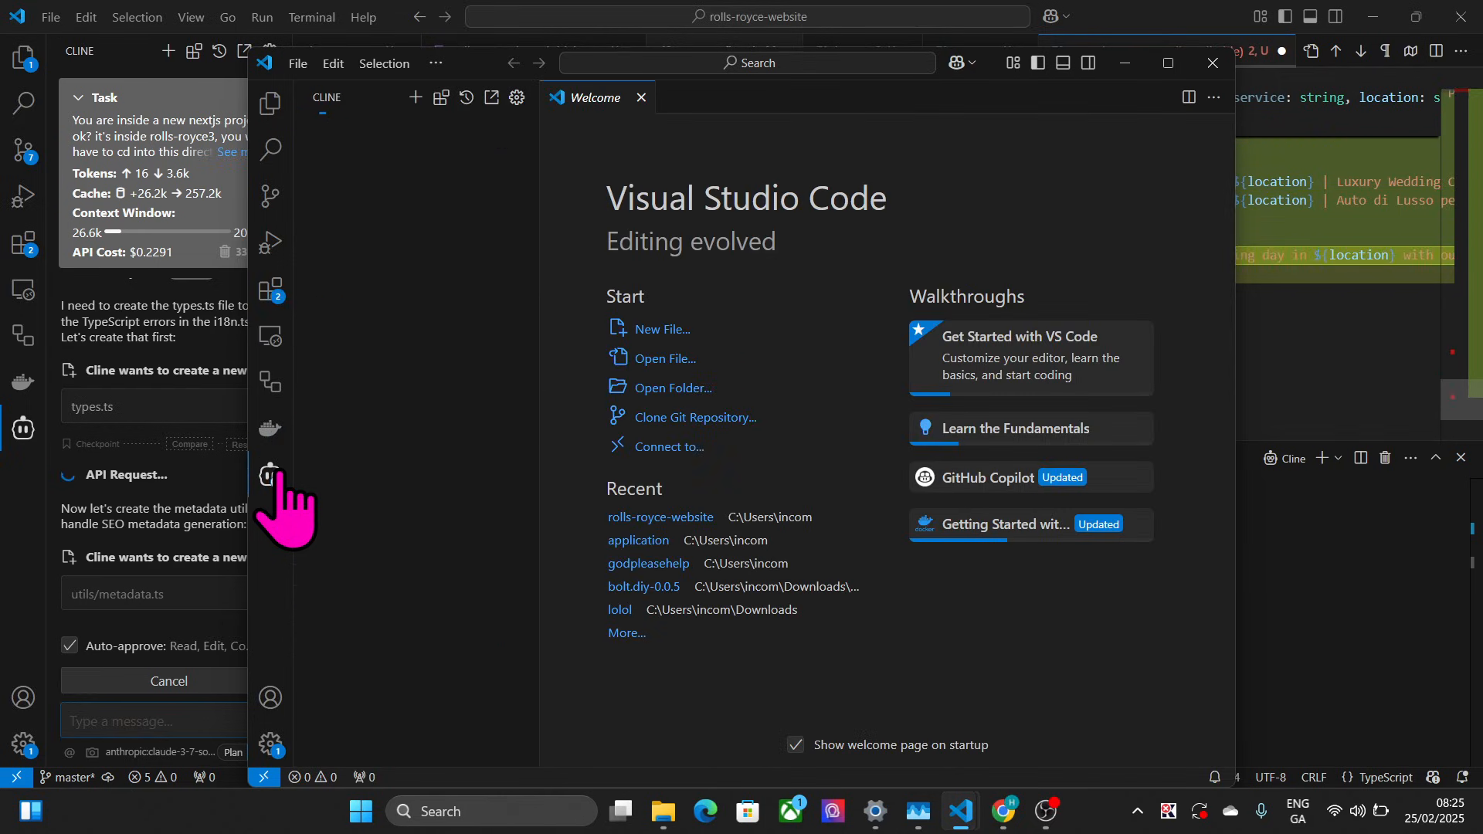
pyautogui.click(269, 474)
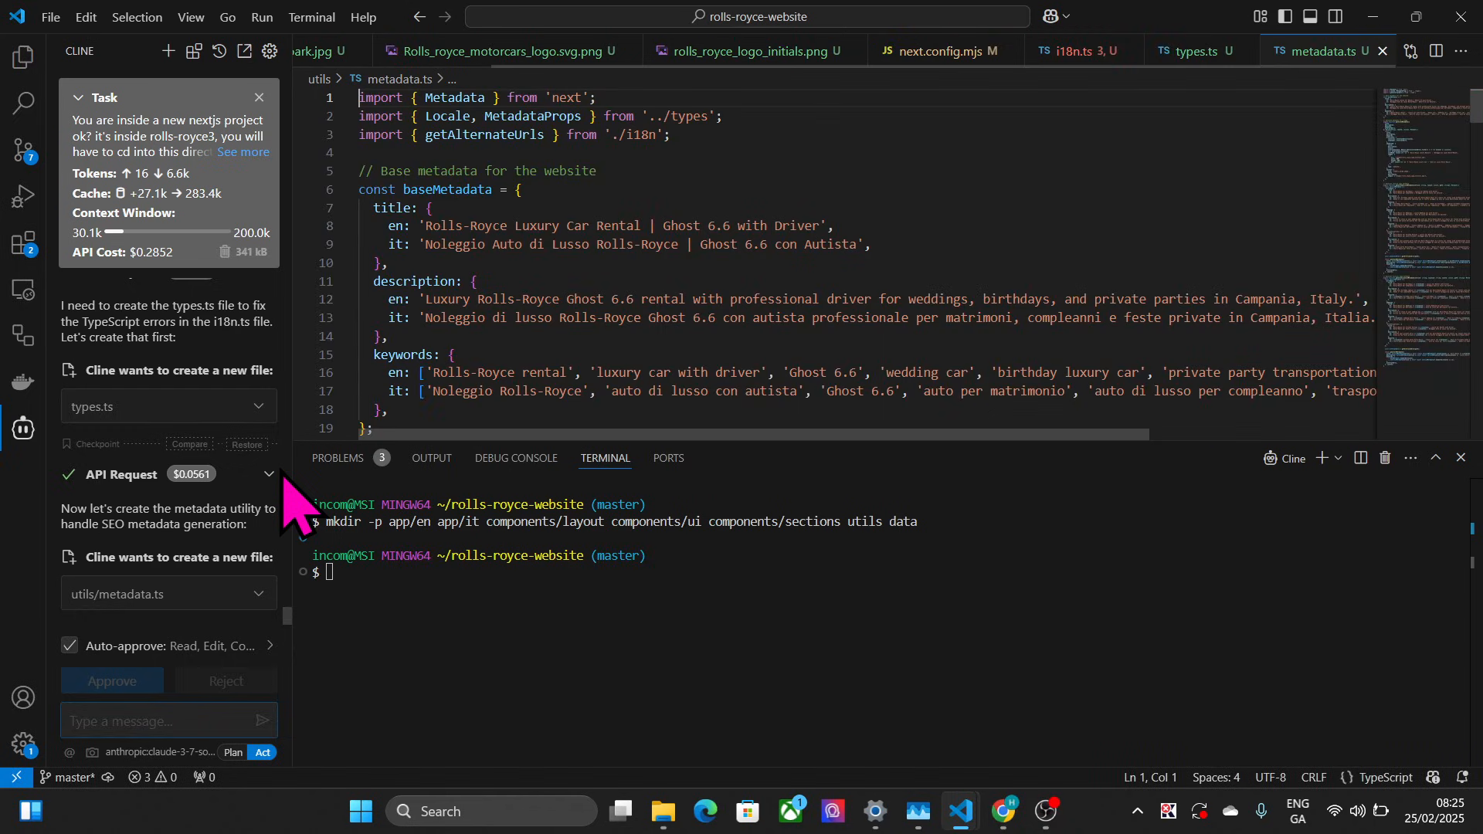
pyautogui.click(111, 680)
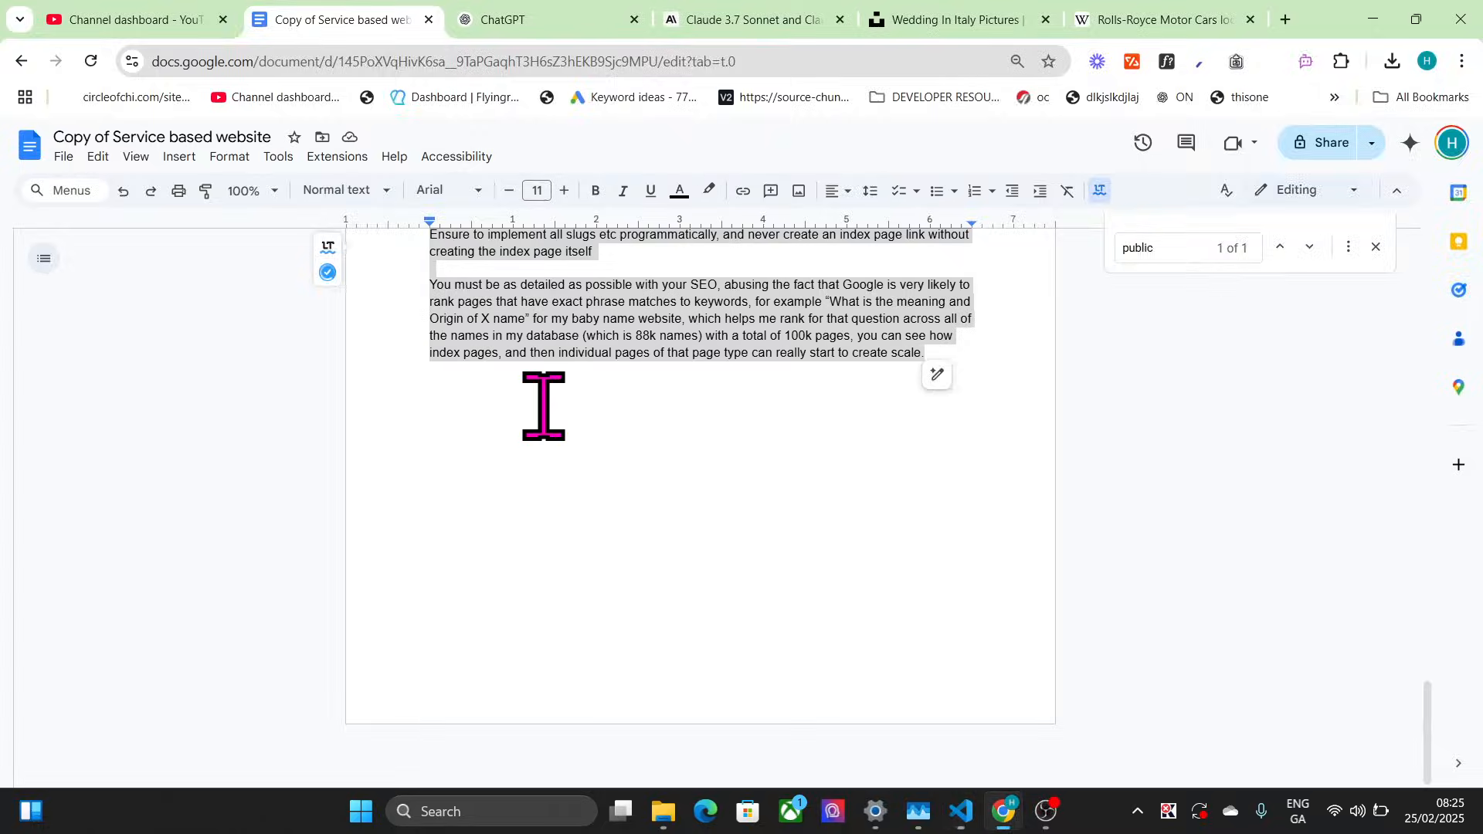
# Scroll the Cline instructions document to its top and zoom it to 150%
pyautogui.scroll(3)
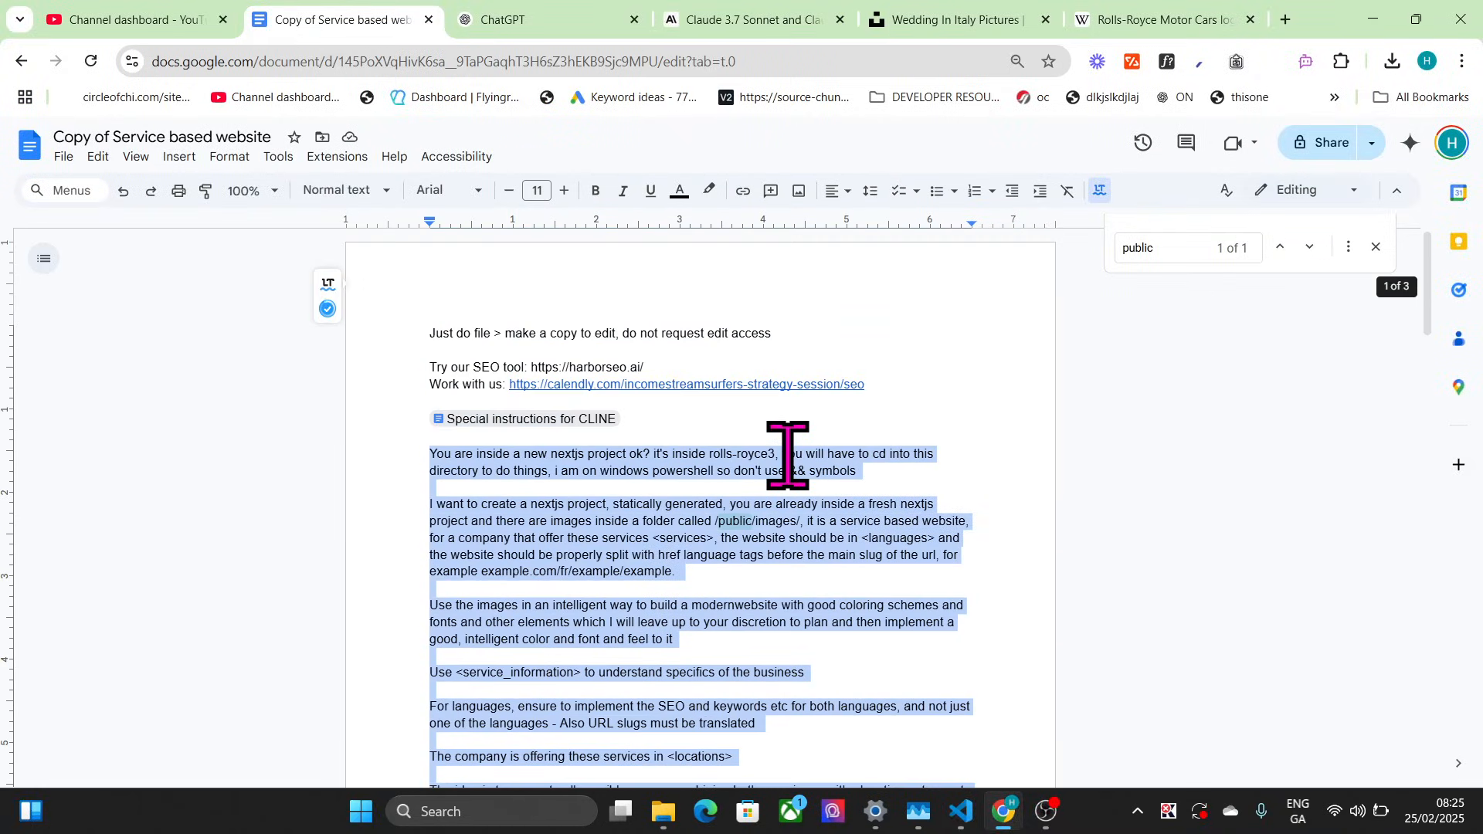
pyautogui.scroll(-3)
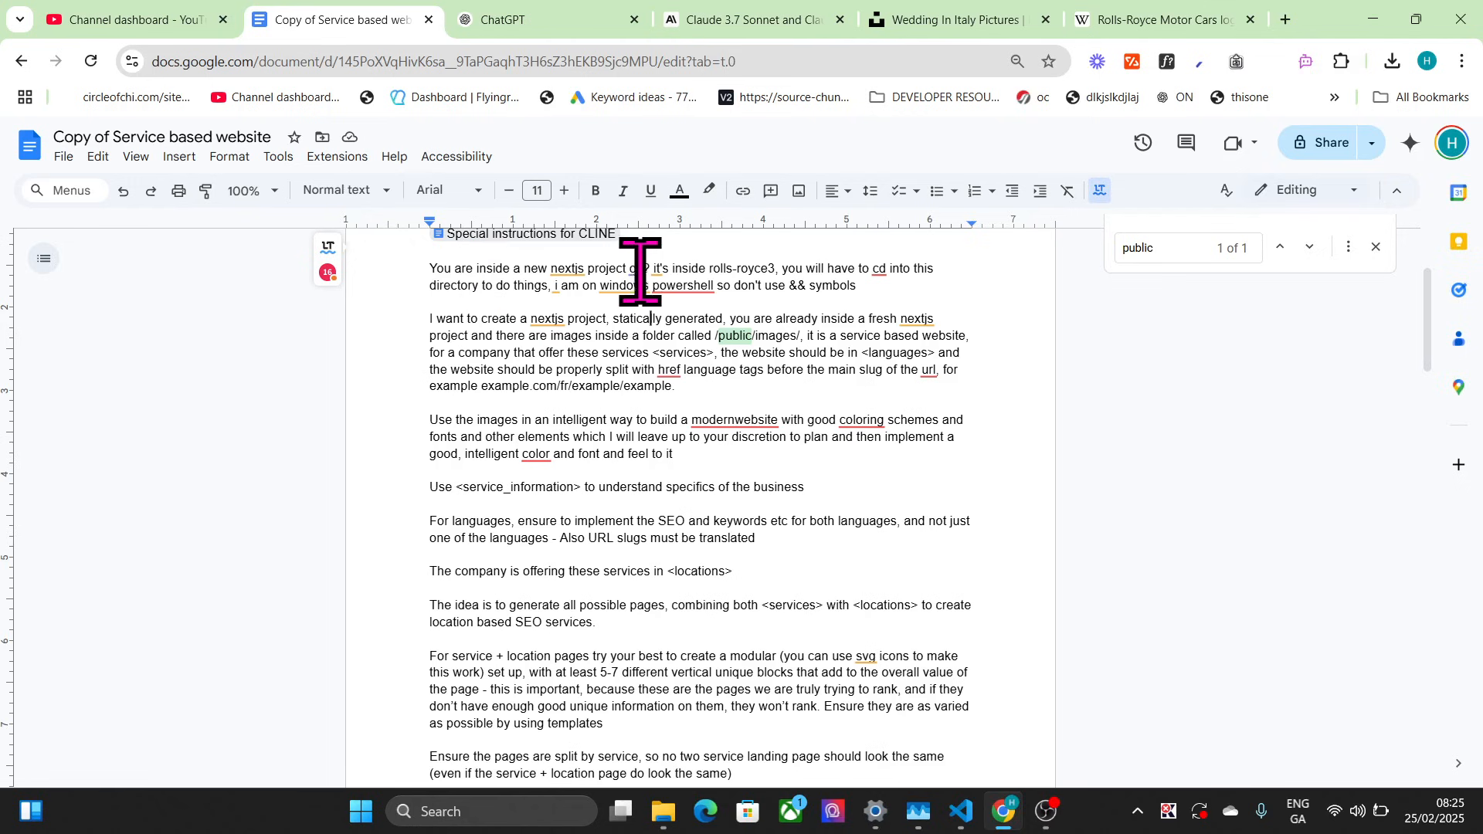
pyautogui.click(274, 190)
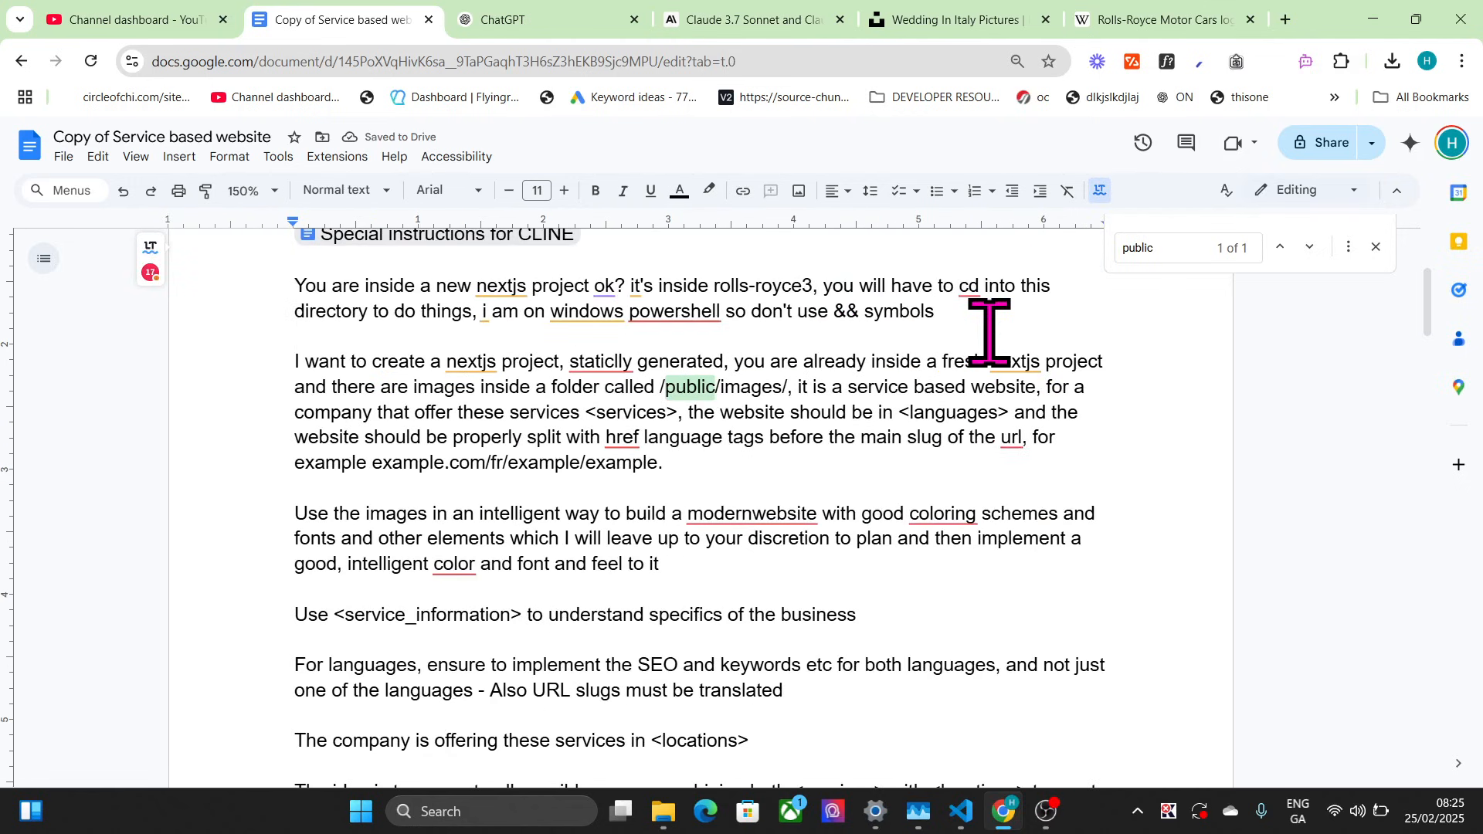
pyautogui.moveTo(781, 341)
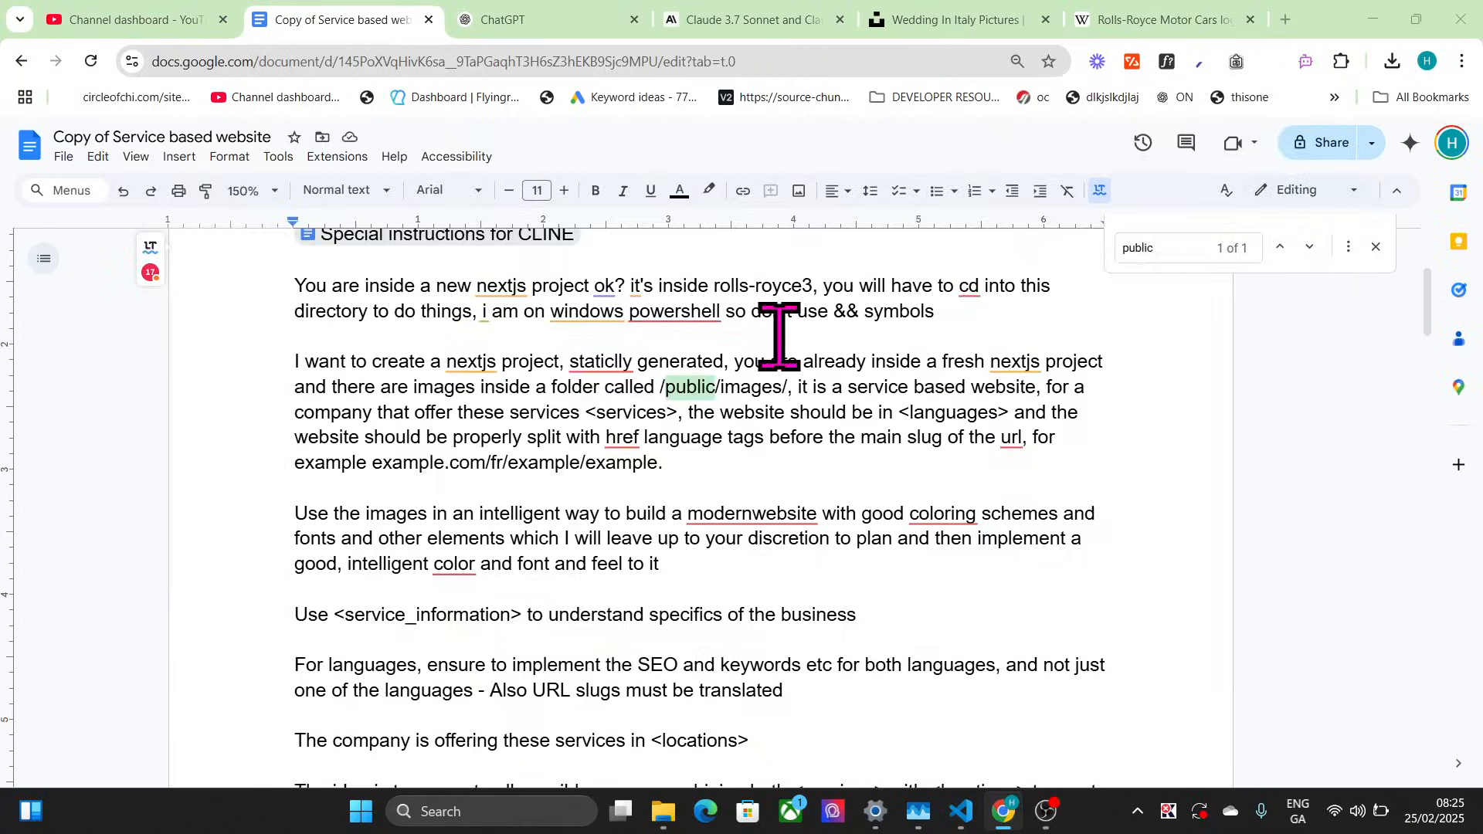
# Check Cline's progress in VS Code, then return to the instructions document
pyautogui.click(962, 810)
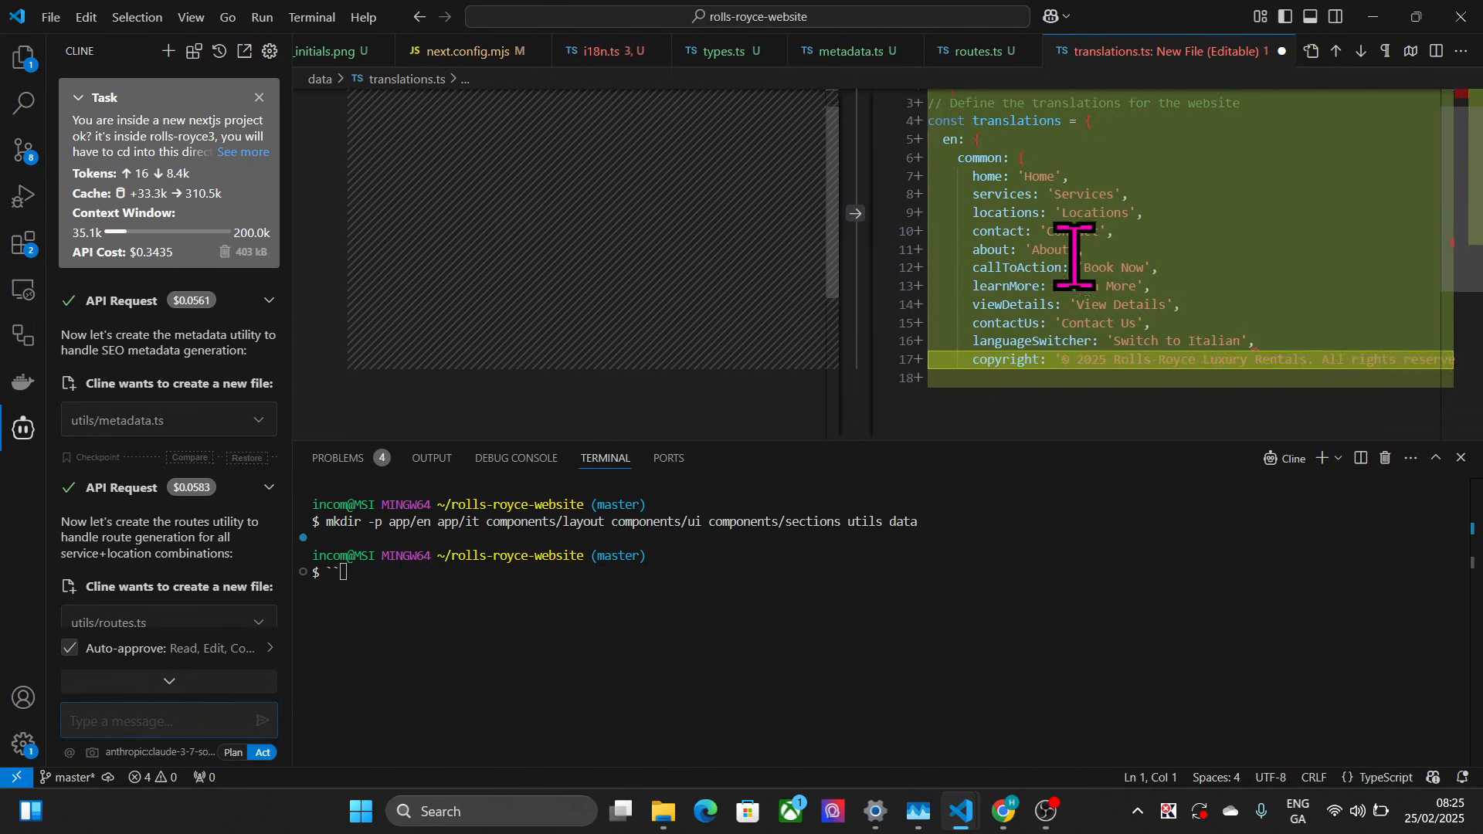
pyautogui.scroll(-3)
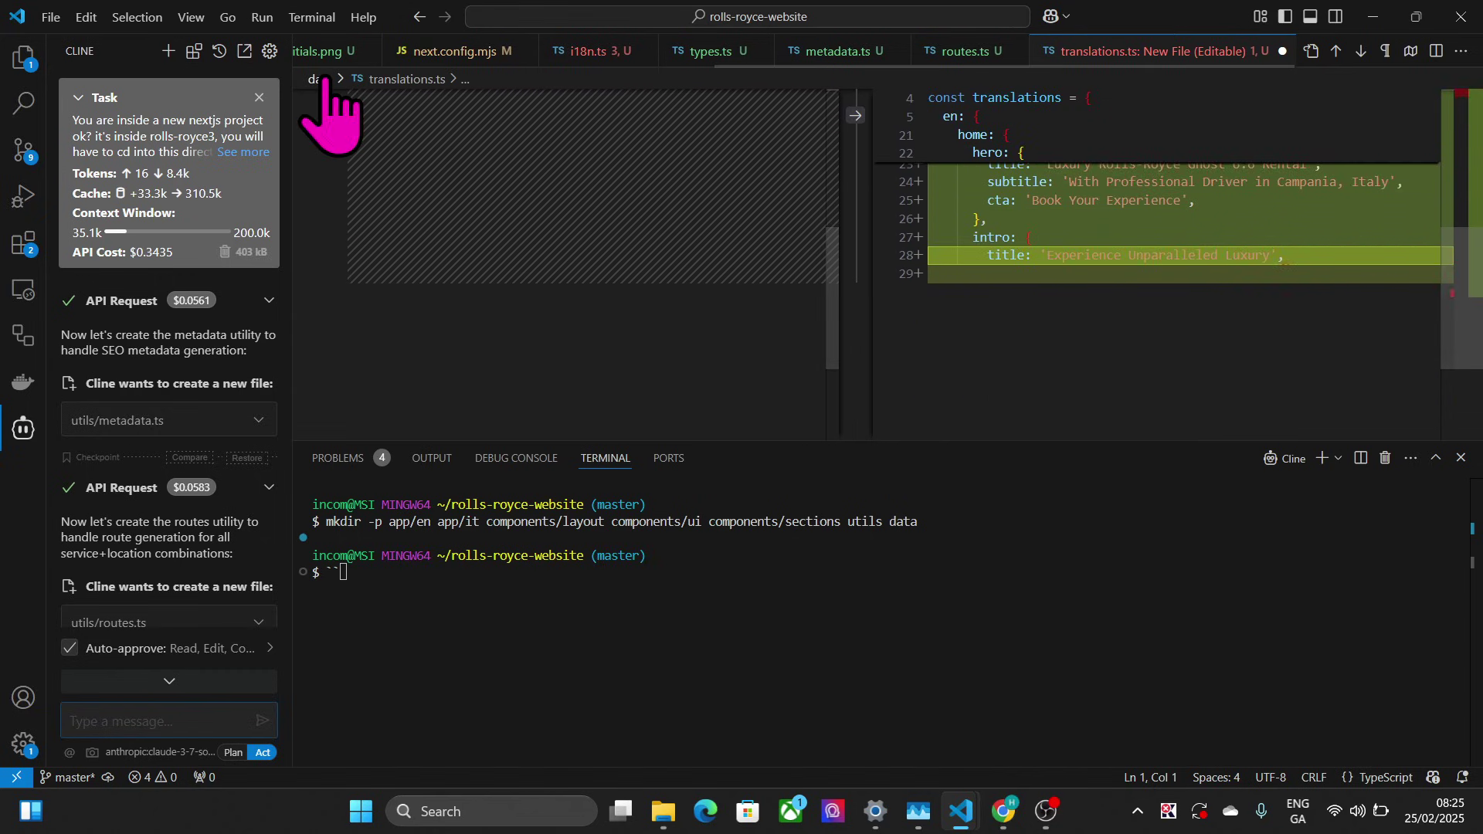
pyautogui.click(320, 79)
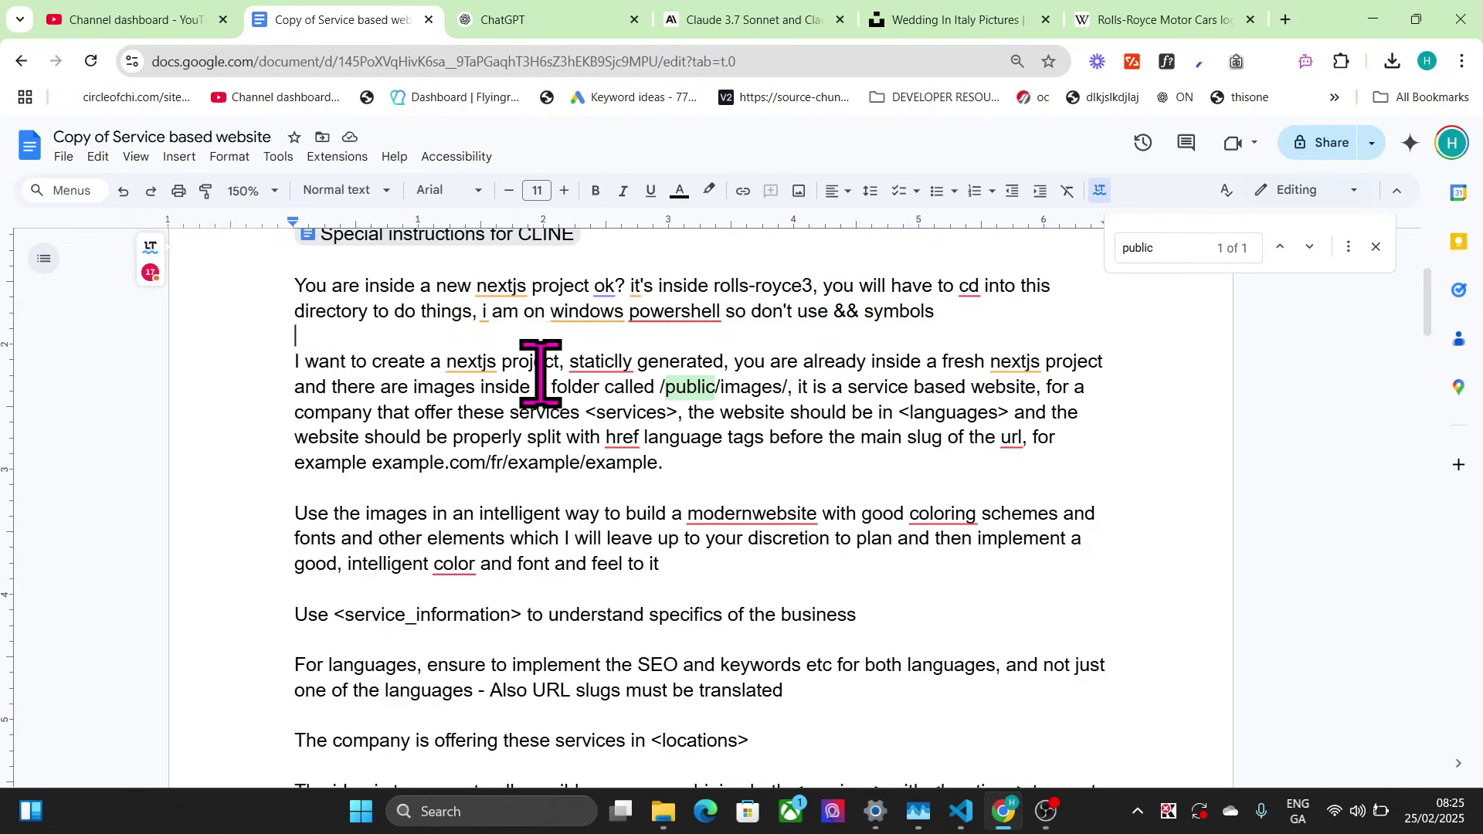
pyautogui.moveTo(591, 386)
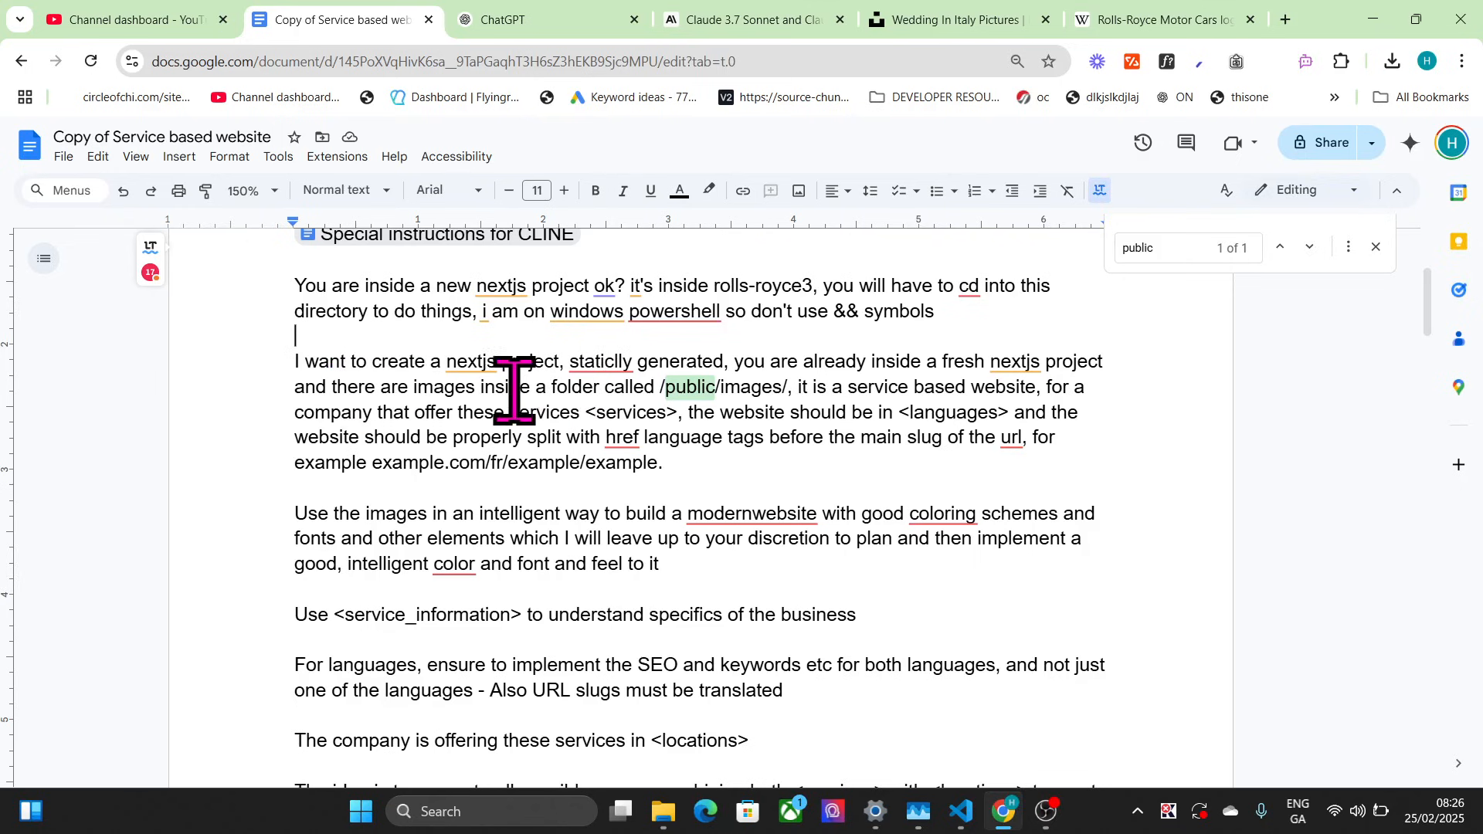
pyautogui.moveTo(766, 386)
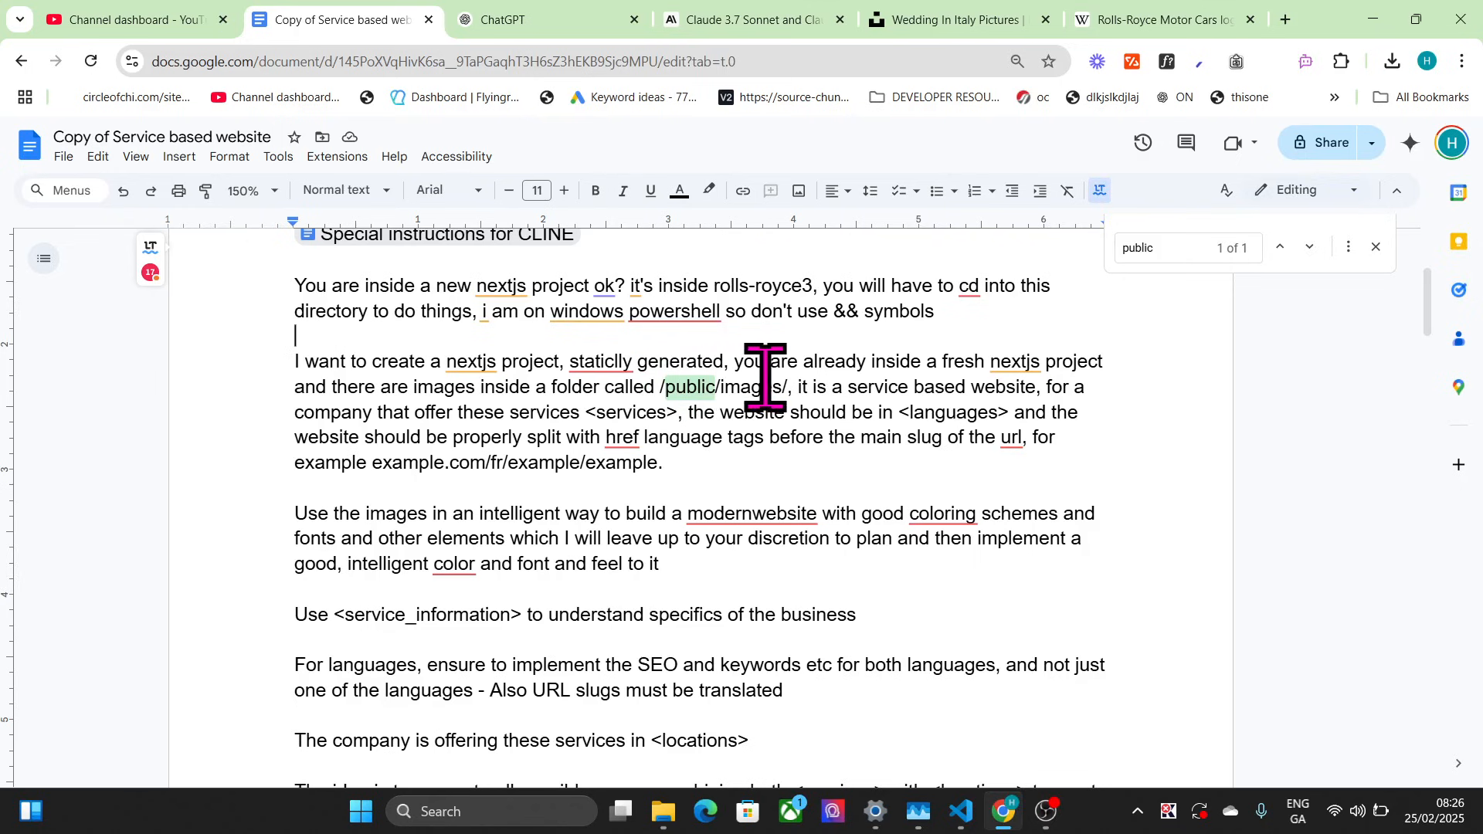
pyautogui.moveTo(558, 388)
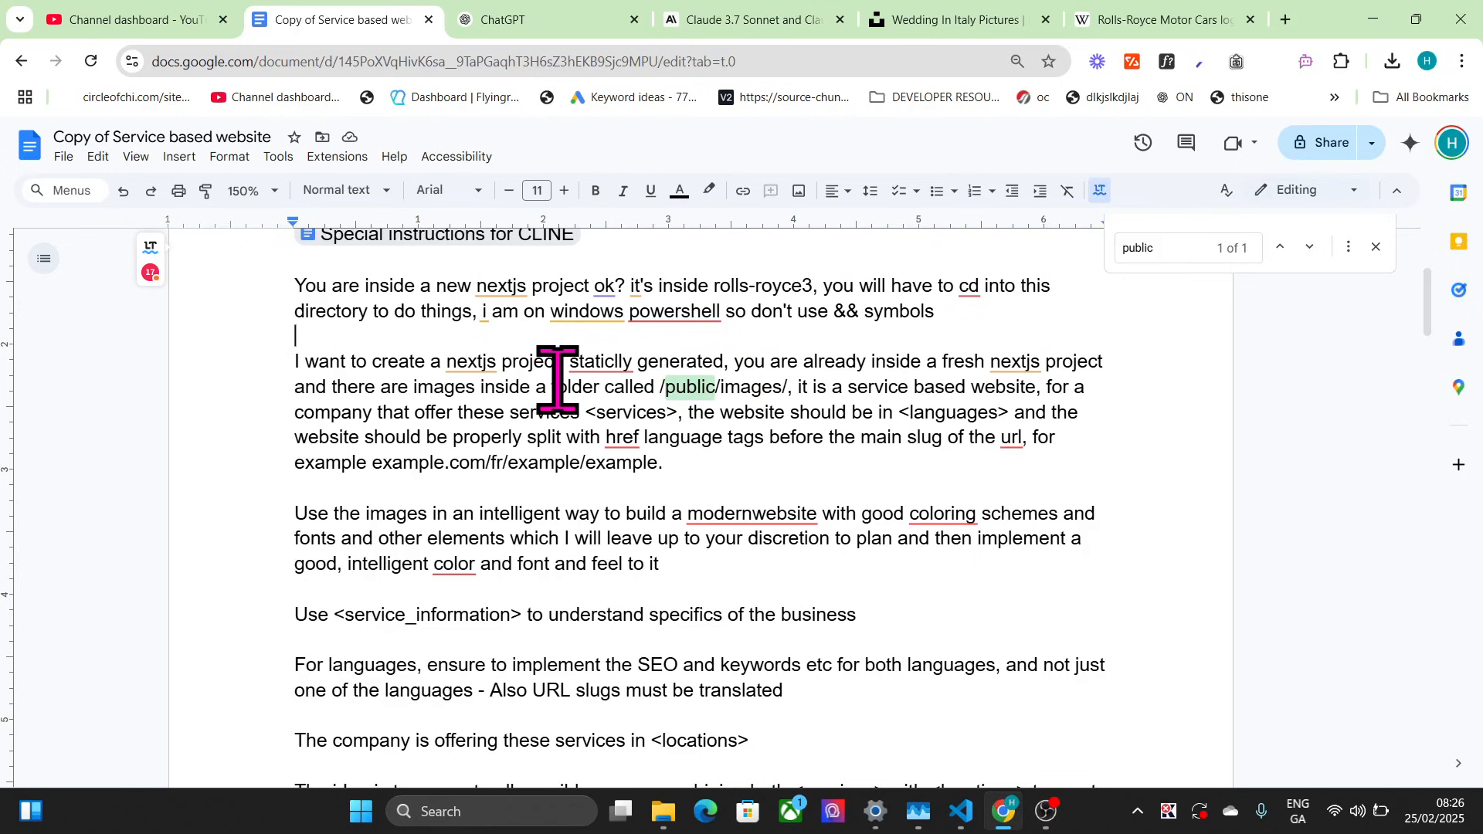
pyautogui.scroll(3)
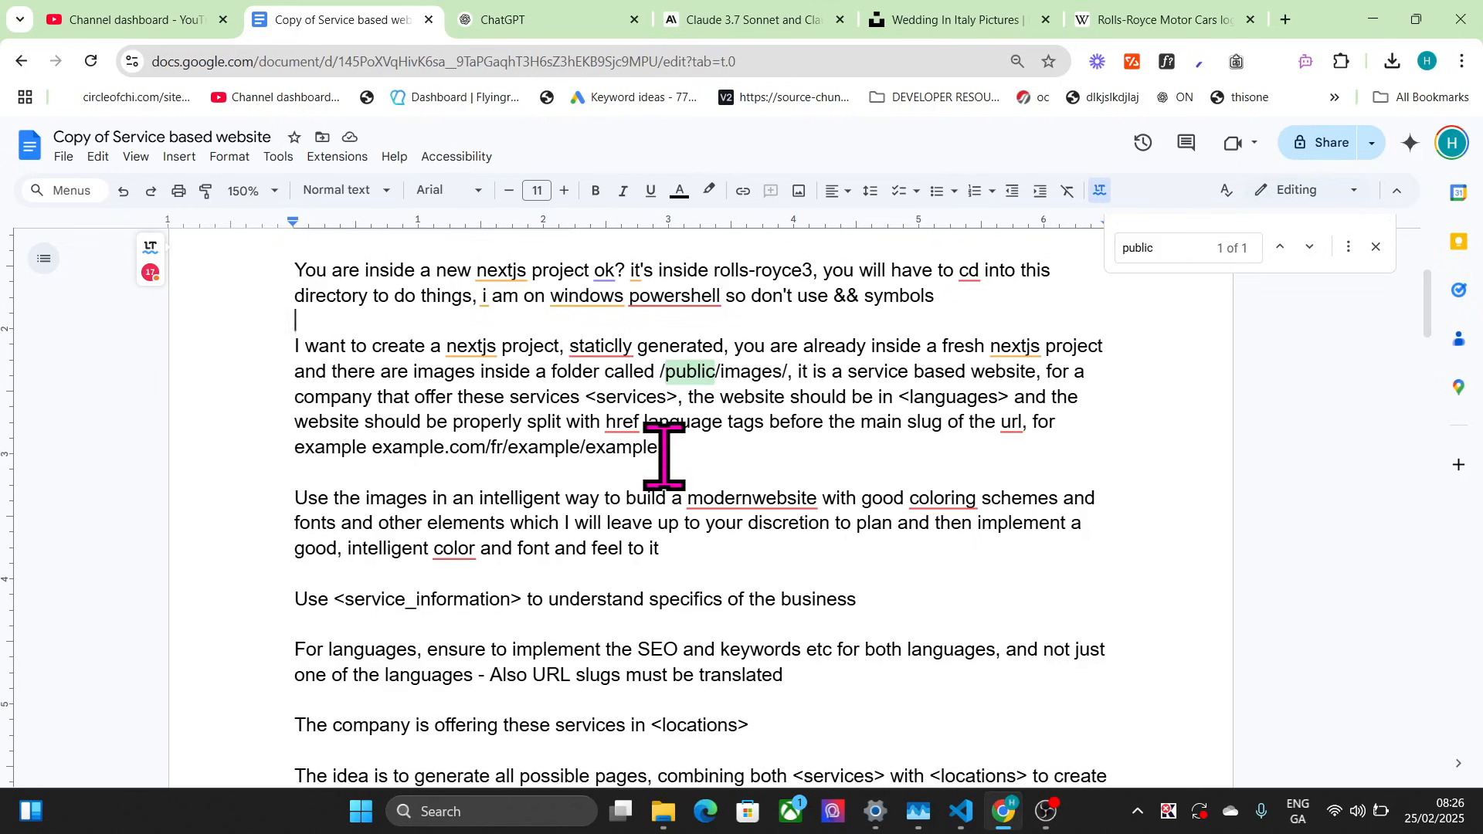
pyautogui.scroll(-3)
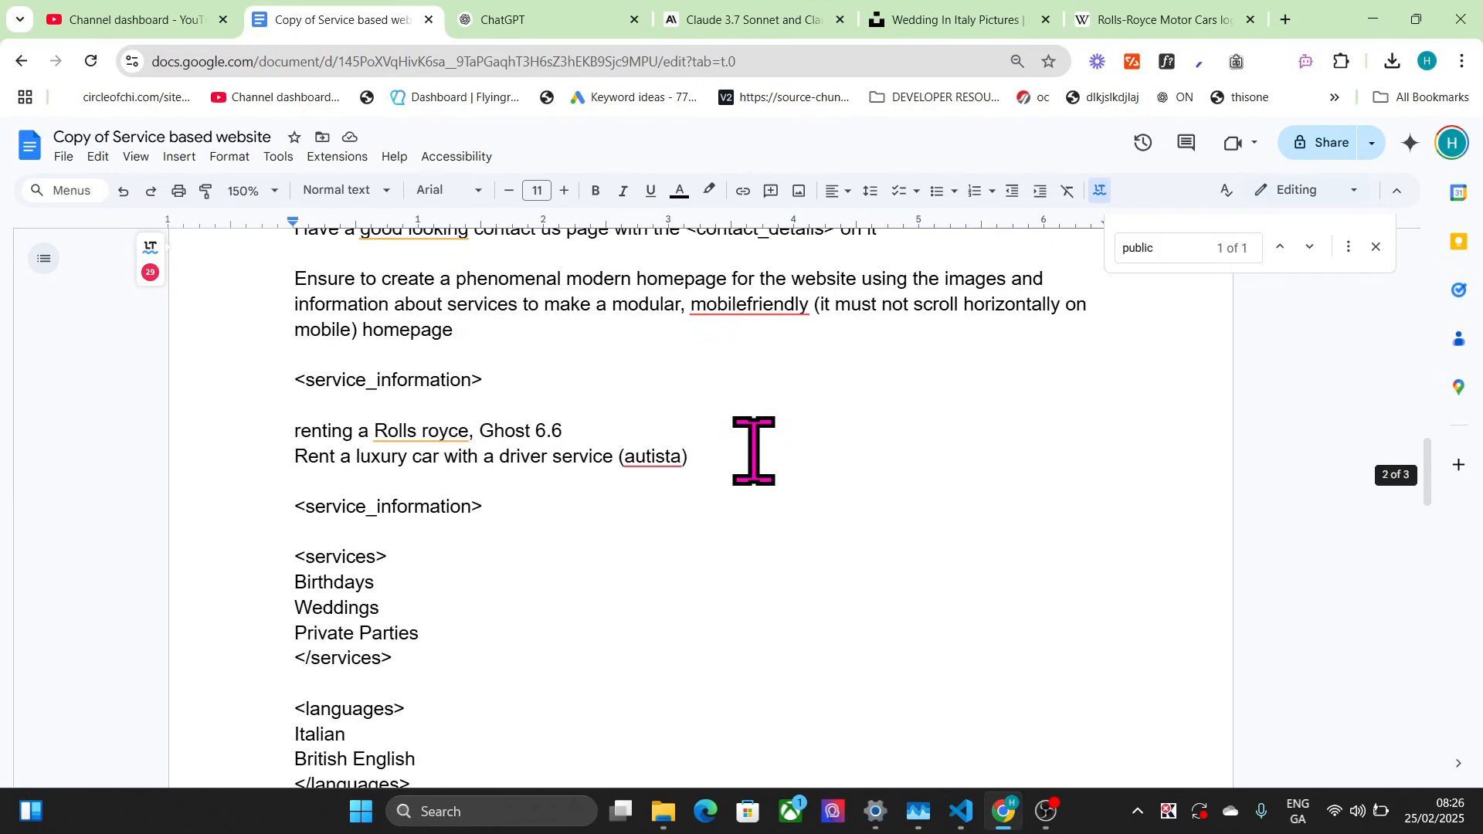
pyautogui.scroll(-3)
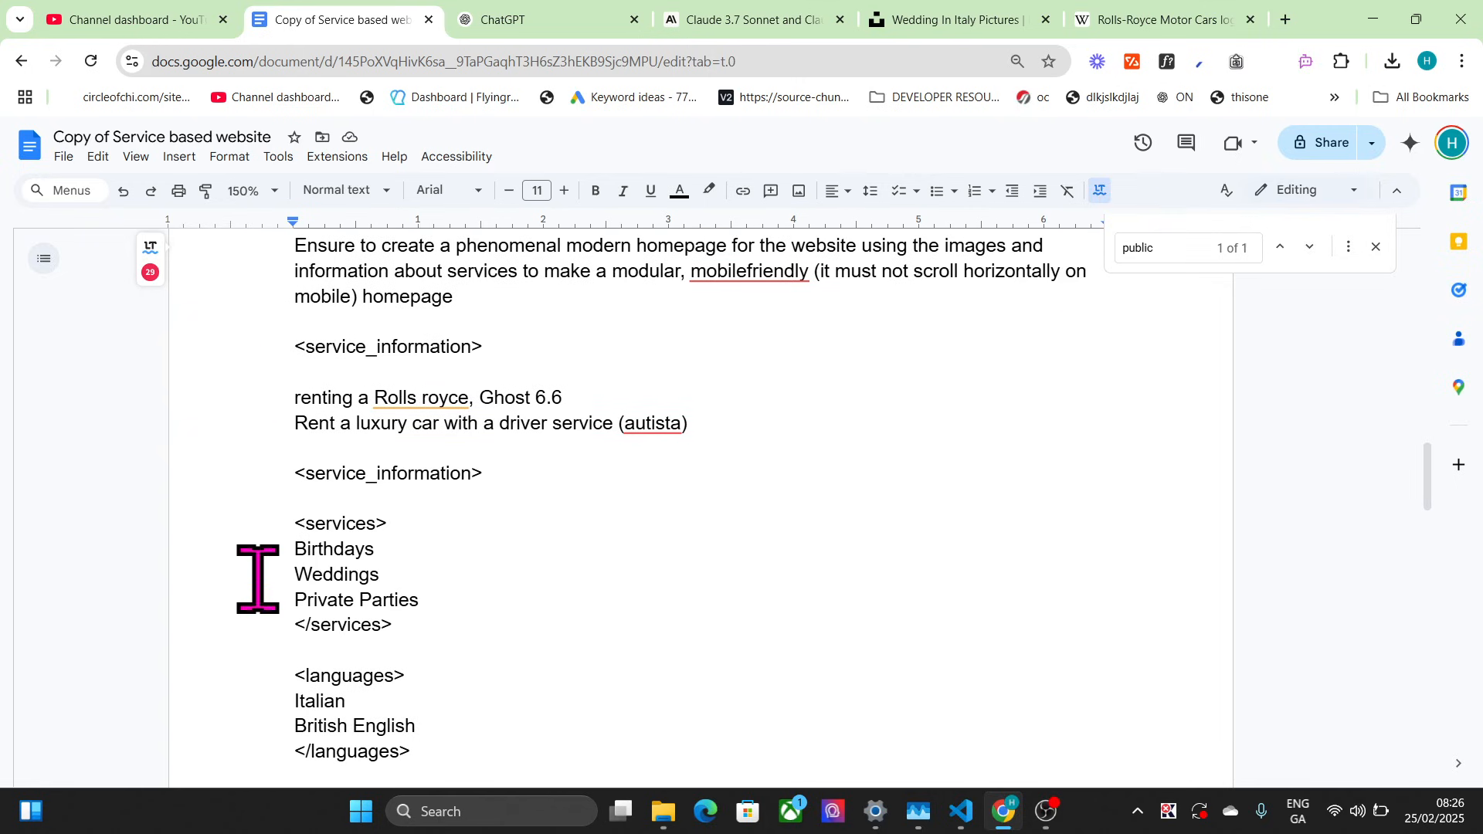
pyautogui.scroll(-3)
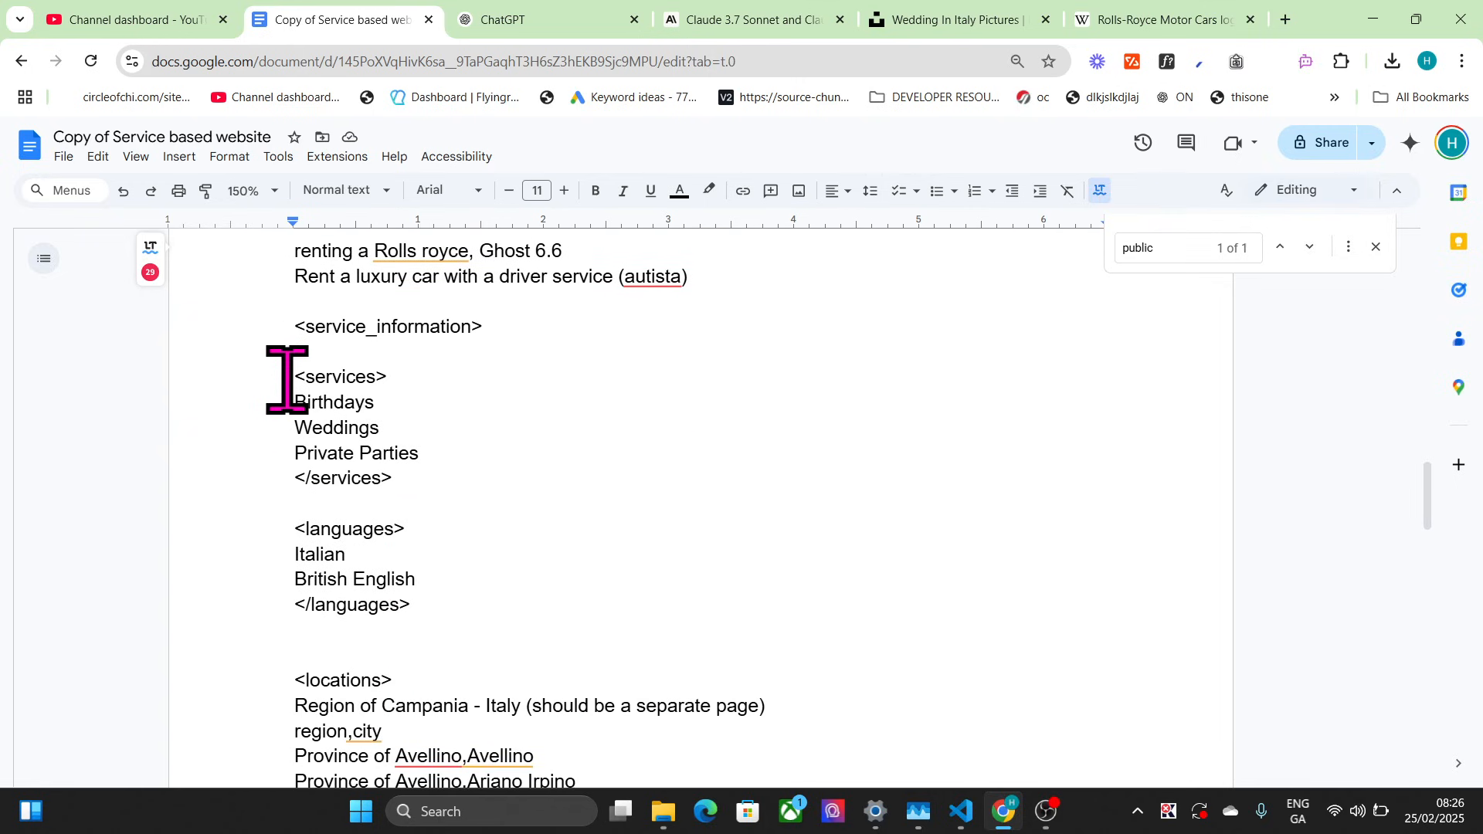
pyautogui.scroll(3)
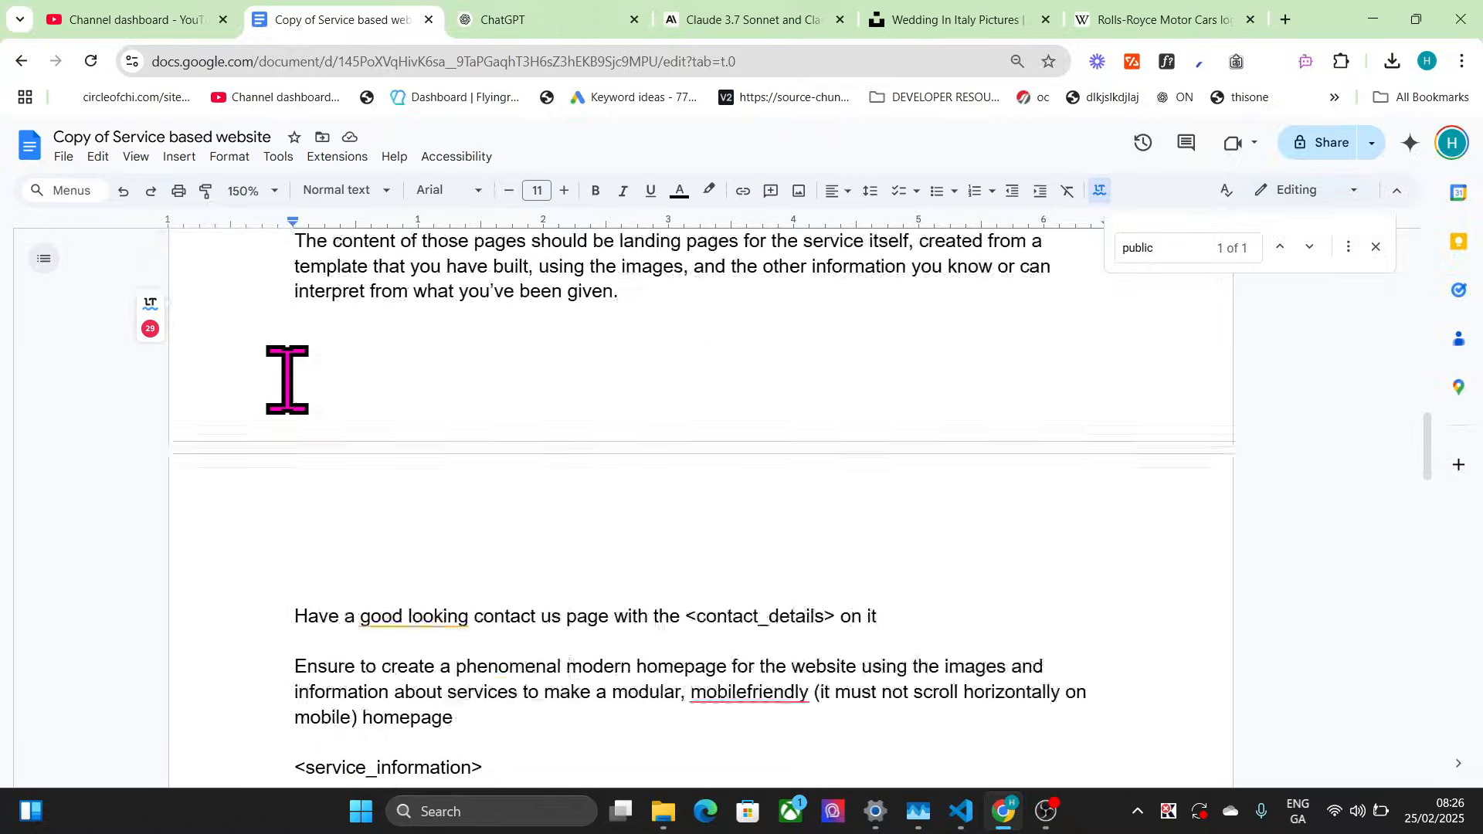
pyautogui.scroll(3)
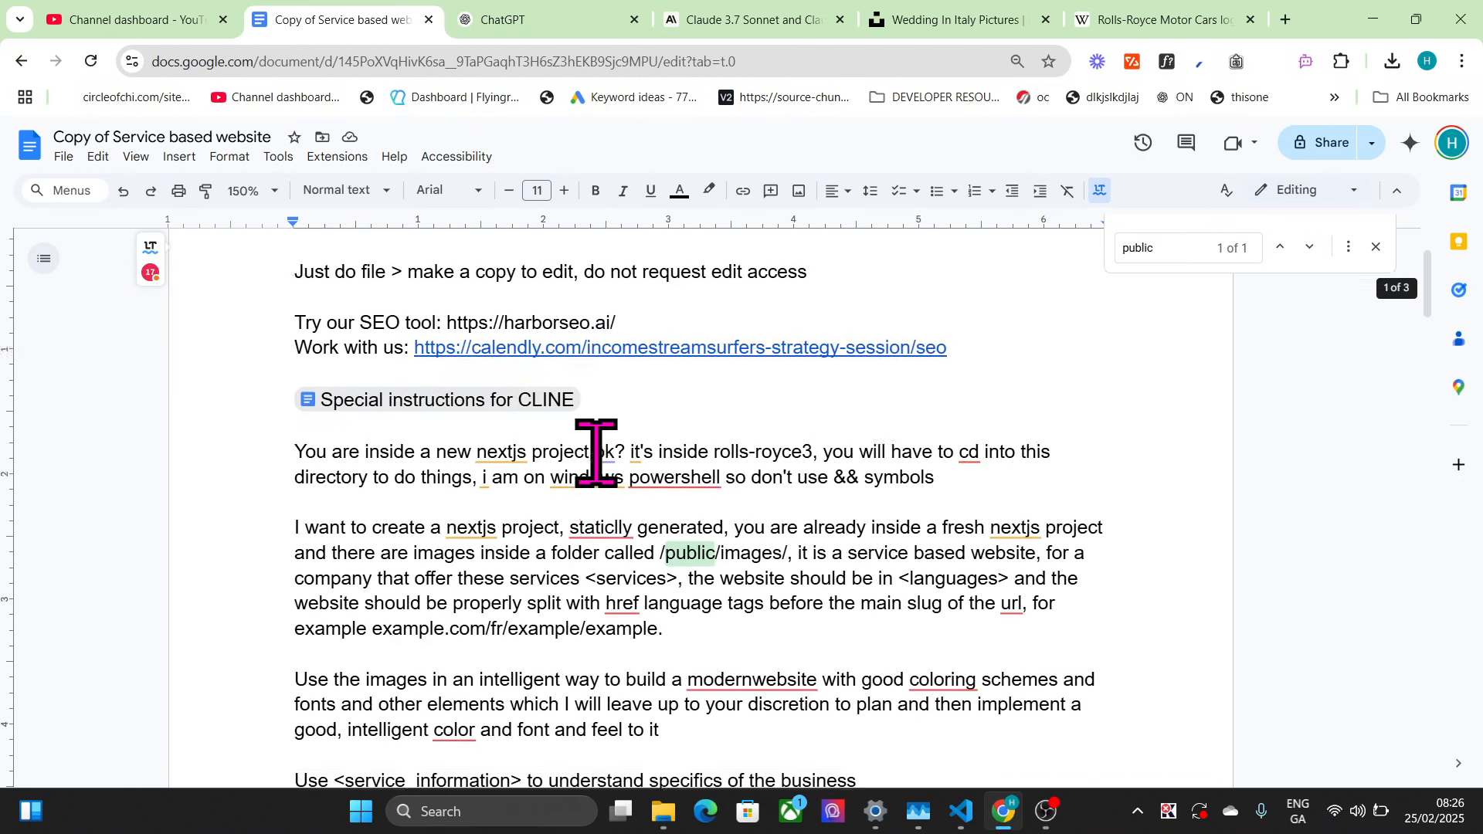
pyautogui.scroll(-3)
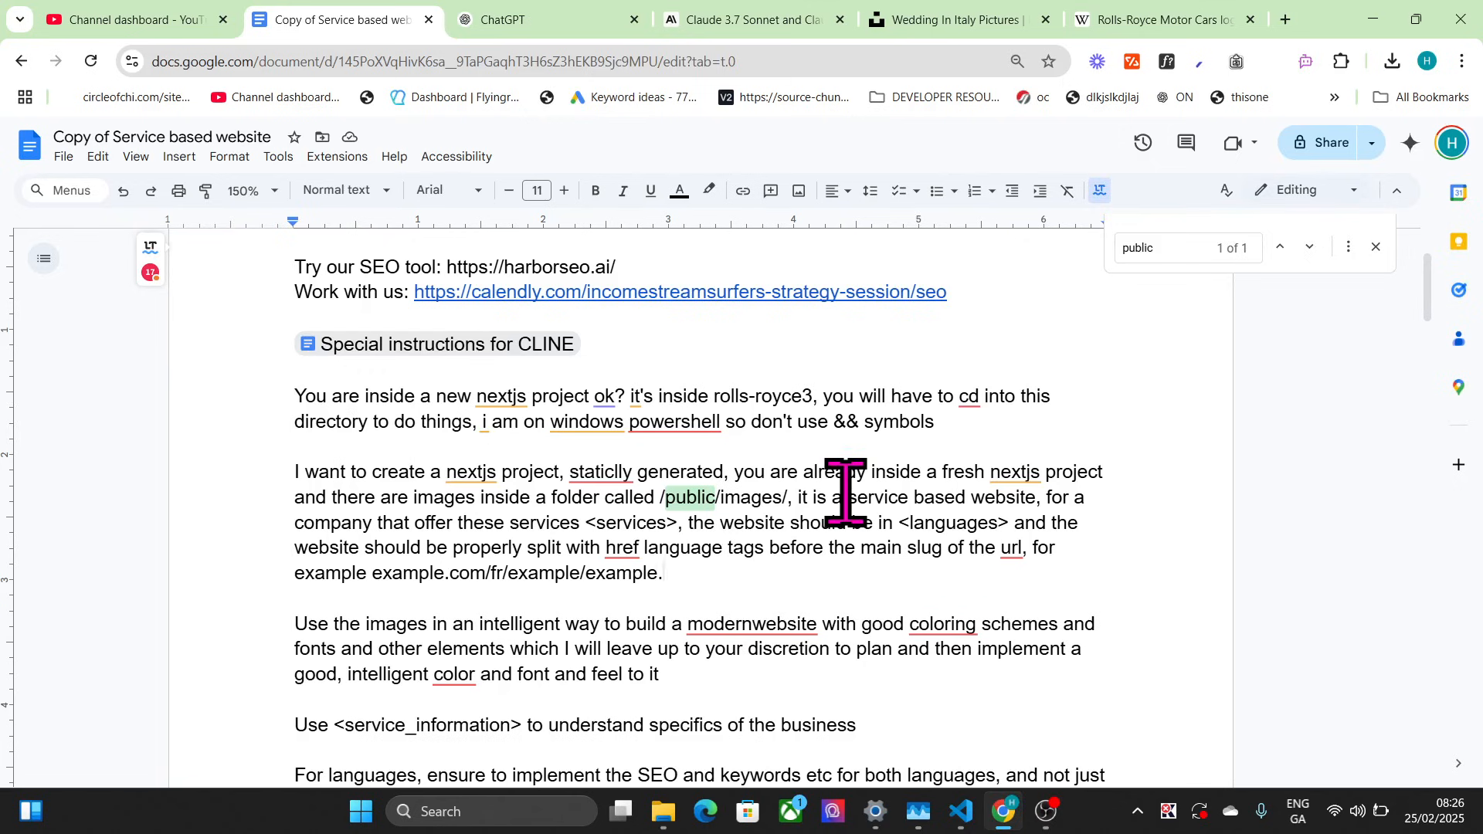
pyautogui.scroll(-3)
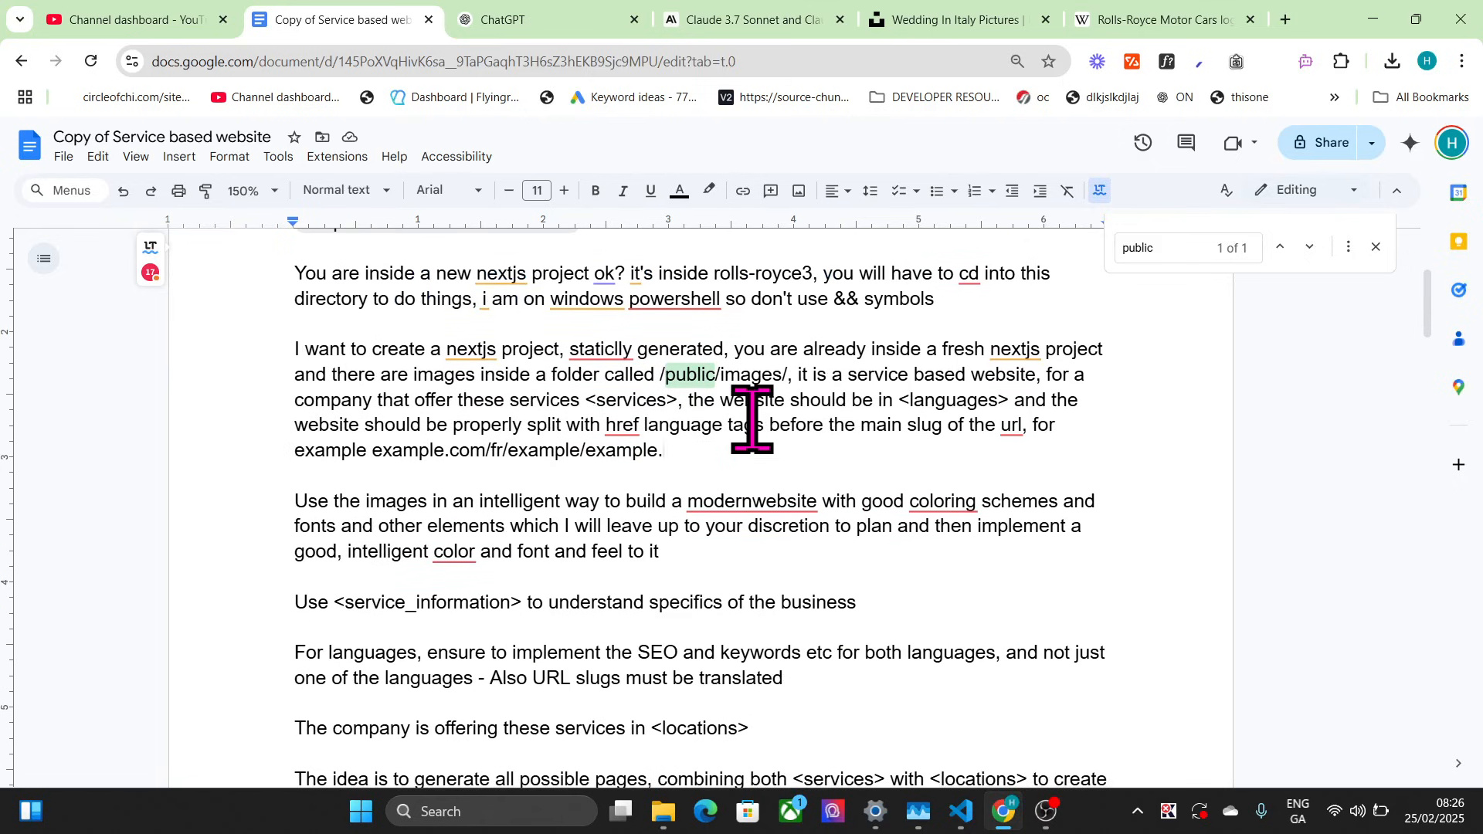
pyautogui.scroll(3)
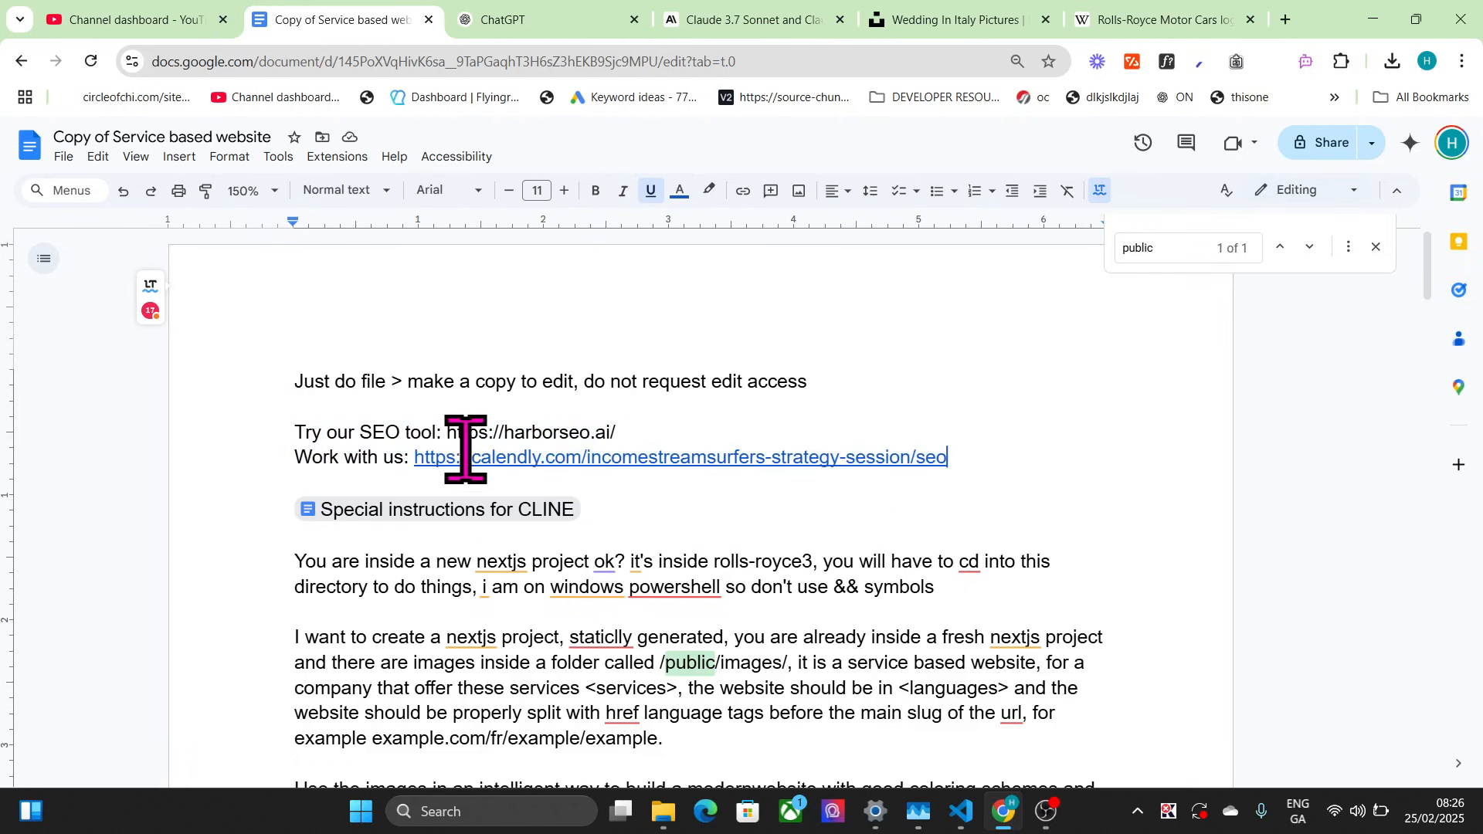
pyautogui.moveTo(995, 467)
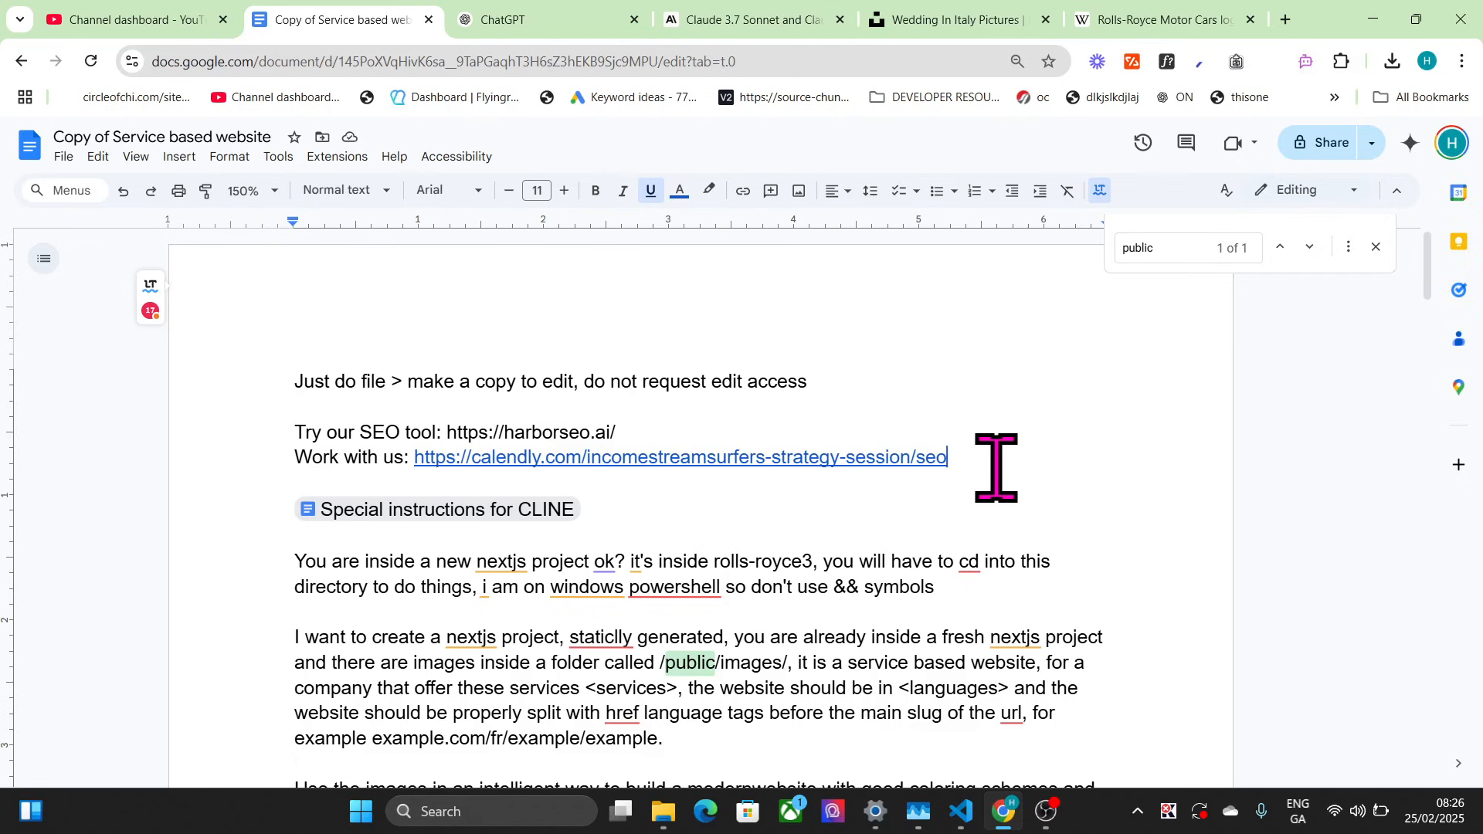
pyautogui.scroll(-3)
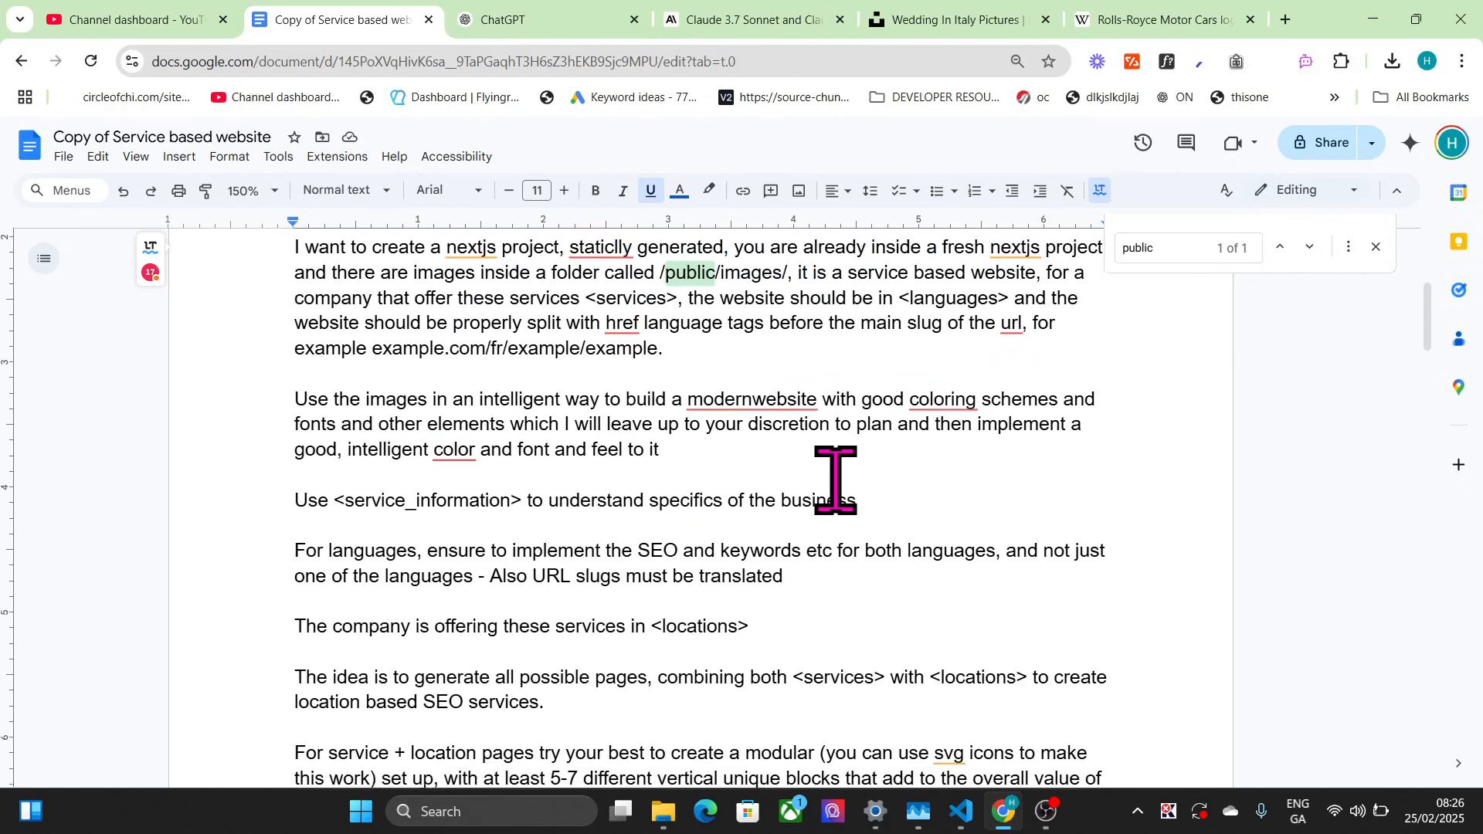
pyautogui.scroll(-3)
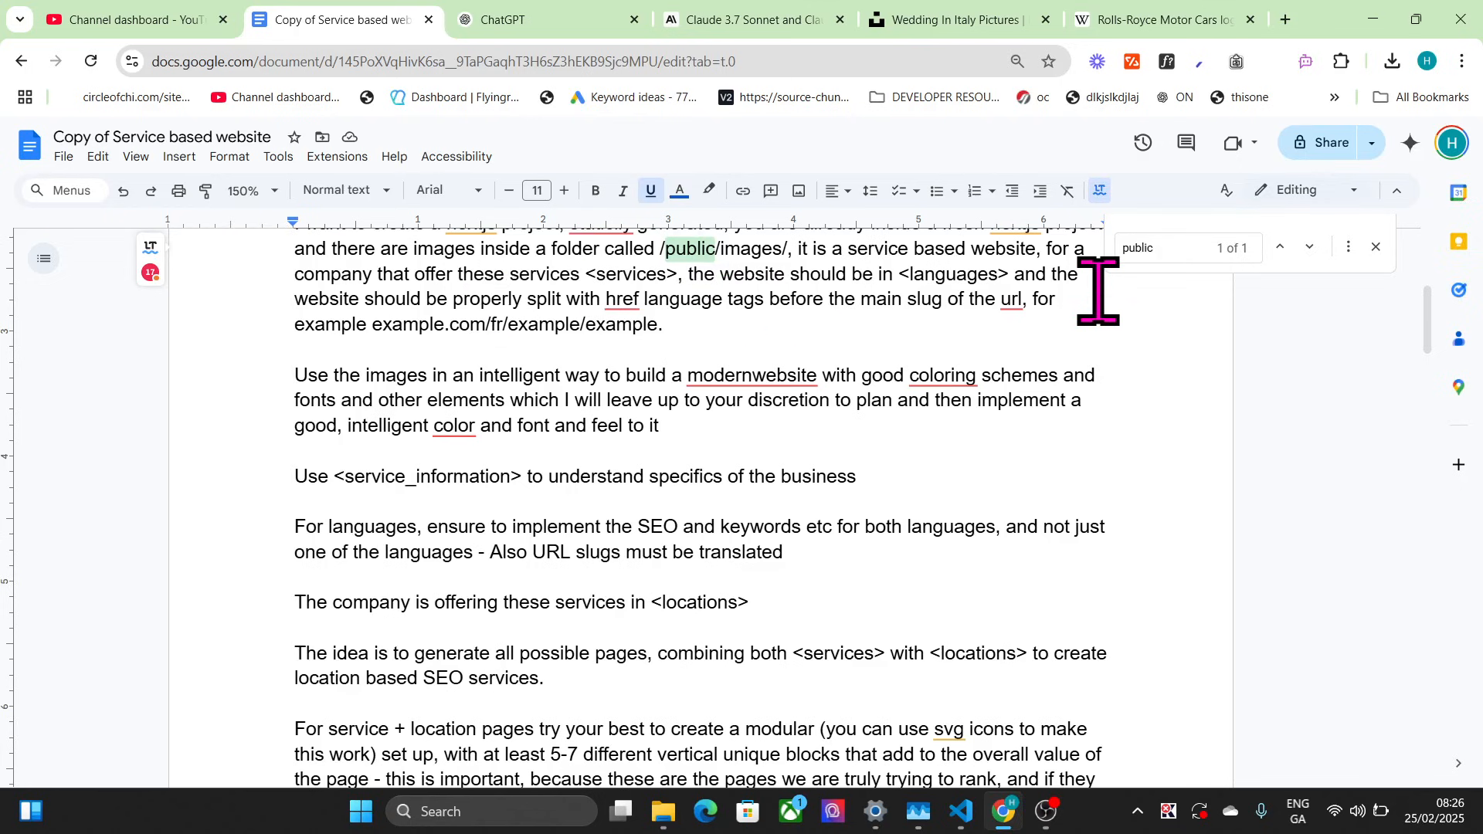
pyautogui.moveTo(488, 336)
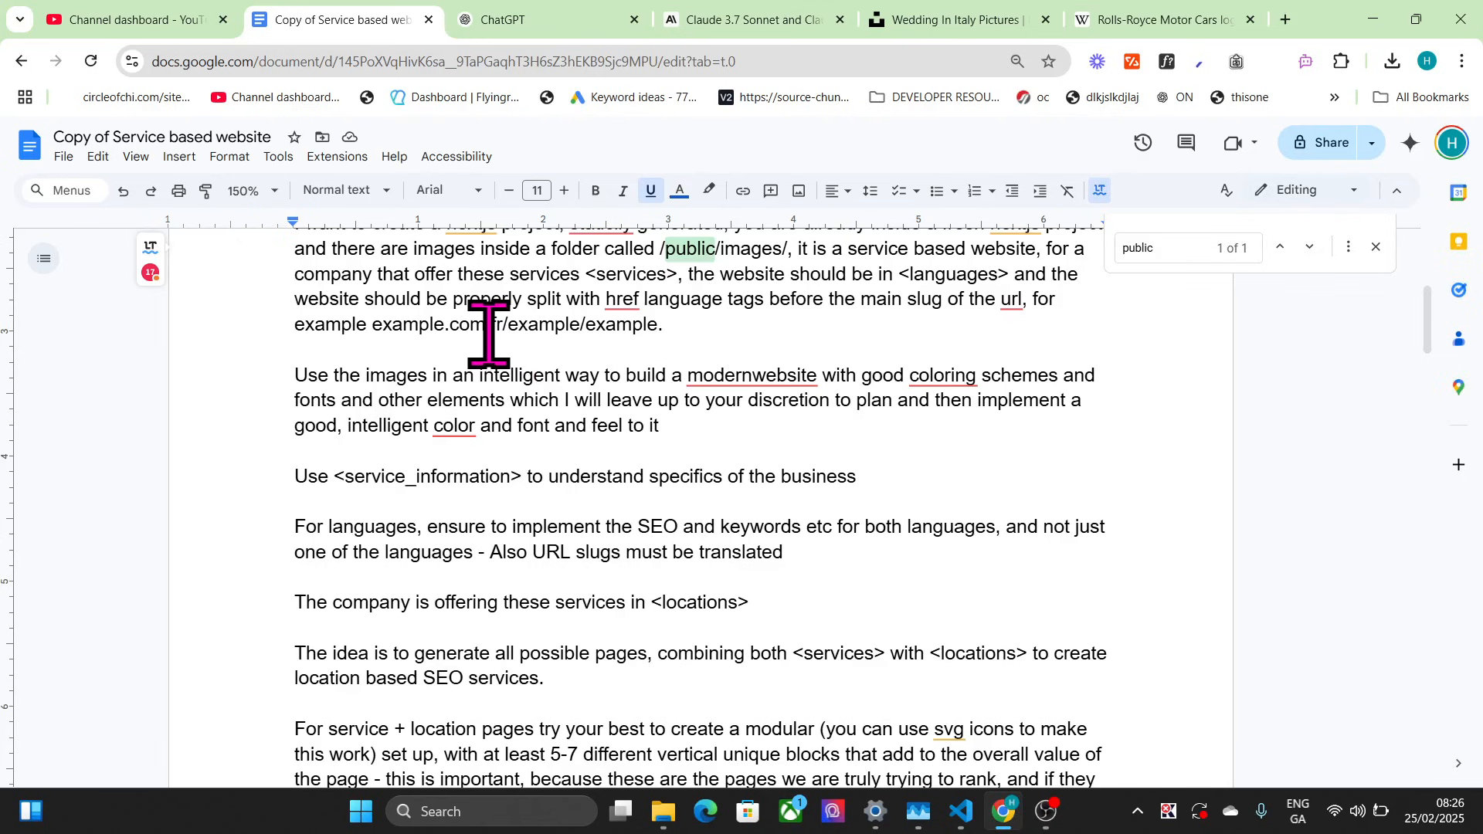
pyautogui.moveTo(539, 397)
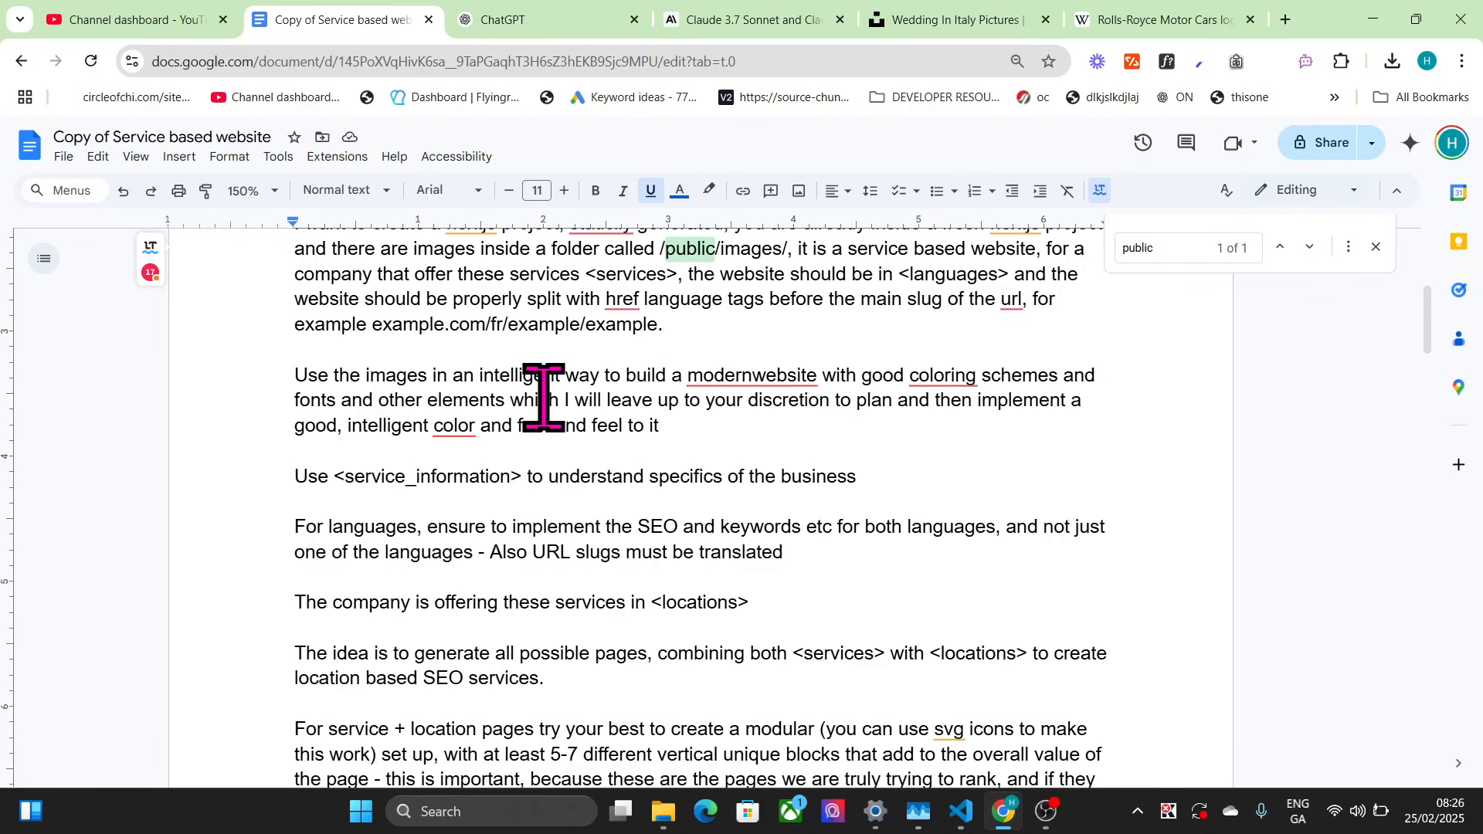
pyautogui.scroll(-3)
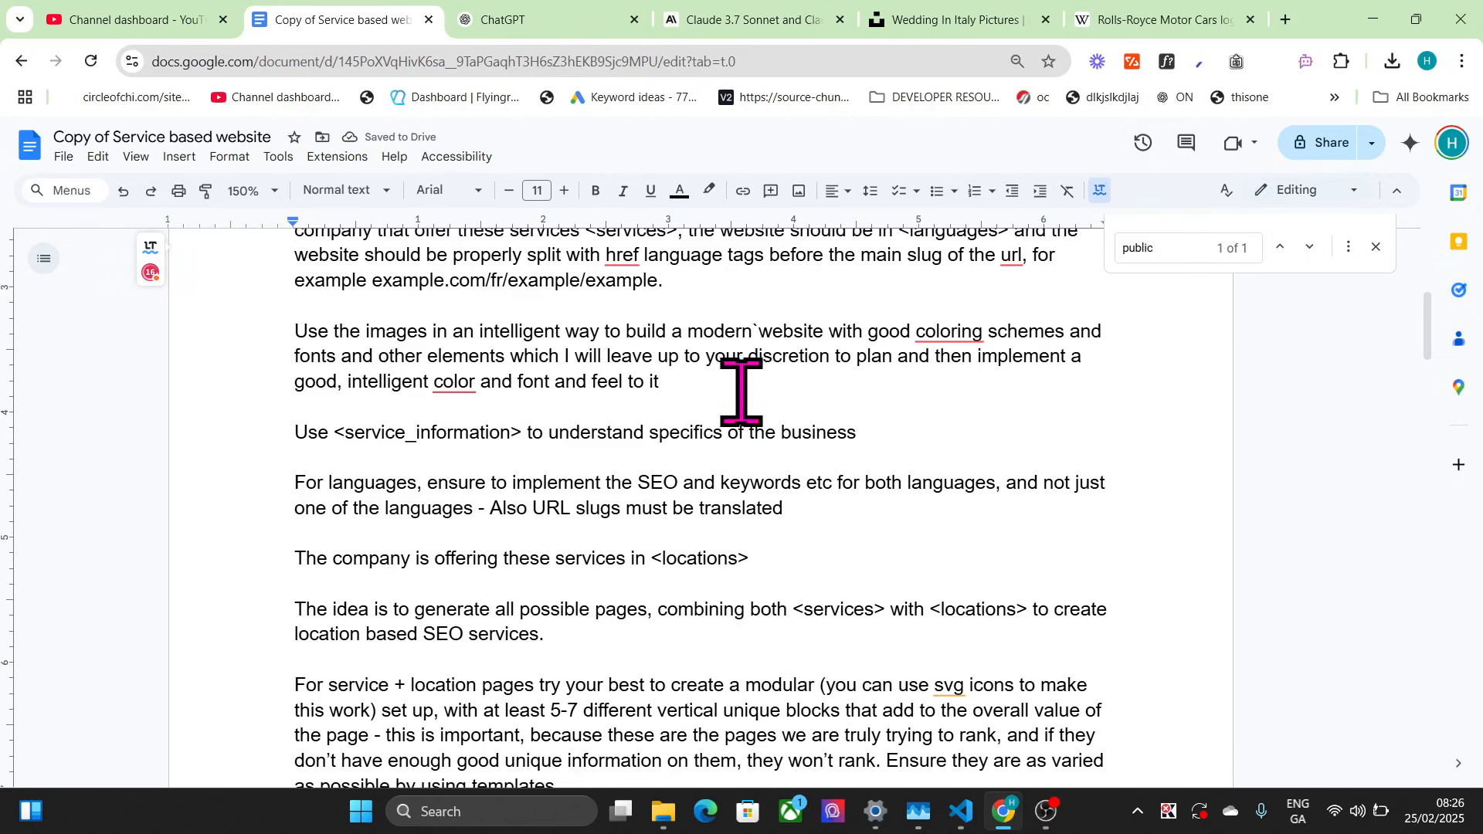
pyautogui.moveTo(1105, 369)
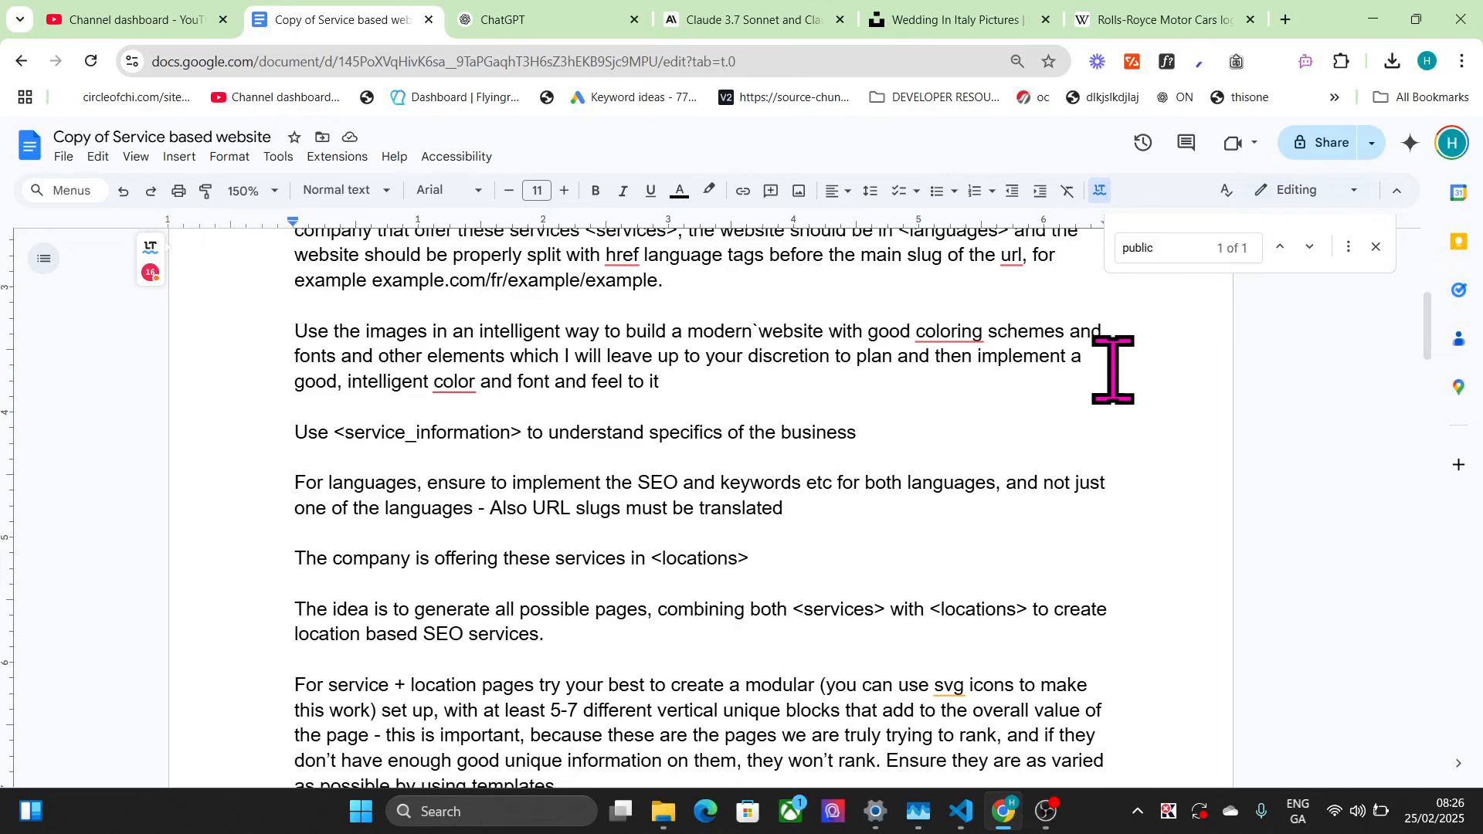
pyautogui.scroll(-3)
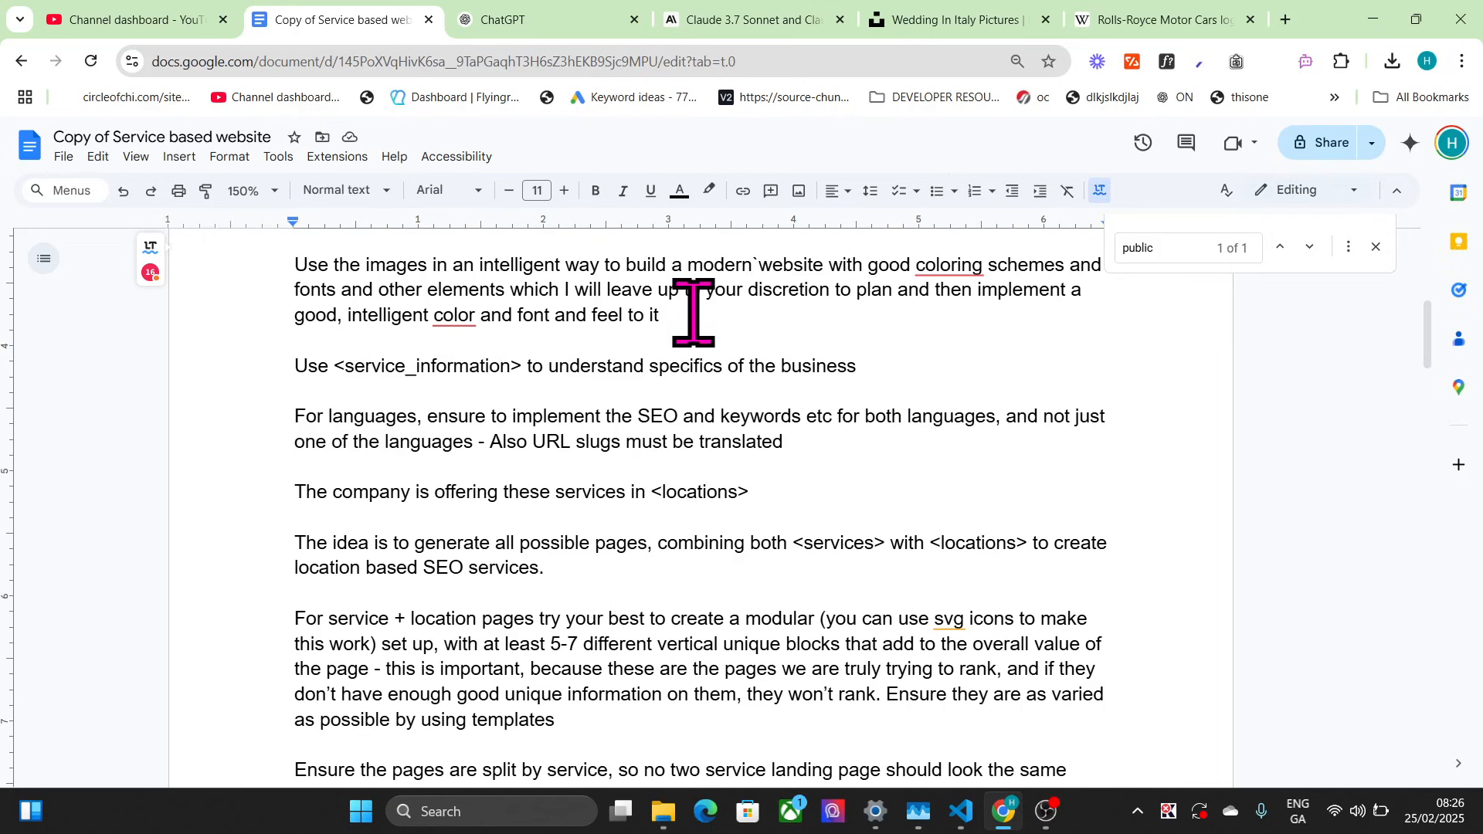
pyautogui.moveTo(594, 308)
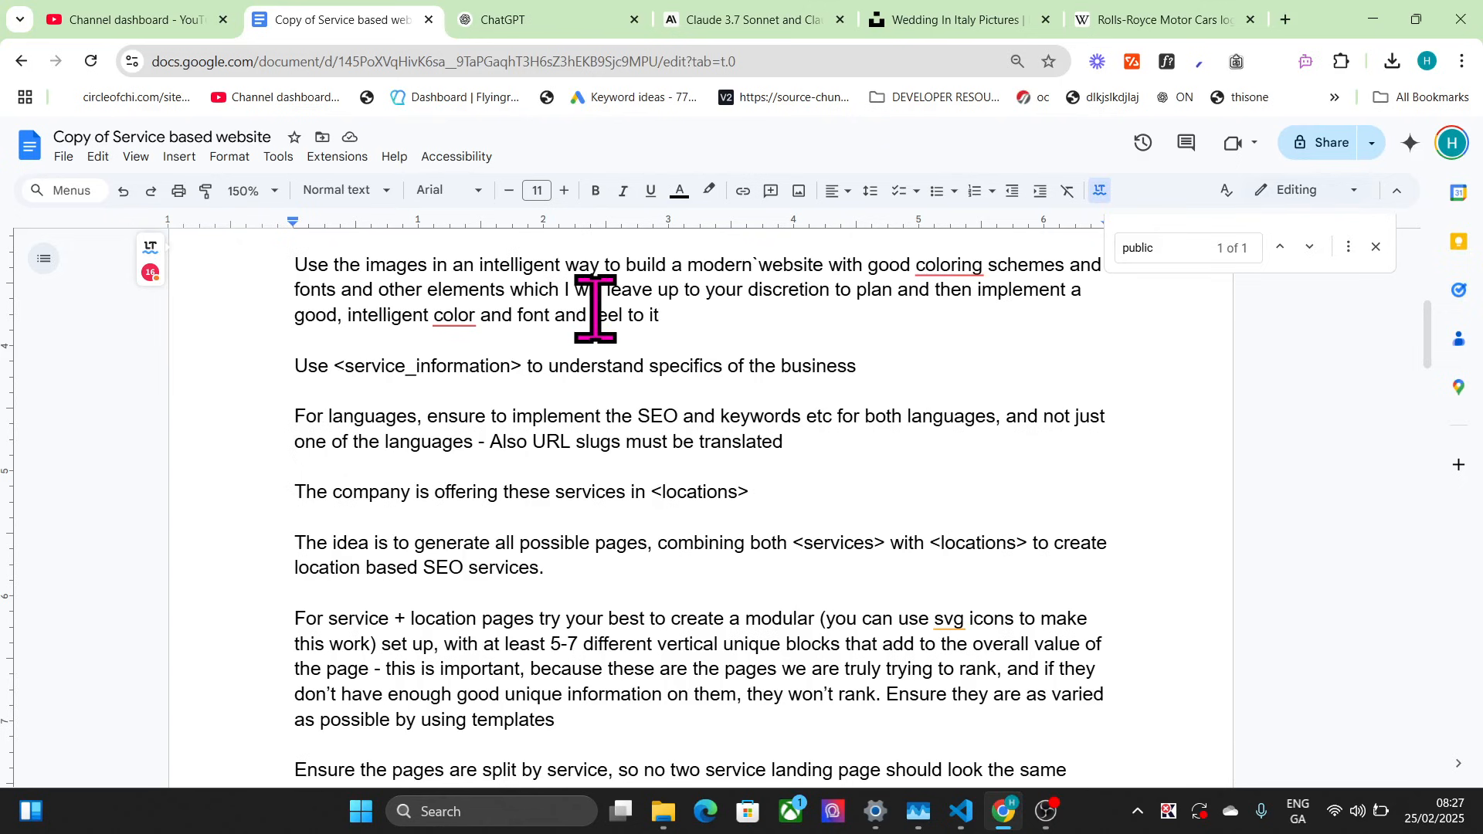
pyautogui.moveTo(189, 427)
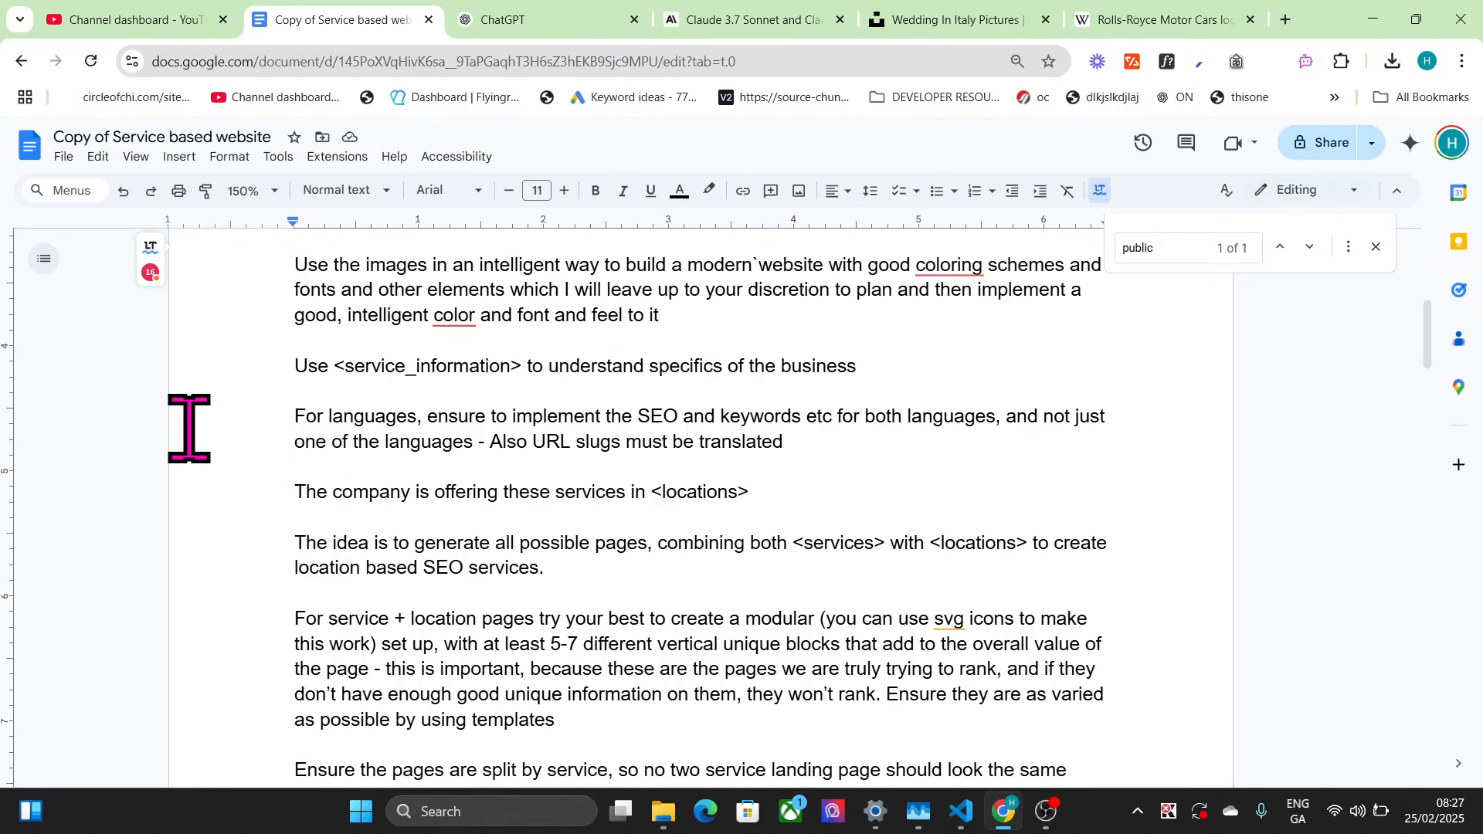
pyautogui.moveTo(813, 344)
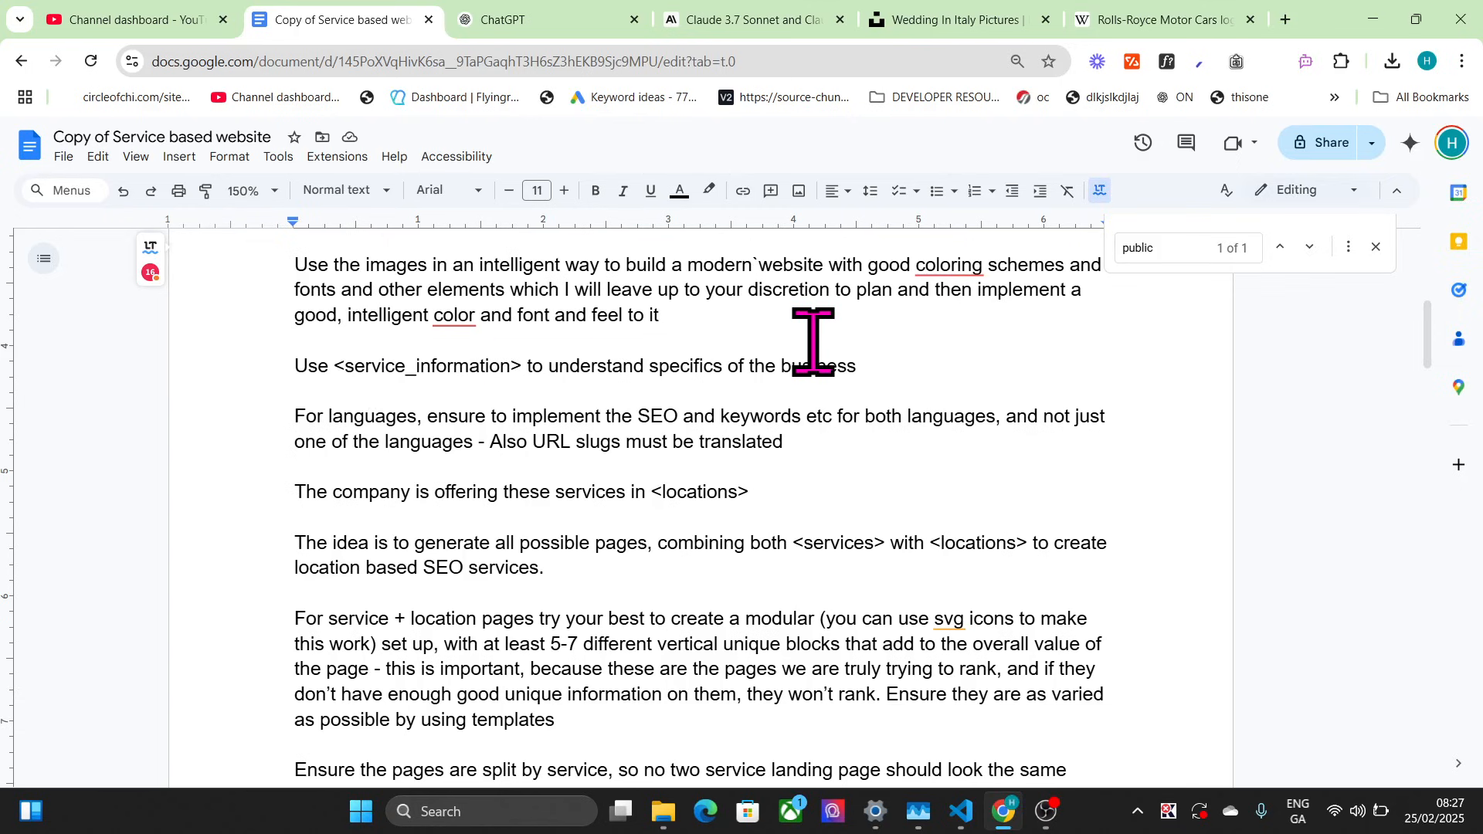
pyautogui.scroll(-3)
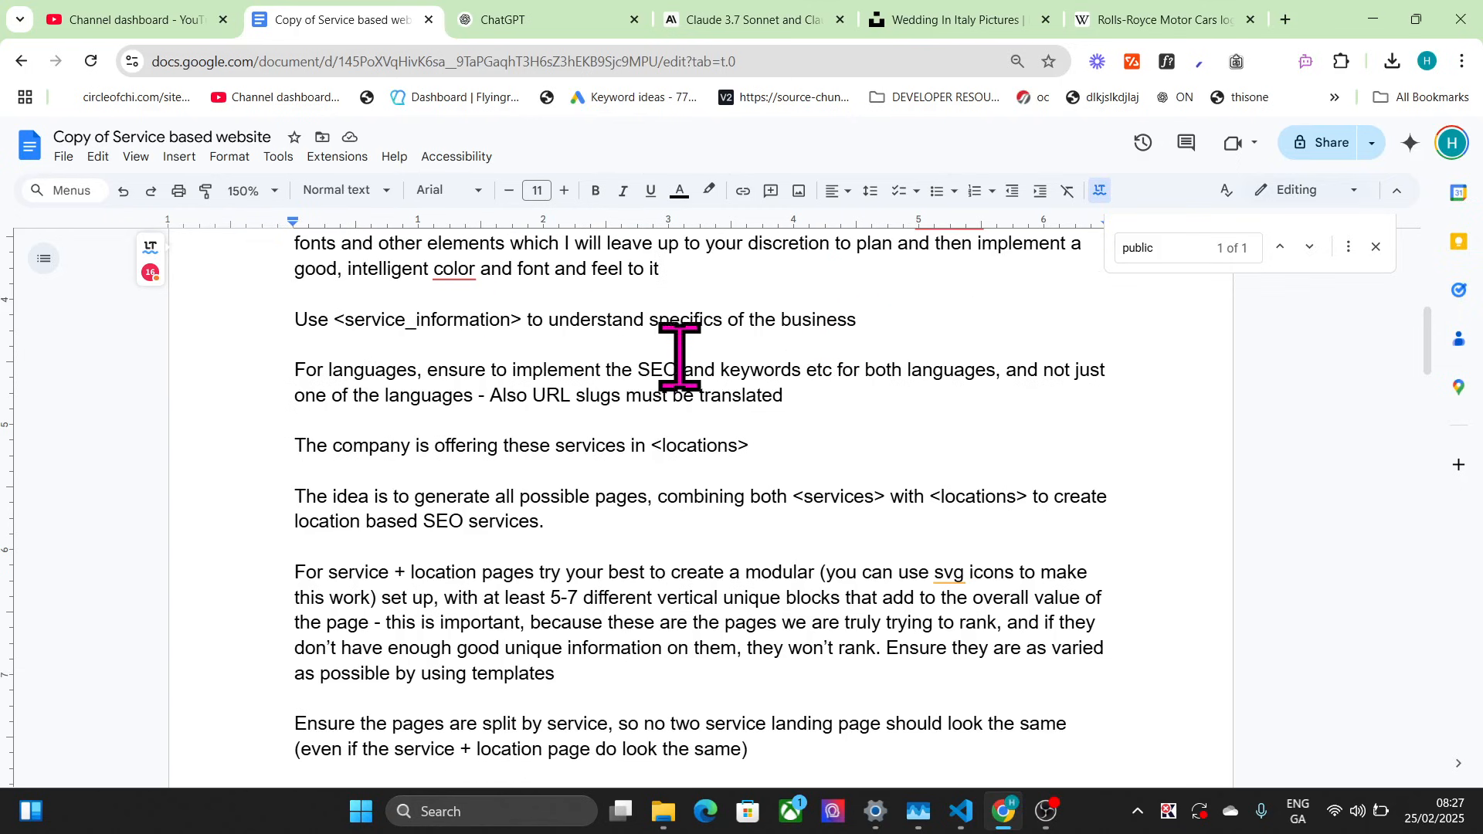
pyautogui.moveTo(438, 377)
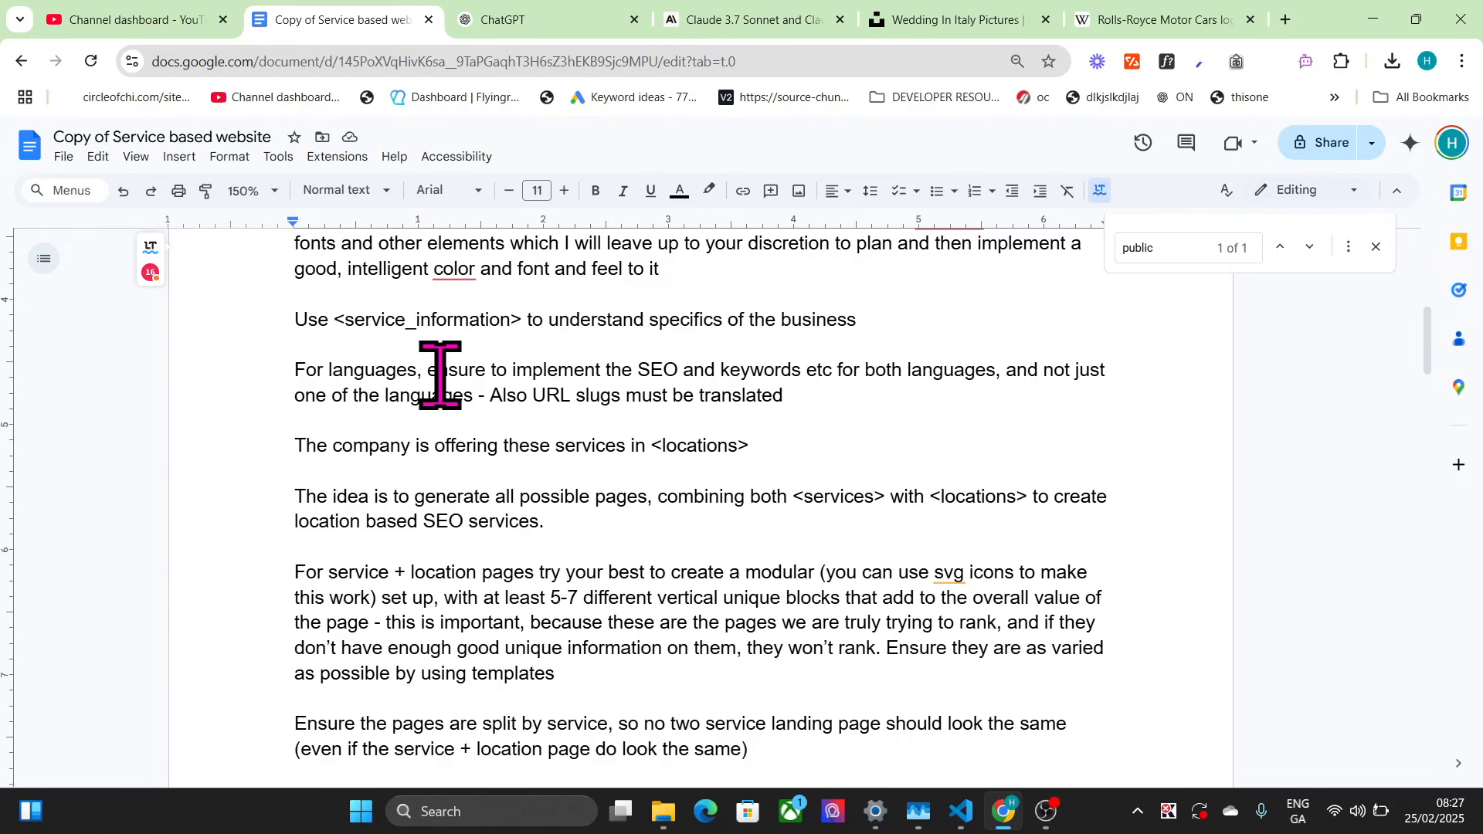
pyautogui.moveTo(816, 369)
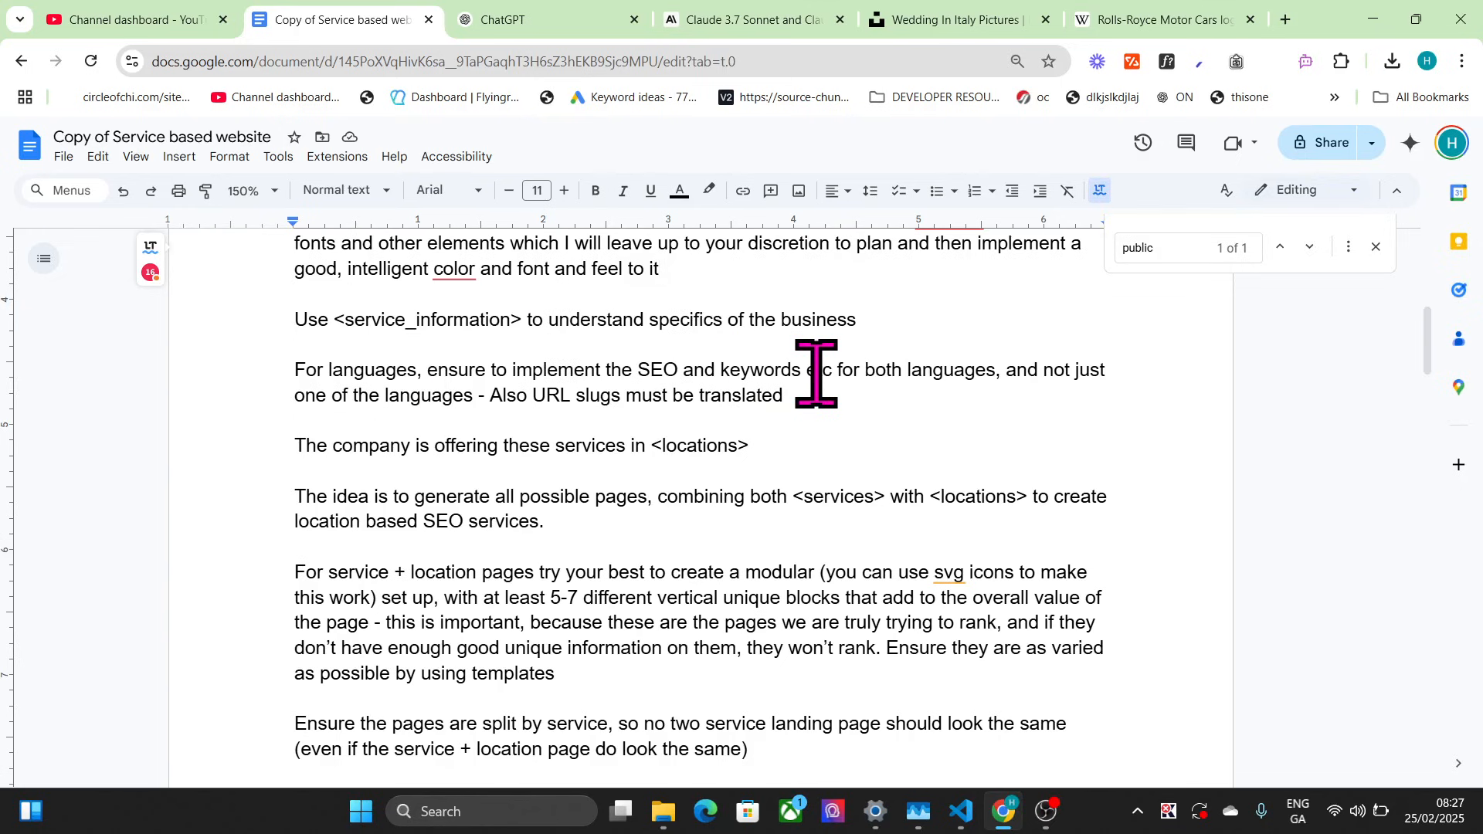
pyautogui.moveTo(459, 396)
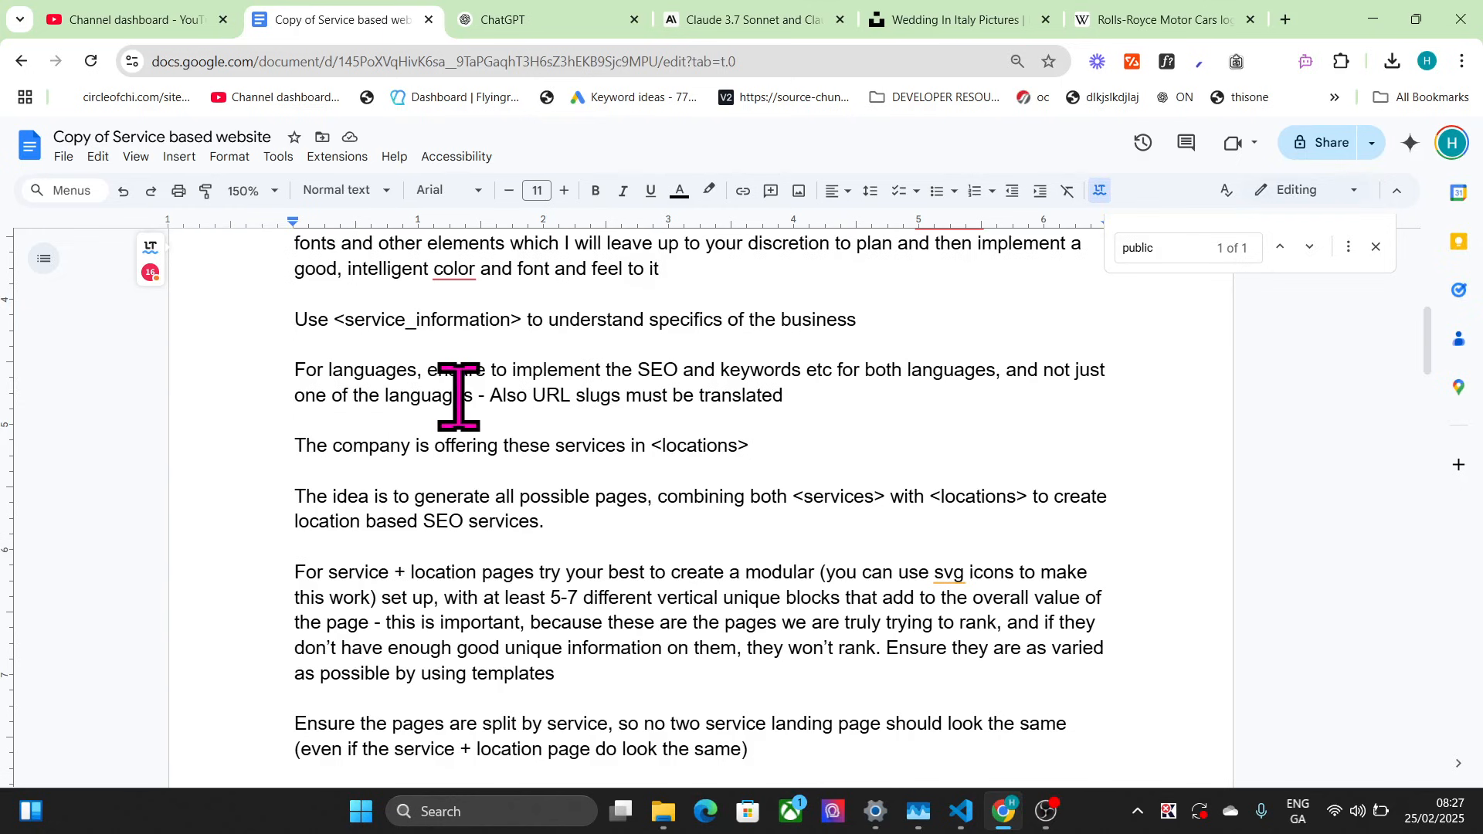
pyautogui.moveTo(679, 379)
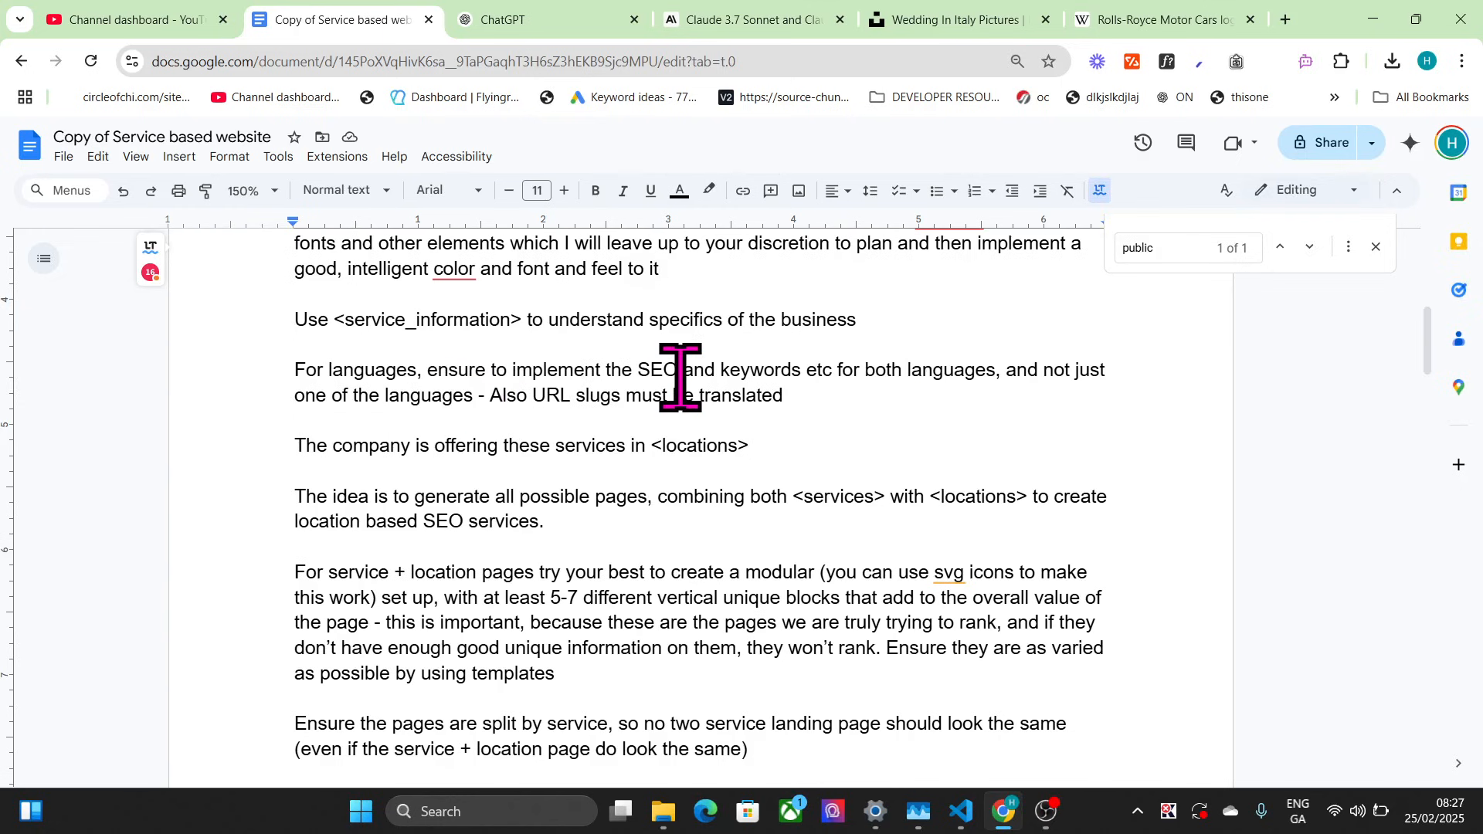
pyautogui.scroll(-3)
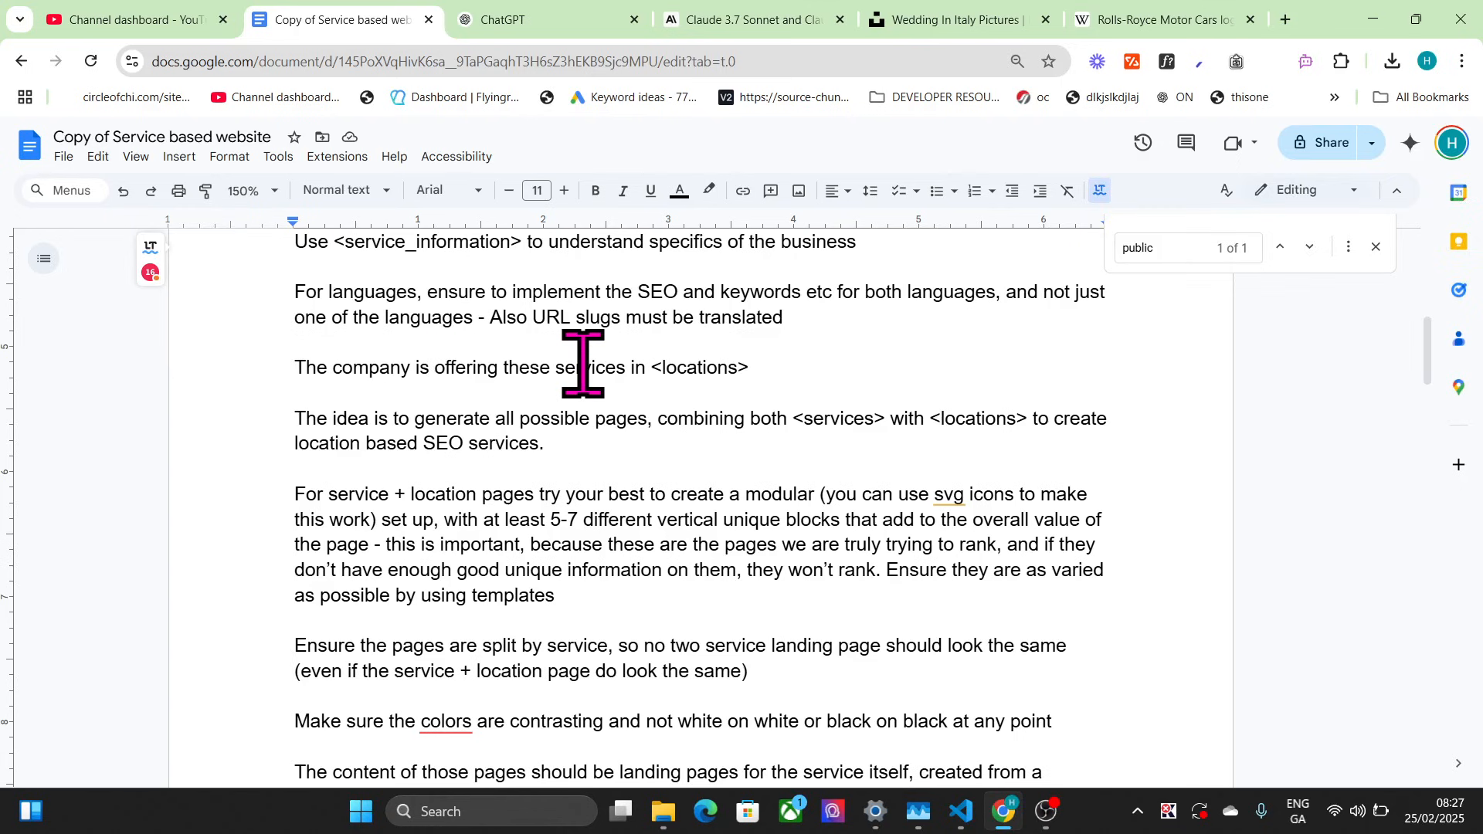
pyautogui.scroll(-3)
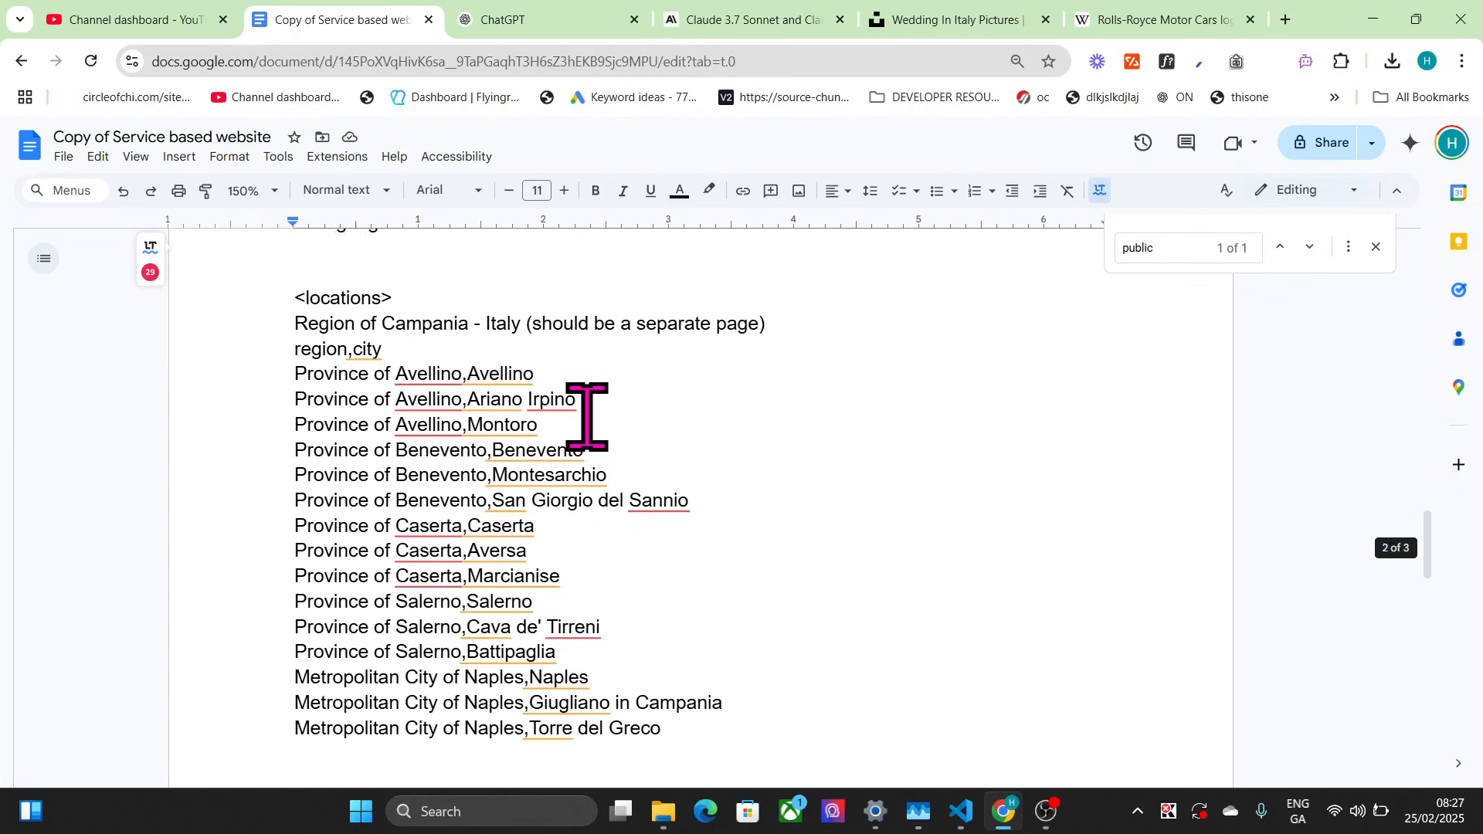
pyautogui.scroll(3)
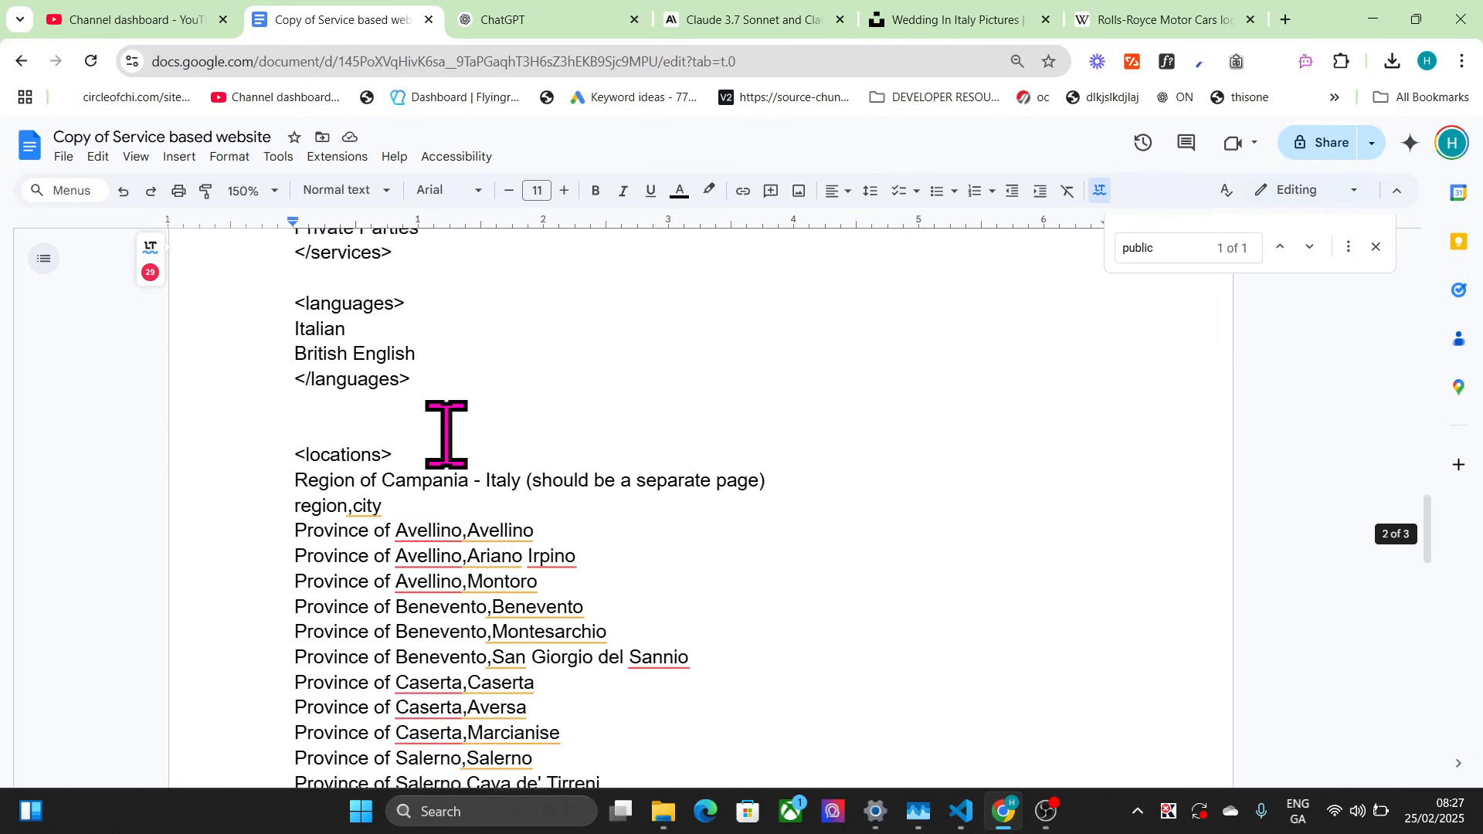
pyautogui.scroll(3)
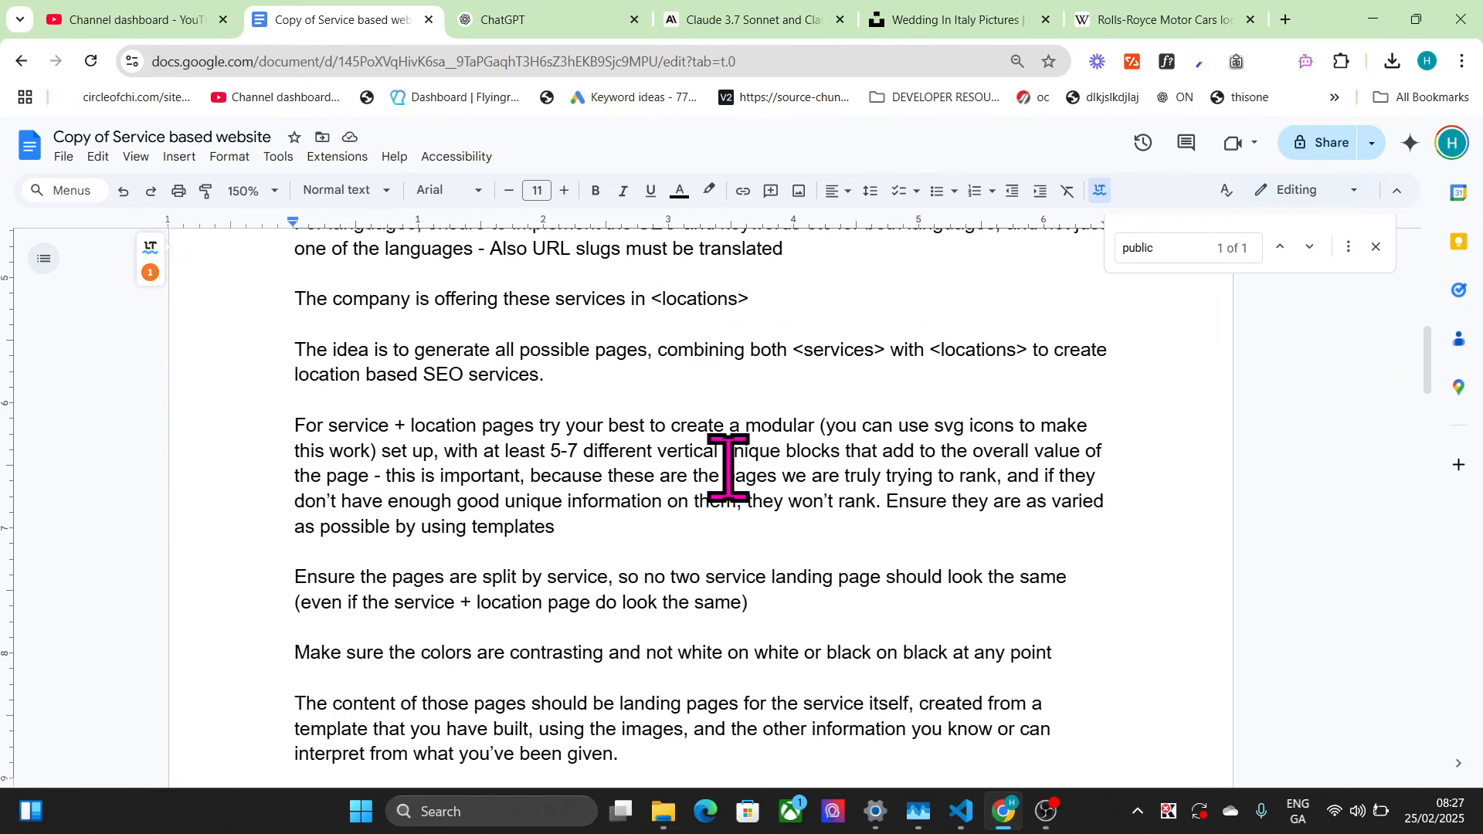
pyautogui.scroll(-3)
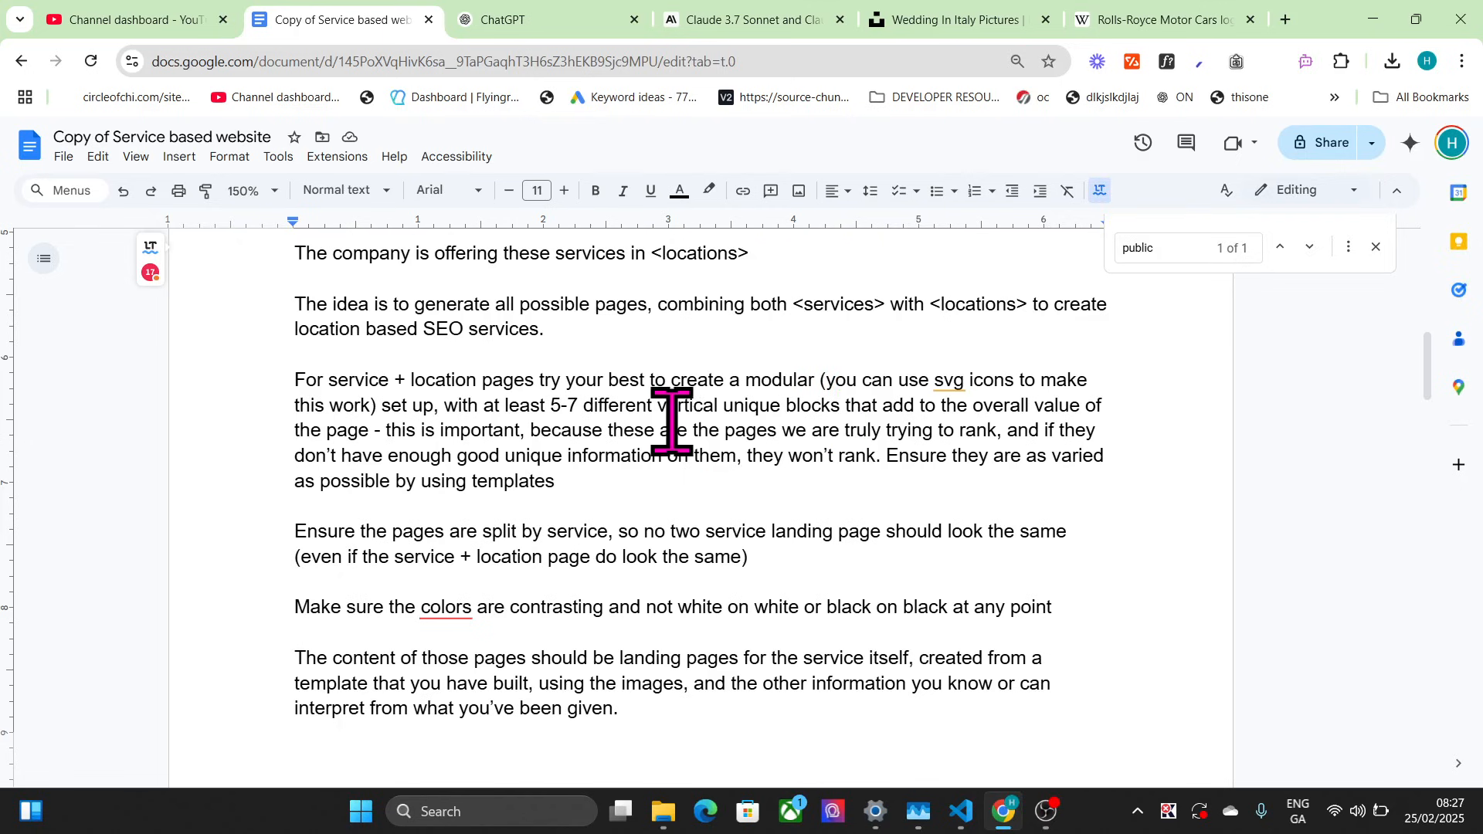
pyautogui.scroll(3)
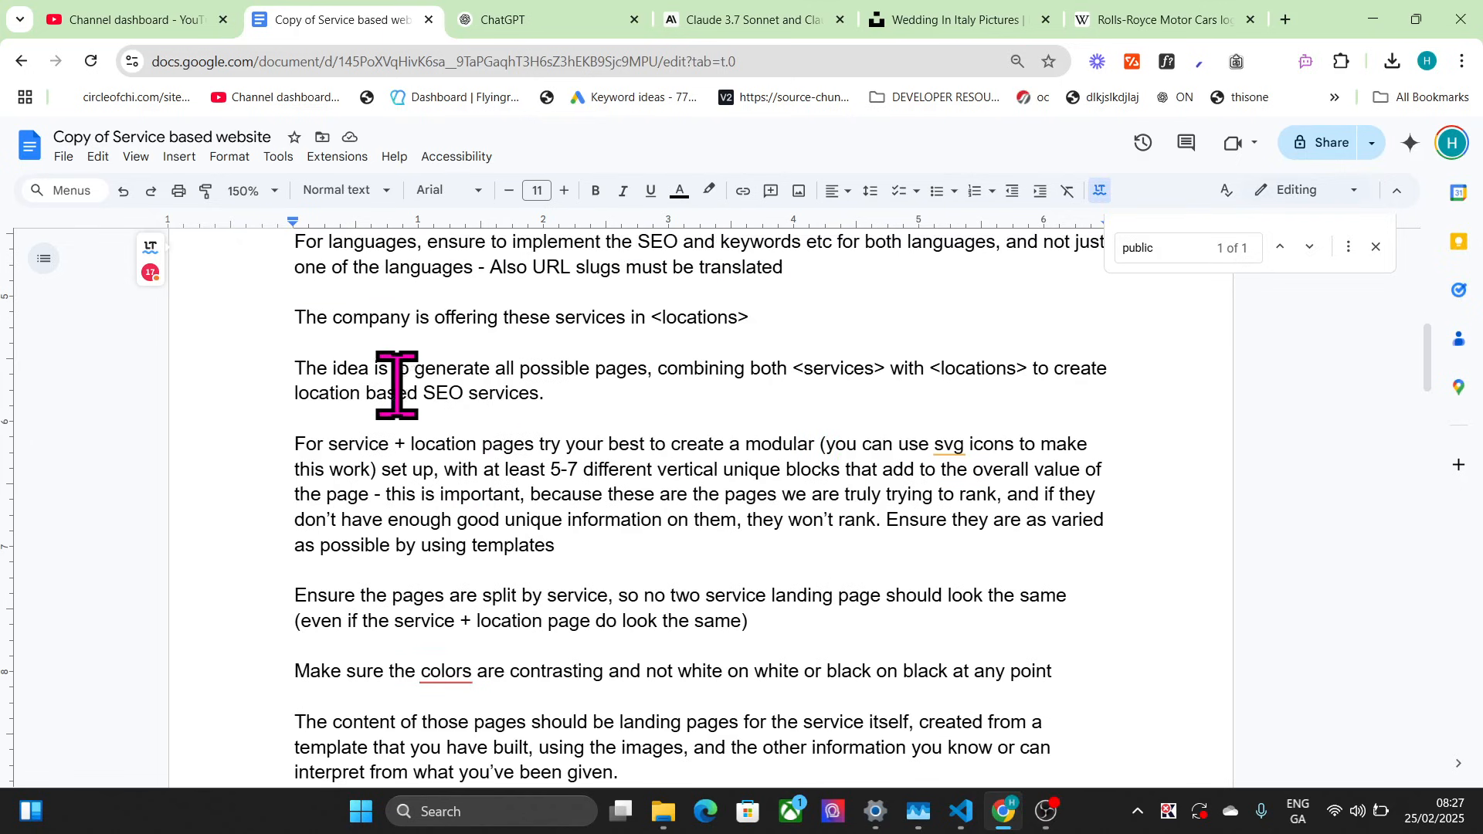
pyautogui.moveTo(553, 369)
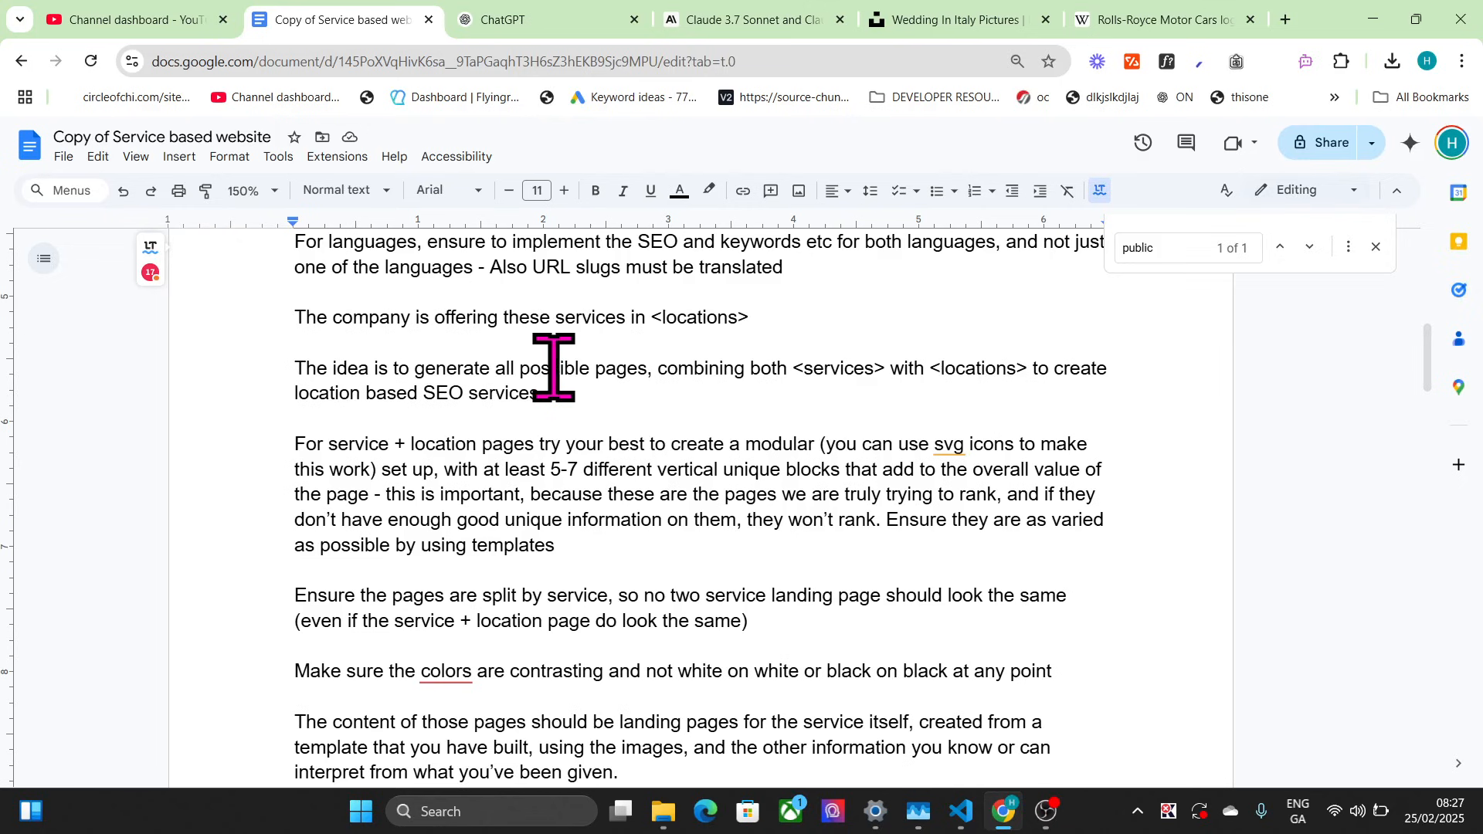
pyautogui.press('alt+tab')
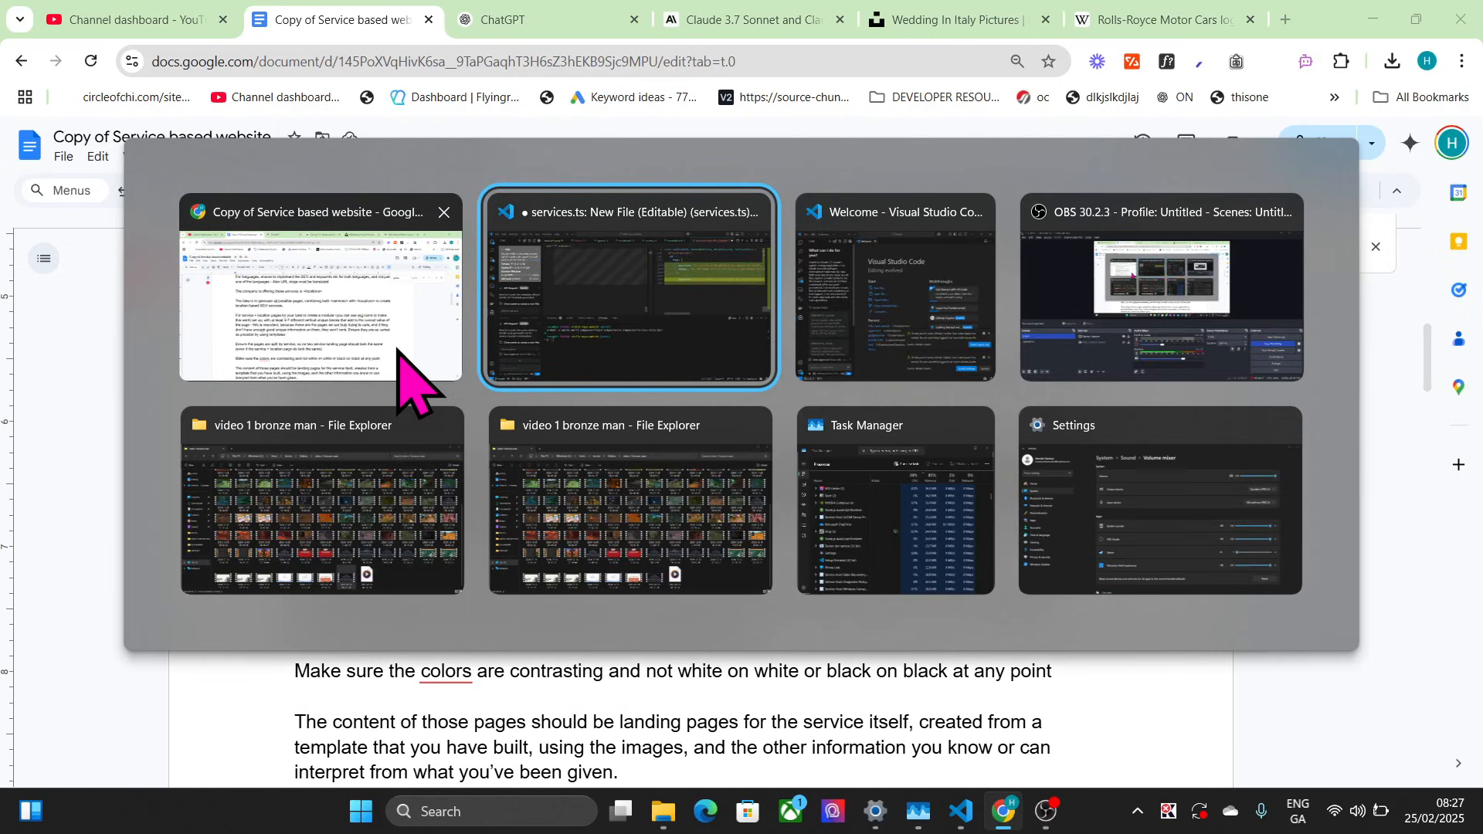
pyautogui.click(322, 286)
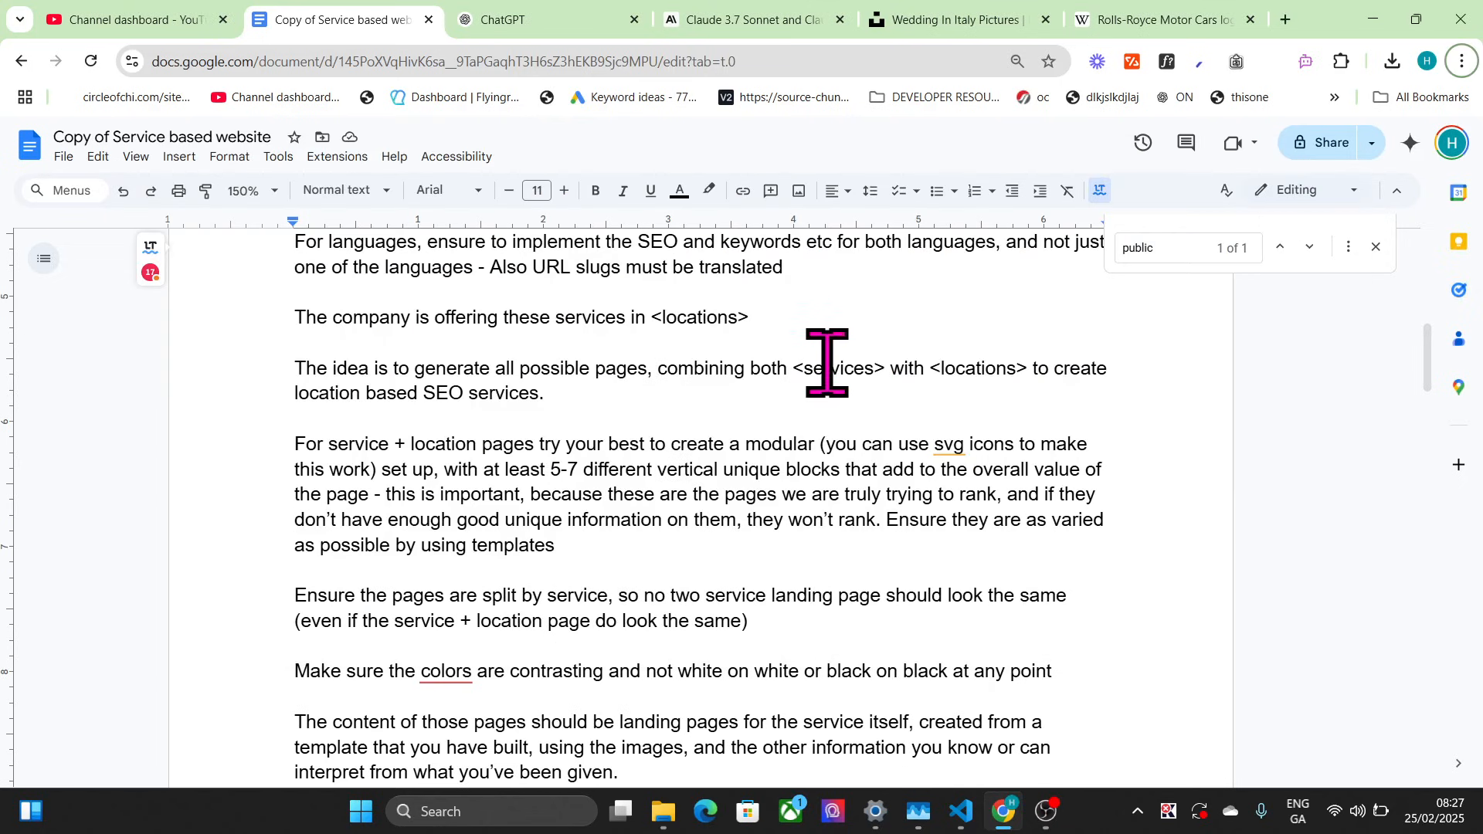
pyautogui.moveTo(899, 367)
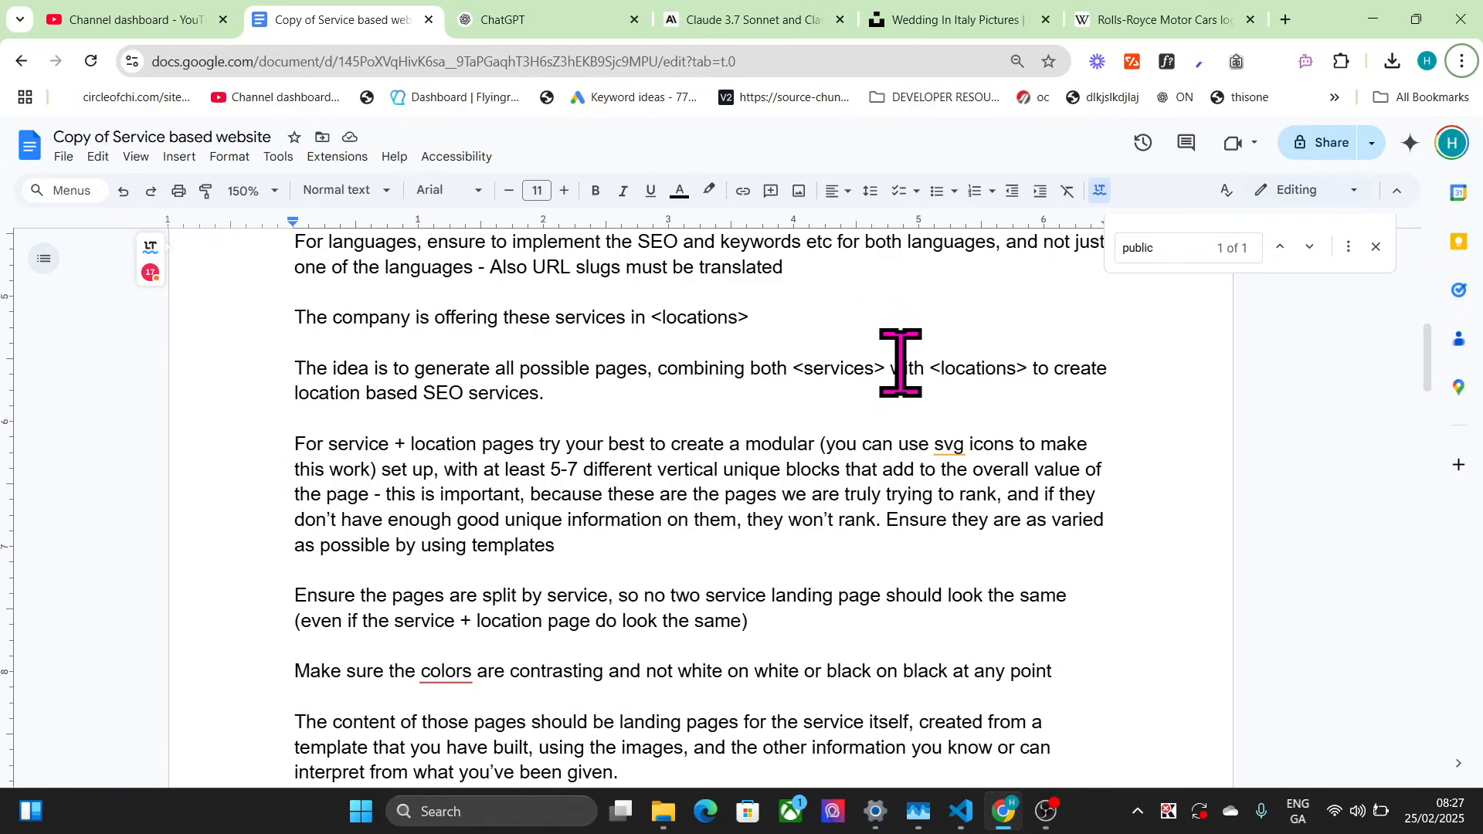
pyautogui.scroll(-3)
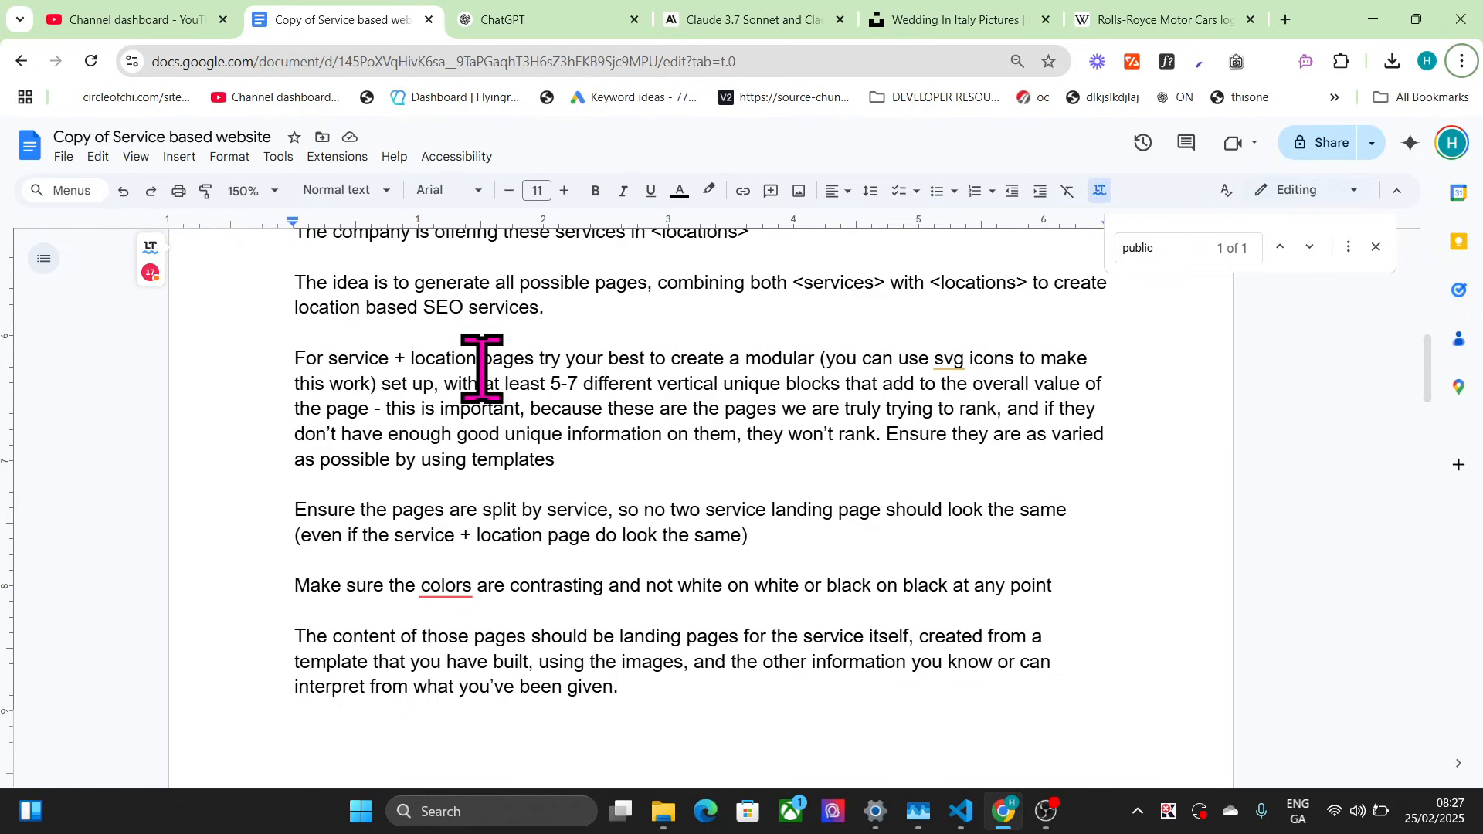
pyautogui.moveTo(906, 369)
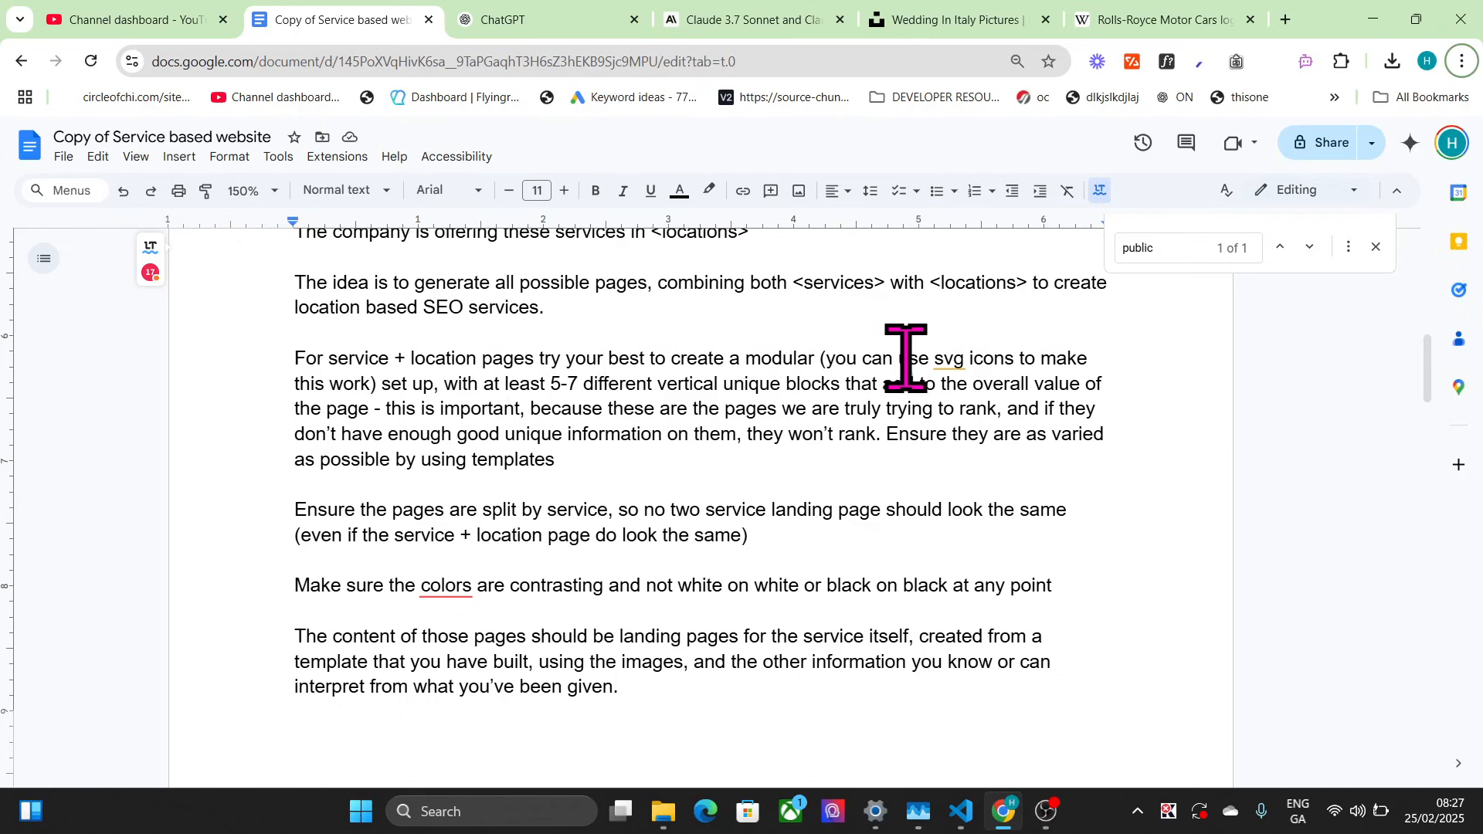
pyautogui.moveTo(392, 388)
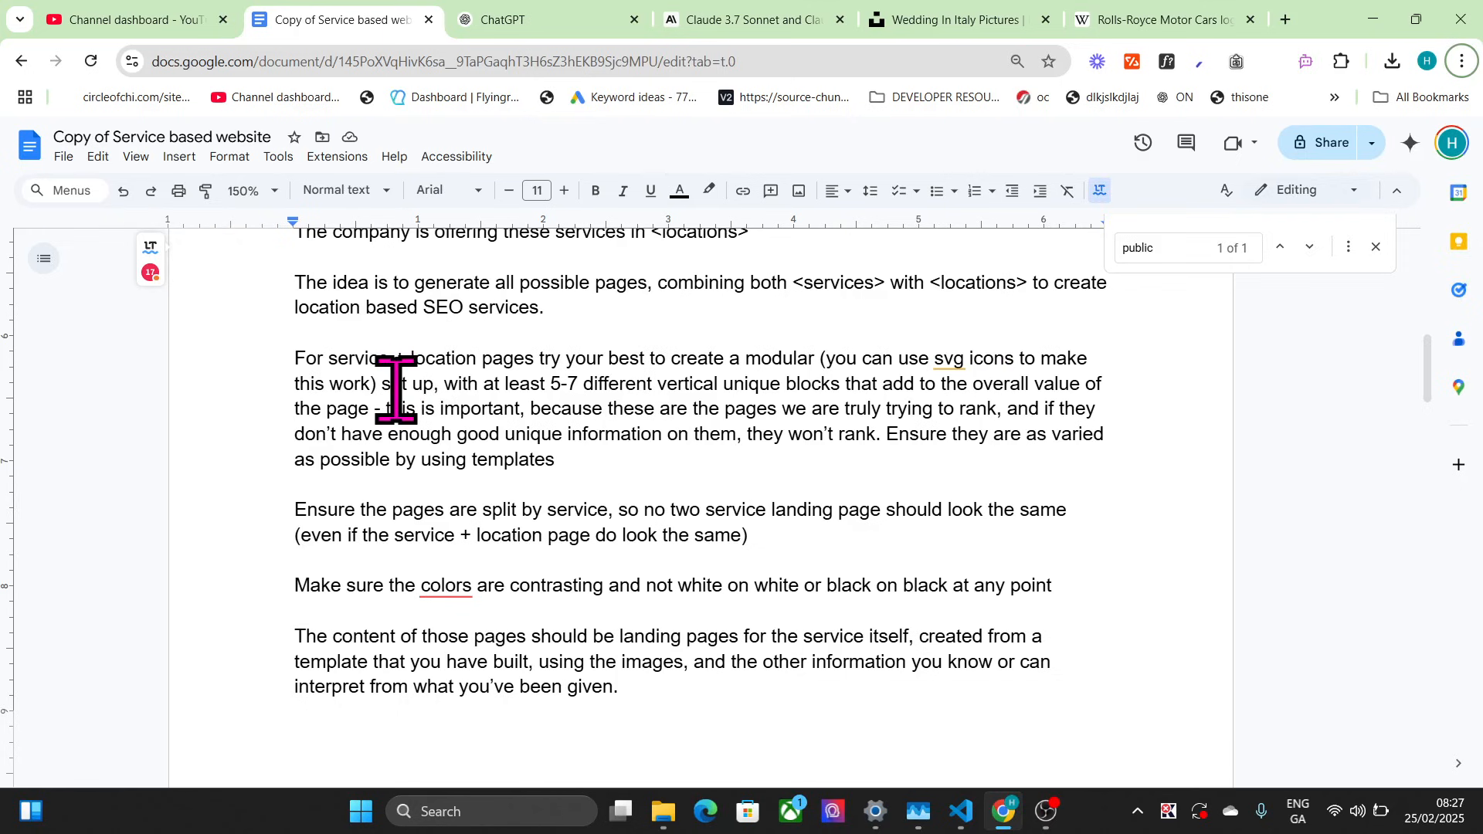
pyautogui.press('alt+tab')
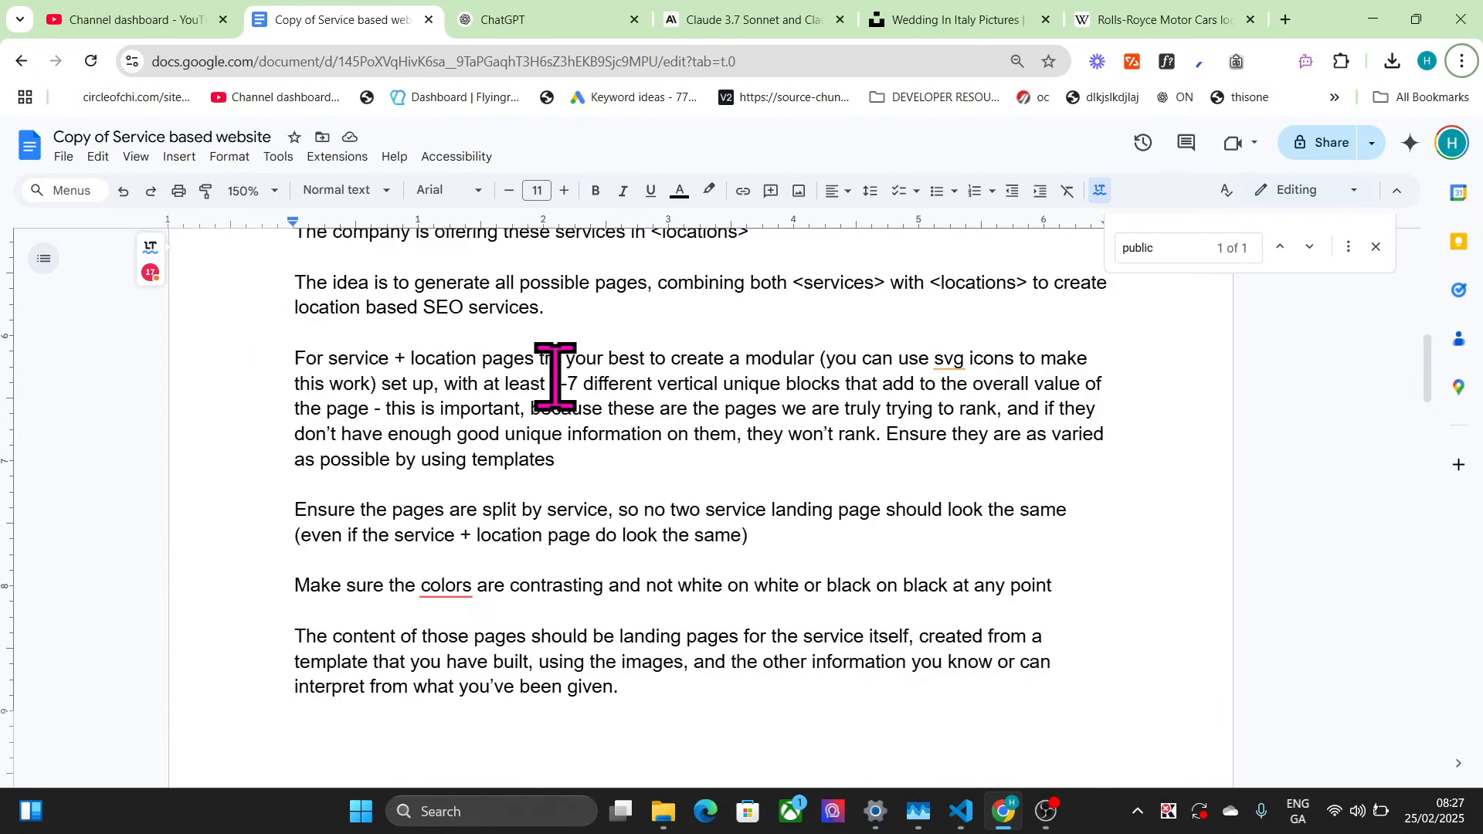
pyautogui.moveTo(969, 386)
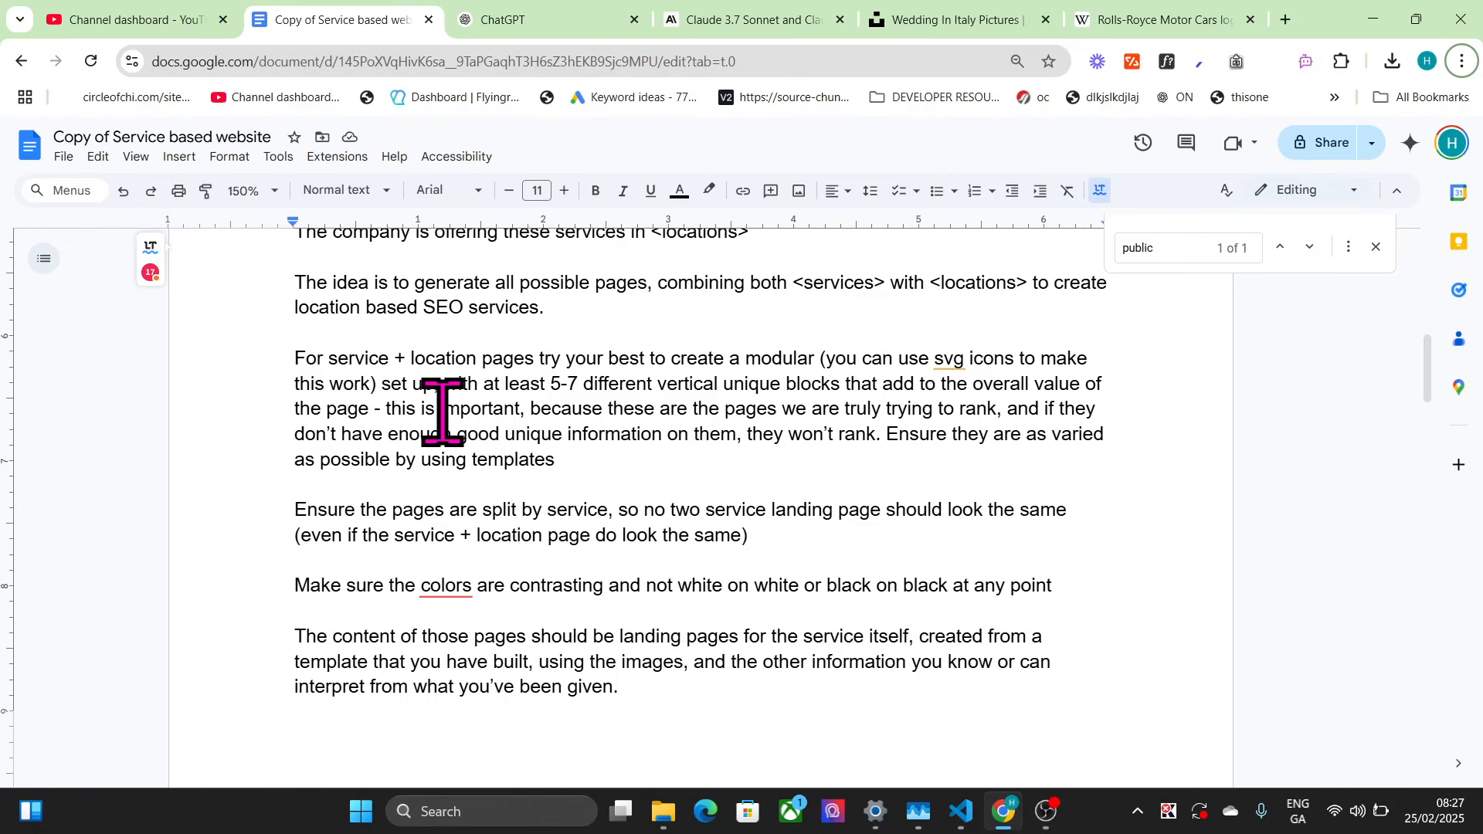
pyautogui.moveTo(998, 402)
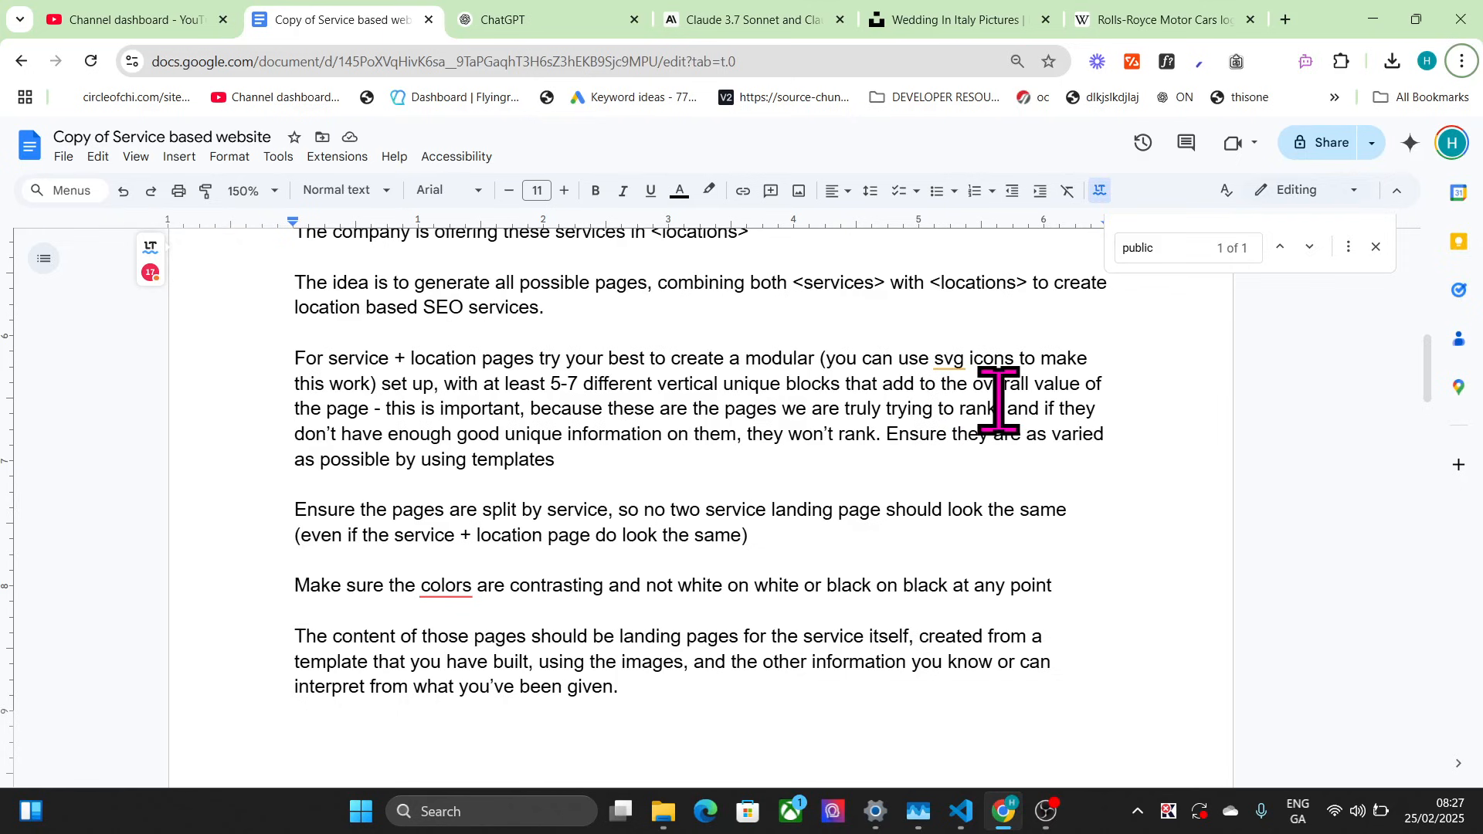
pyautogui.scroll(-3)
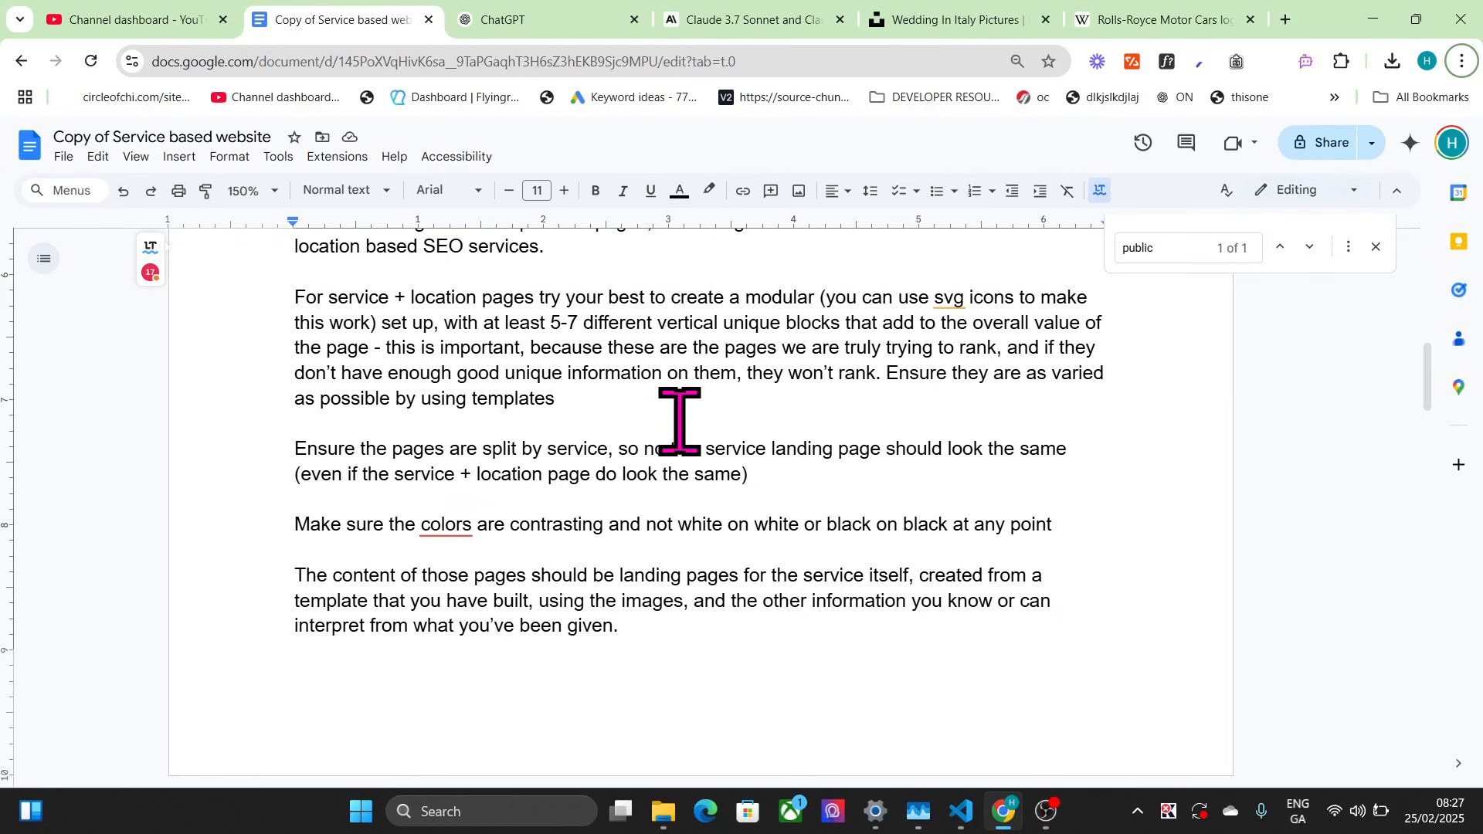
pyautogui.scroll(-3)
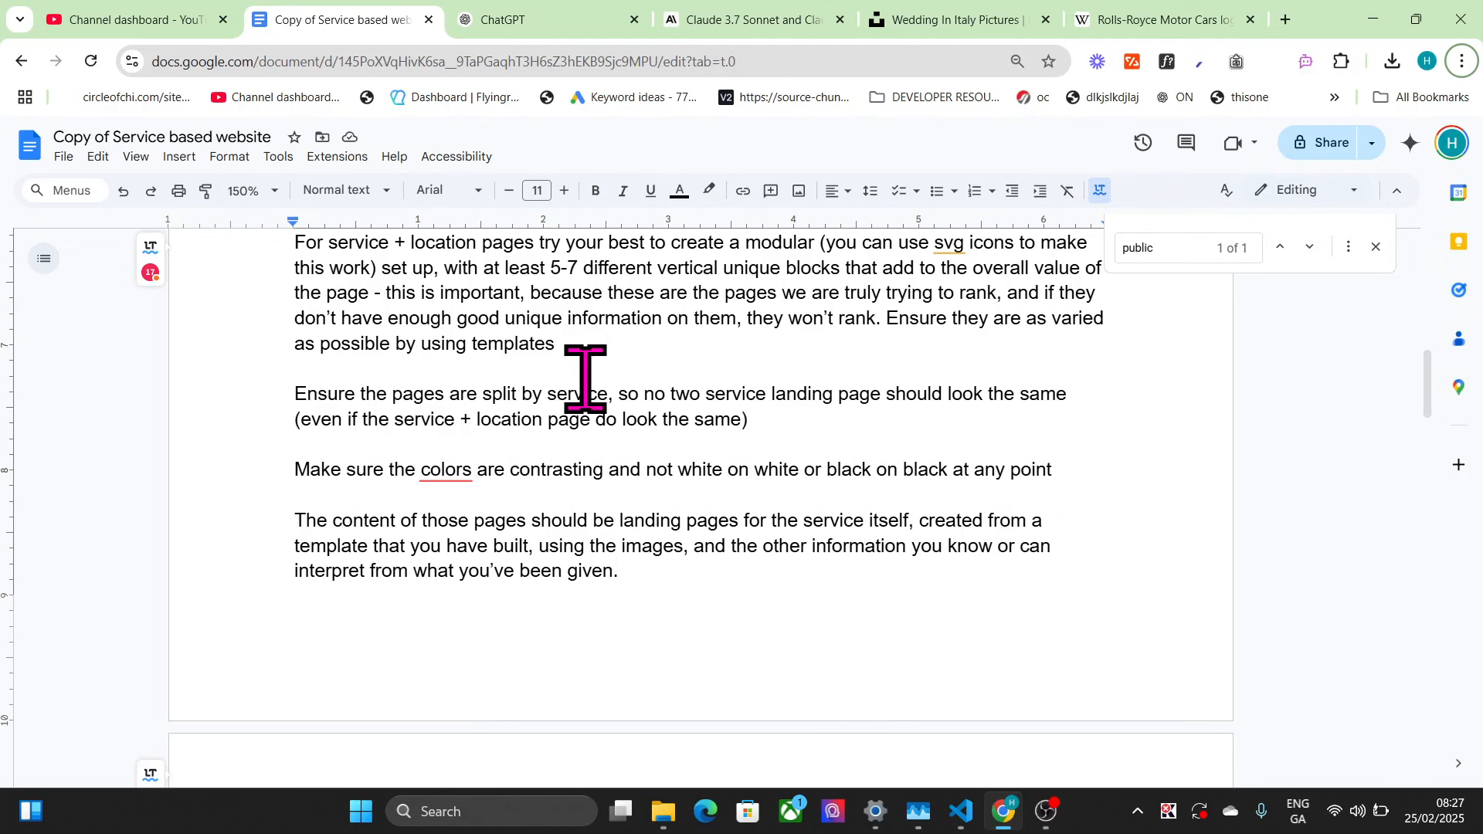
pyautogui.moveTo(367, 402)
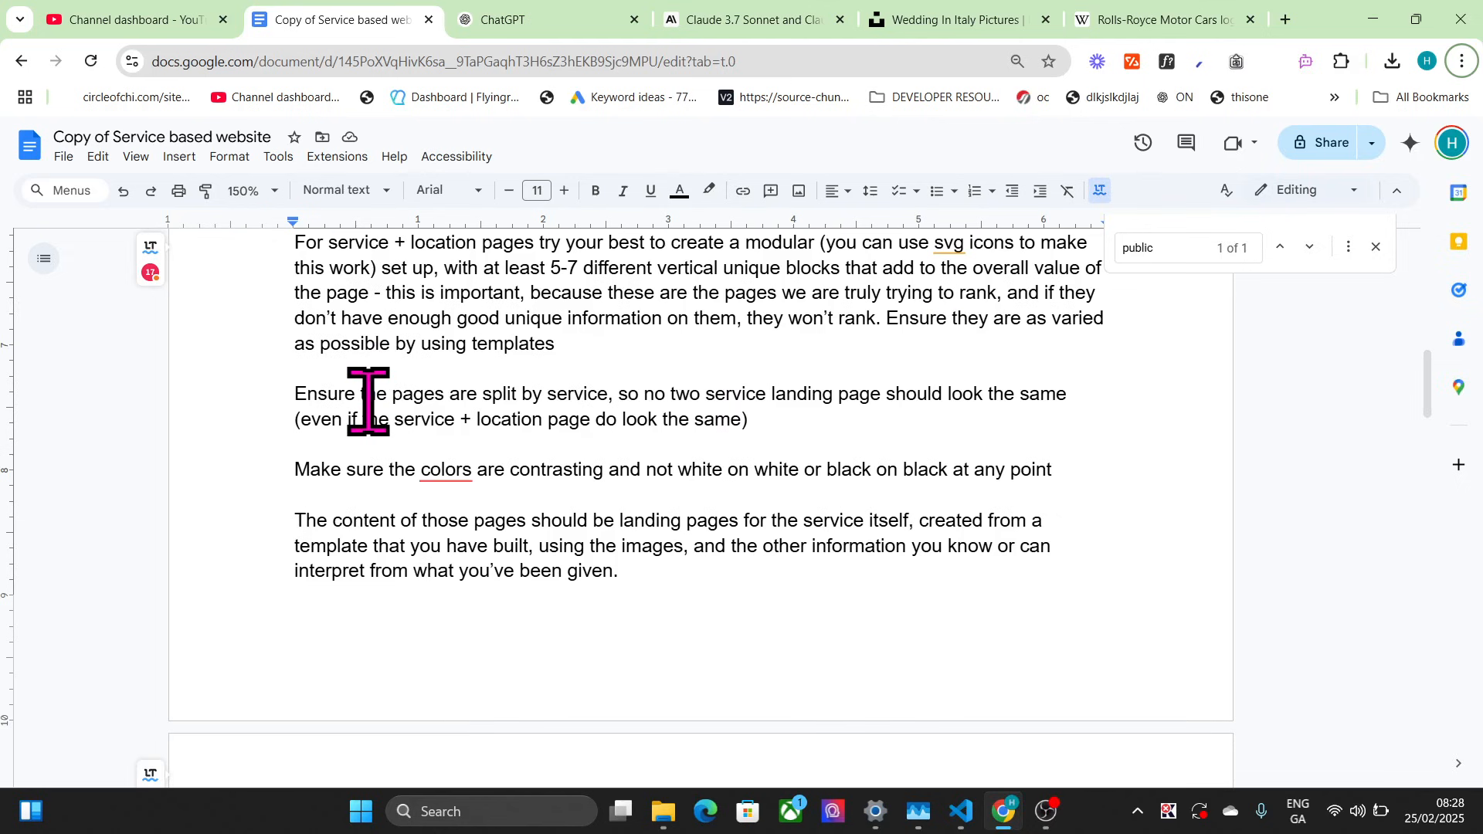
pyautogui.moveTo(652, 398)
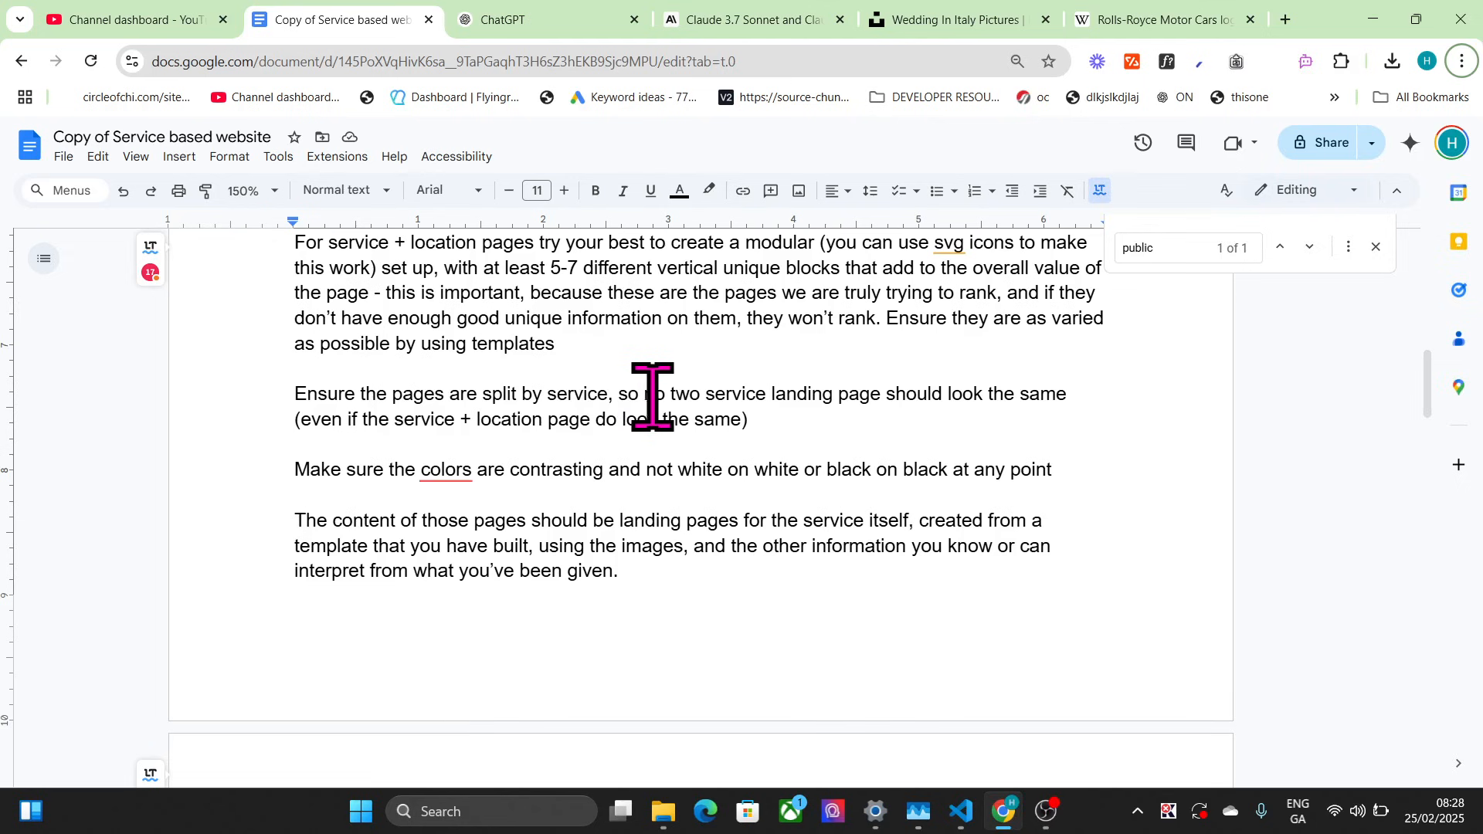
pyautogui.scroll(-3)
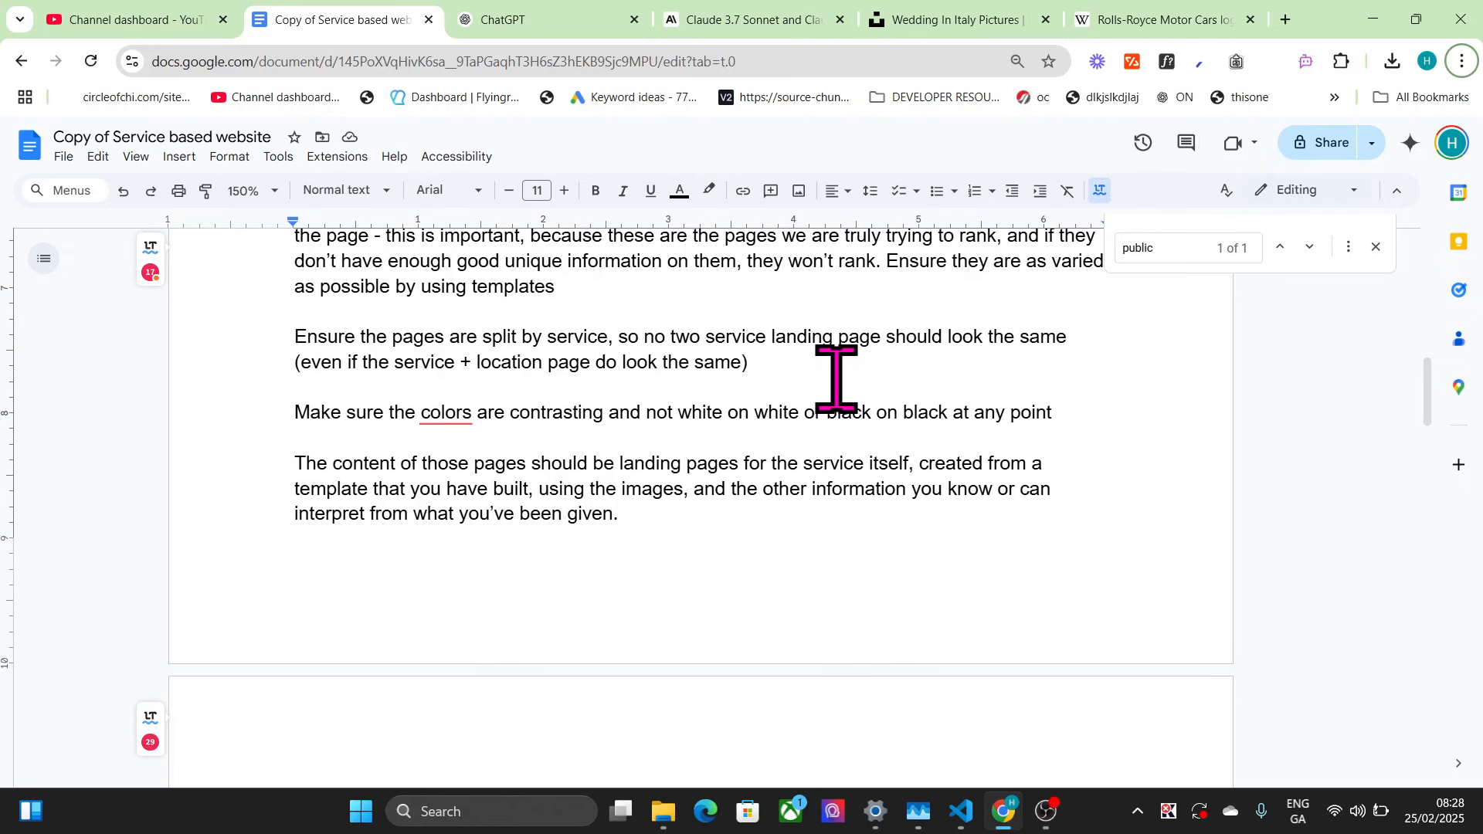
pyautogui.scroll(-3)
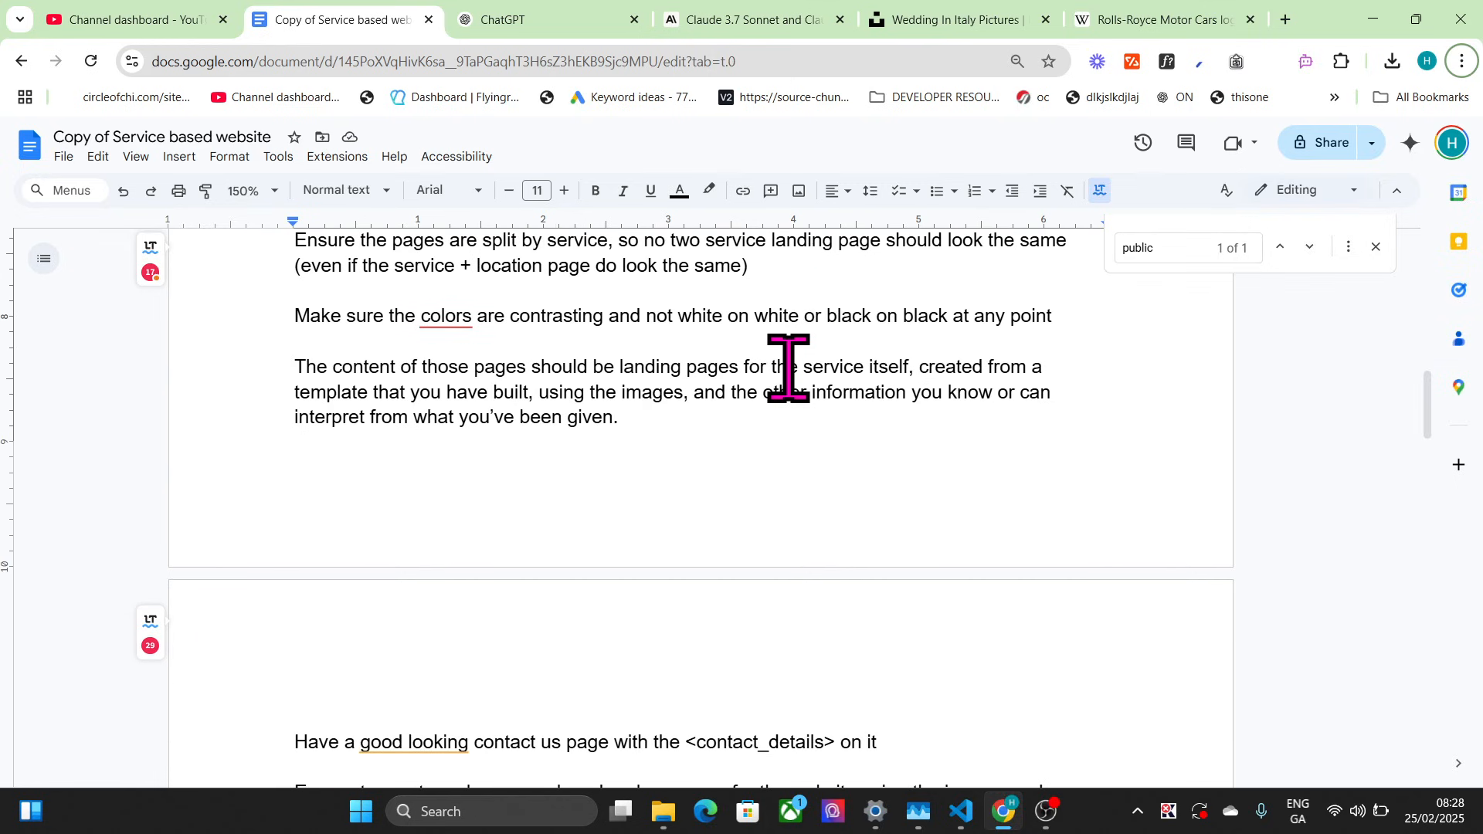
pyautogui.moveTo(651, 322)
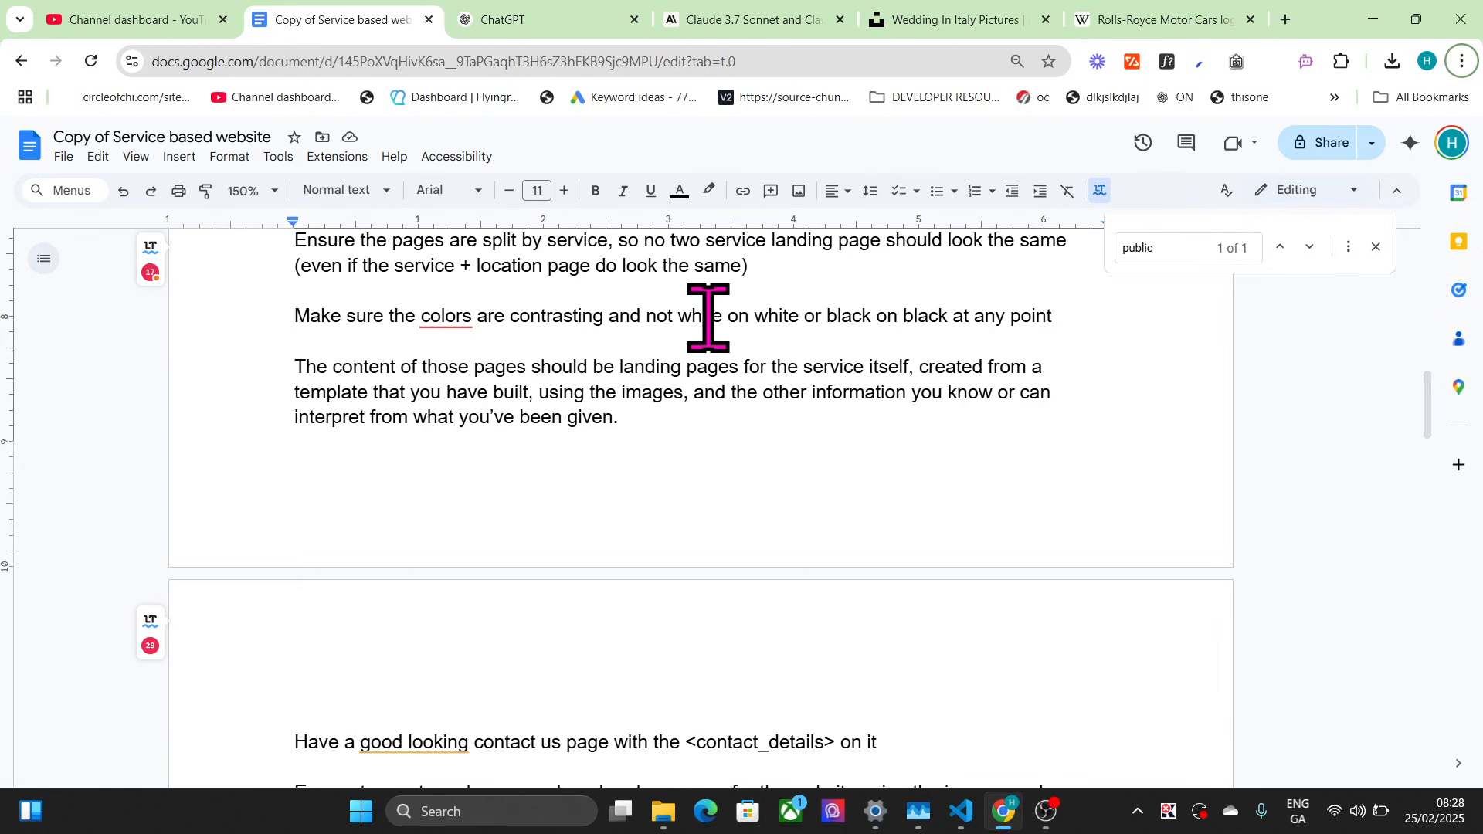
pyautogui.moveTo(615, 402)
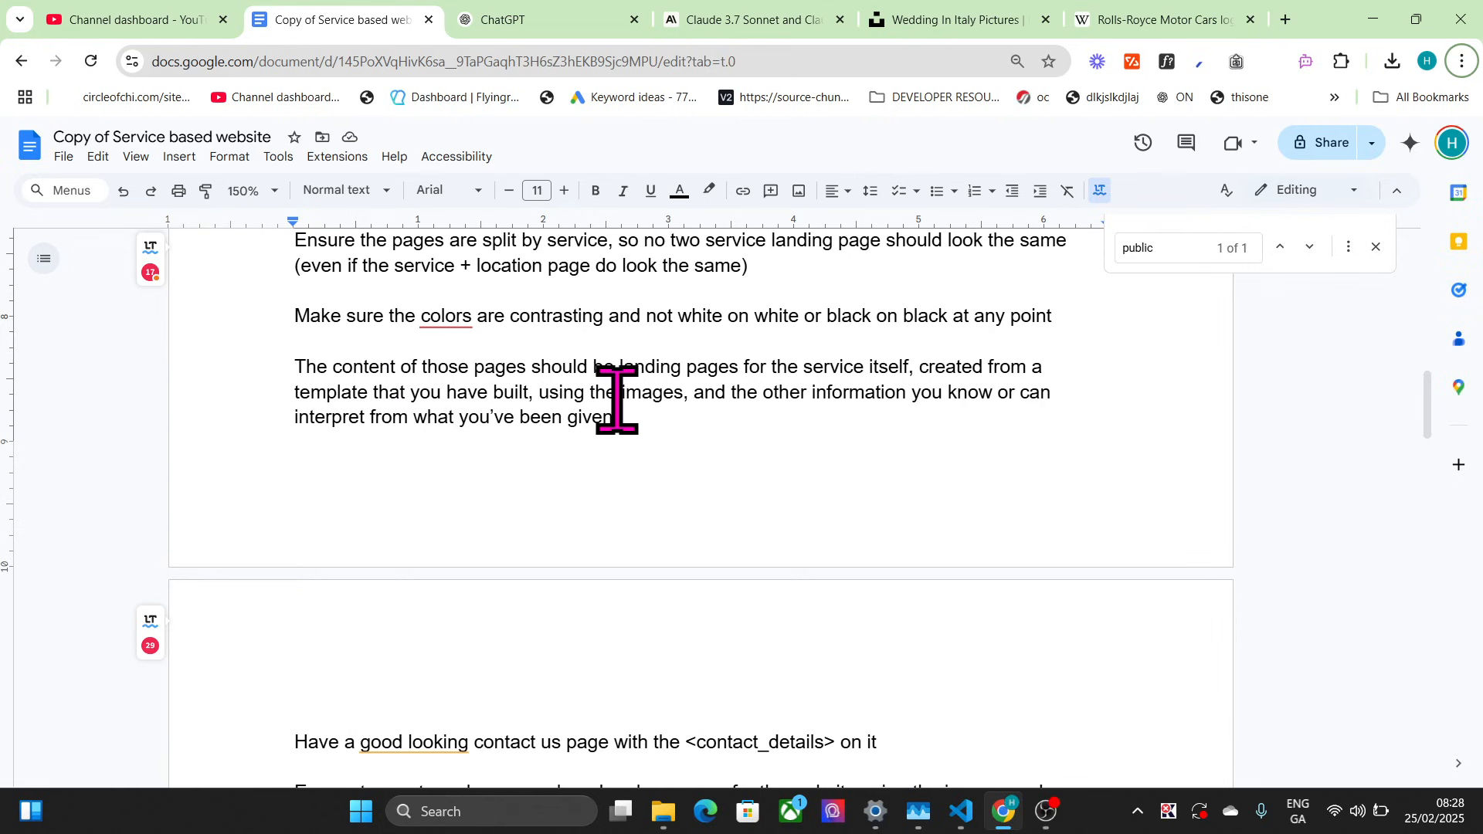
pyautogui.scroll(-3)
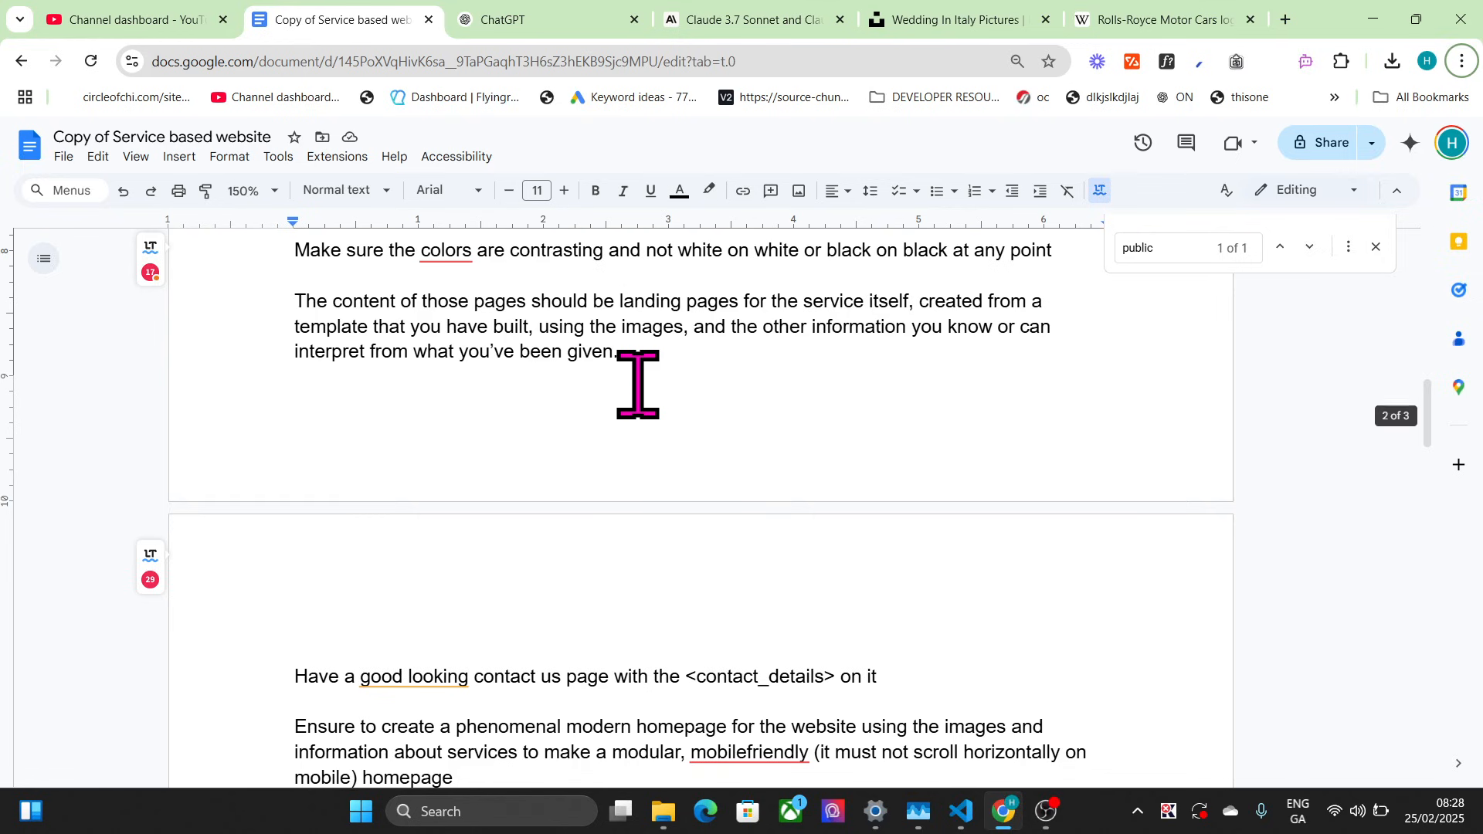
pyautogui.scroll(-3)
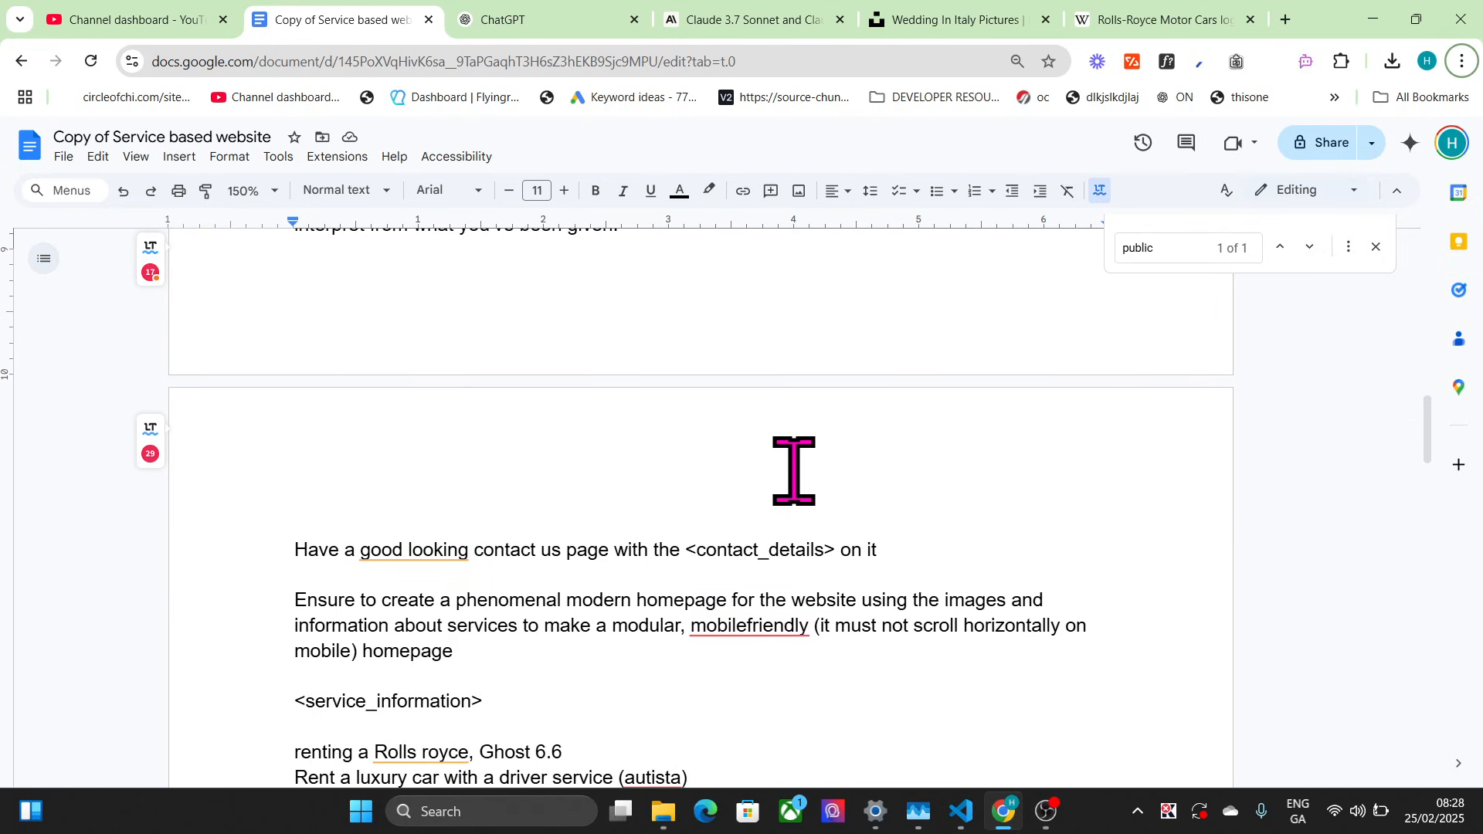
pyautogui.scroll(-3)
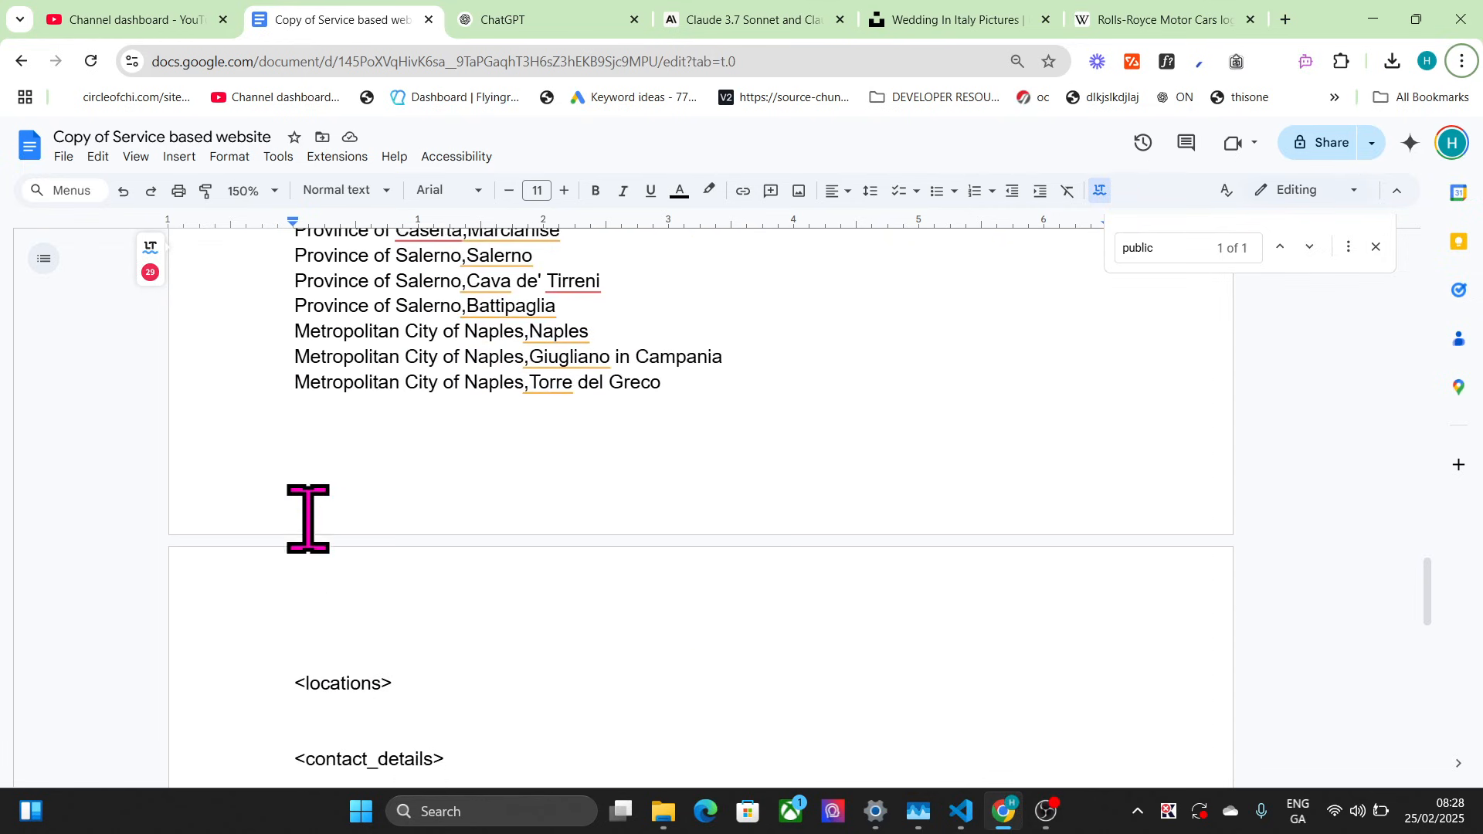
pyautogui.scroll(-3)
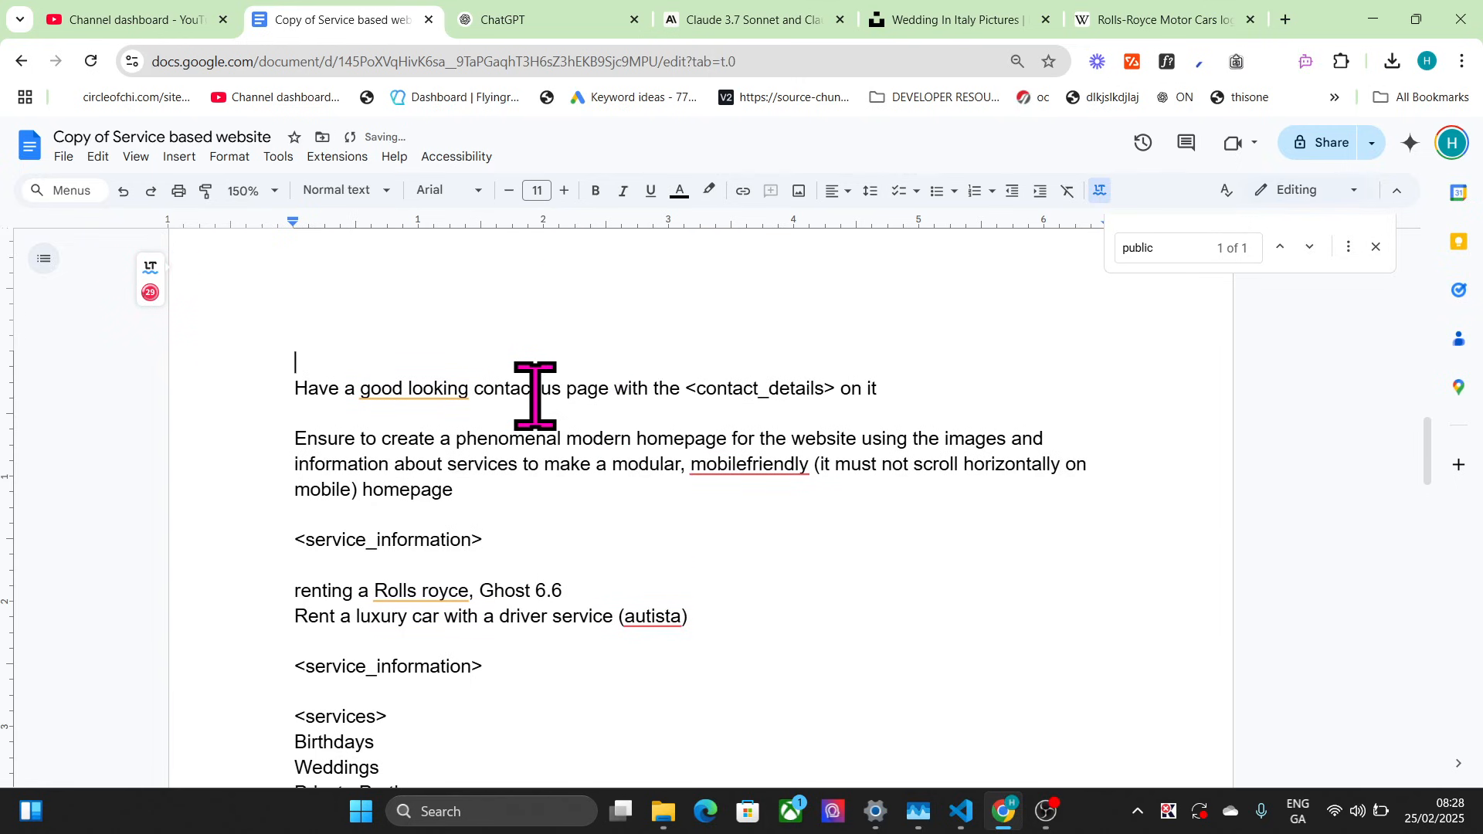
pyautogui.moveTo(534, 463)
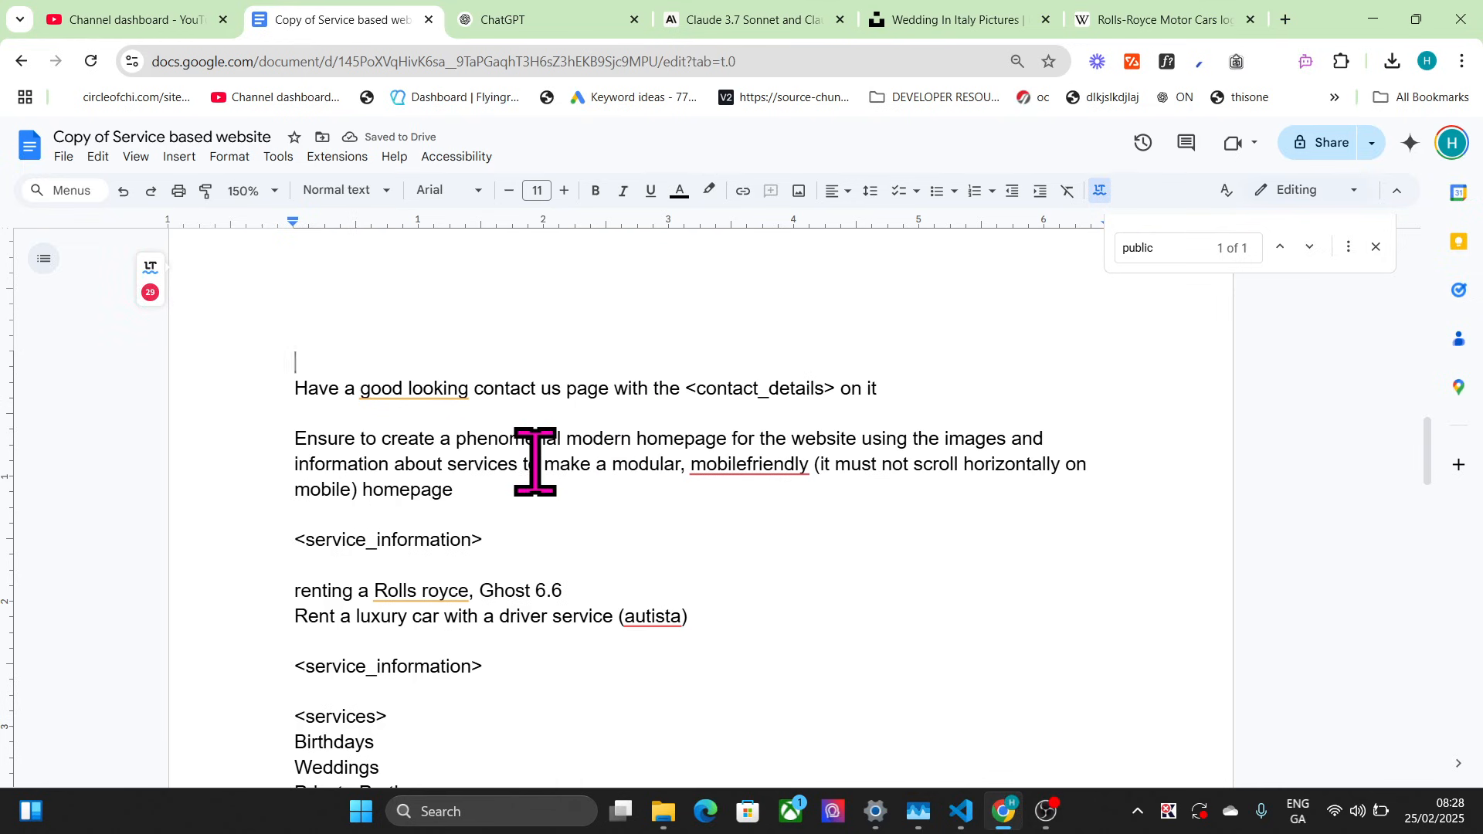
pyautogui.moveTo(599, 464)
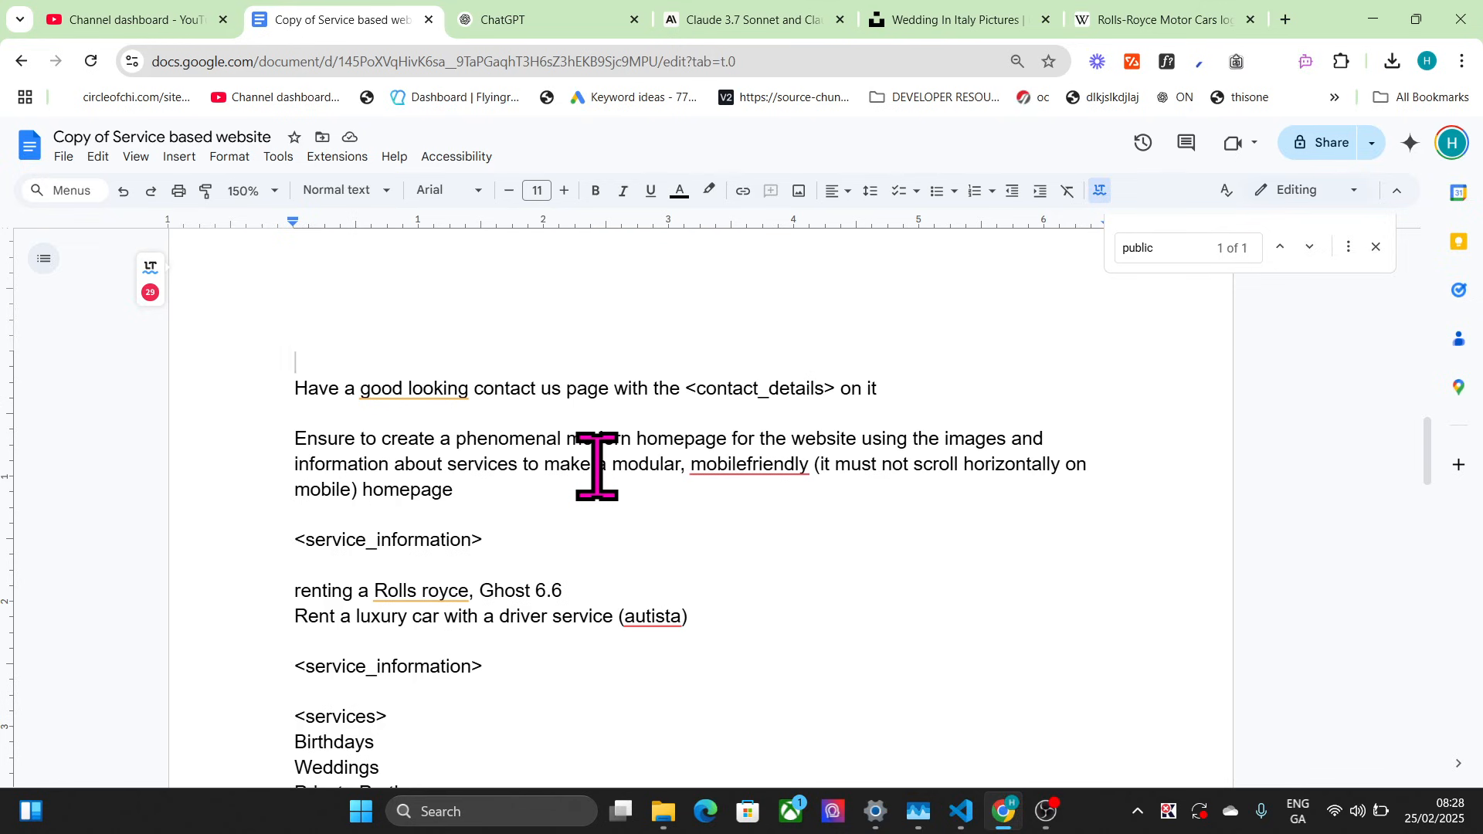
pyautogui.scroll(-3)
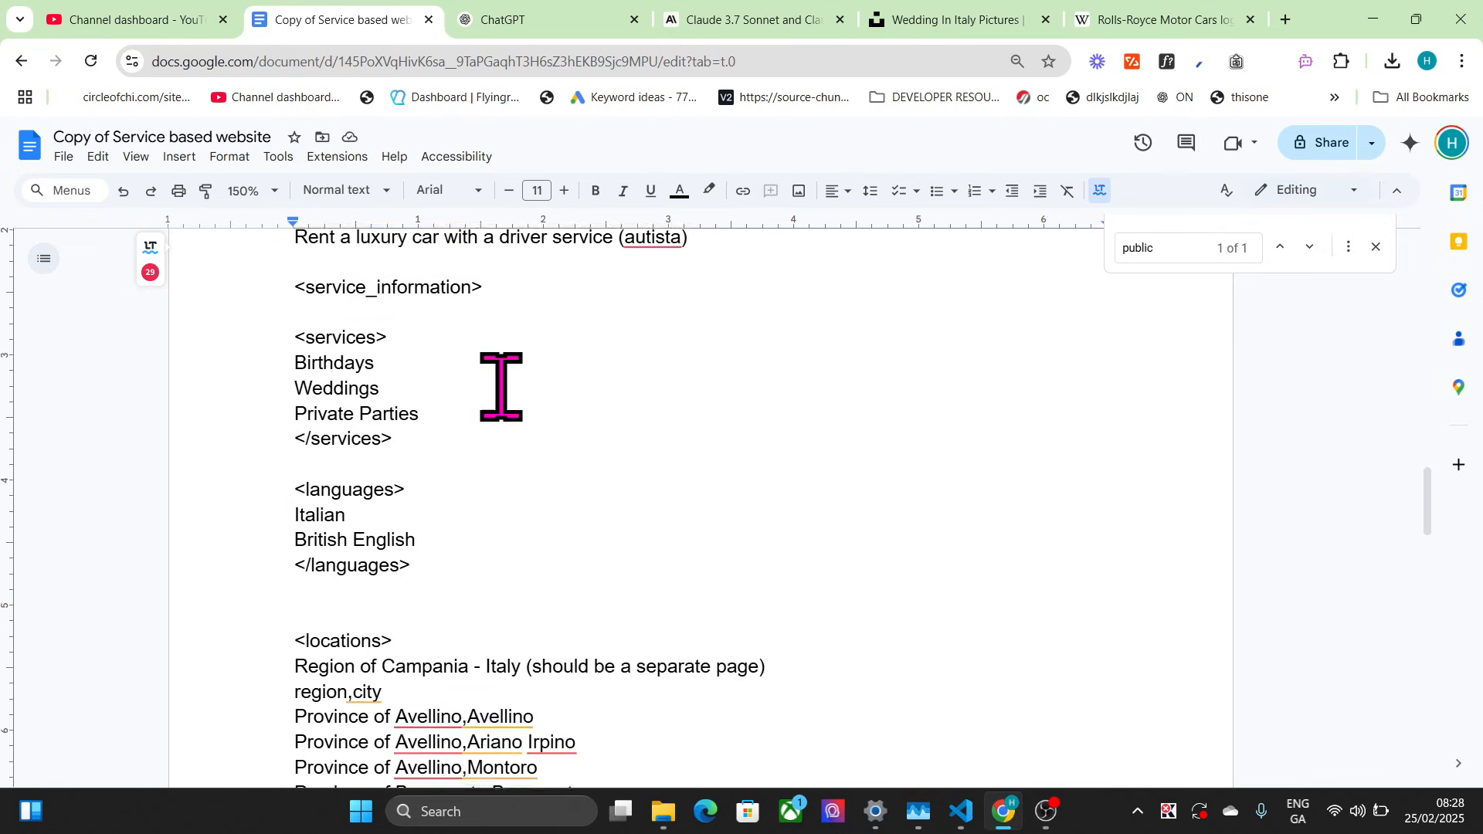
pyautogui.scroll(-3)
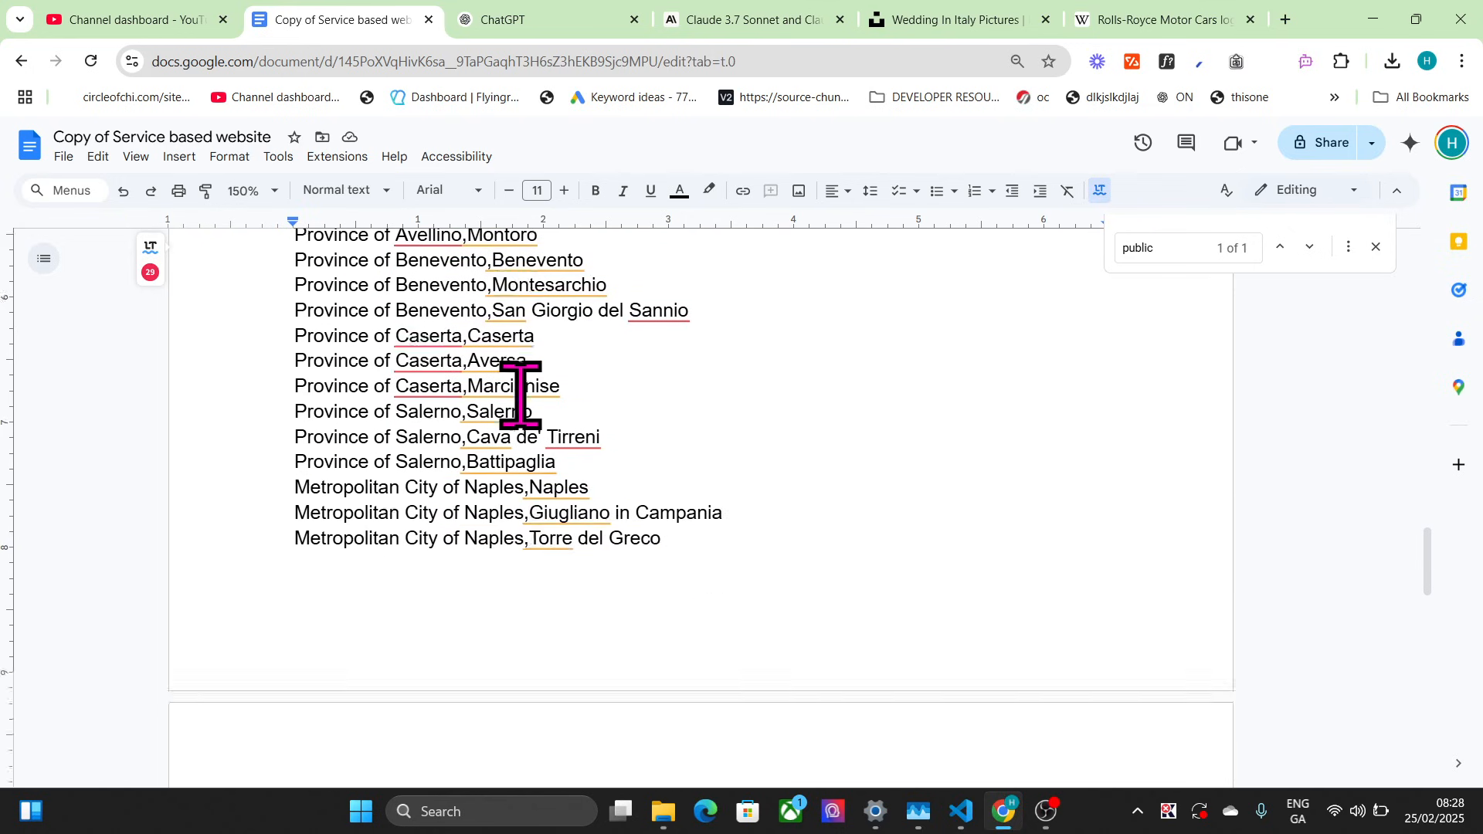
pyautogui.scroll(-3)
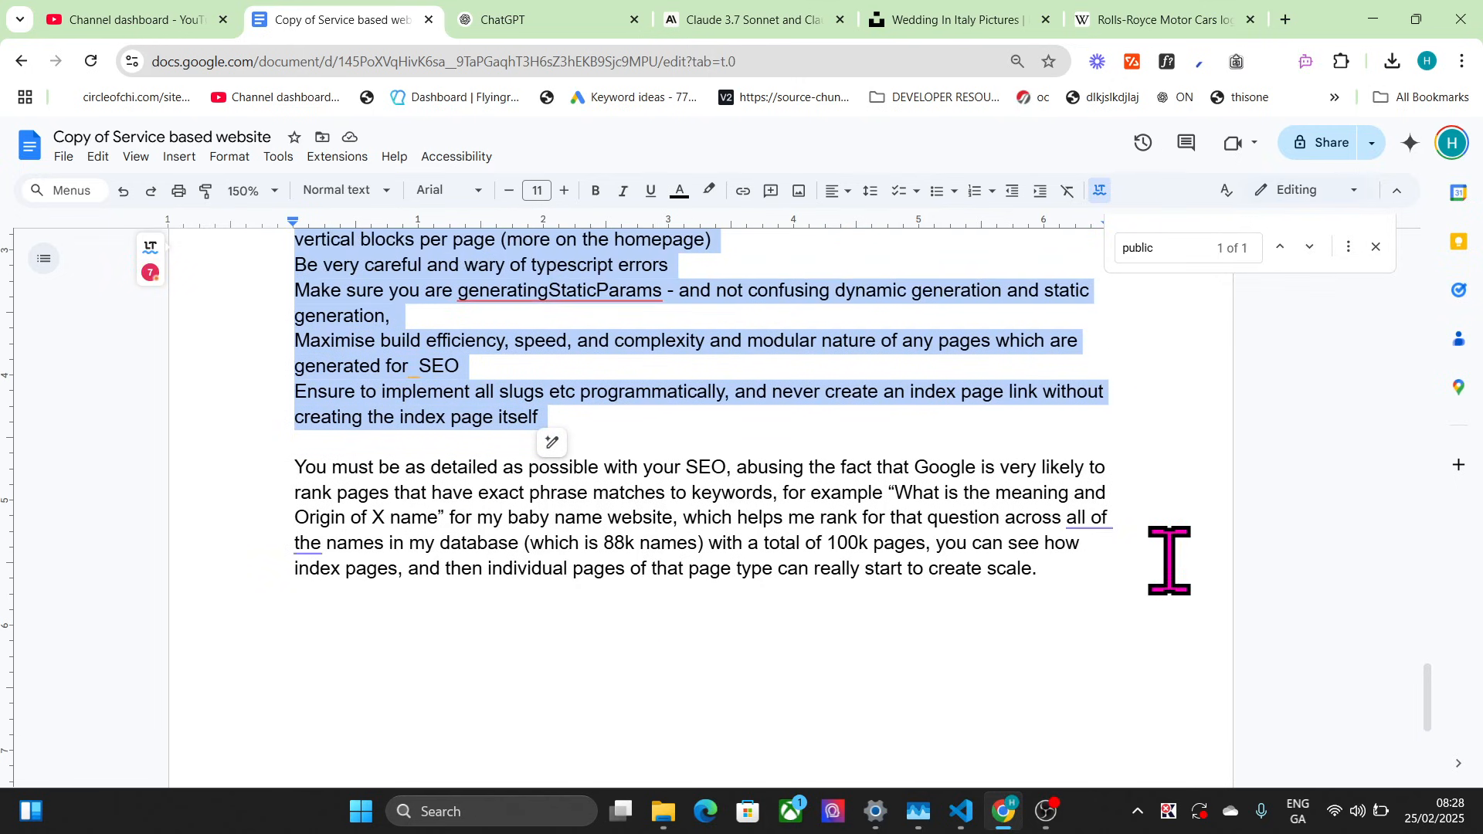
pyautogui.scroll(3)
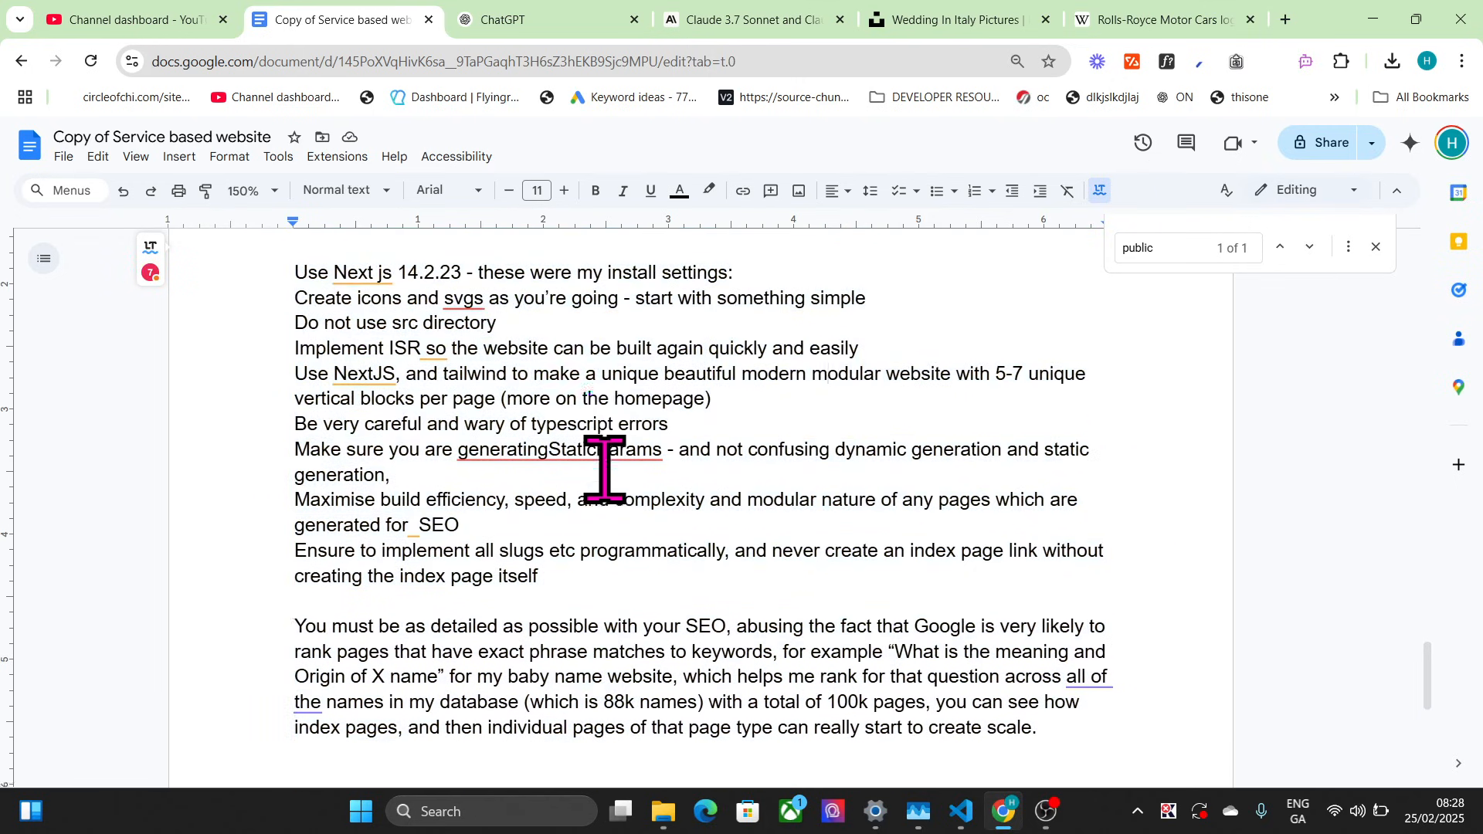
pyautogui.click(961, 812)
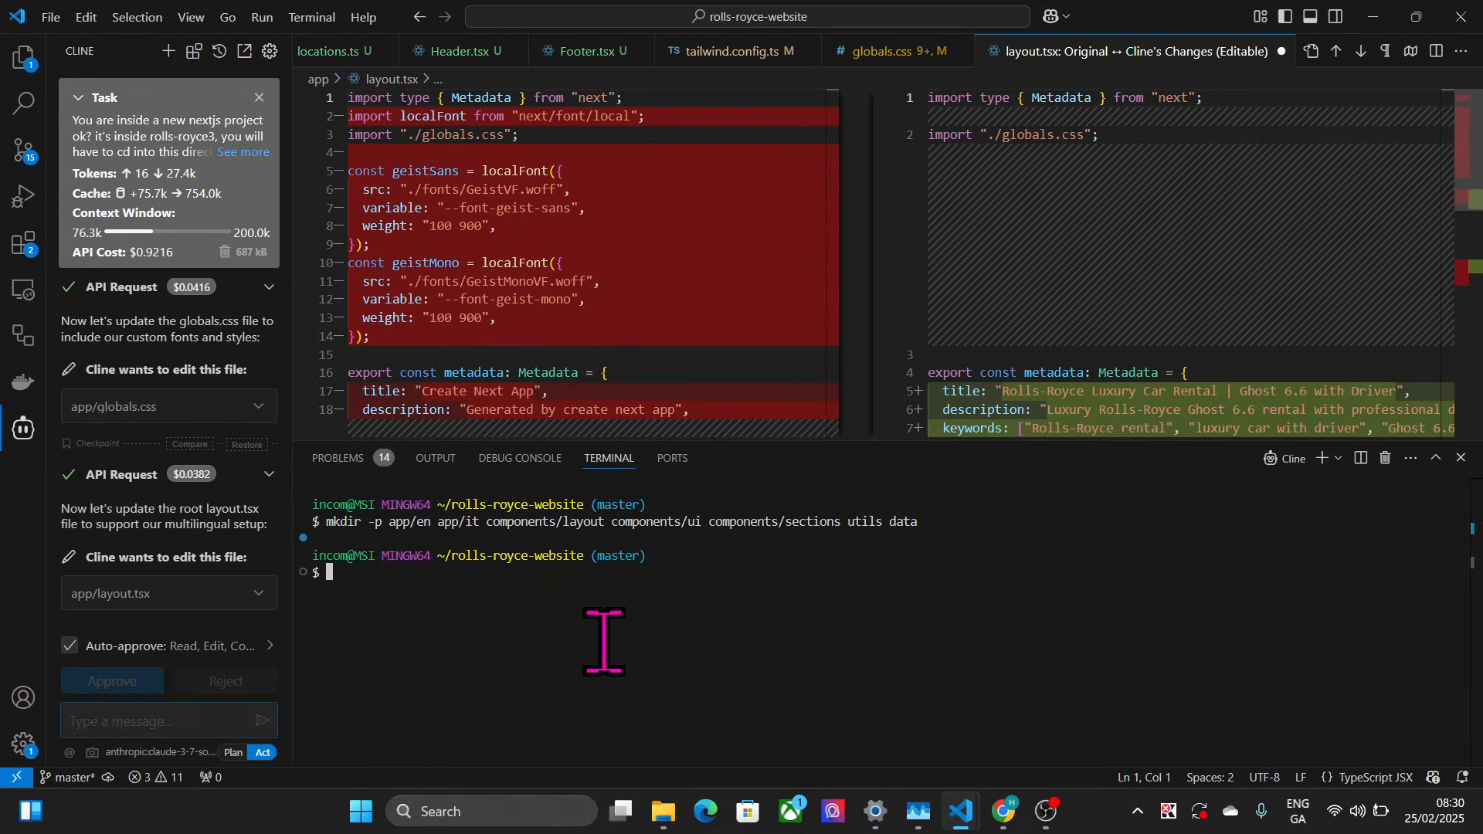
# Approve Cline's new app/en/layout.tsx and app/it/layout.tsx with localized metadata
pyautogui.click(111, 681)
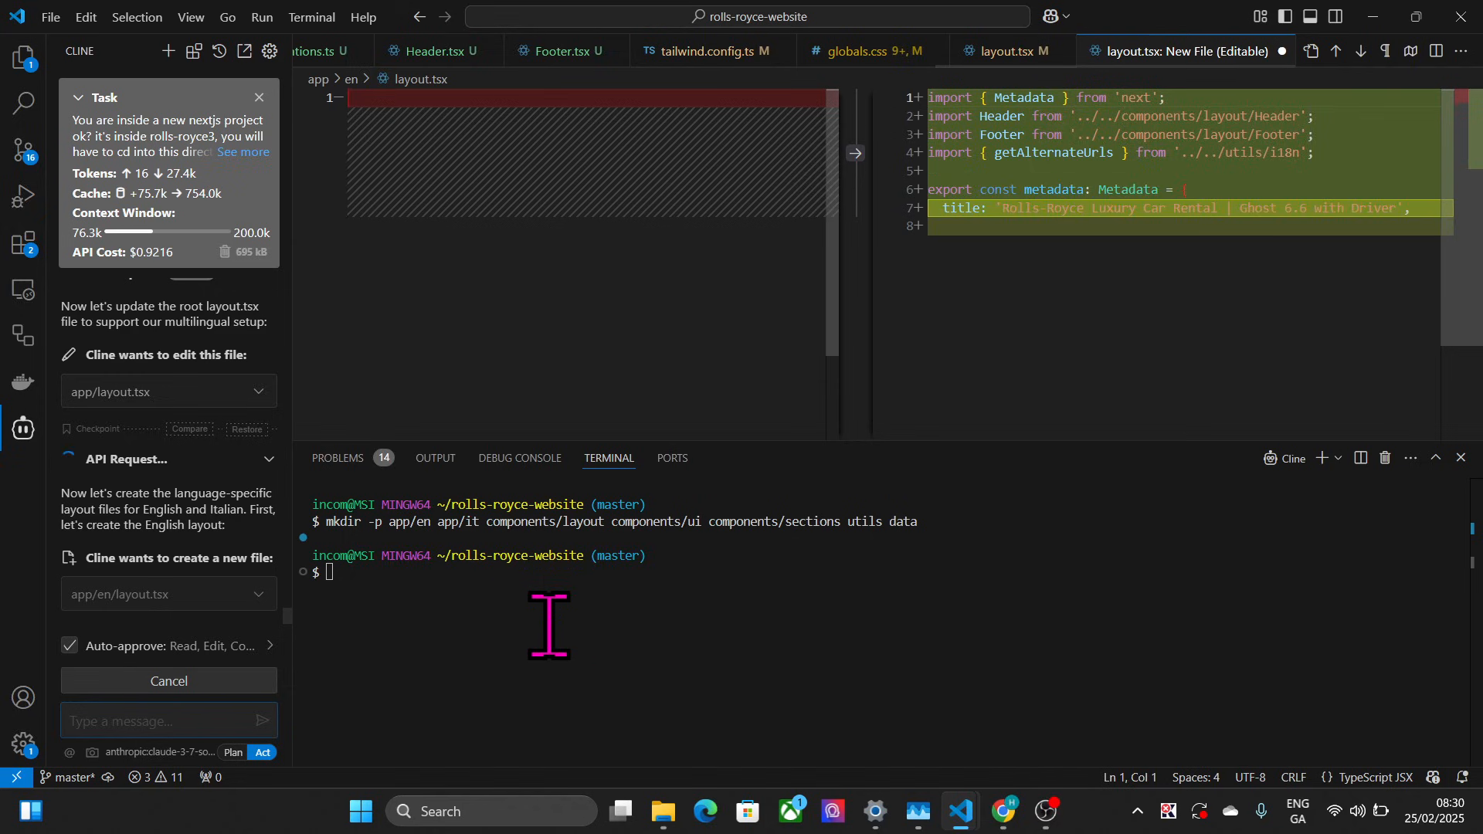
pyautogui.scroll(-3)
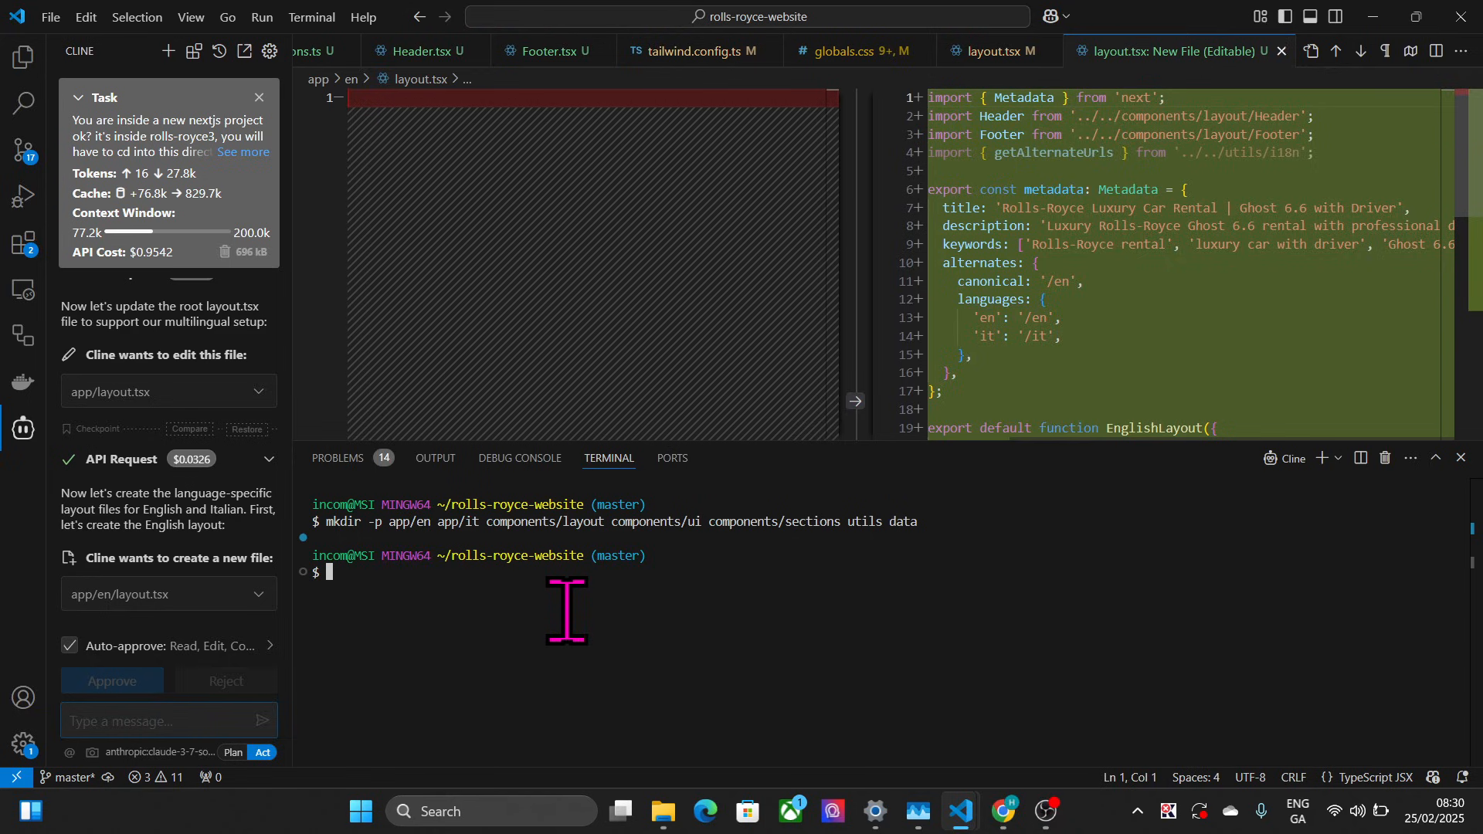
pyautogui.click(110, 686)
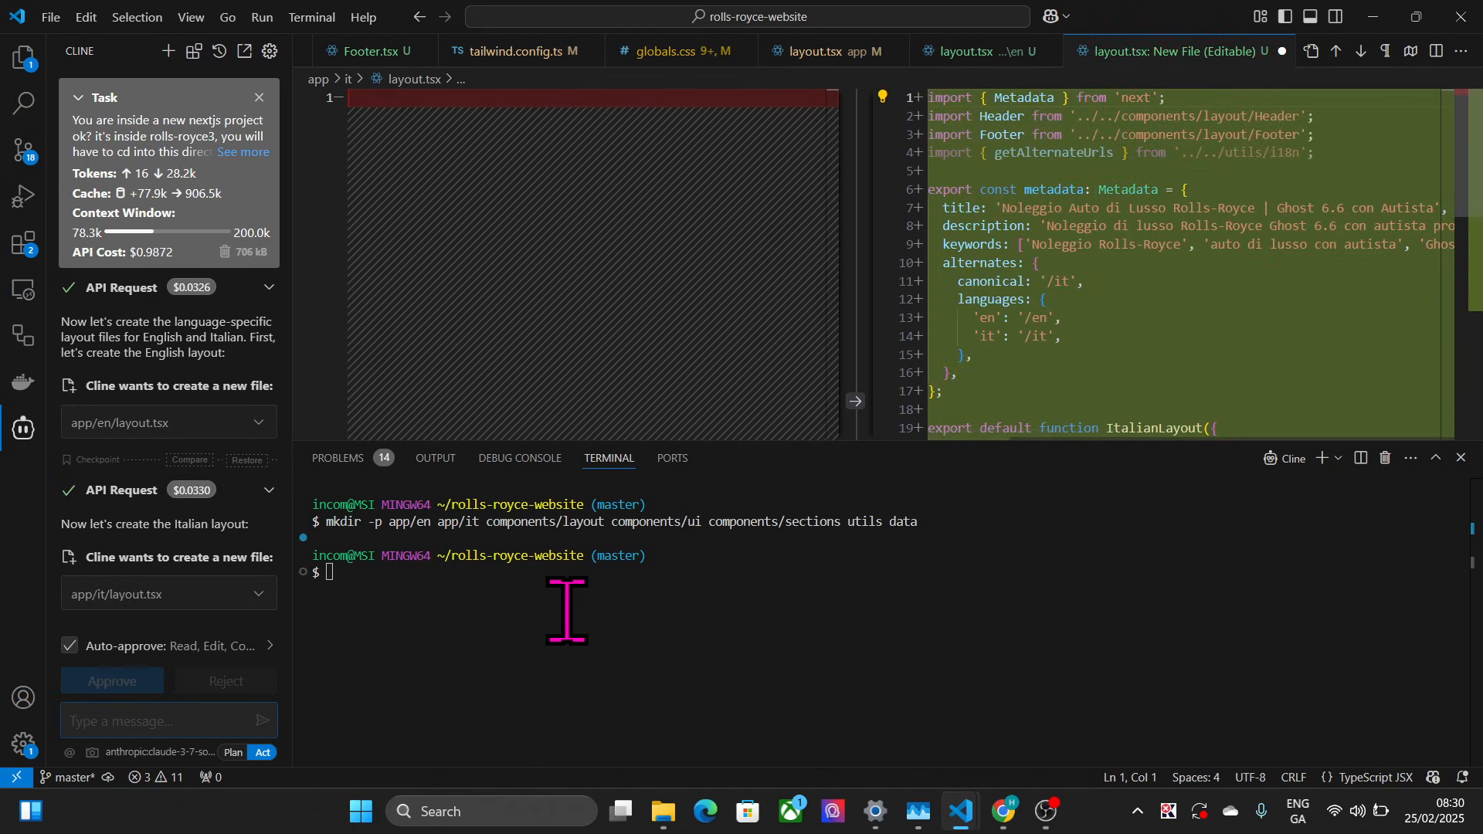
pyautogui.click(109, 686)
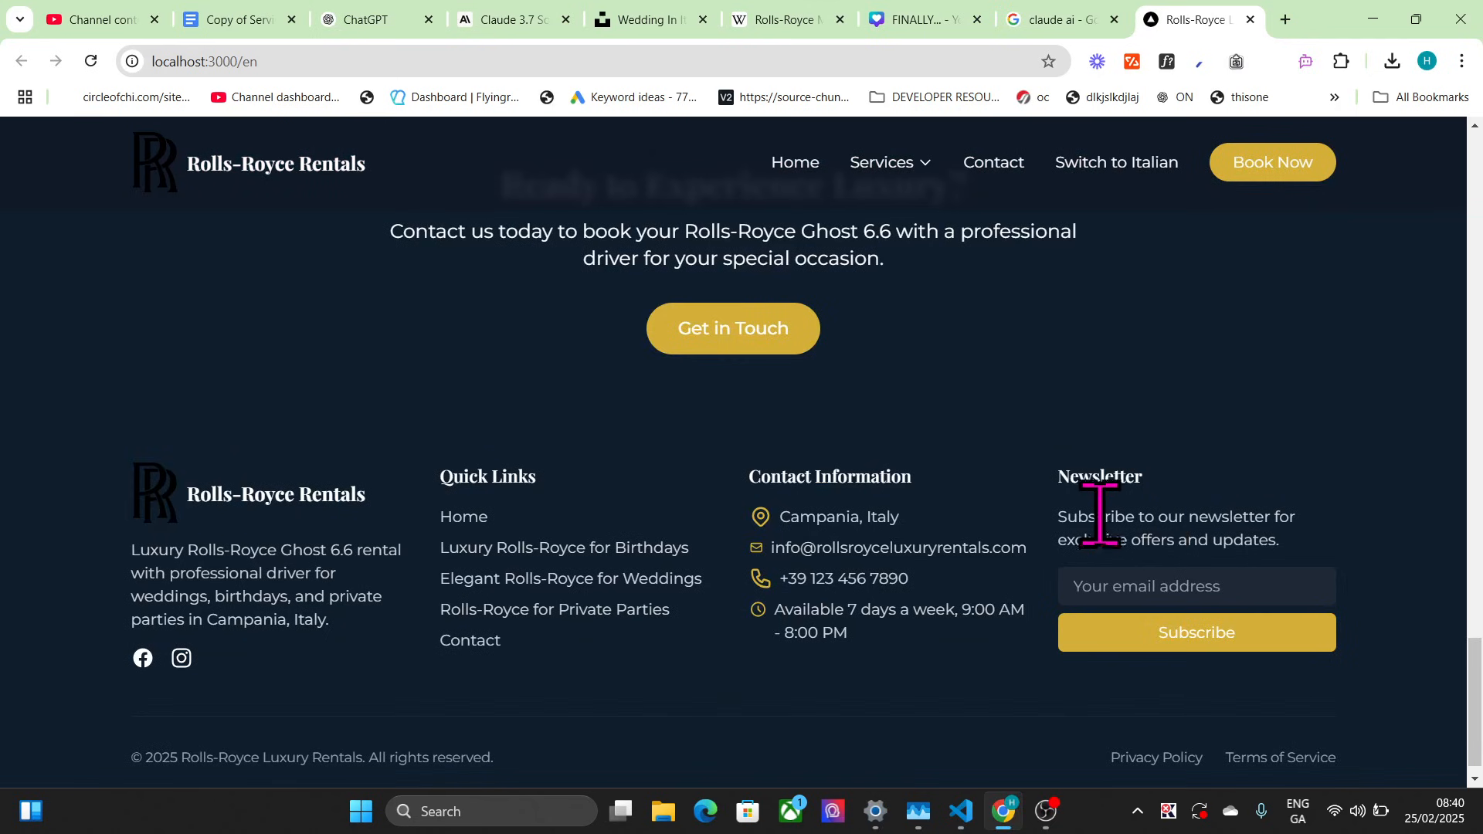
# Scroll the English homepage and open the Weddings service page
pyautogui.scroll(3)
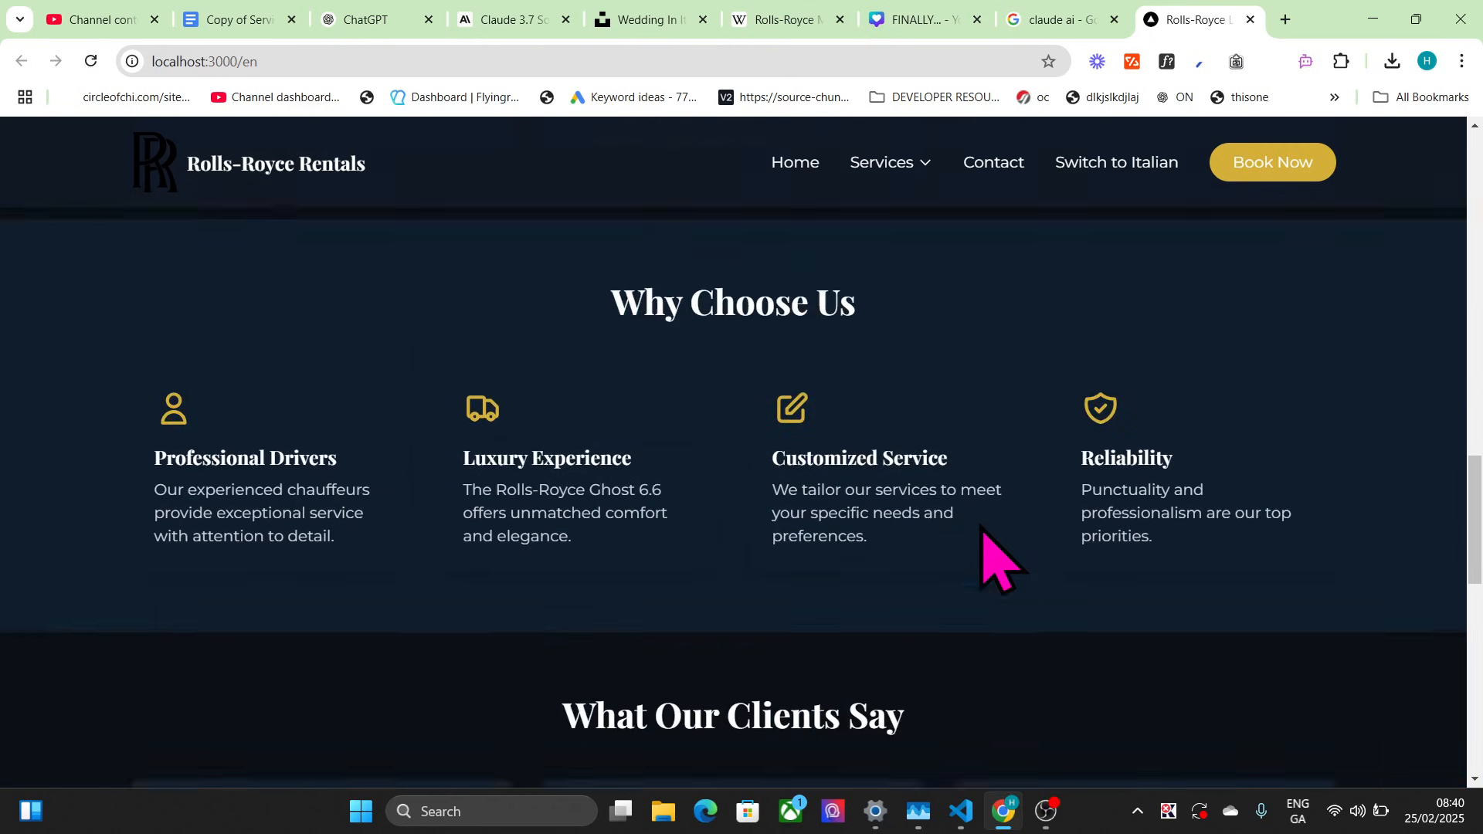
pyautogui.scroll(3)
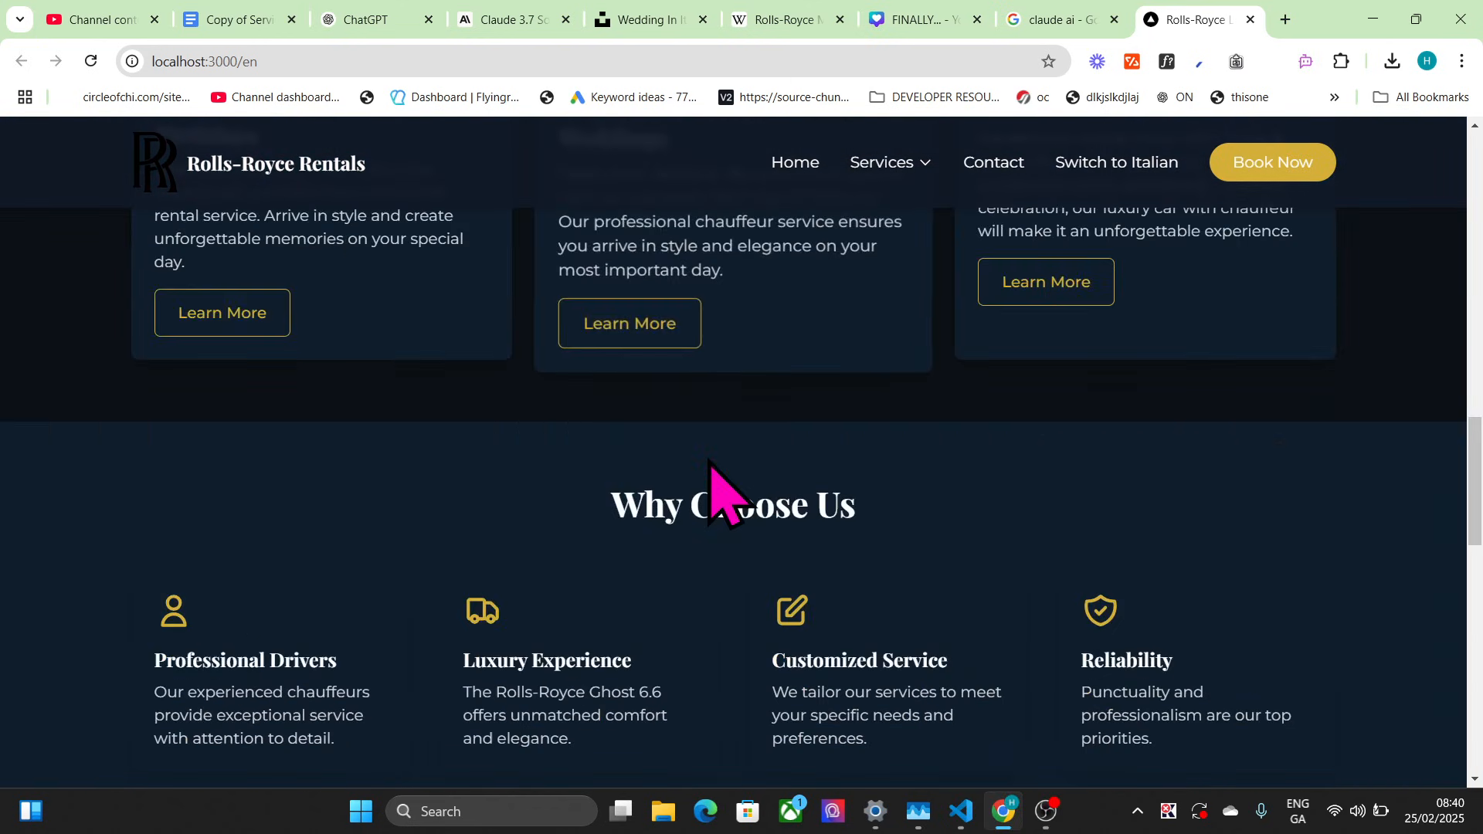
pyautogui.scroll(3)
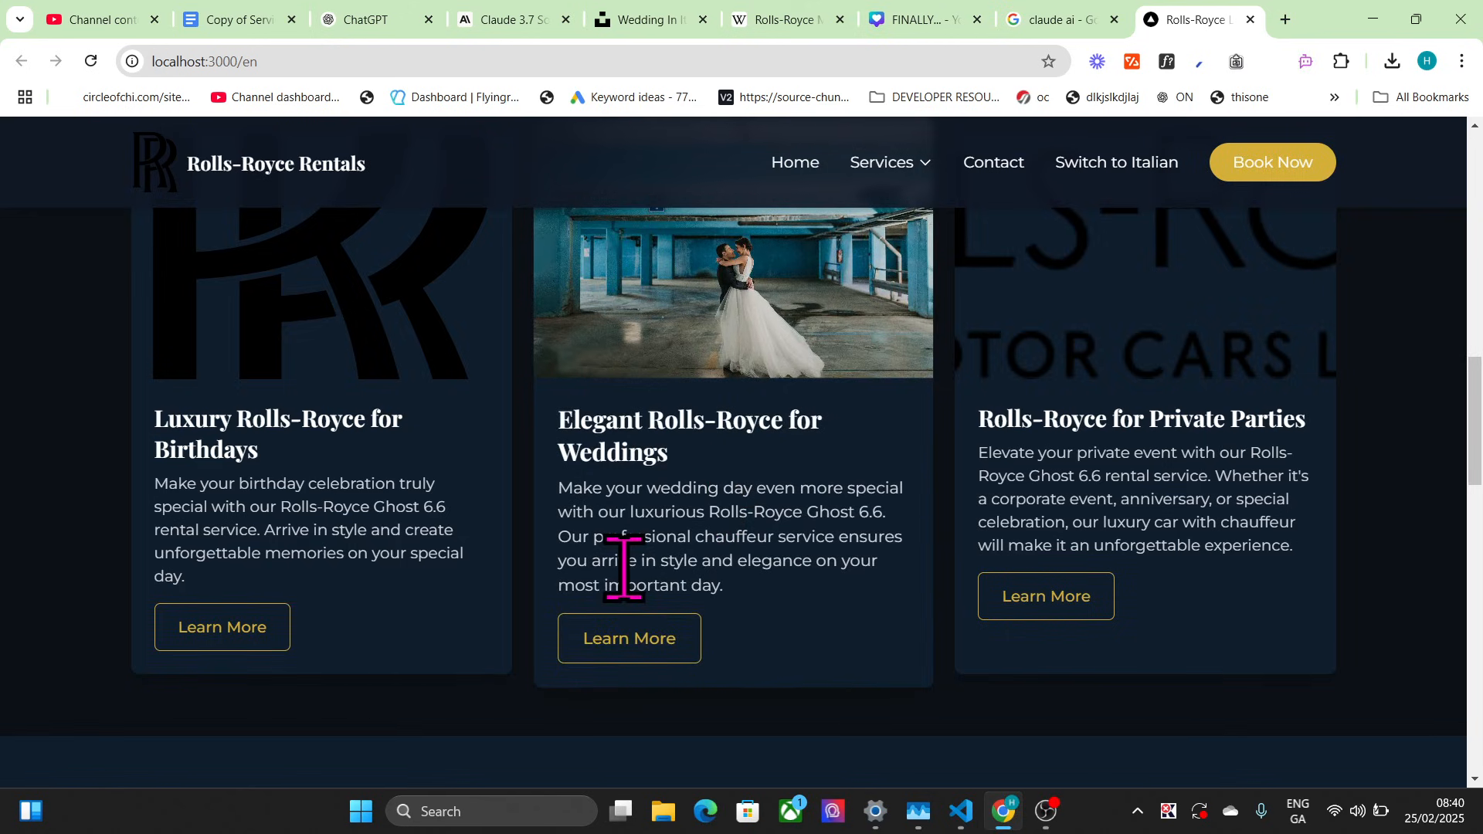
pyautogui.click(629, 638)
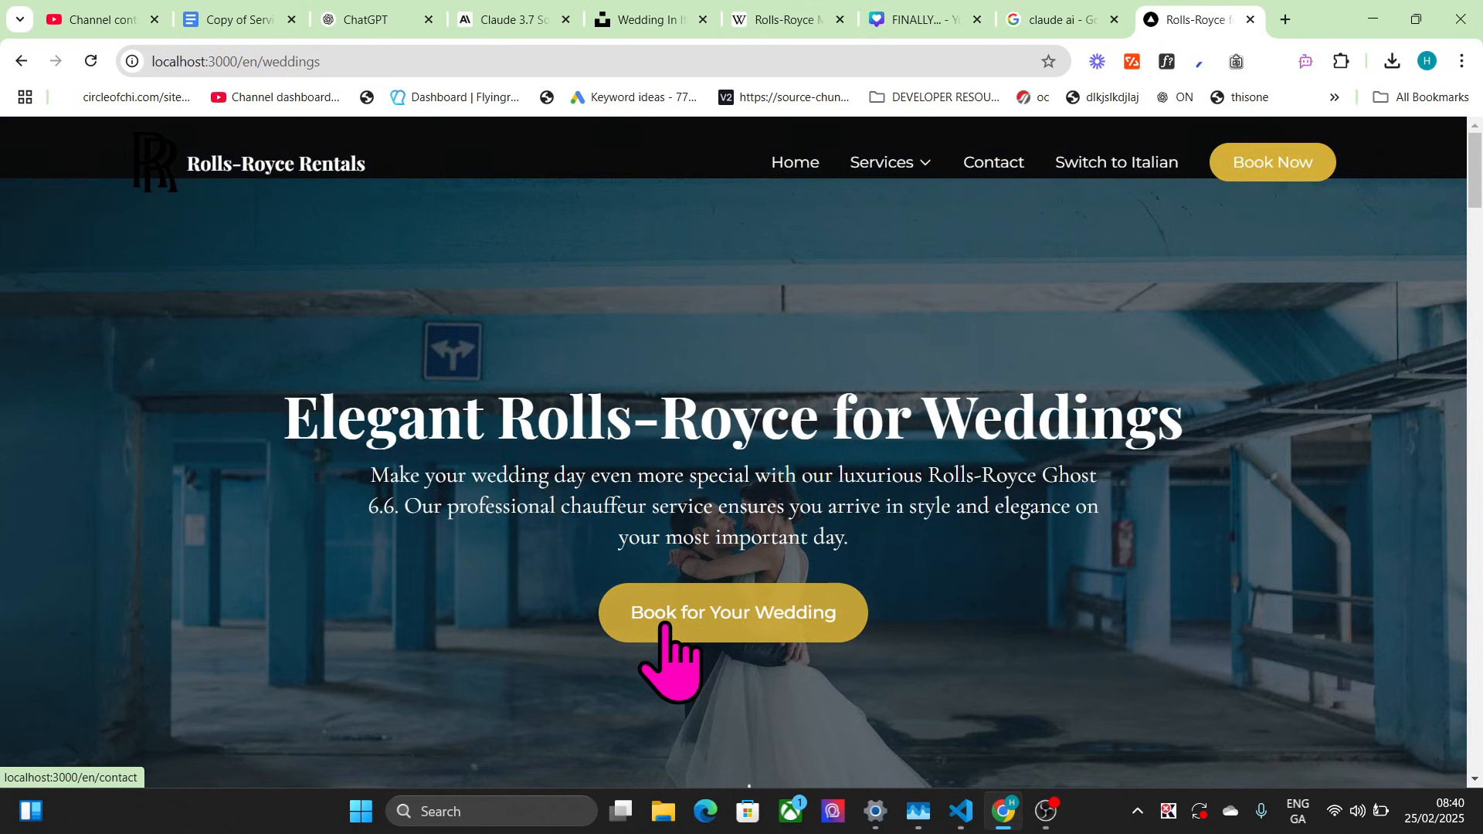
# Browse the weddings page, try Avellino details, then switch to Italian /it/weddings (404)
pyautogui.scroll(-3)
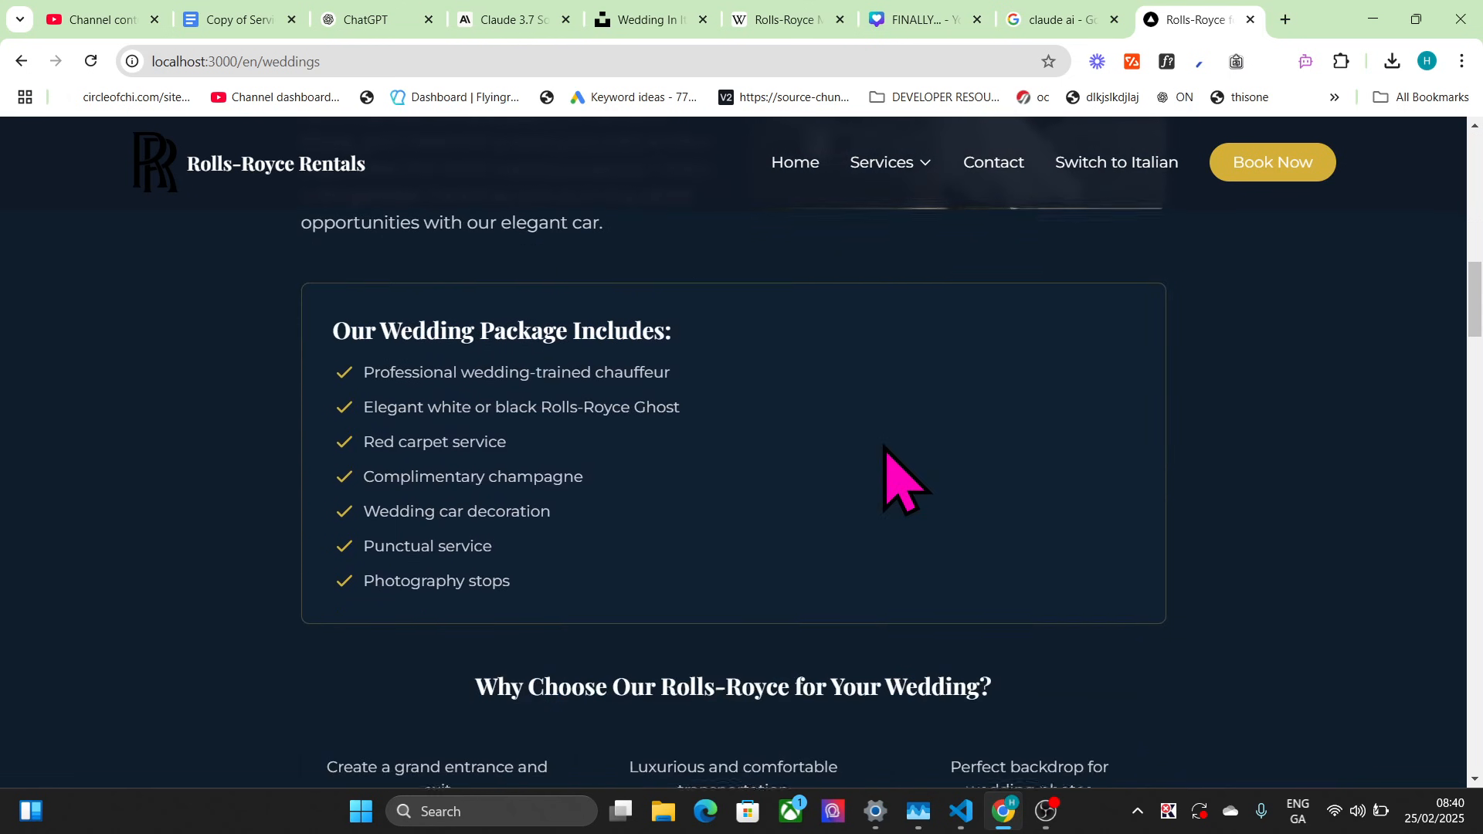
pyautogui.scroll(-3)
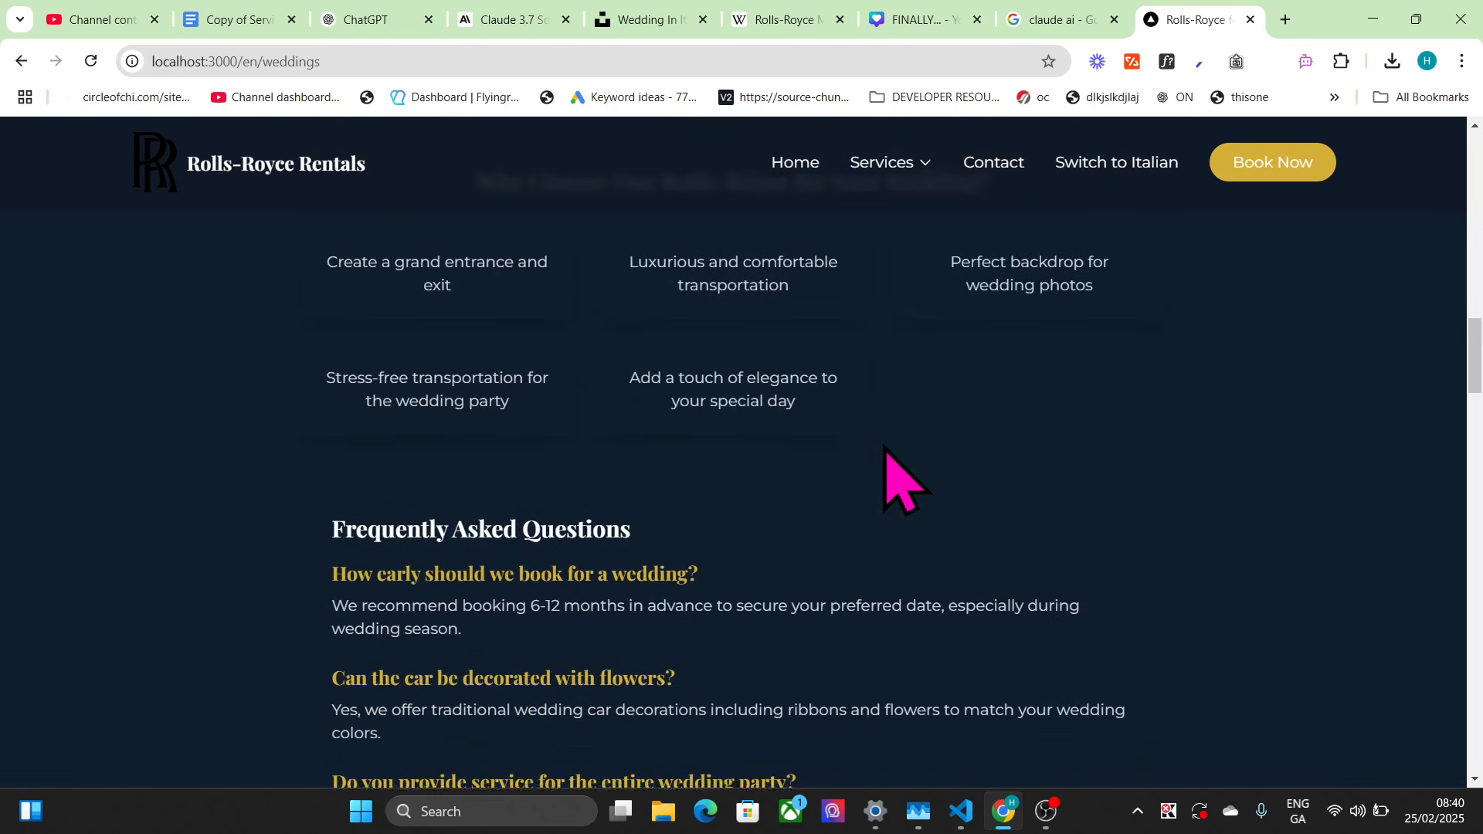
pyautogui.scroll(3)
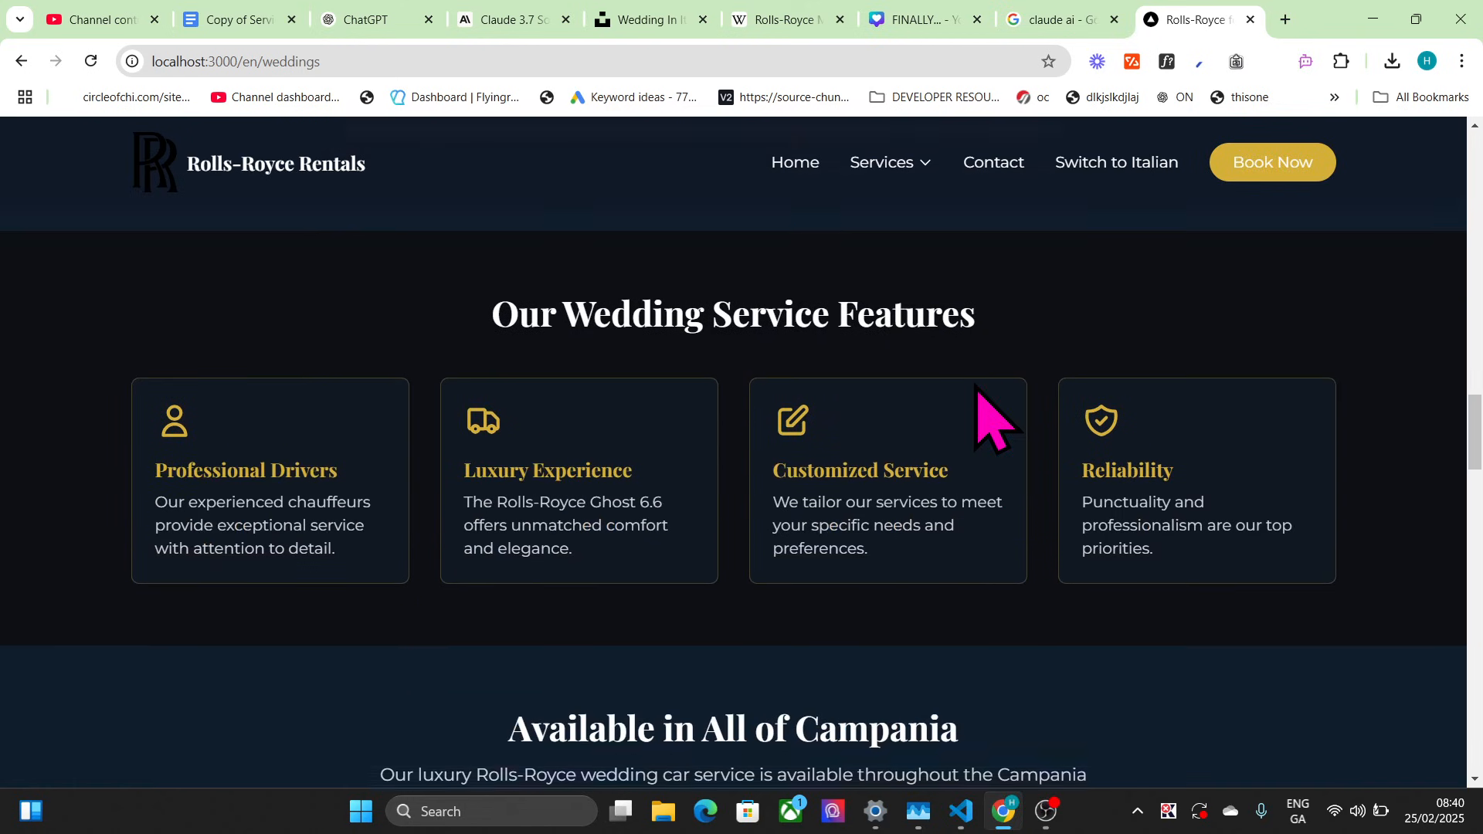
pyautogui.scroll(-3)
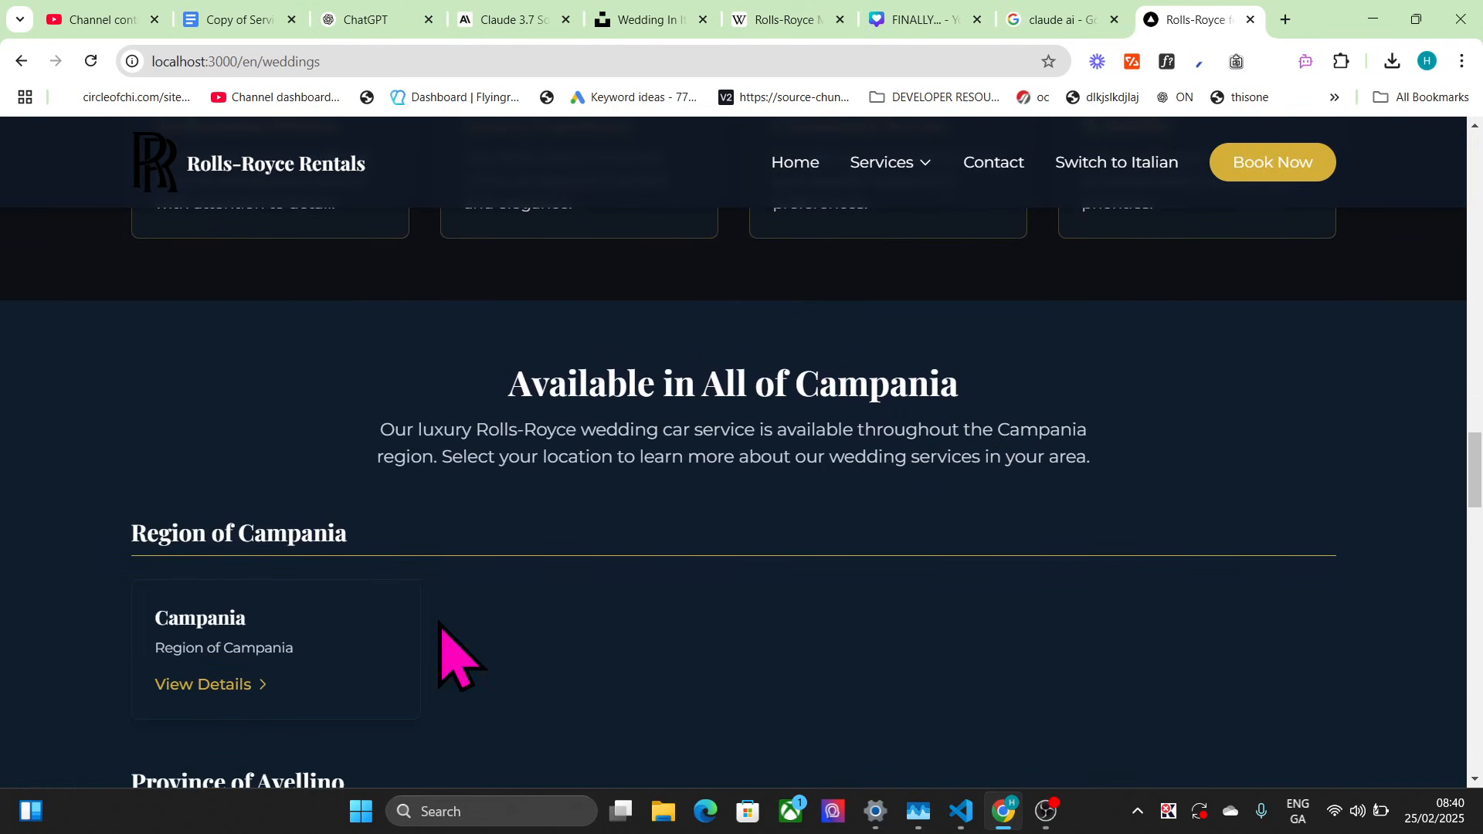
pyautogui.scroll(-3)
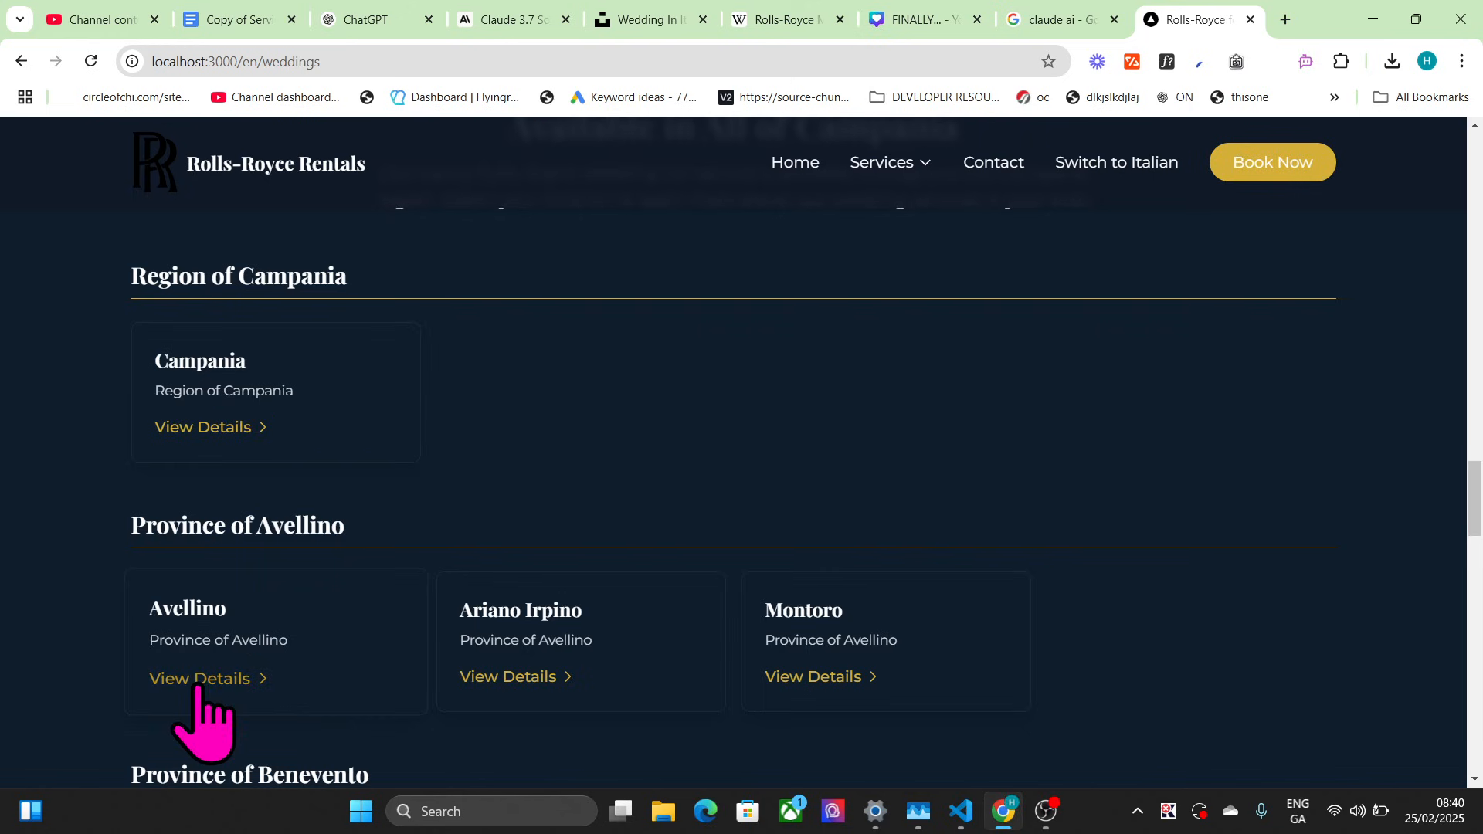
pyautogui.click(199, 678)
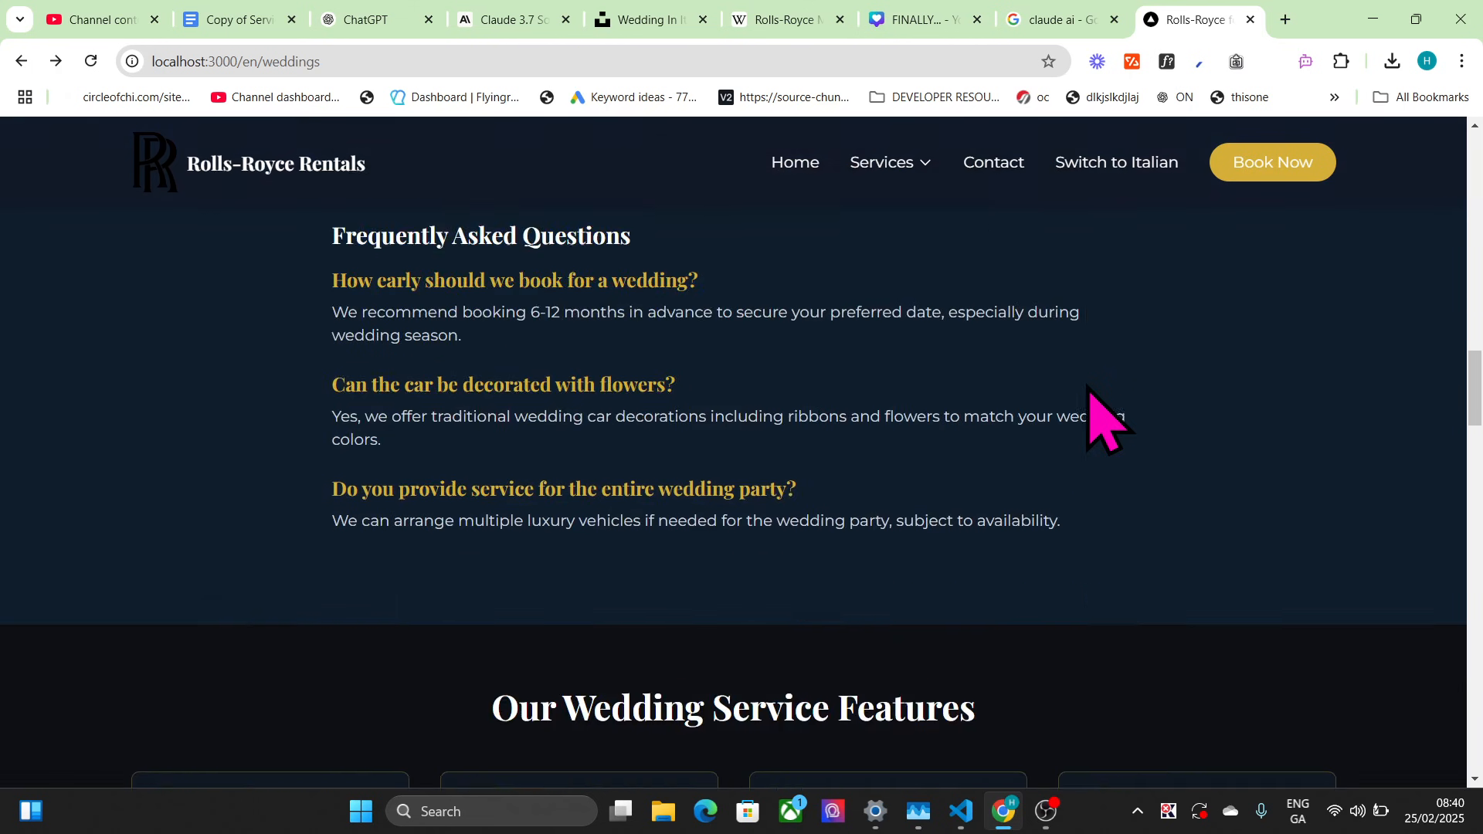
pyautogui.click(1117, 161)
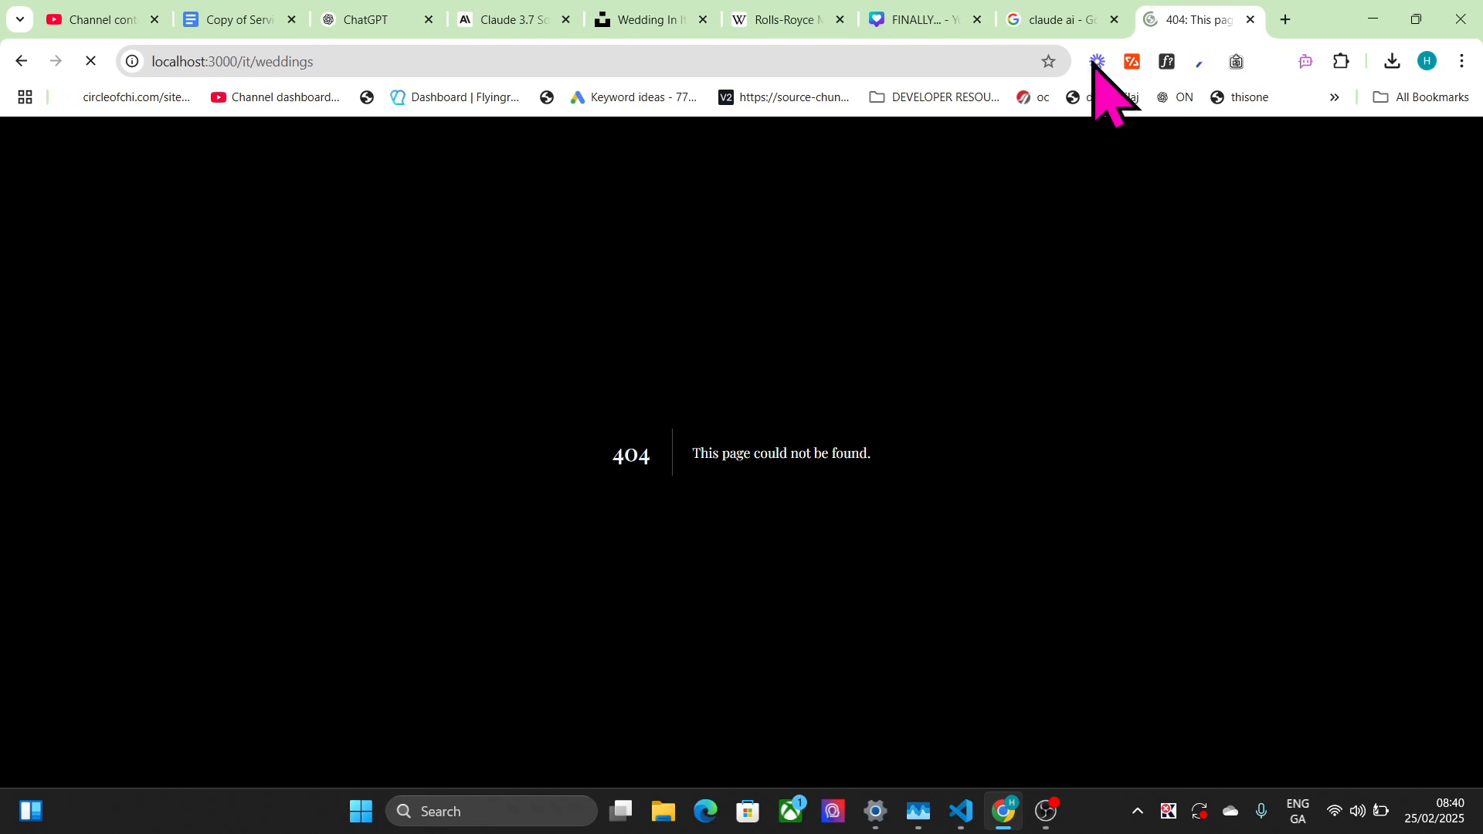
pyautogui.click(256, 62)
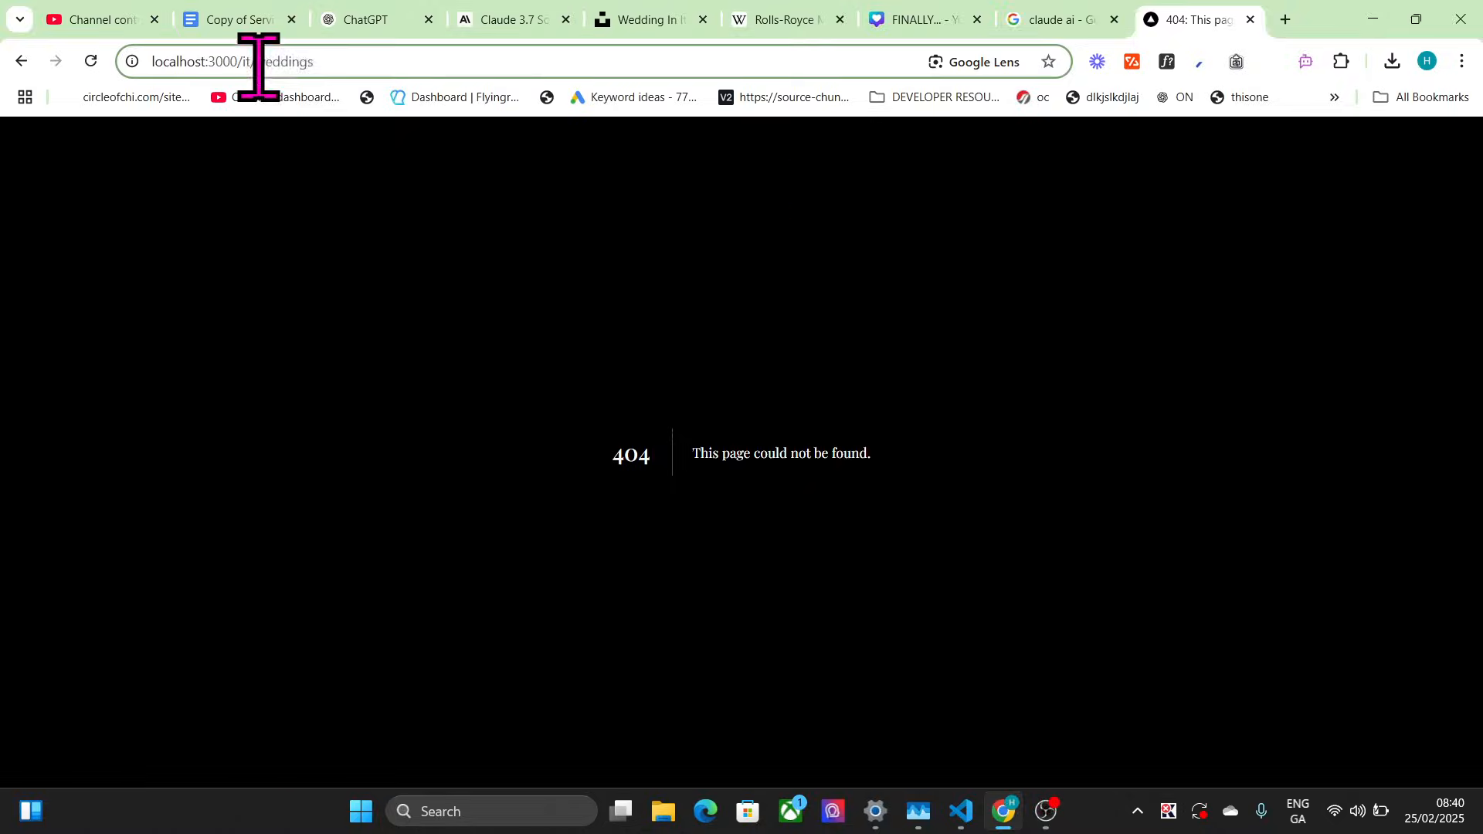
pyautogui.press('Return')
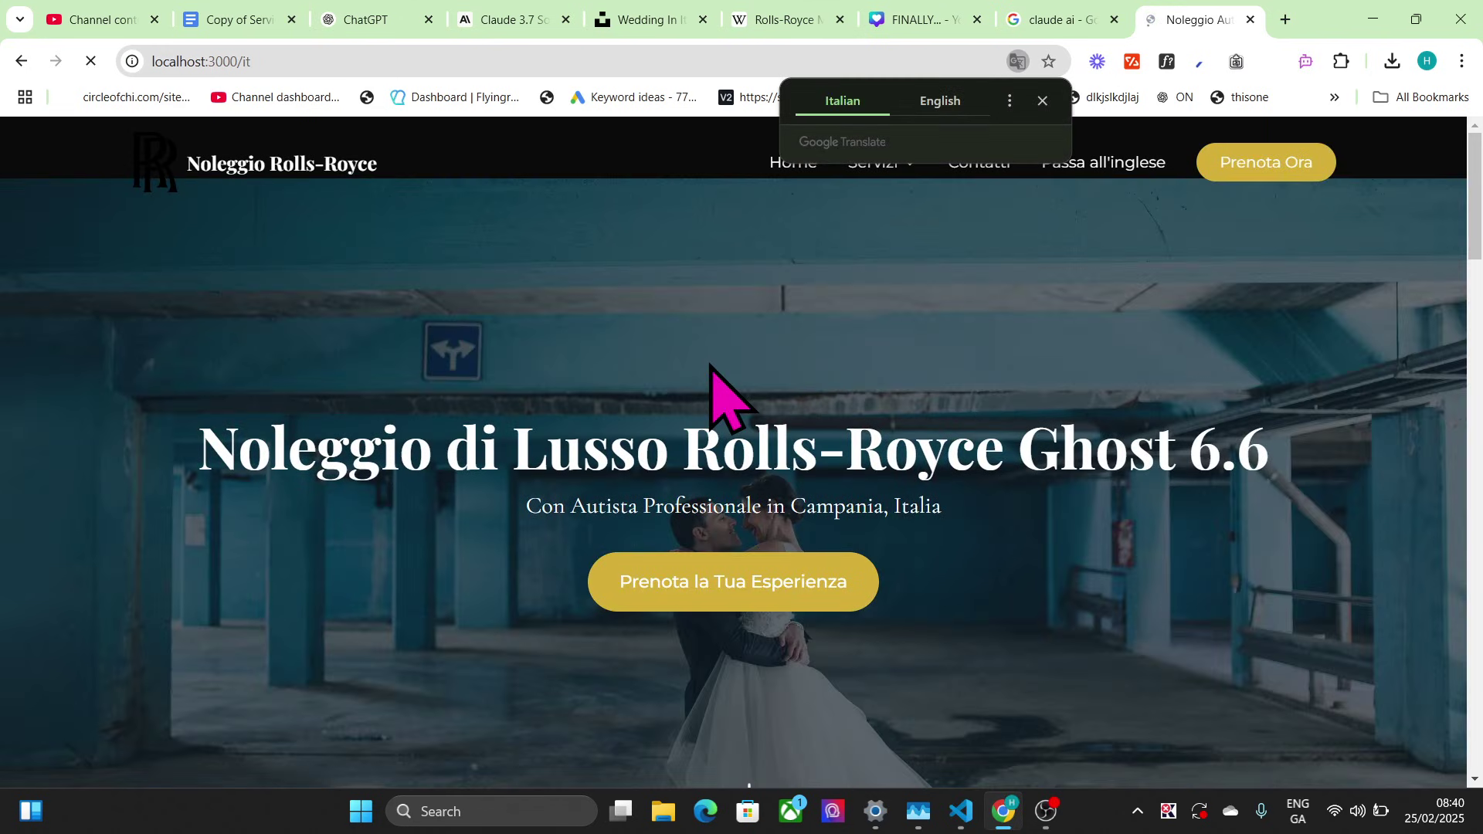
pyautogui.scroll(-3)
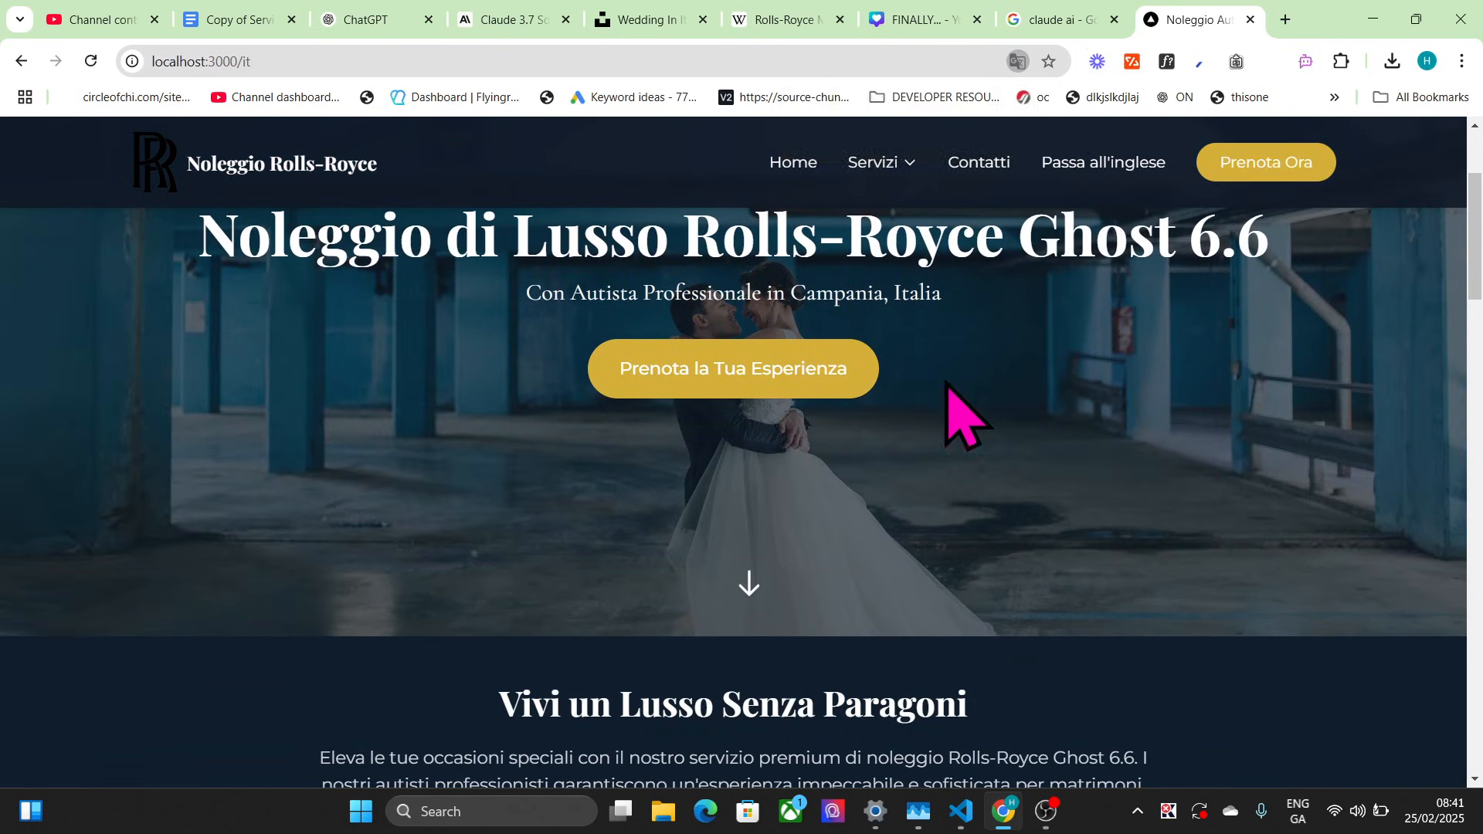
pyautogui.scroll(-3)
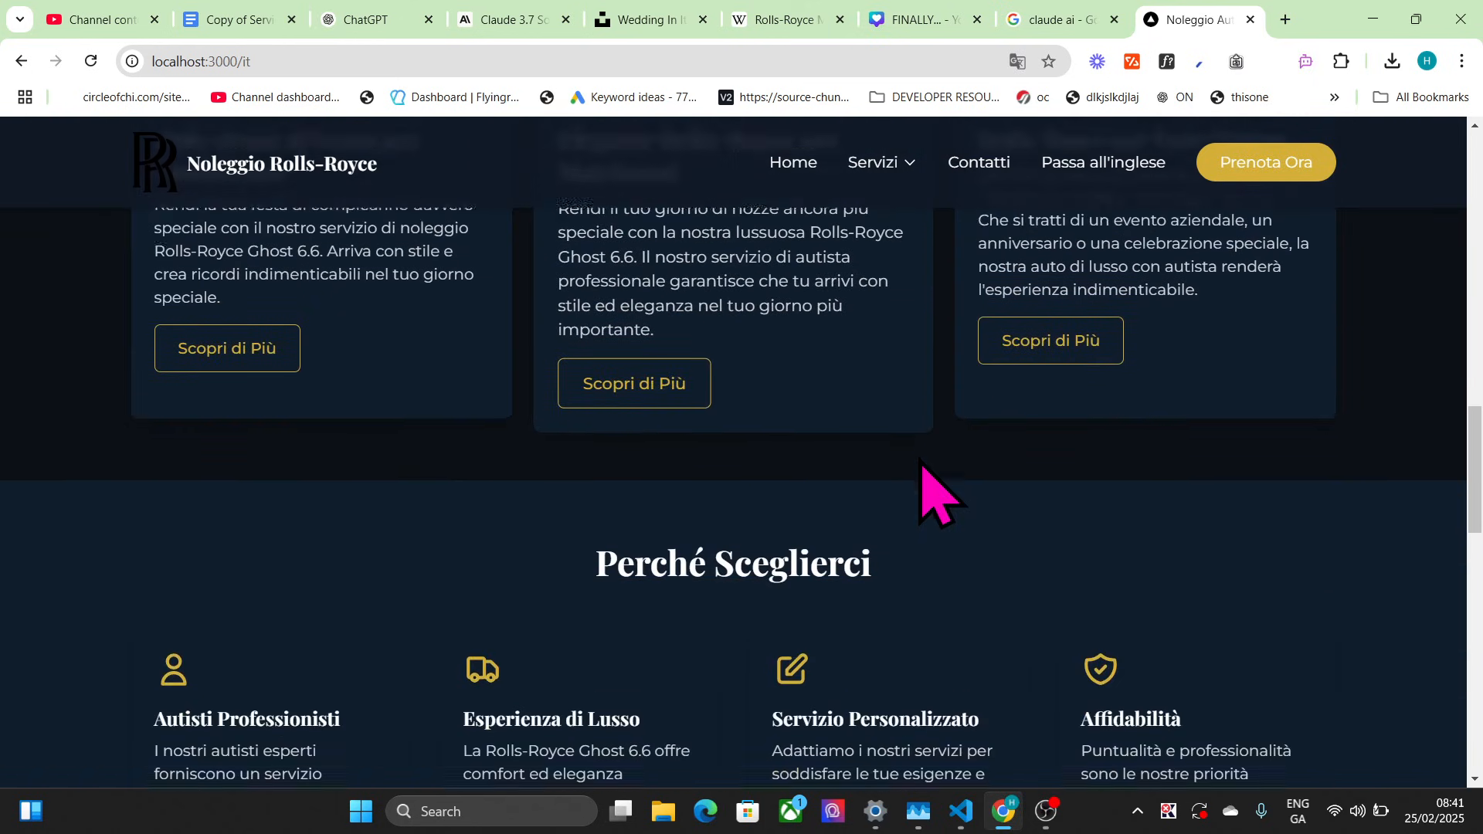
pyautogui.scroll(-3)
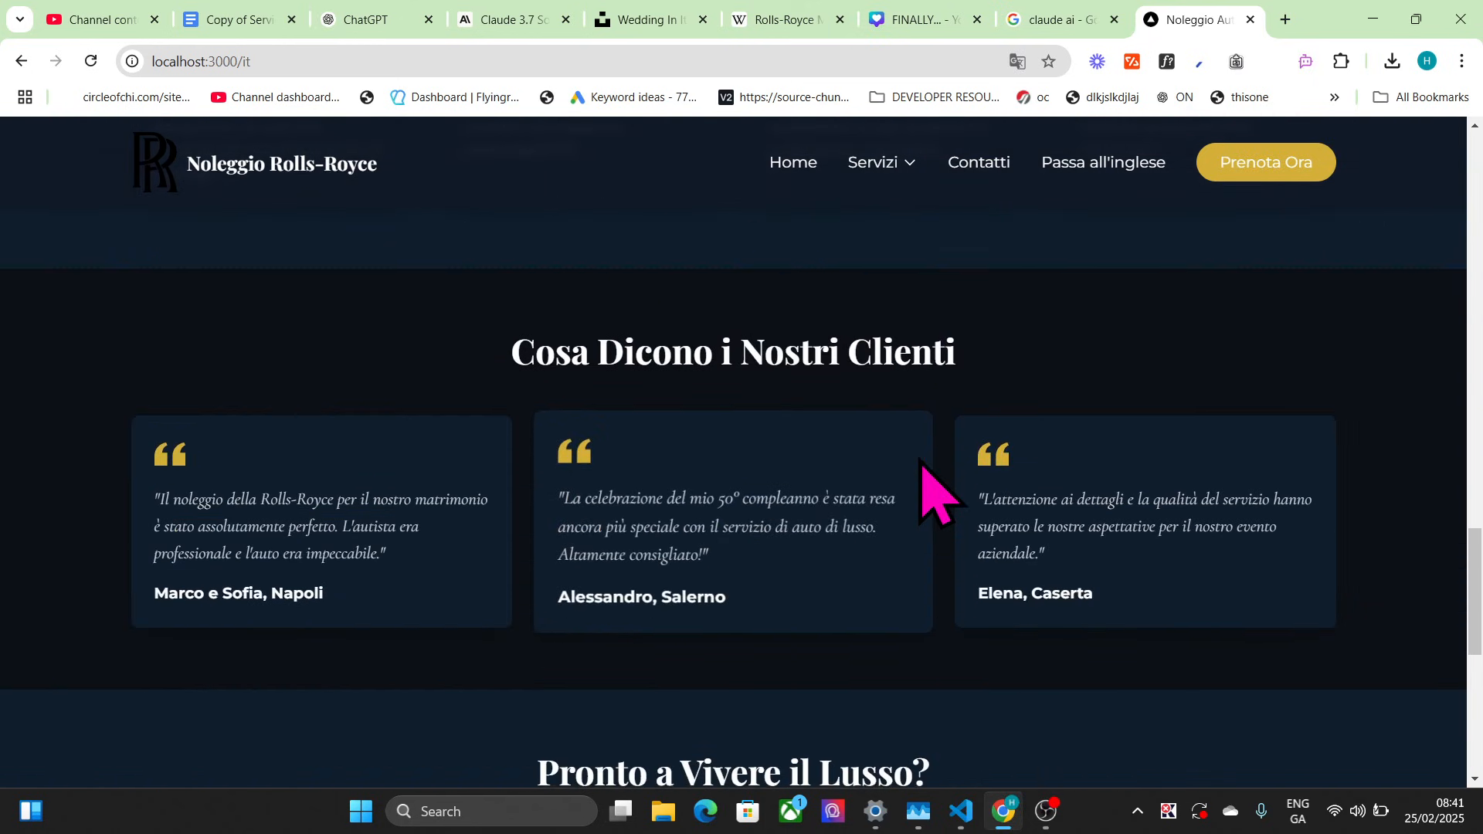
pyautogui.scroll(-3)
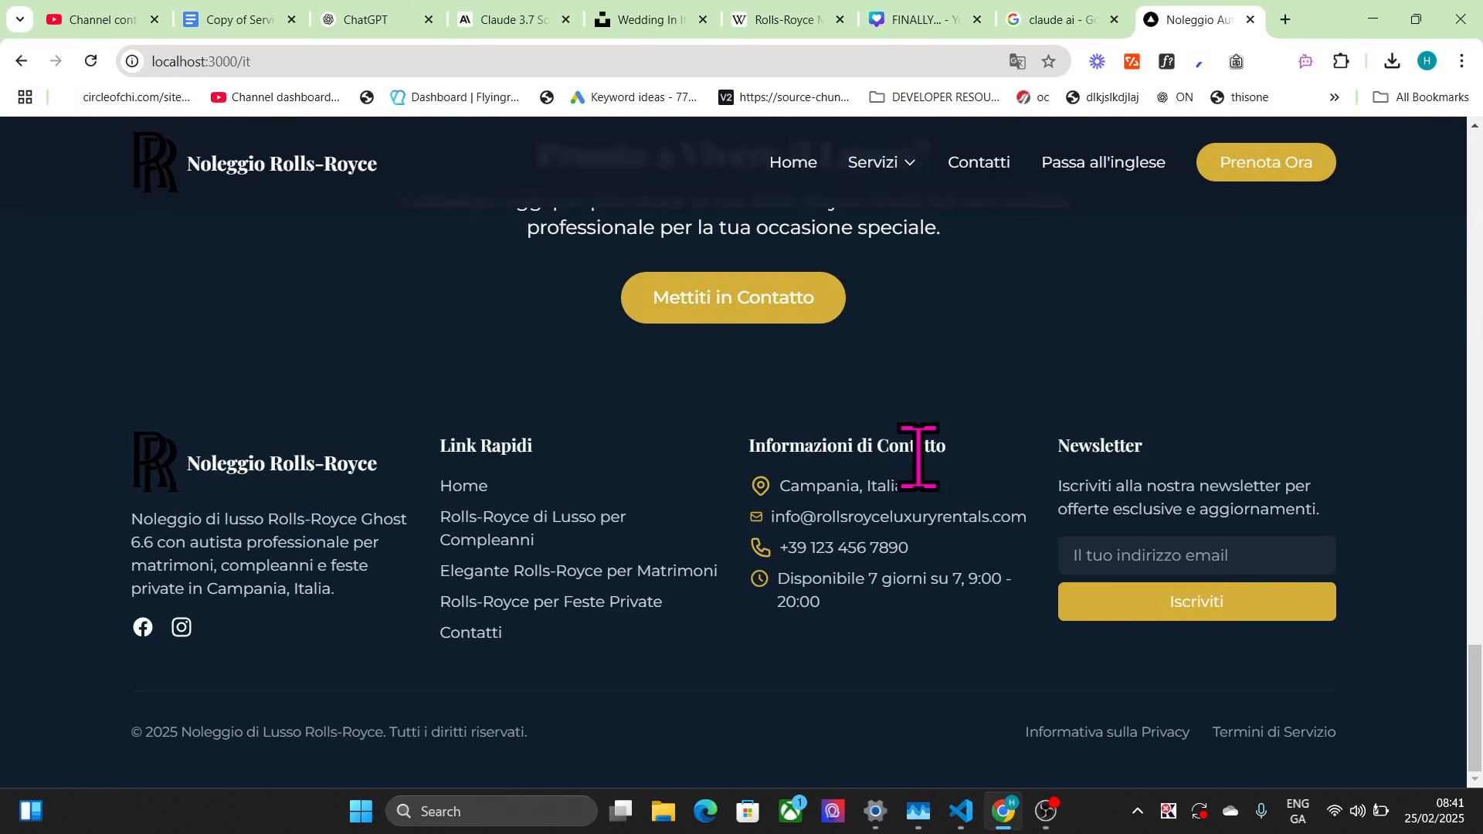
pyautogui.moveTo(181, 627)
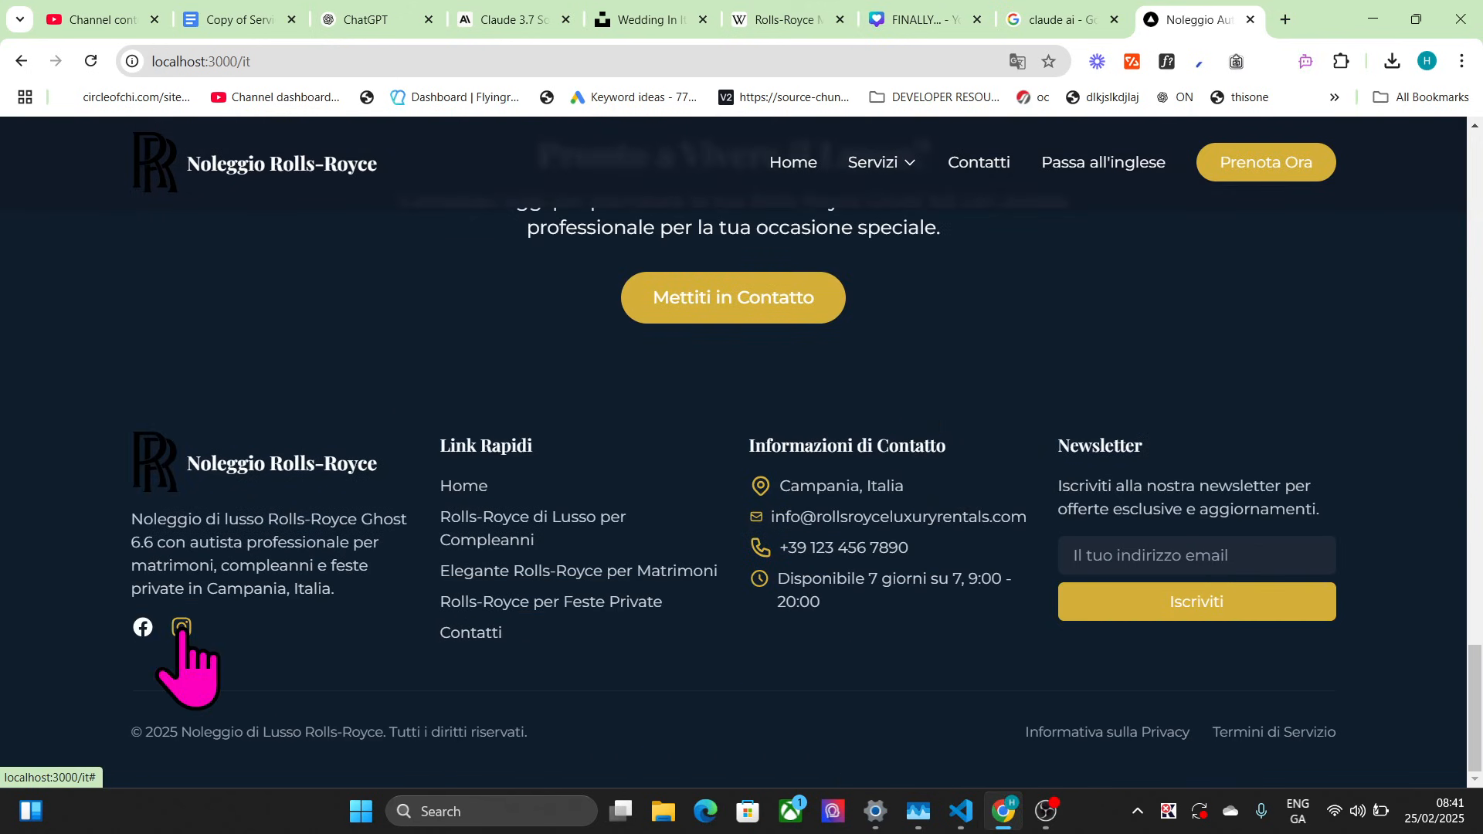
pyautogui.moveTo(992, 682)
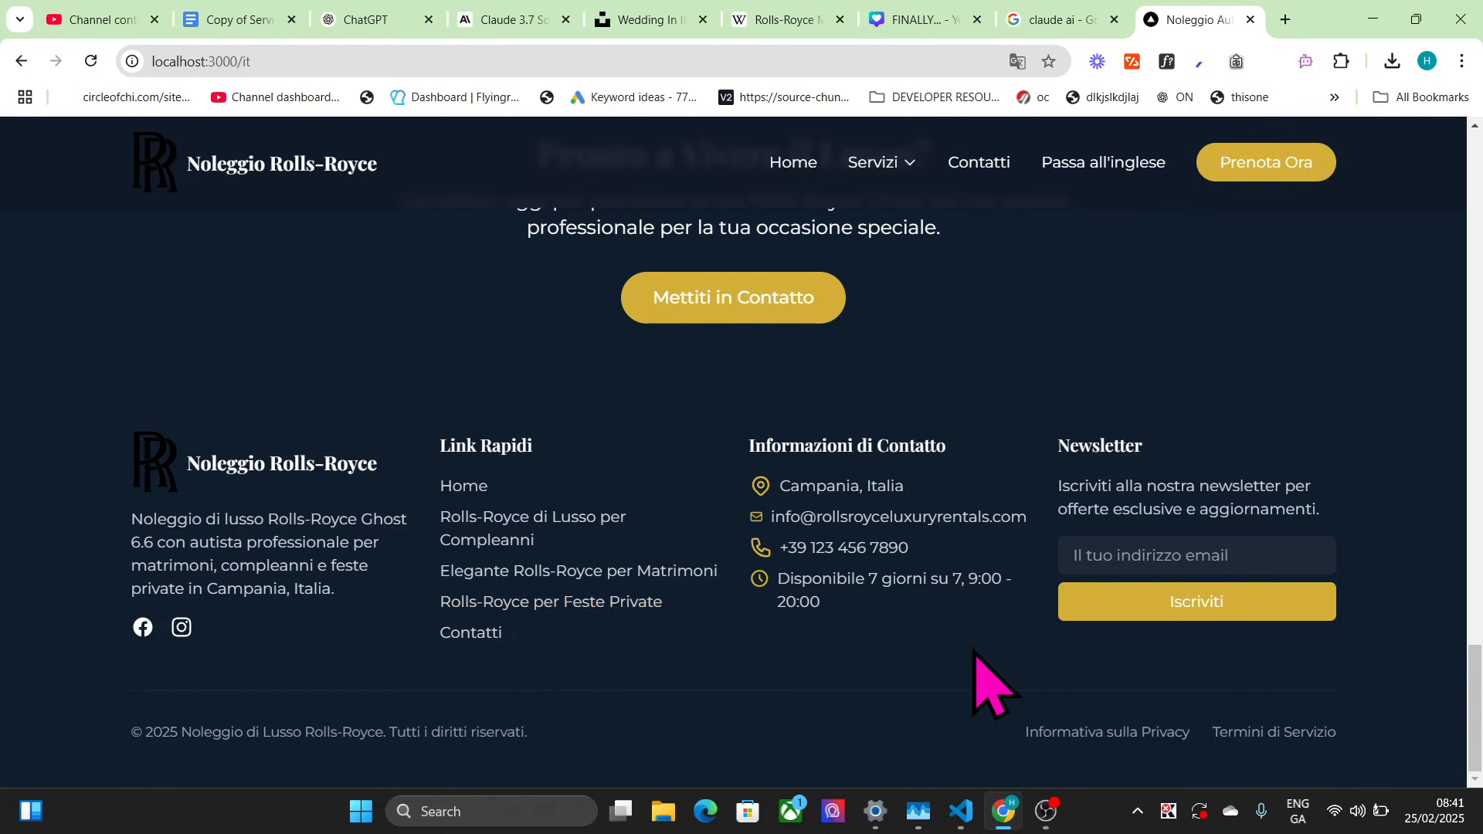
pyautogui.scroll(3)
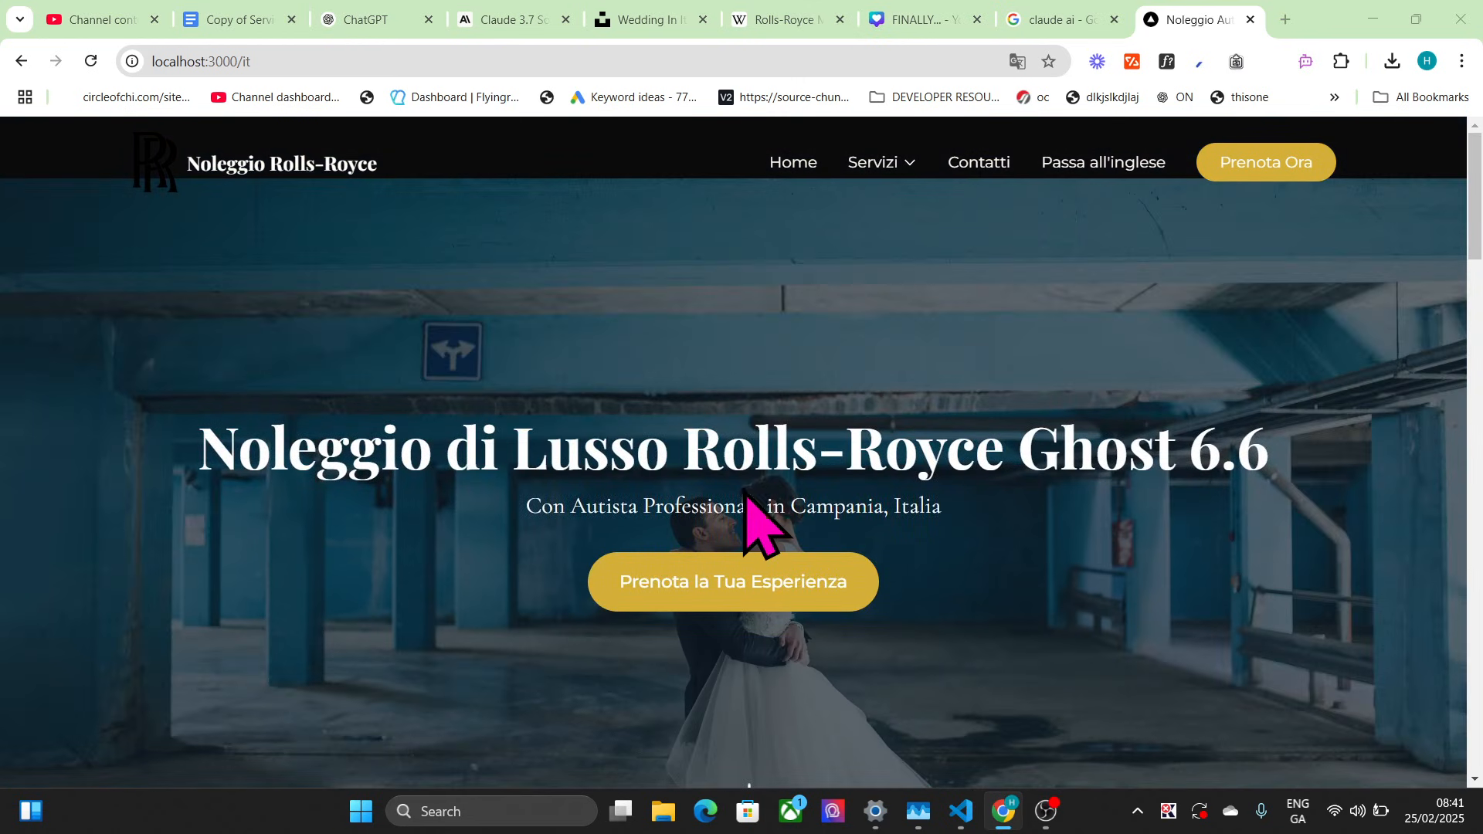
# Try Italian Compleanni, then English Birthdays and Private Parties pages, all returning 404
pyautogui.click(961, 812)
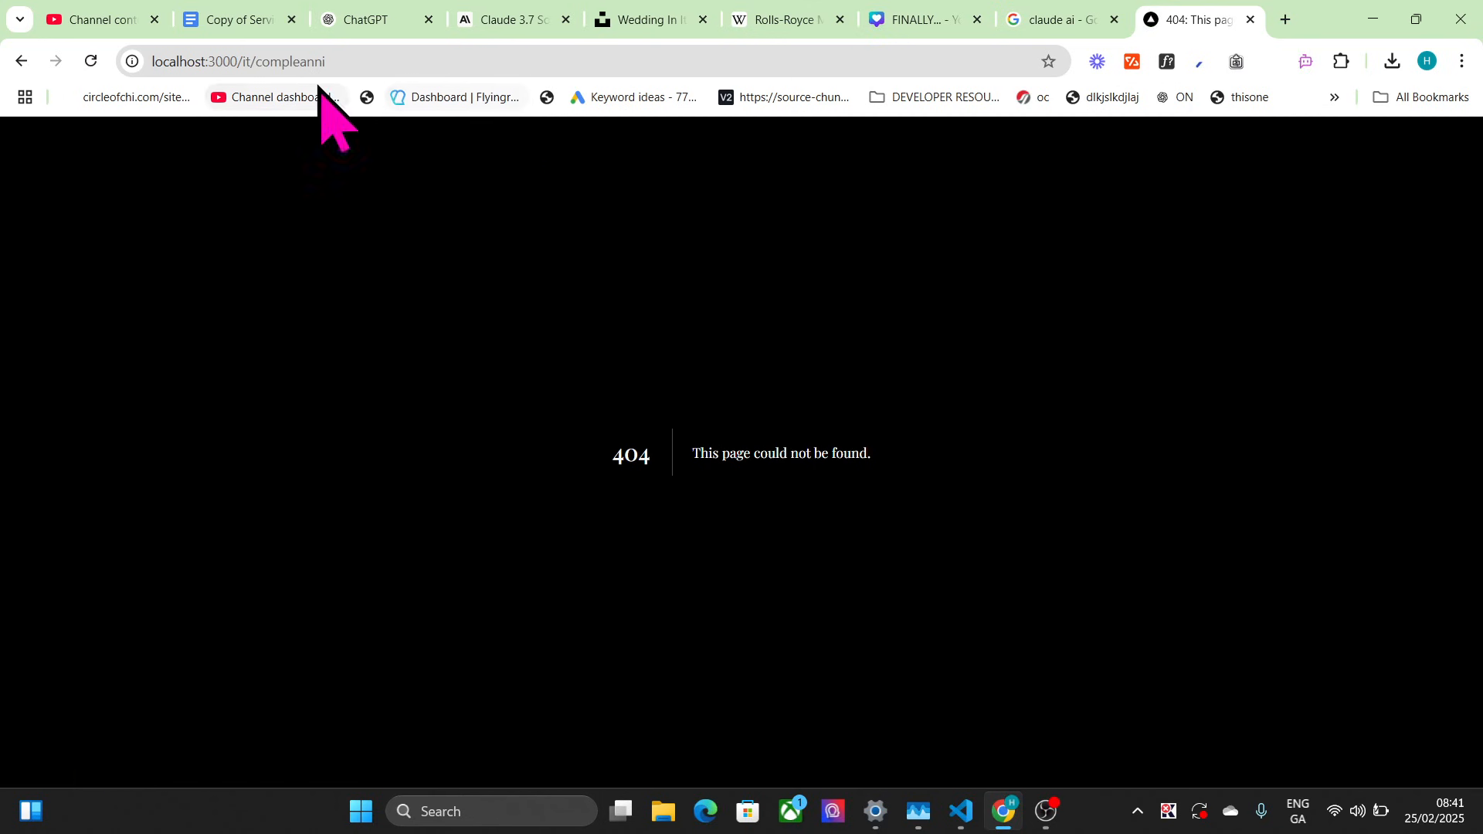
pyautogui.moveTo(19, 76)
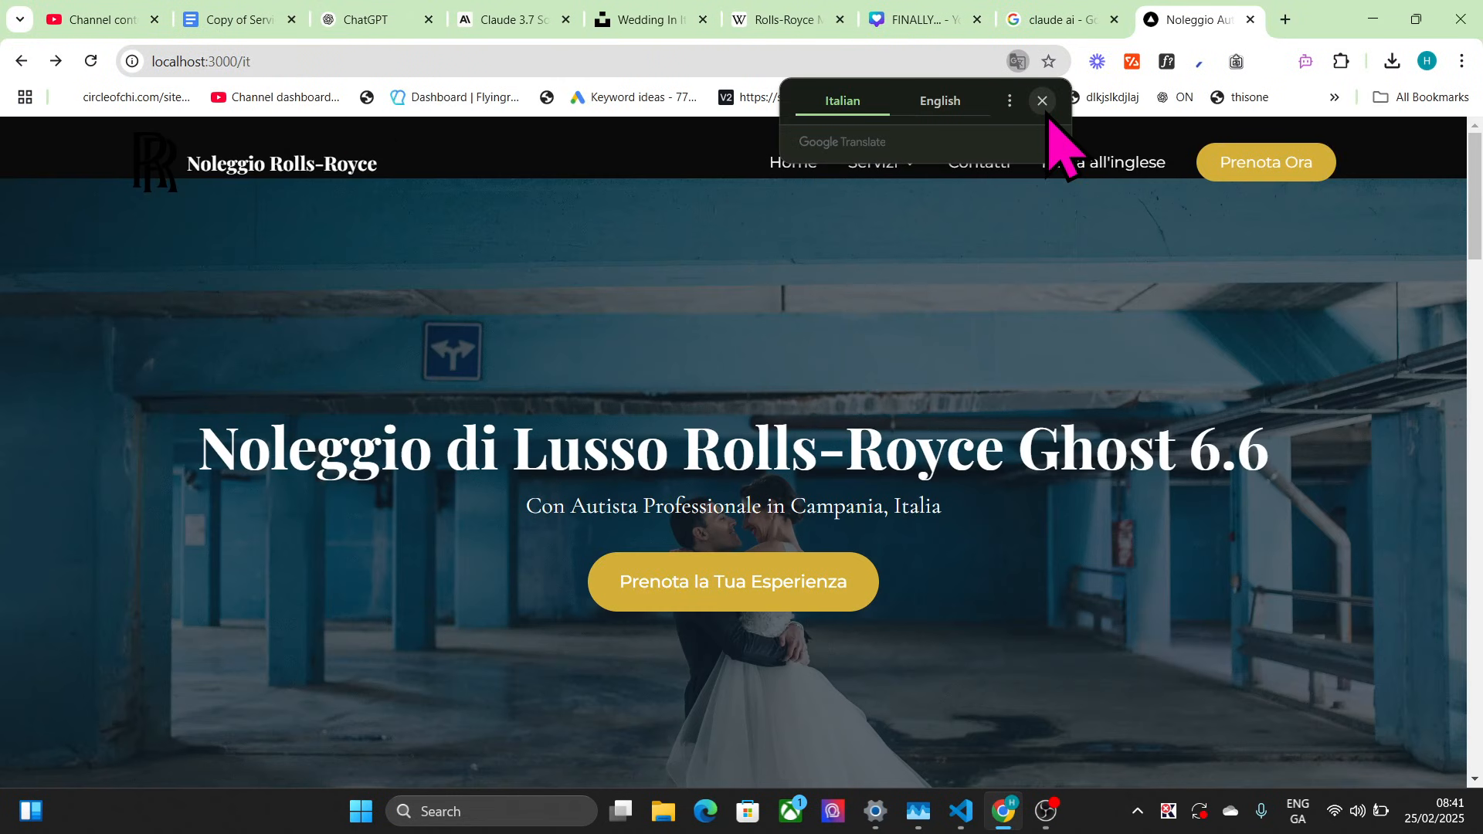
pyautogui.click(939, 101)
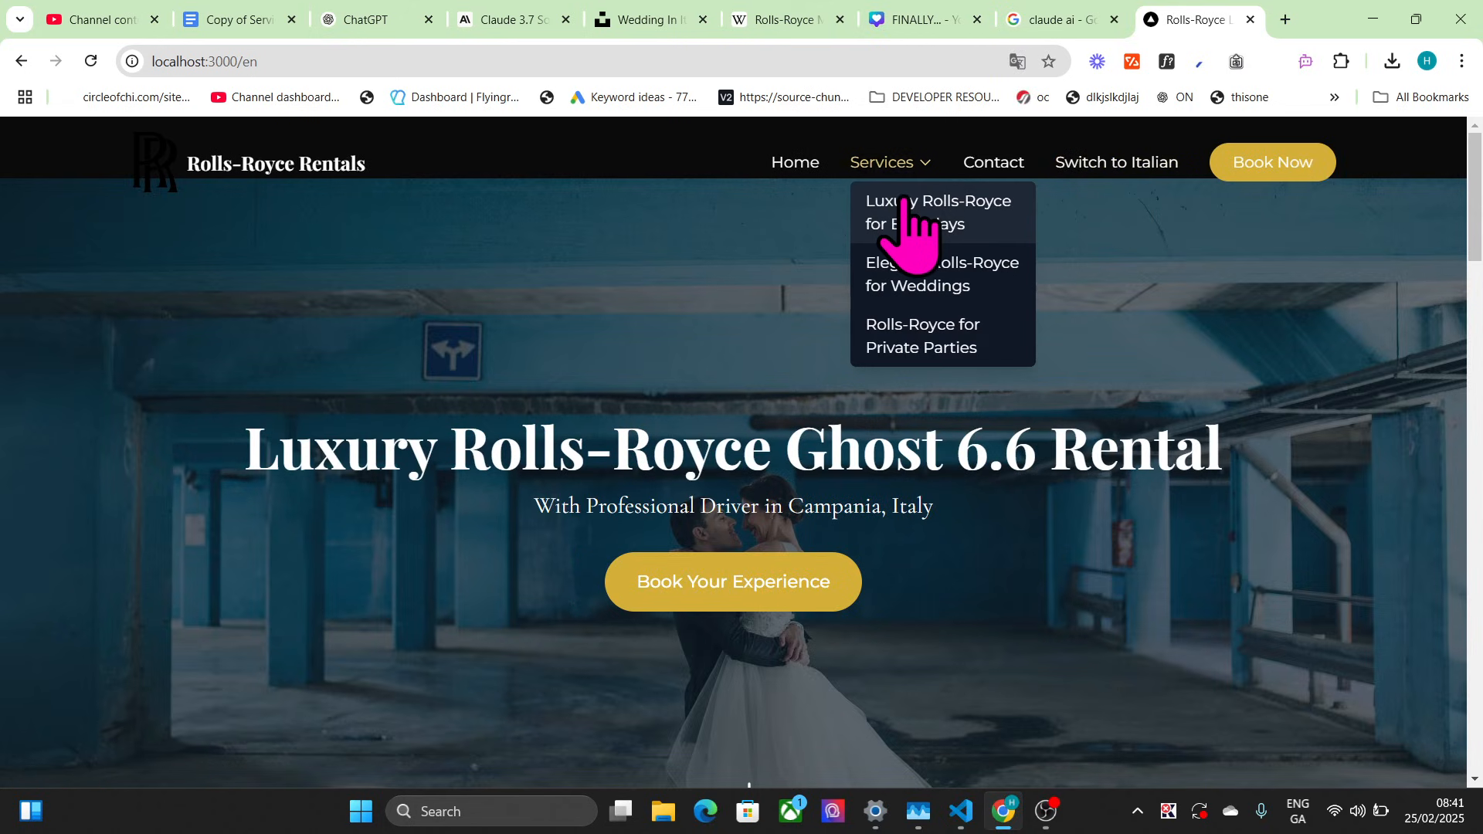
pyautogui.click(937, 211)
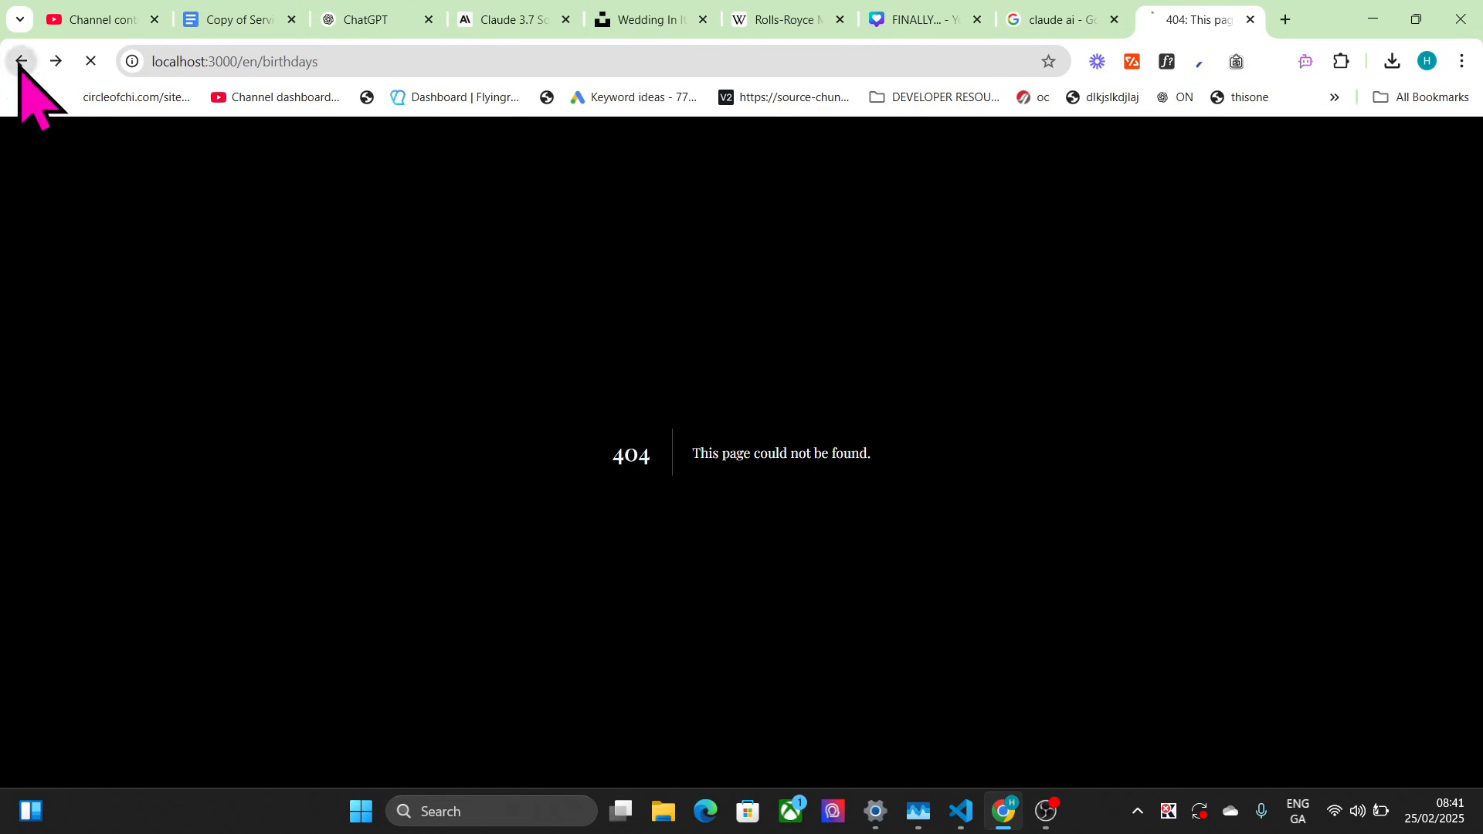
pyautogui.click(20, 62)
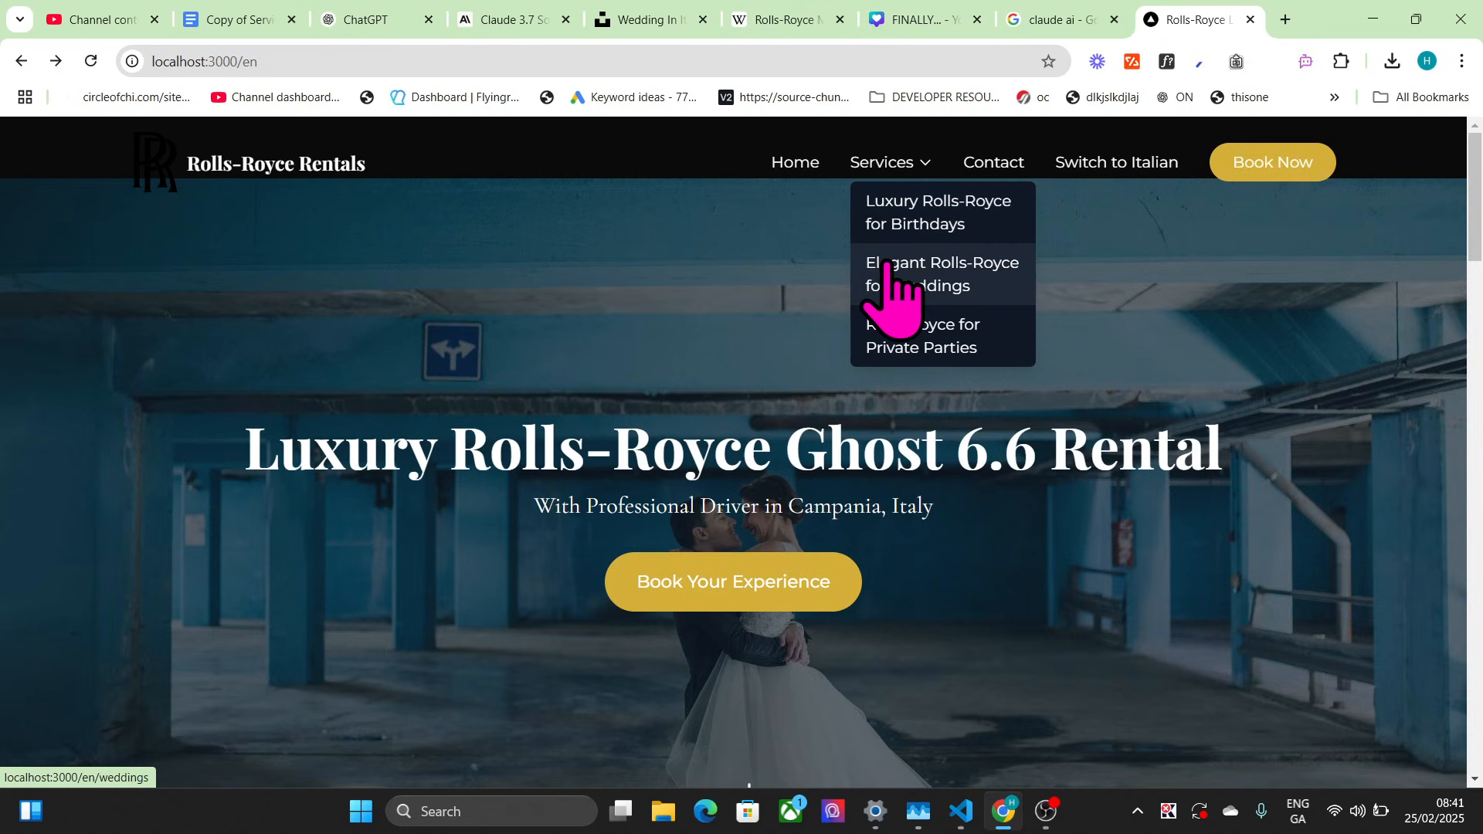
pyautogui.click(927, 274)
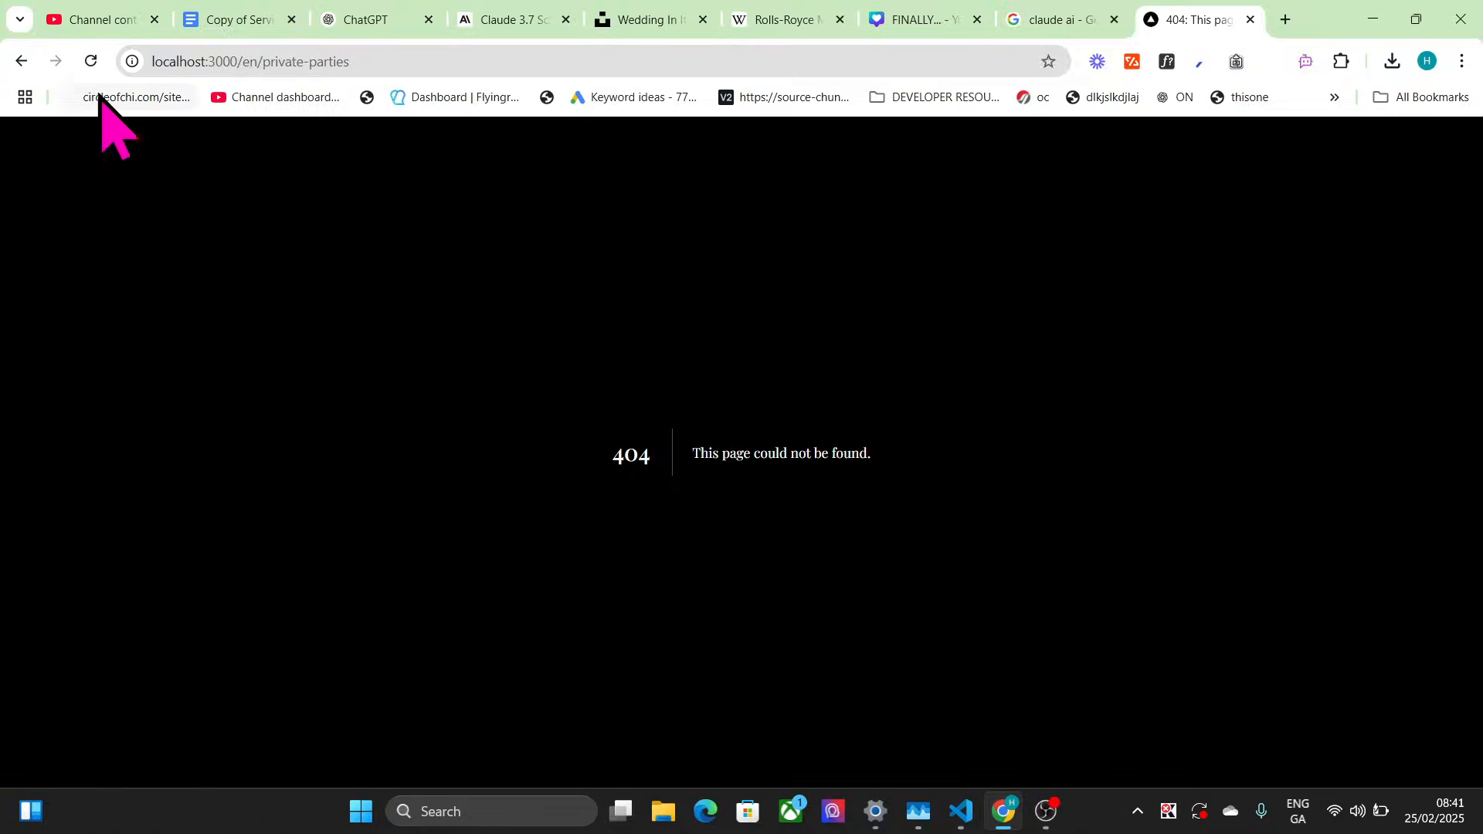
pyautogui.click(958, 811)
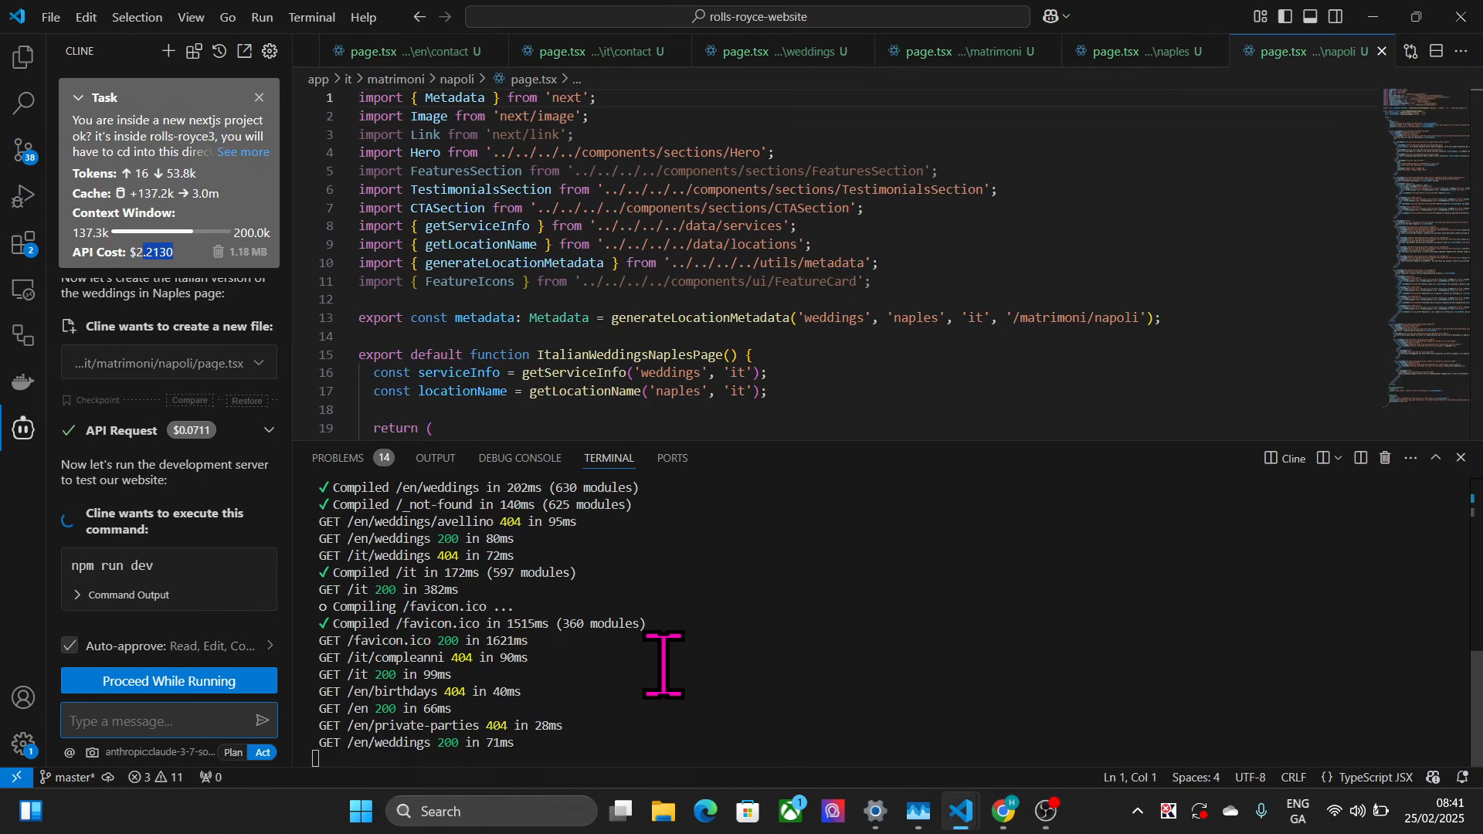
# Let Cline proceed with npm run dev running until it requests browser access
pyautogui.scroll(3)
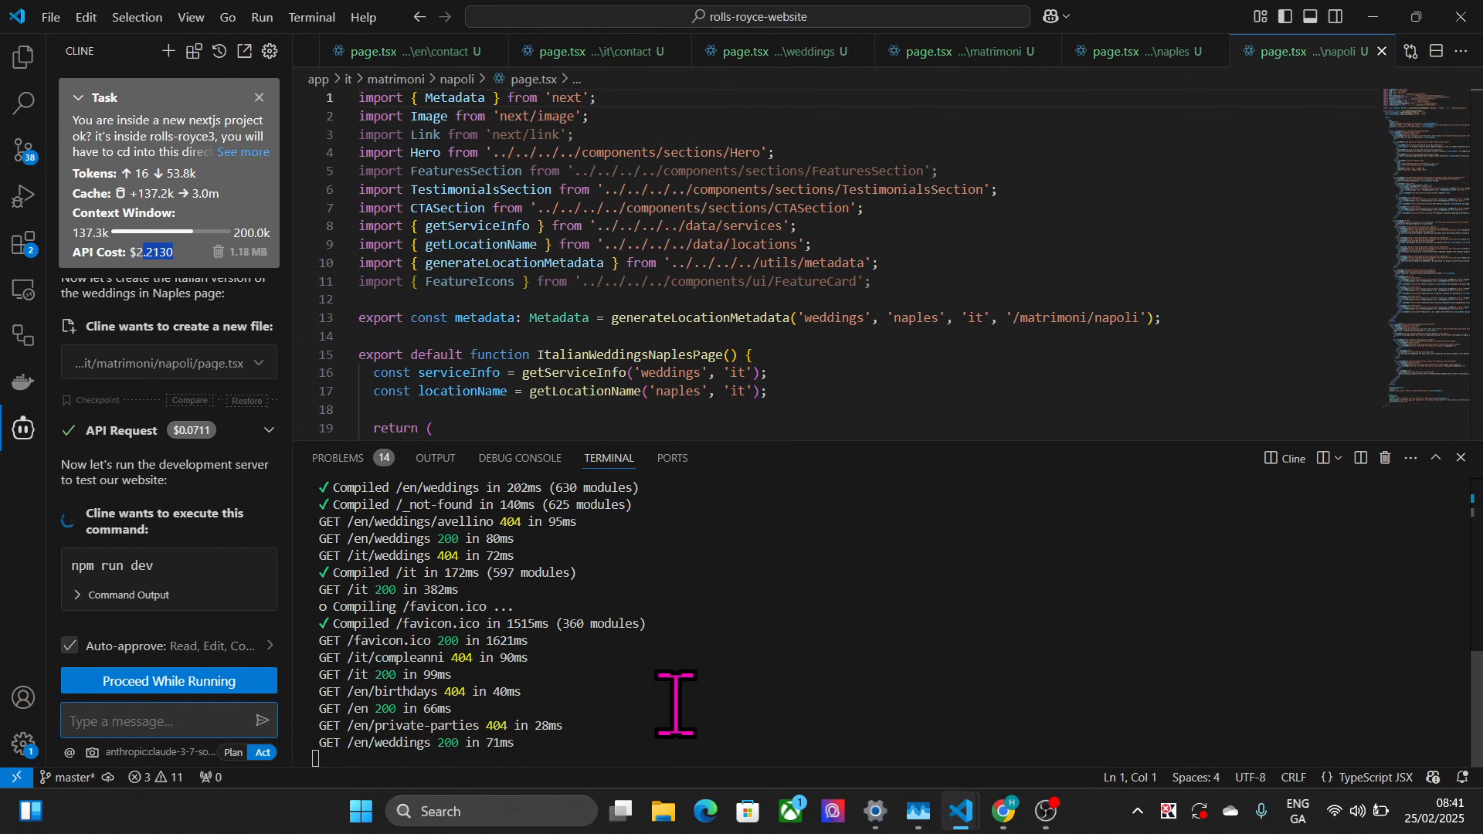
pyautogui.moveTo(834, 669)
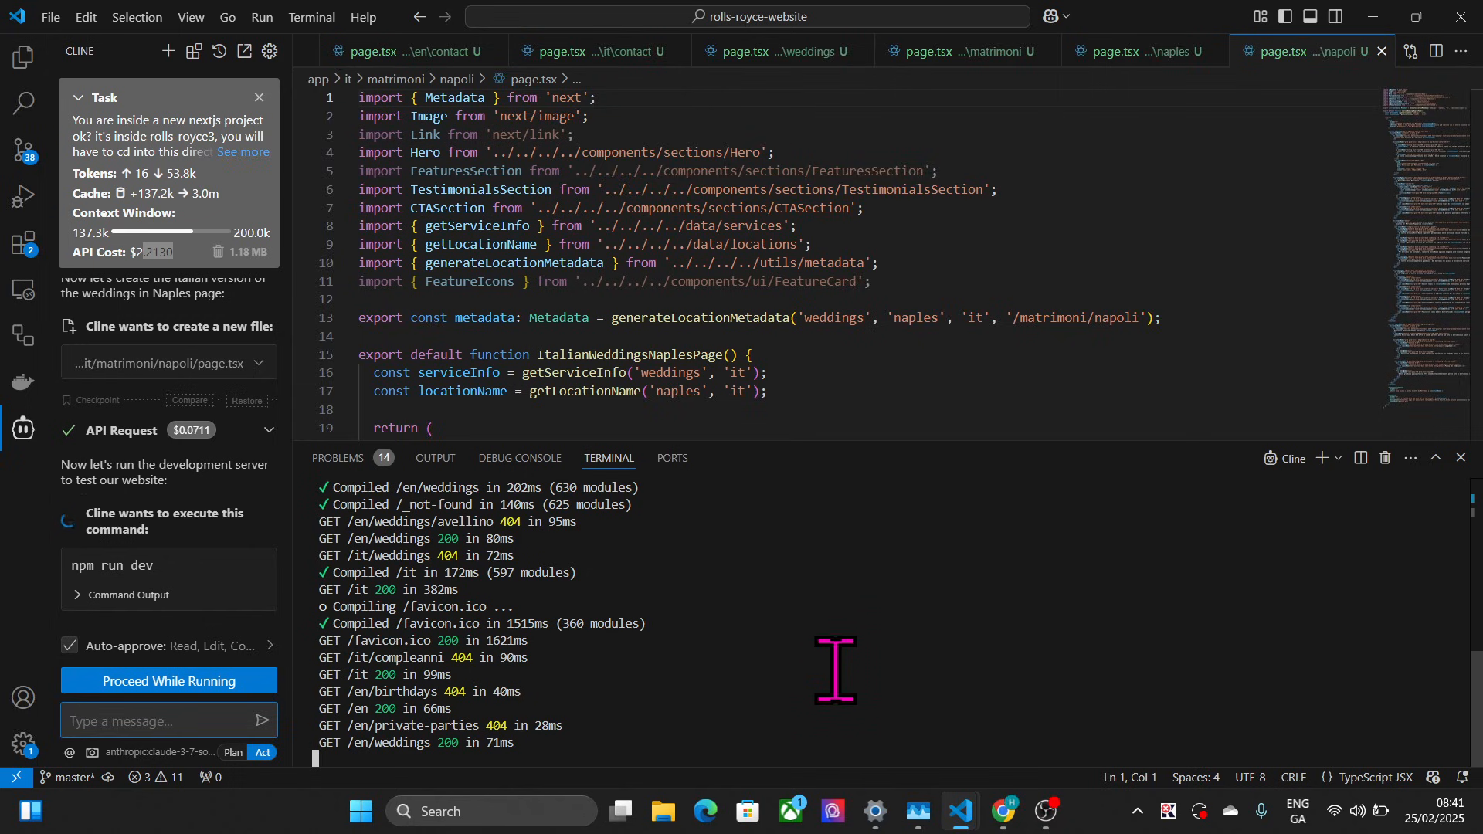
pyautogui.moveTo(589, 688)
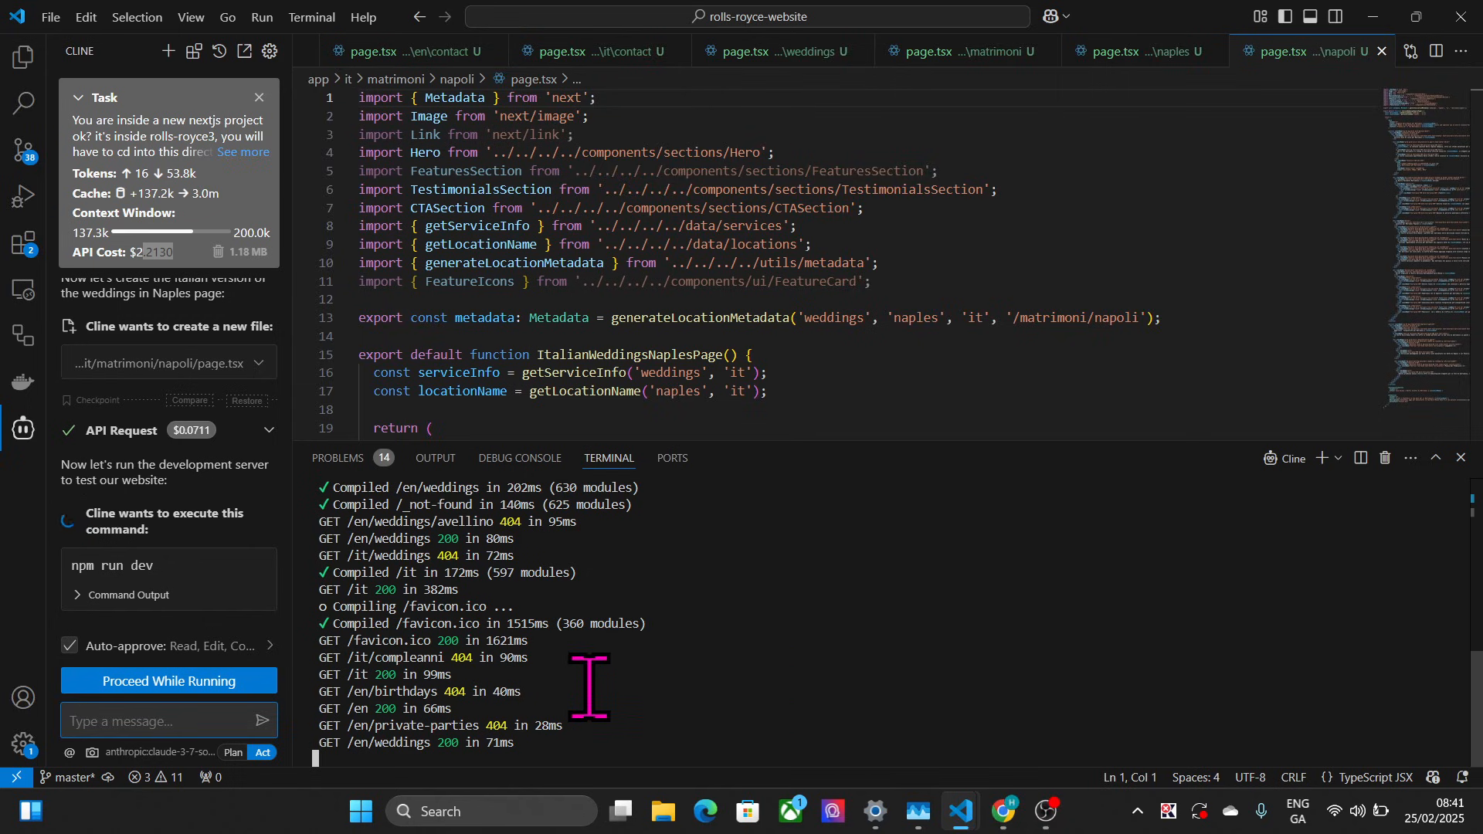
pyautogui.moveTo(860, 629)
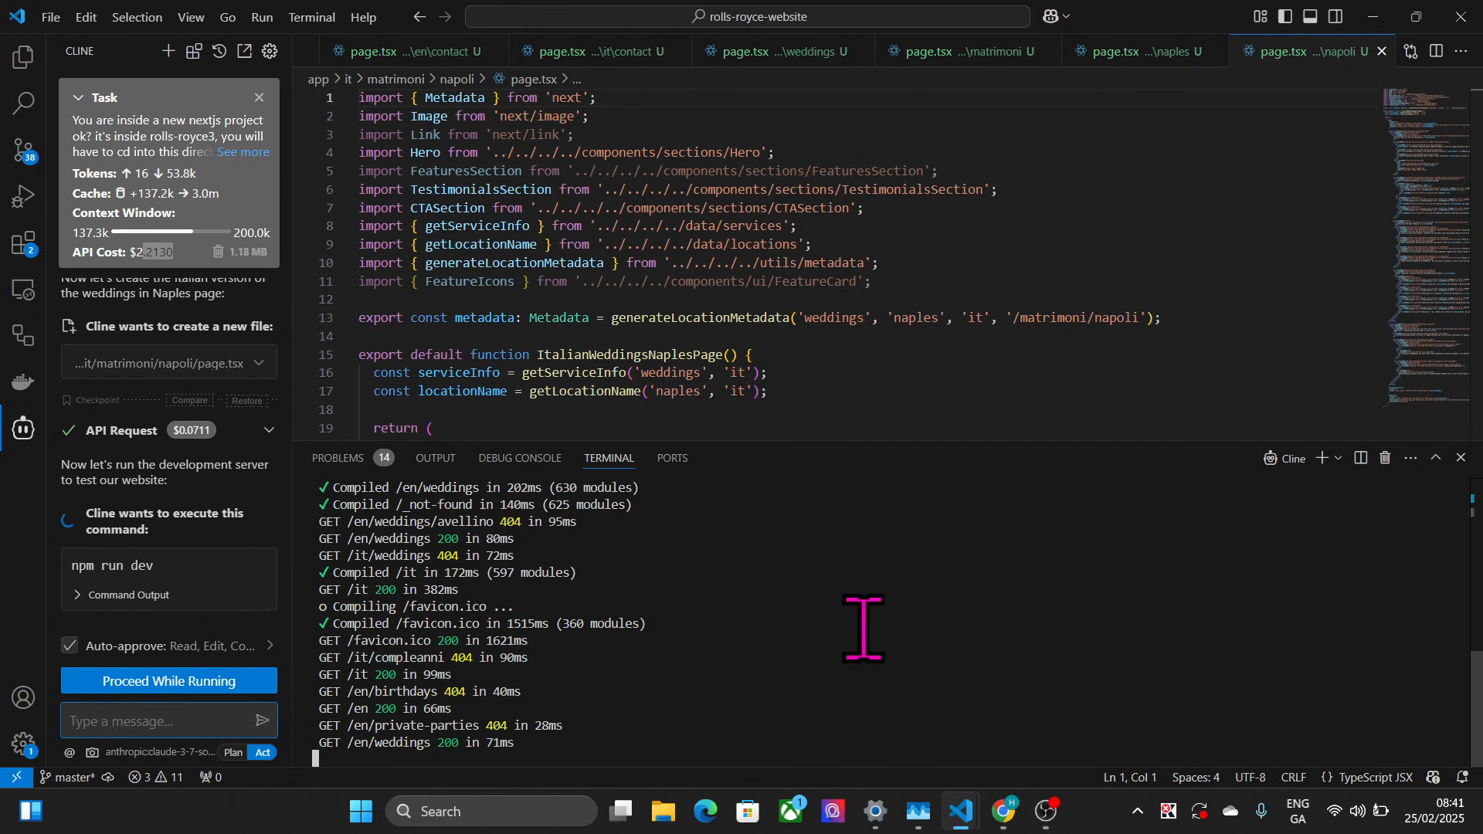
pyautogui.click(169, 681)
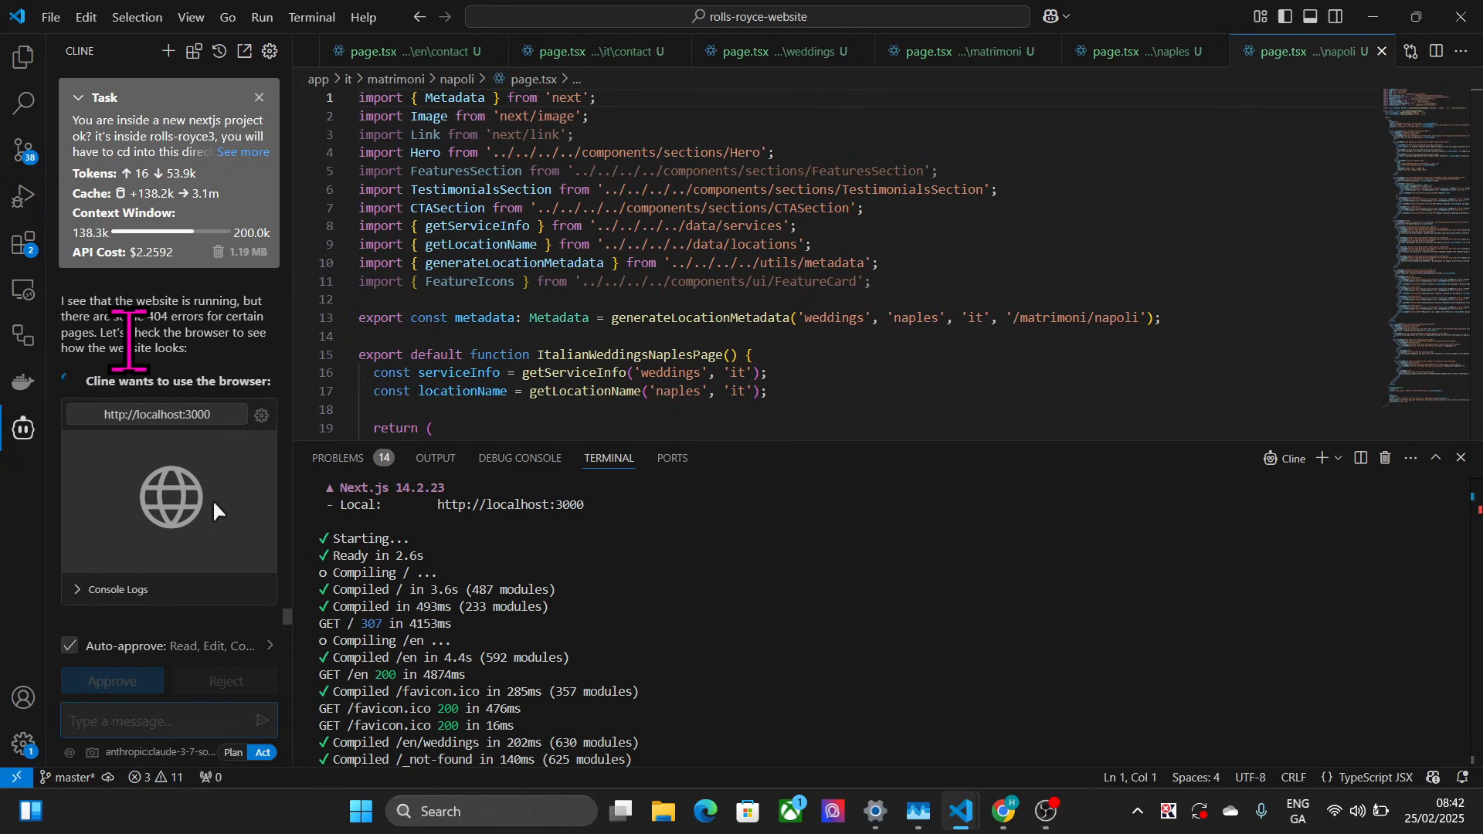
pyautogui.moveTo(218, 603)
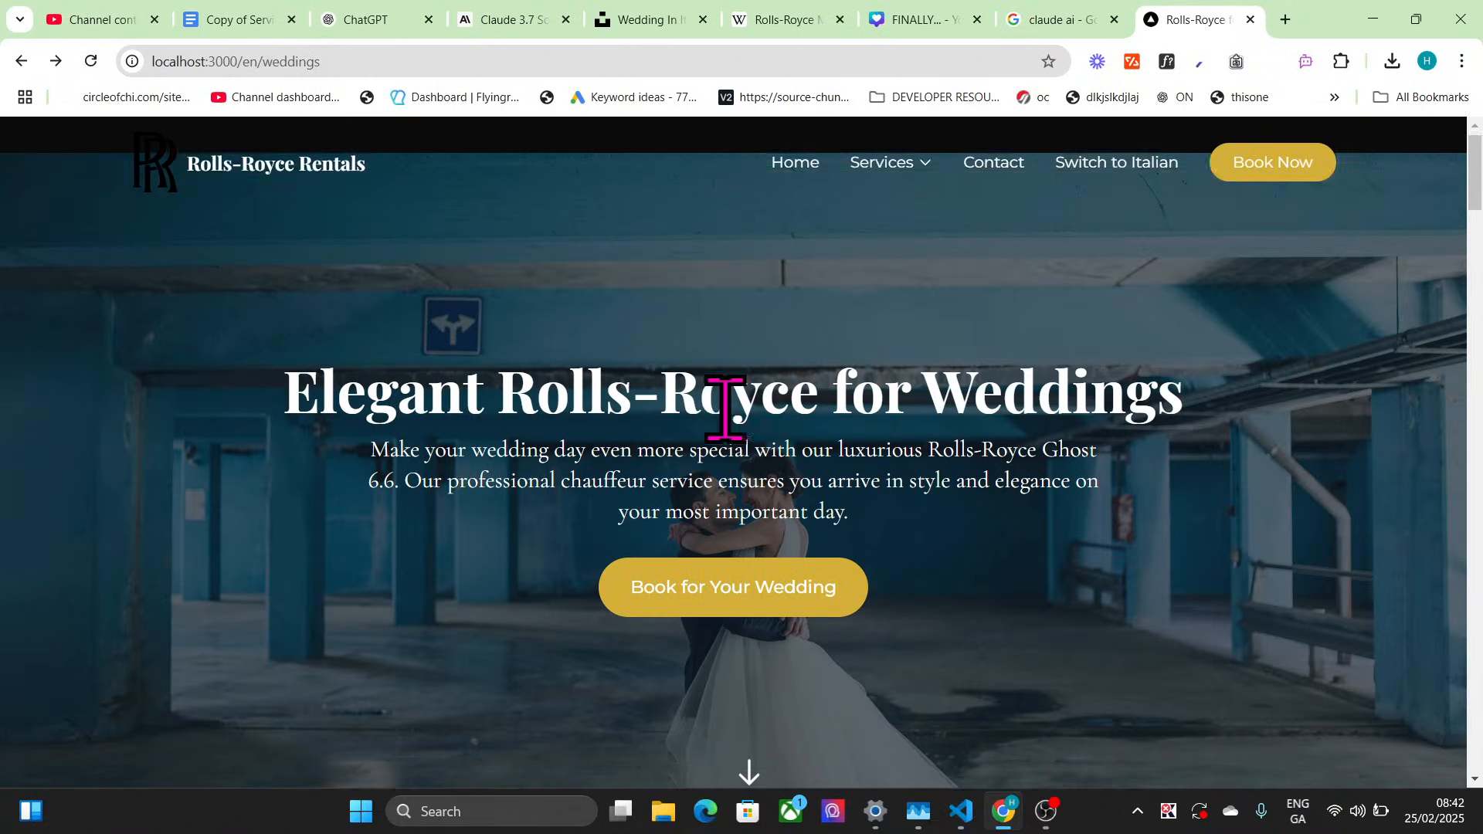
# Switch from the code editor back to the site in Chrome
pyautogui.click(960, 818)
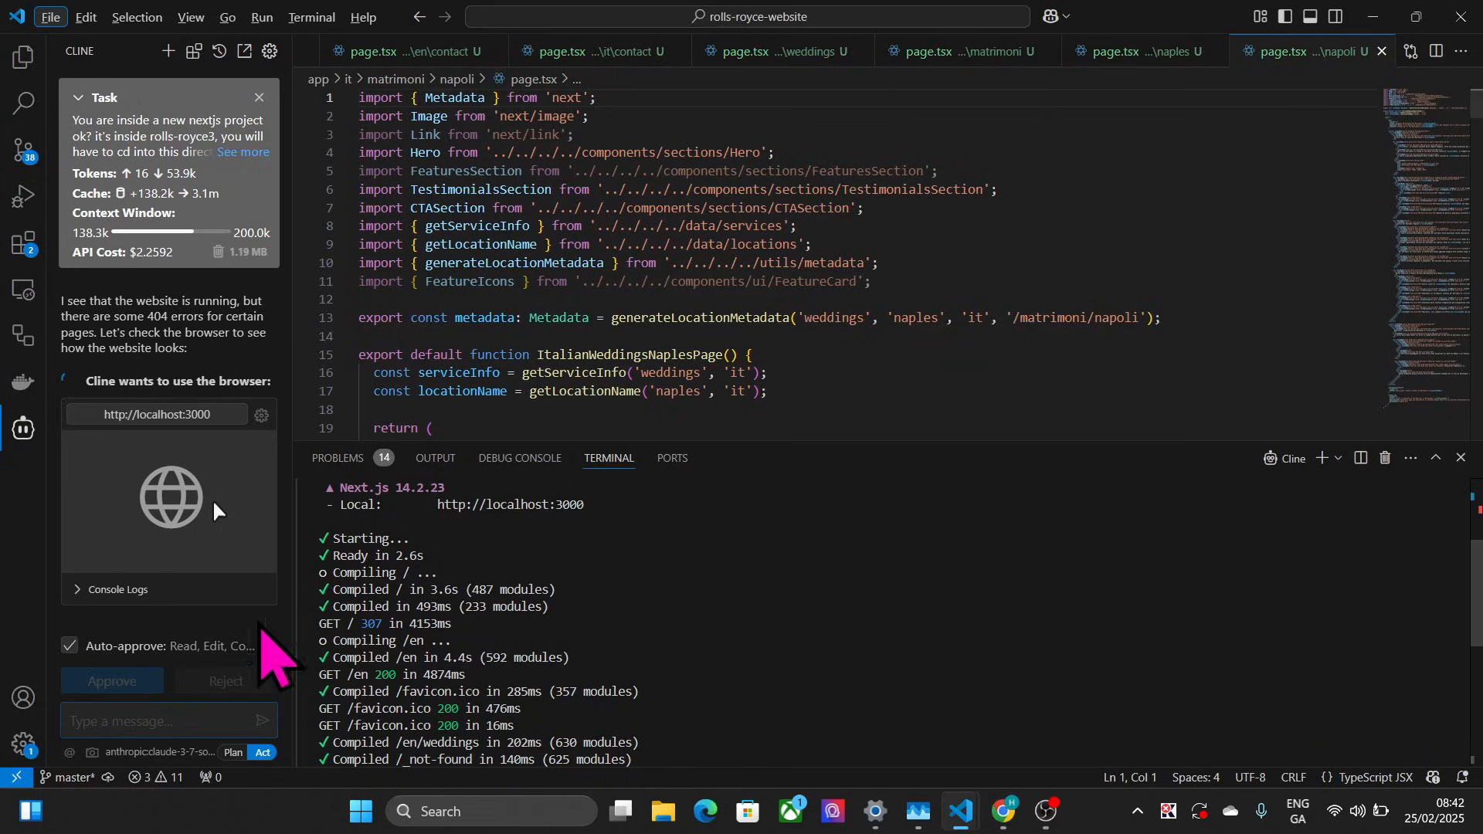
pyautogui.click(110, 681)
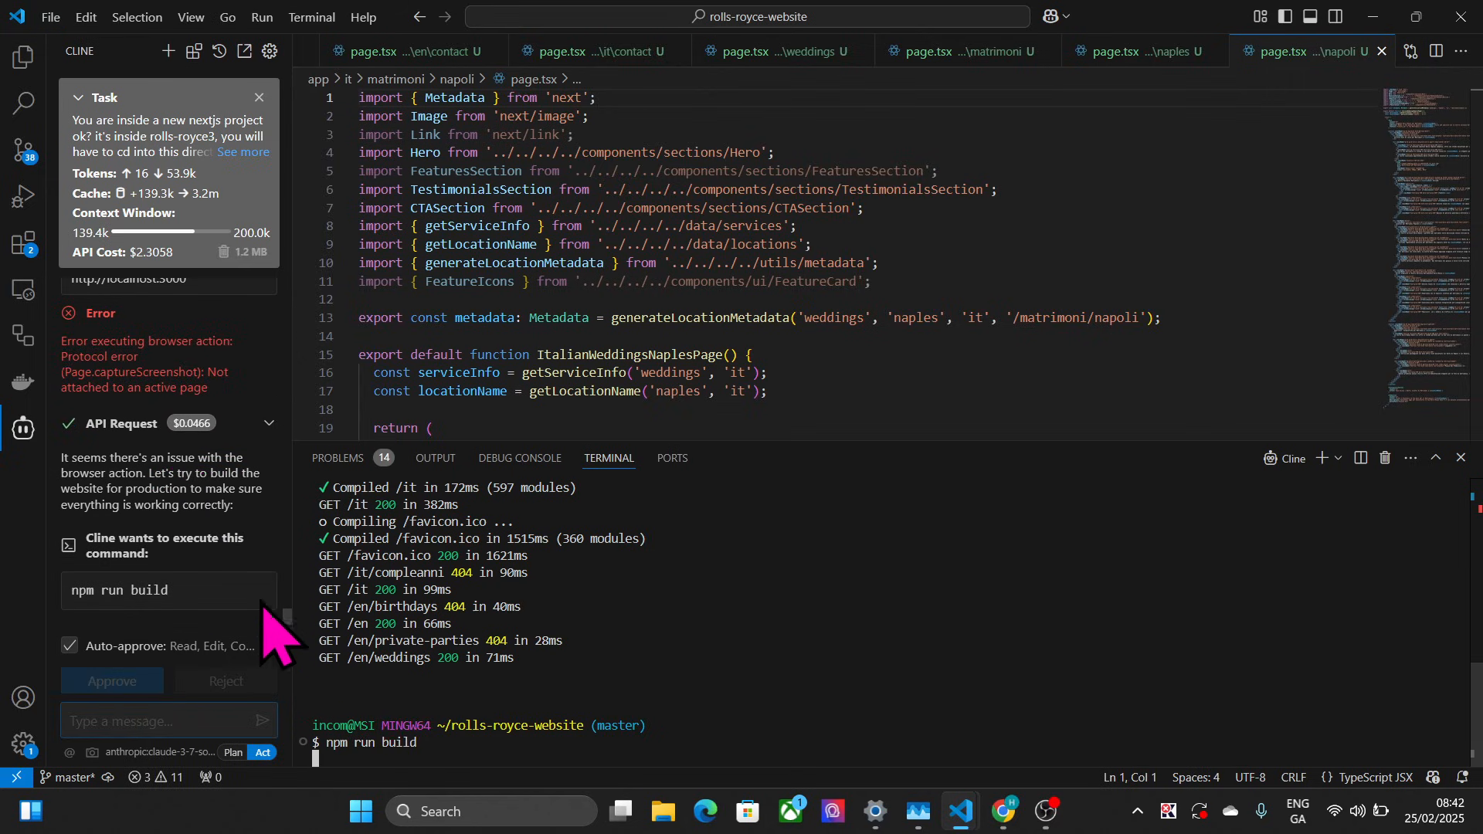
pyautogui.click(110, 680)
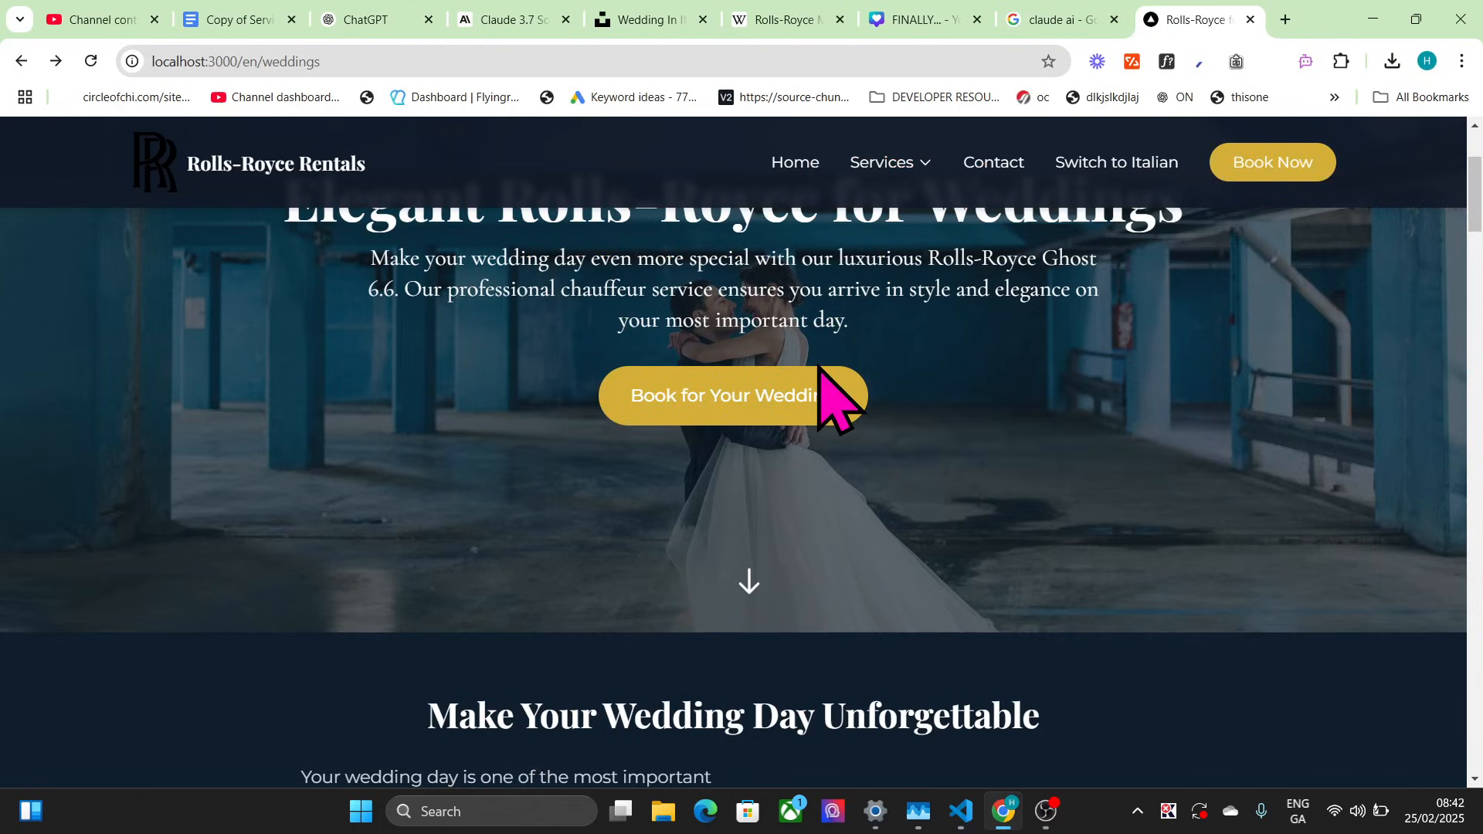
# Scroll /en/weddings and try Marcianise location details, which fails to connect
pyautogui.scroll(3)
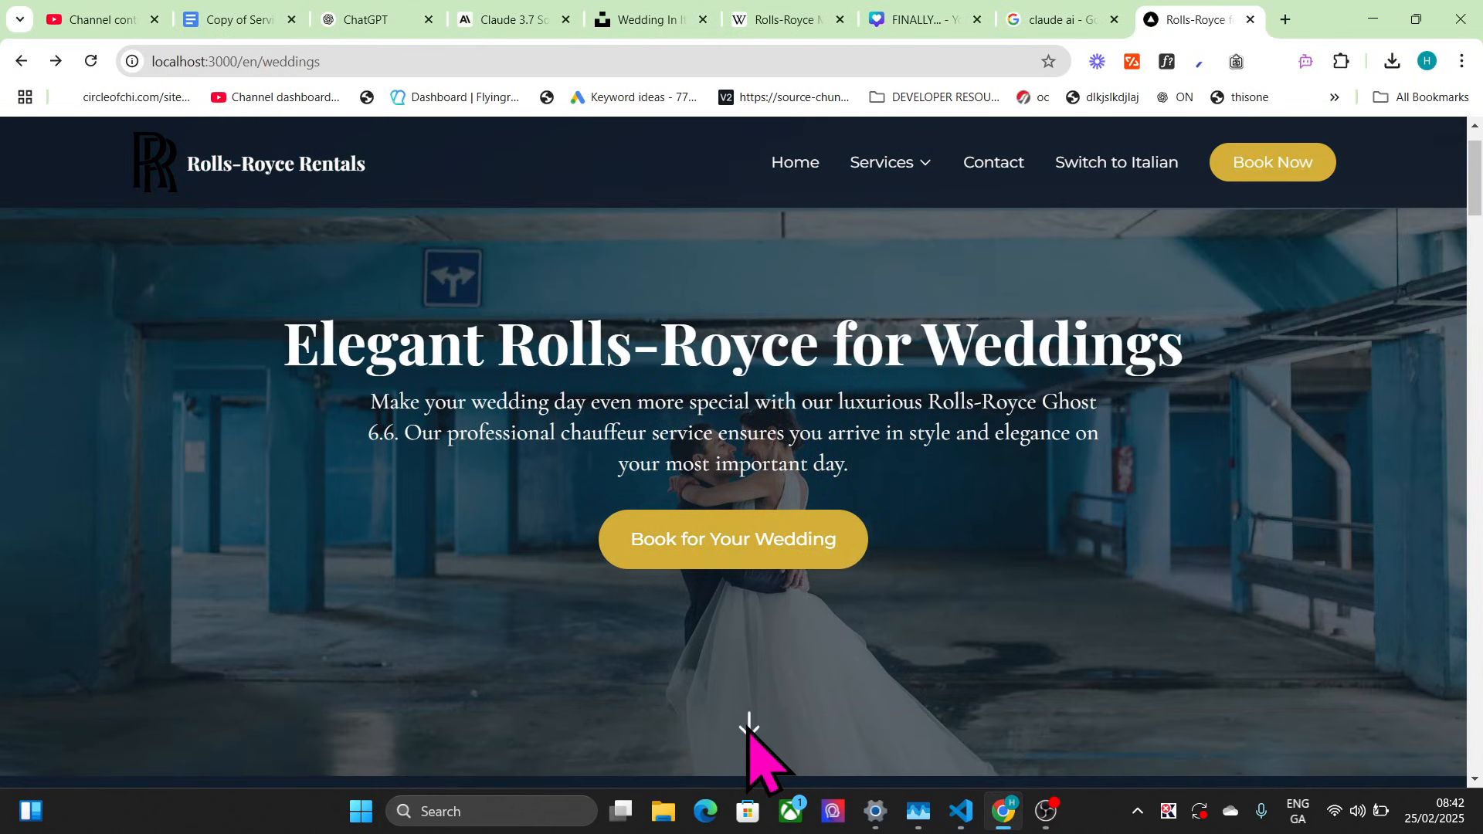
pyautogui.scroll(-3)
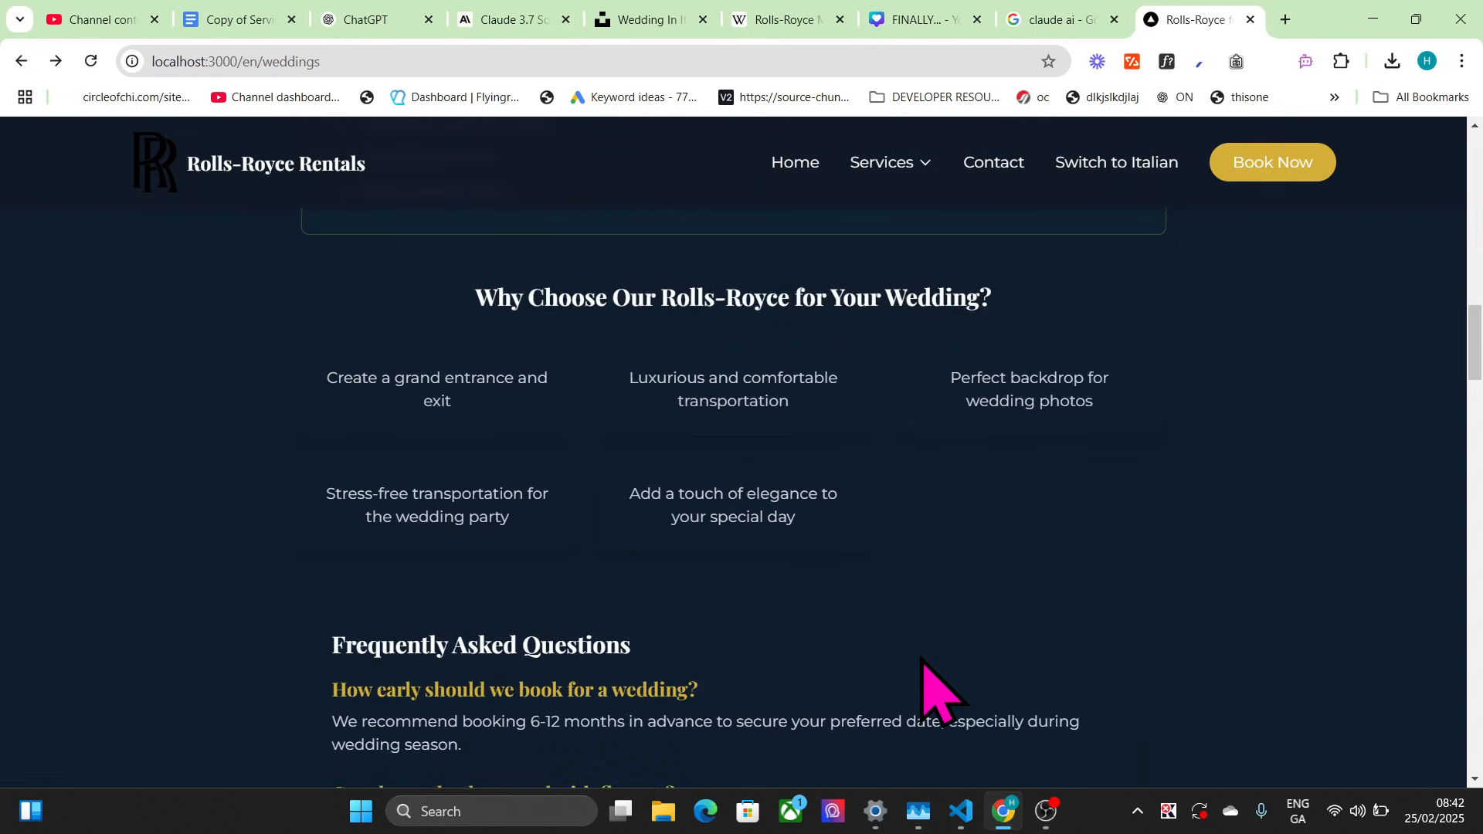
pyautogui.scroll(3)
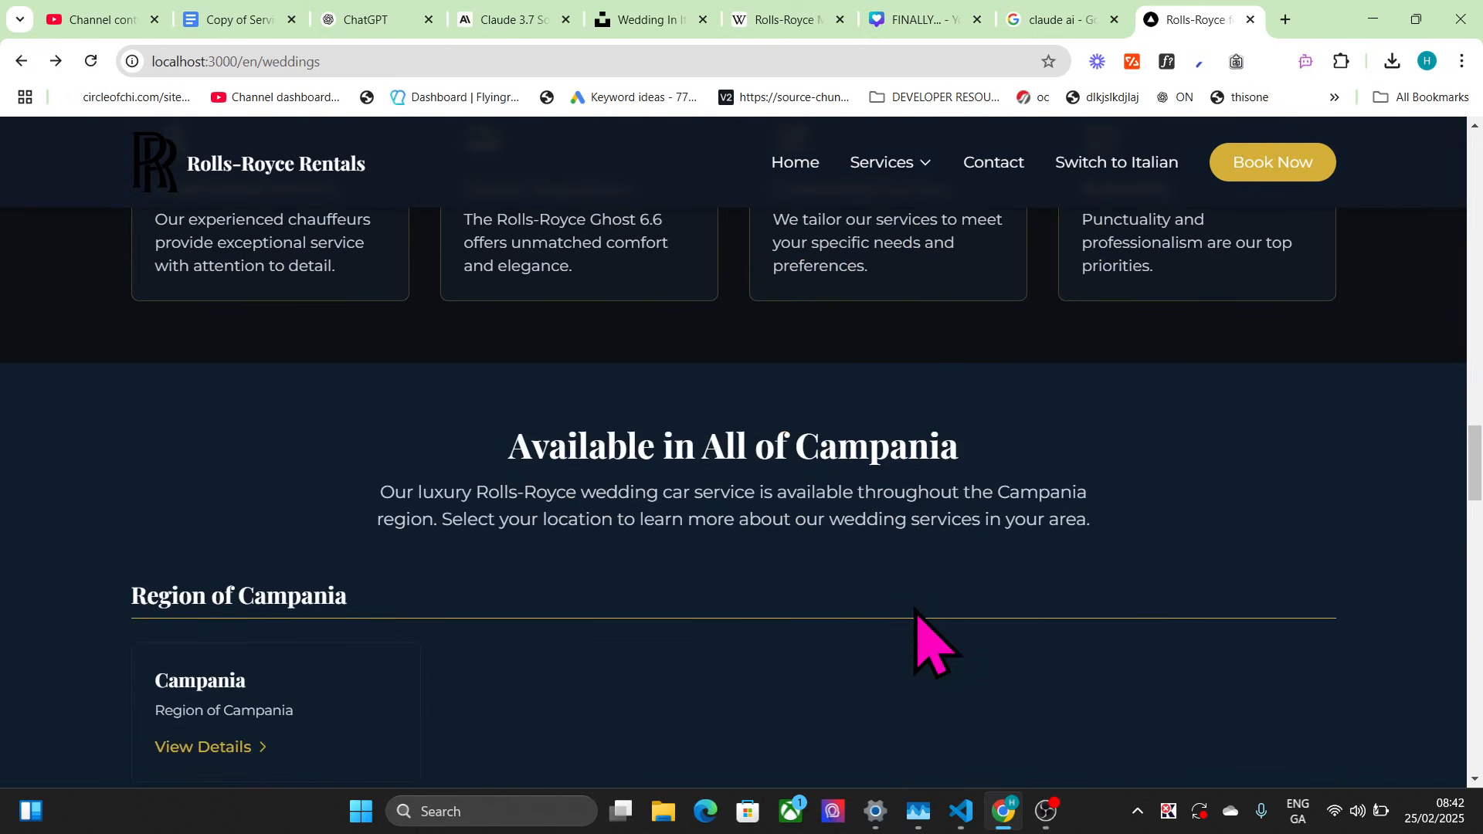
pyautogui.scroll(-3)
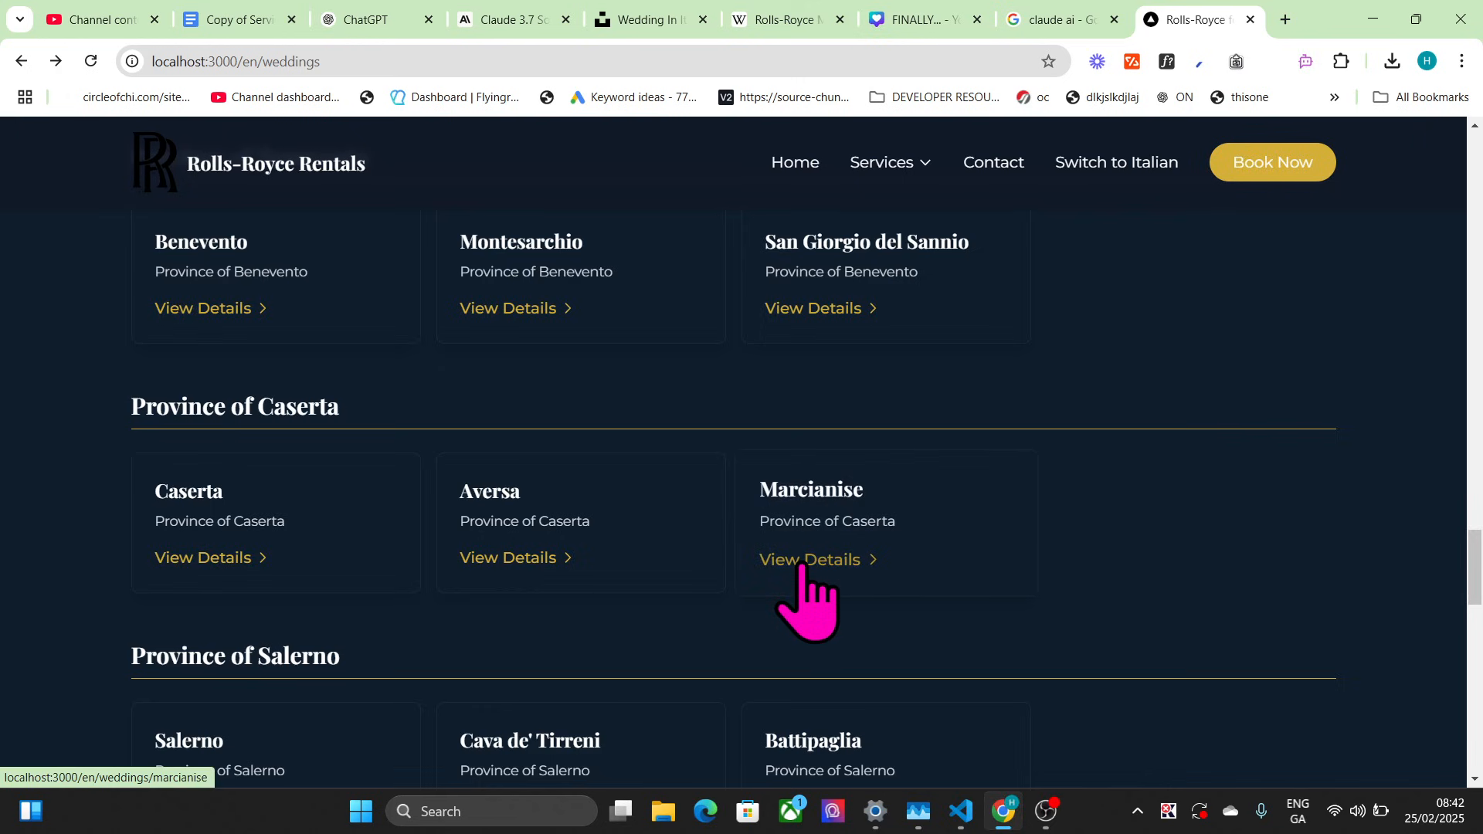
pyautogui.click(810, 559)
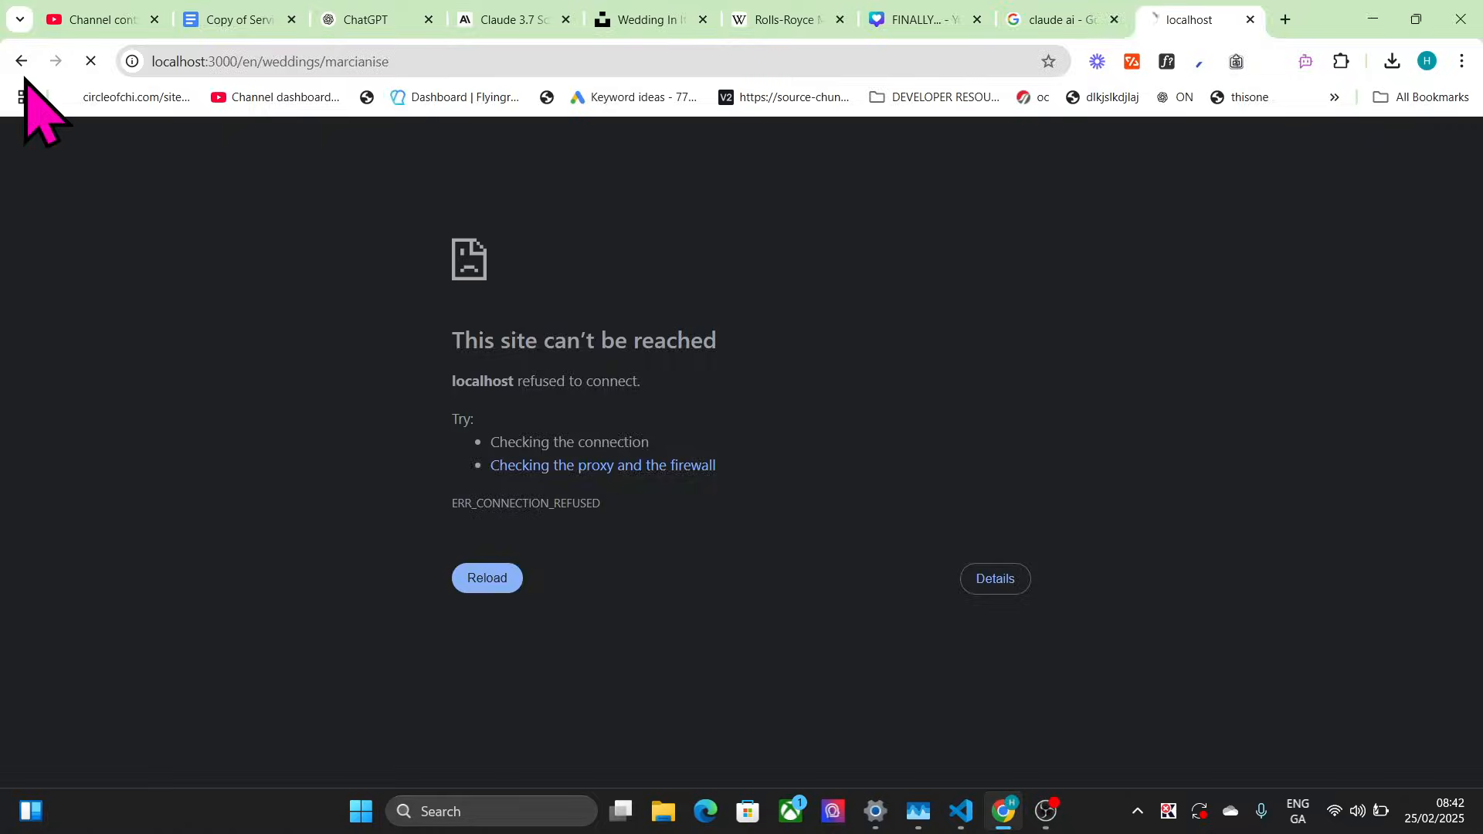
pyautogui.click(960, 817)
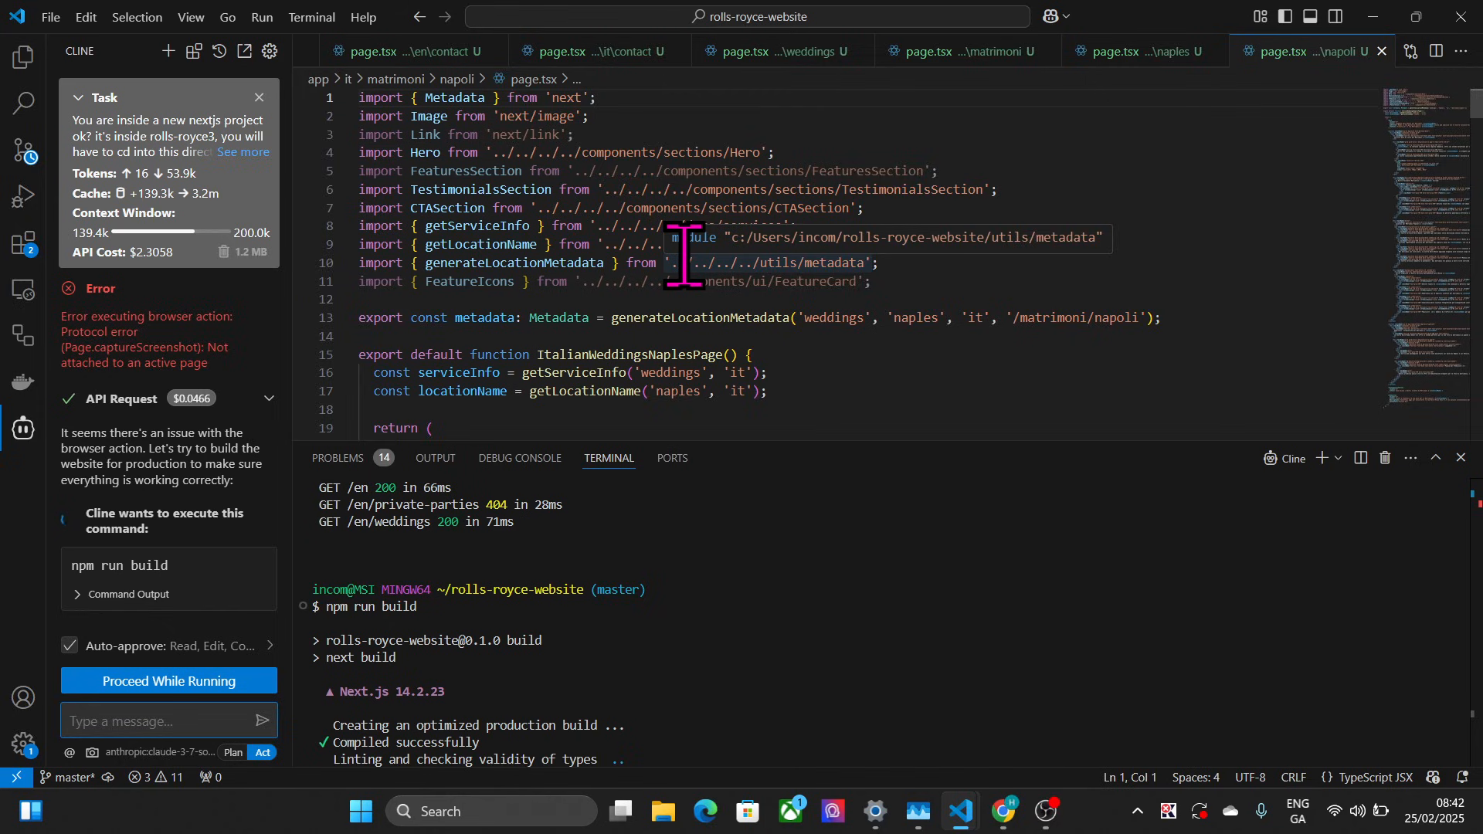
pyautogui.moveTo(974, 553)
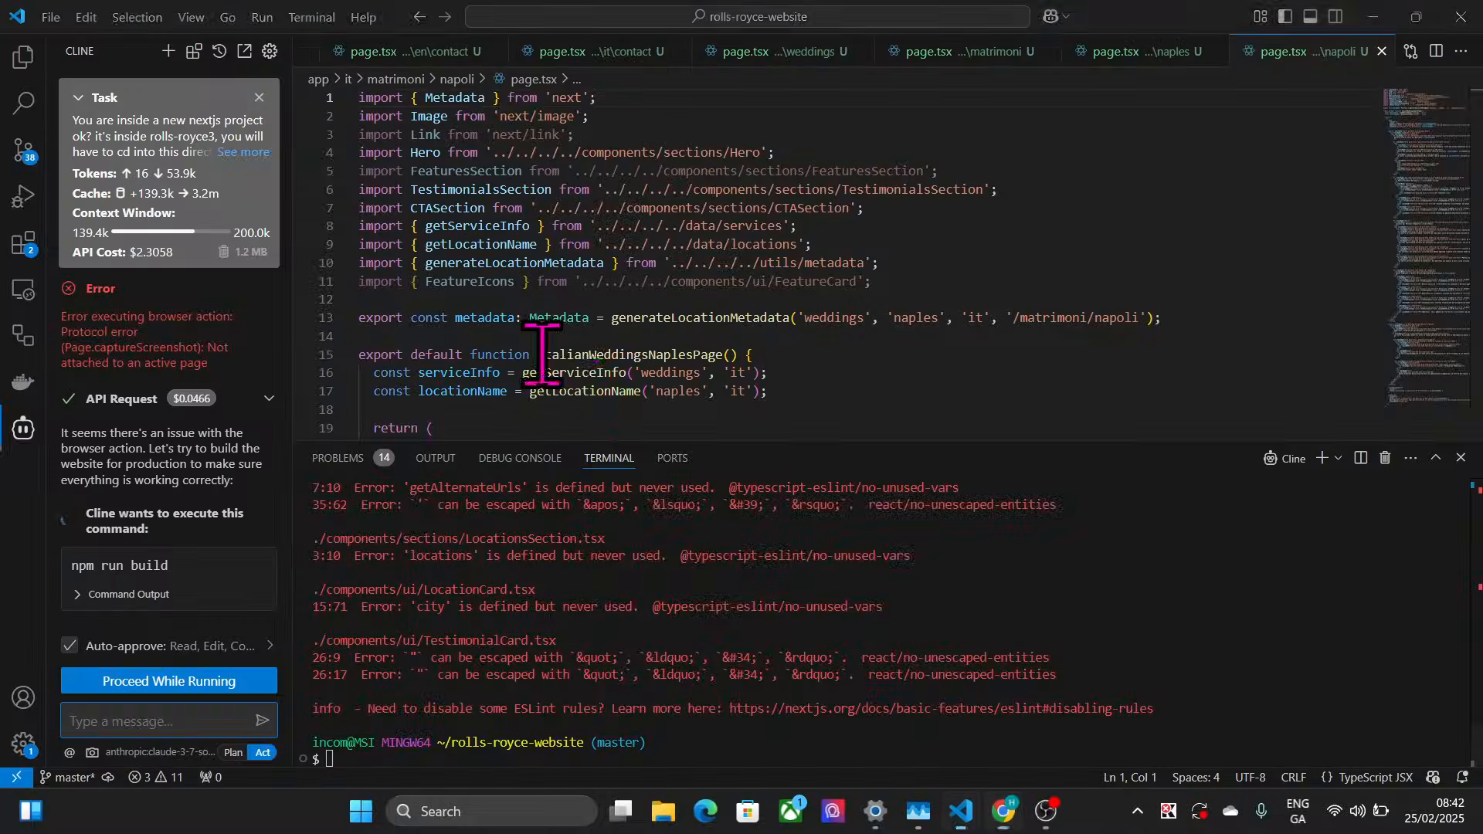
# Review the ESLint build errors and approve Cline's .eslintrc.json disabling unused-vars and unescaped-entities
pyautogui.scroll(-3)
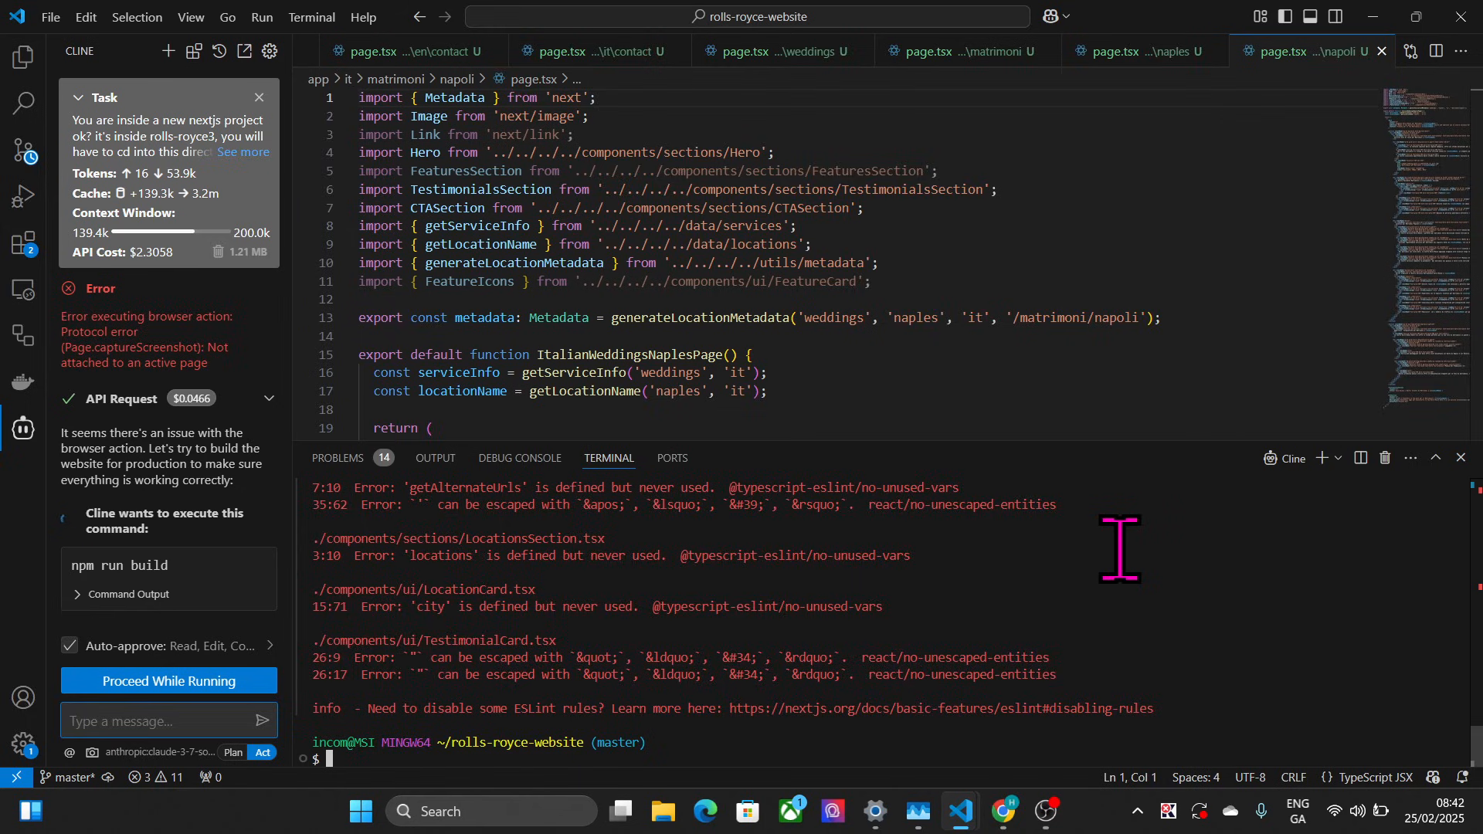
pyautogui.click(169, 682)
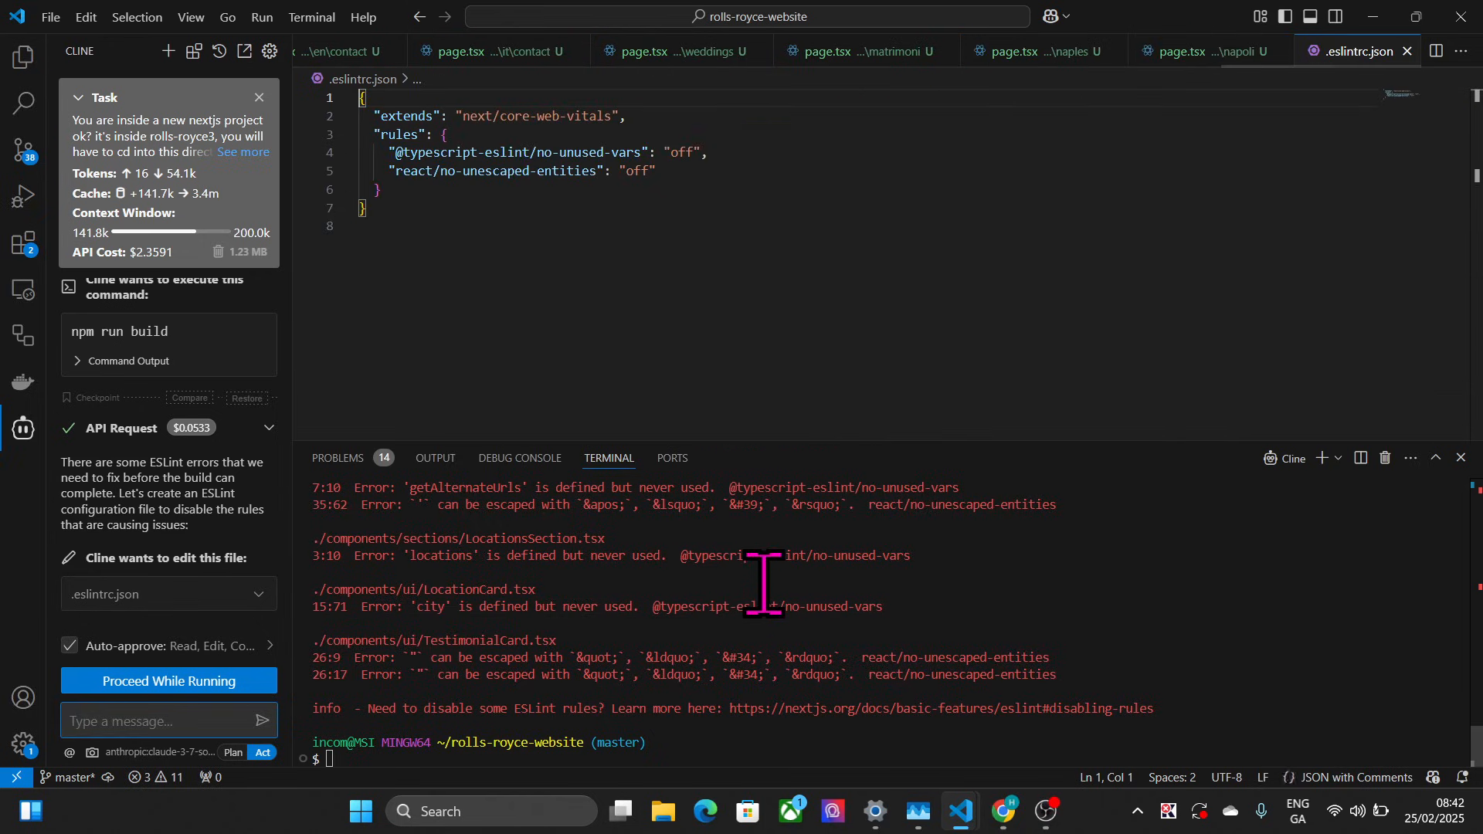
pyautogui.click(168, 681)
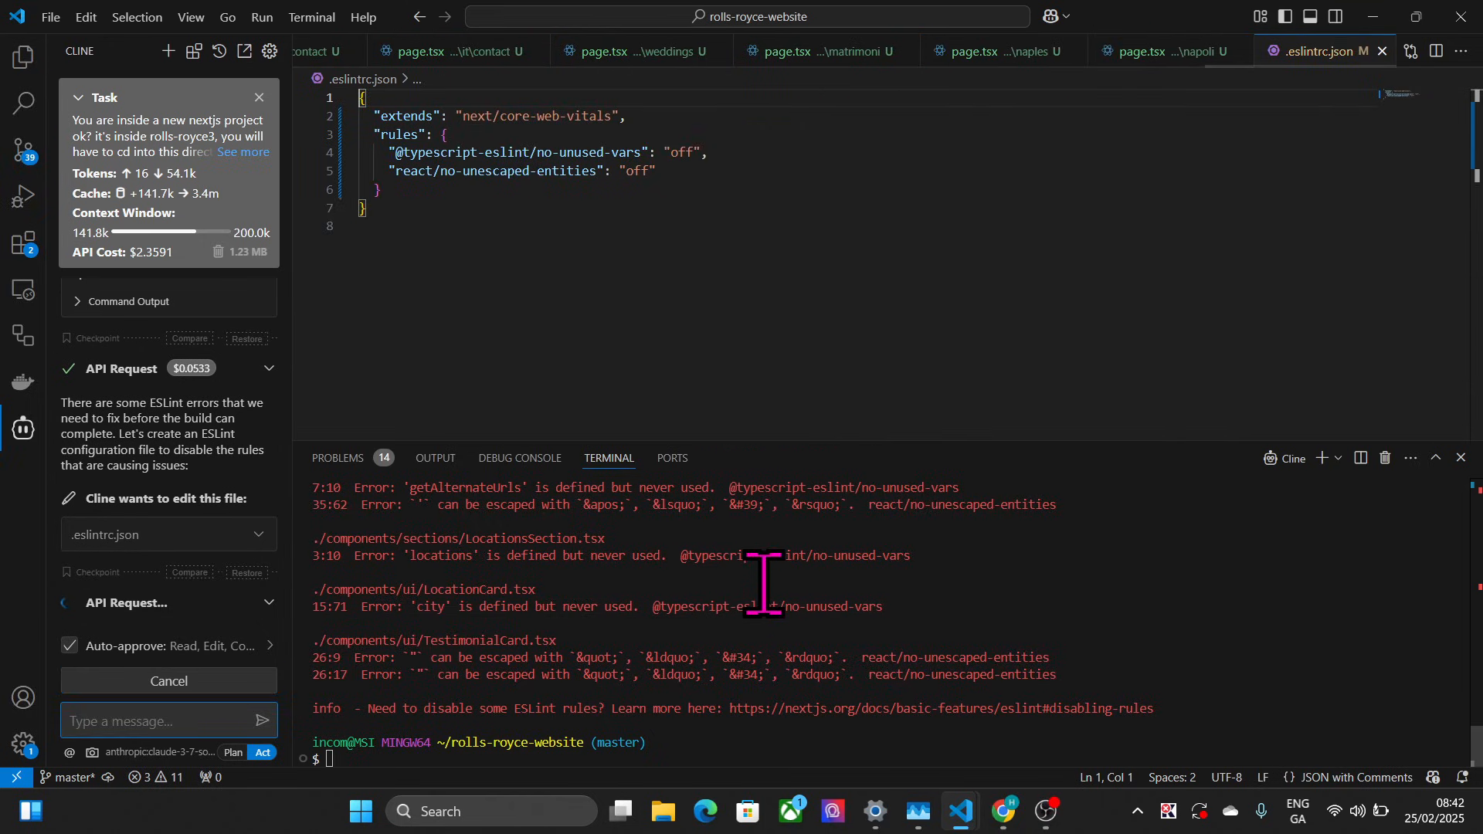